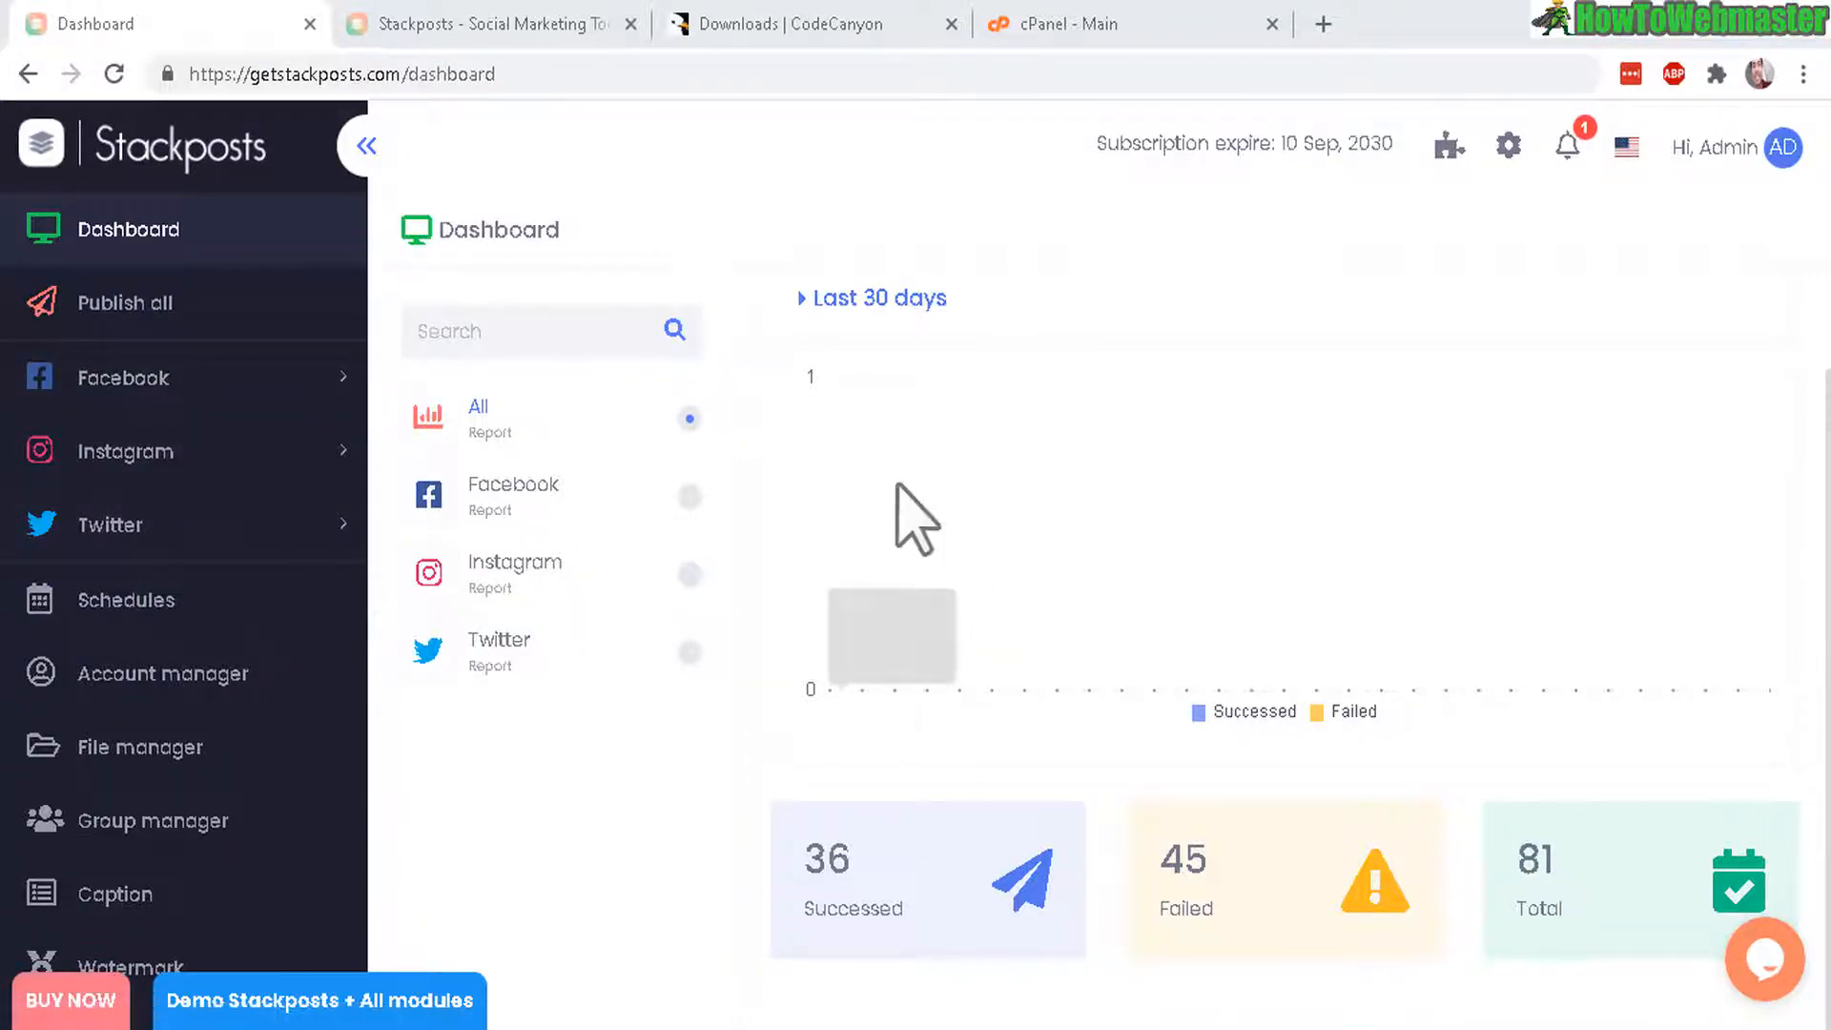
mouse_move(229, 219)
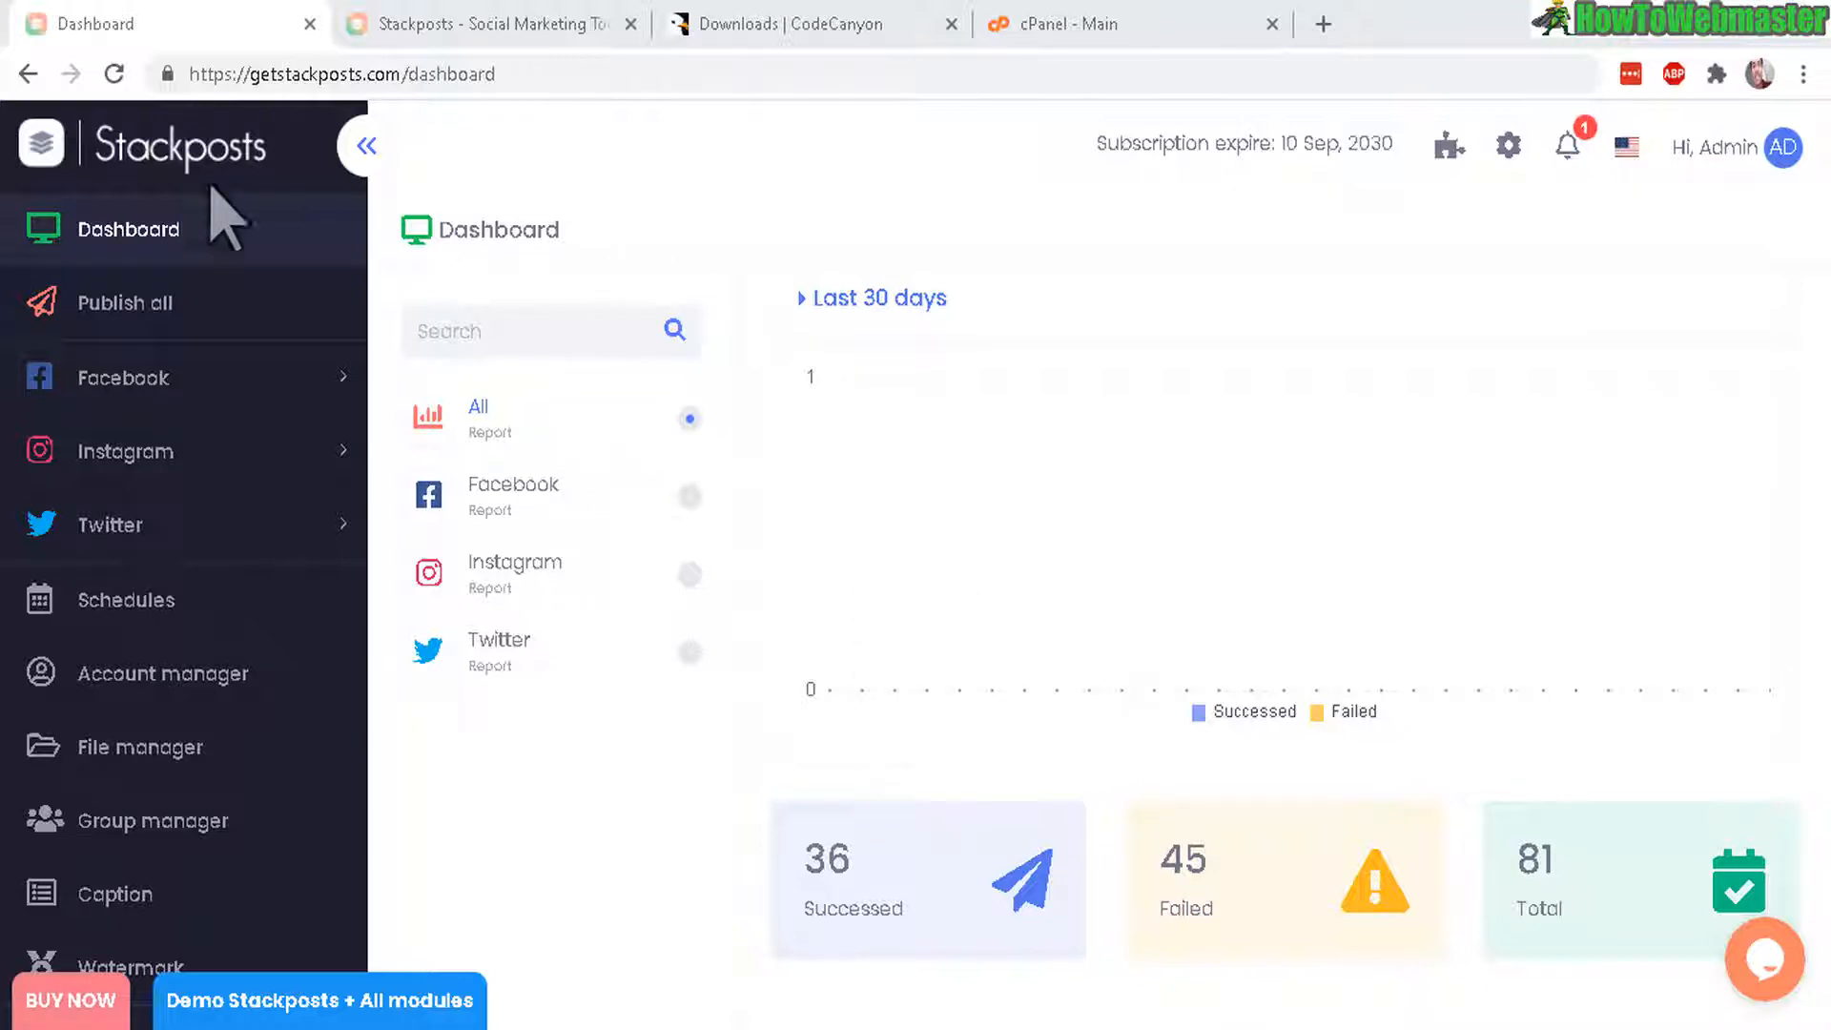
Switch to the Stackposts marketing site and browse down to its features overview
click(487, 25)
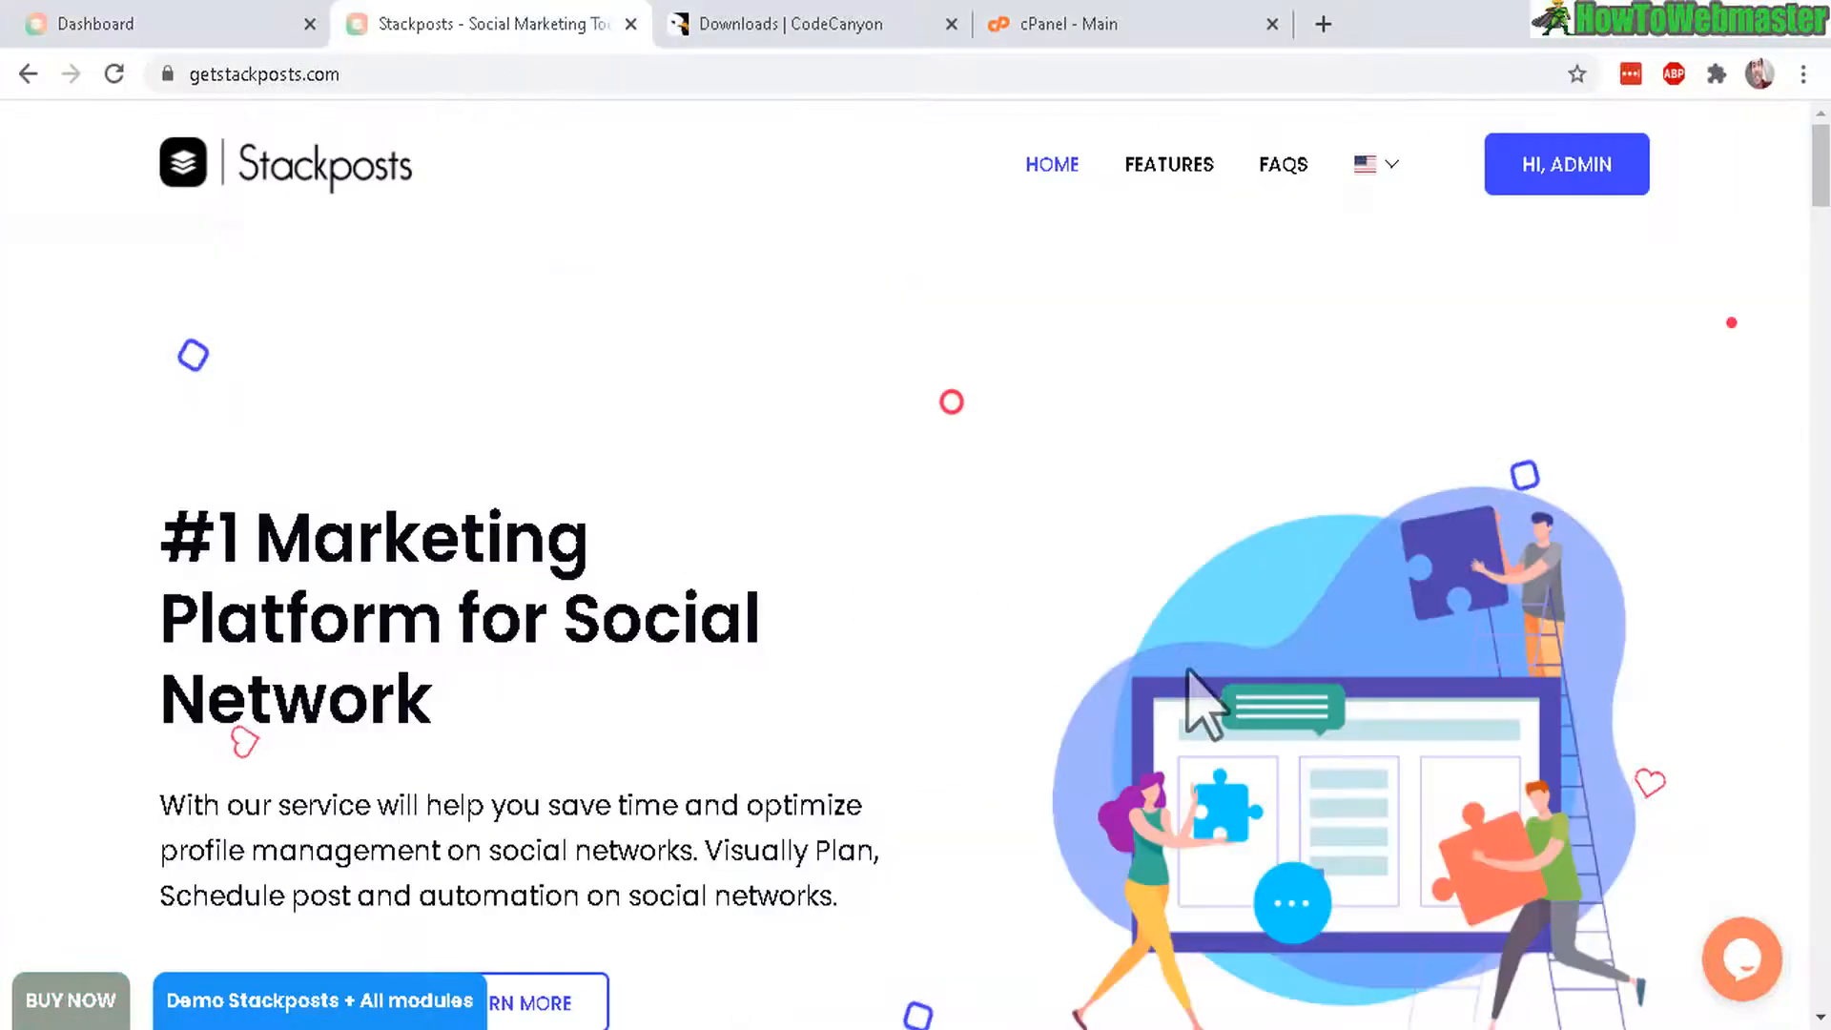
mouse_move(936, 579)
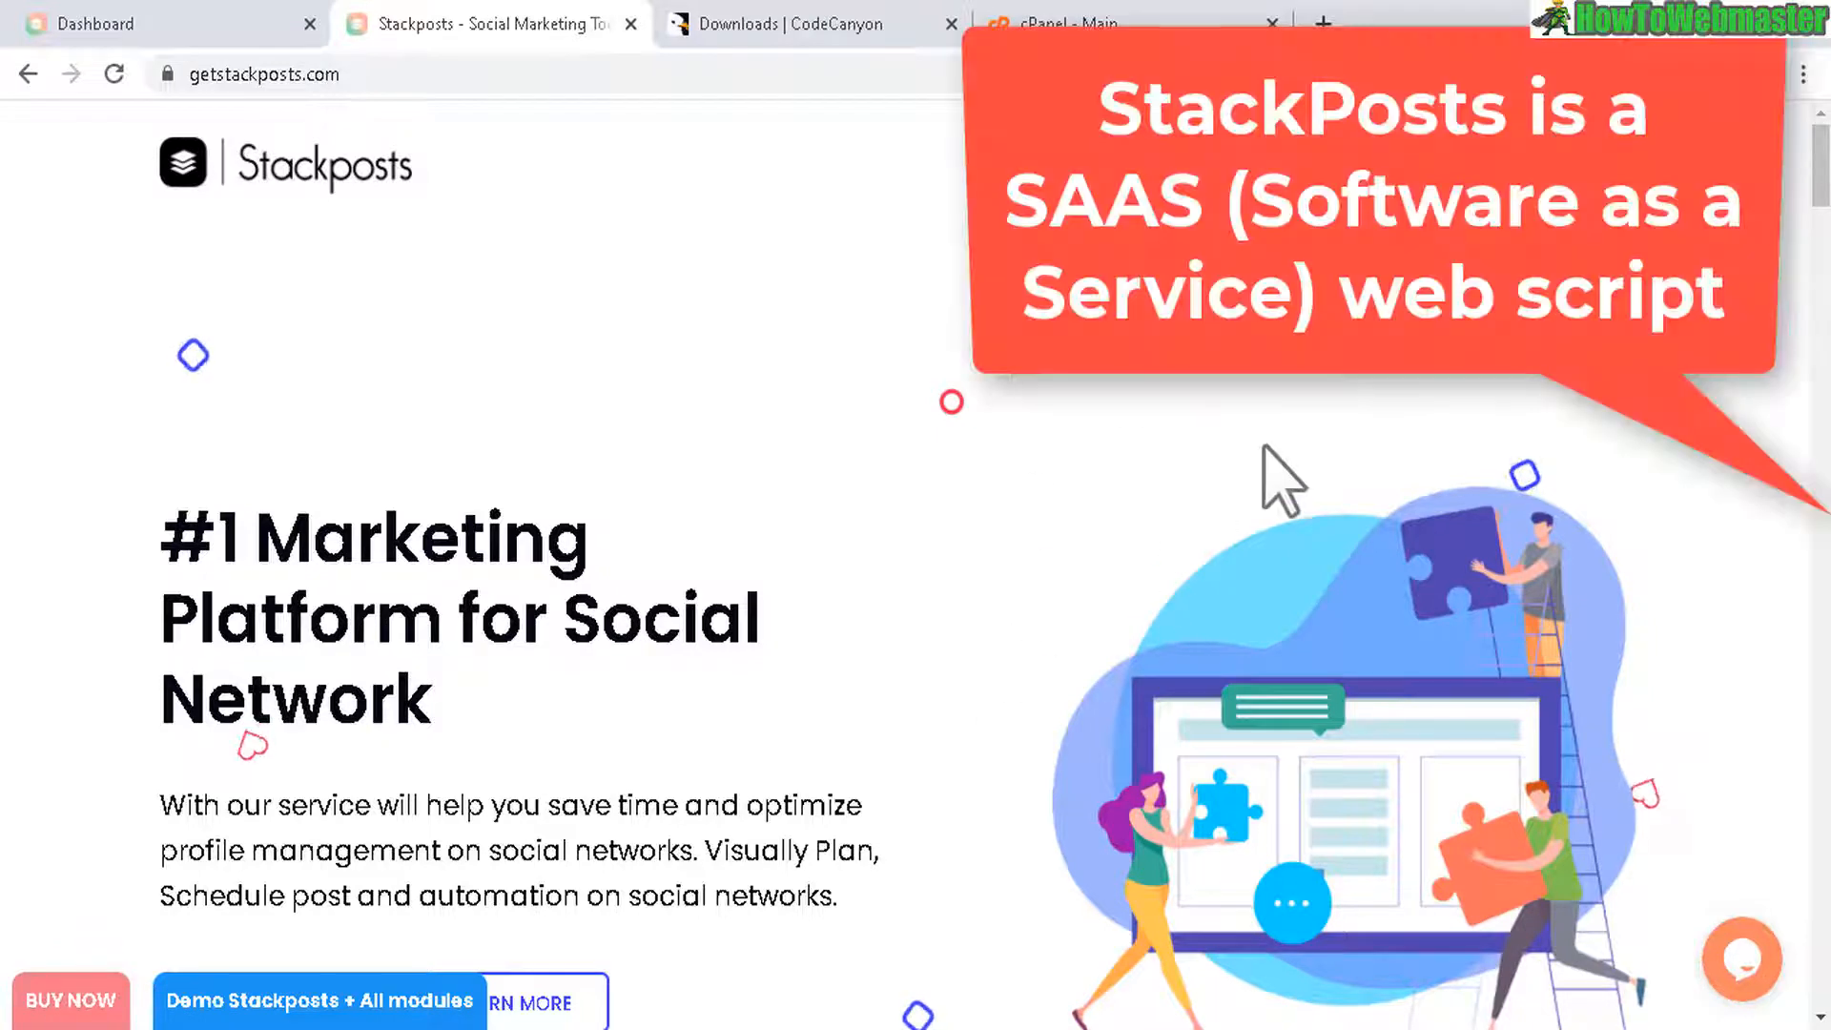
mouse_move(1240, 538)
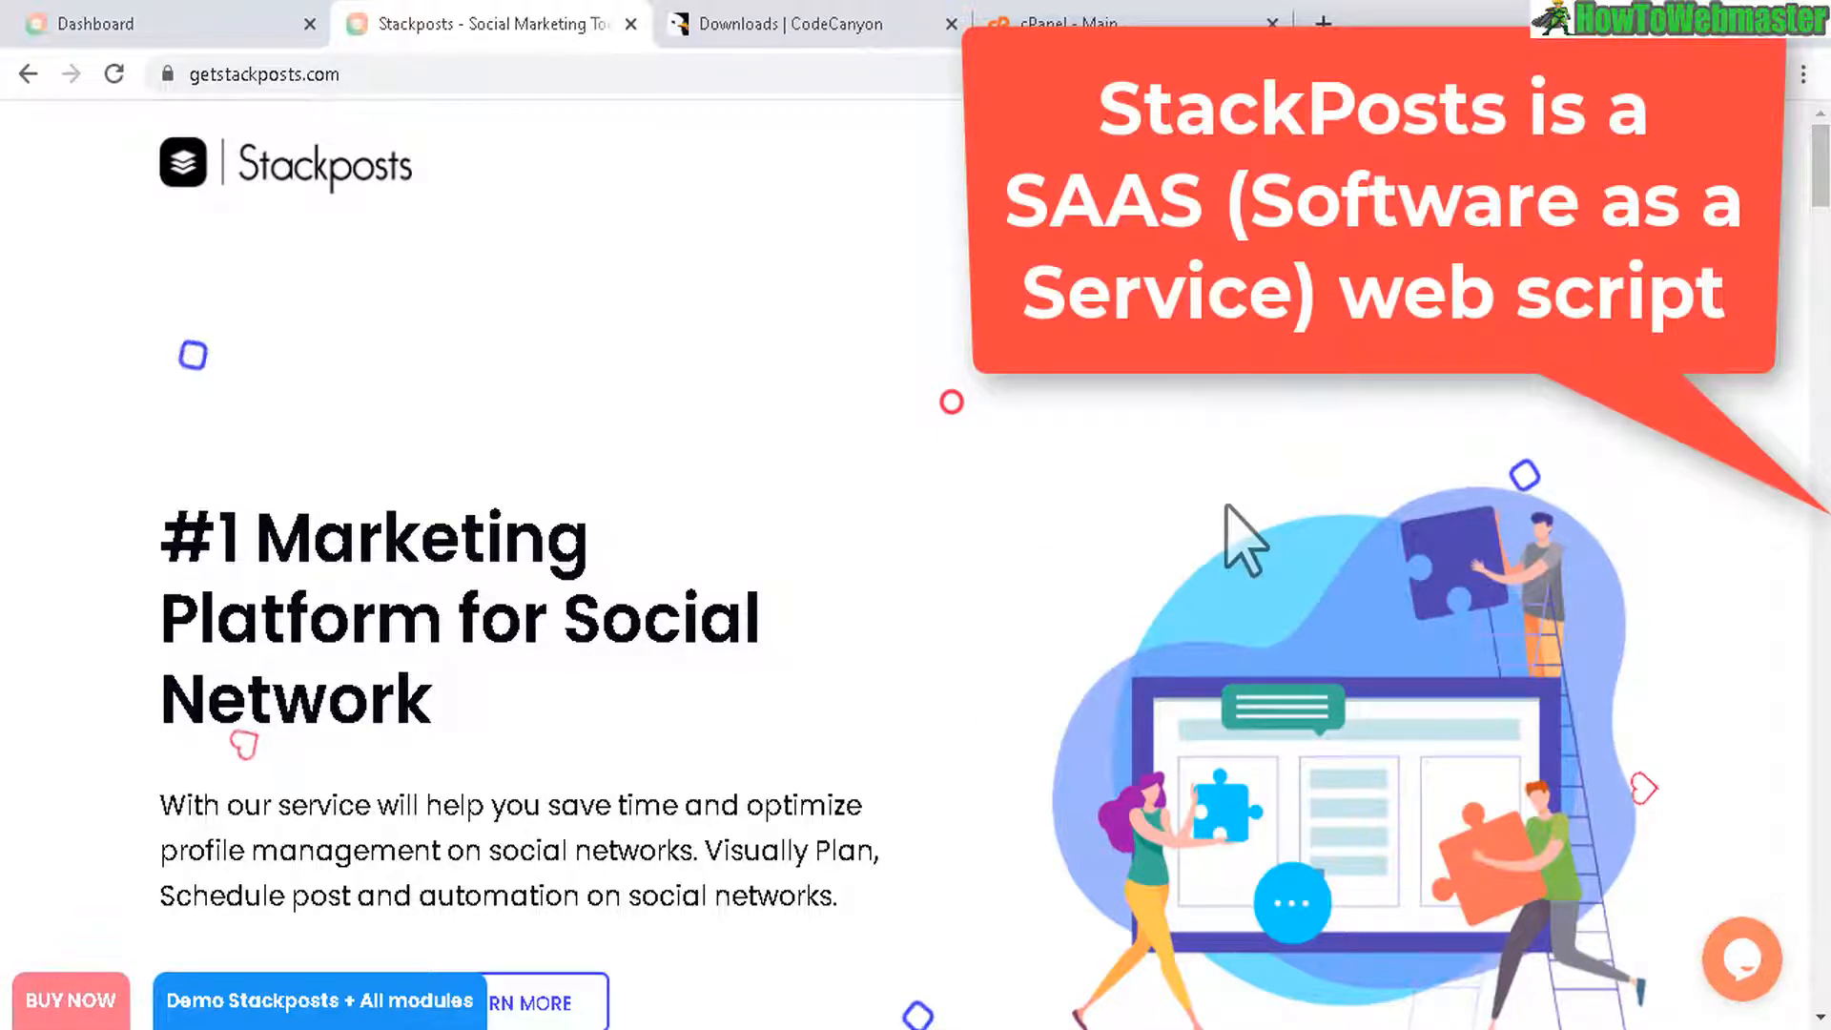
mouse_move(1203, 626)
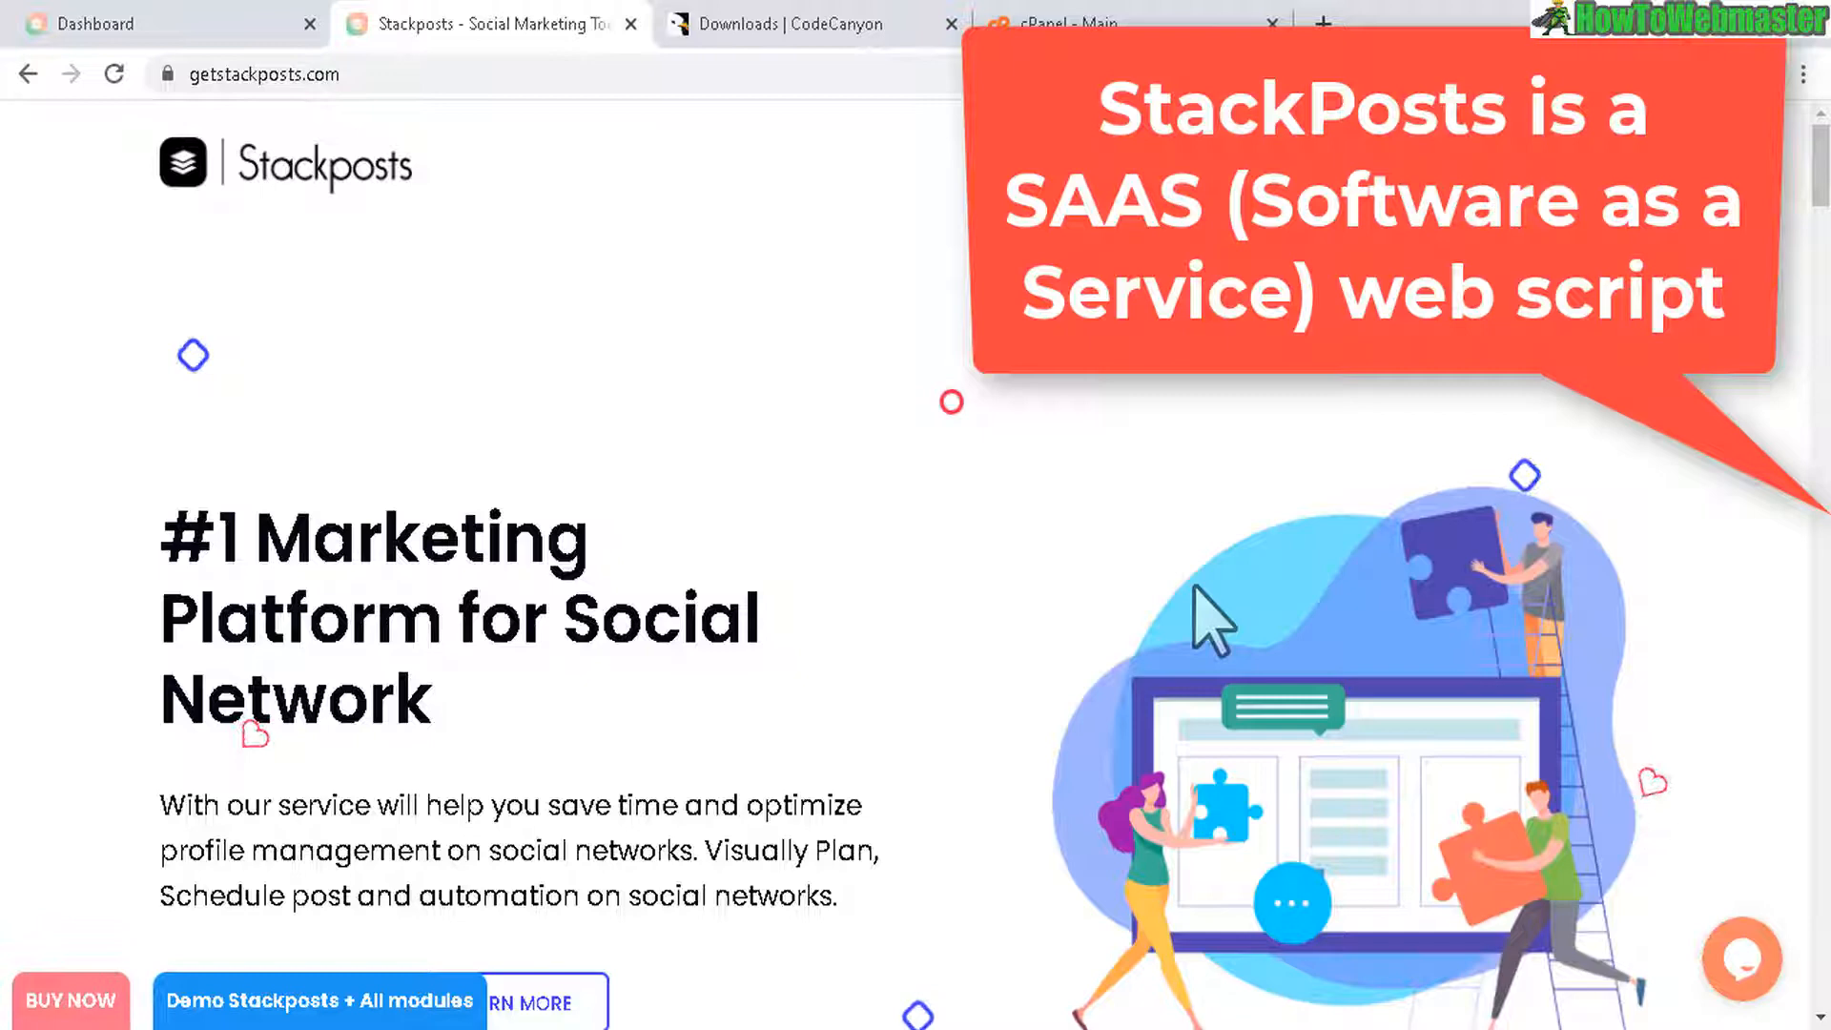
scroll(down, 3)
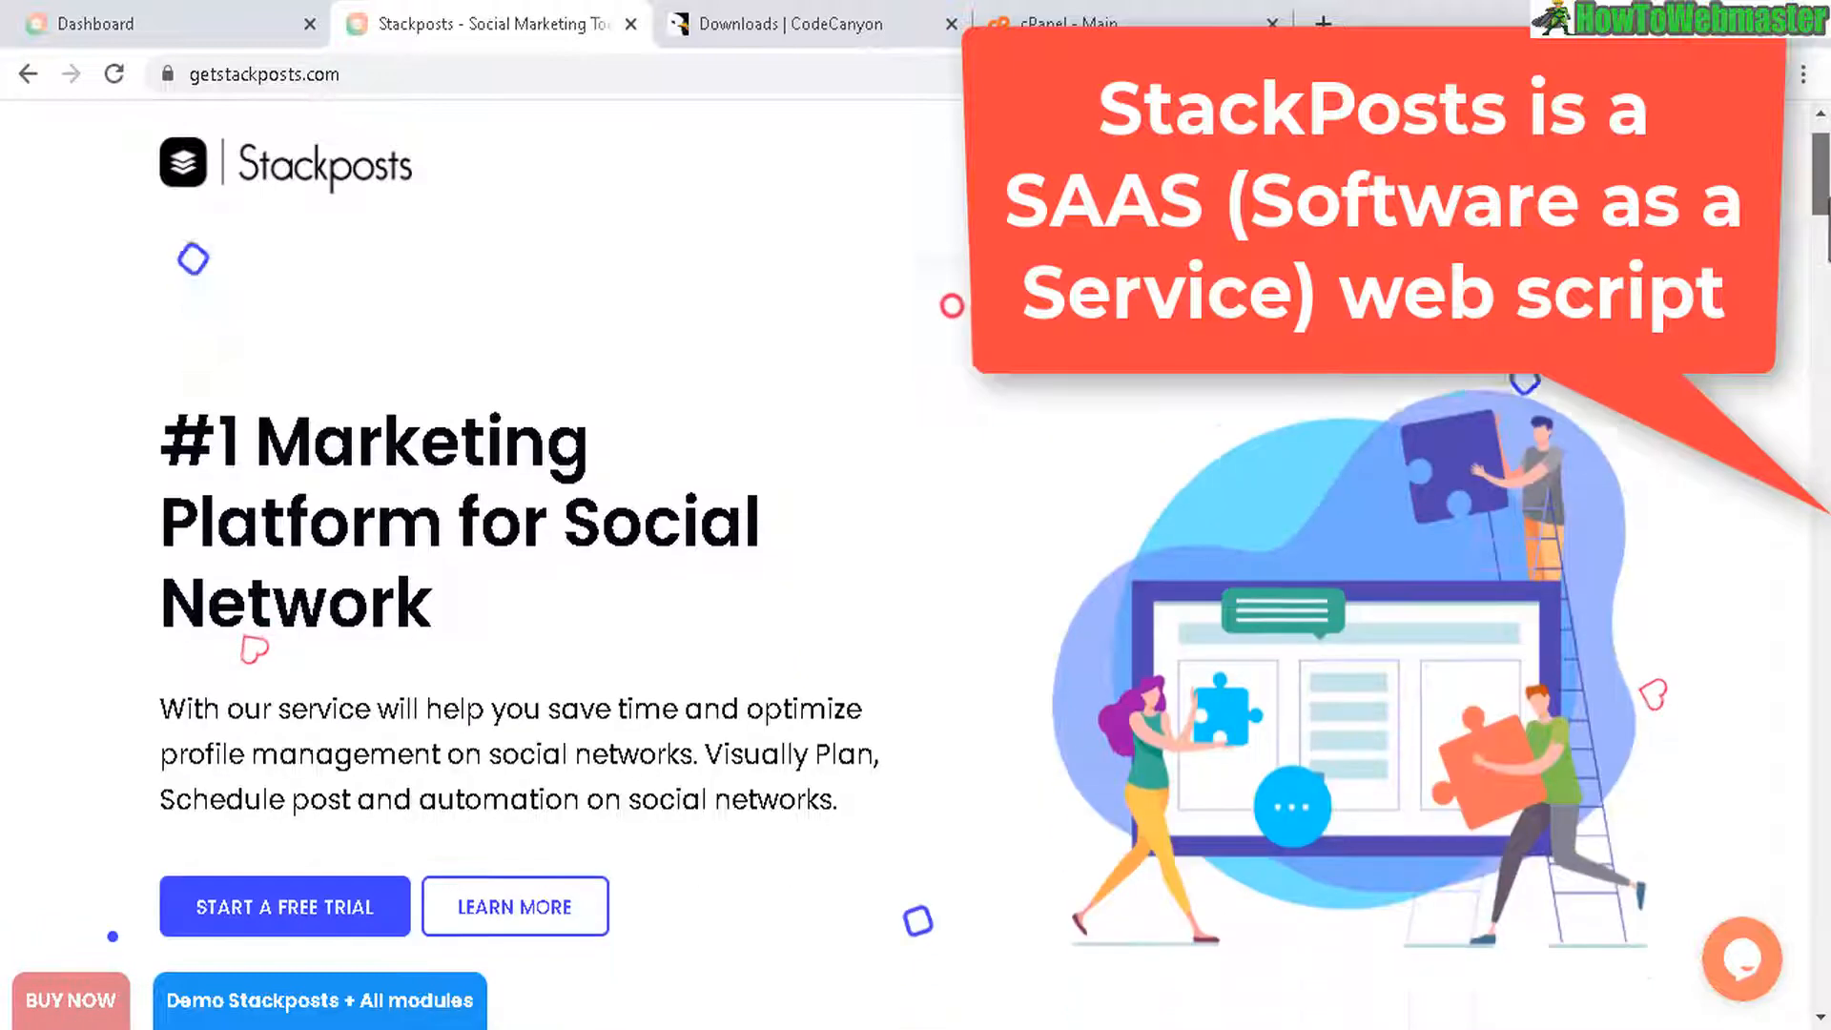
scroll(down, 3)
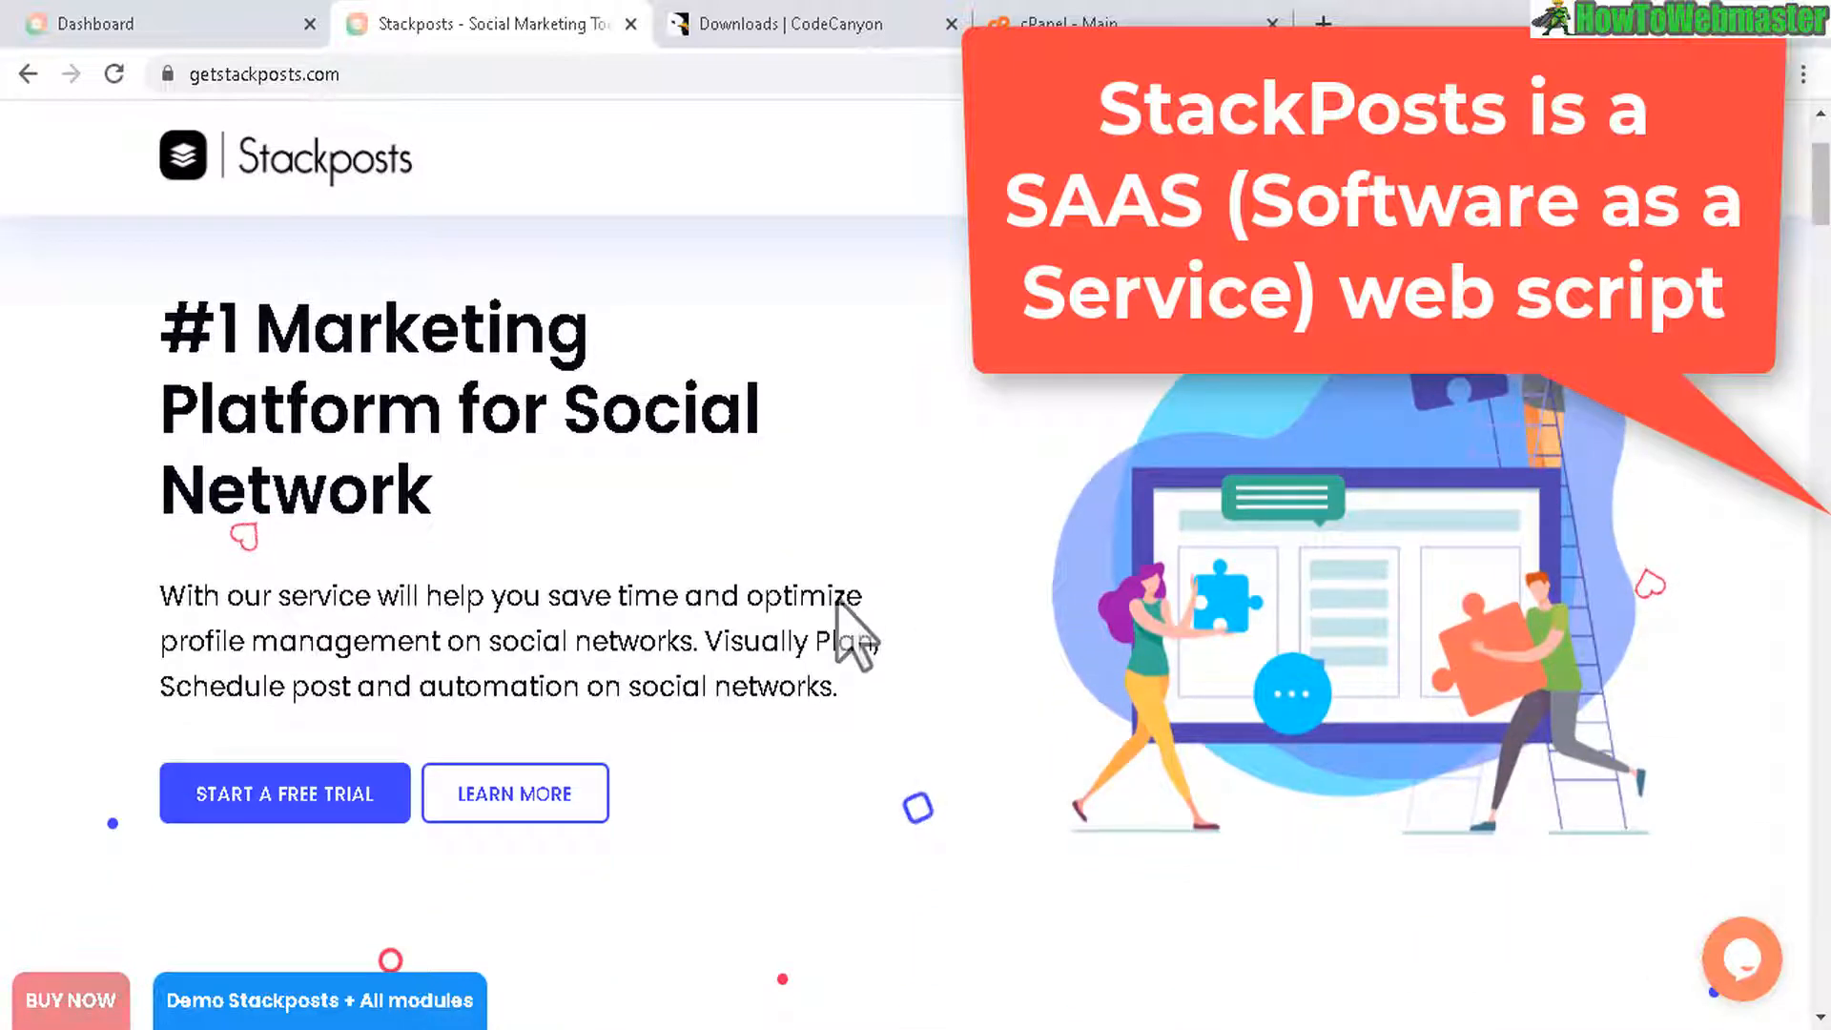
mouse_move(806, 538)
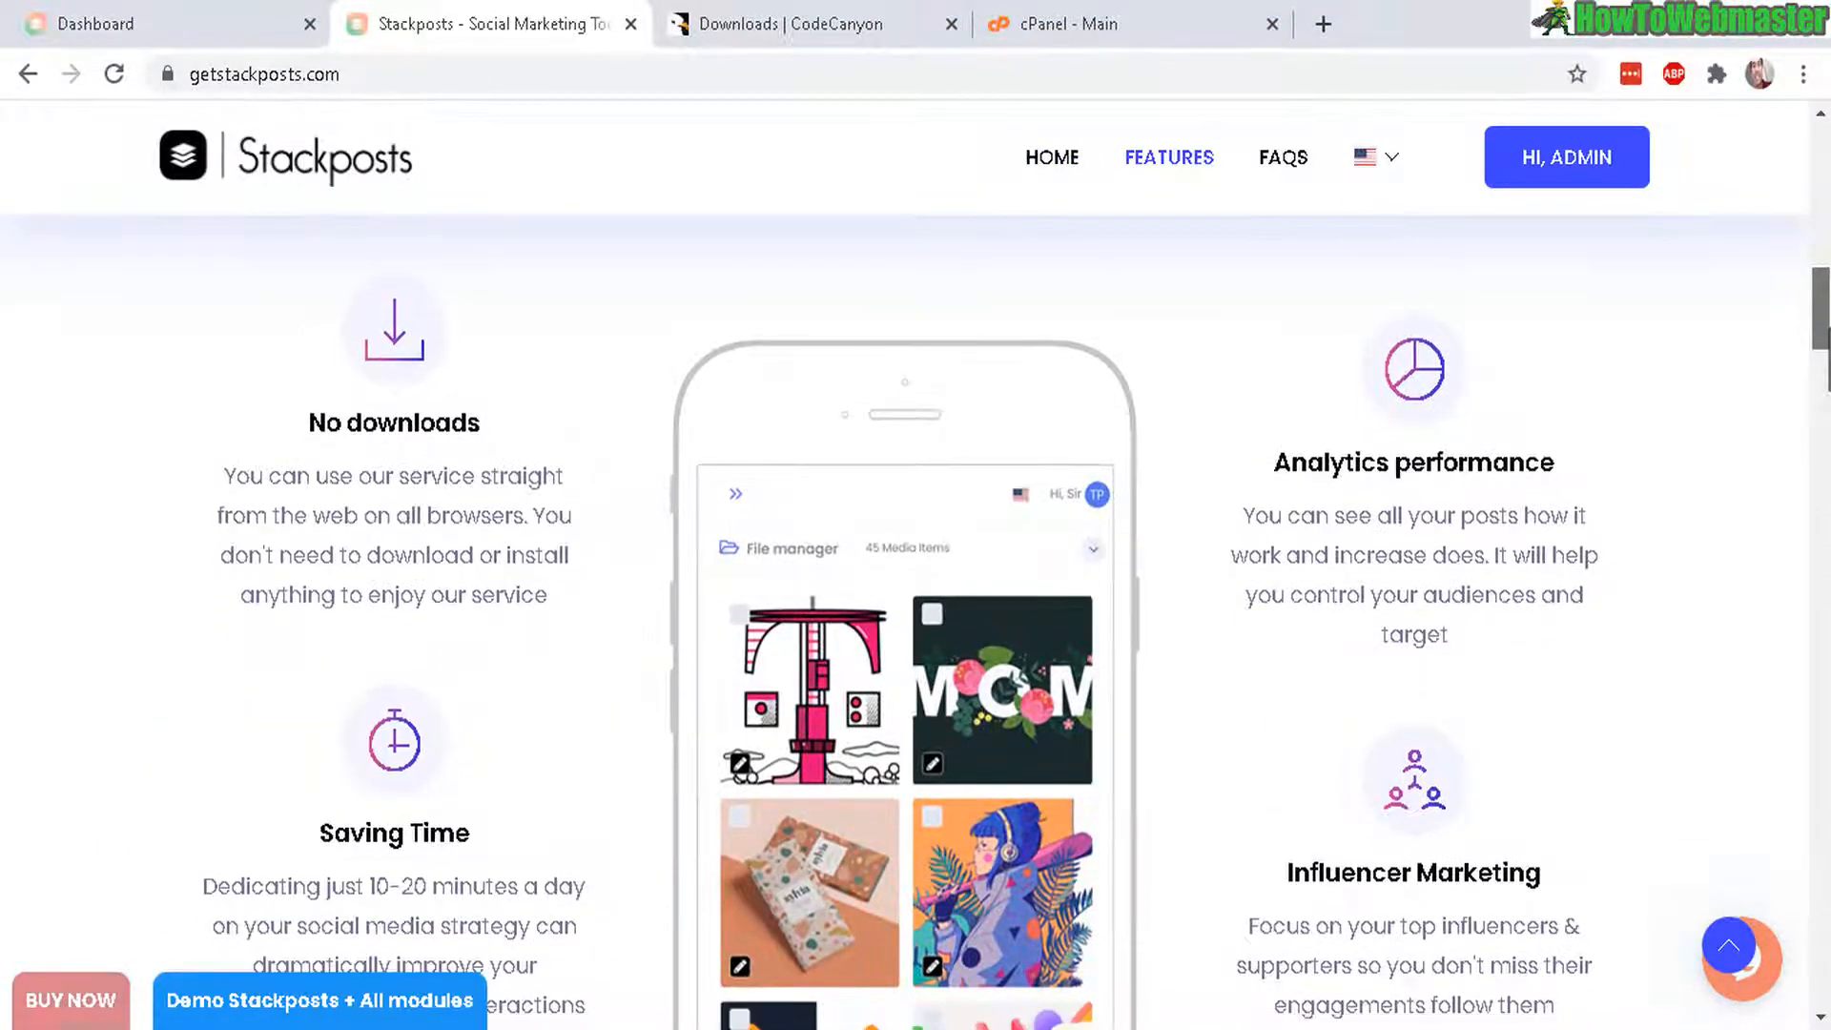
scroll(down, 3)
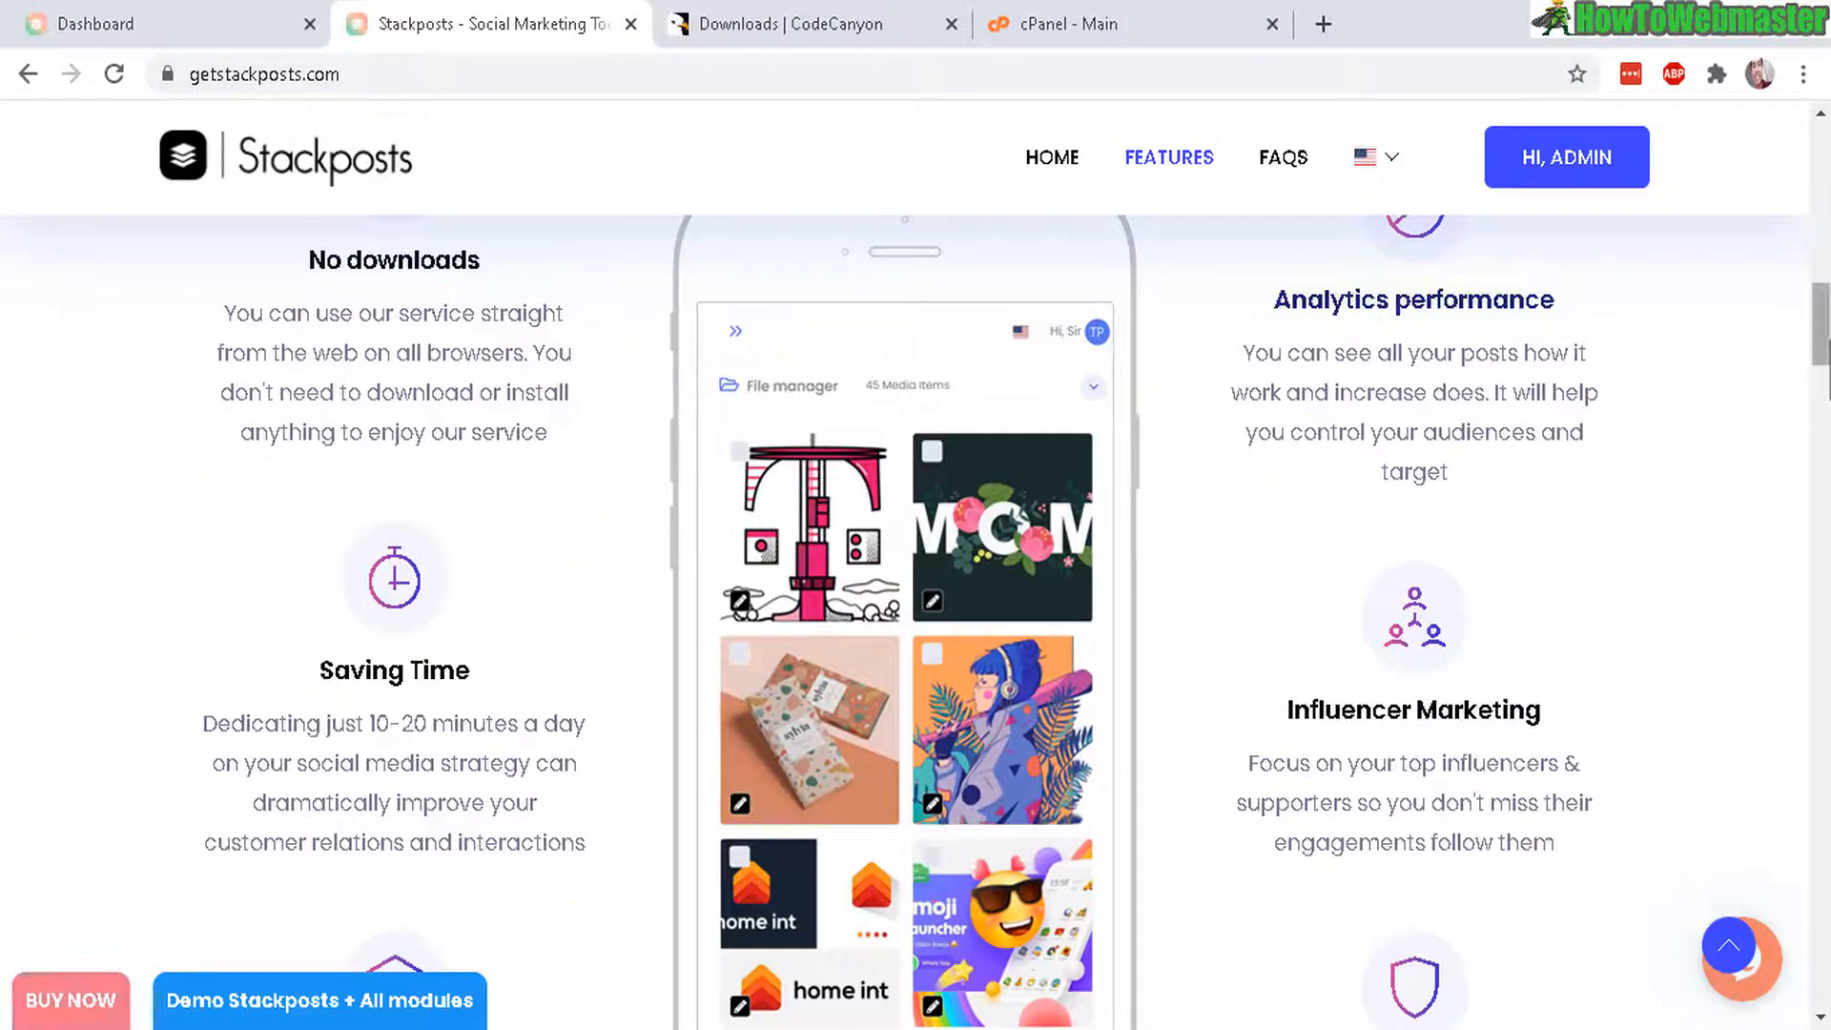
scroll(down, 3)
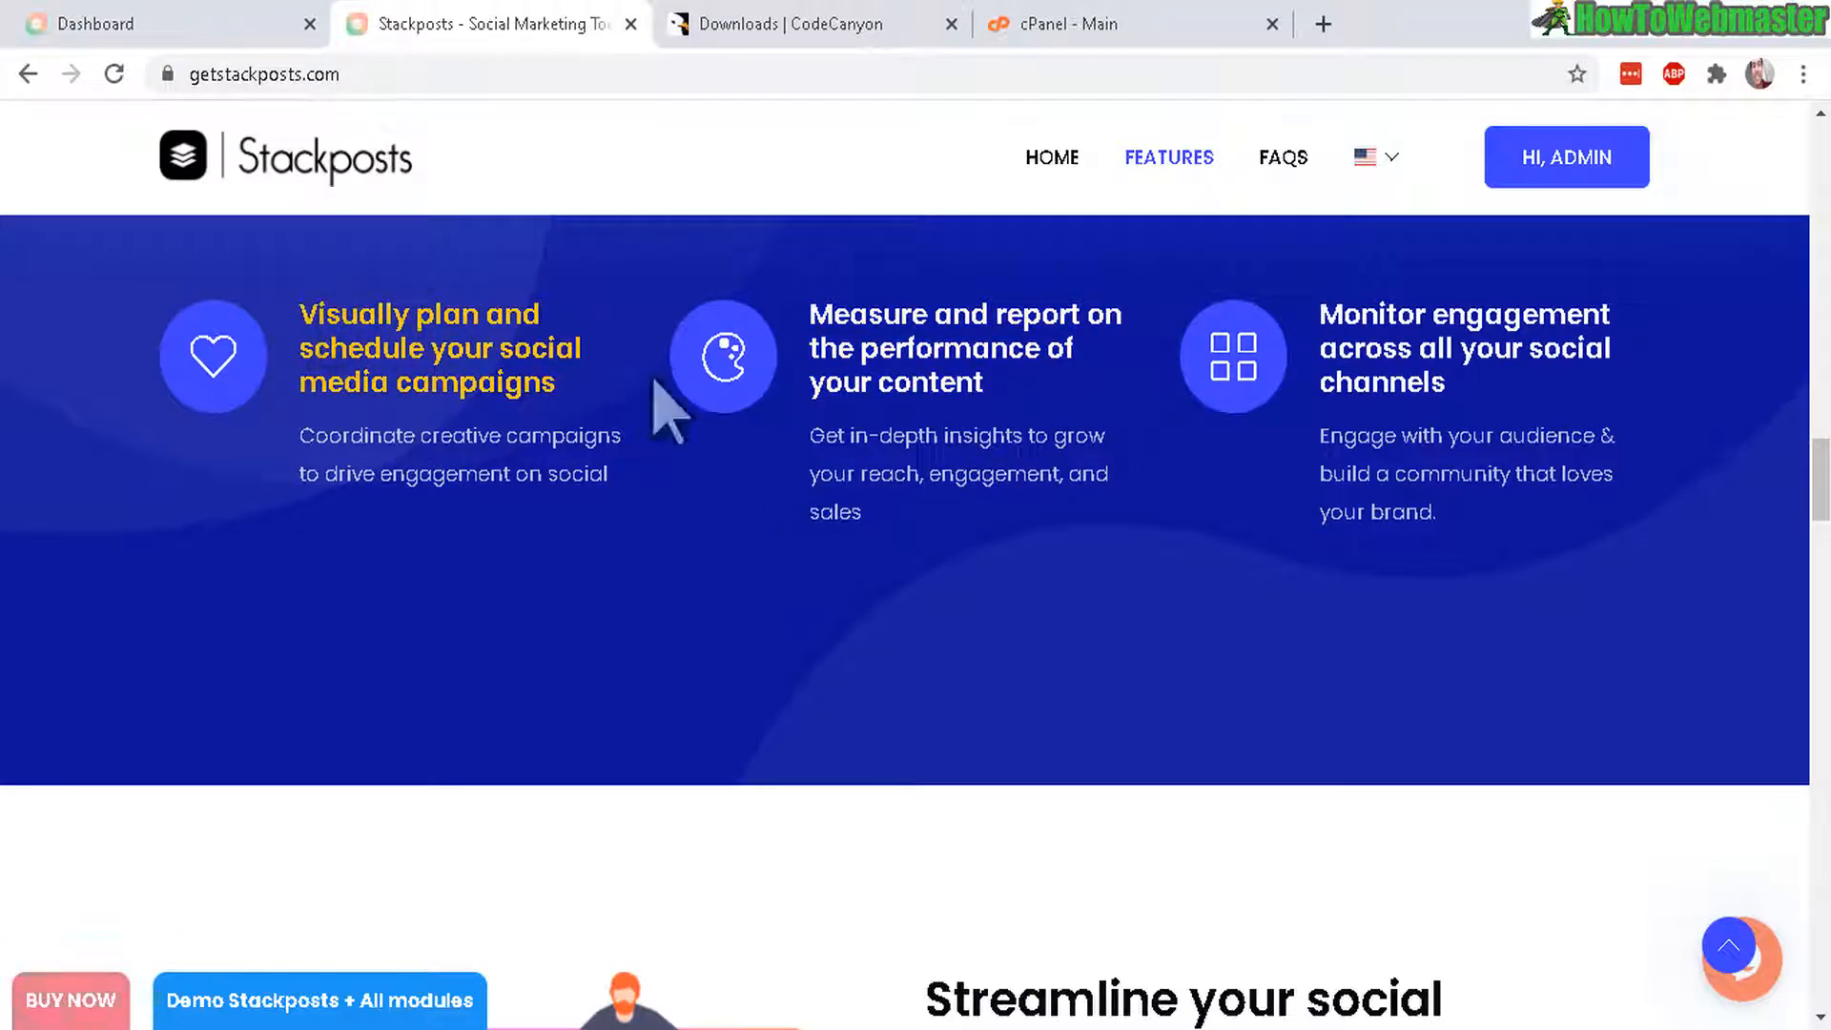
mouse_move(761, 573)
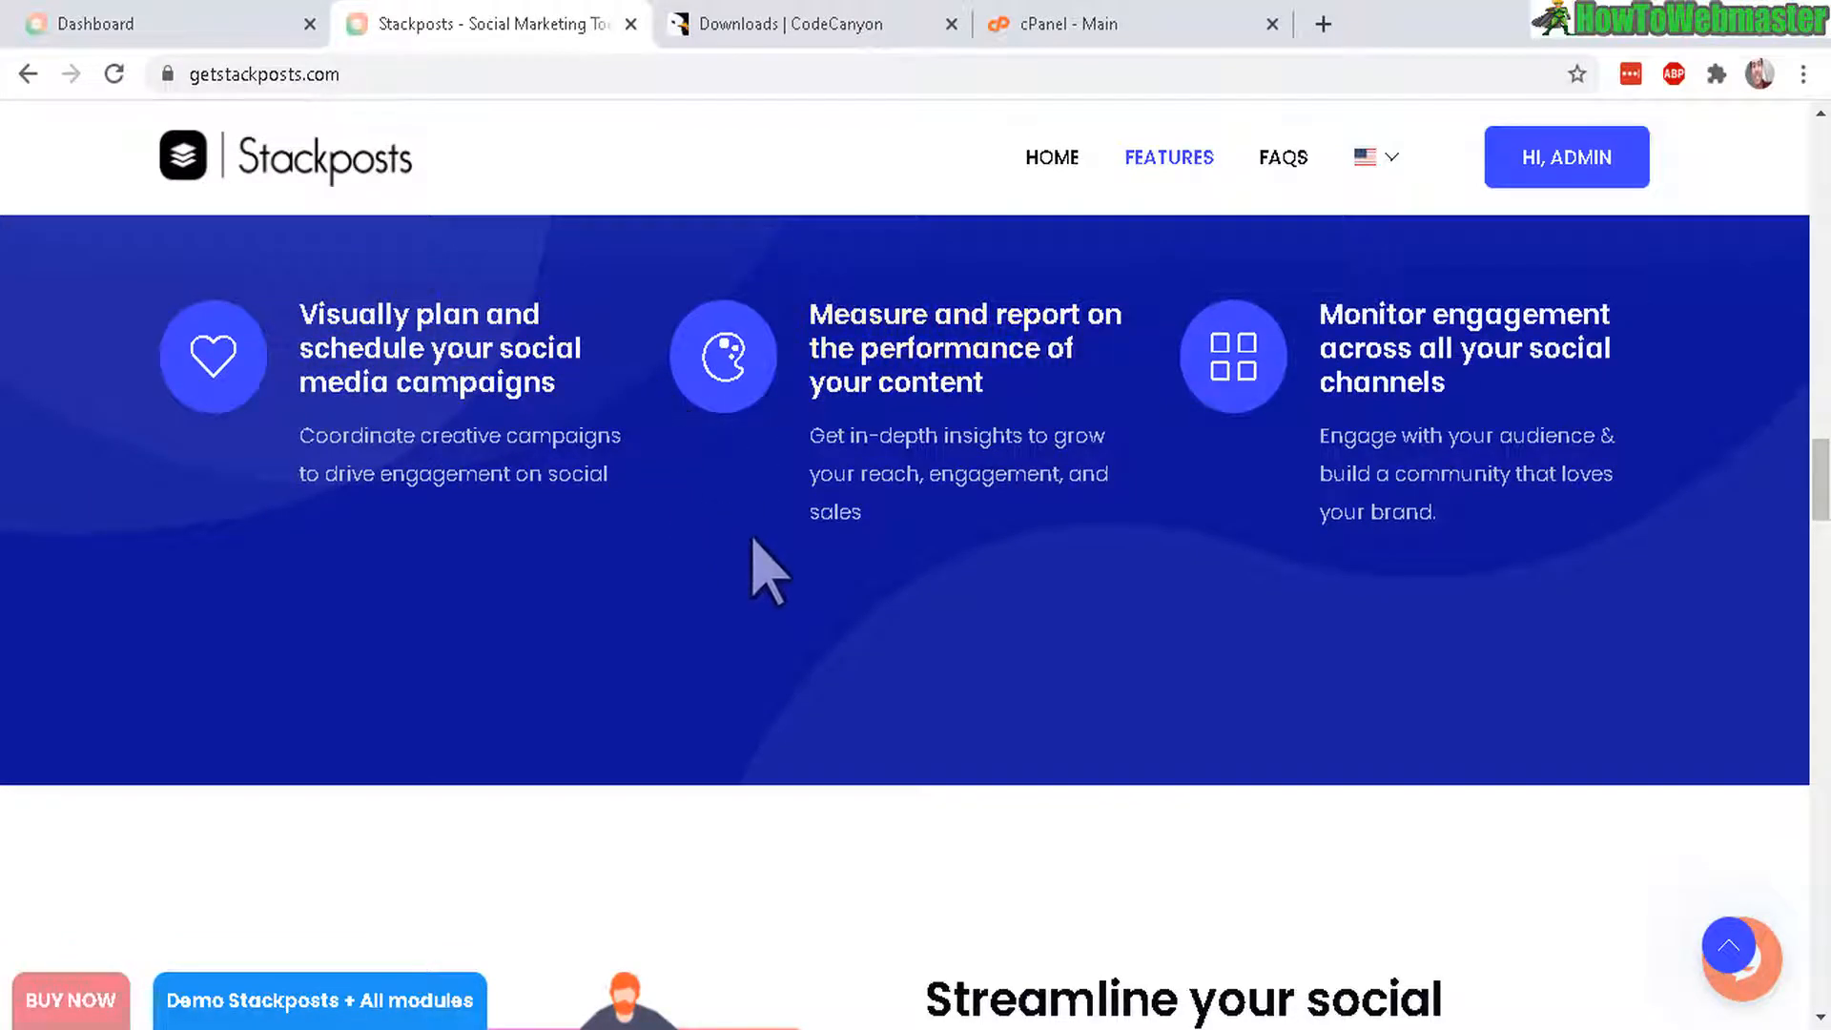
mouse_move(572, 397)
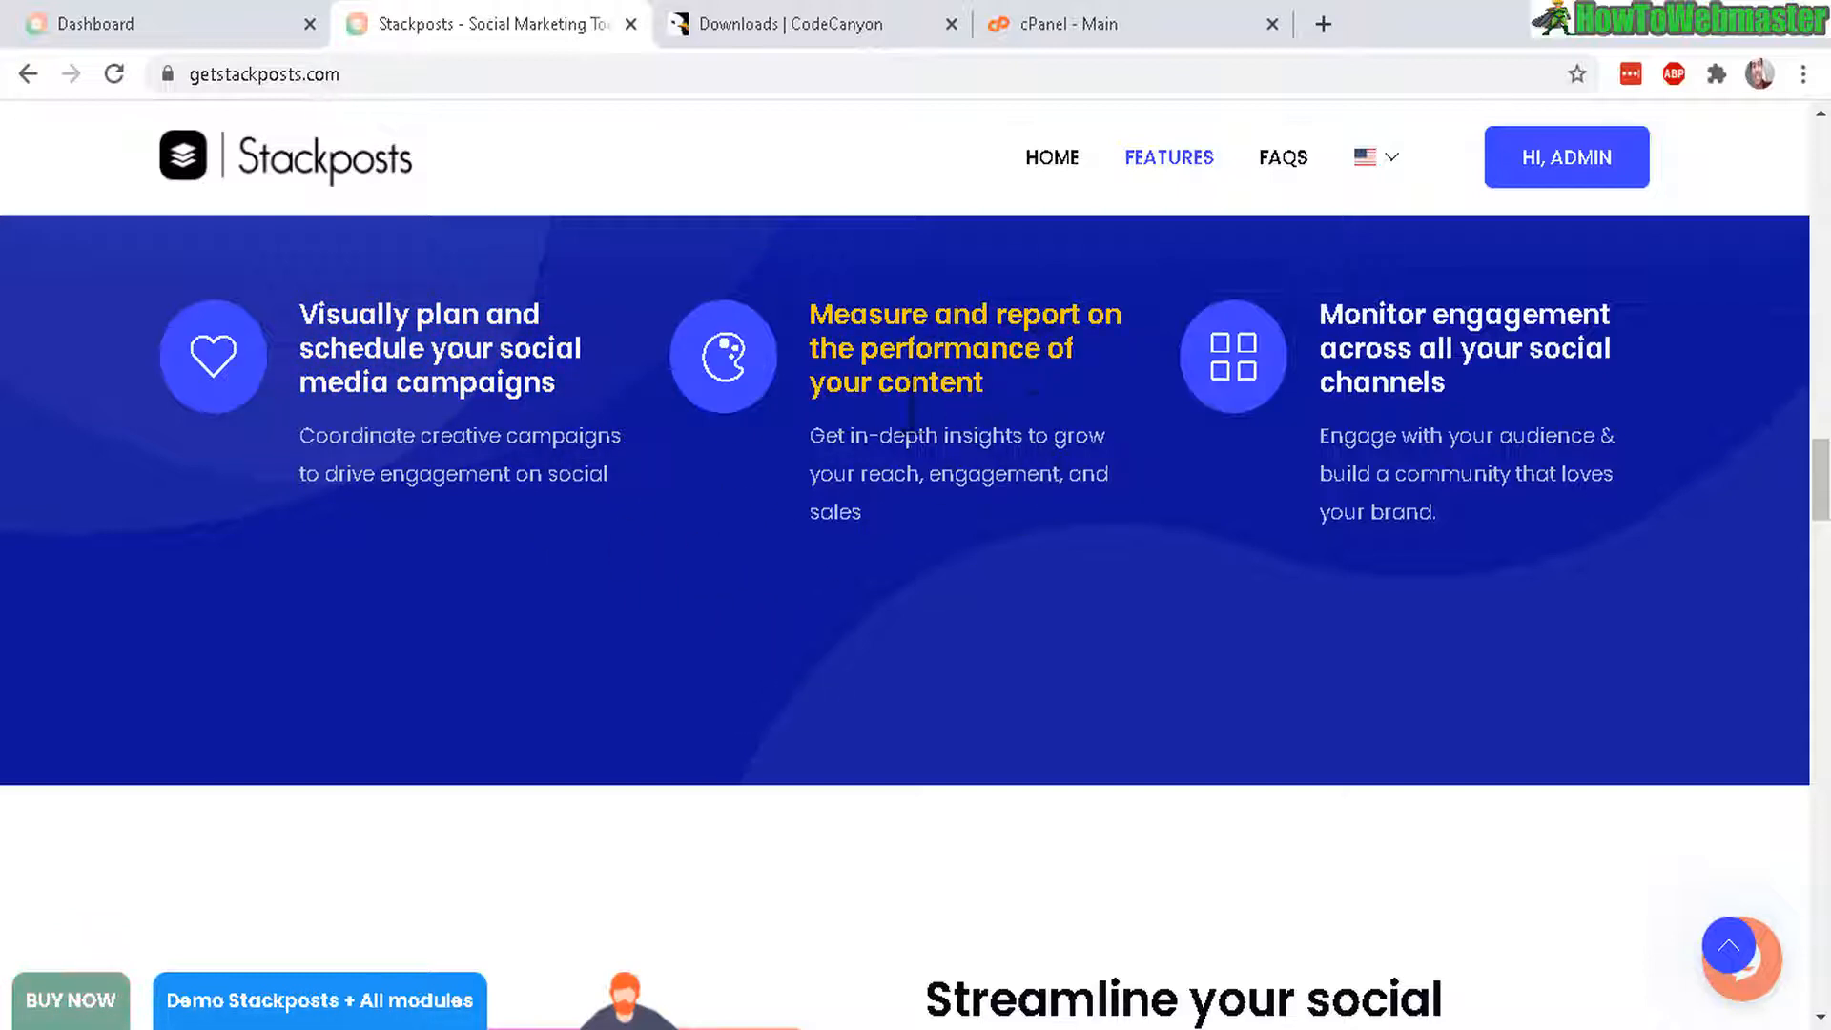
mouse_move(1080, 490)
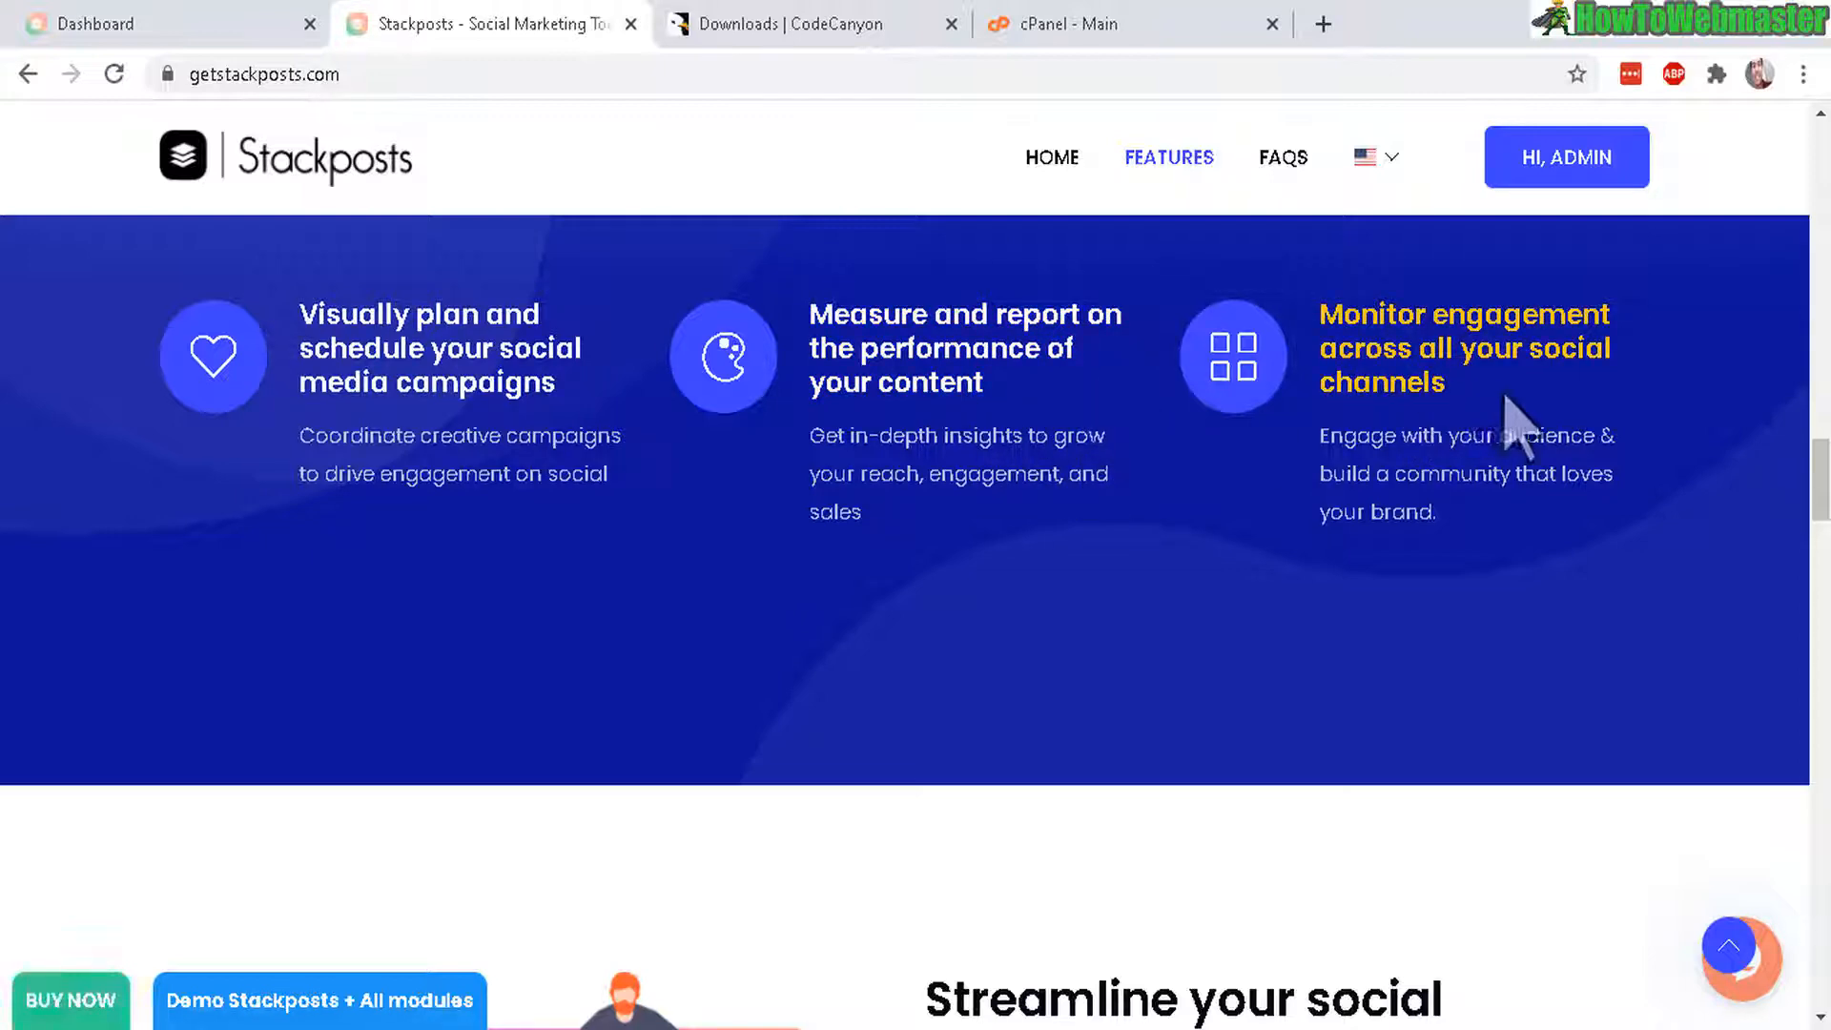
Return to the admin dashboard and bring up the Facebook post composer
click(92, 25)
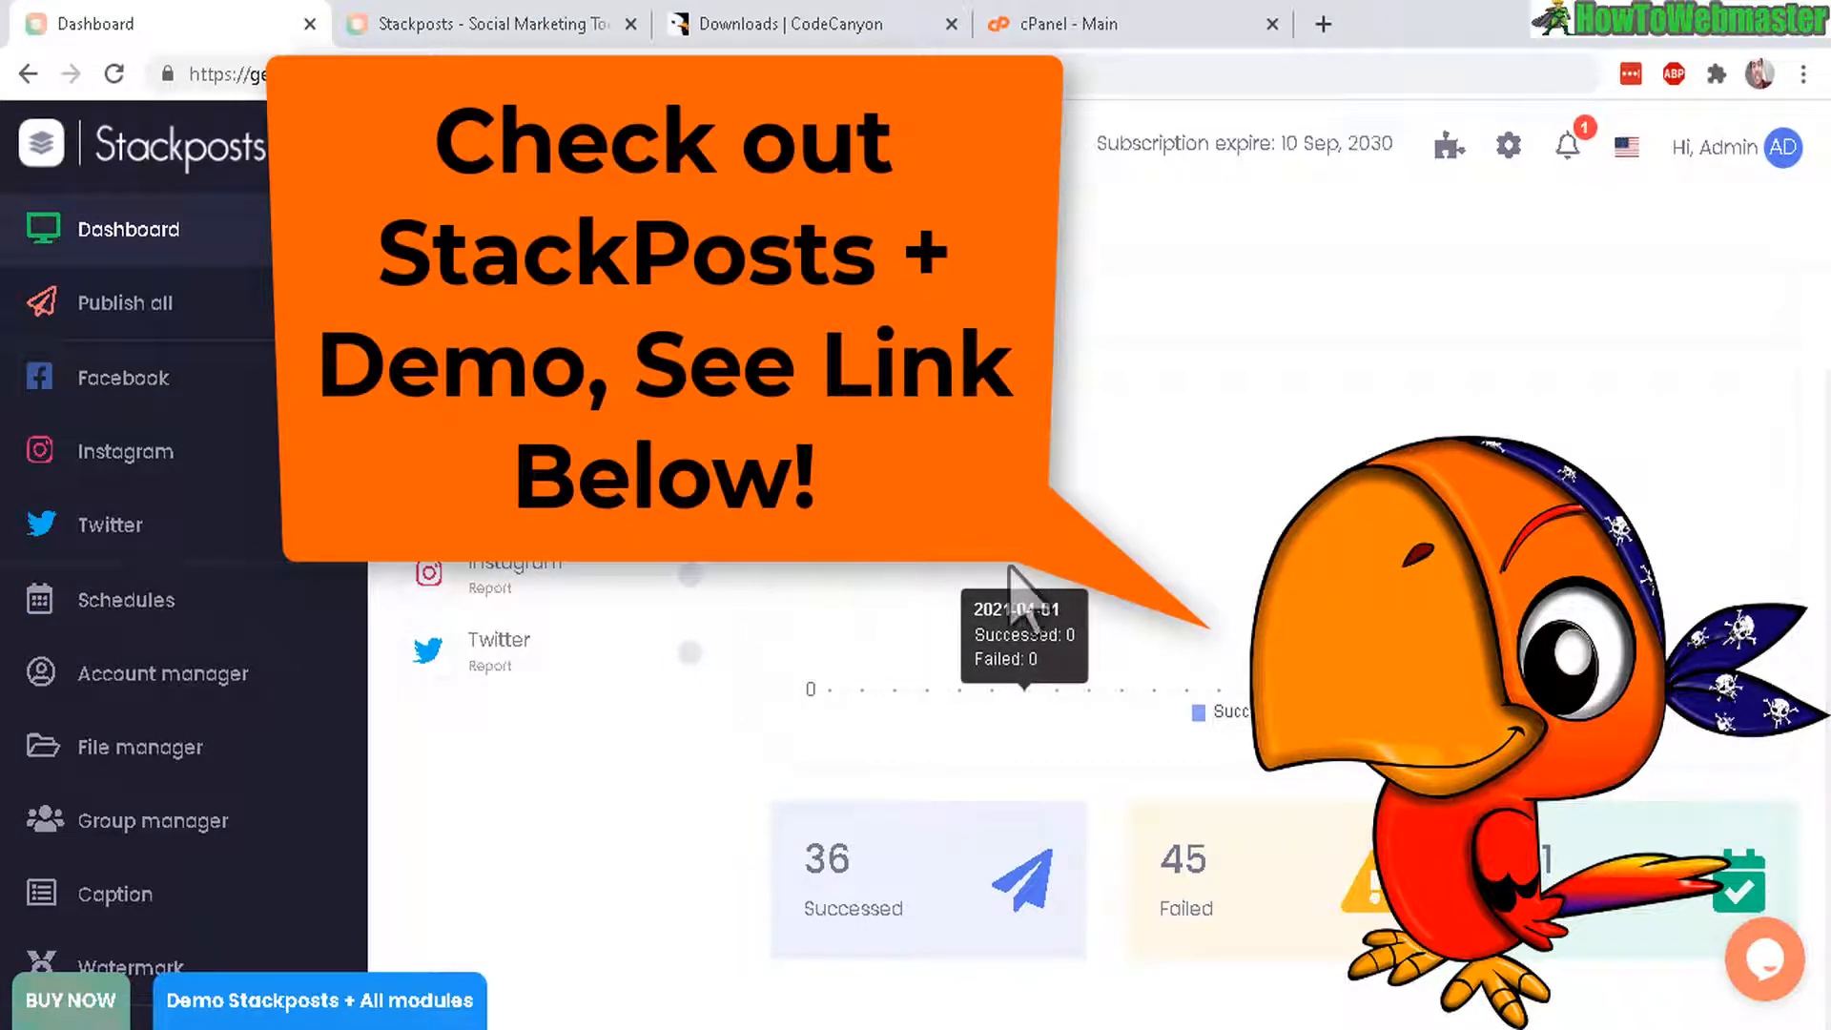
mouse_move(790, 754)
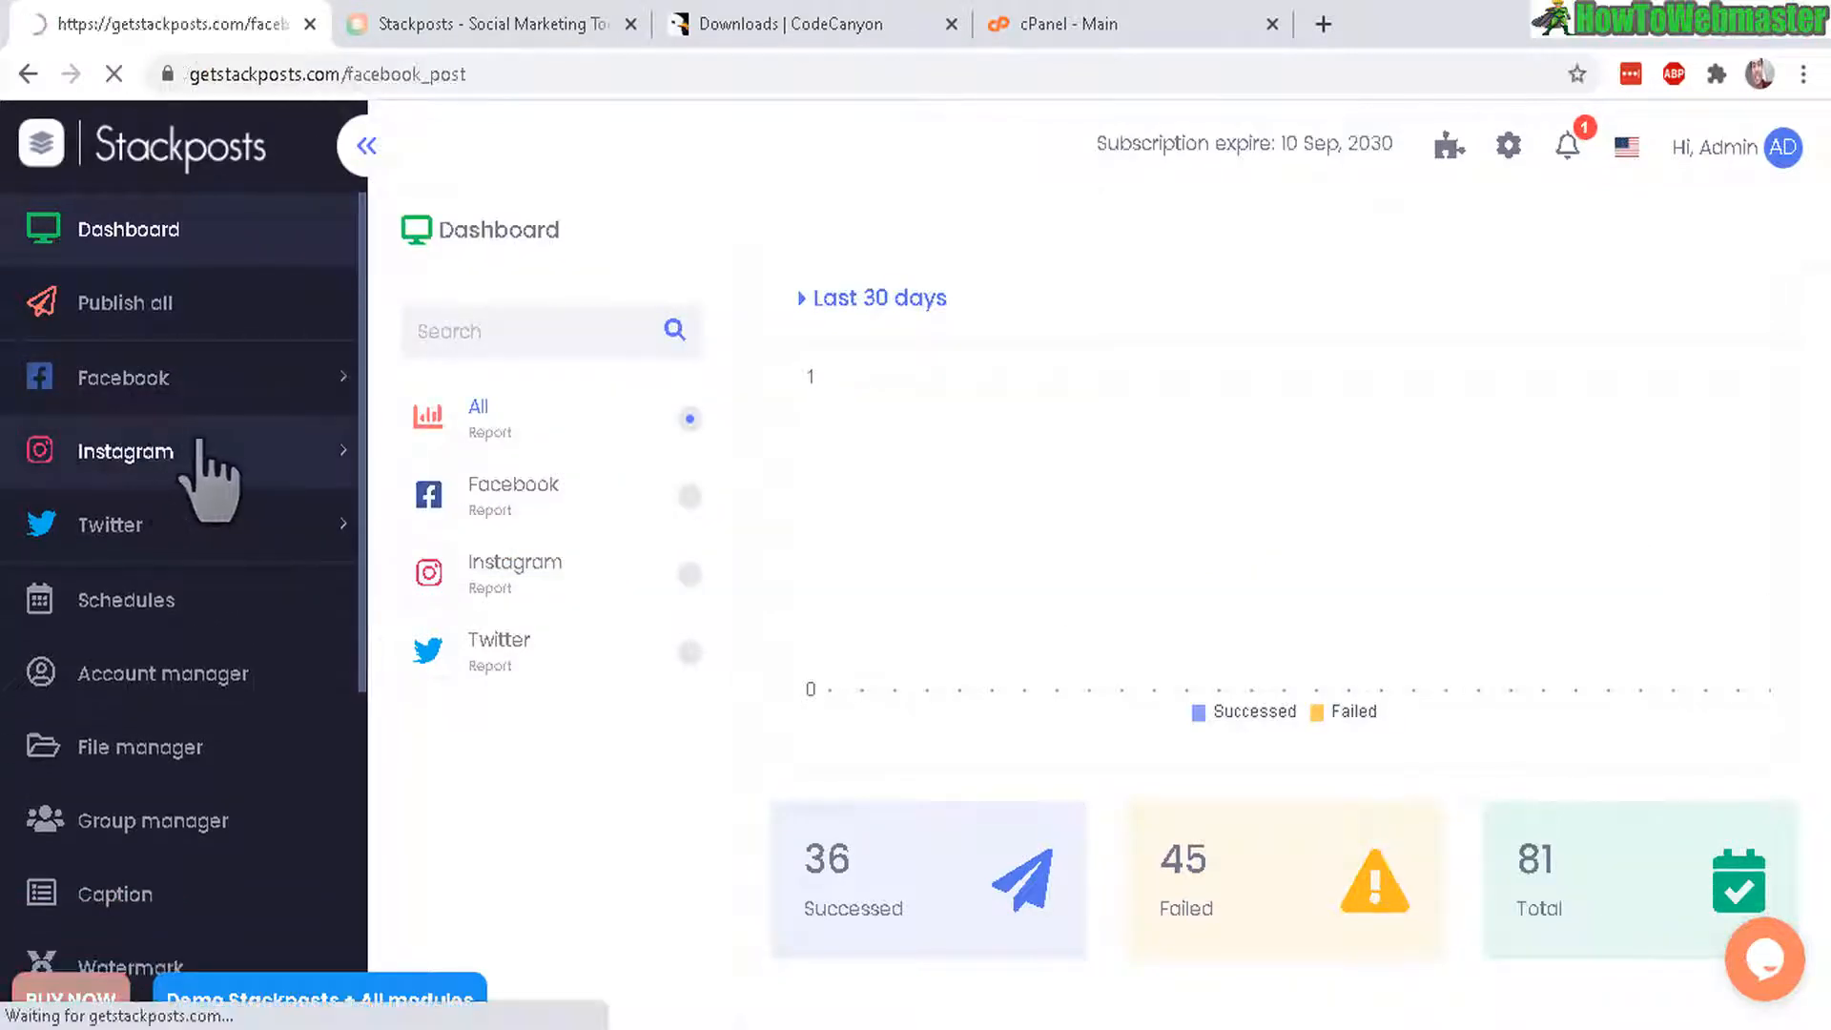
click(122, 375)
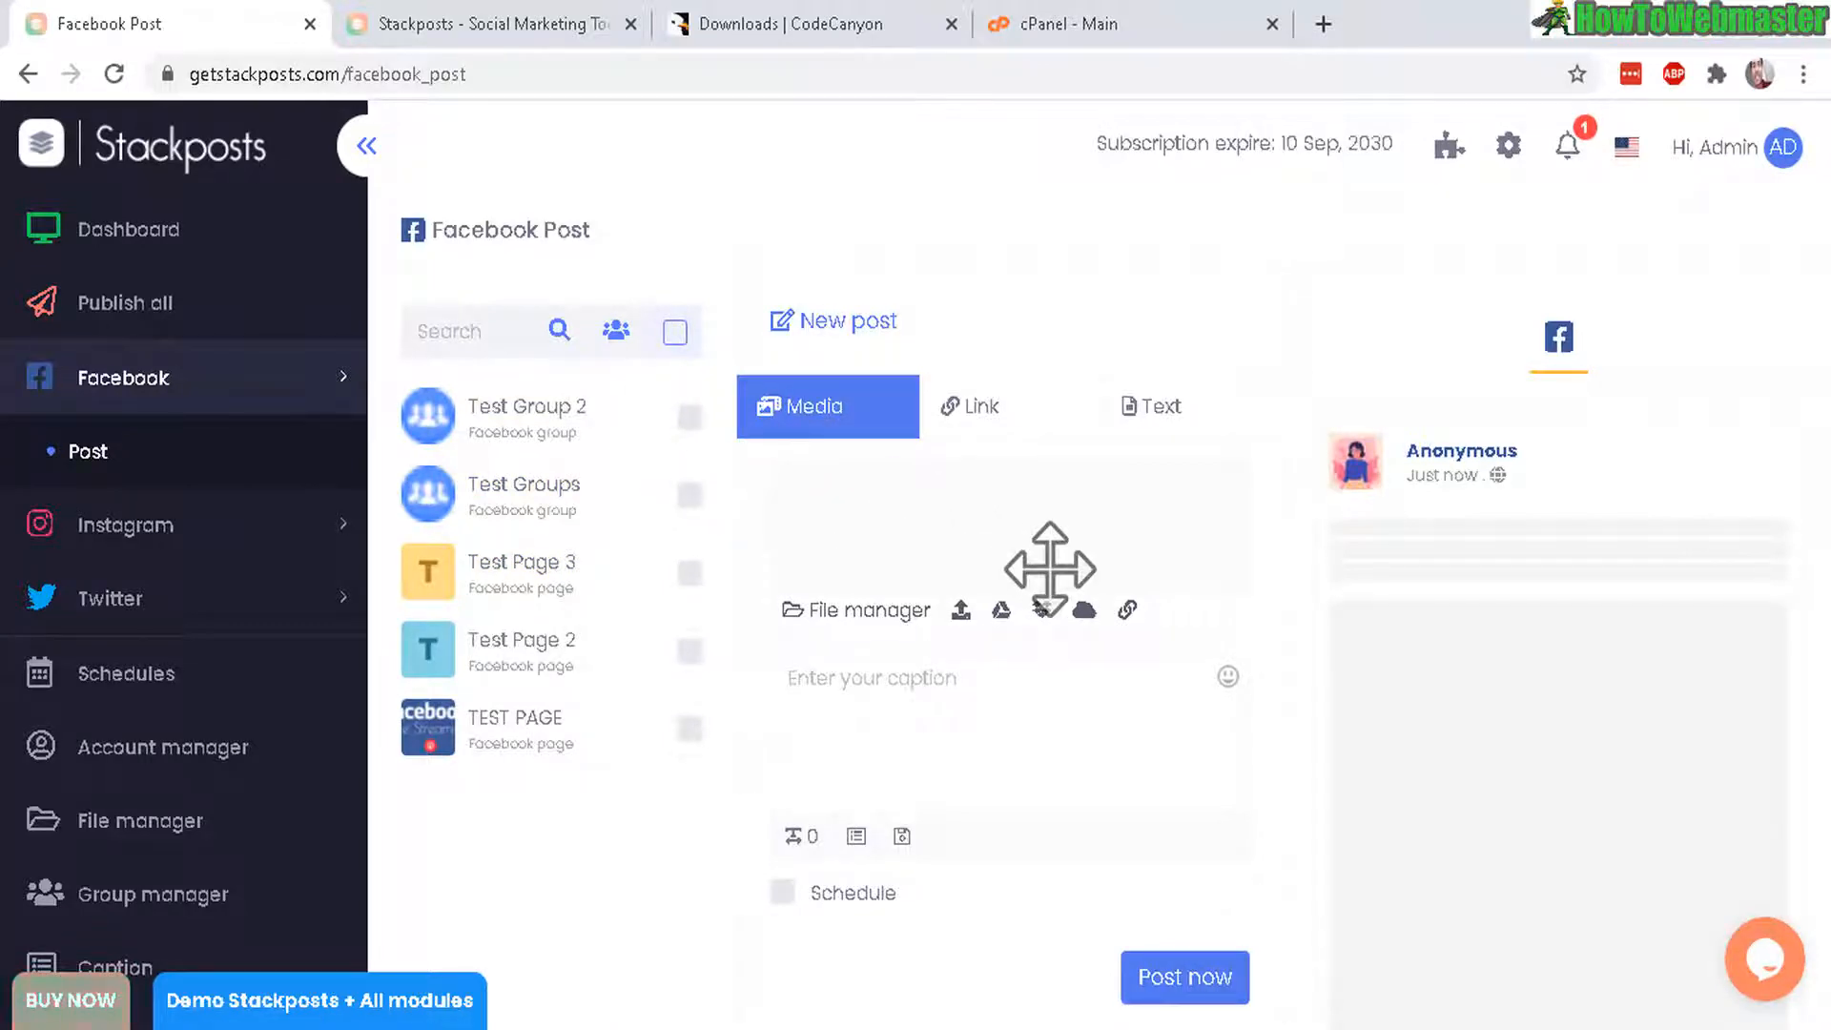
mouse_move(1083, 610)
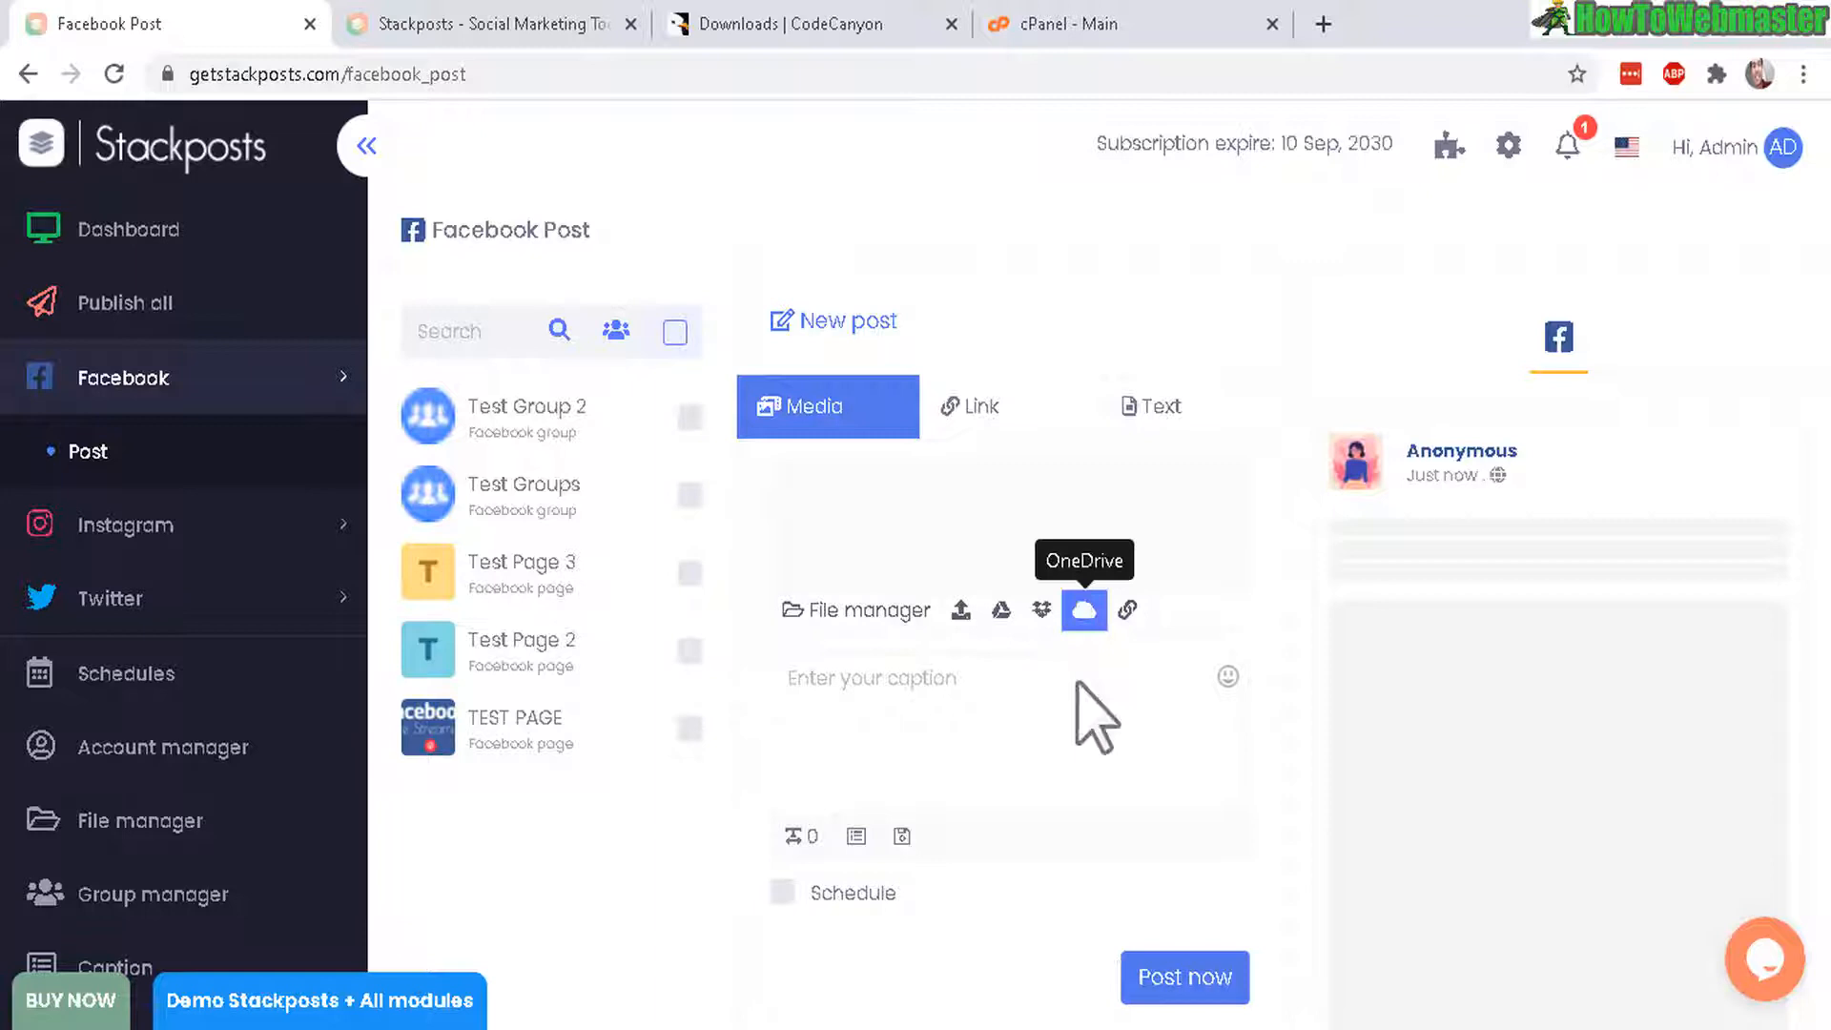
mouse_move(124, 522)
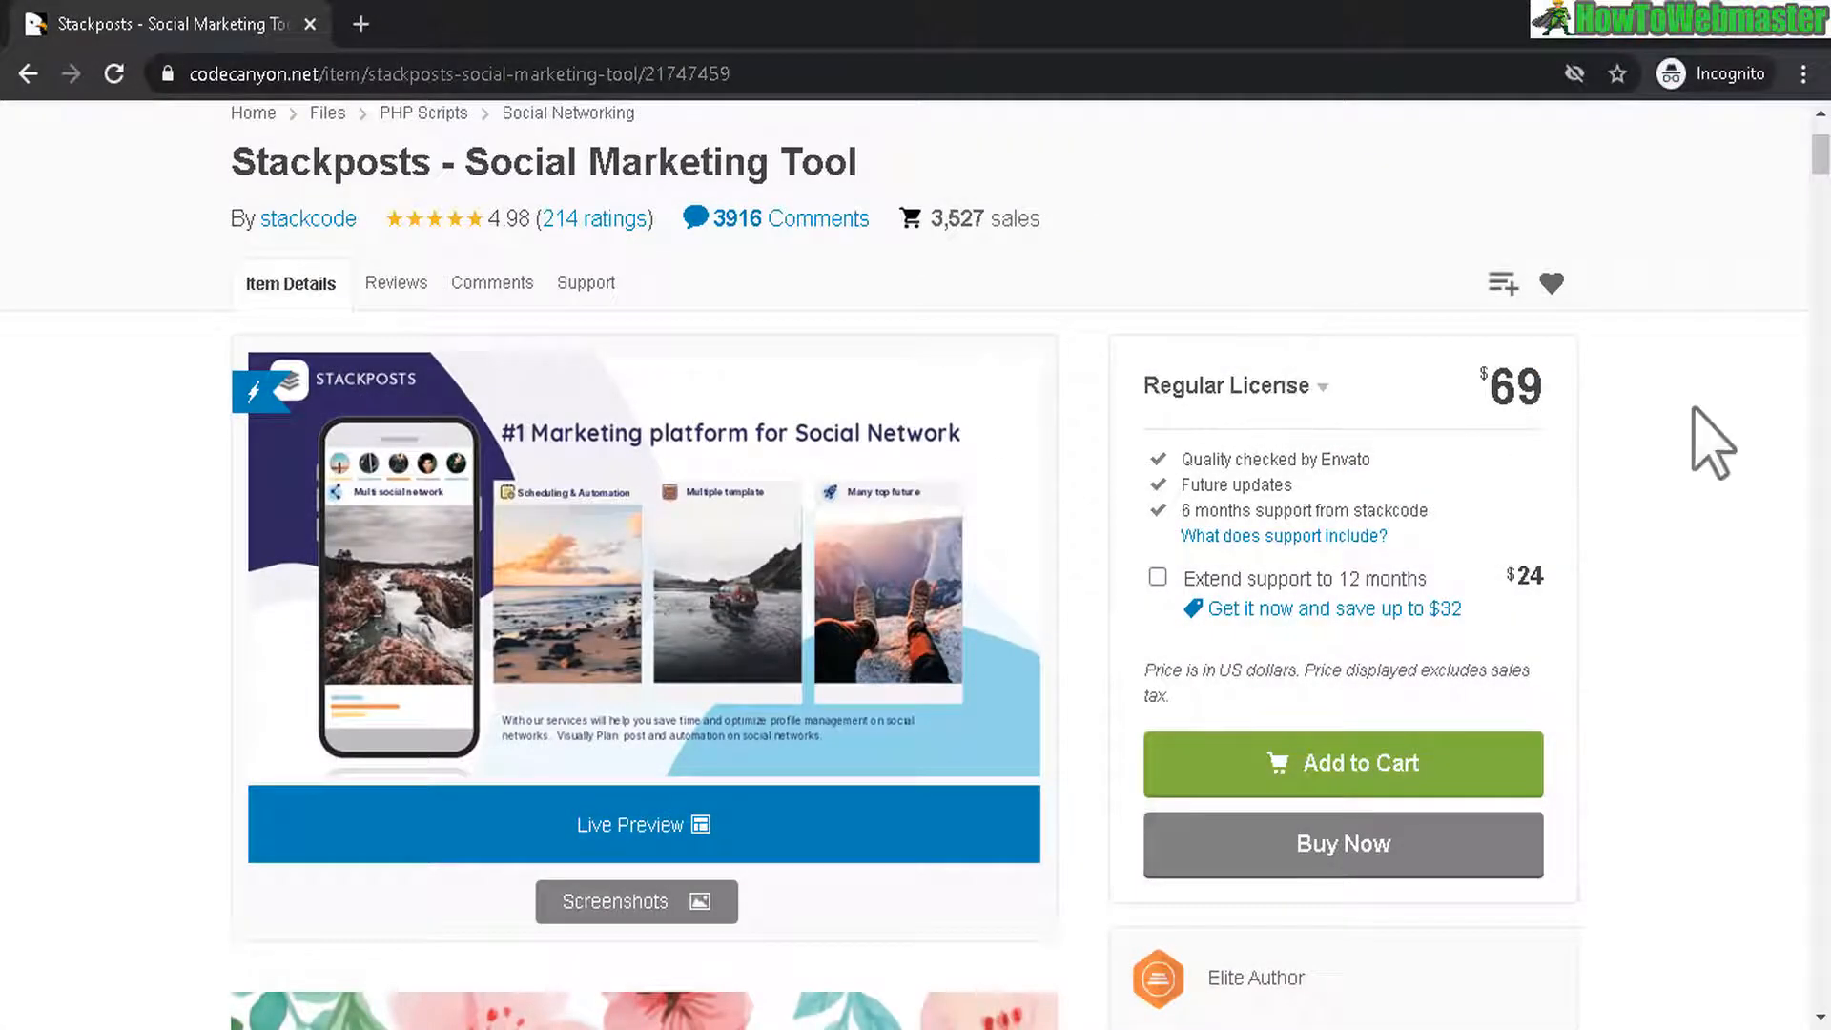
mouse_move(694, 276)
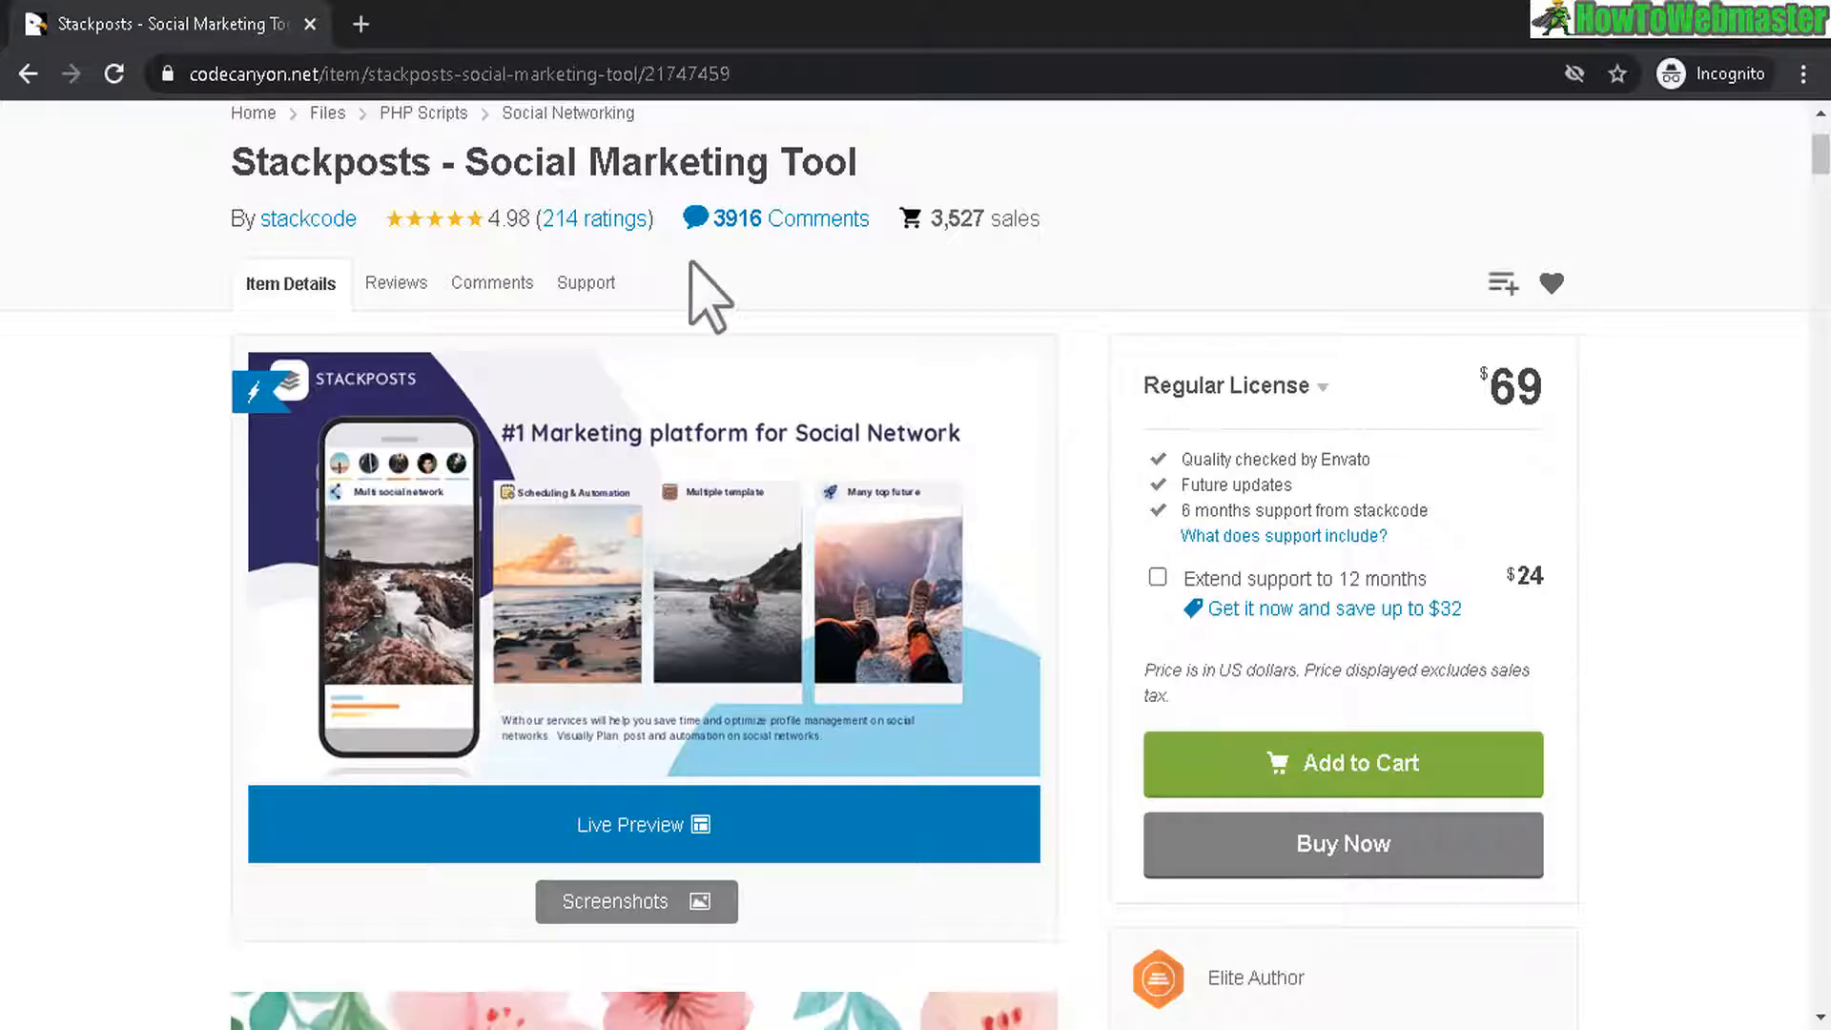
scroll(down, 3)
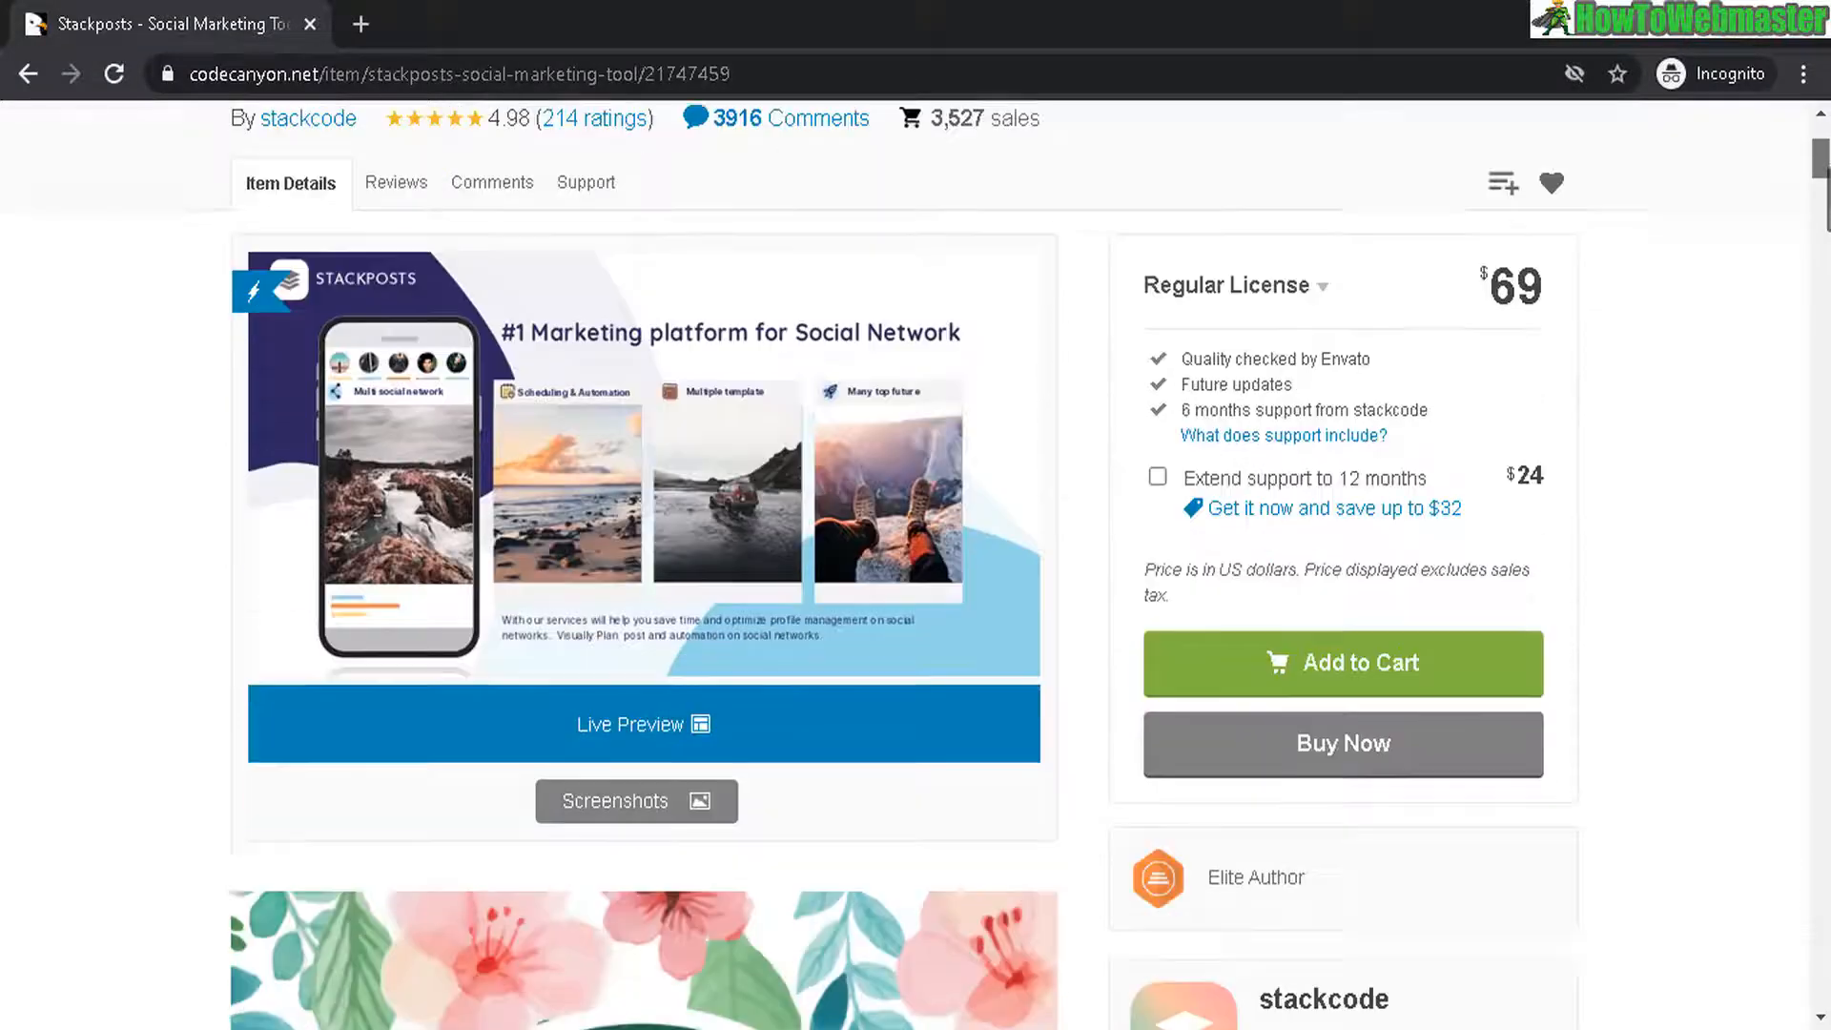
scroll(down, 3)
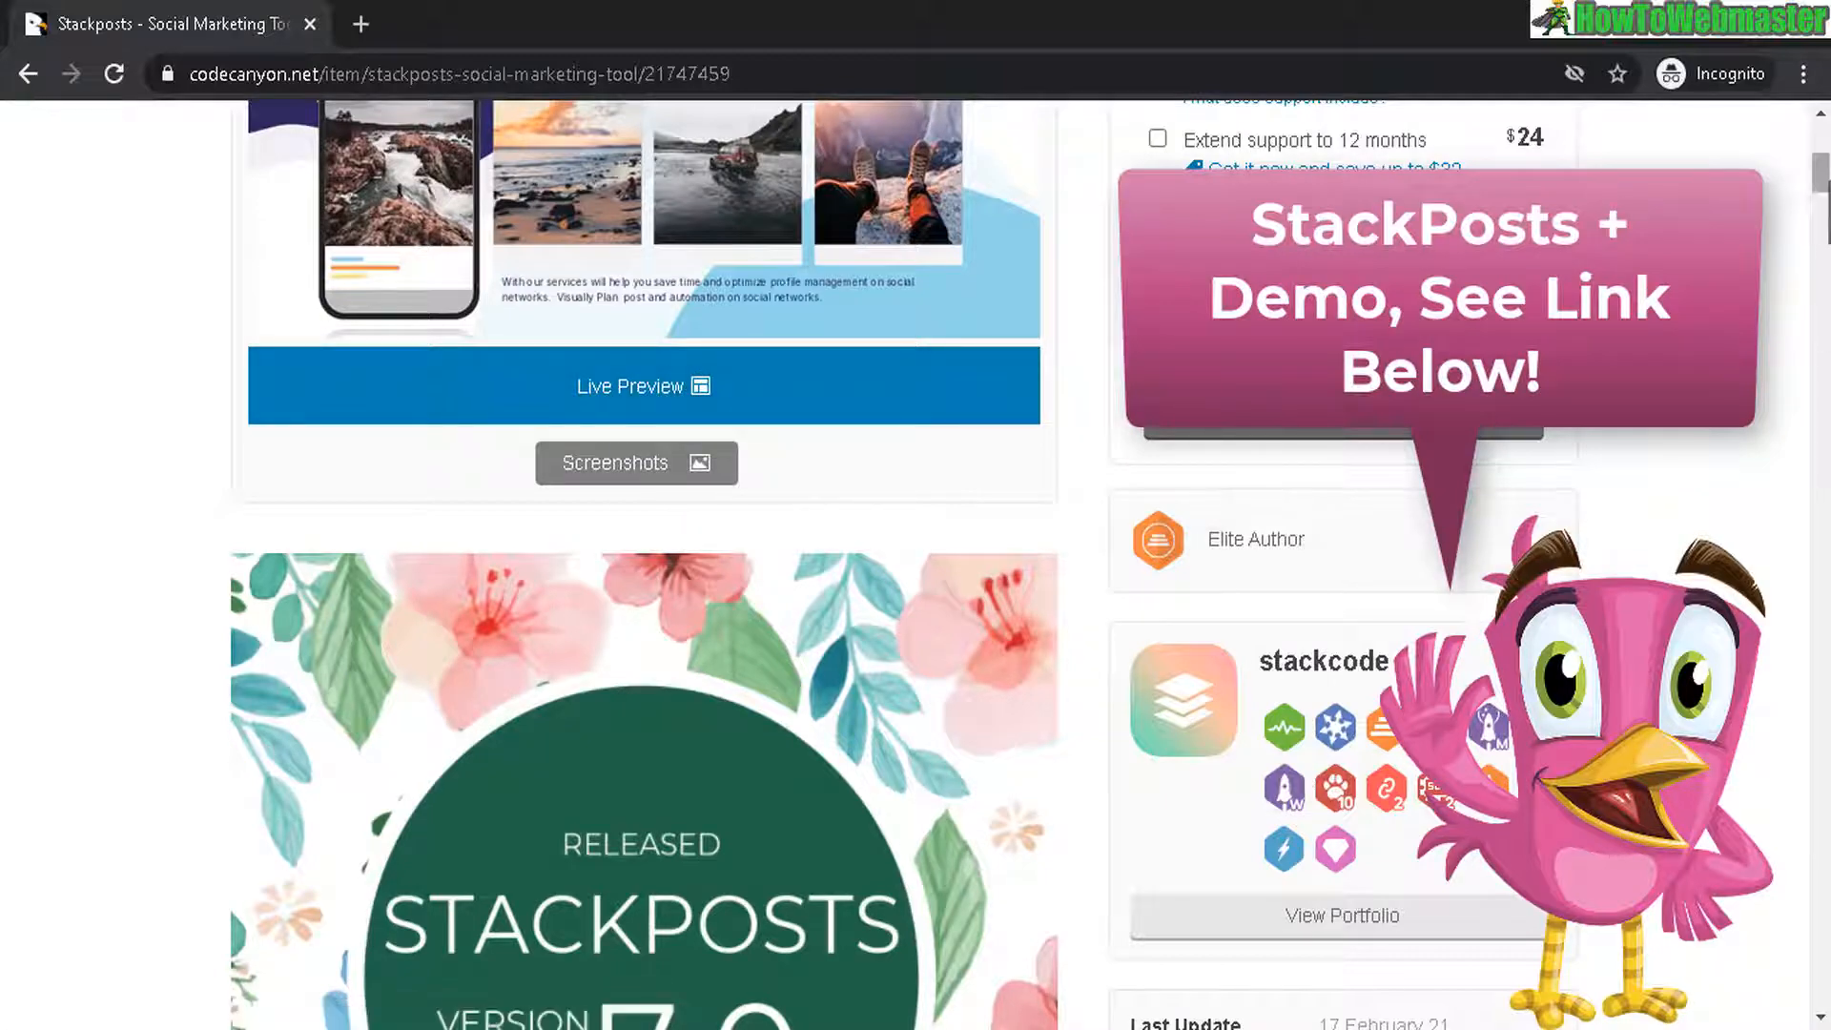
scroll(down, 3)
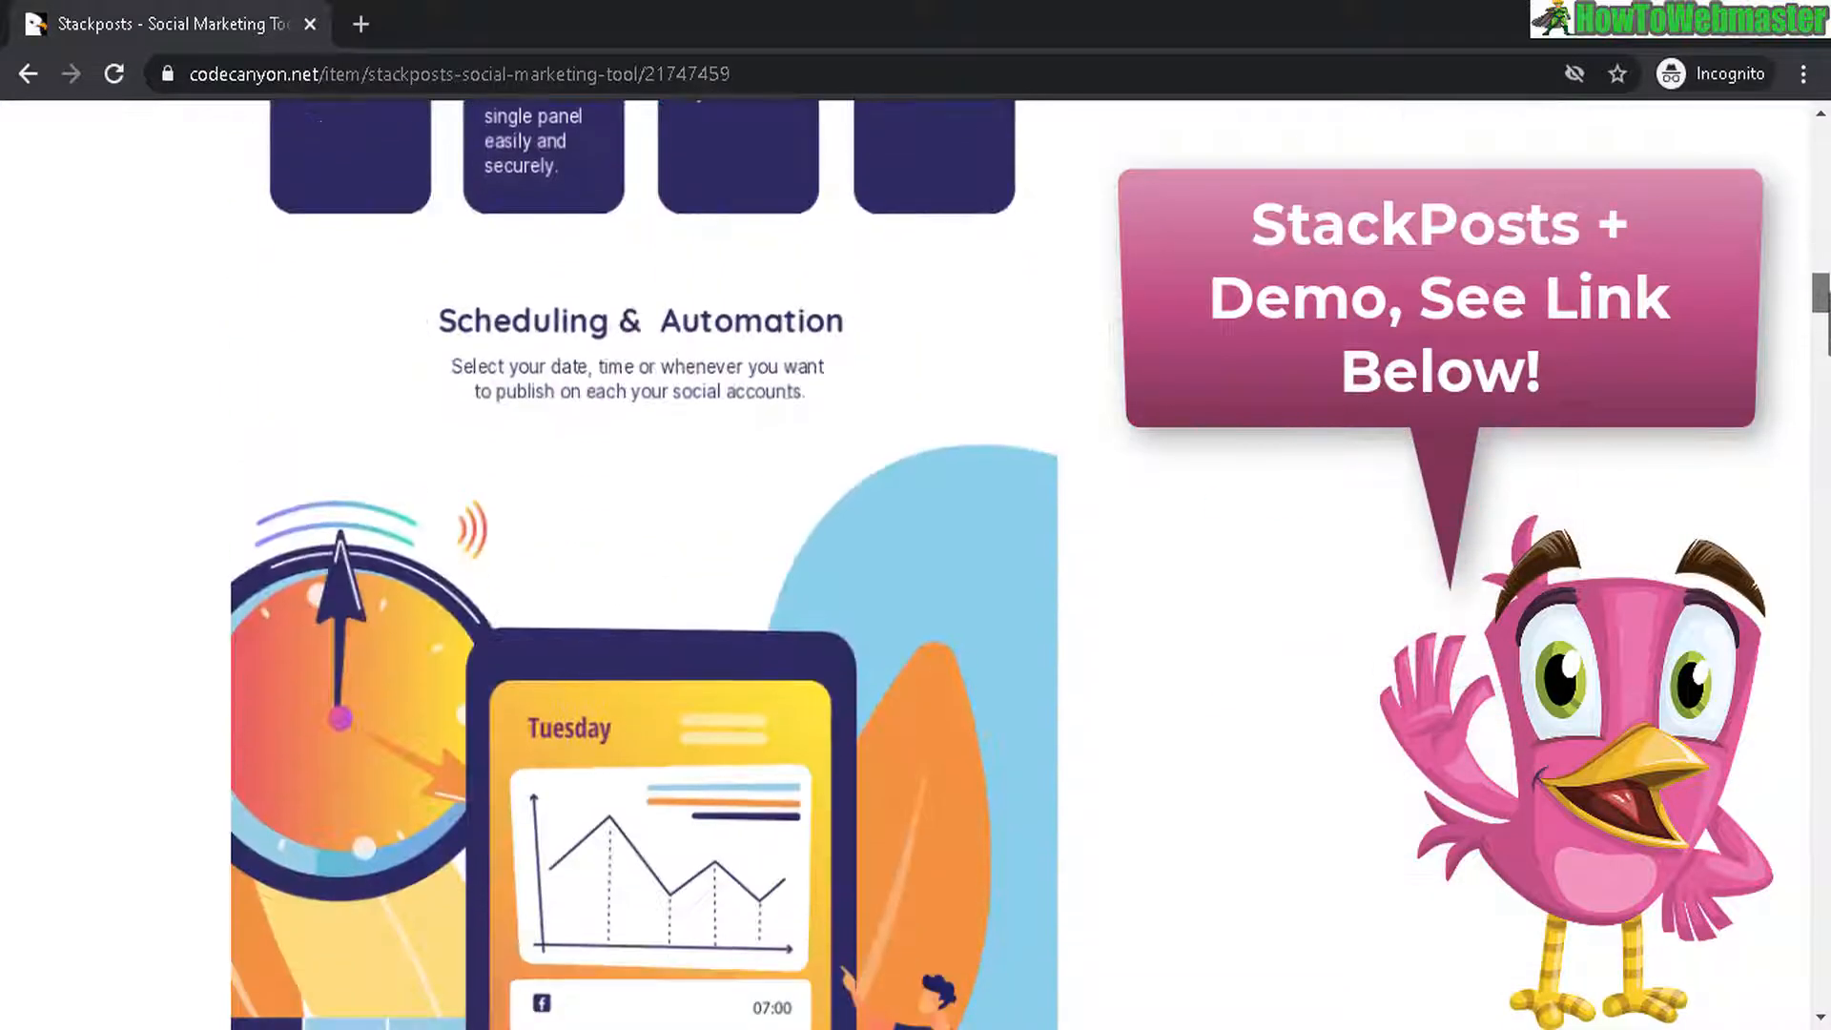
scroll(down, 3)
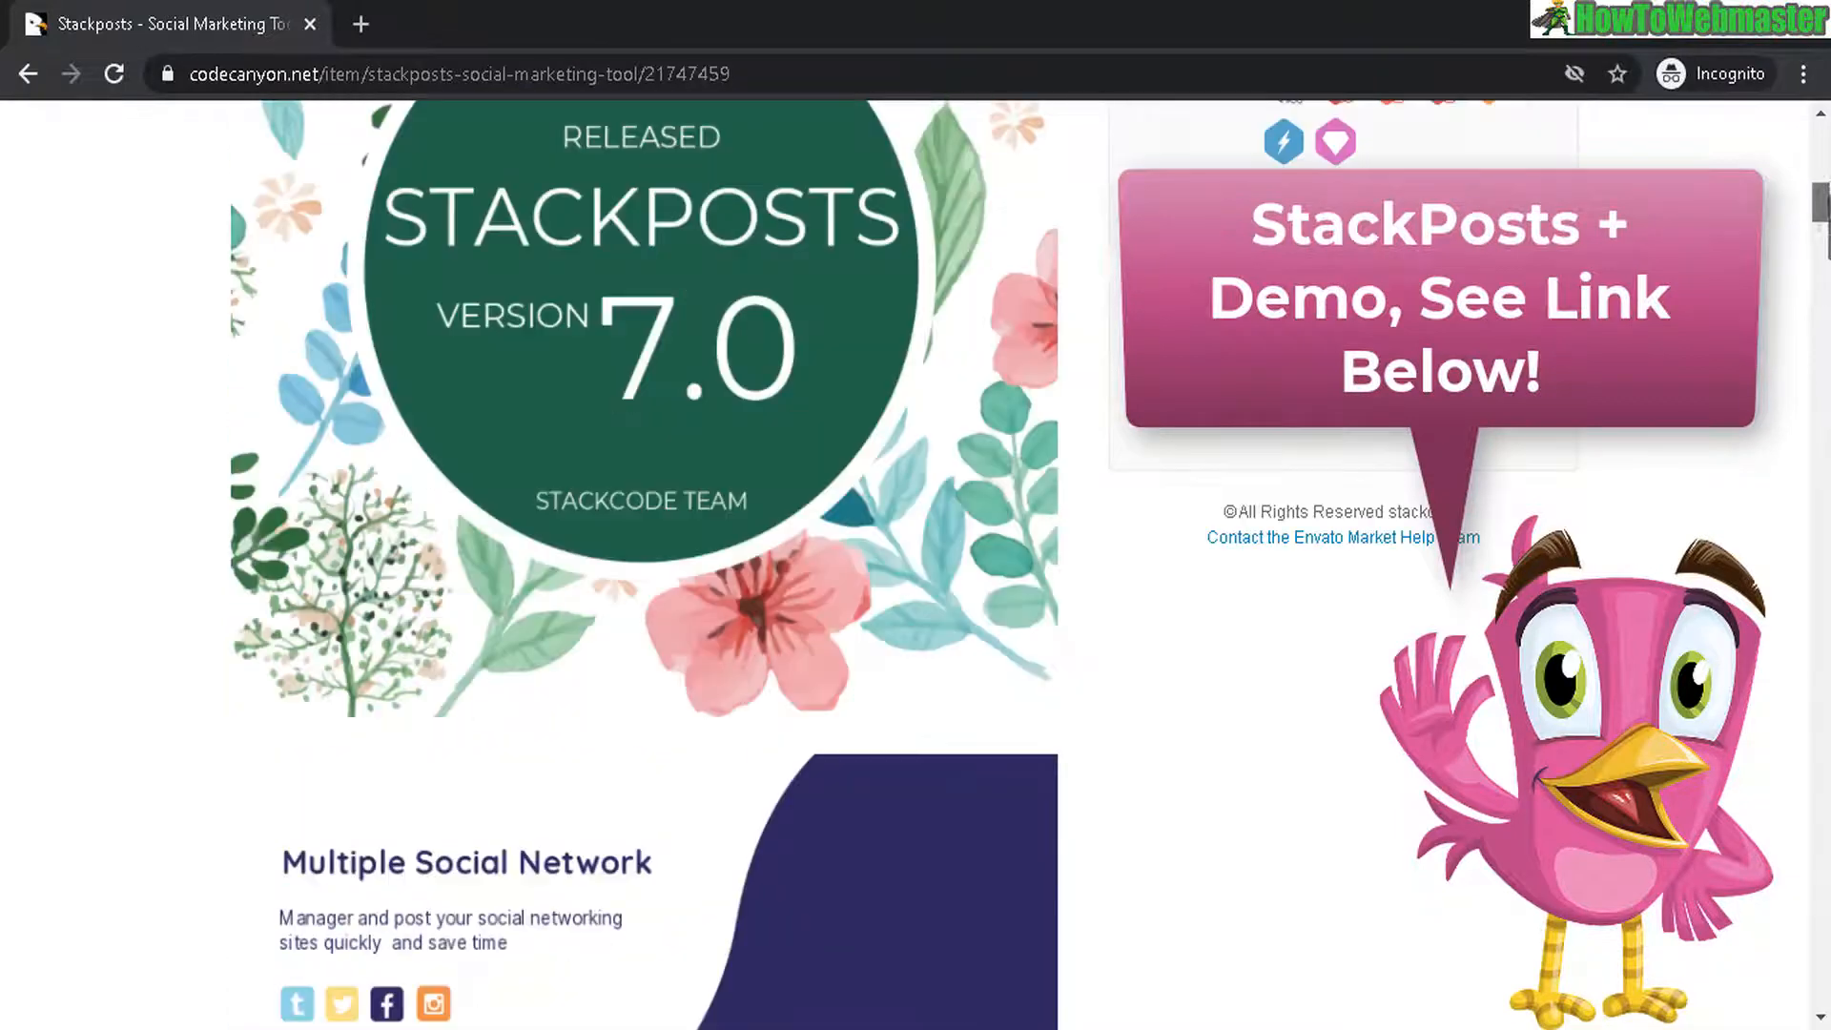
scroll(up, 3)
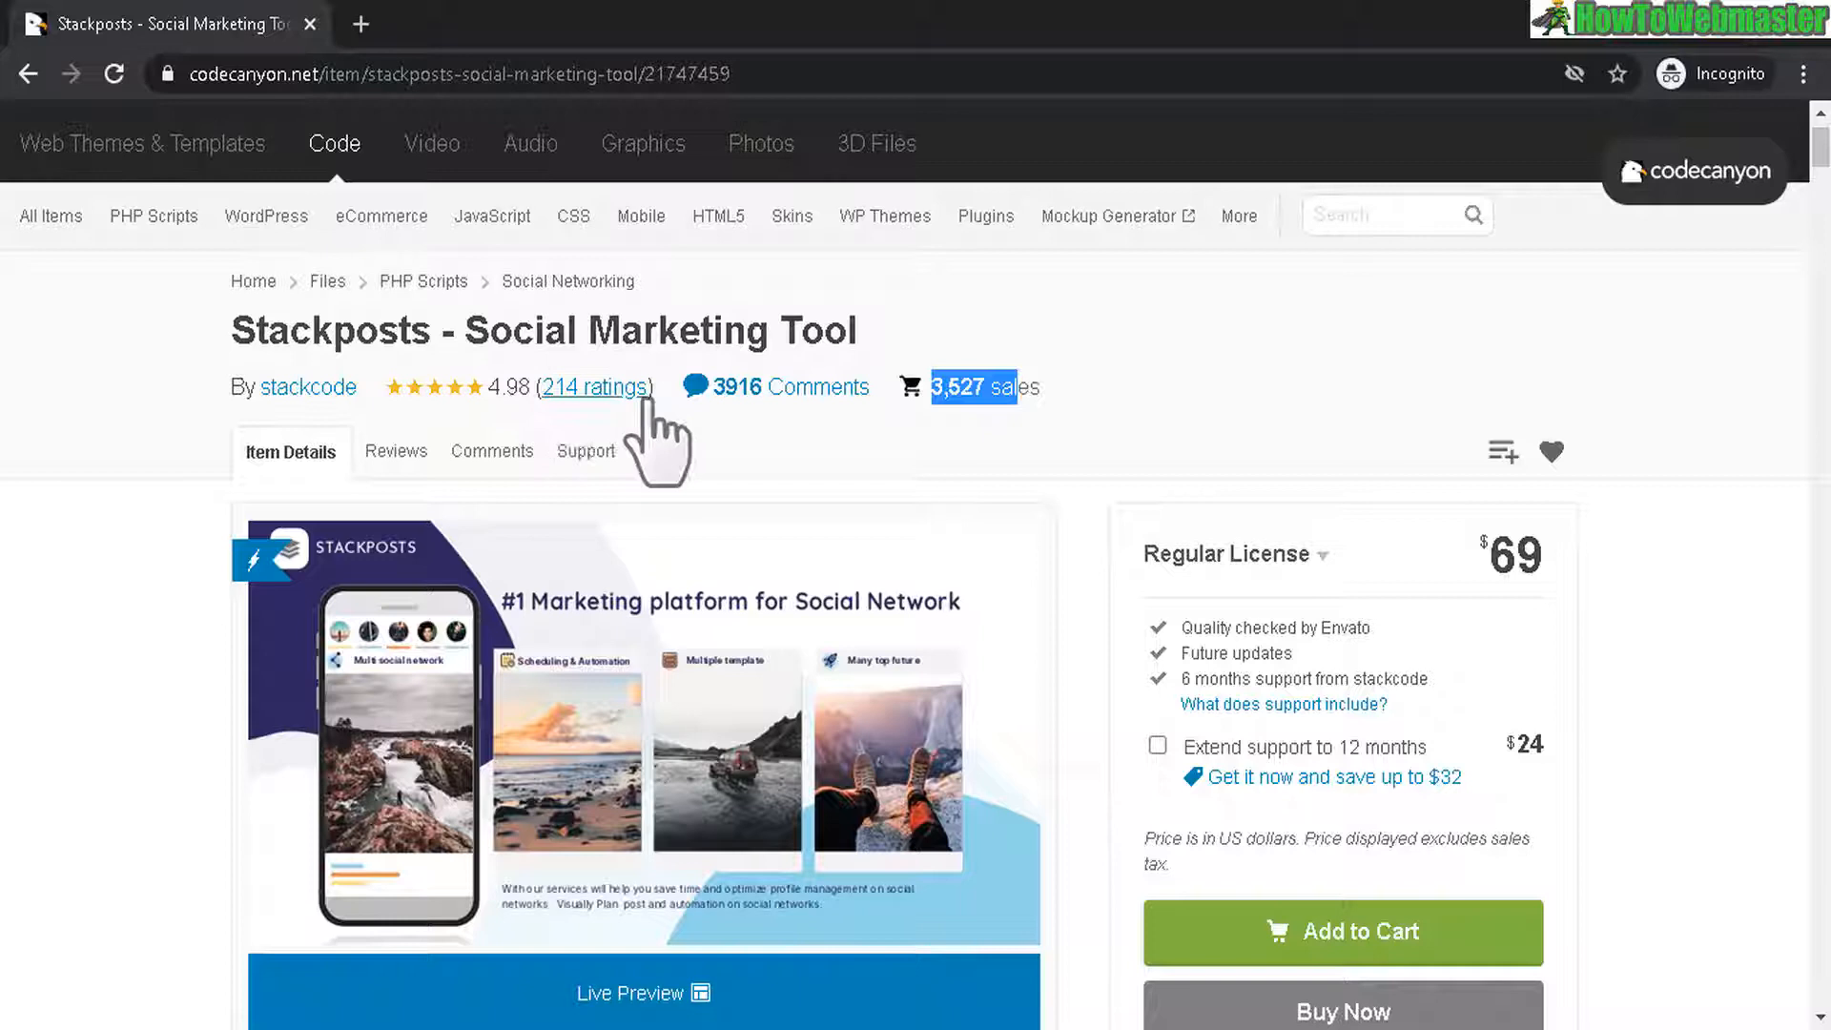
mouse_move(498, 465)
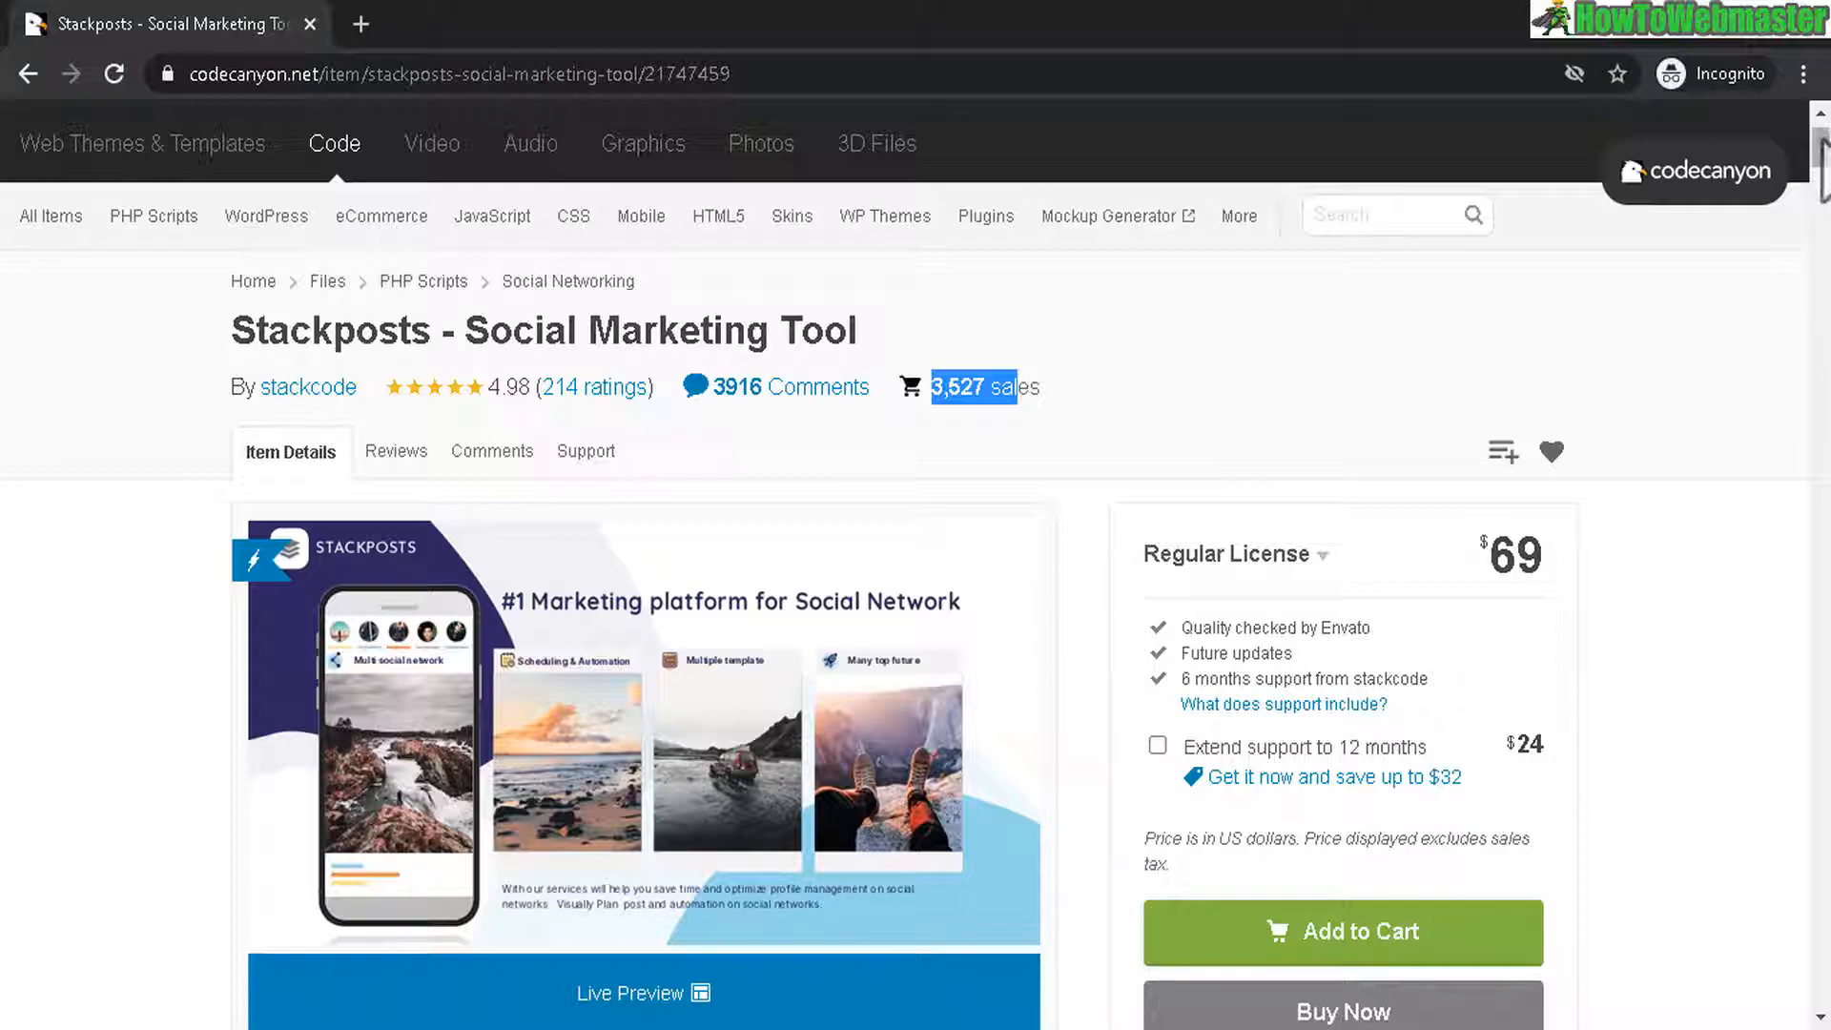
scroll(down, 3)
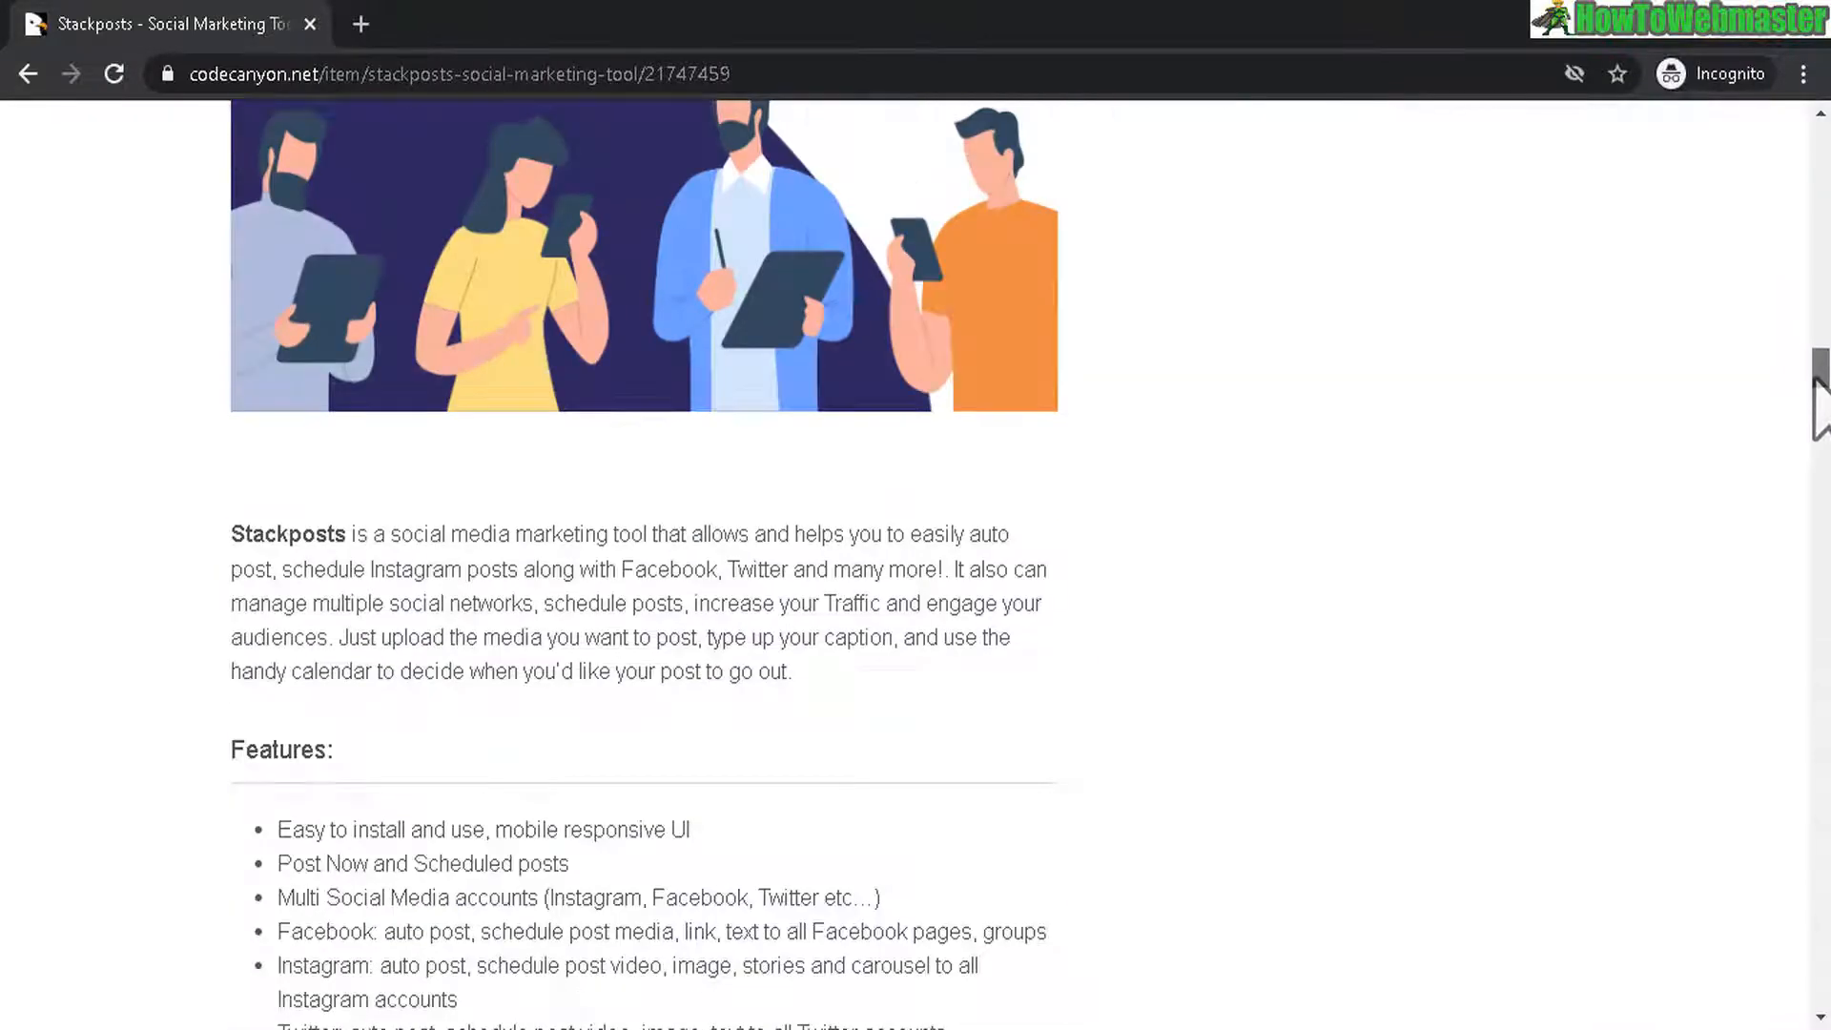
scroll(down, 3)
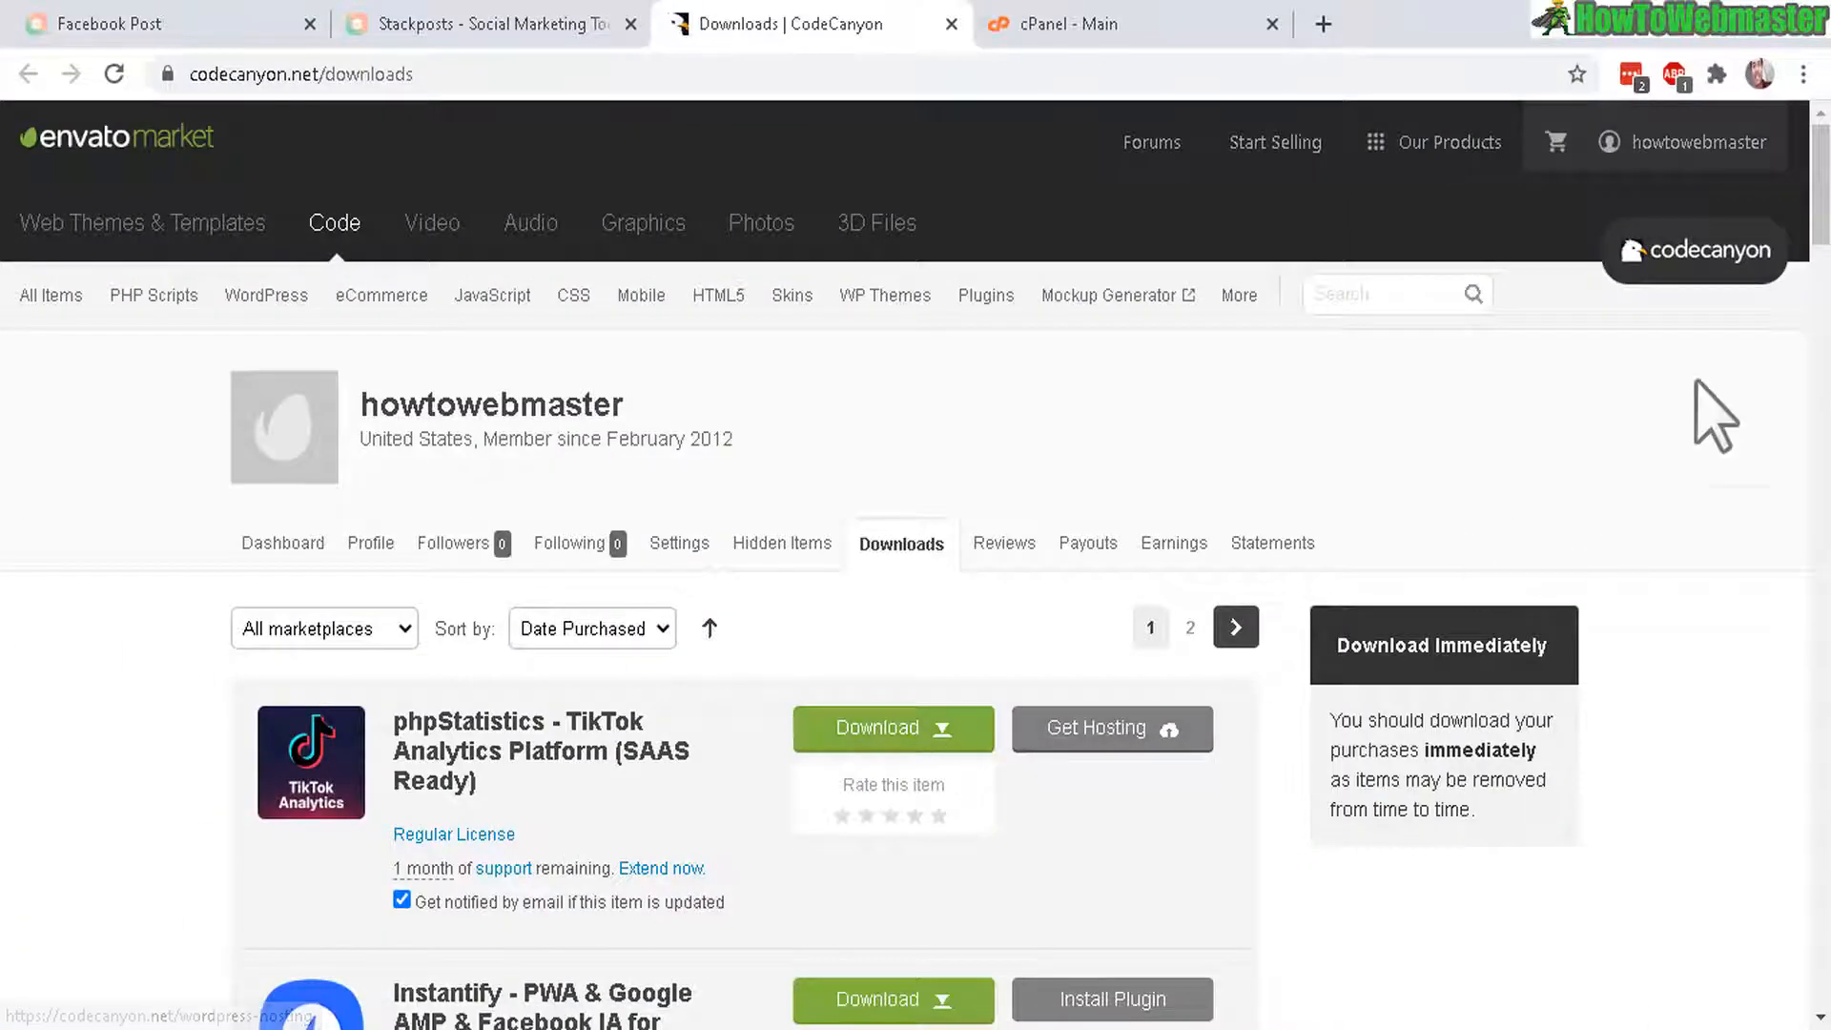
mouse_move(1785, 261)
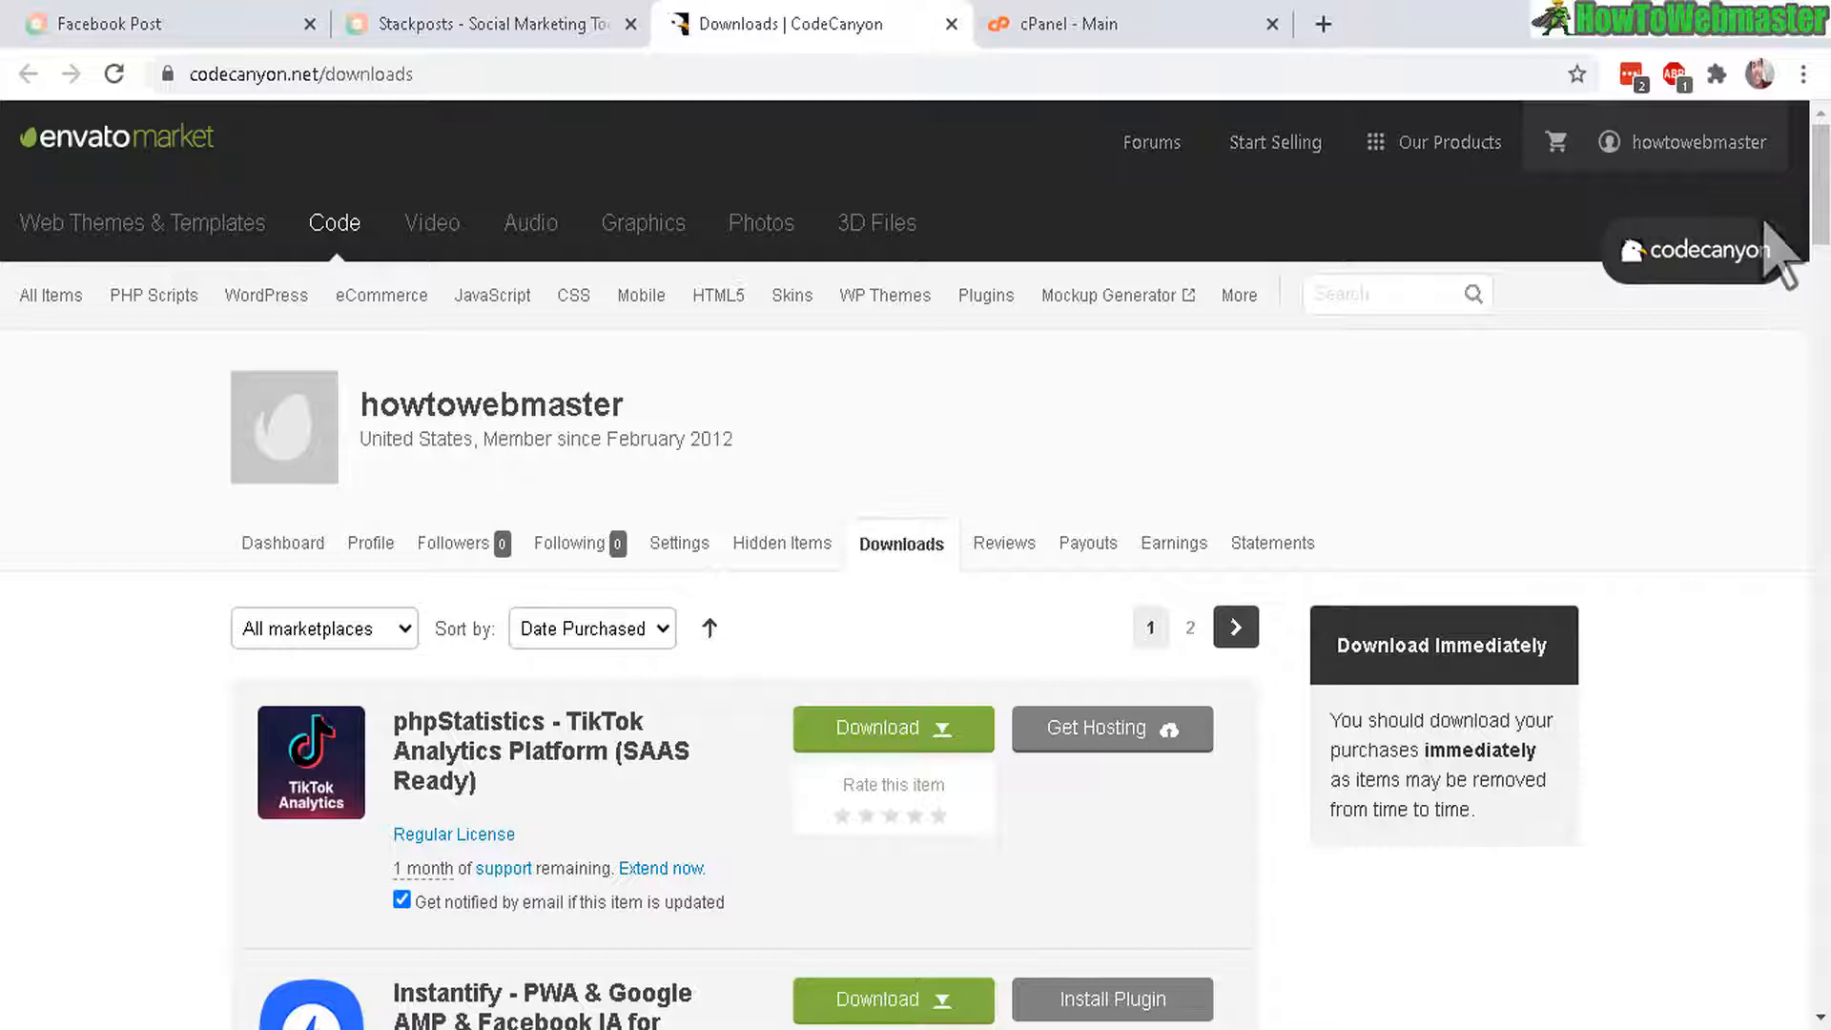
mouse_move(1751, 200)
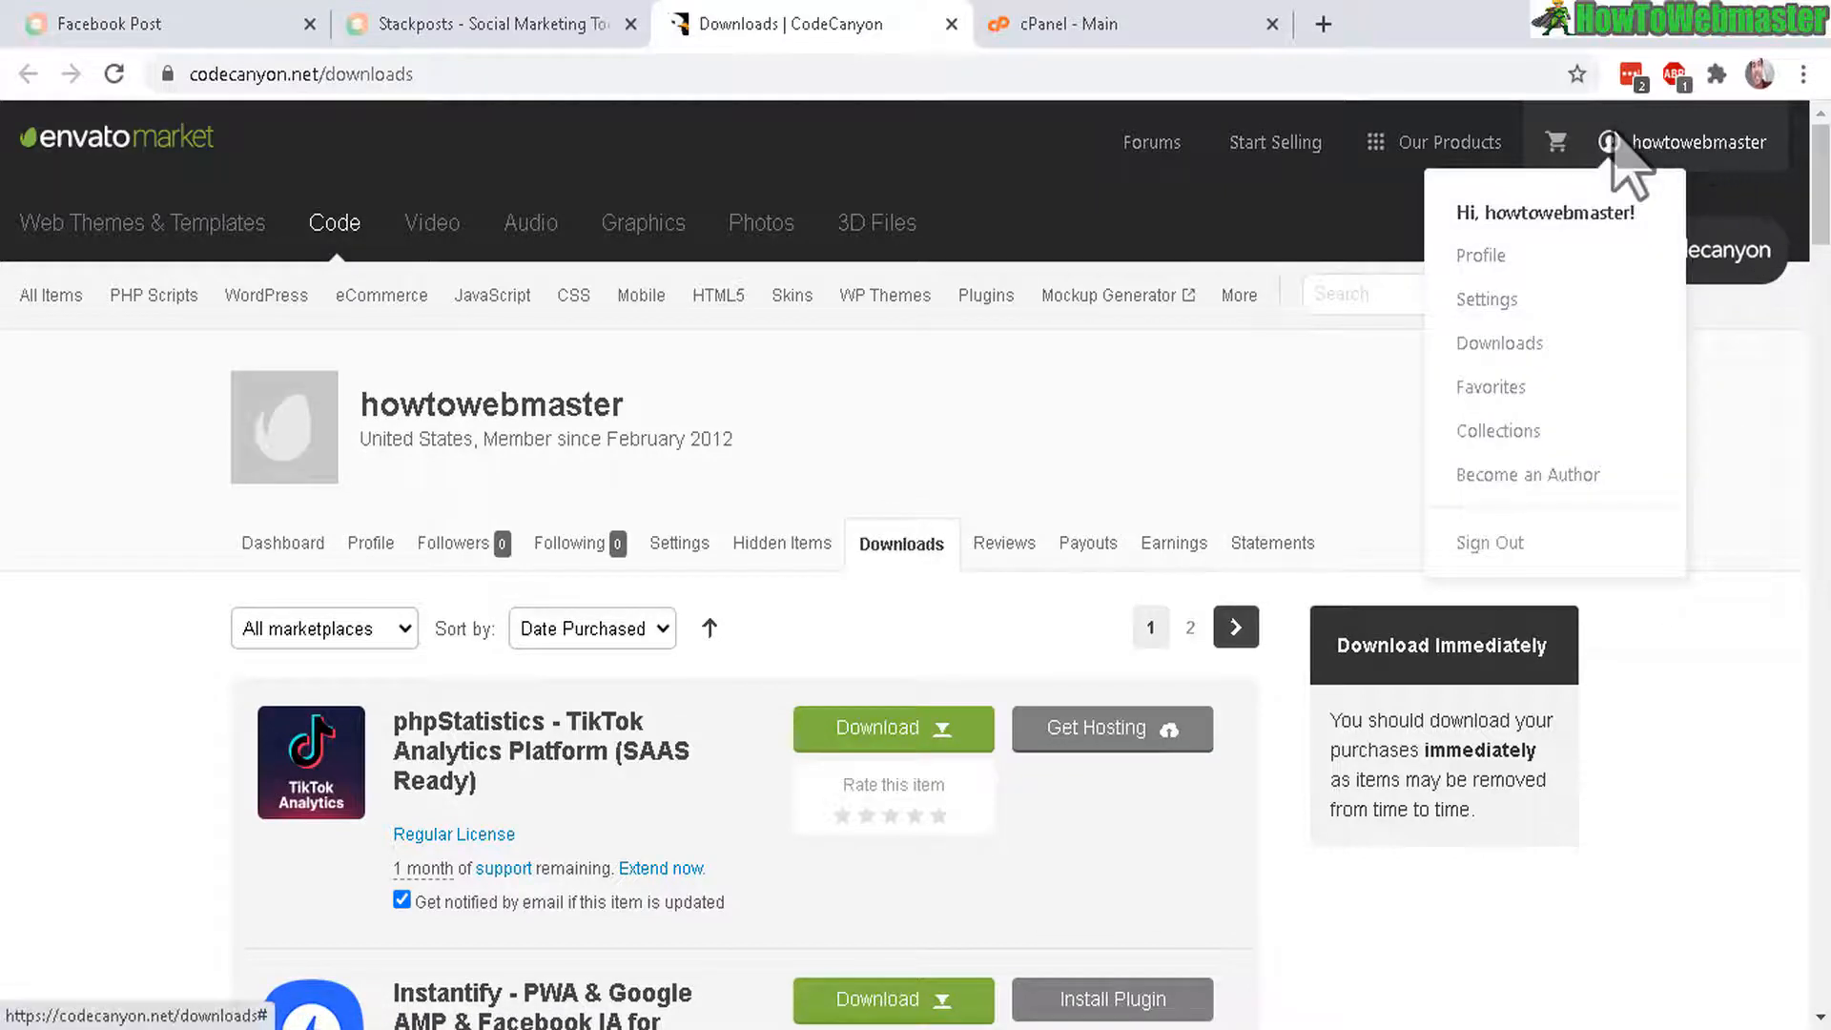
mouse_move(1496, 351)
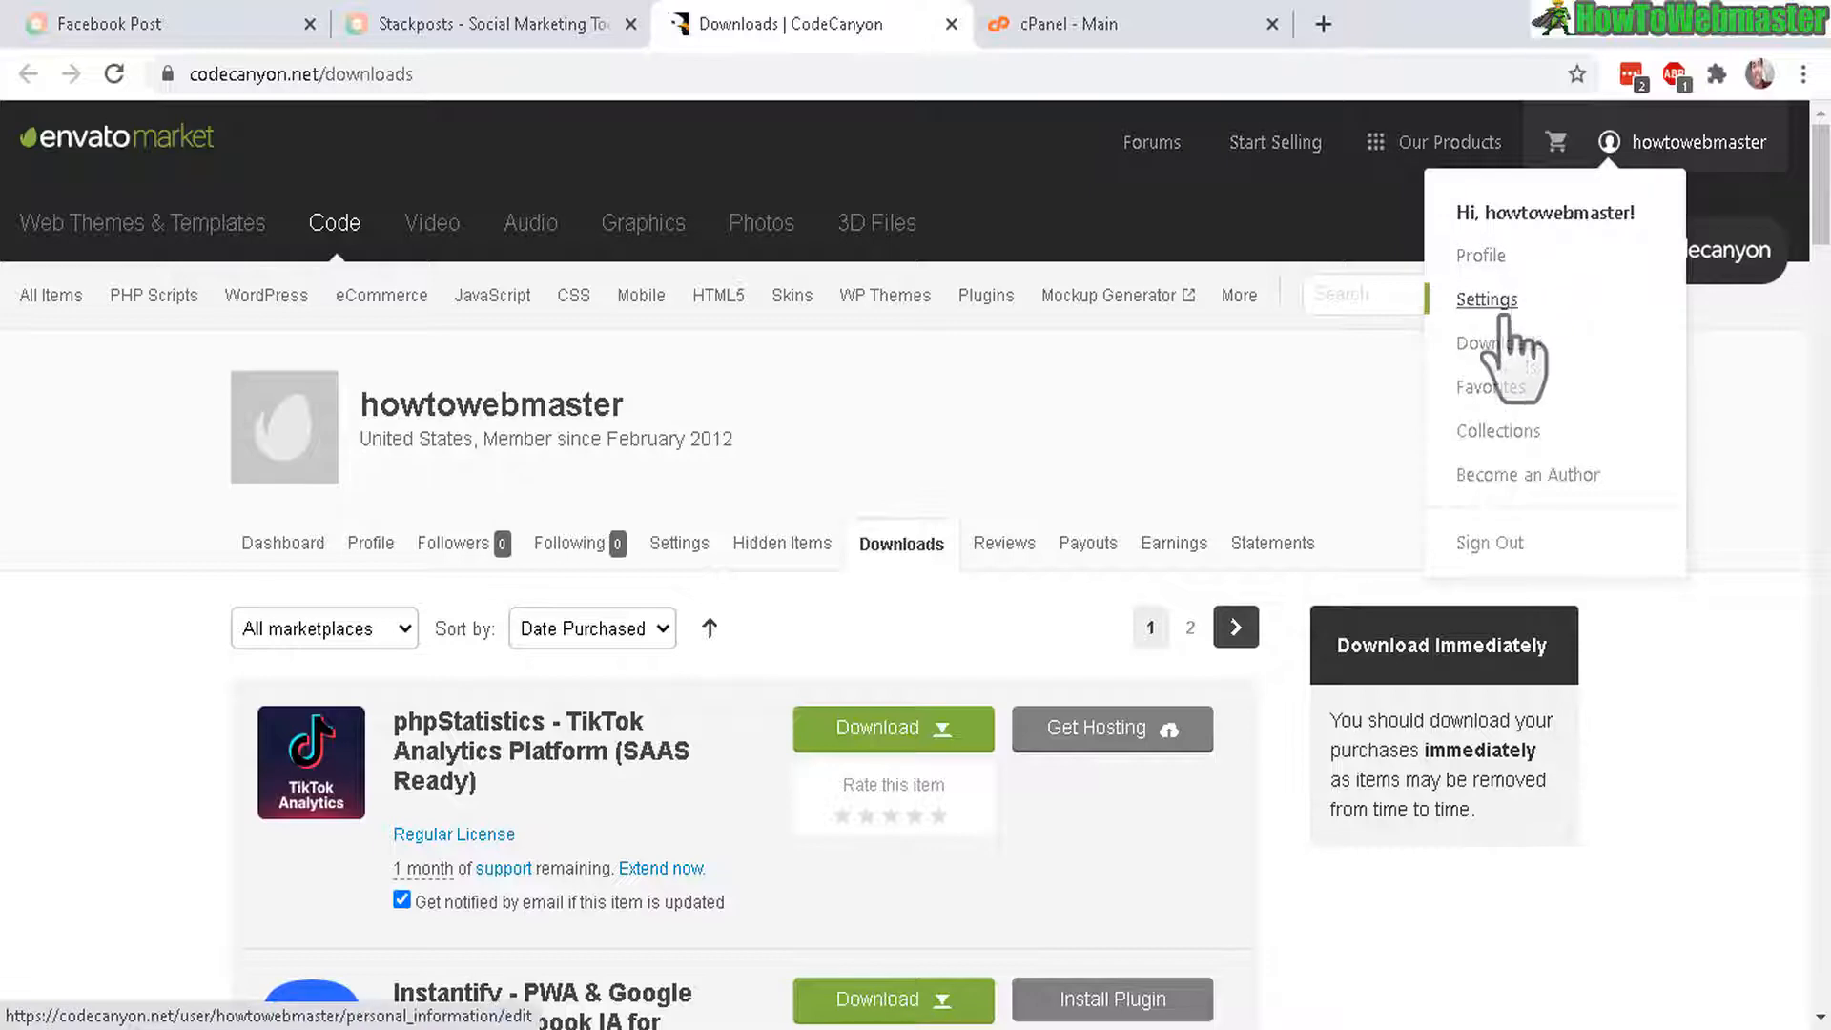
Download the Stackposts Social Marketing Tool zip into the Desktop StackPosts folder
scroll(down, 3)
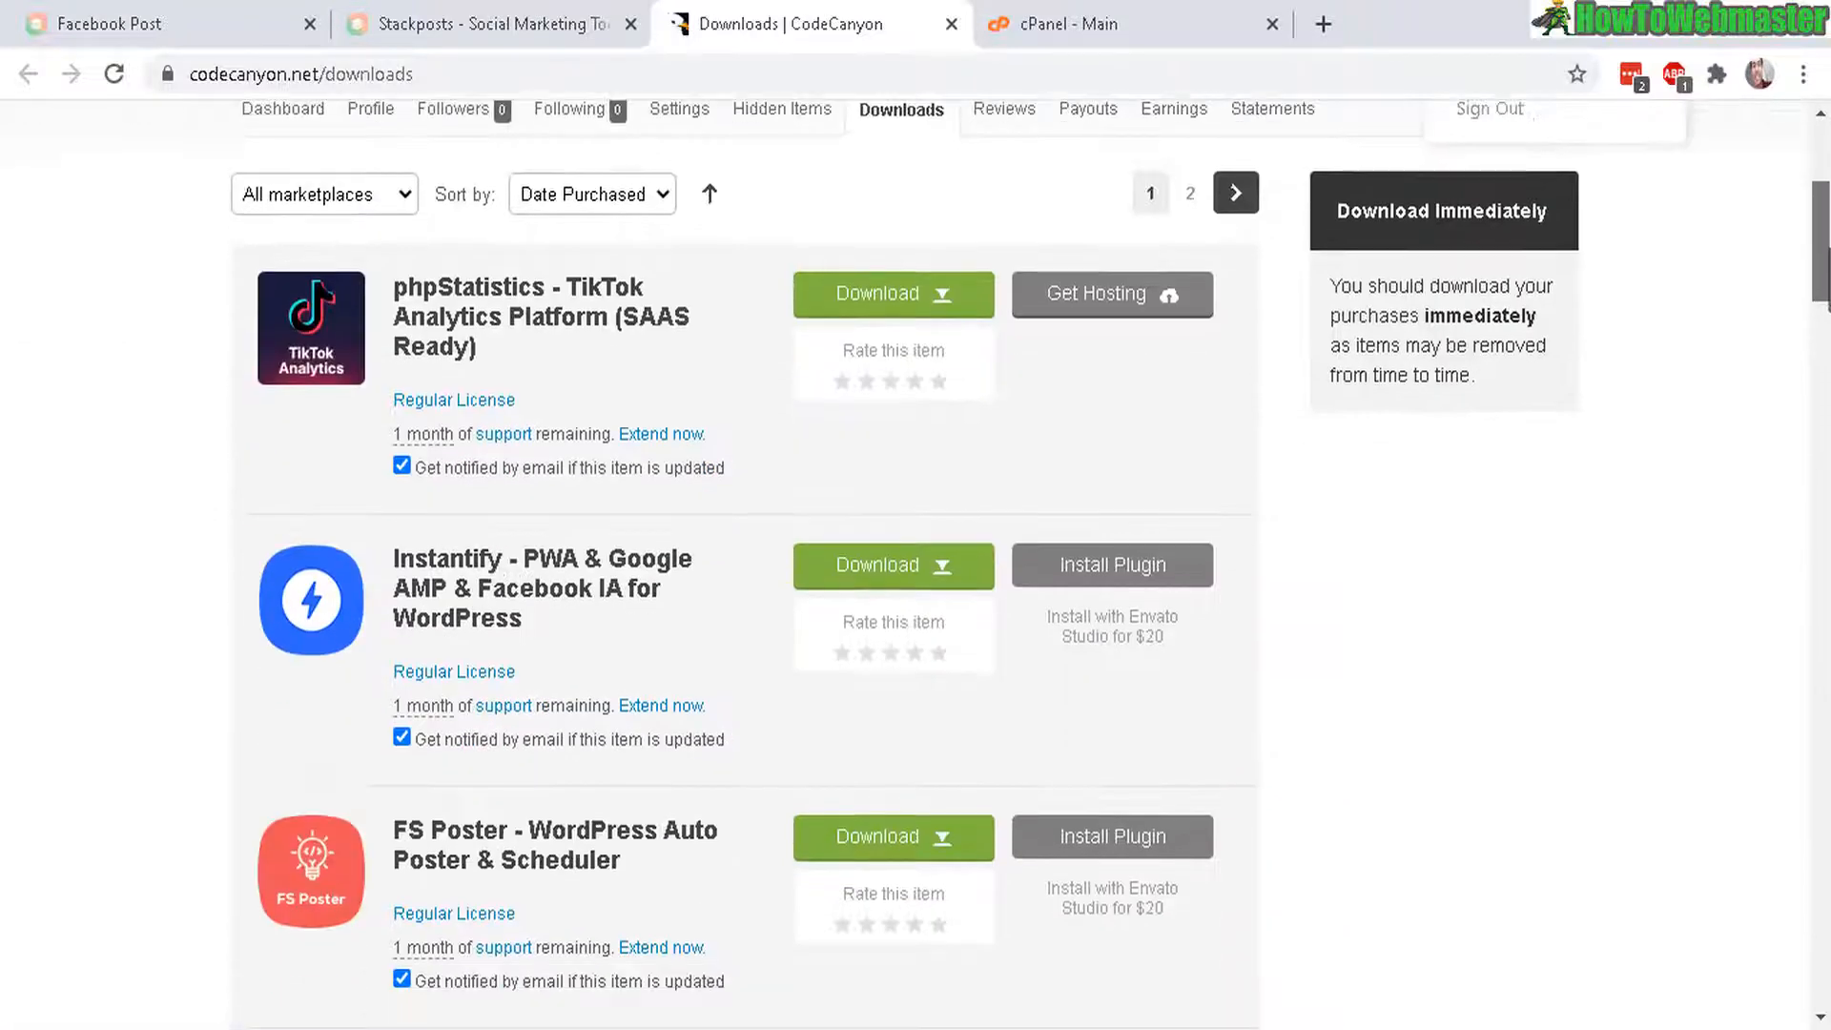
scroll(down, 3)
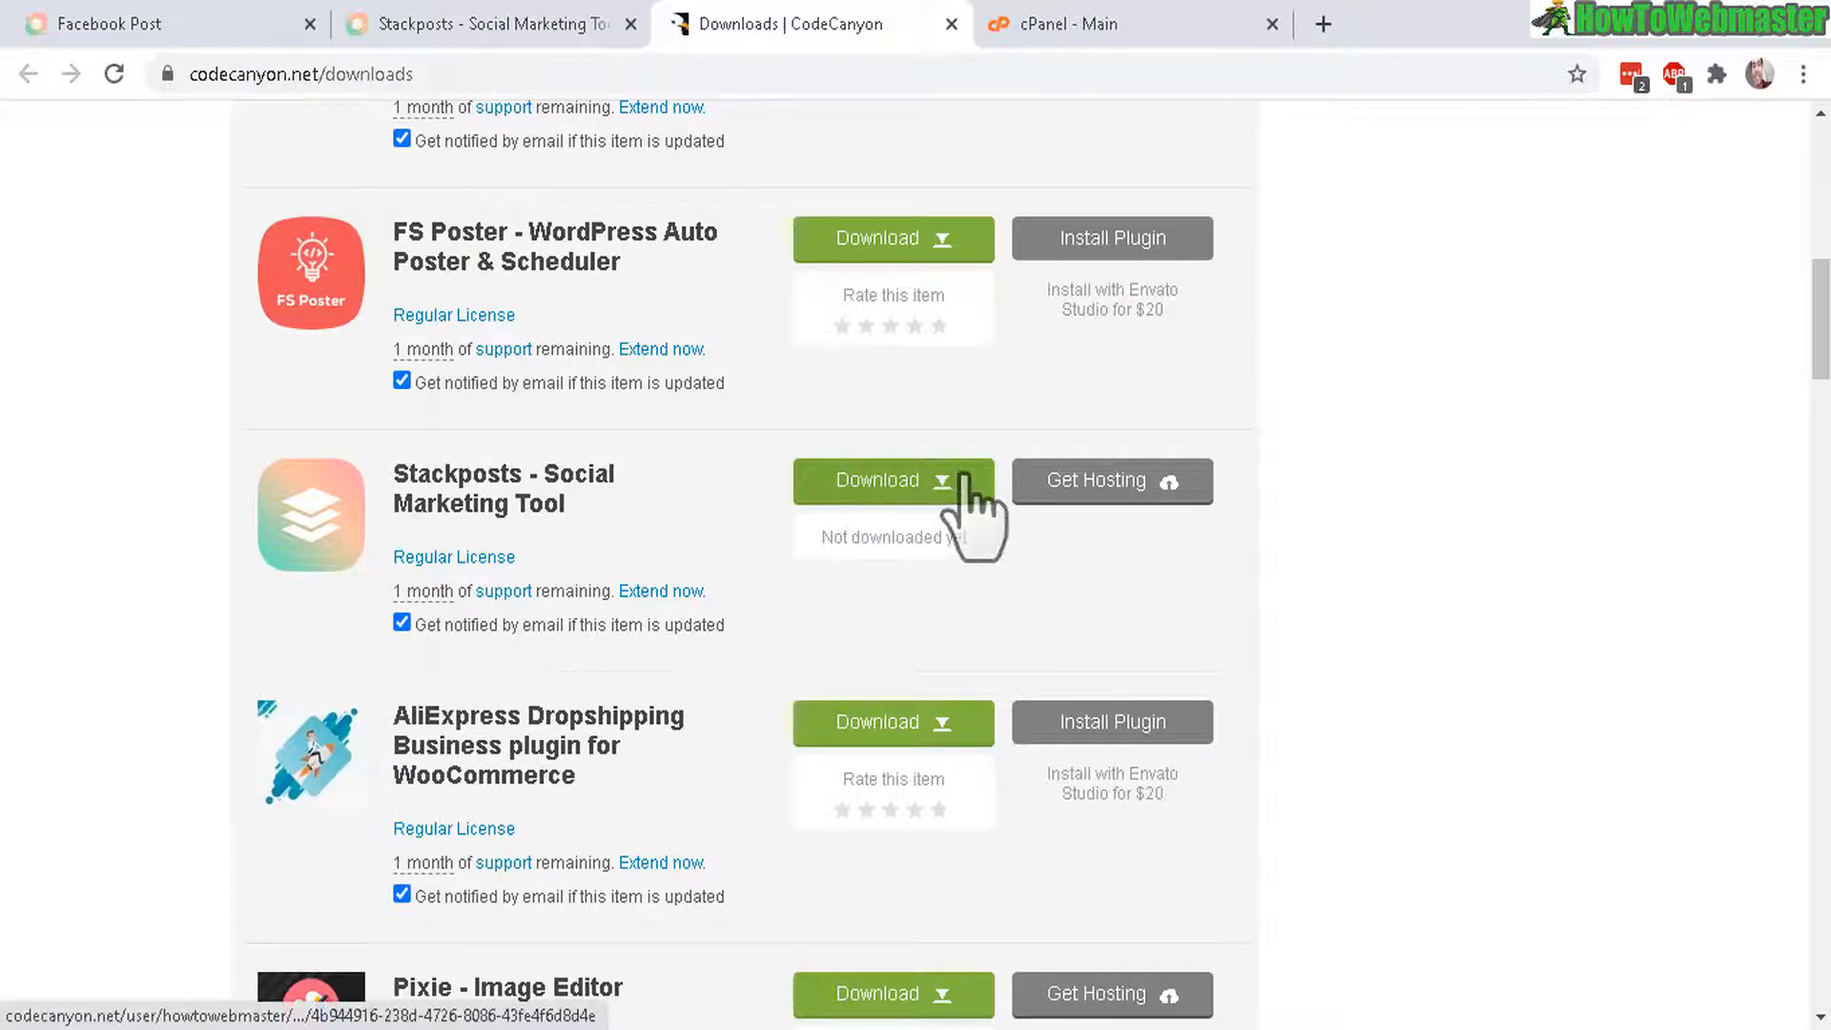
click(893, 480)
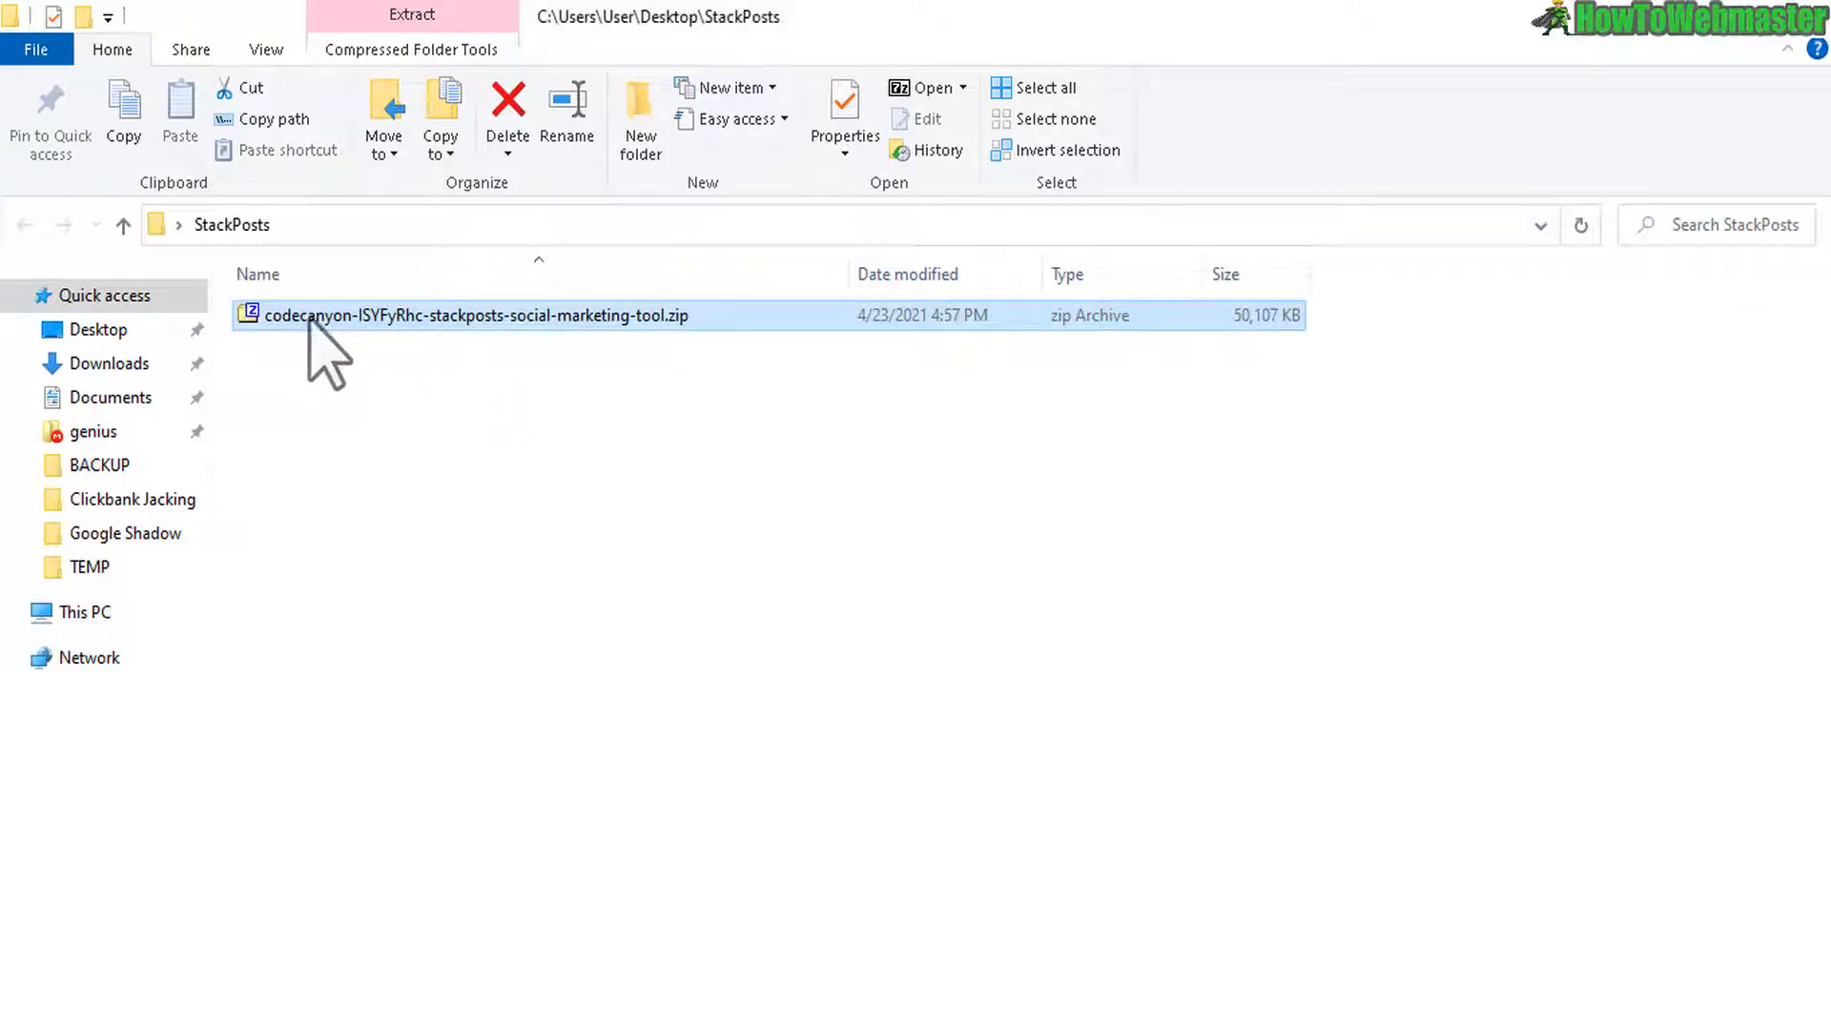
mouse_move(1271, 336)
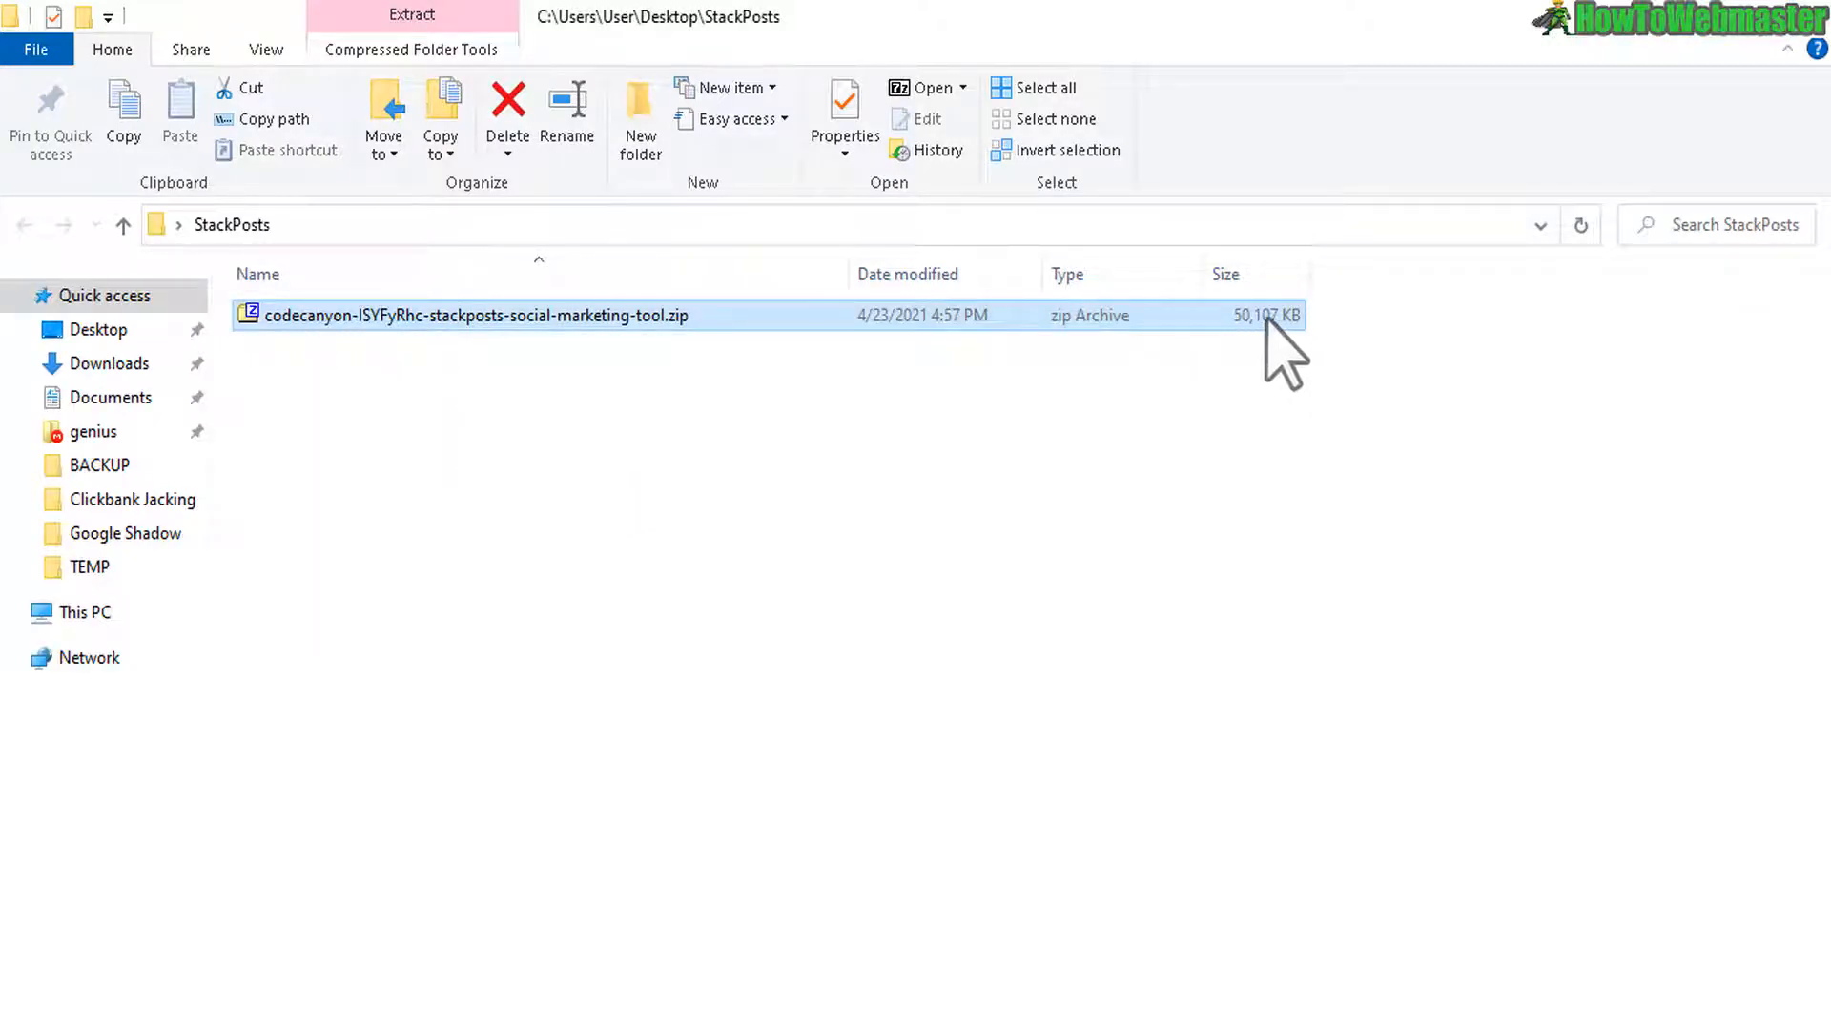
mouse_move(1164, 408)
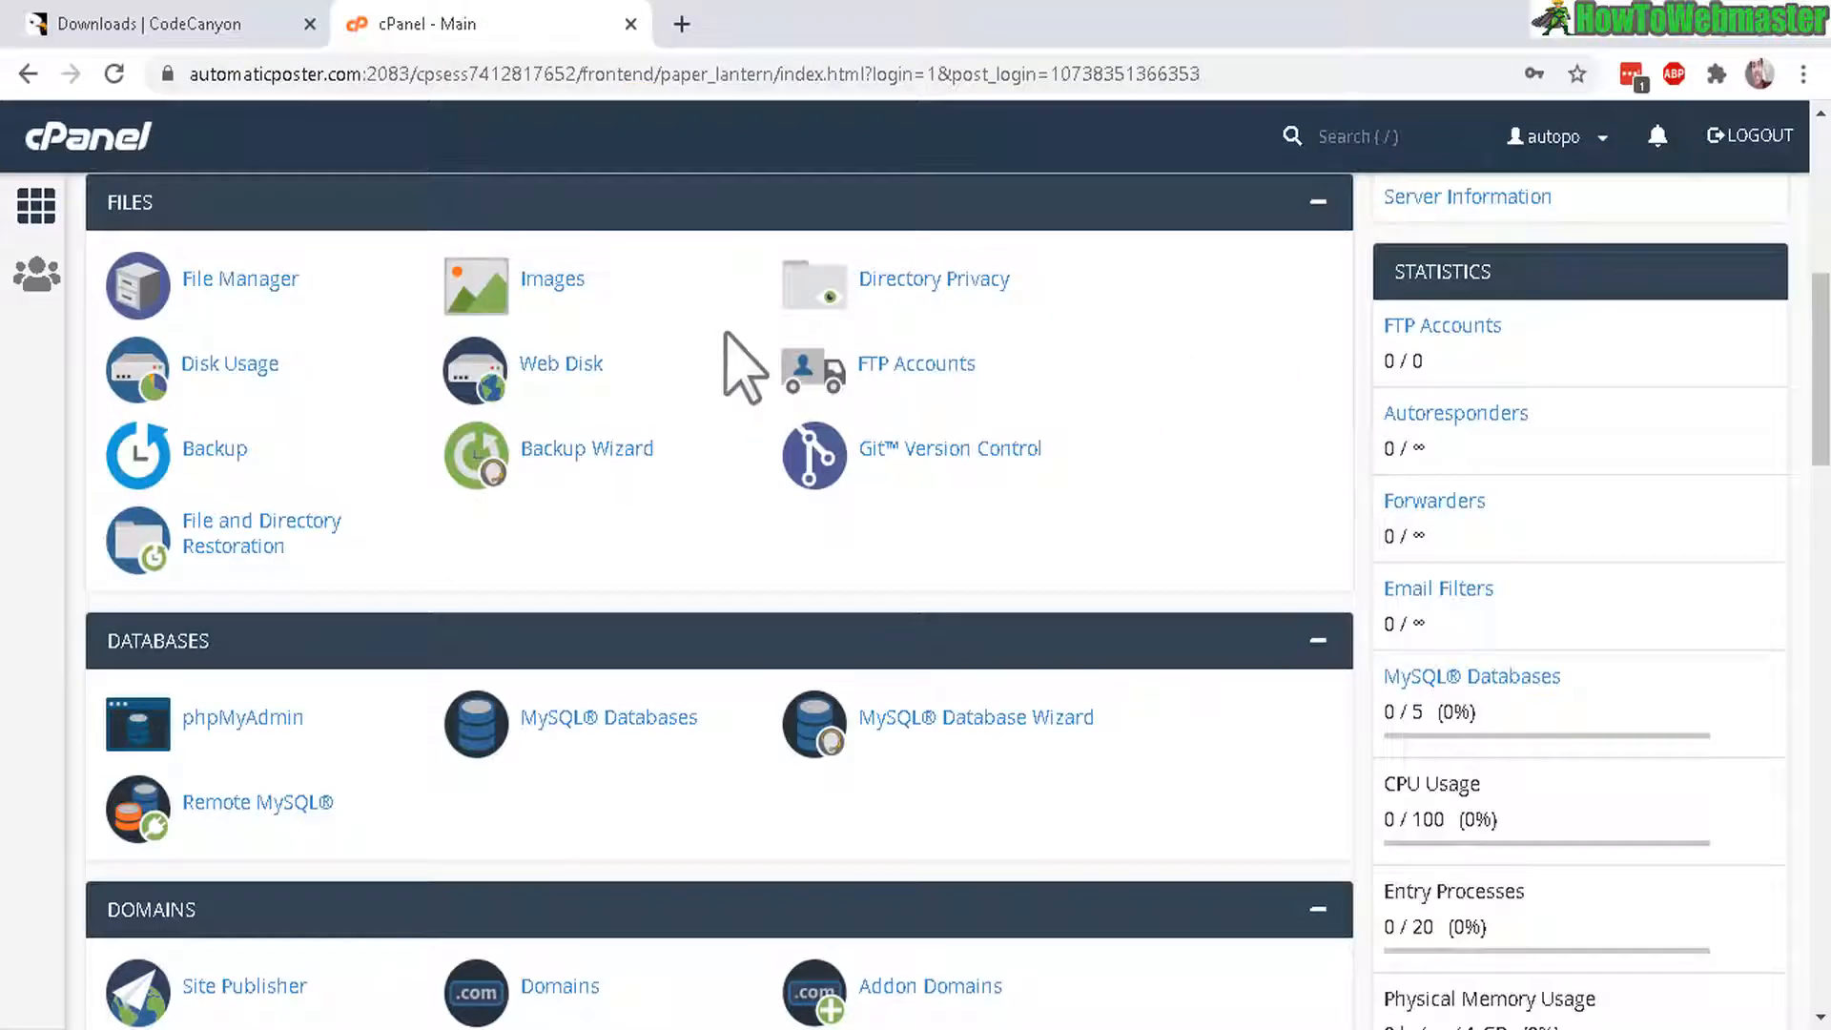
mouse_move(240, 279)
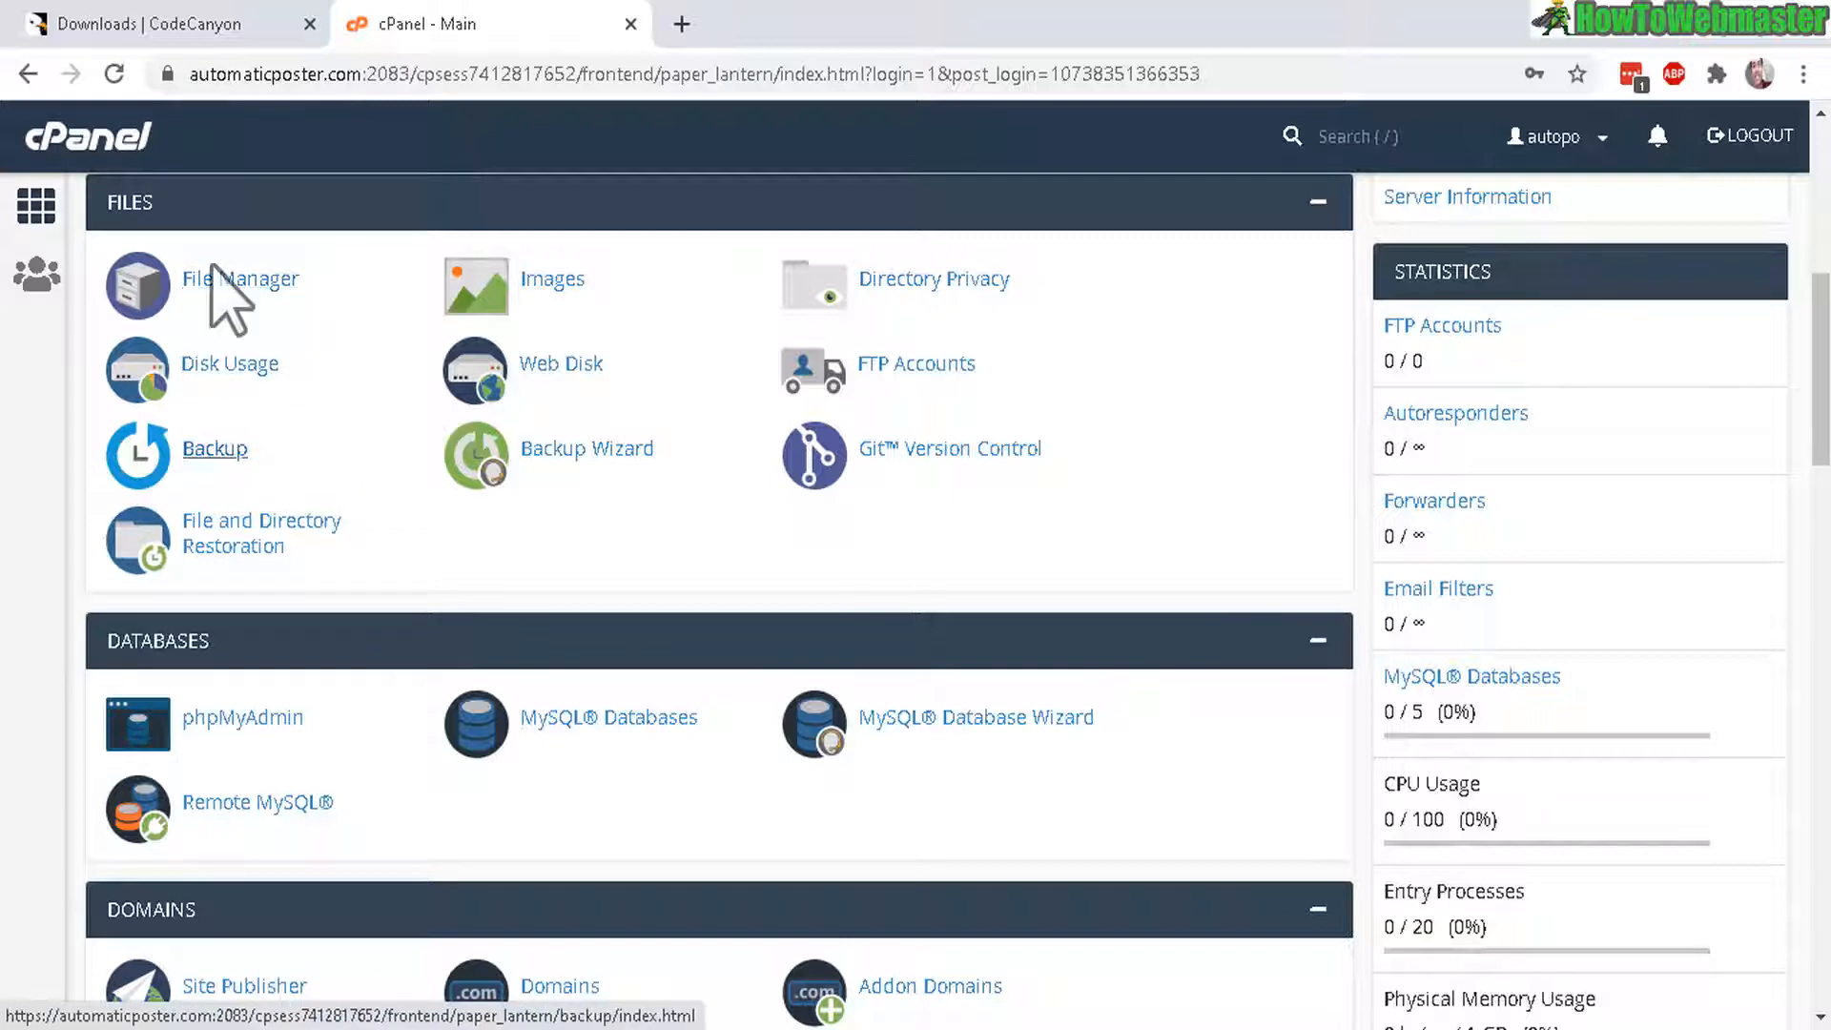
mouse_move(674, 374)
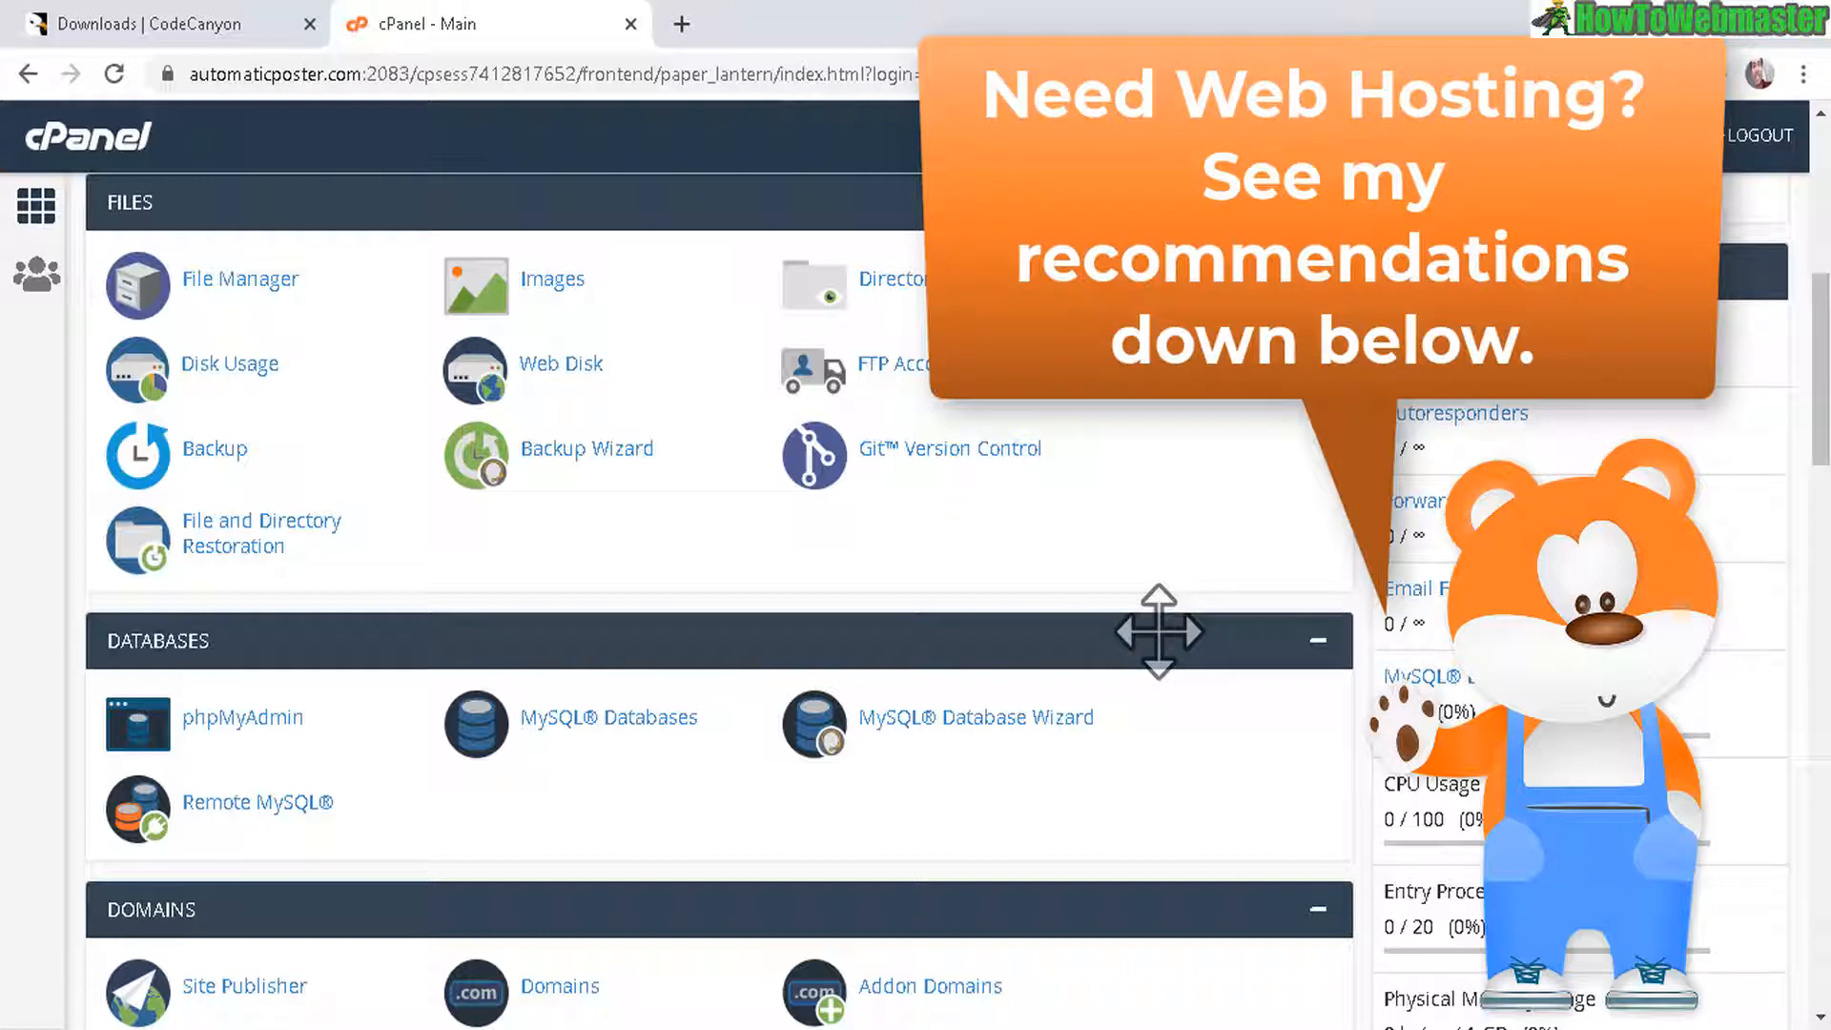
mouse_move(343, 294)
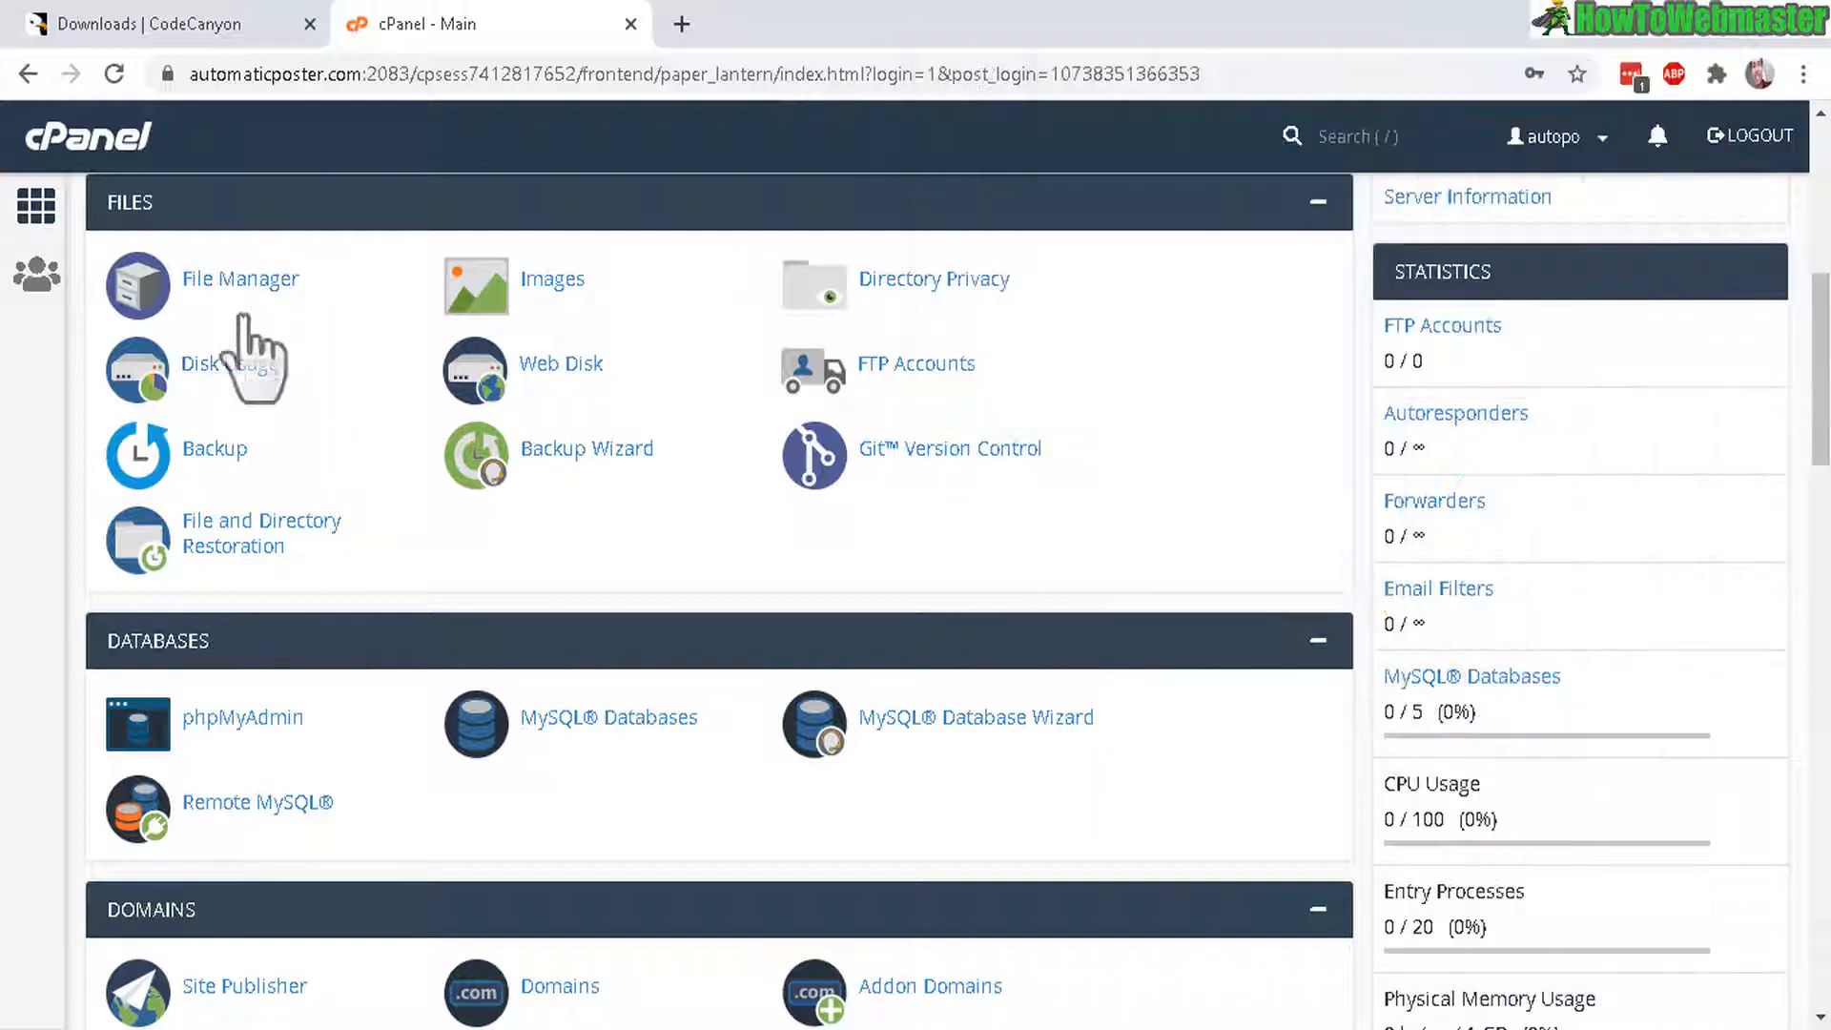
Launch cPanel's File Manager at the public_html folder
click(240, 279)
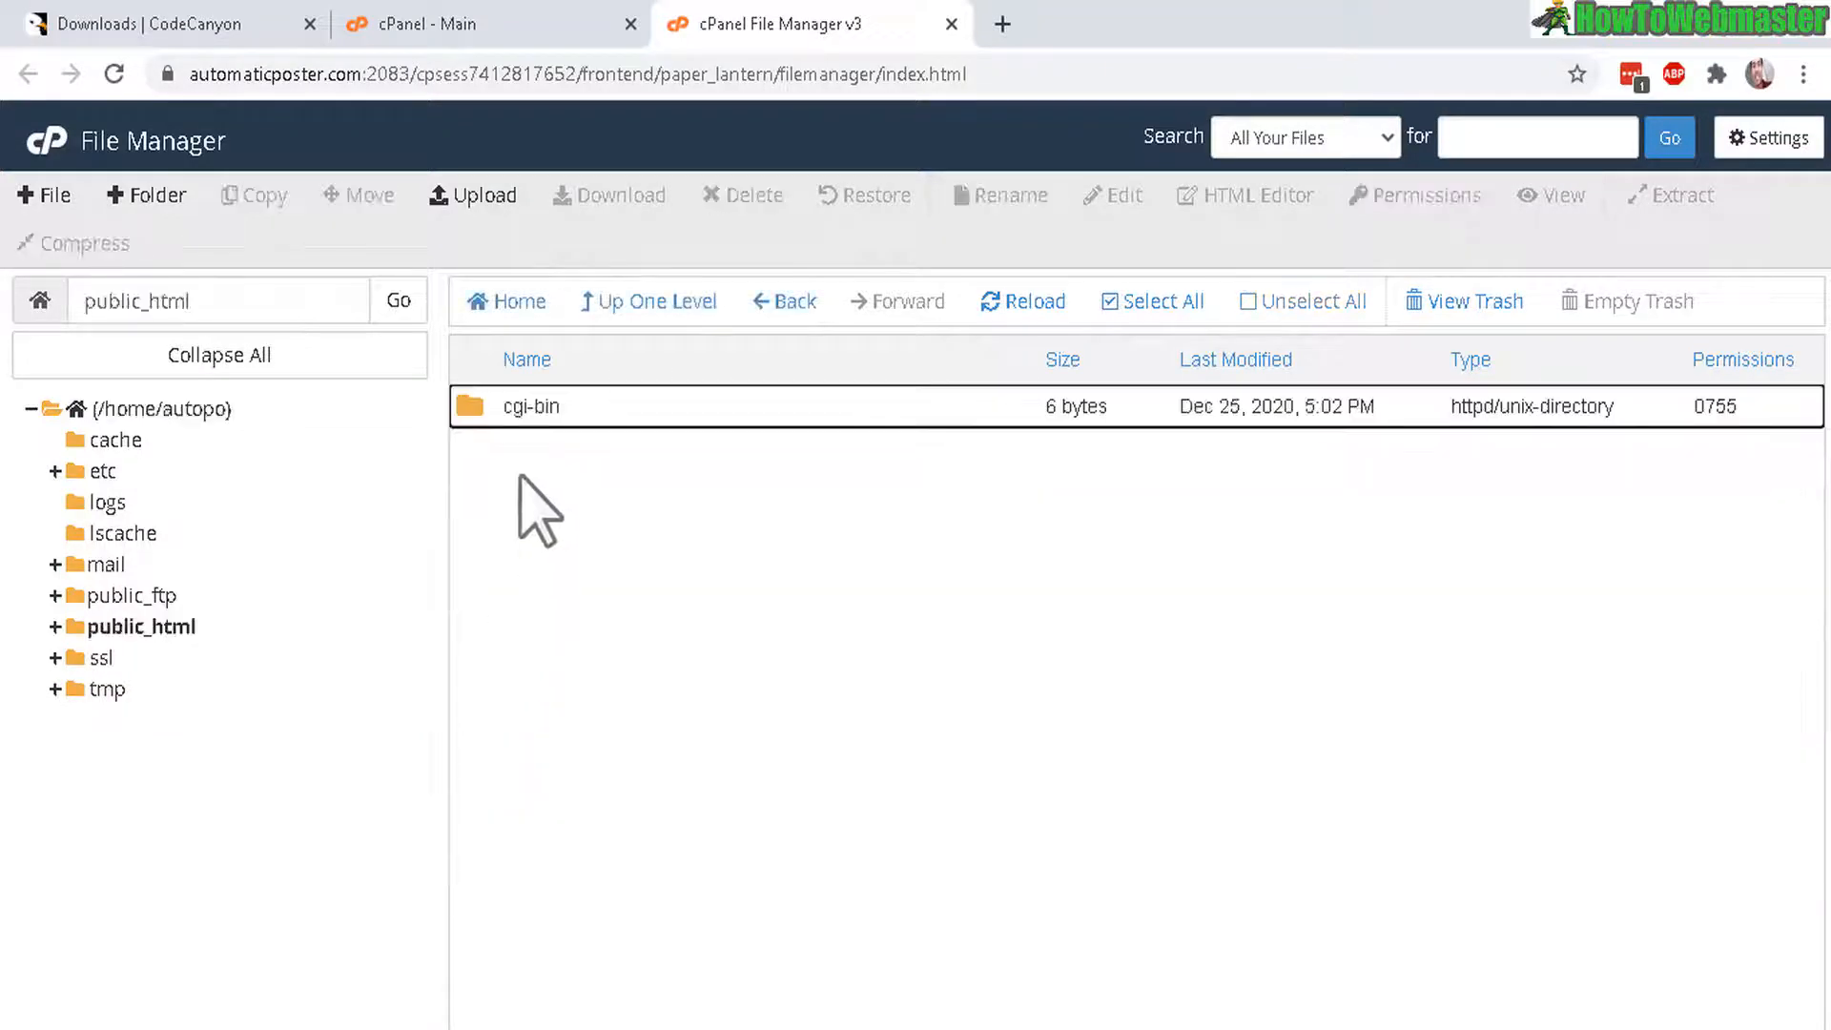
mouse_move(485, 208)
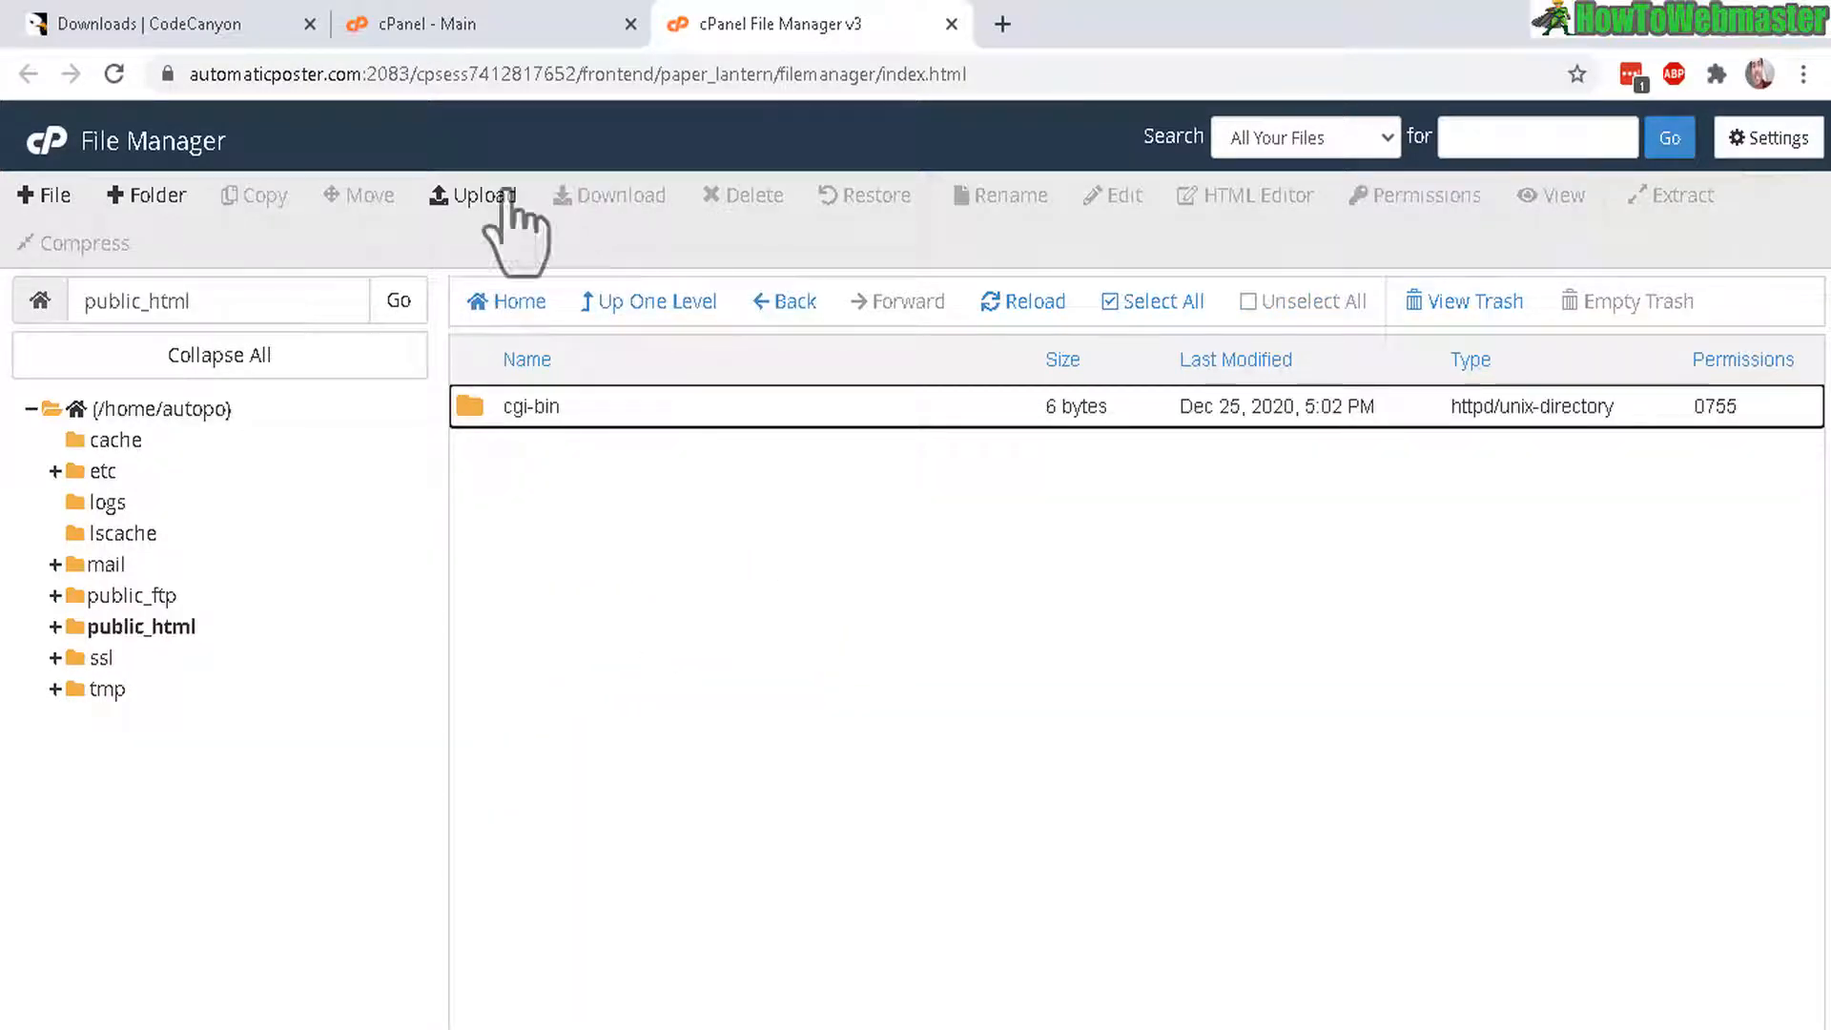
Upload the Stackposts zip into public_html and start extracting it there
click(481, 195)
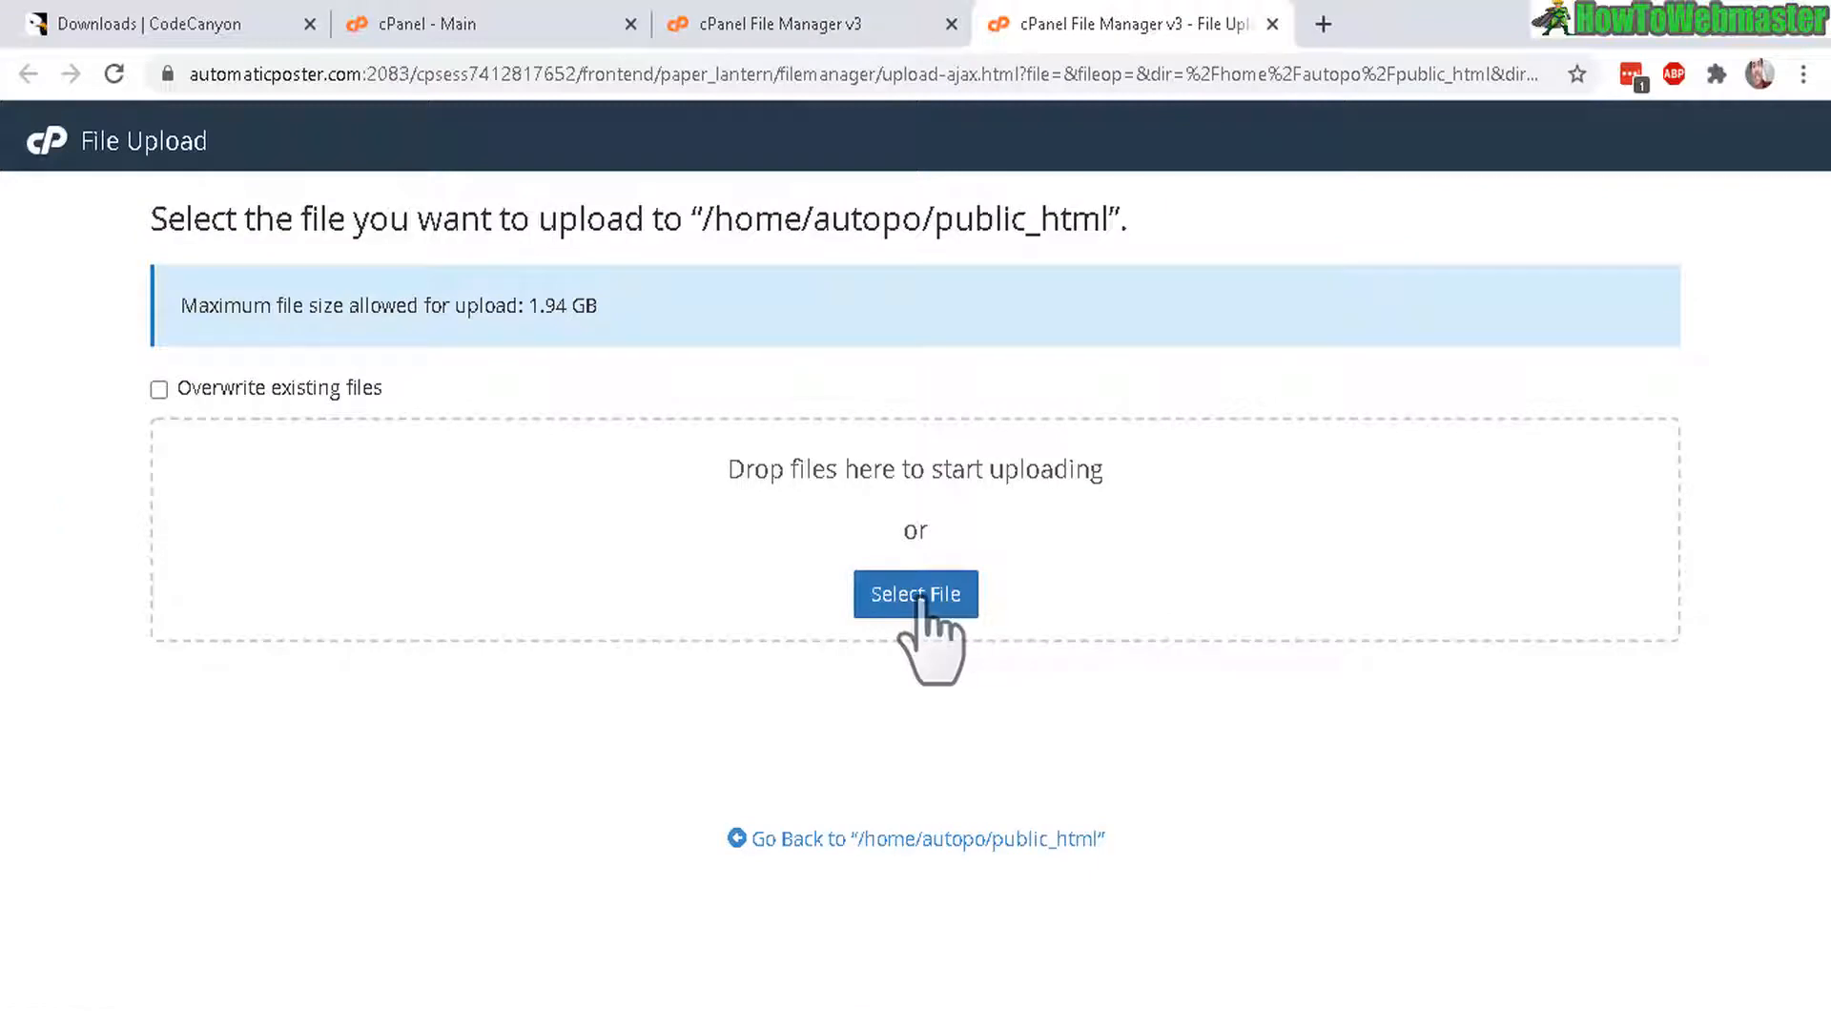
click(915, 595)
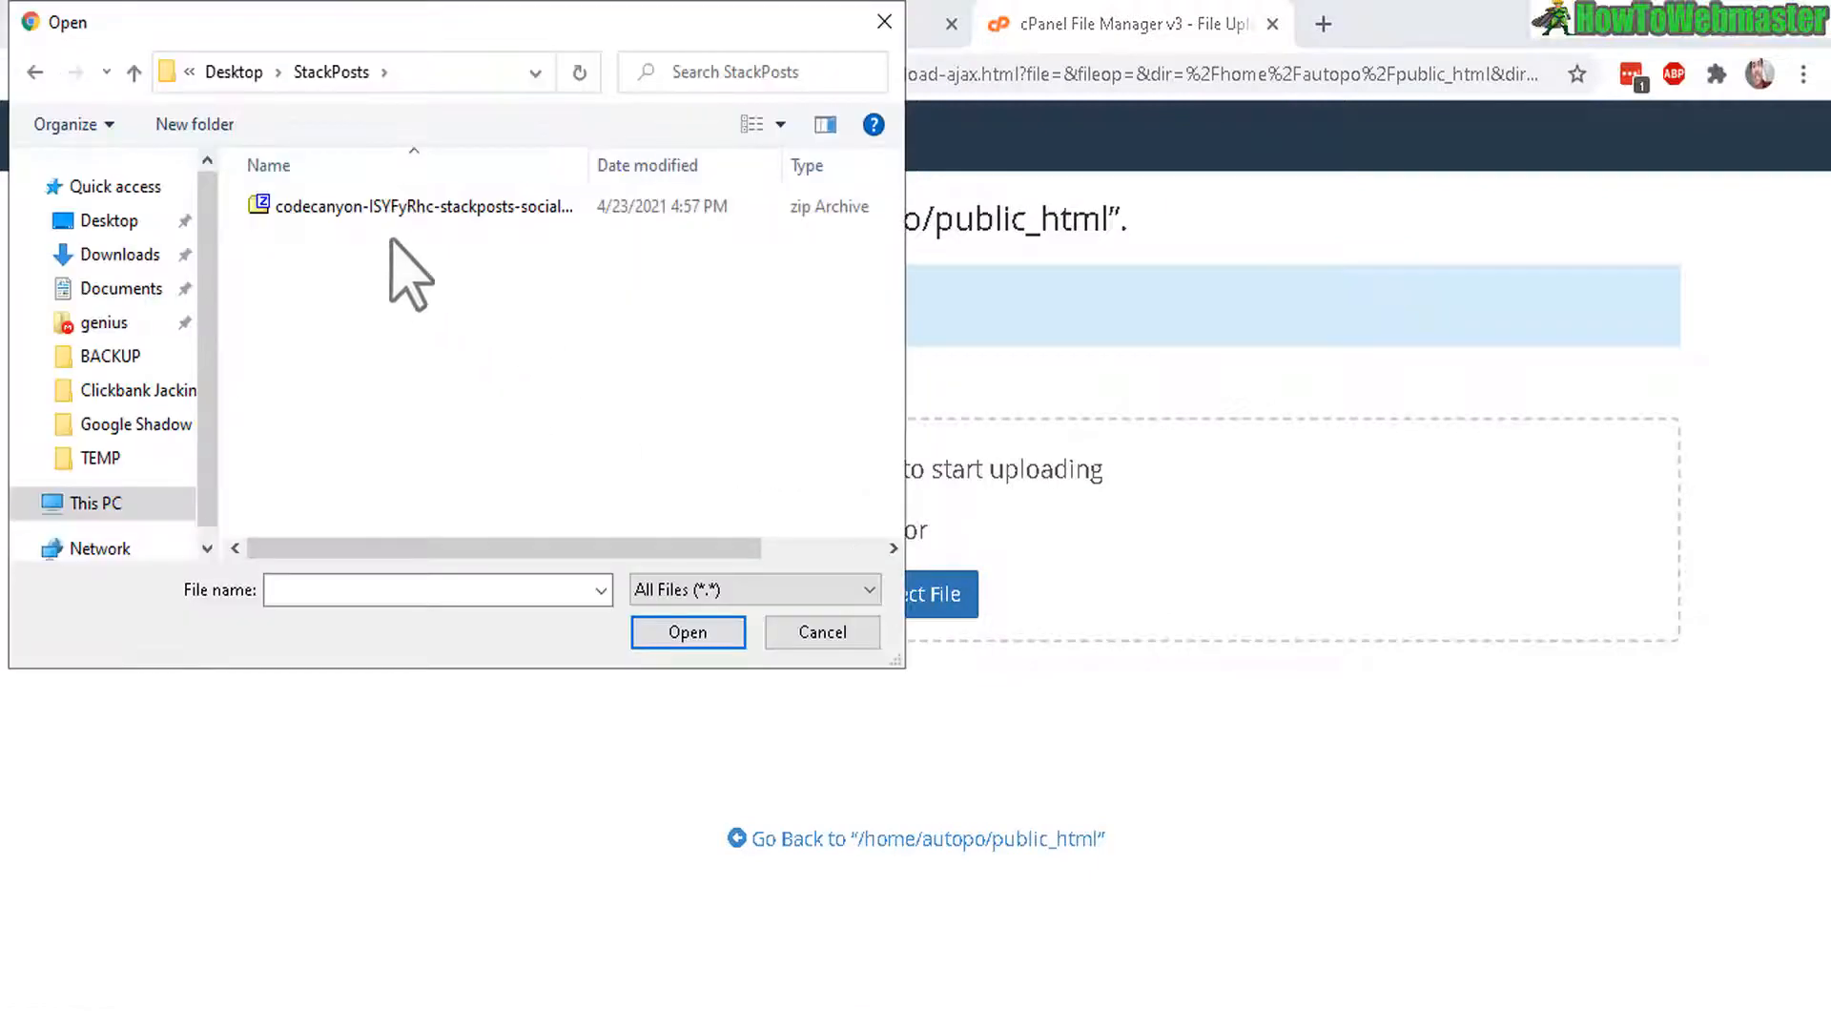
click(687, 631)
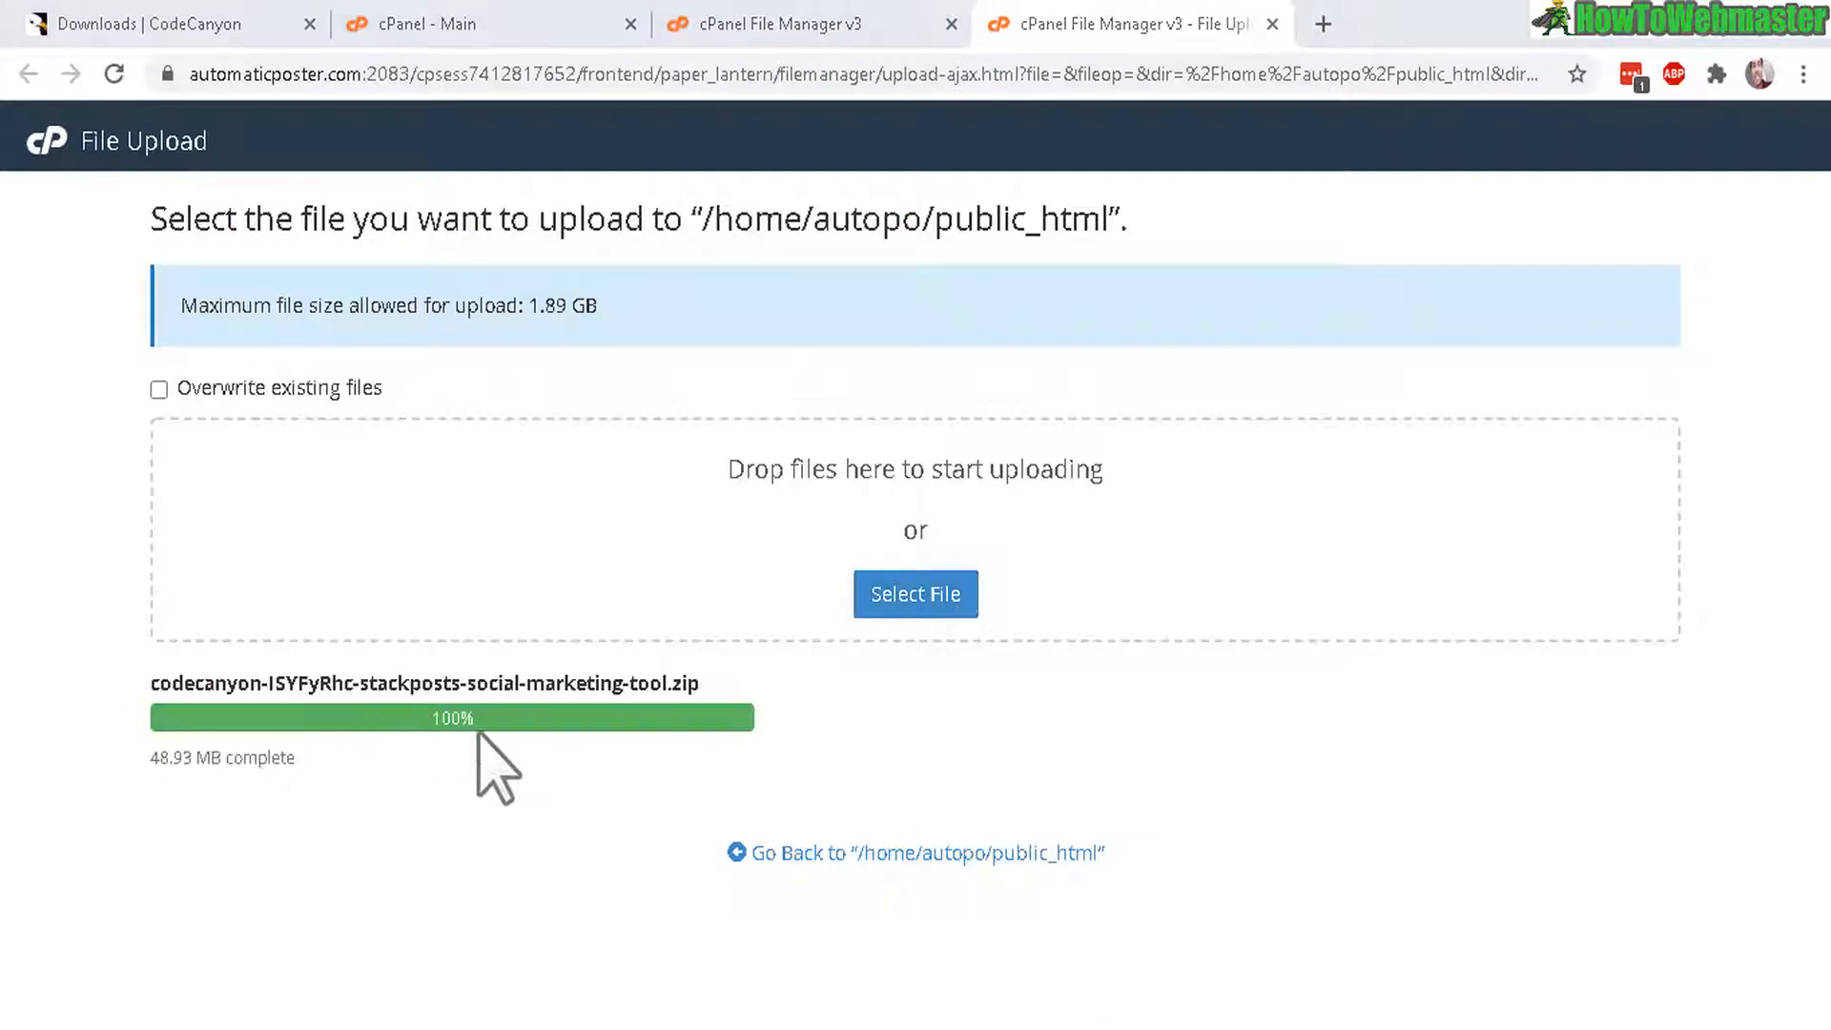
mouse_move(924, 855)
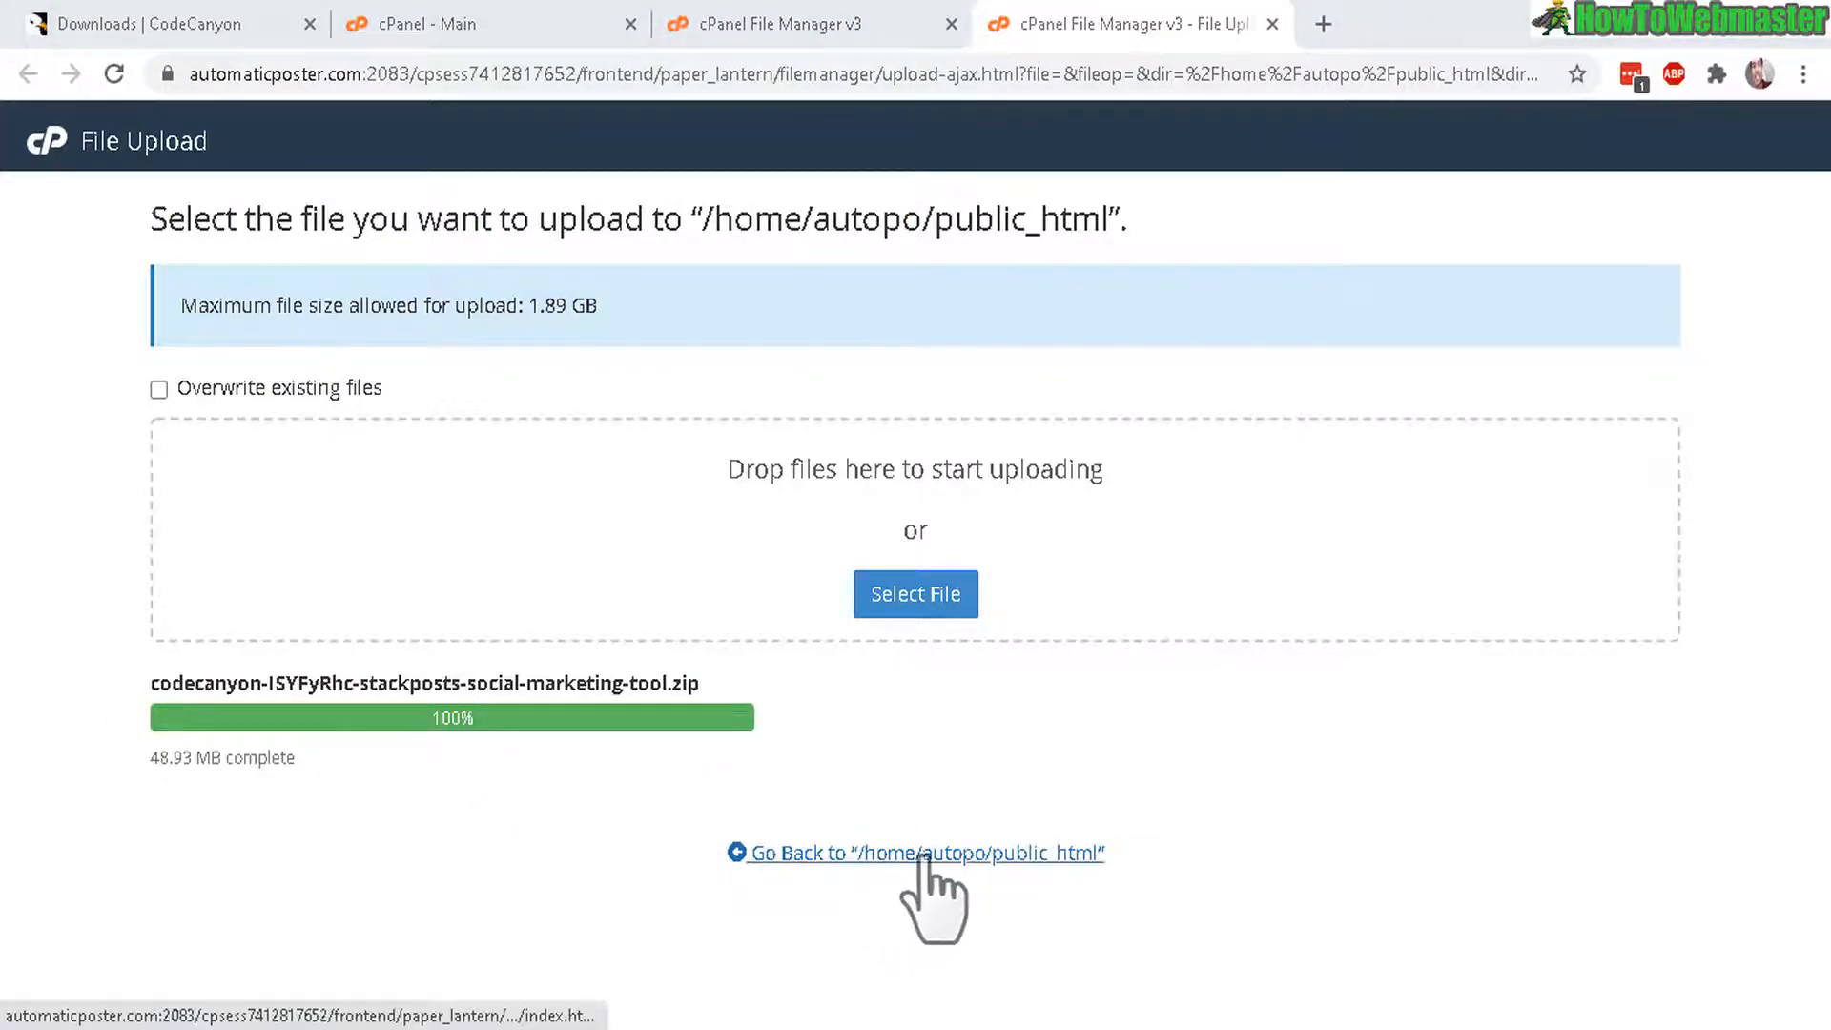
click(923, 852)
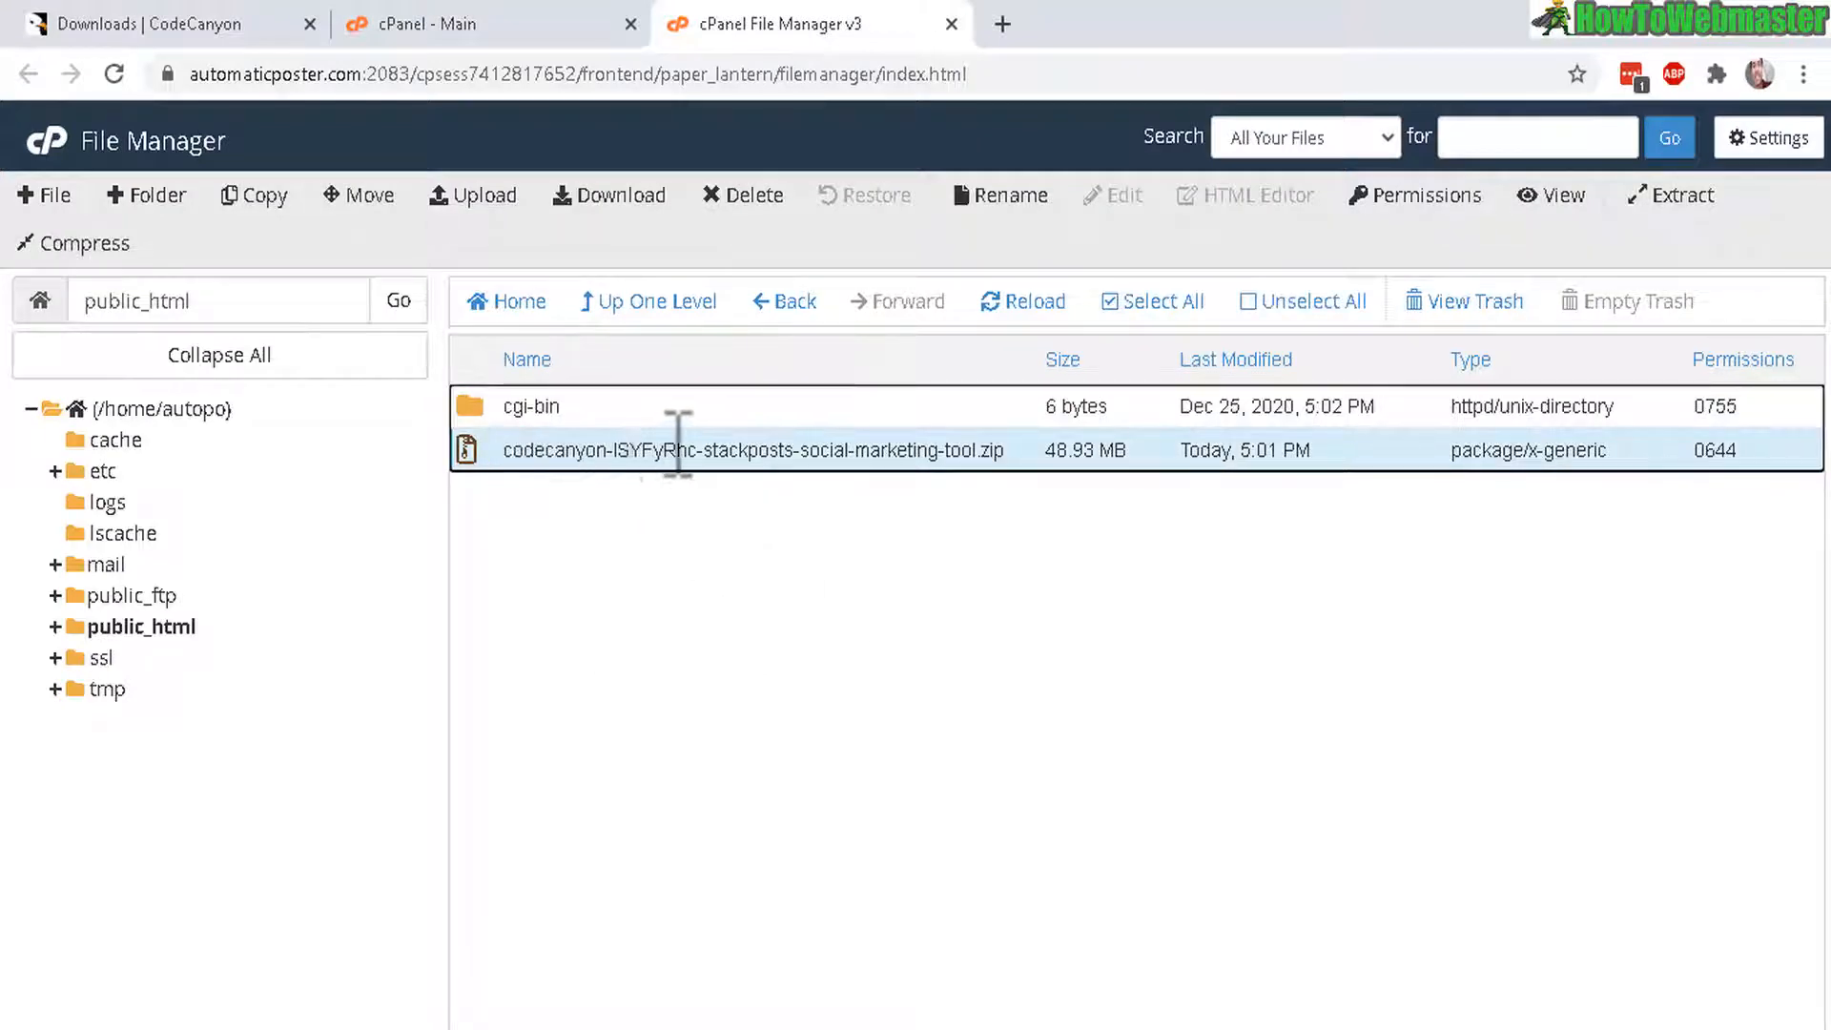
click(1681, 195)
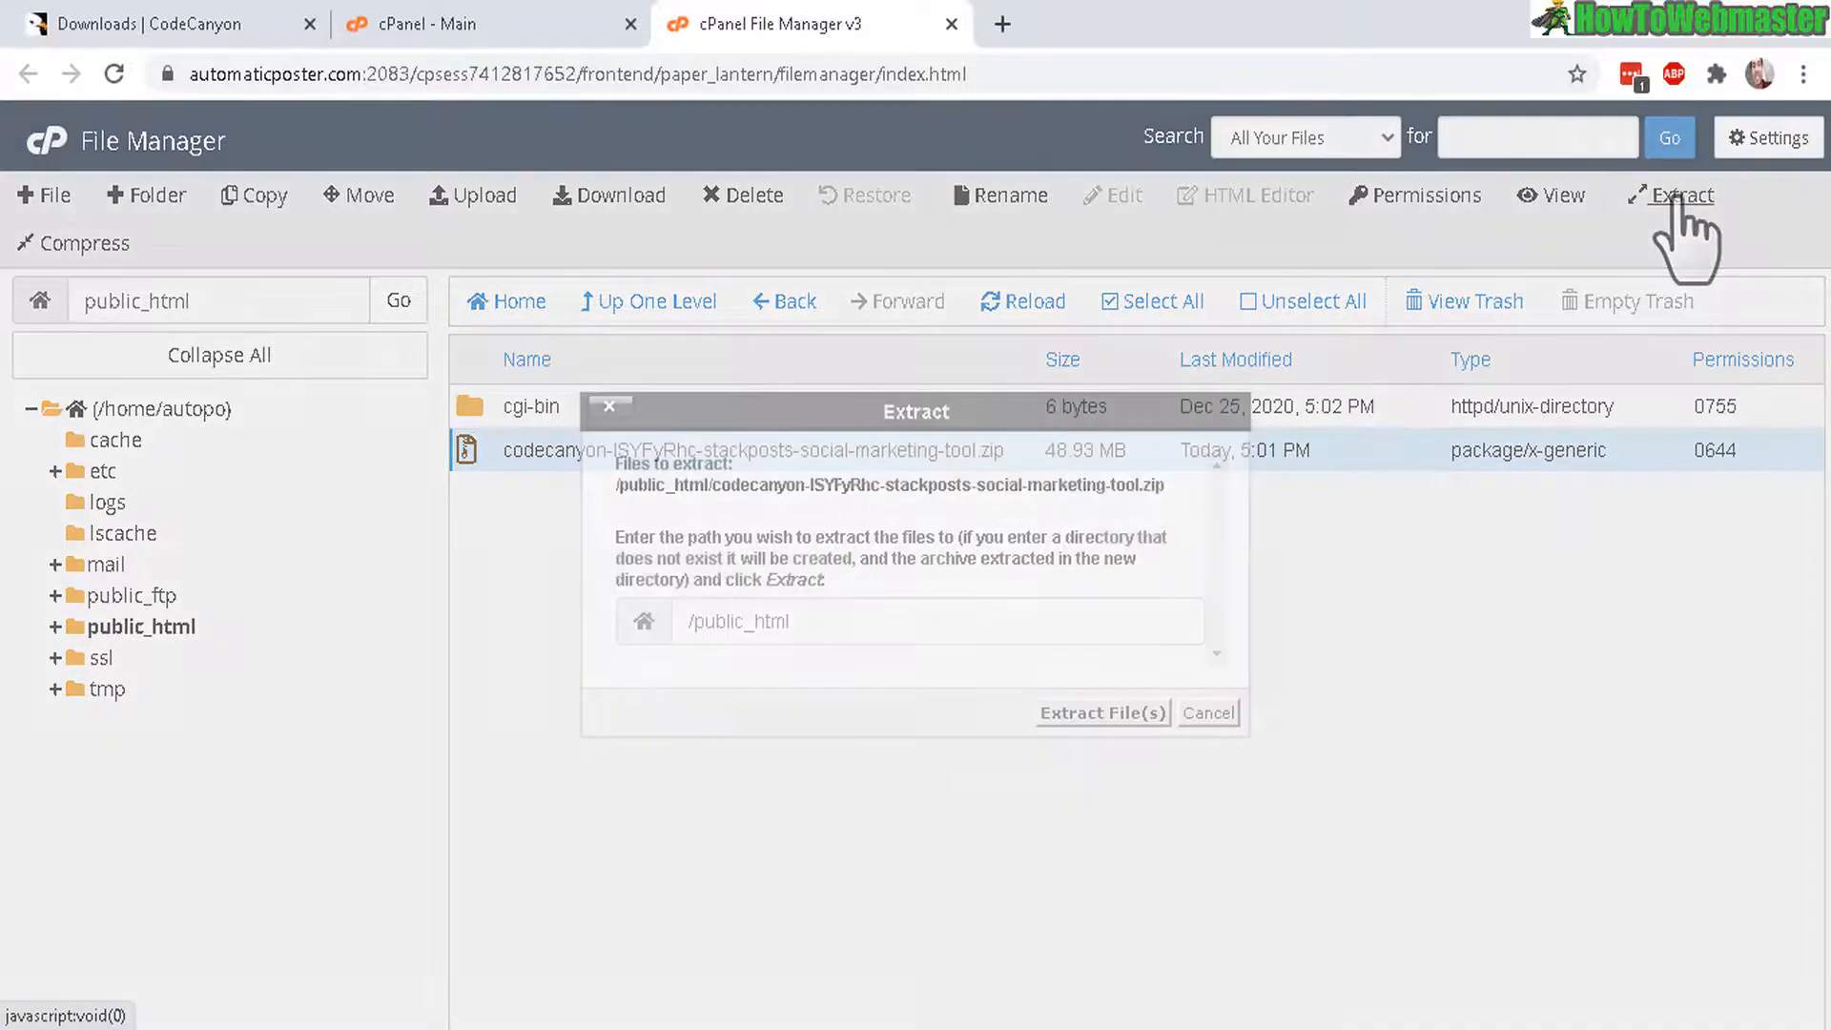
click(1102, 713)
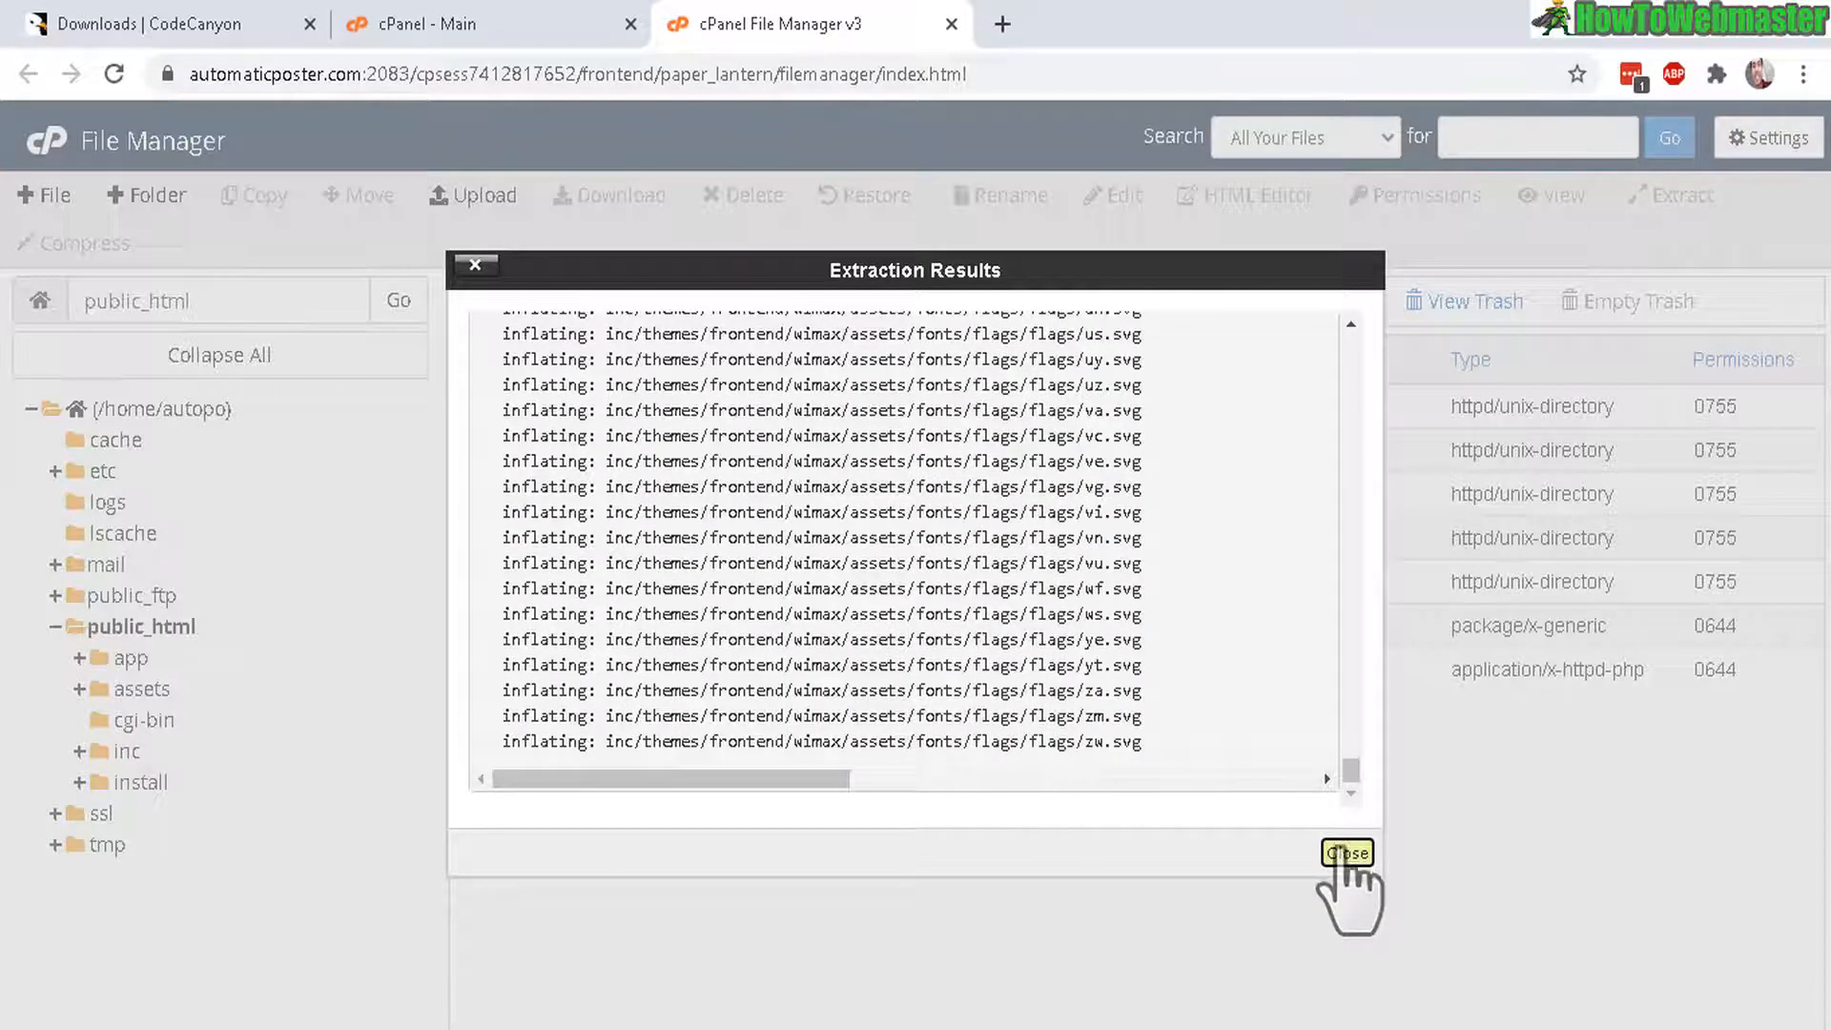
Finish extraction and permanently delete the leftover zip, skipping the trash
click(1347, 852)
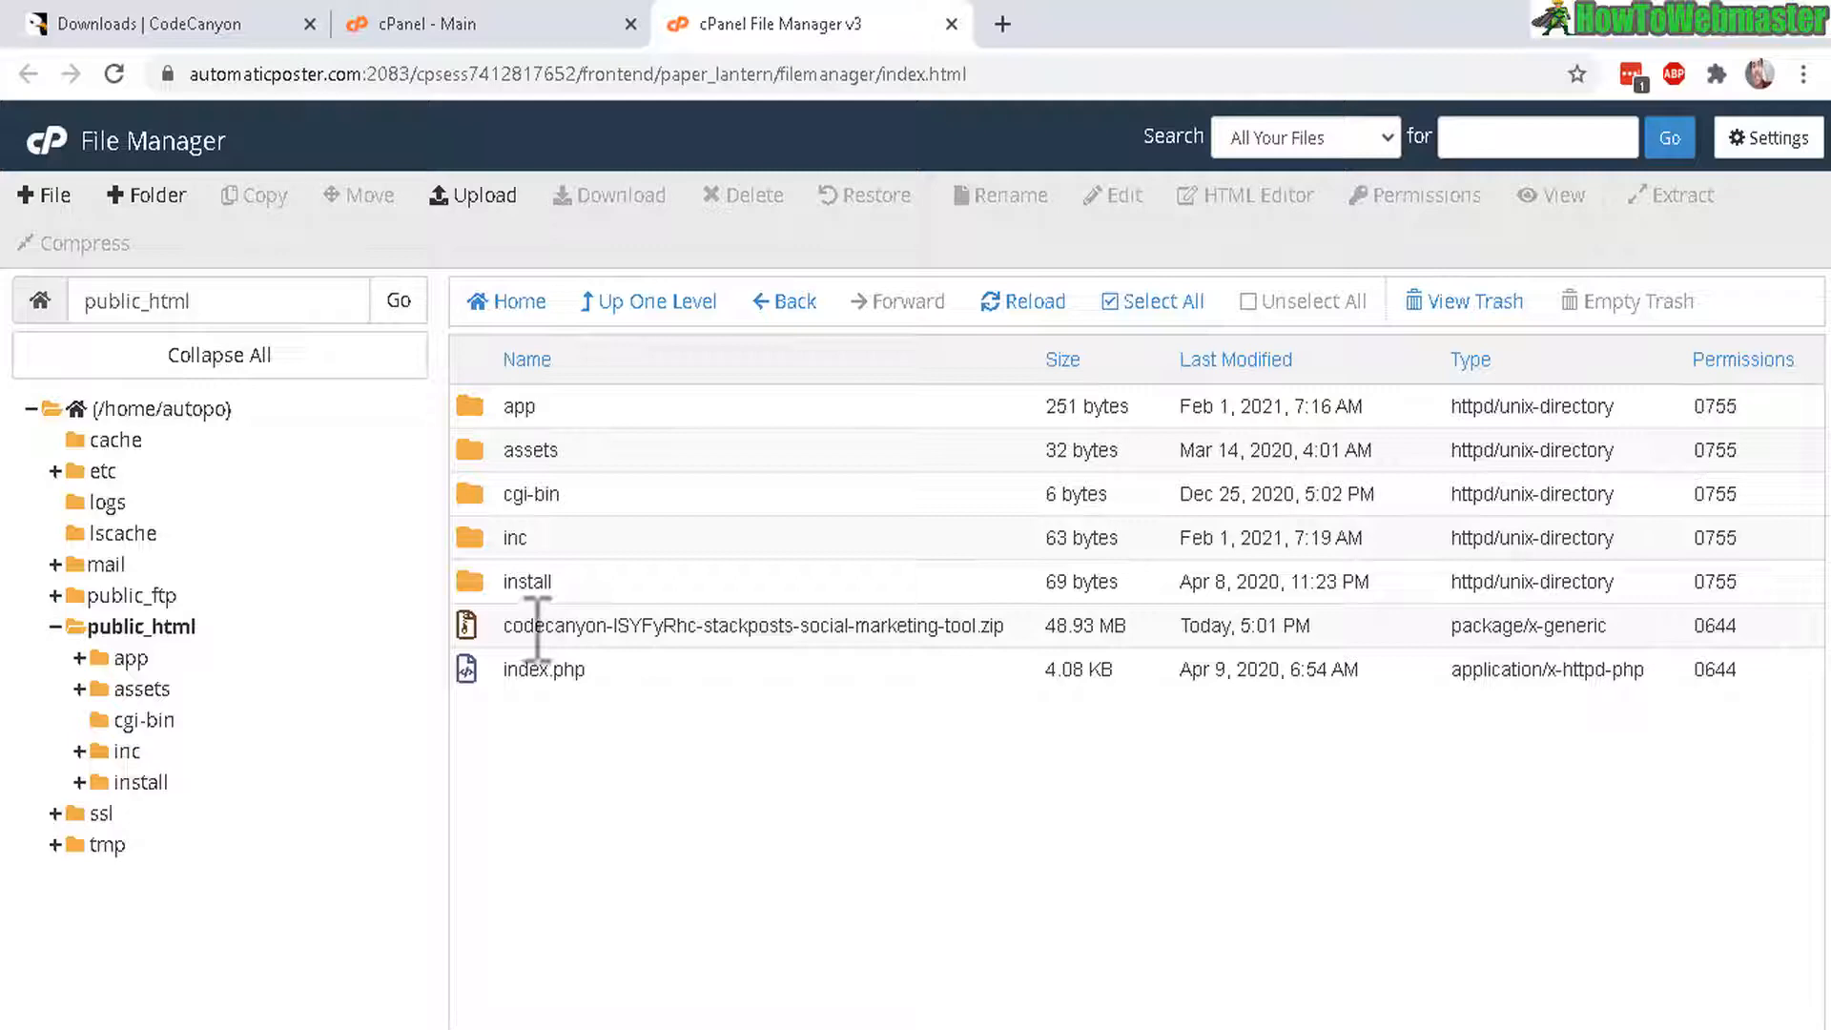
click(751, 625)
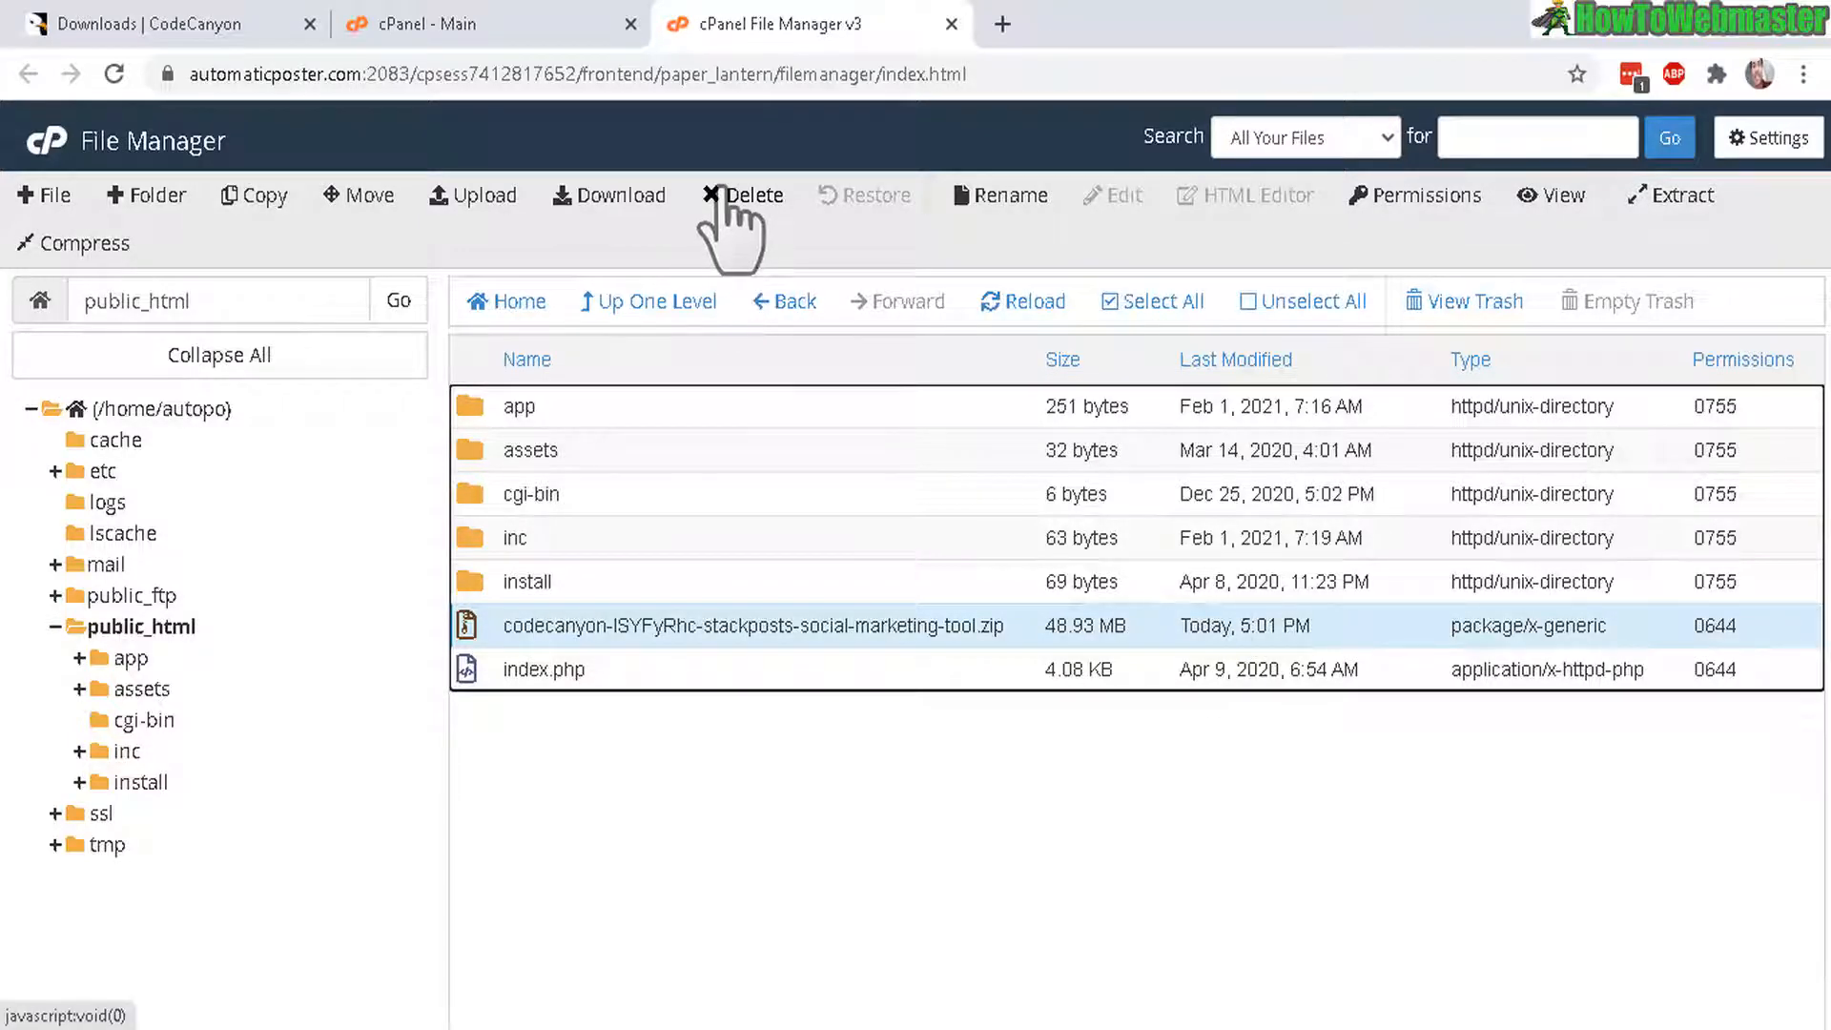
click(740, 195)
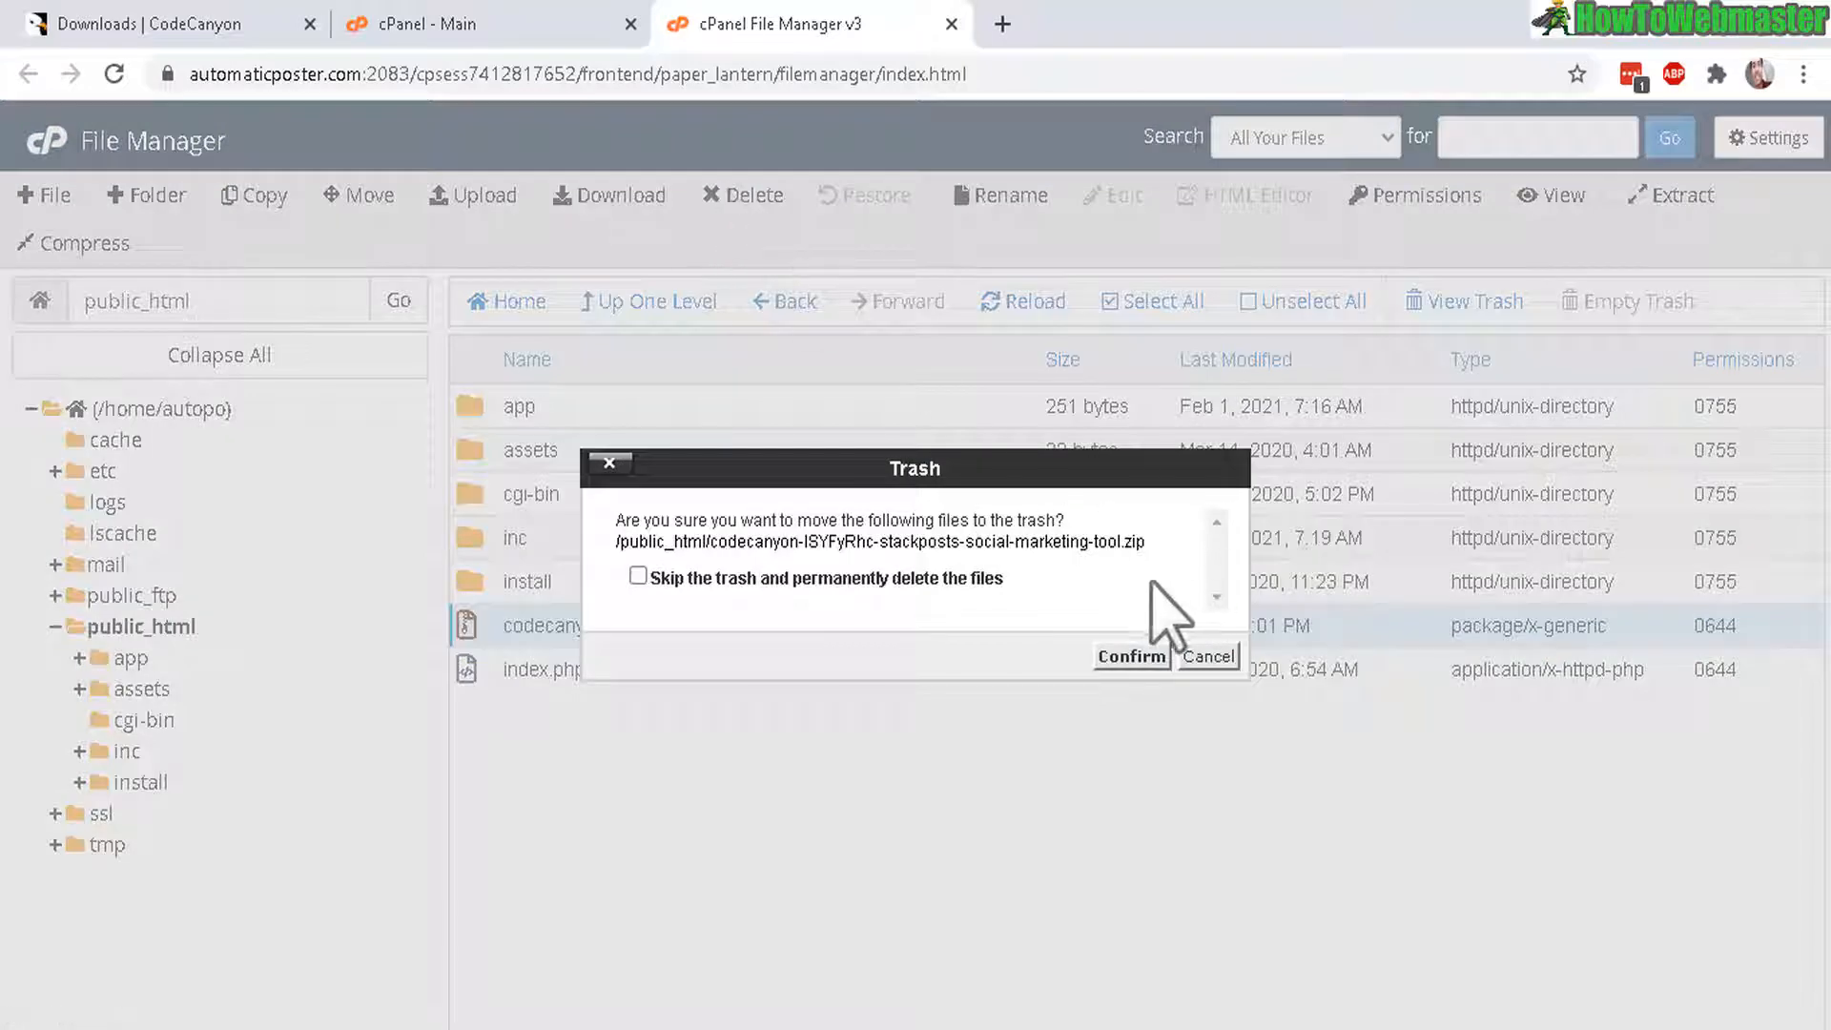
click(637, 576)
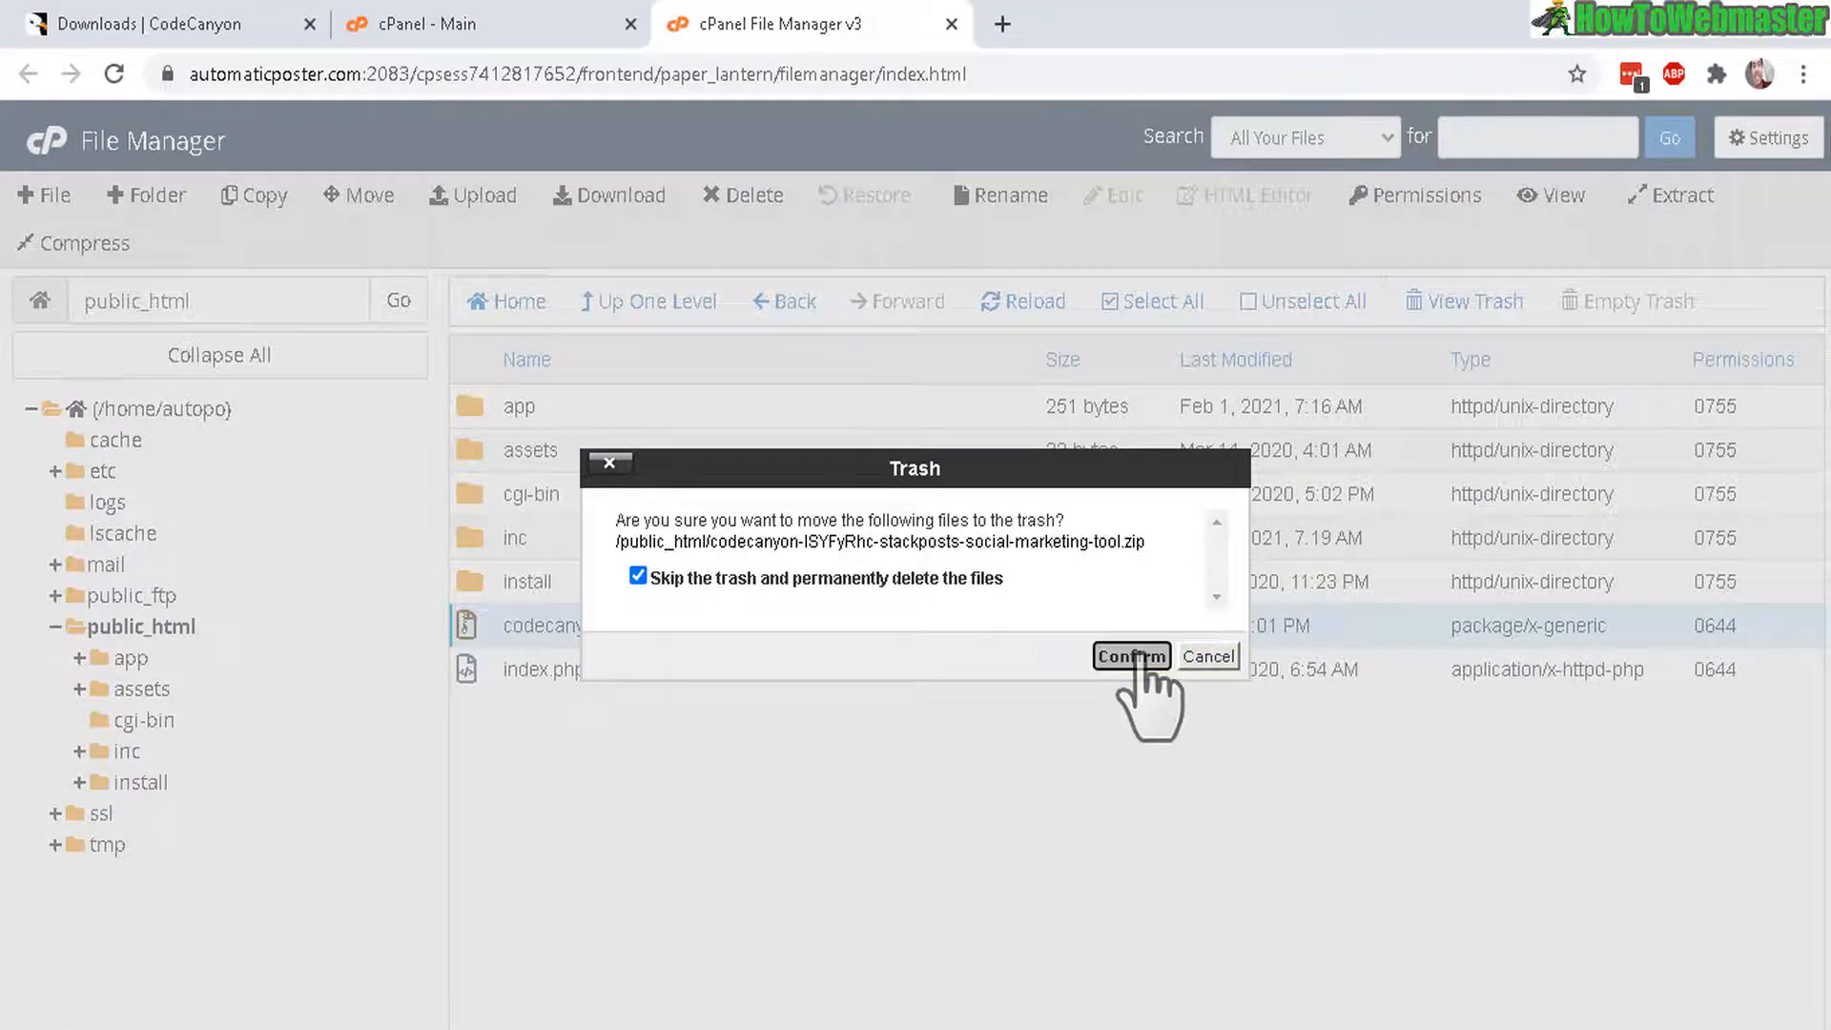
click(1131, 656)
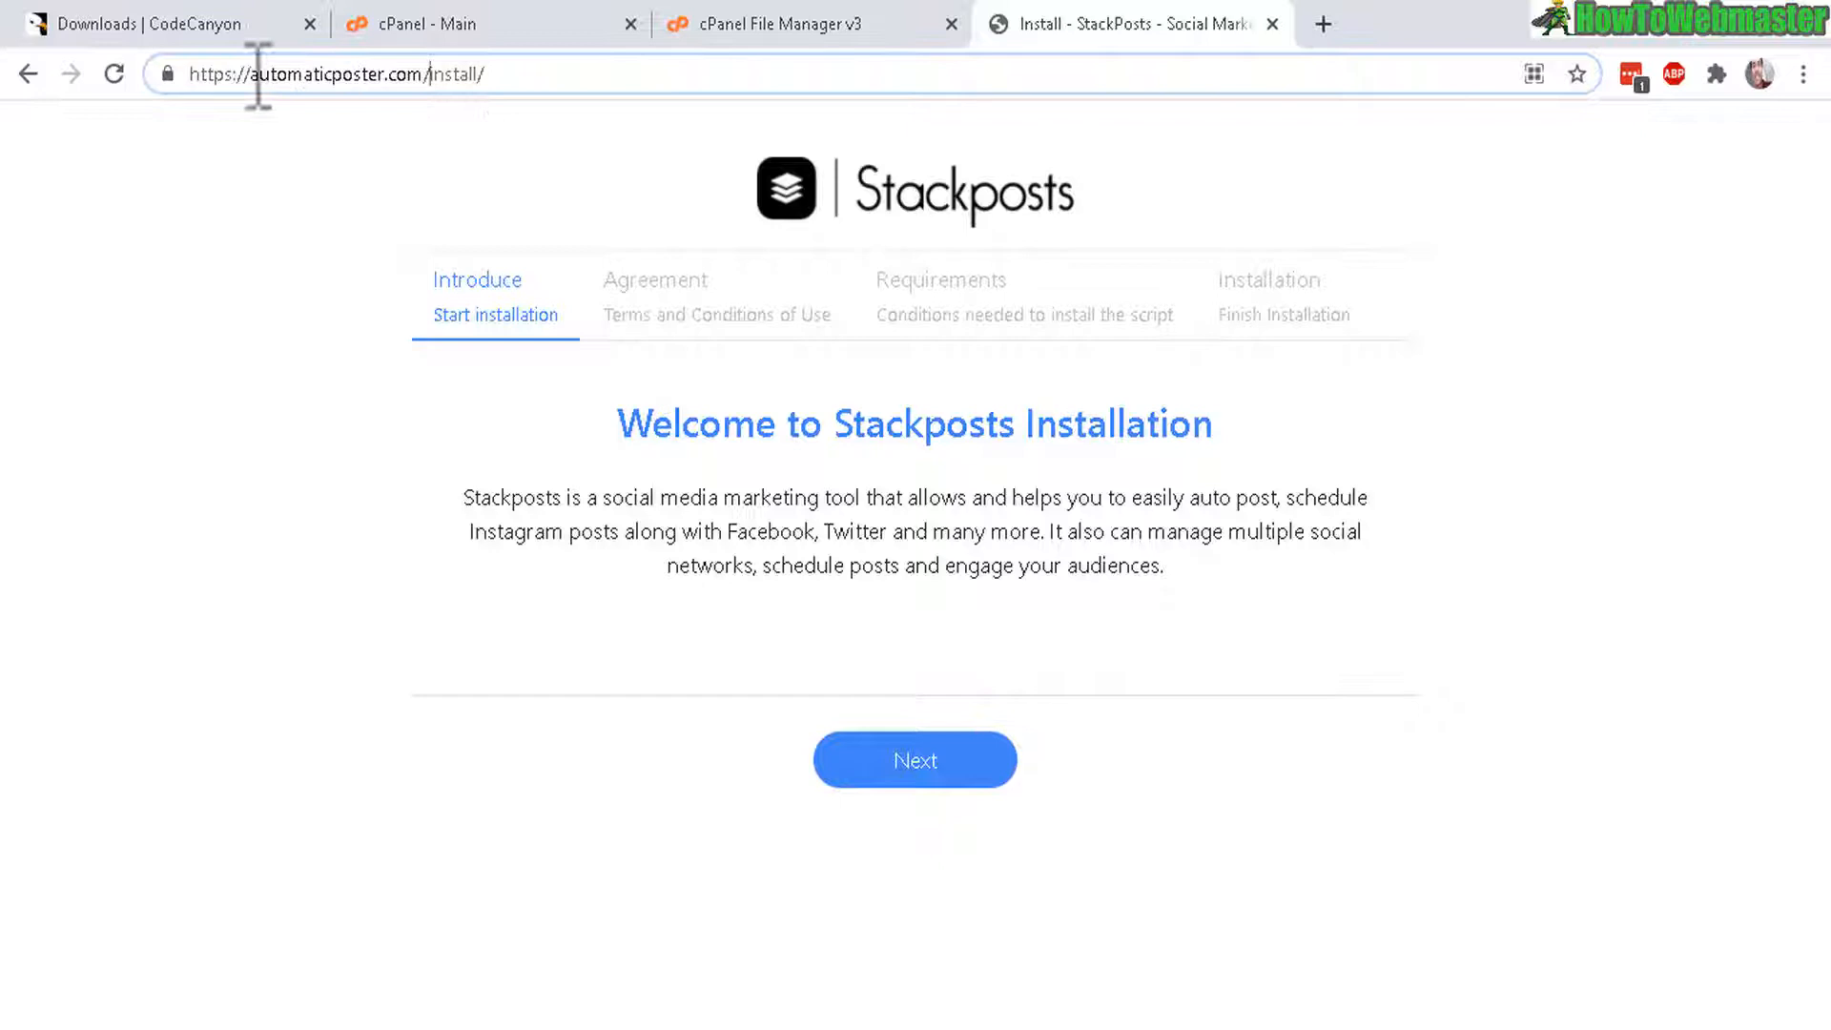
Load the site's /install page, accept the license agreement and continue to Requirements
double_click(328, 73)
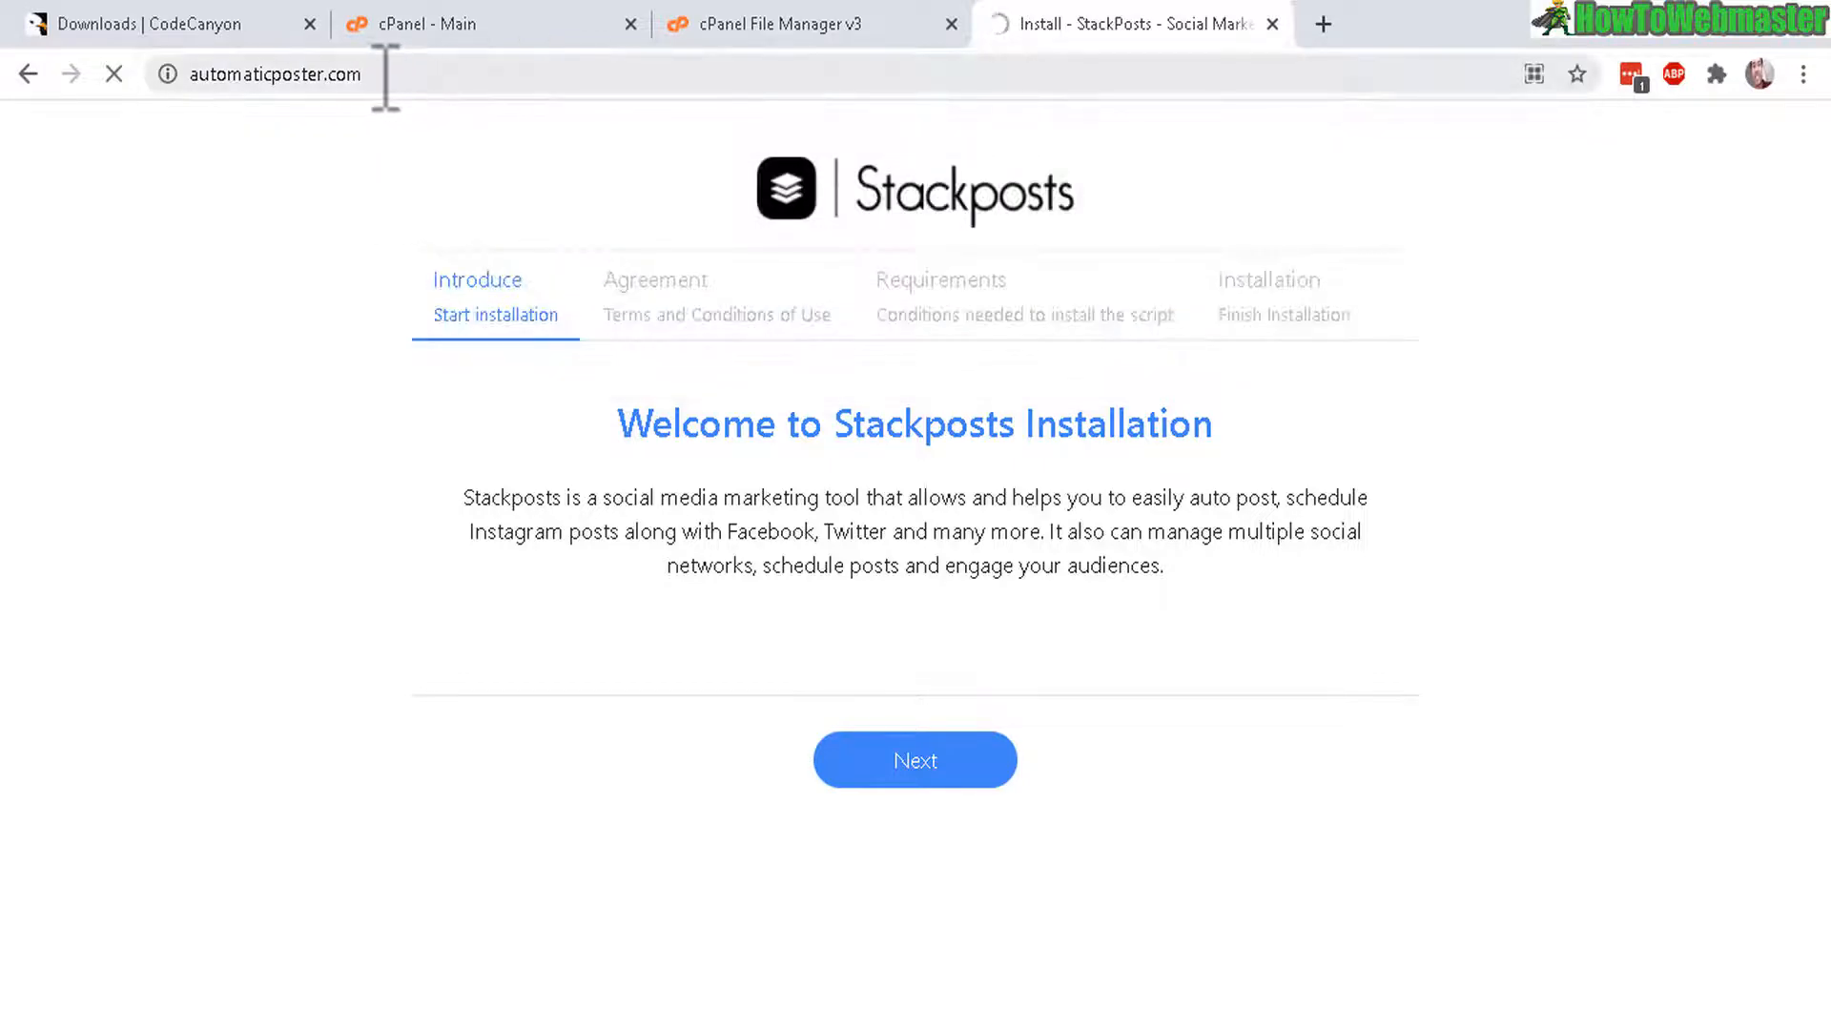
click(916, 760)
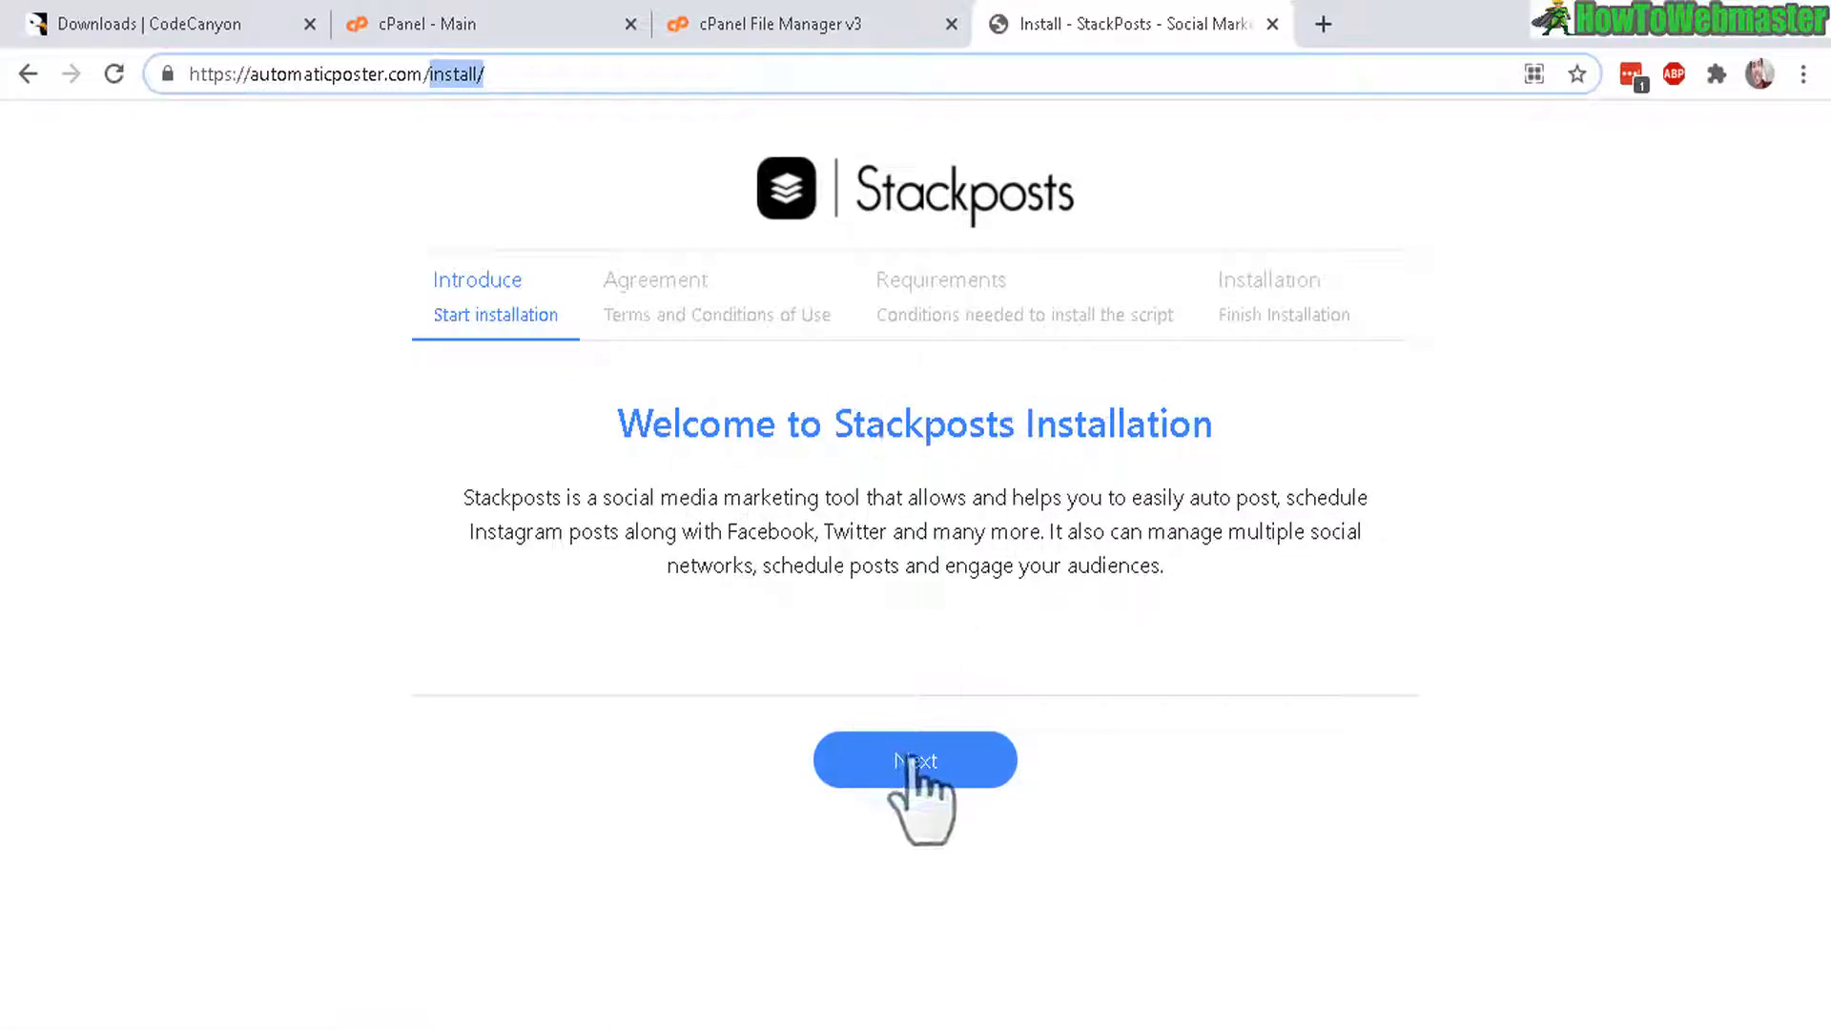
click(916, 759)
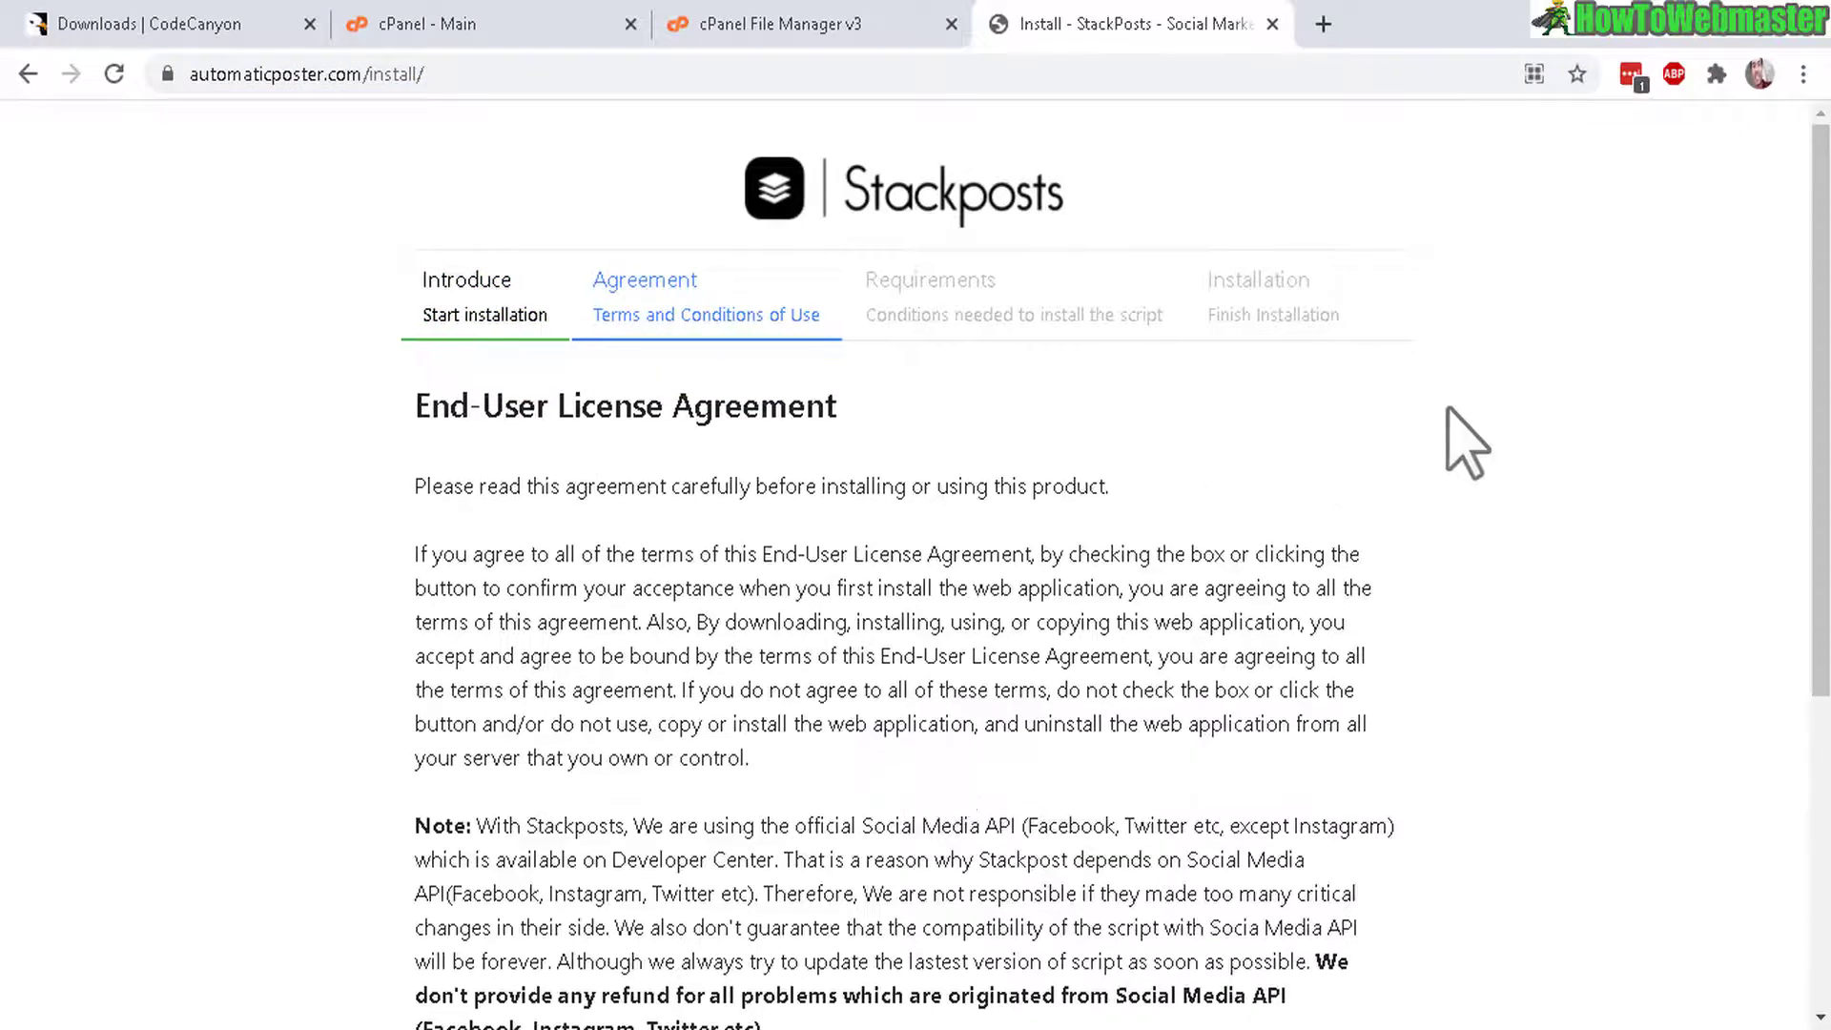
scroll(down, 3)
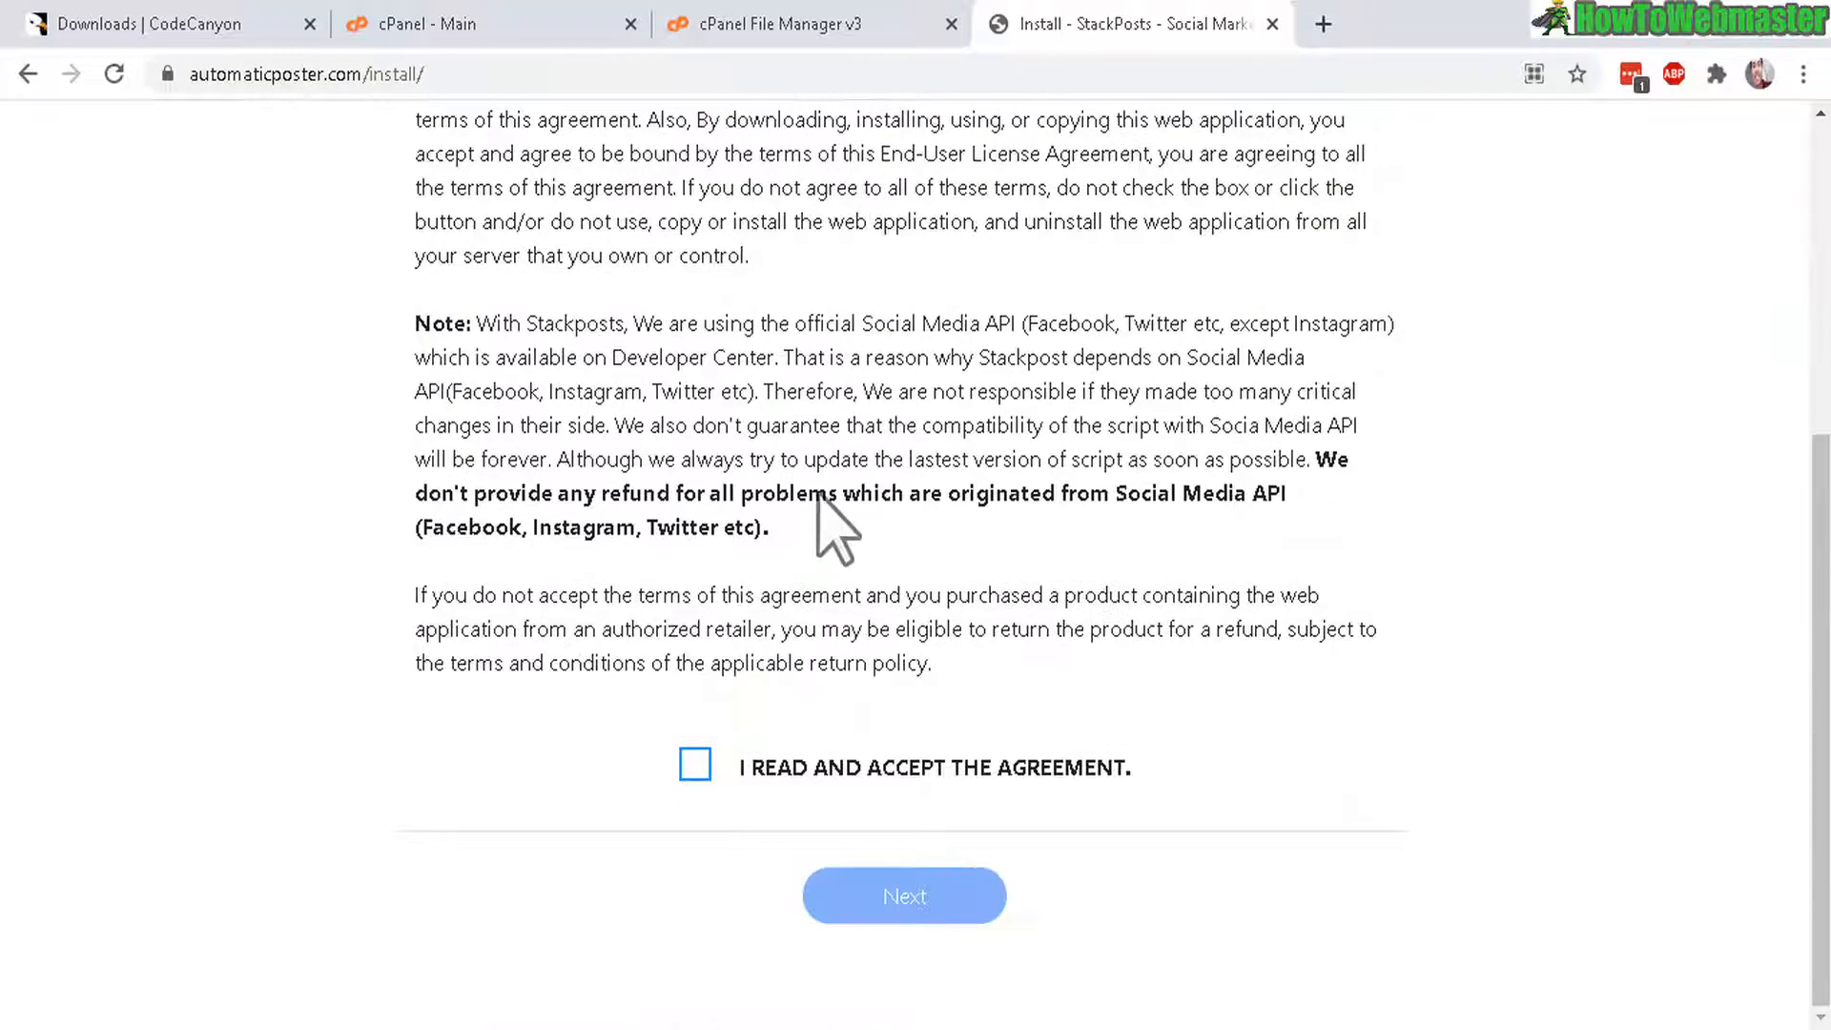
click(694, 763)
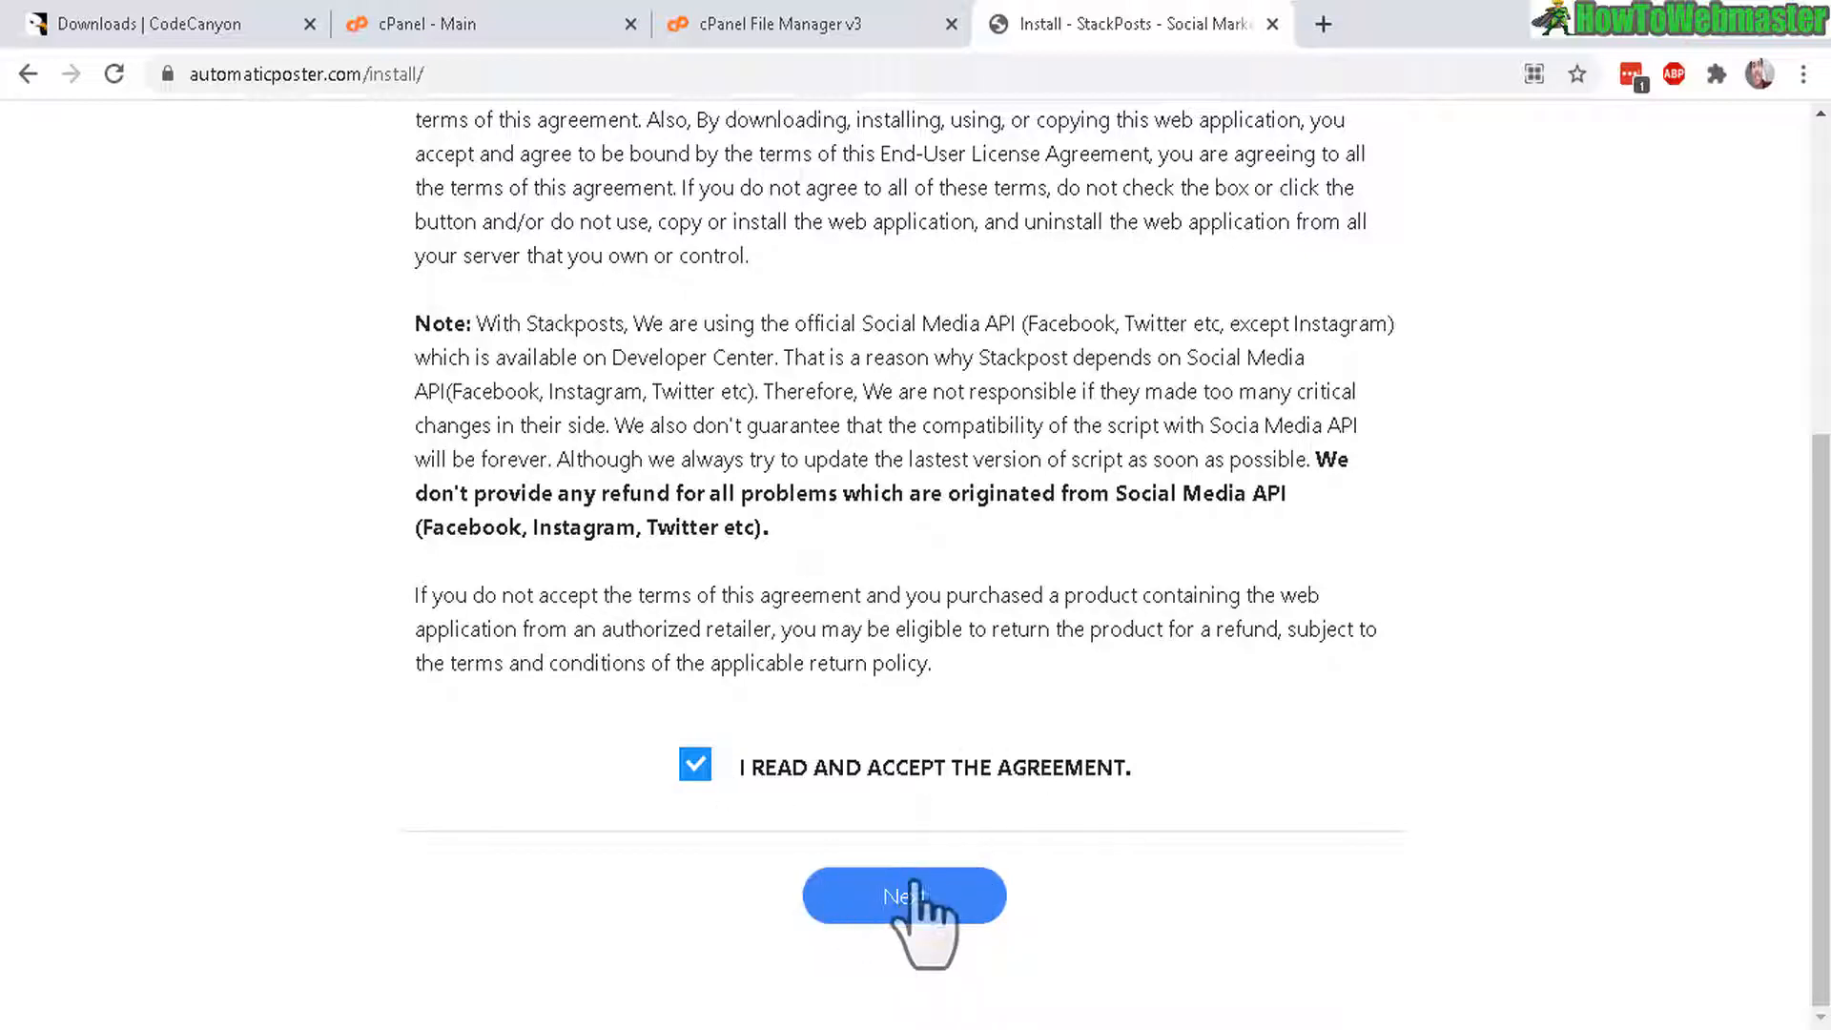
click(905, 896)
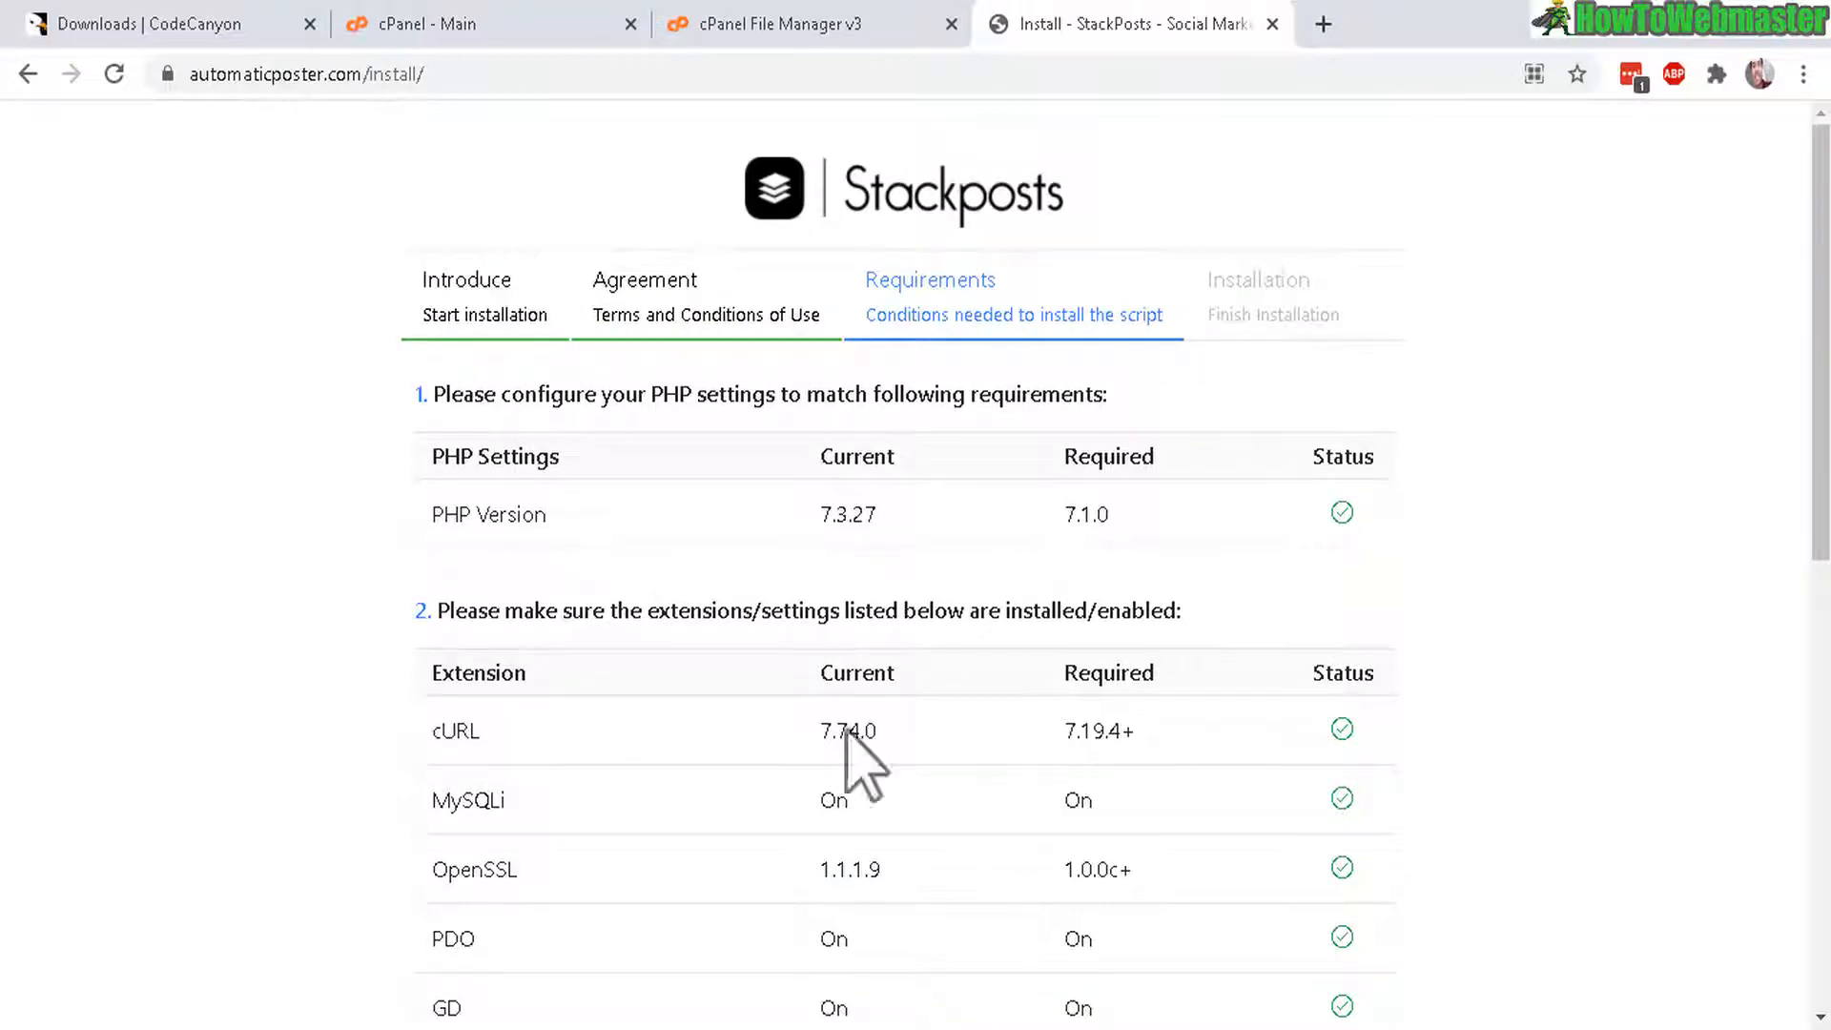
mouse_move(1297, 502)
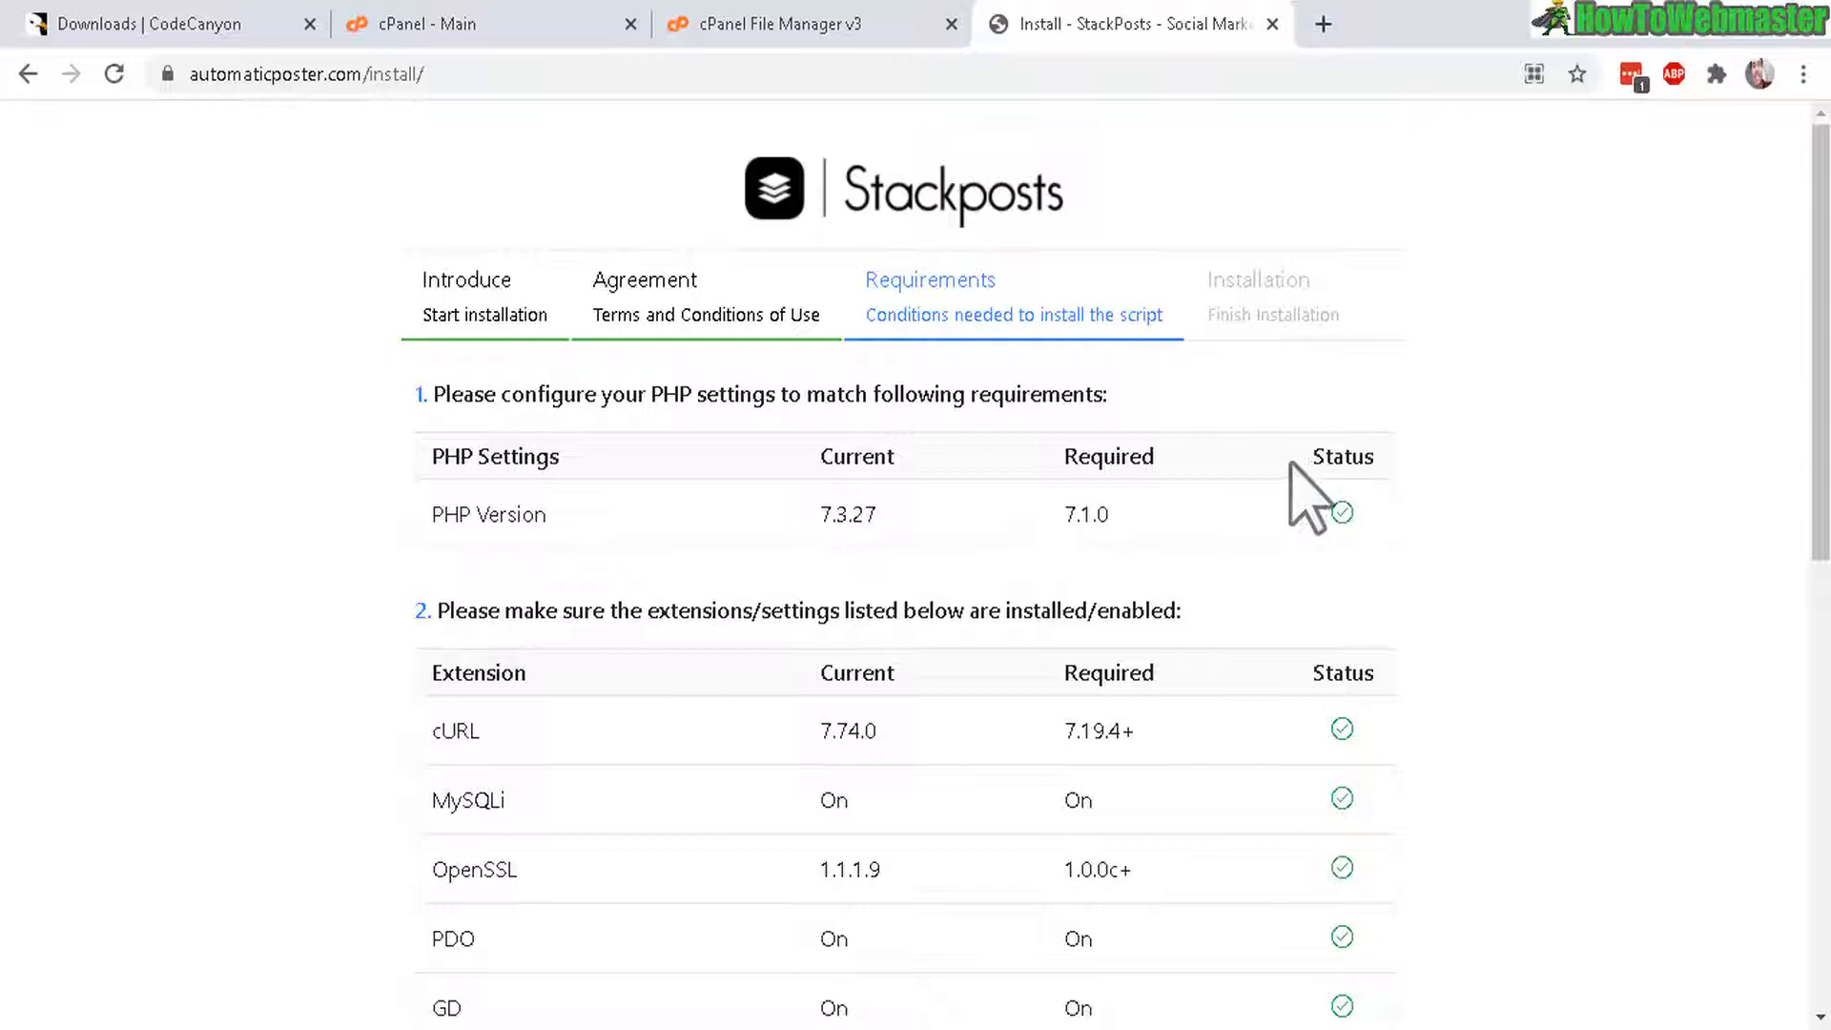
mouse_move(1094, 502)
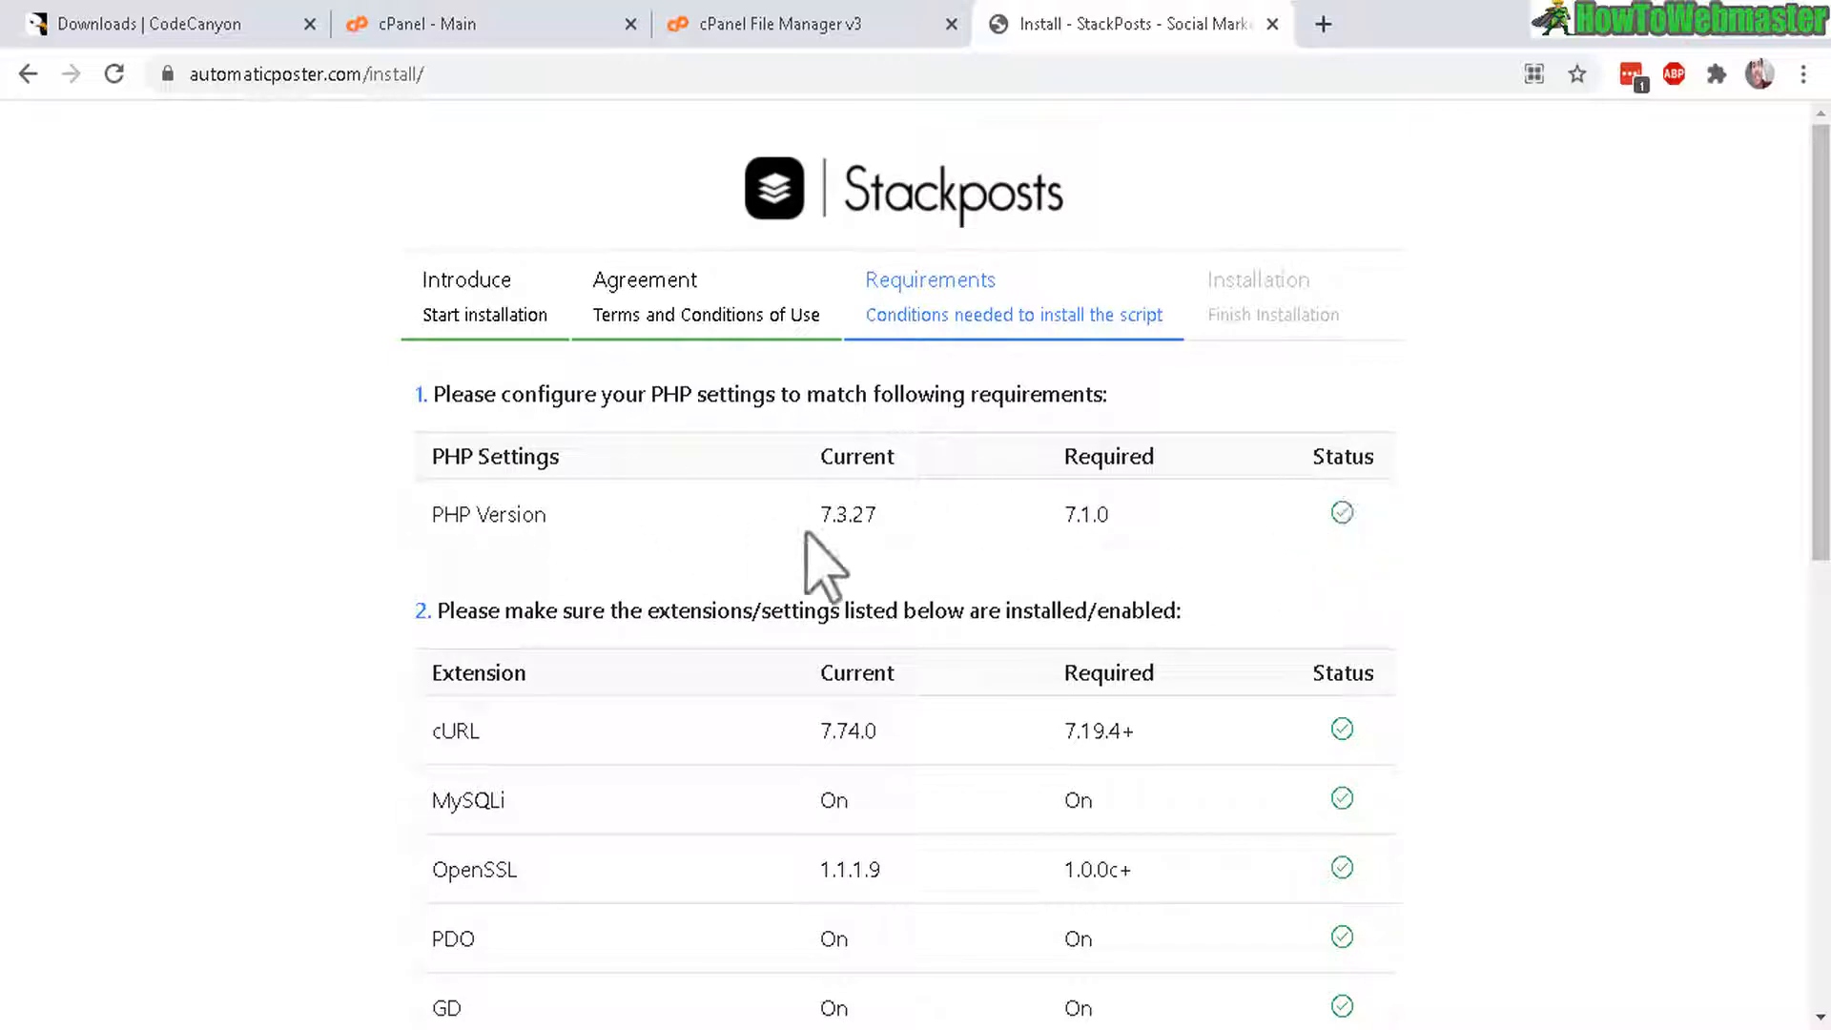
Review that all PHP, extension and permission checks pass, then continue to Installation
double_click(847, 515)
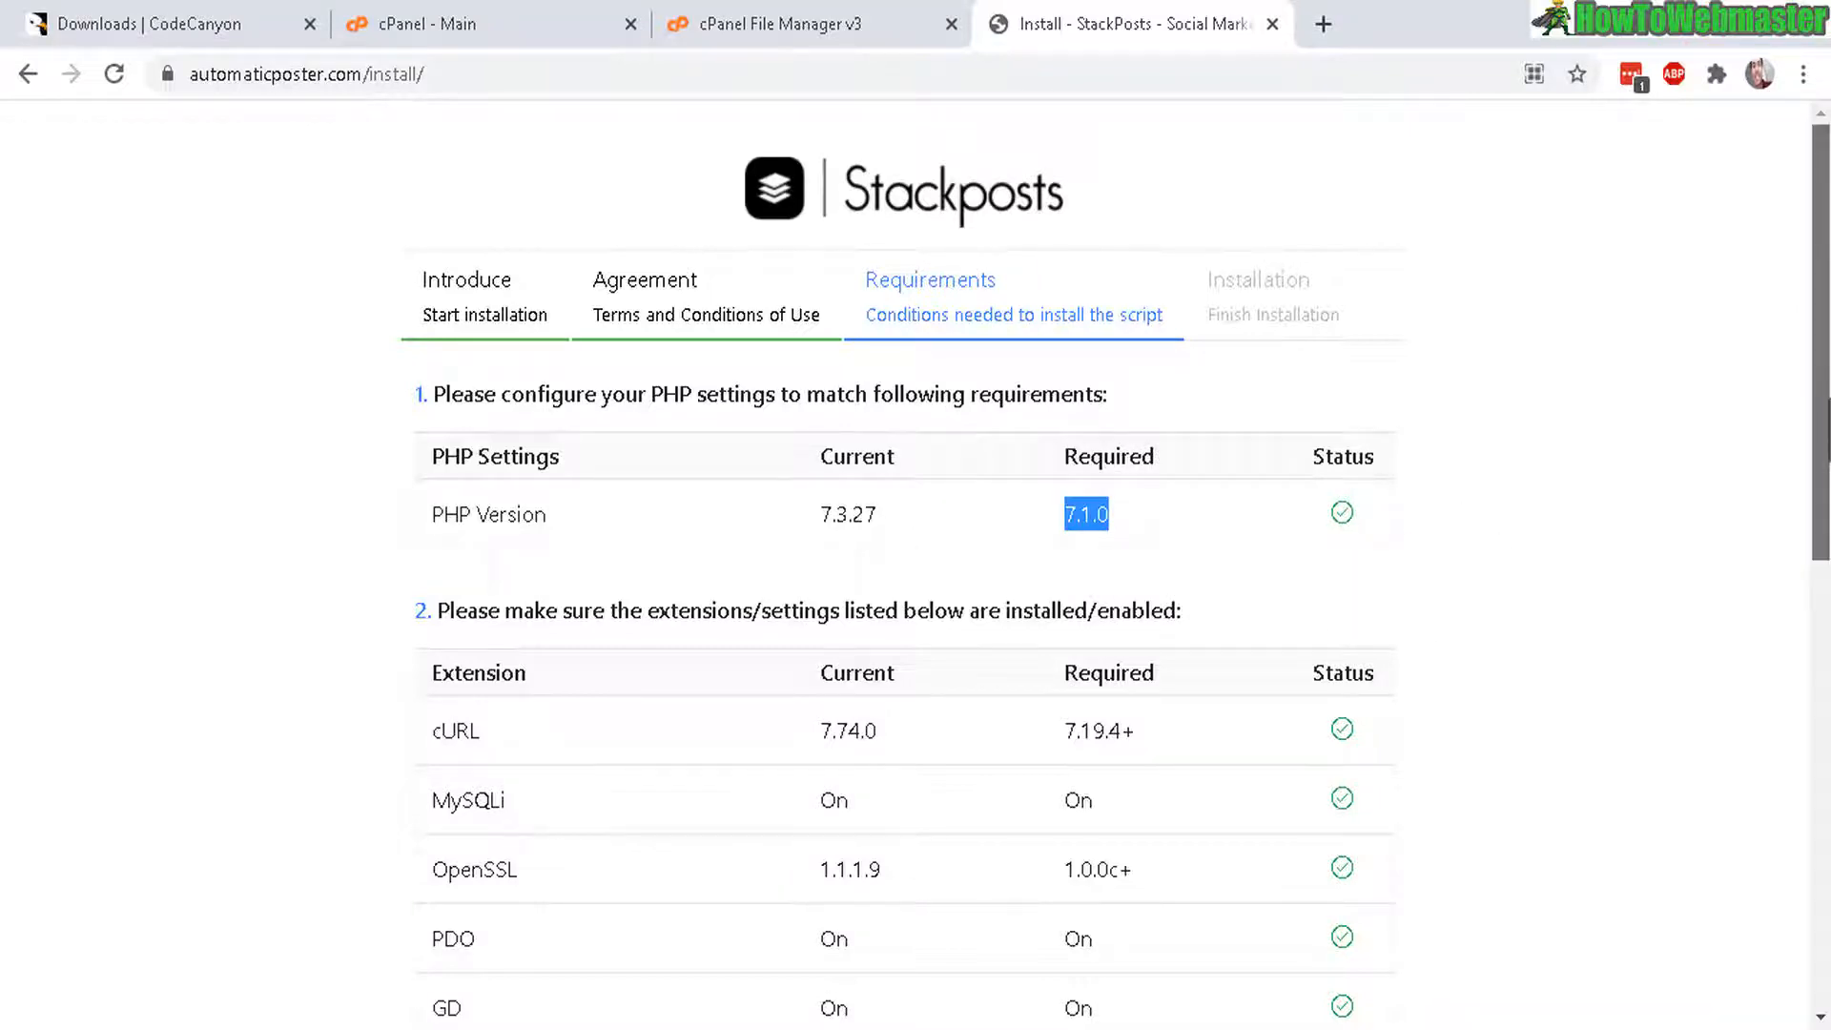
scroll(down, 3)
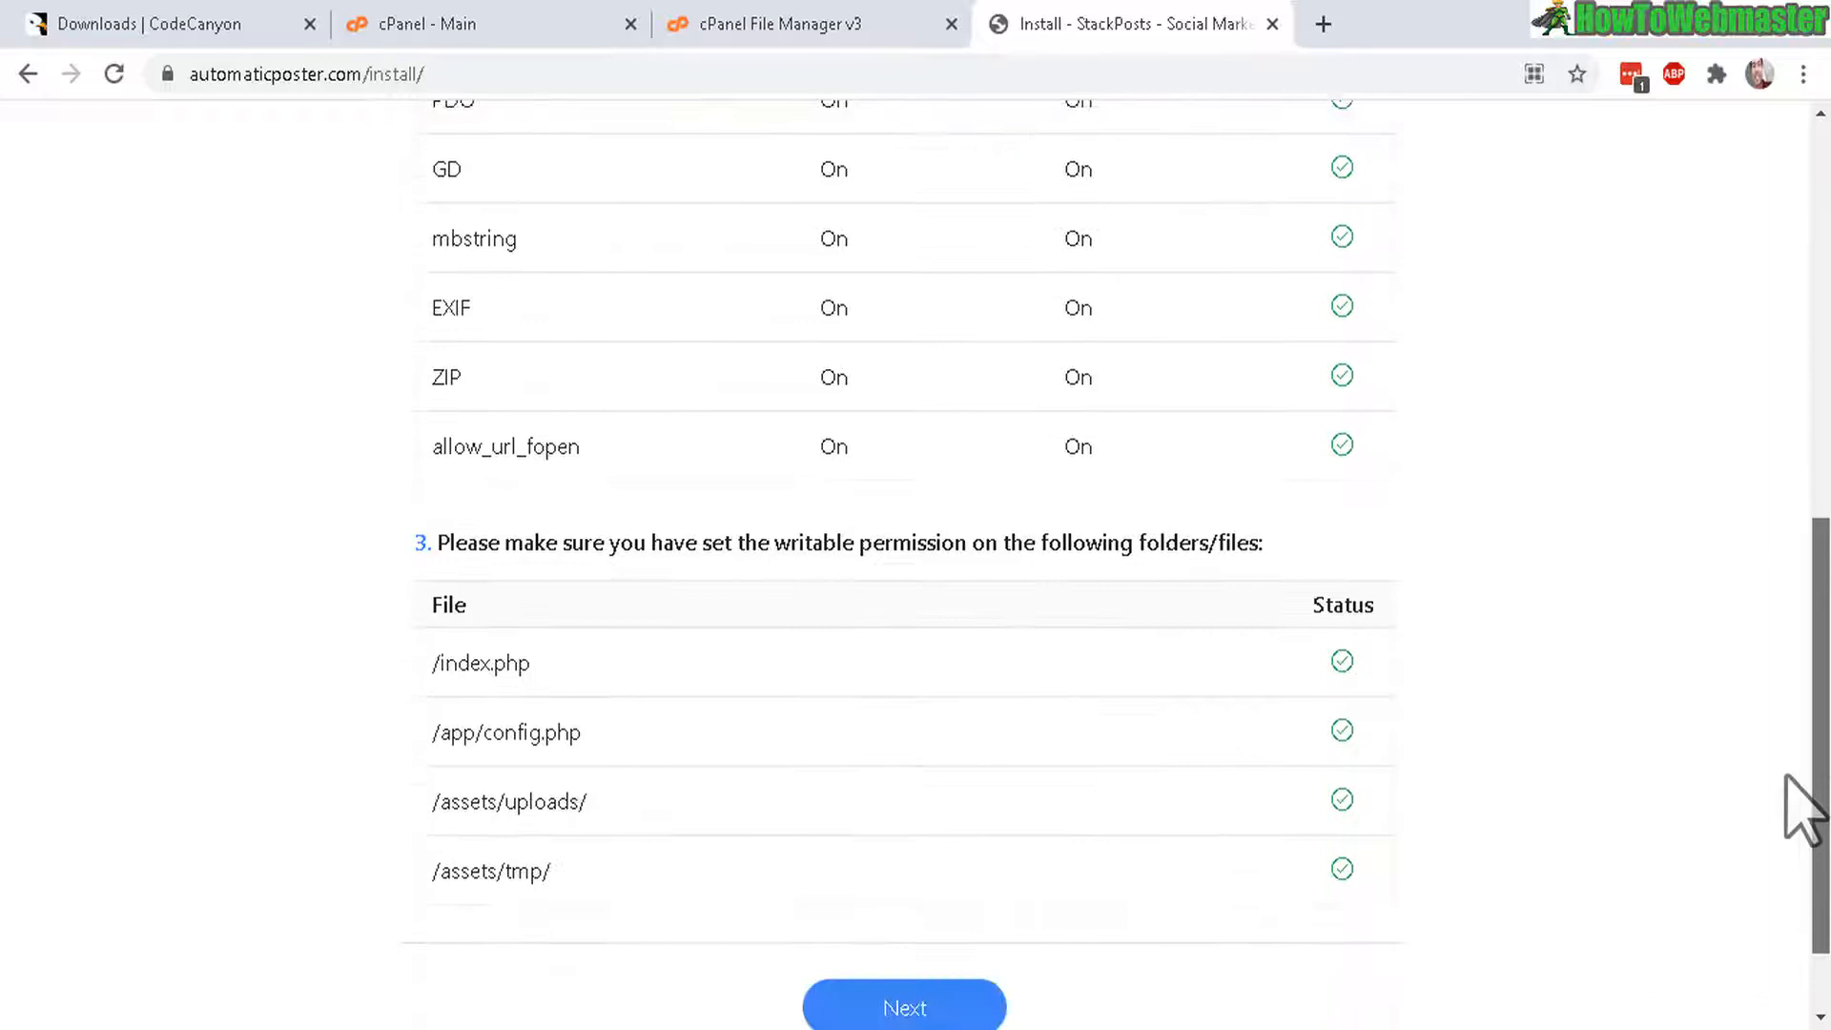
scroll(up, 3)
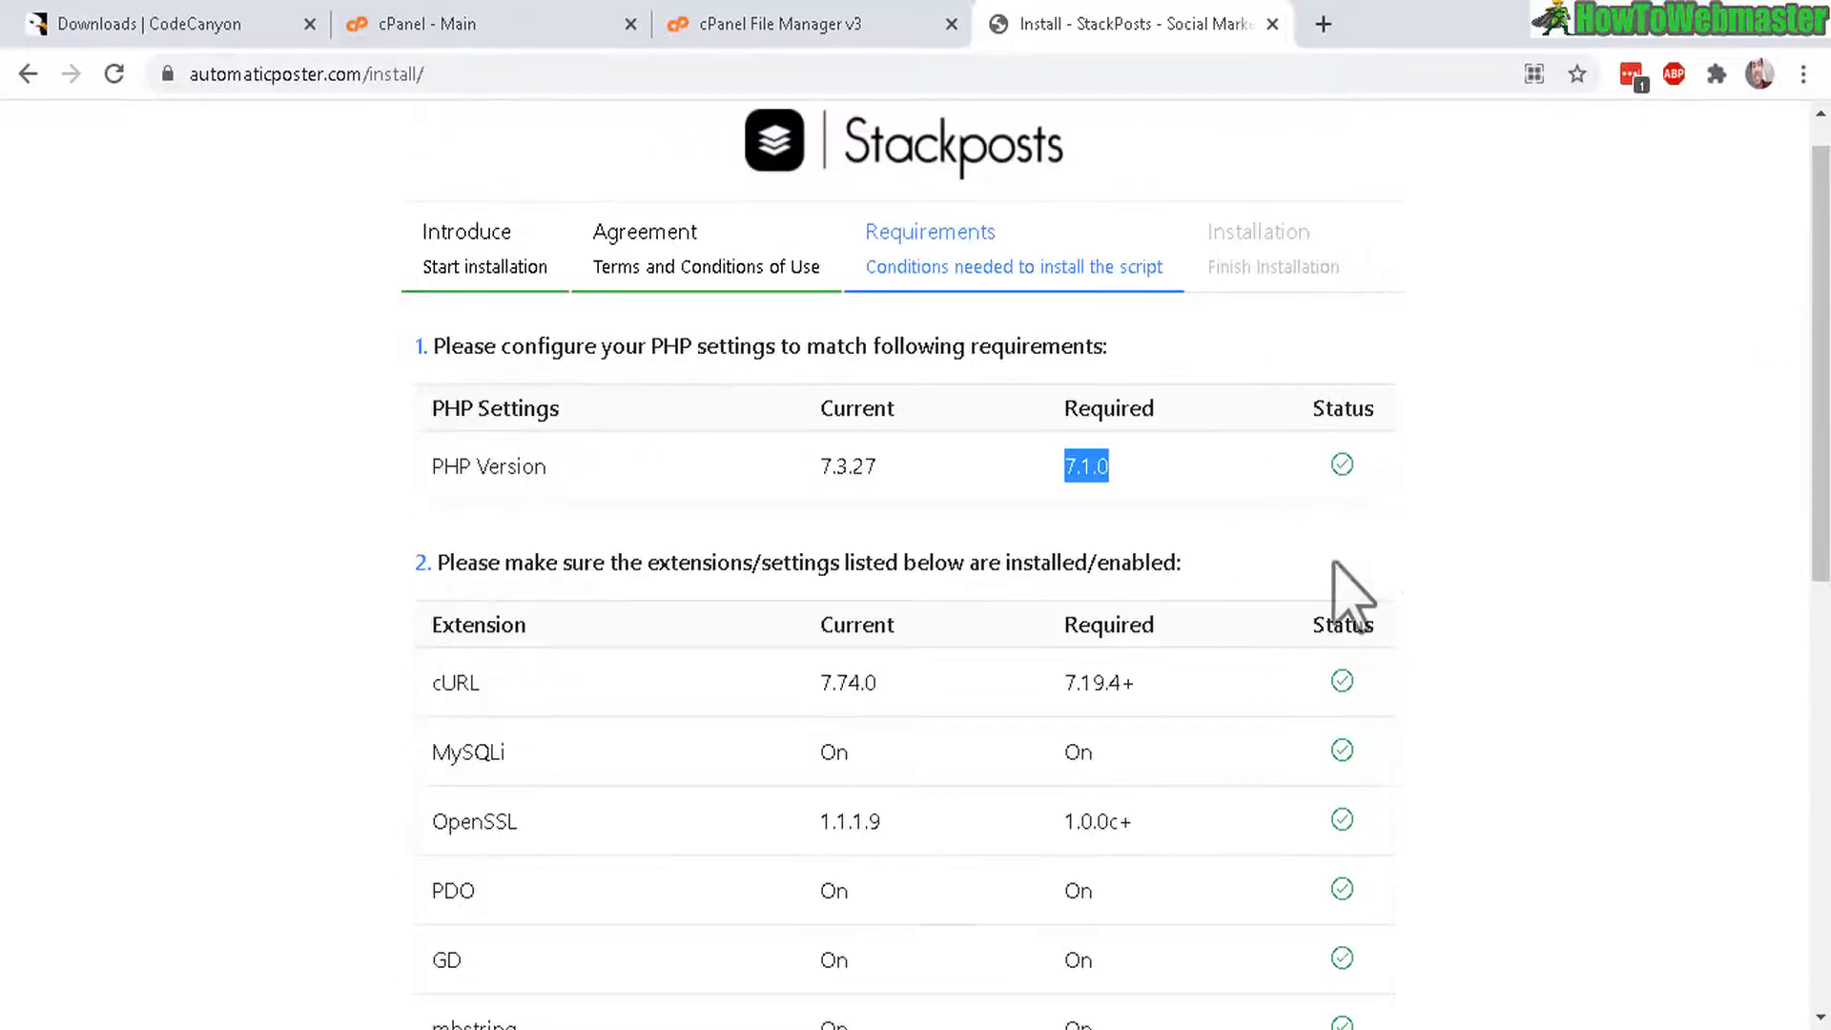
mouse_move(908, 175)
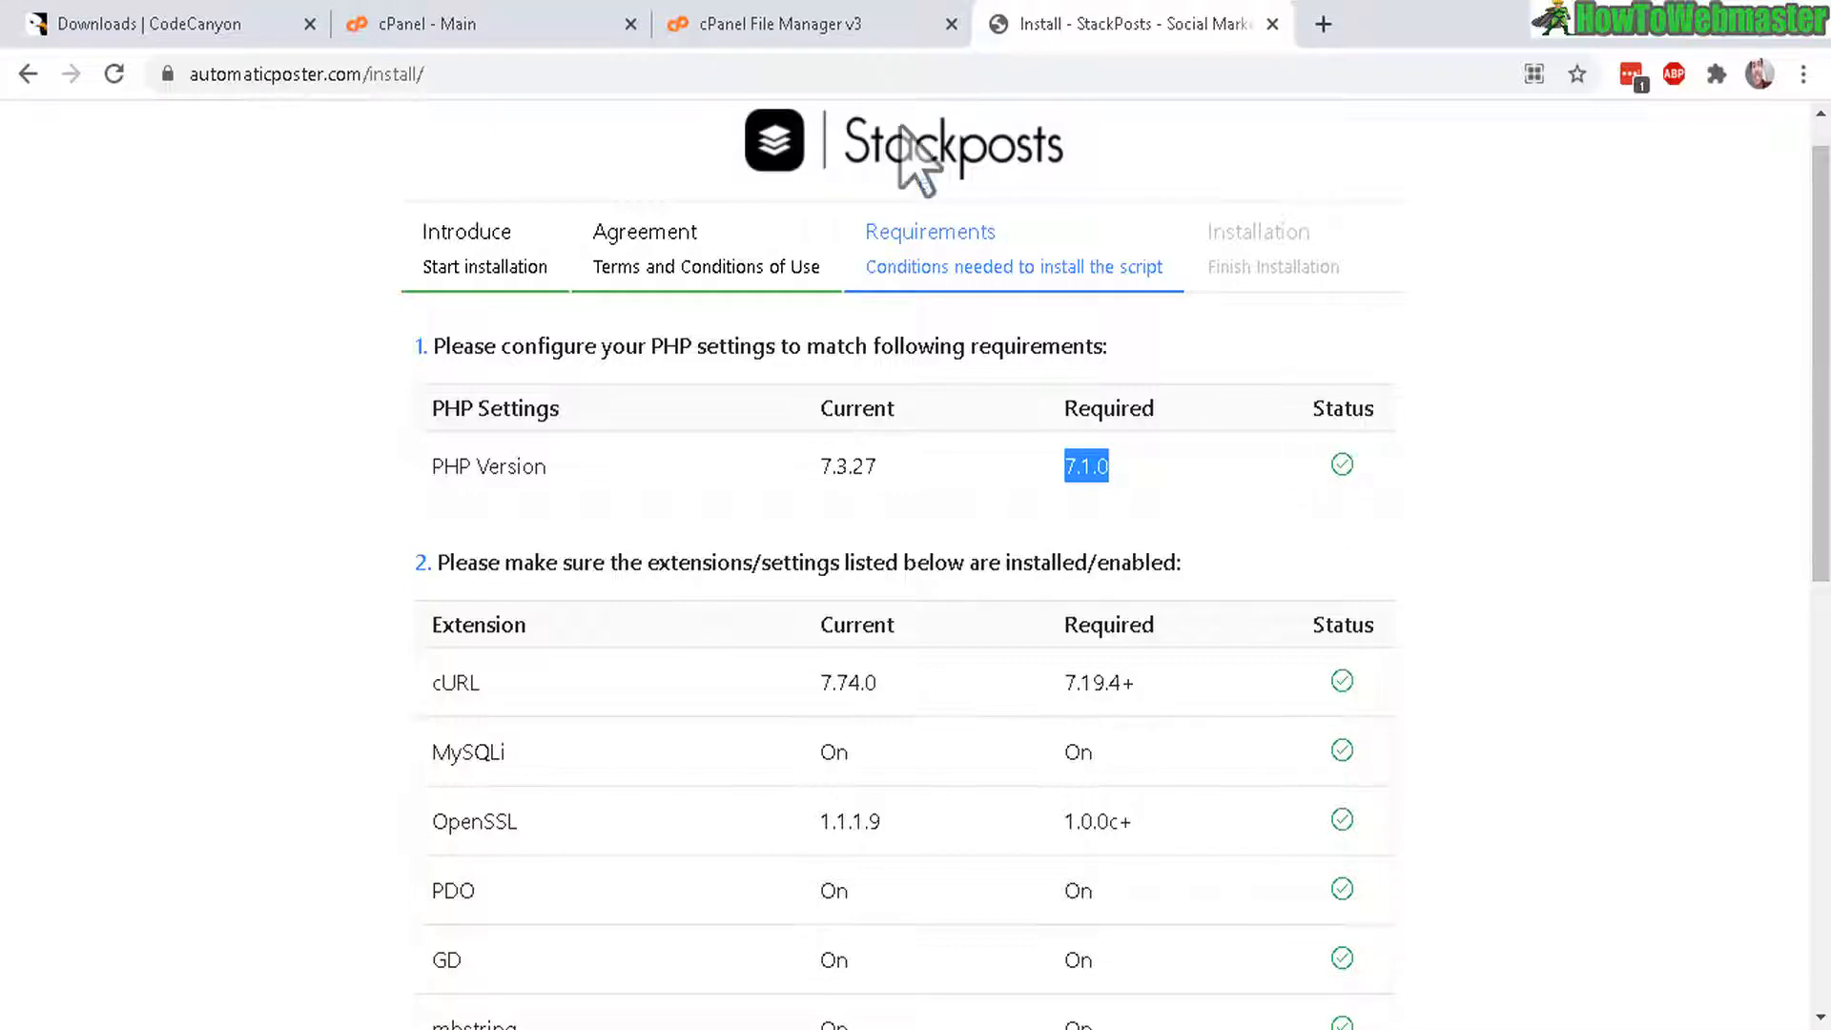
mouse_move(1466, 511)
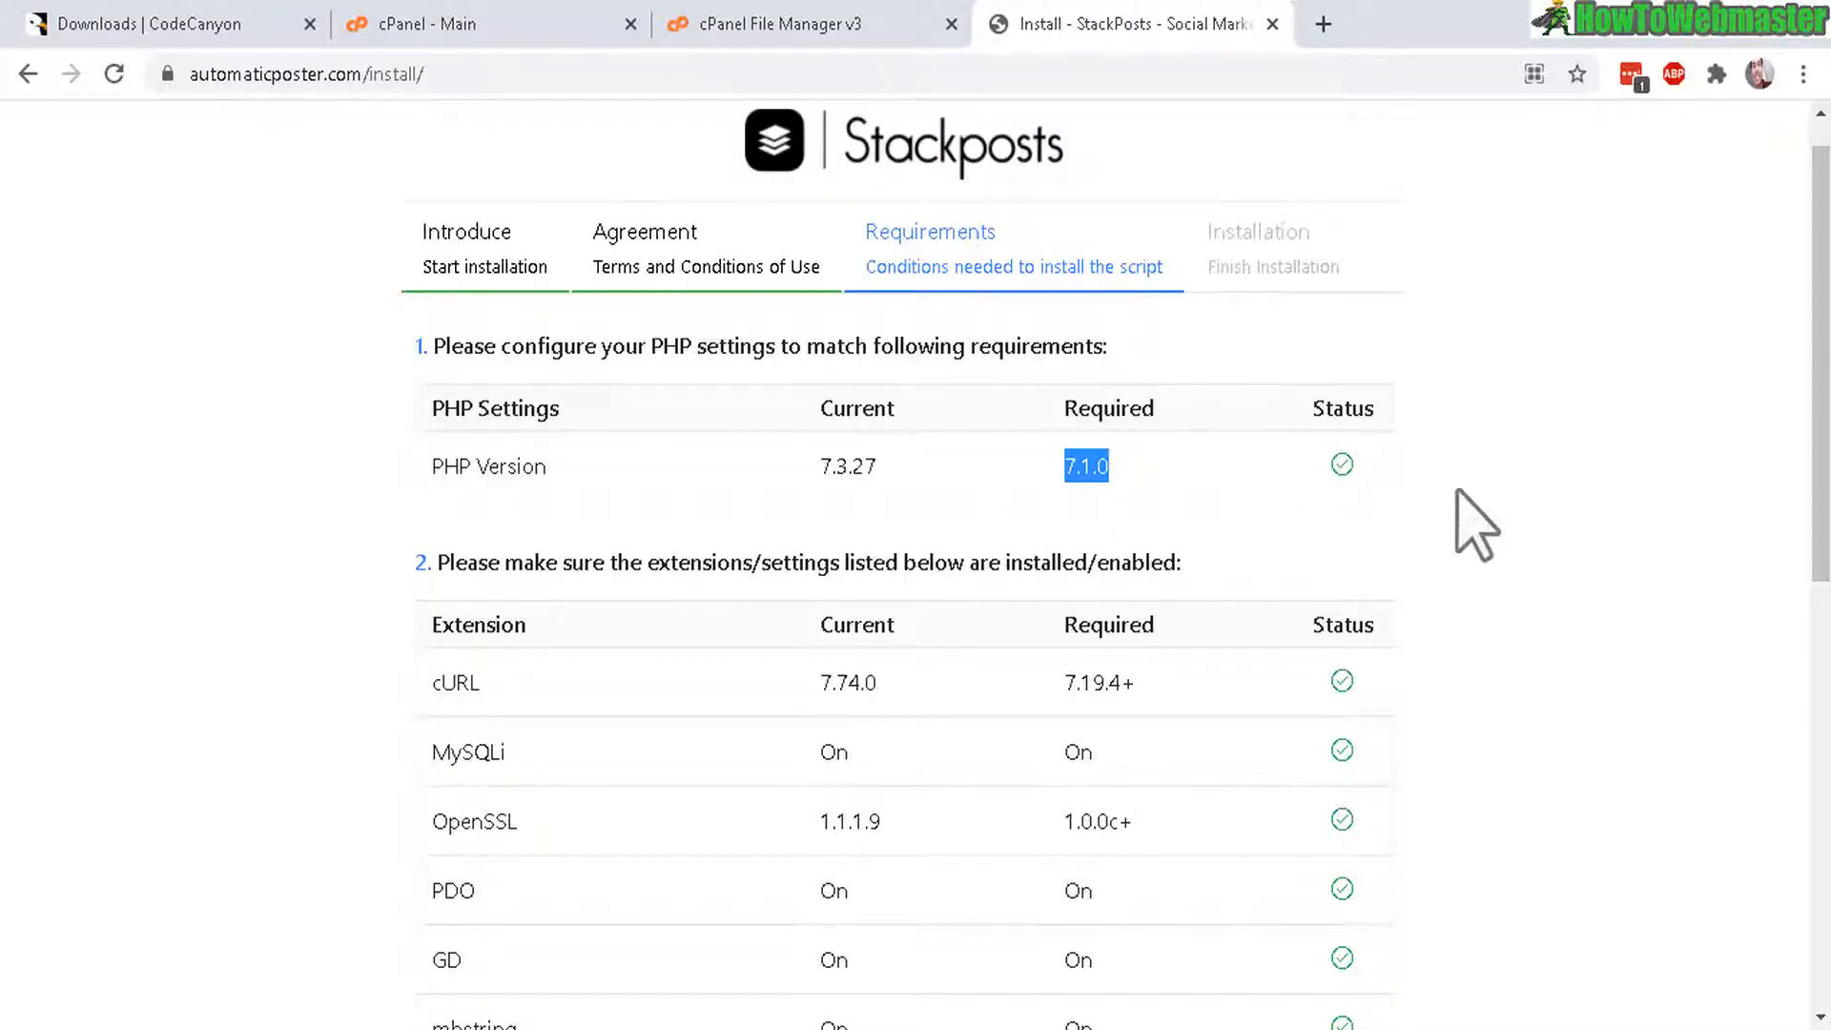
scroll(down, 3)
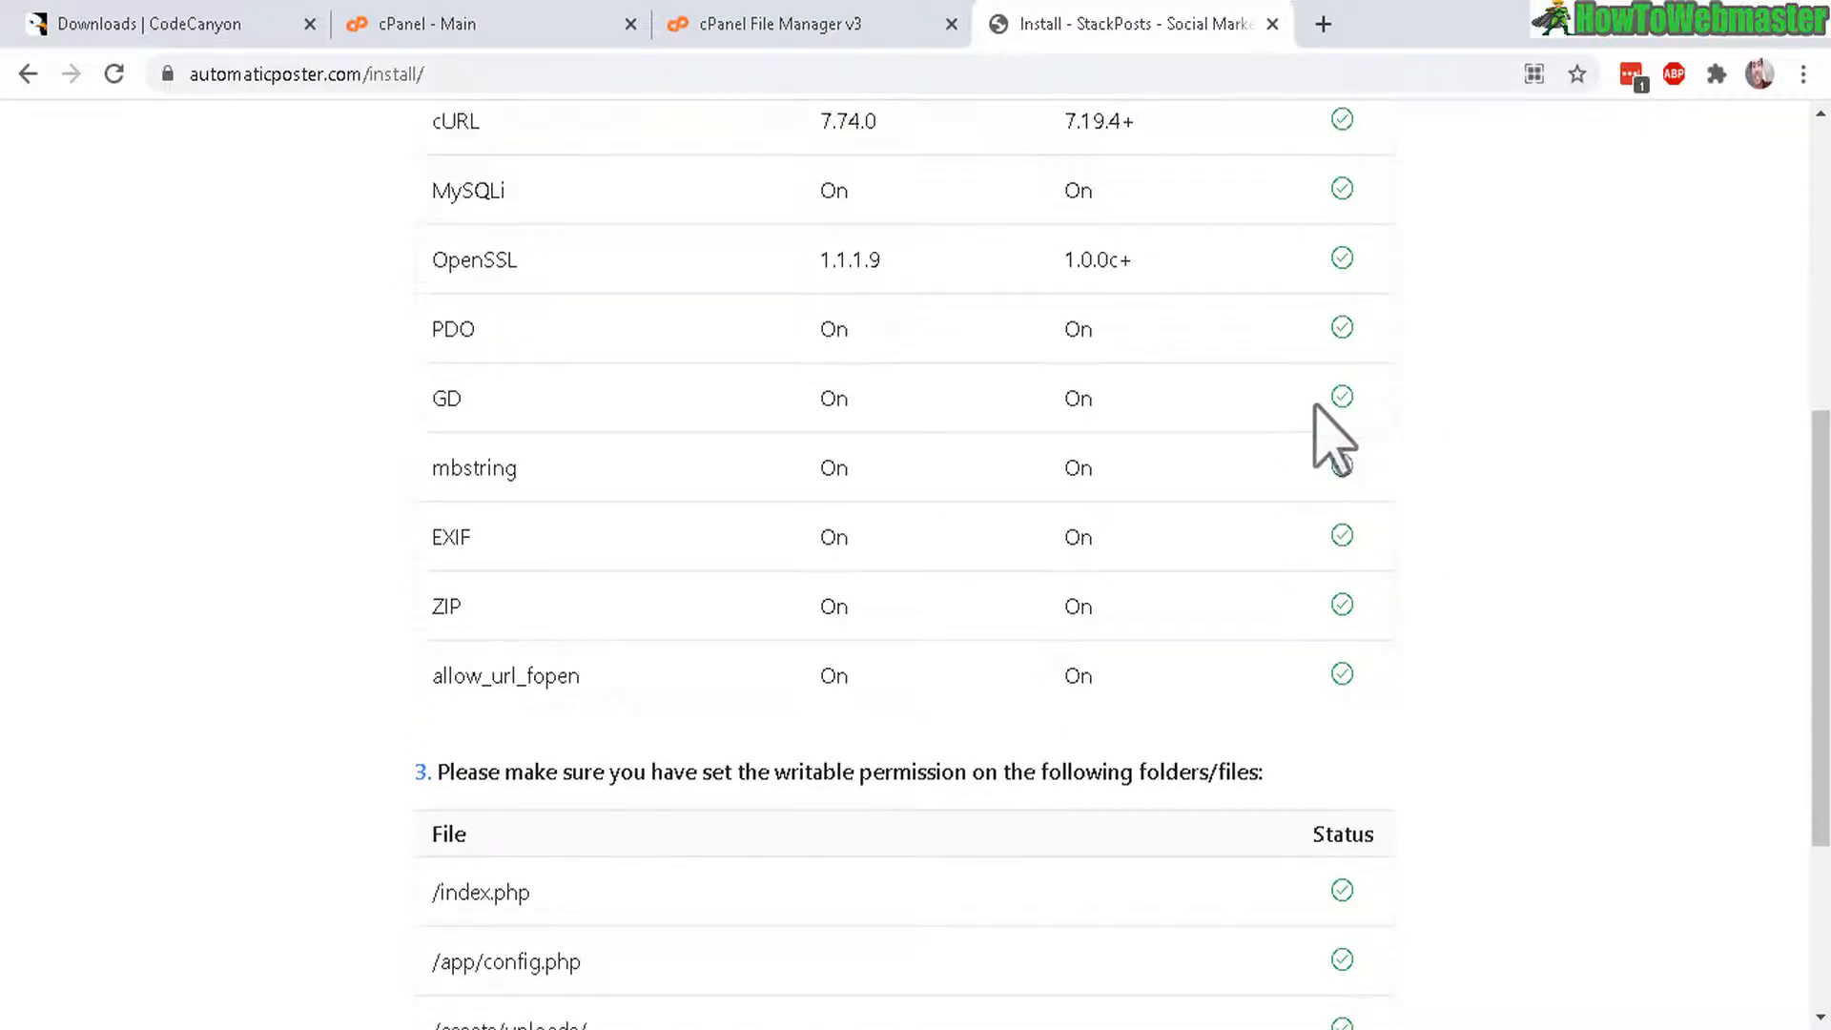
mouse_move(1175, 277)
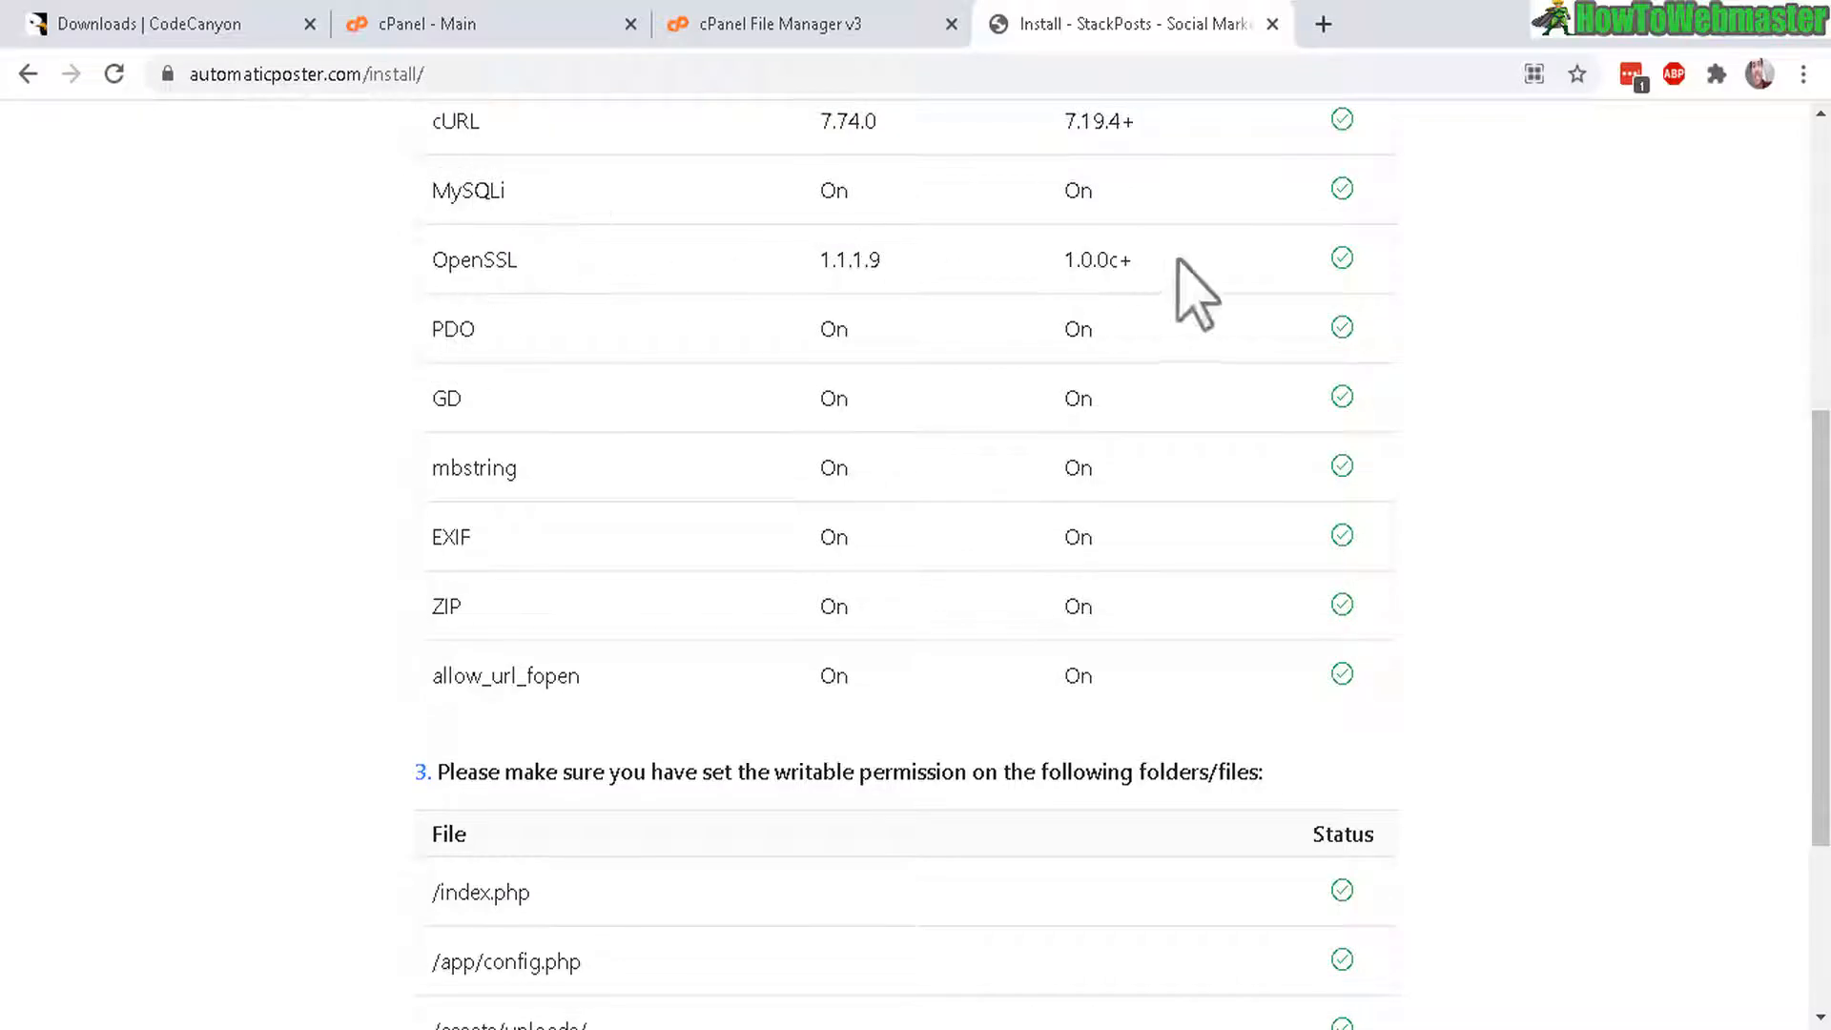
mouse_move(1379, 149)
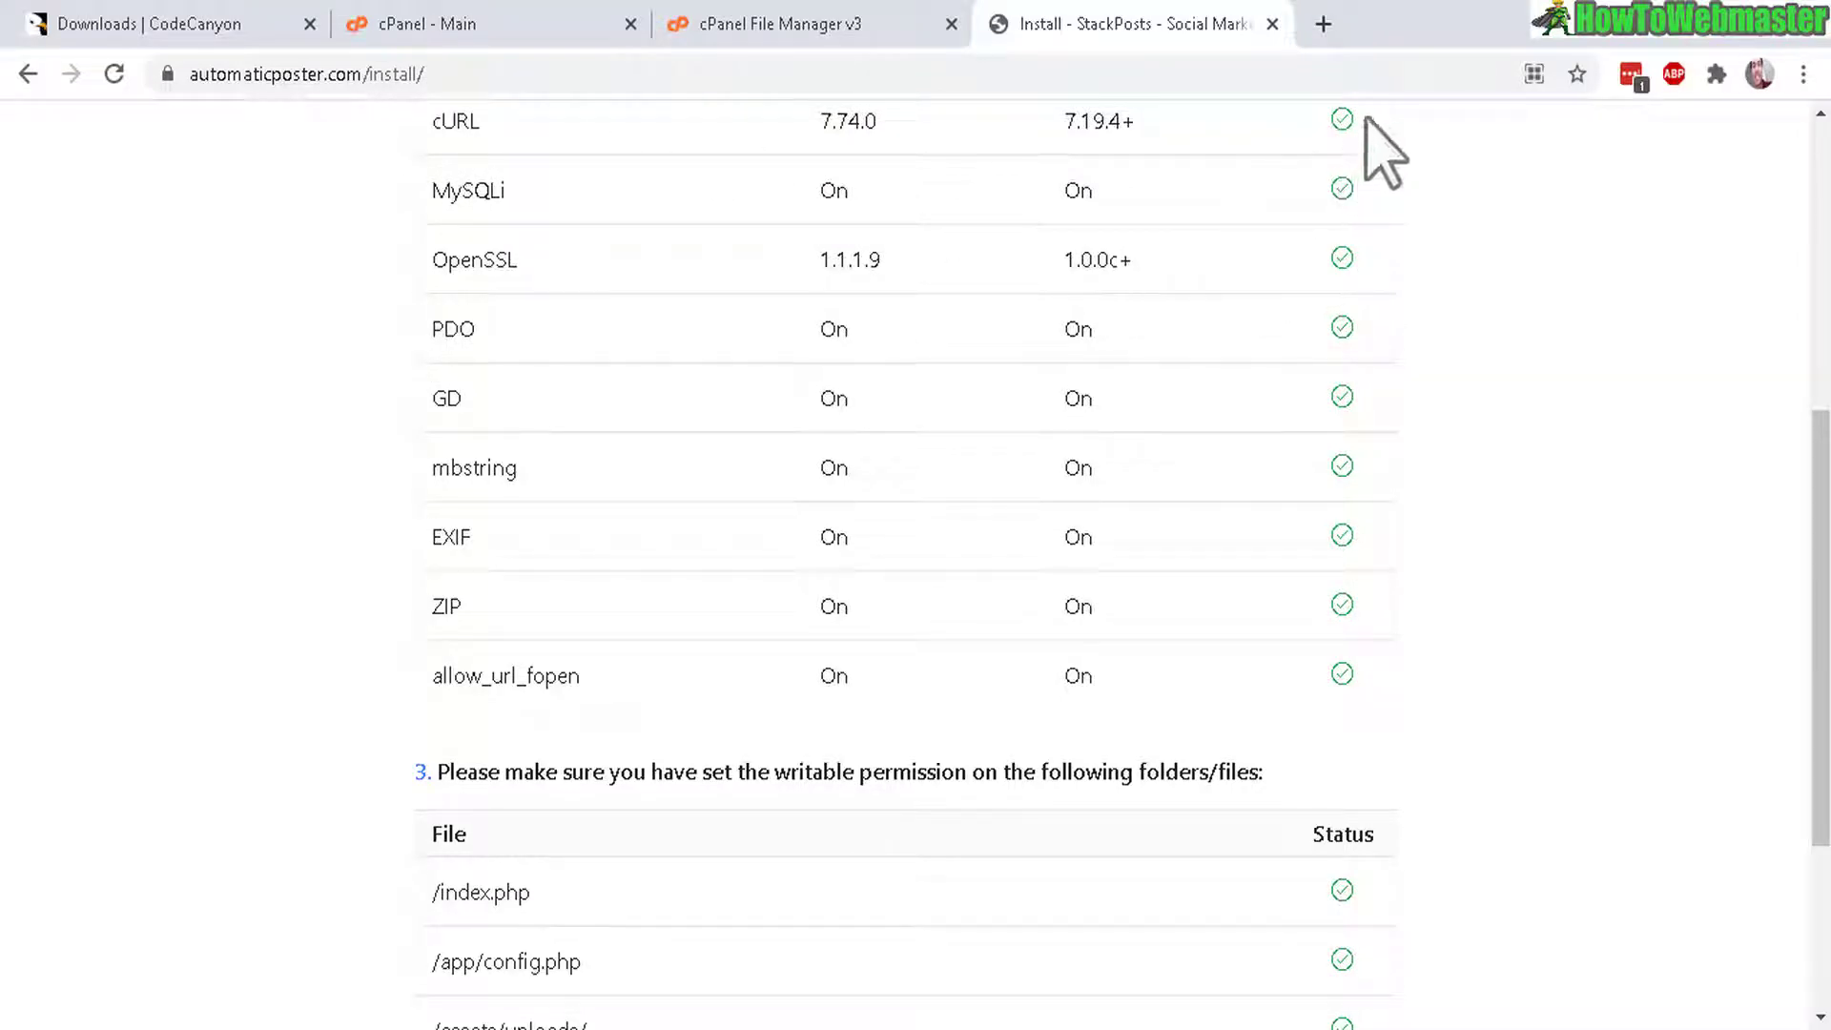
mouse_move(1350, 187)
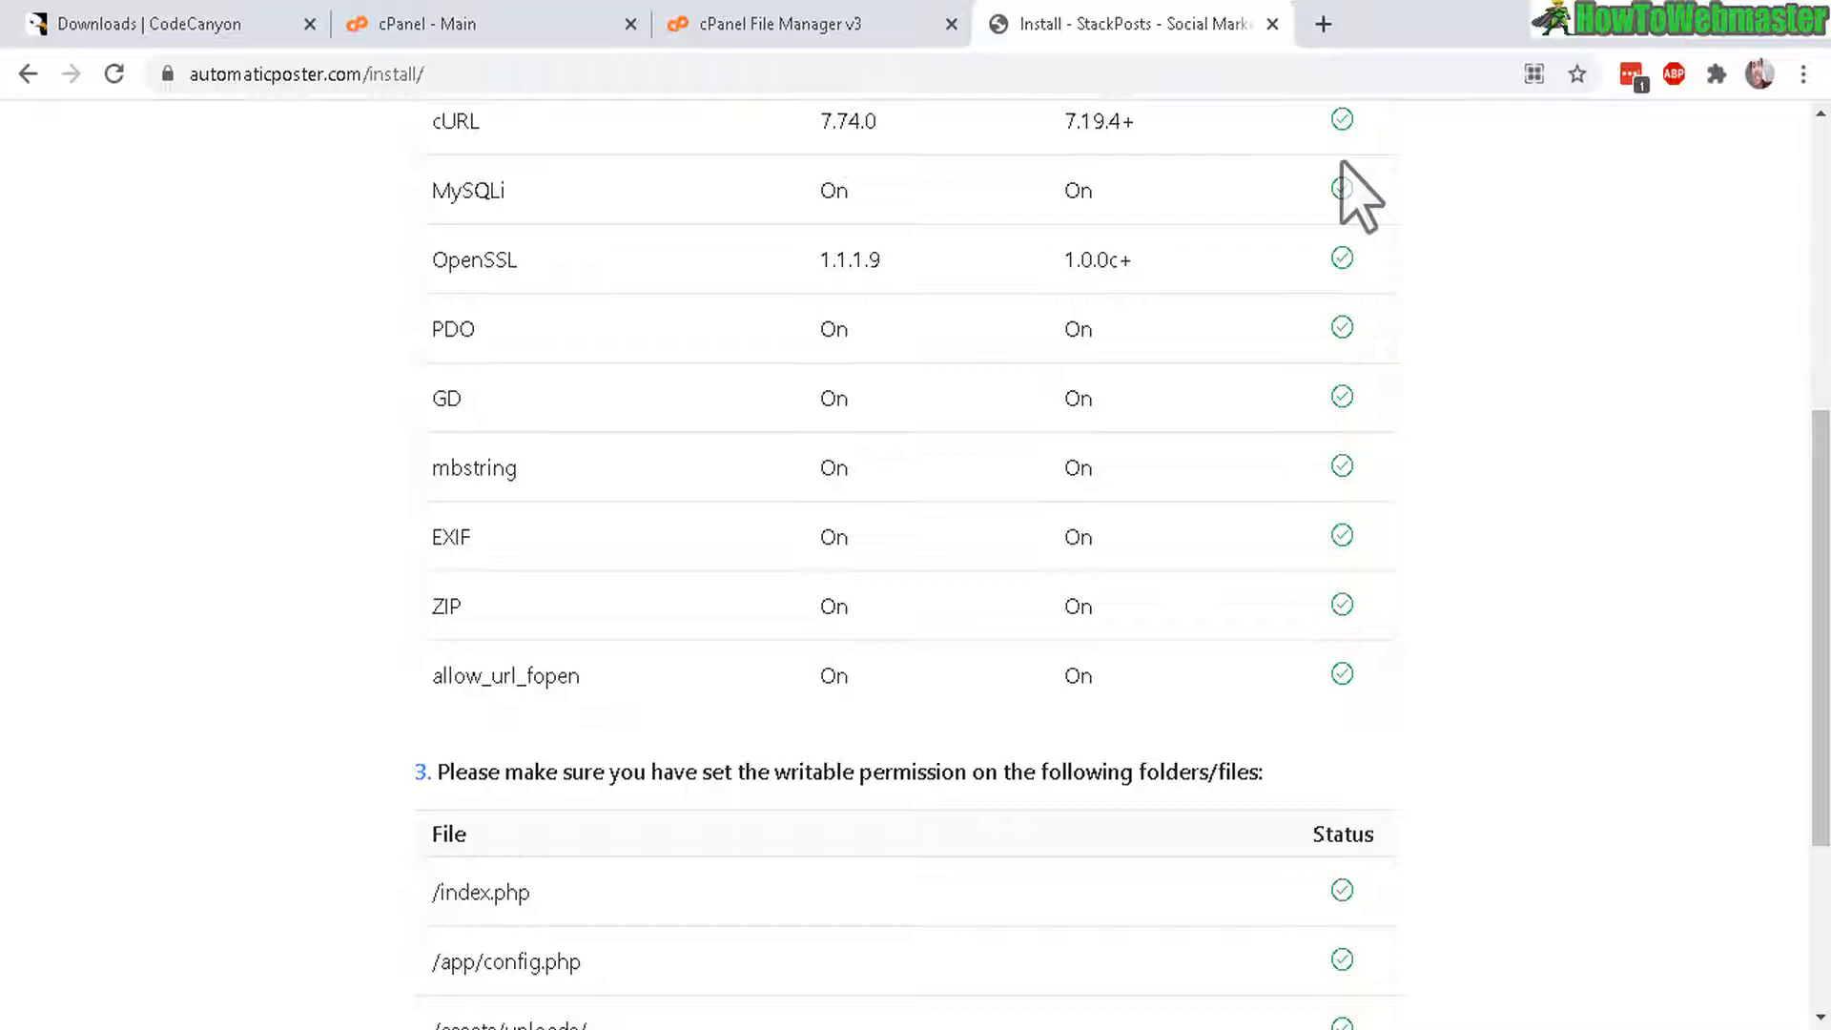
mouse_move(1351, 258)
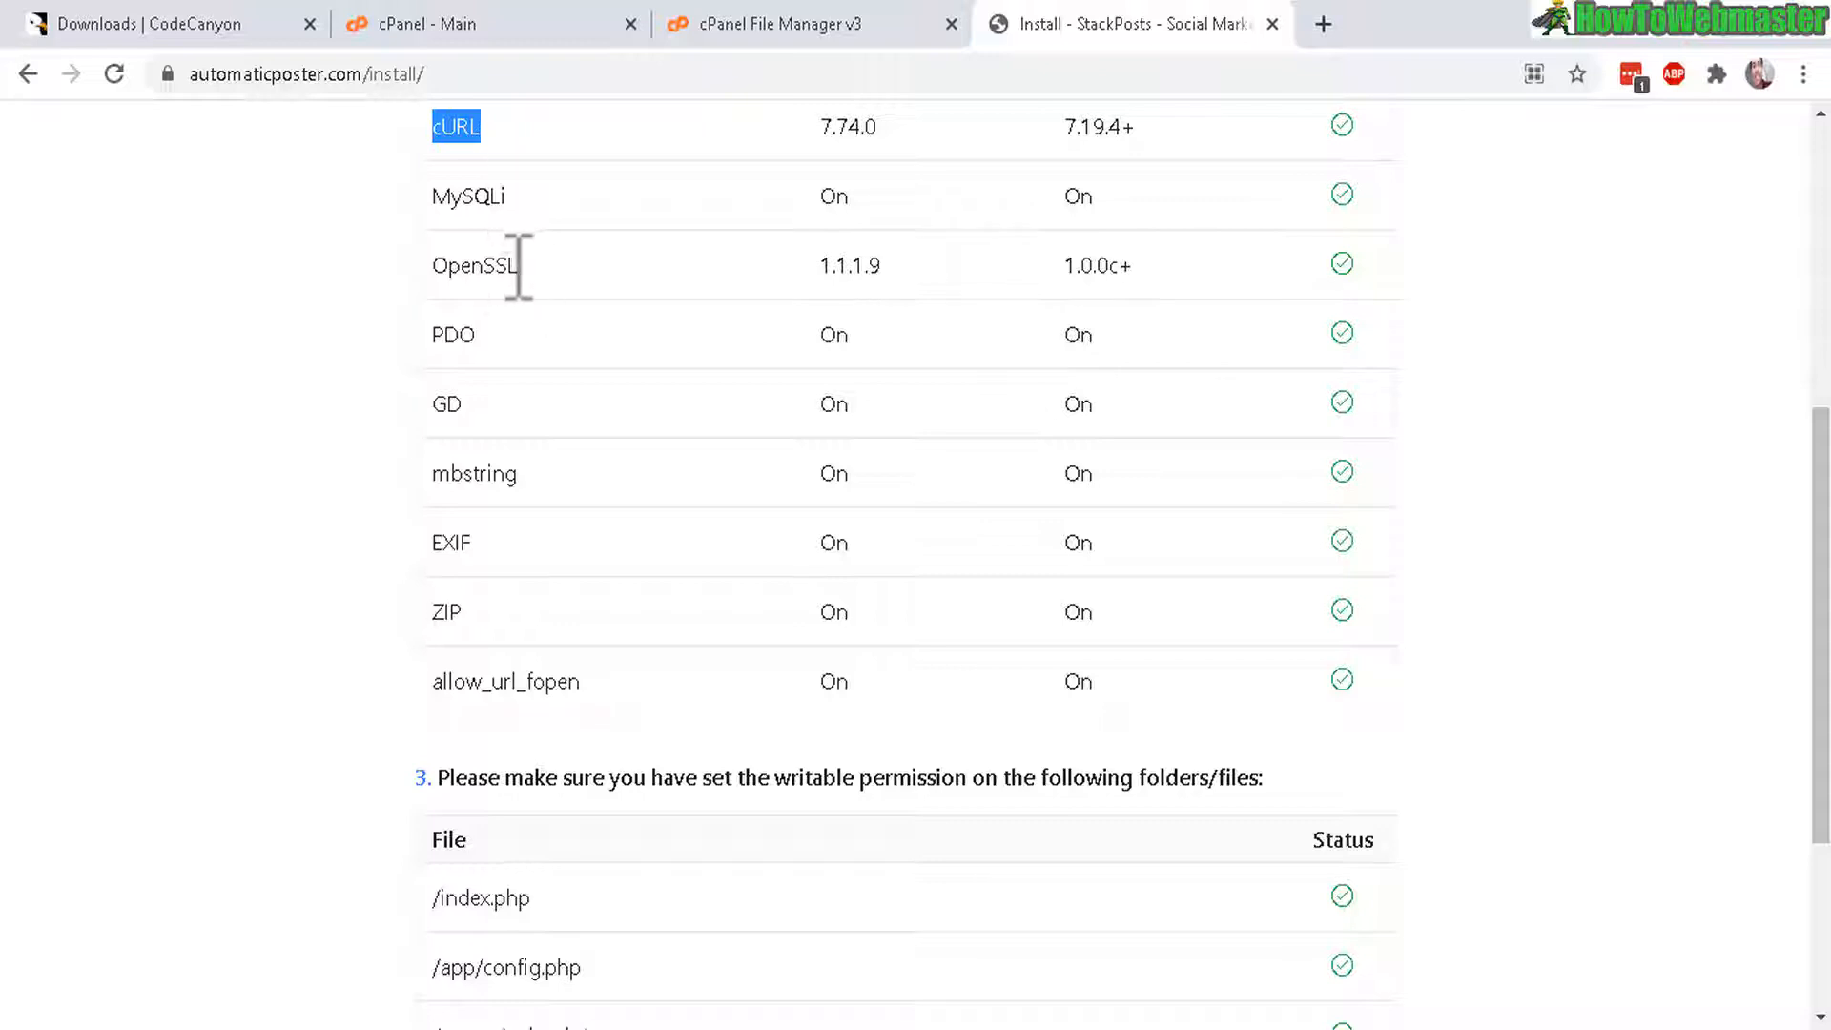
mouse_move(1190, 359)
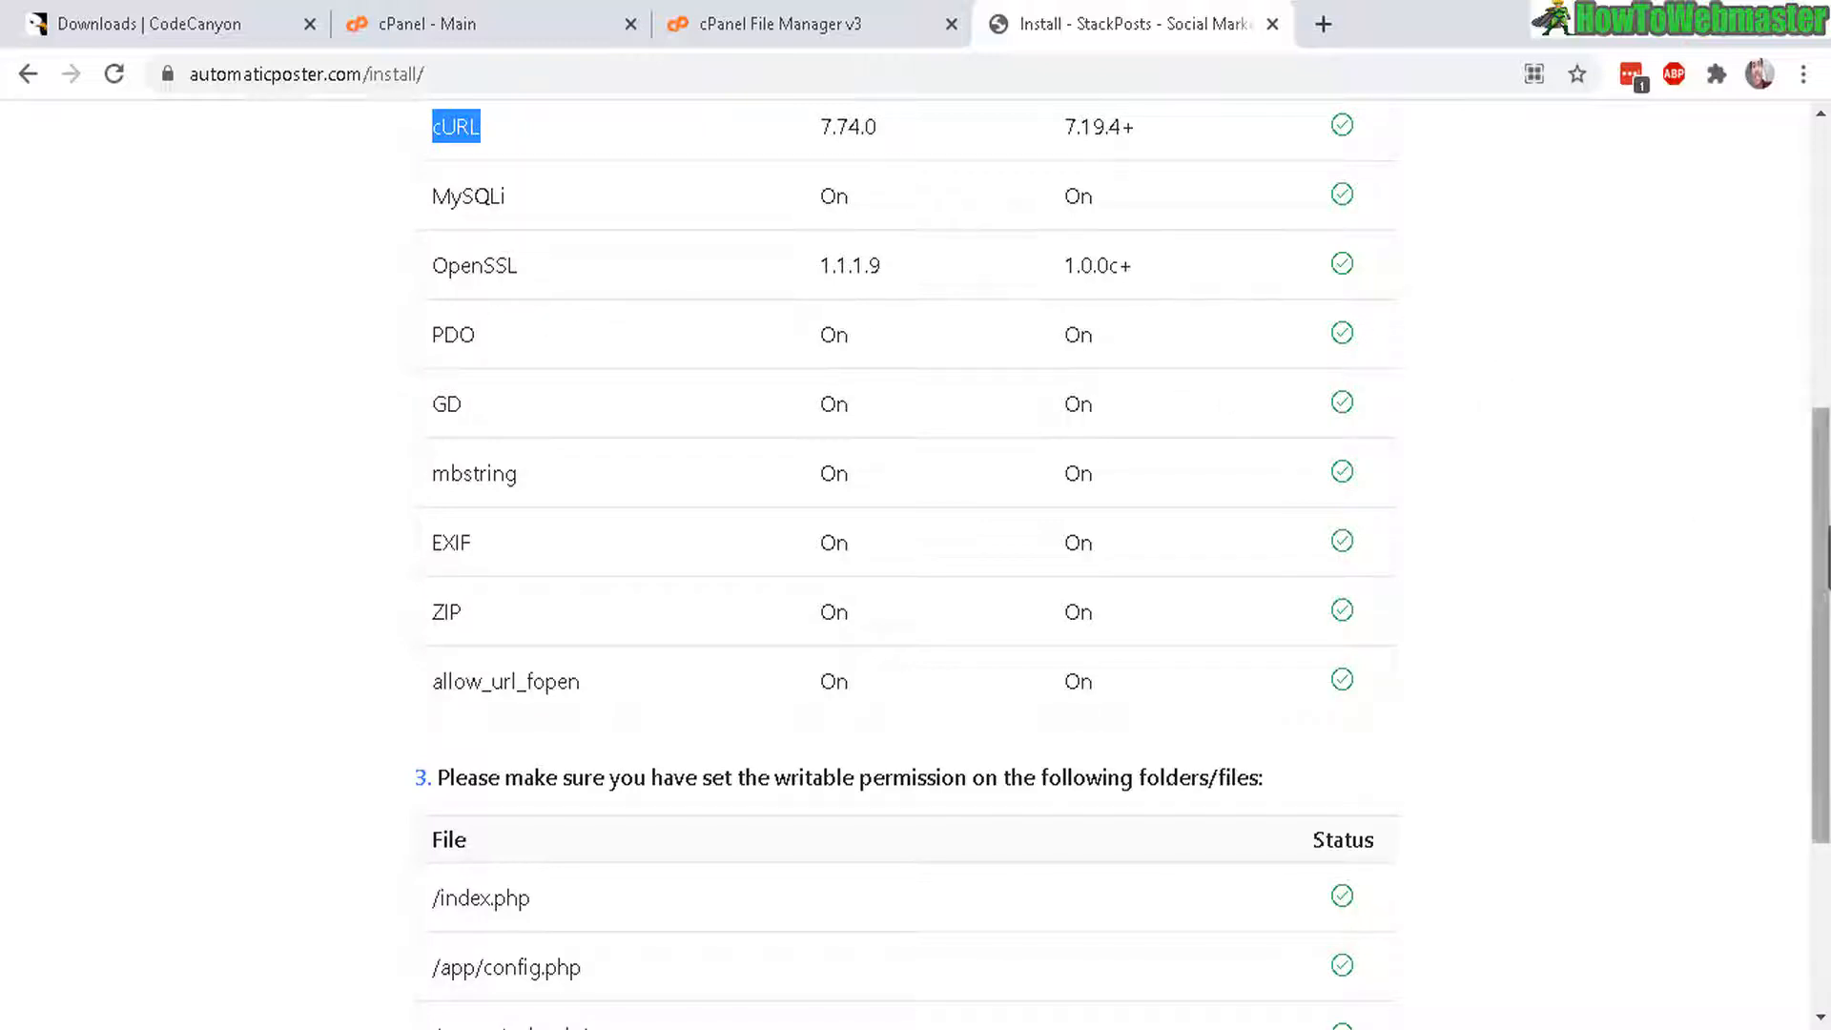
scroll(down, 3)
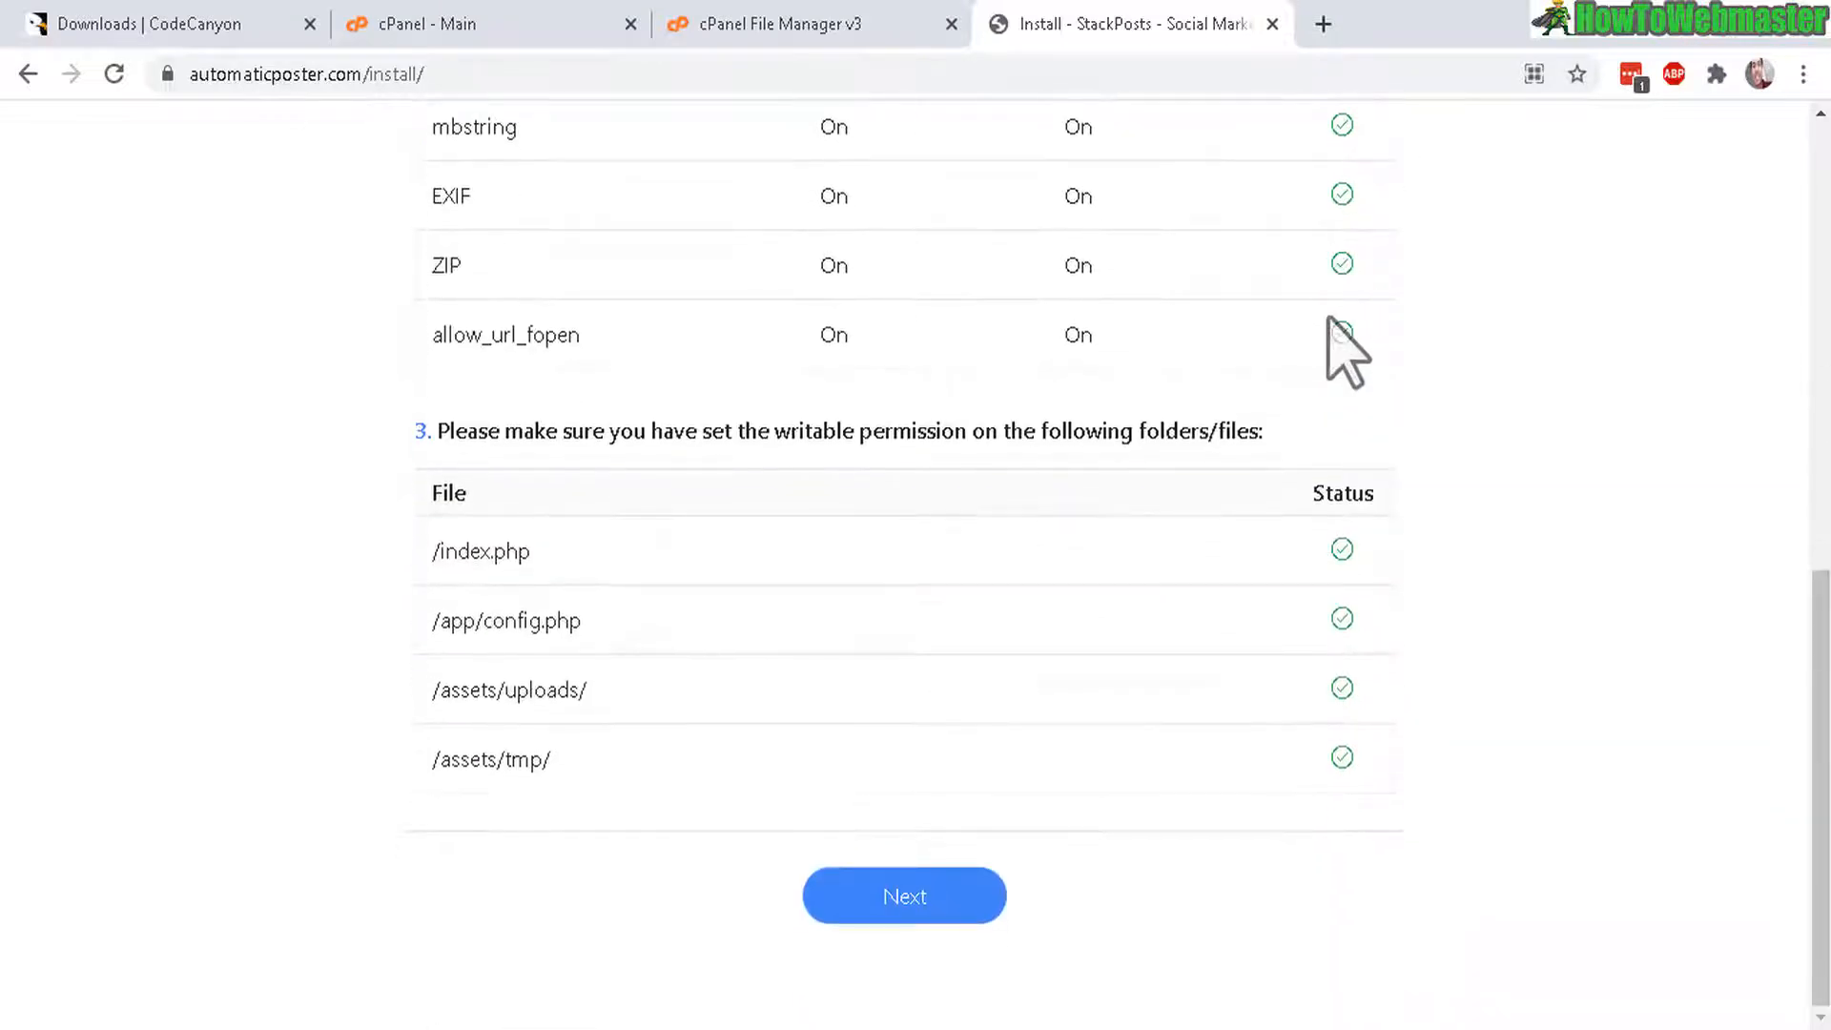
mouse_move(900, 905)
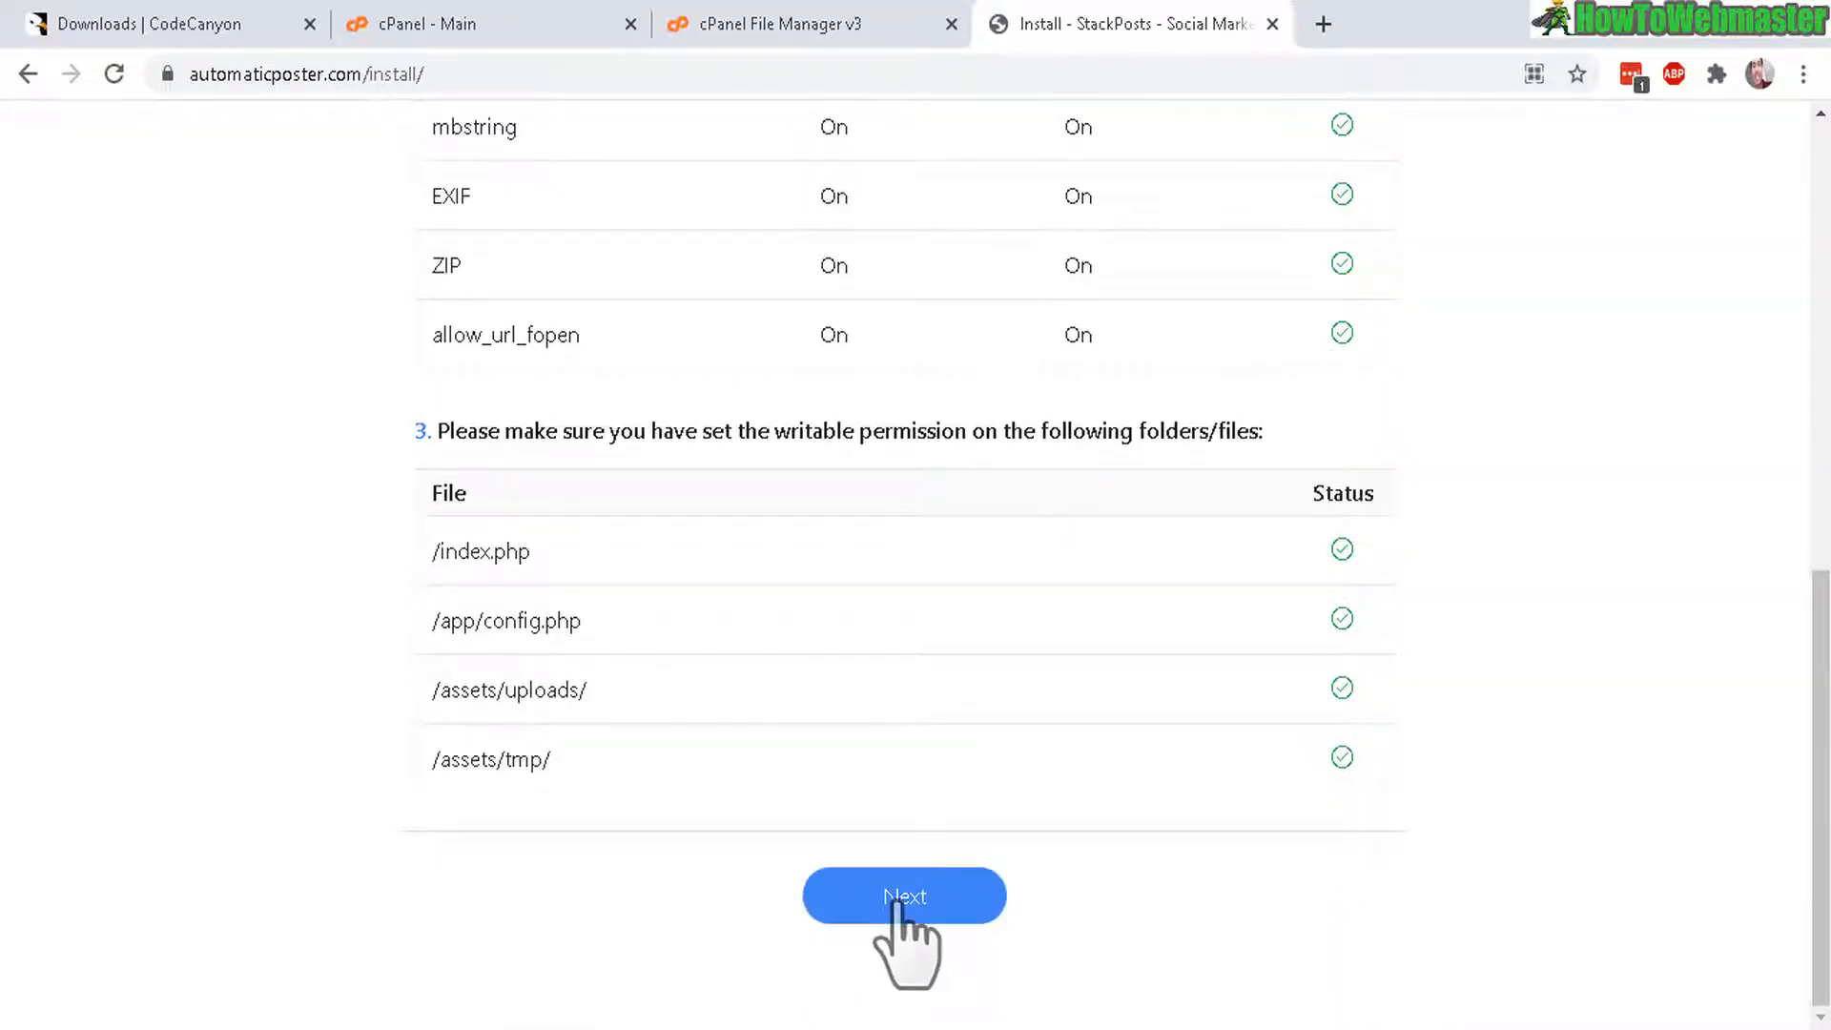
click(904, 897)
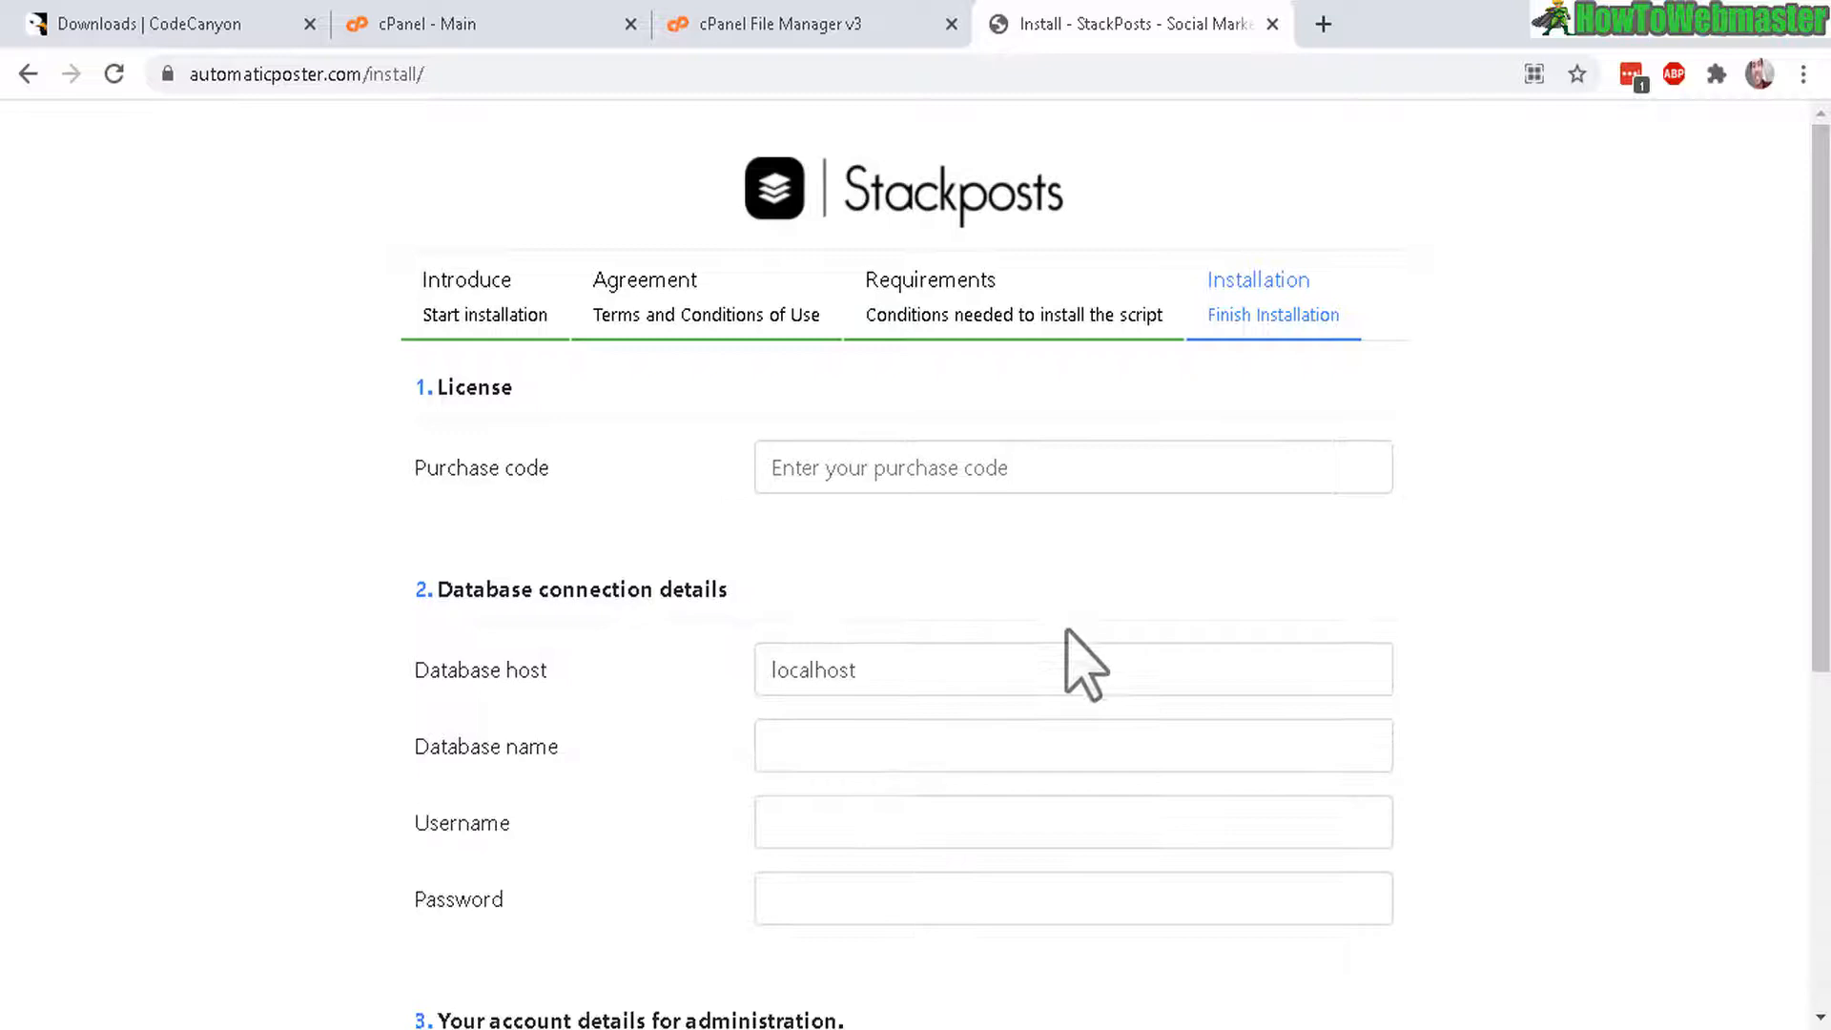
mouse_move(424, 503)
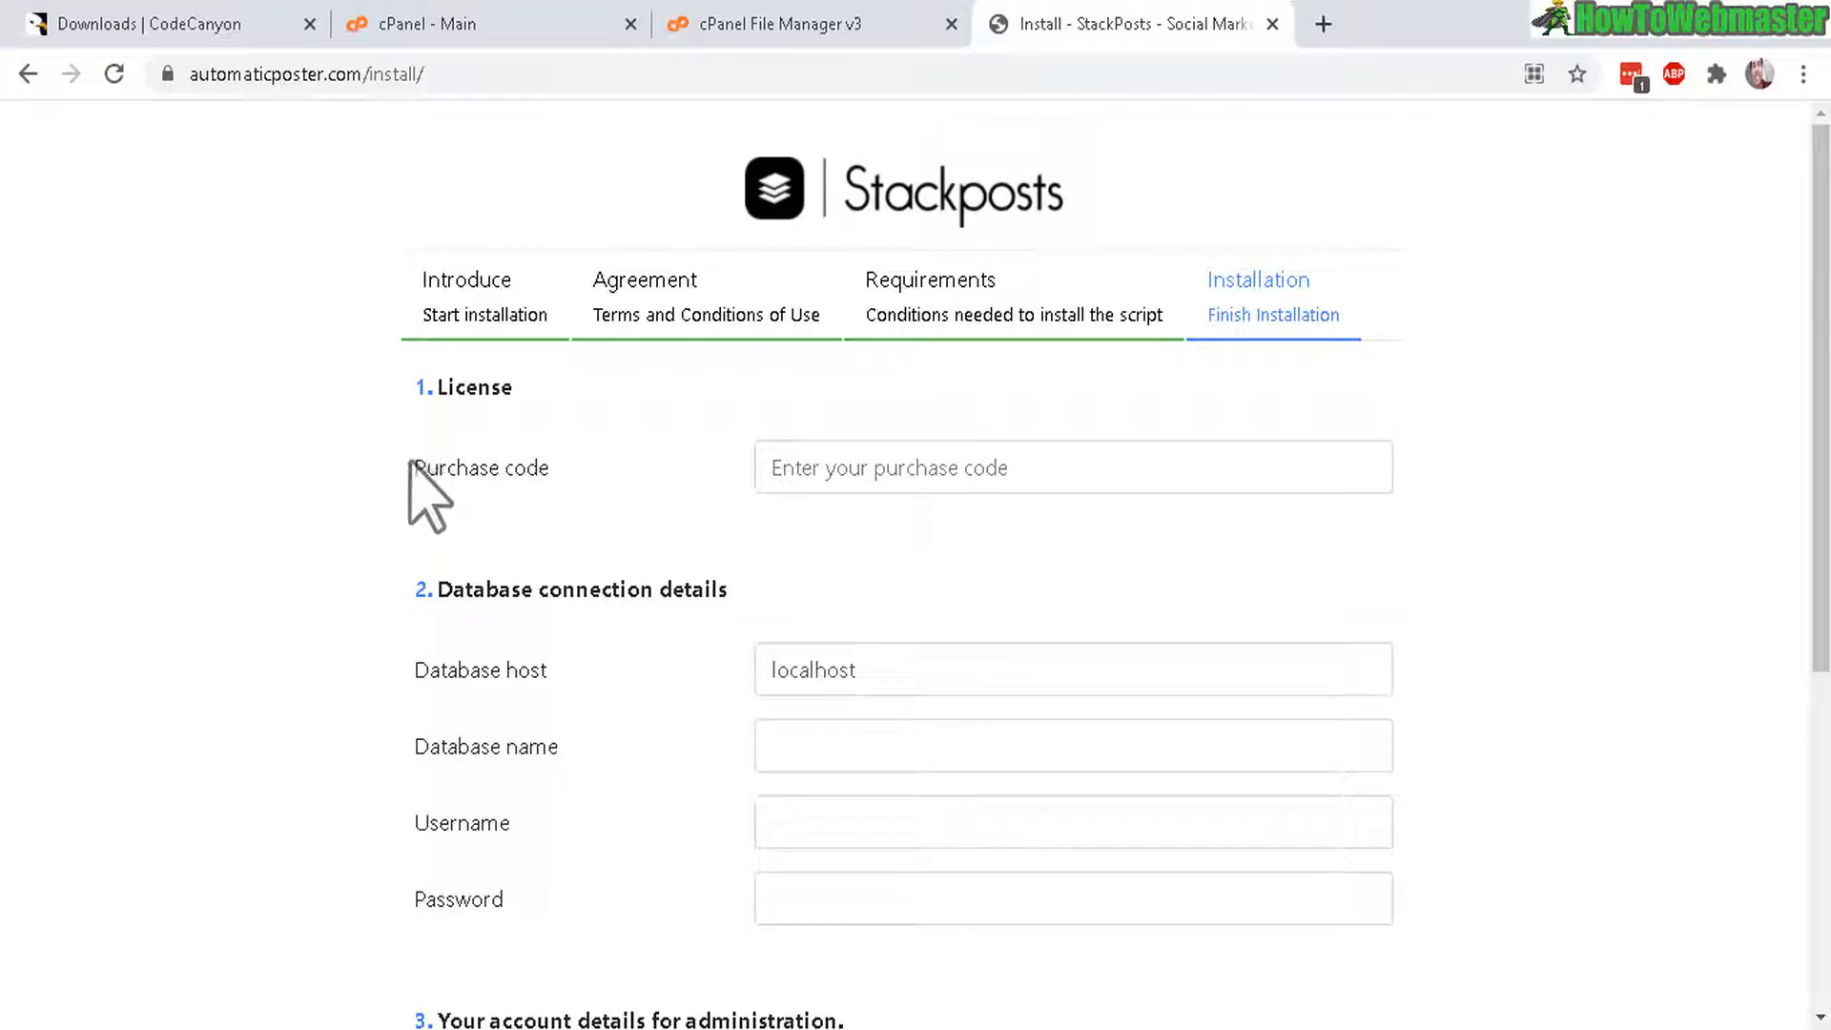
mouse_move(130, 38)
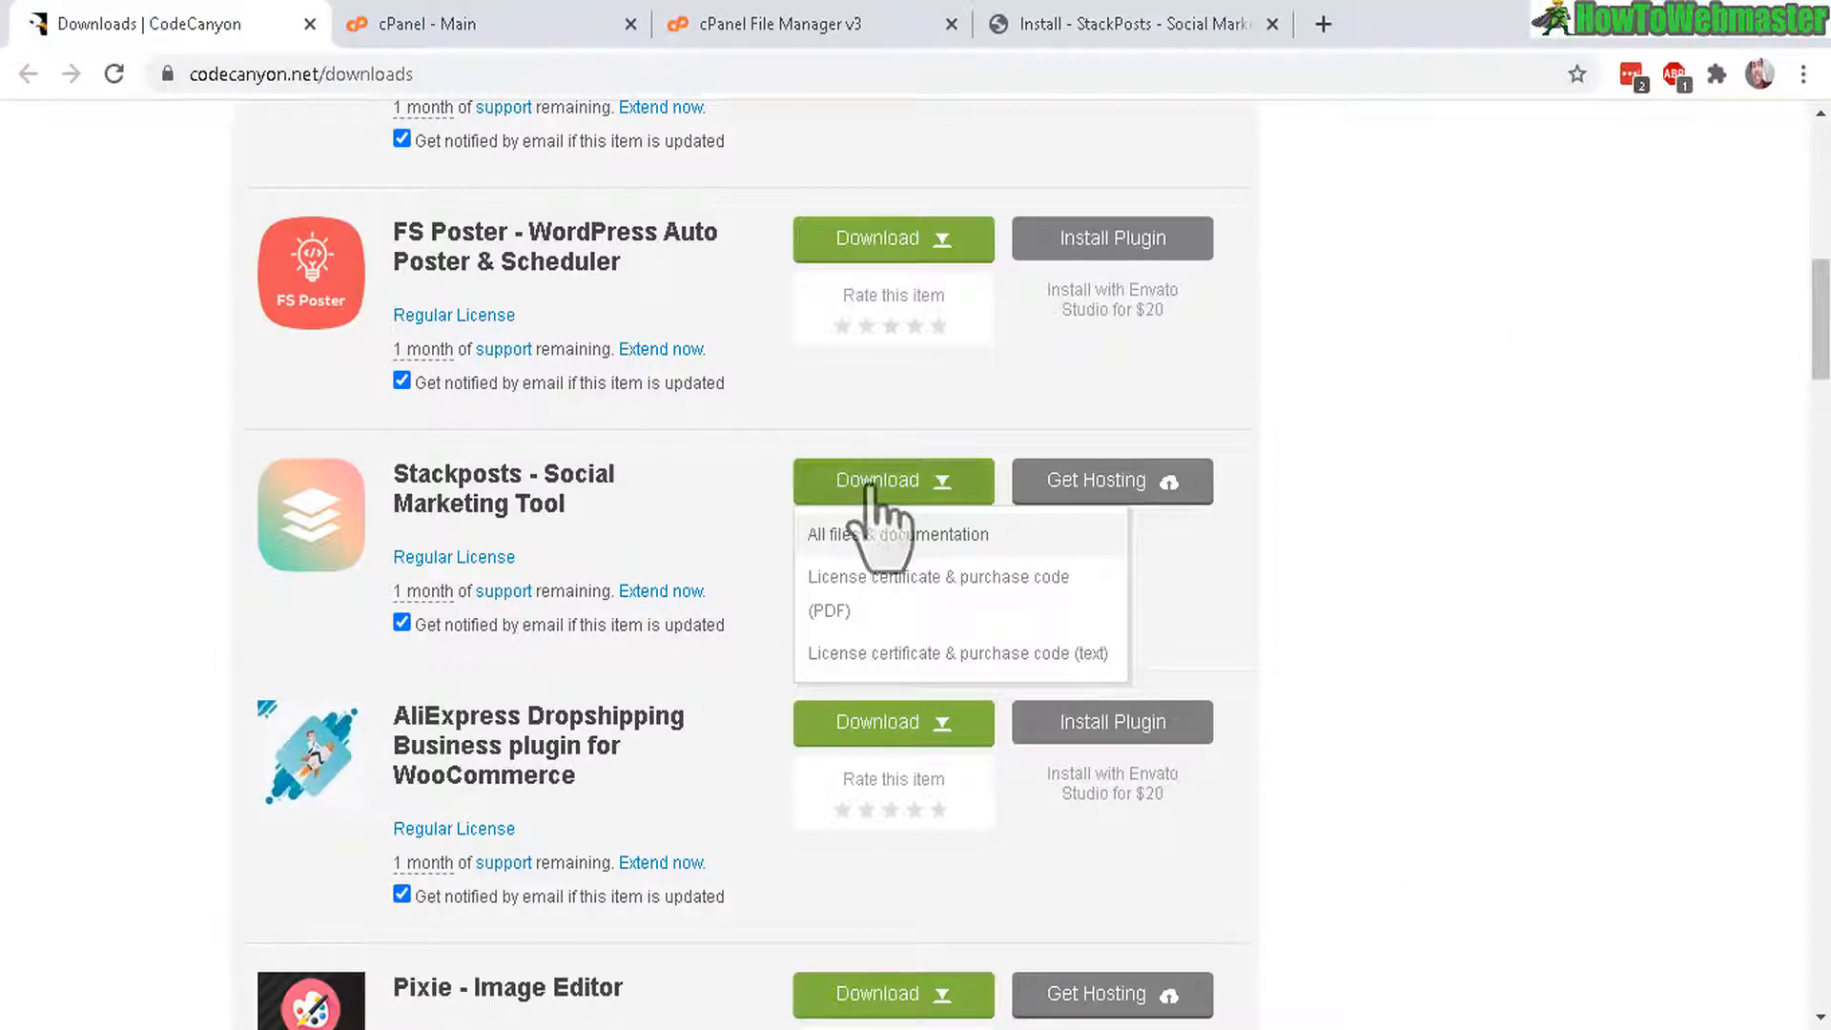
mouse_move(960, 606)
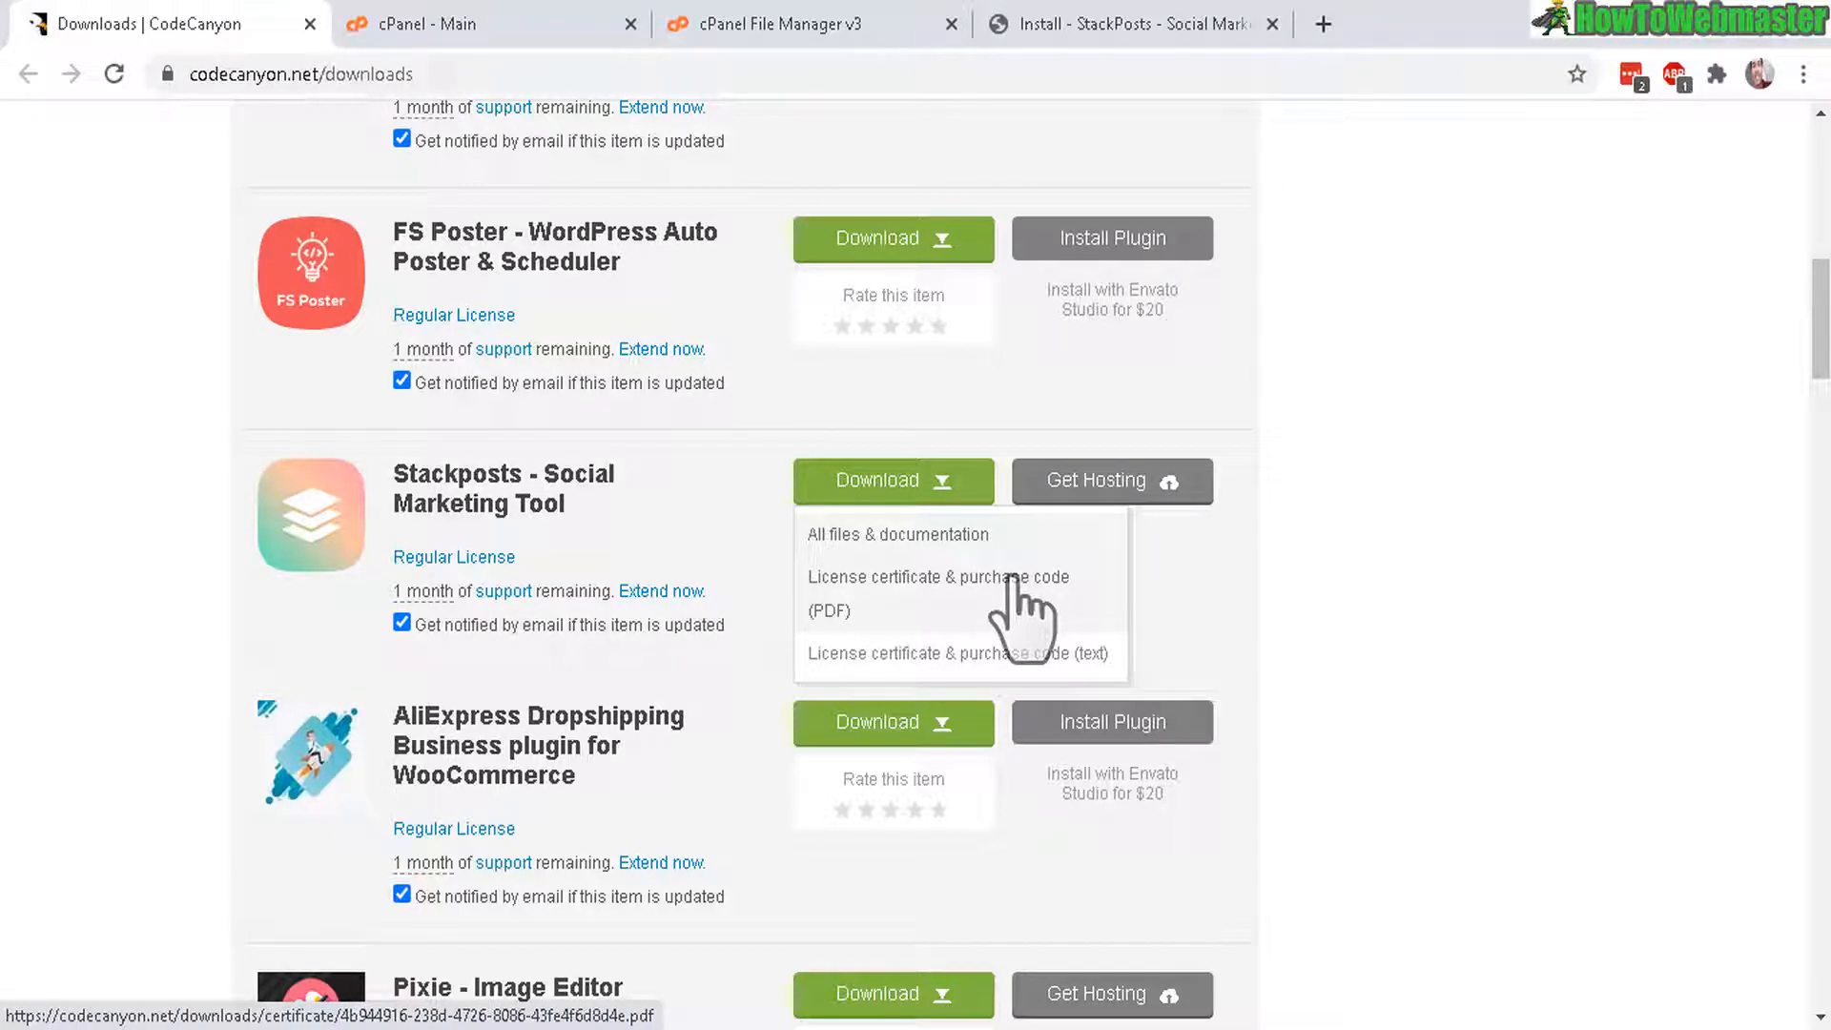
click(1125, 27)
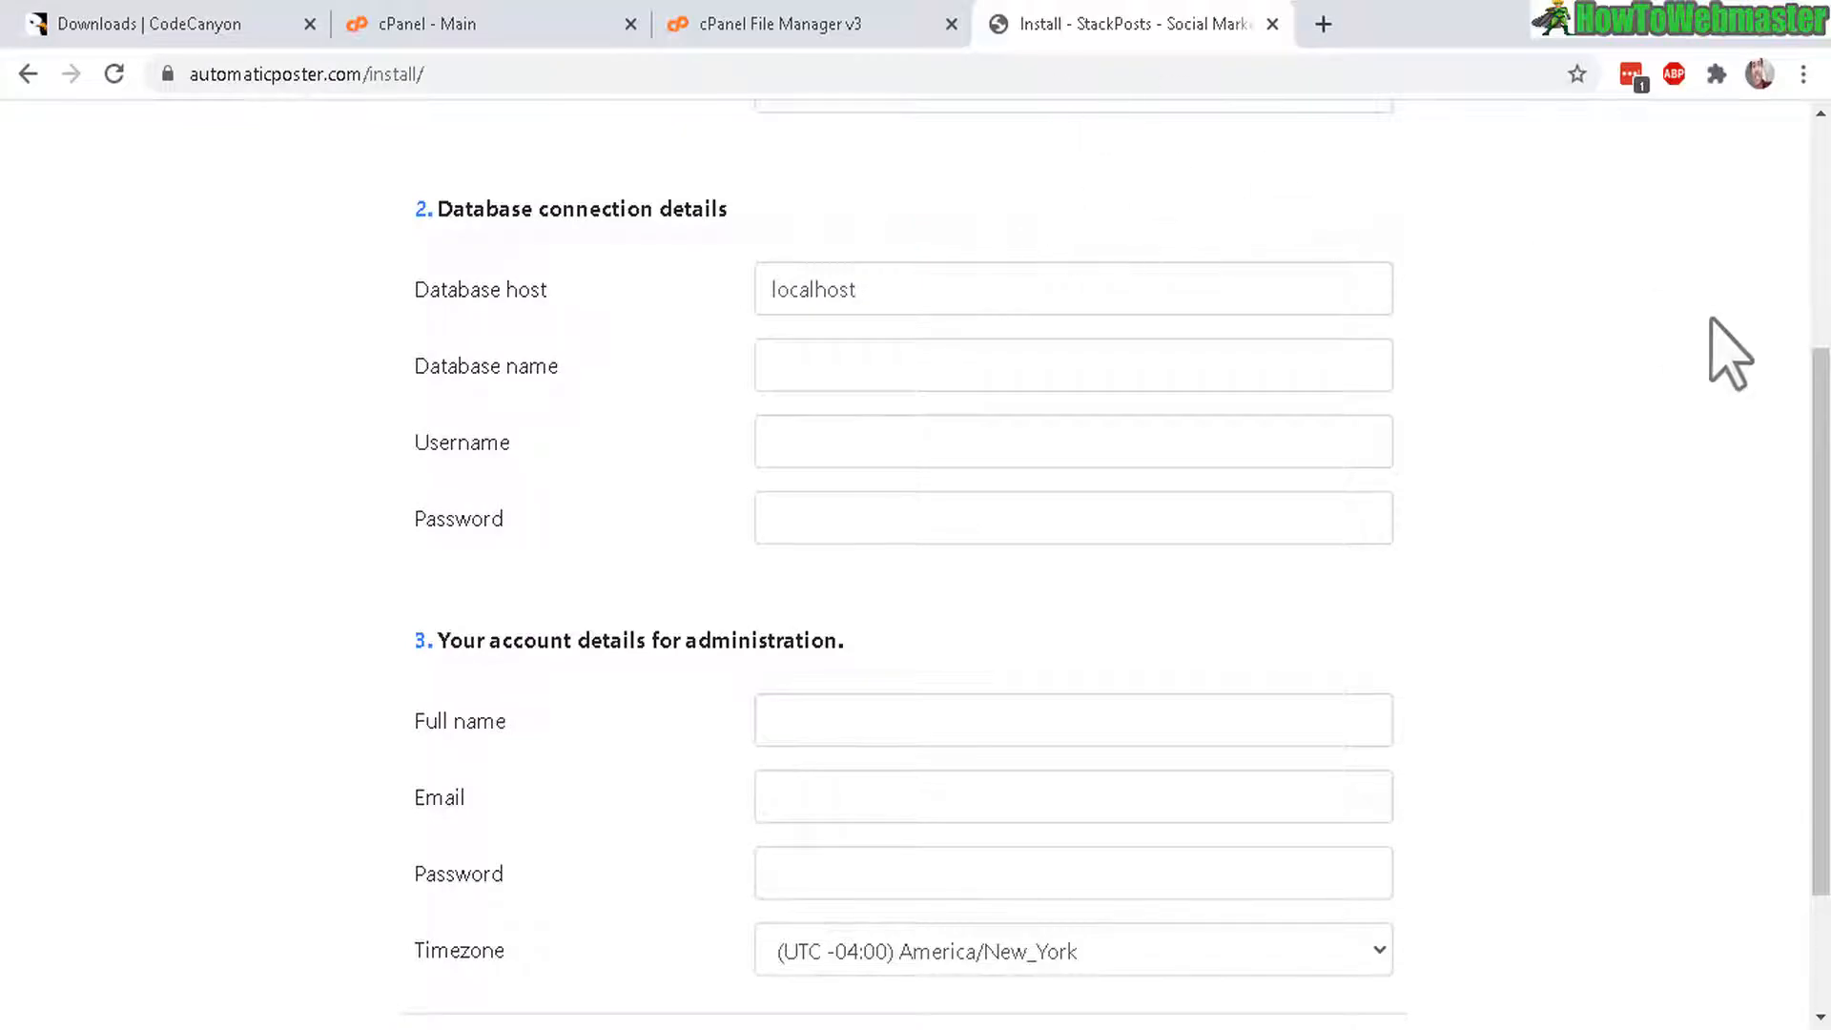
scroll(down, 3)
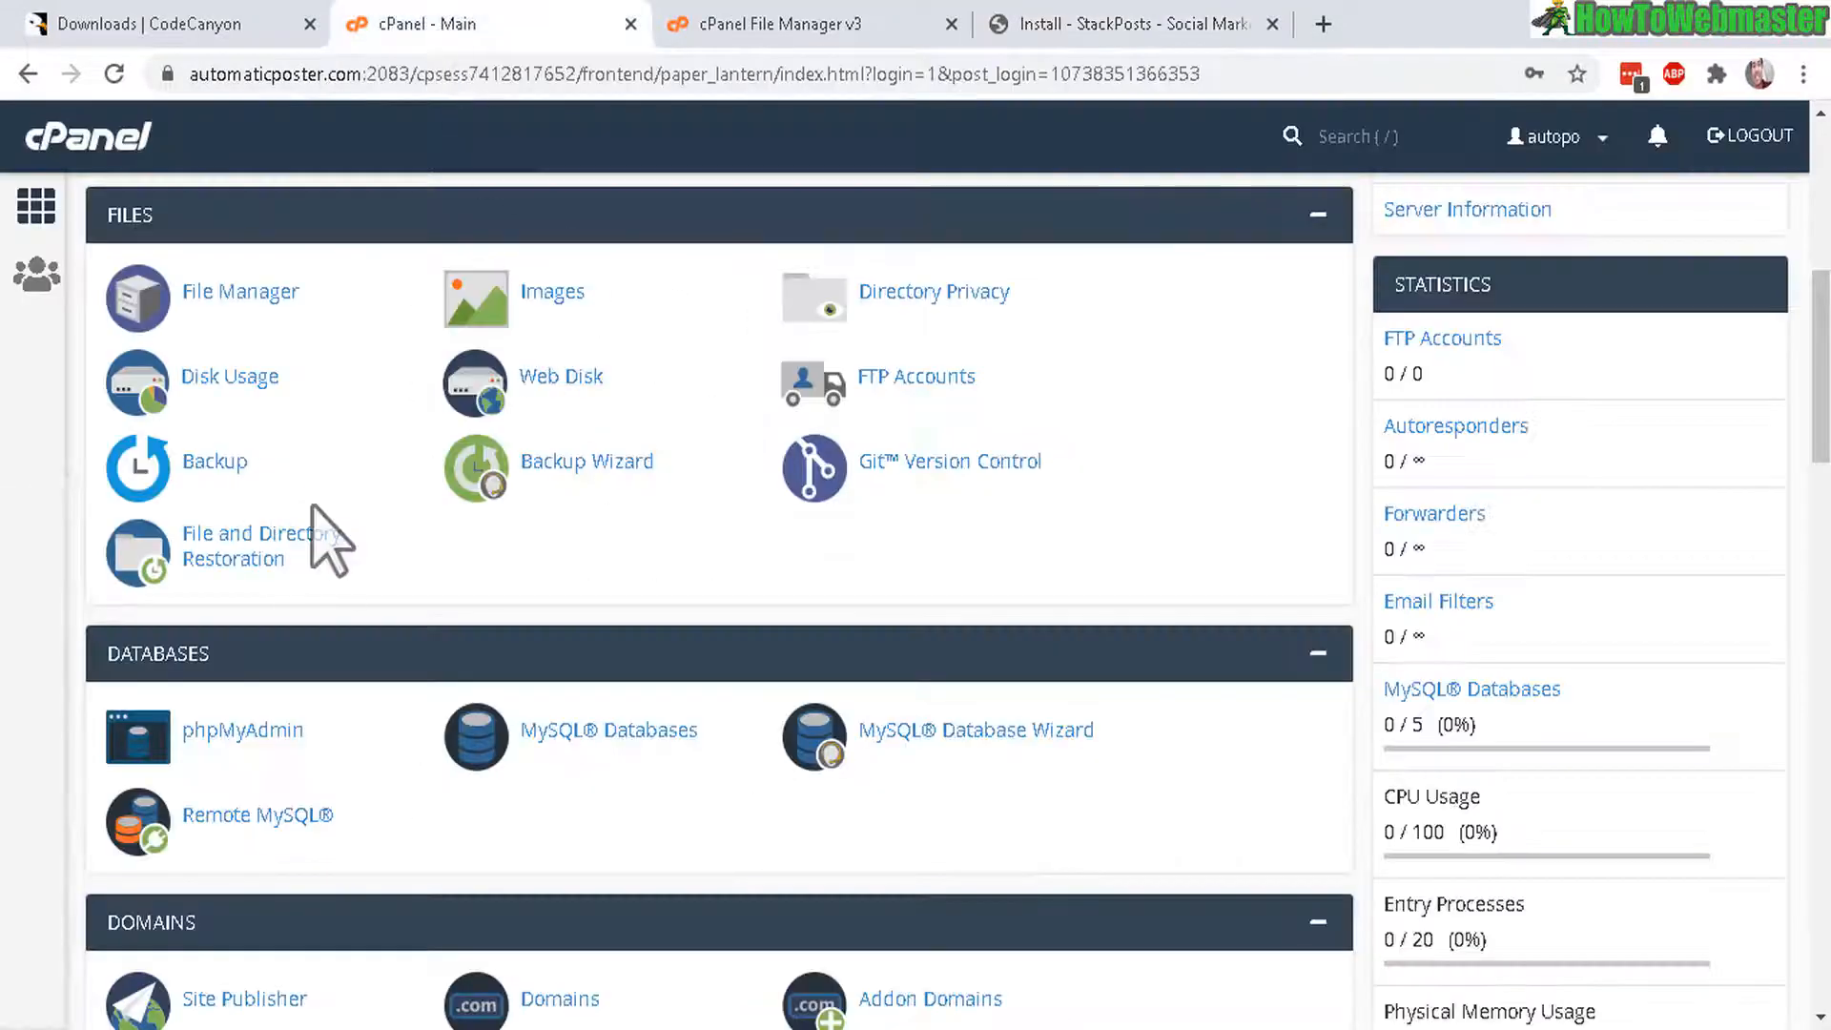
Create a MySQL database named stackposts (autopo_stackposts) via MySQL Databases
scroll(down, 3)
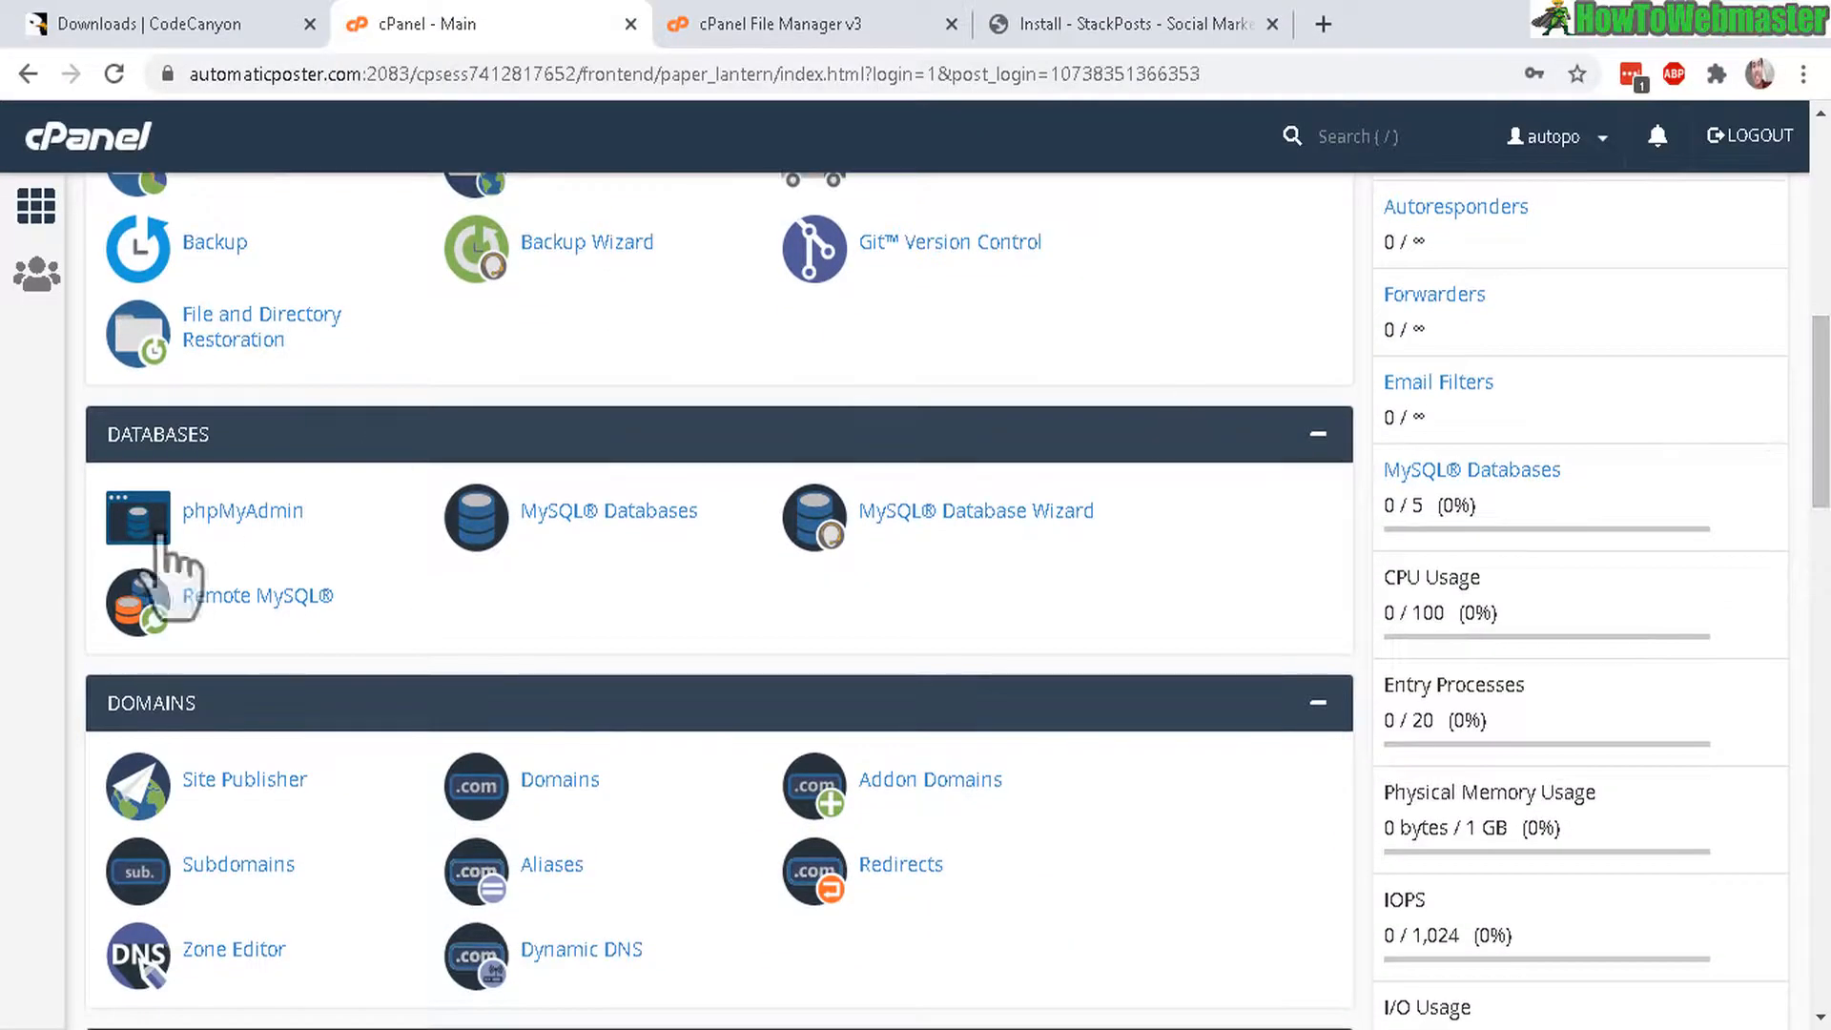
mouse_move(490, 568)
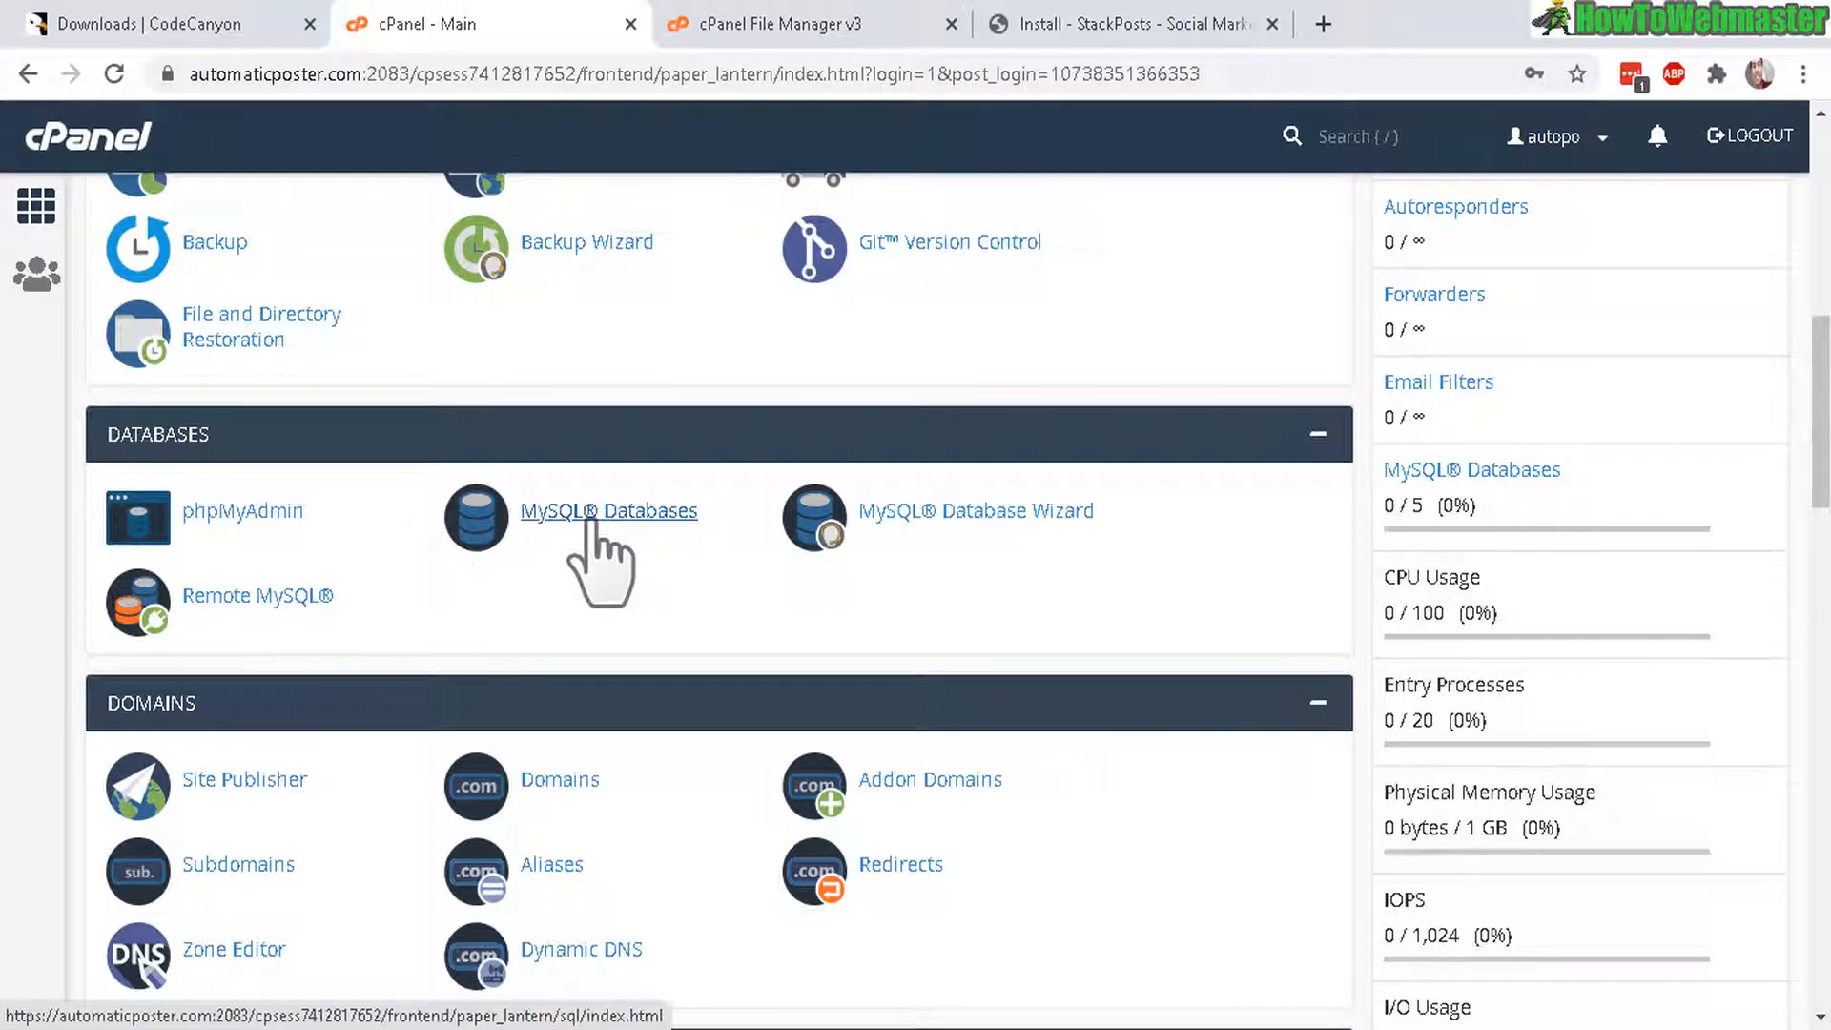
click(608, 511)
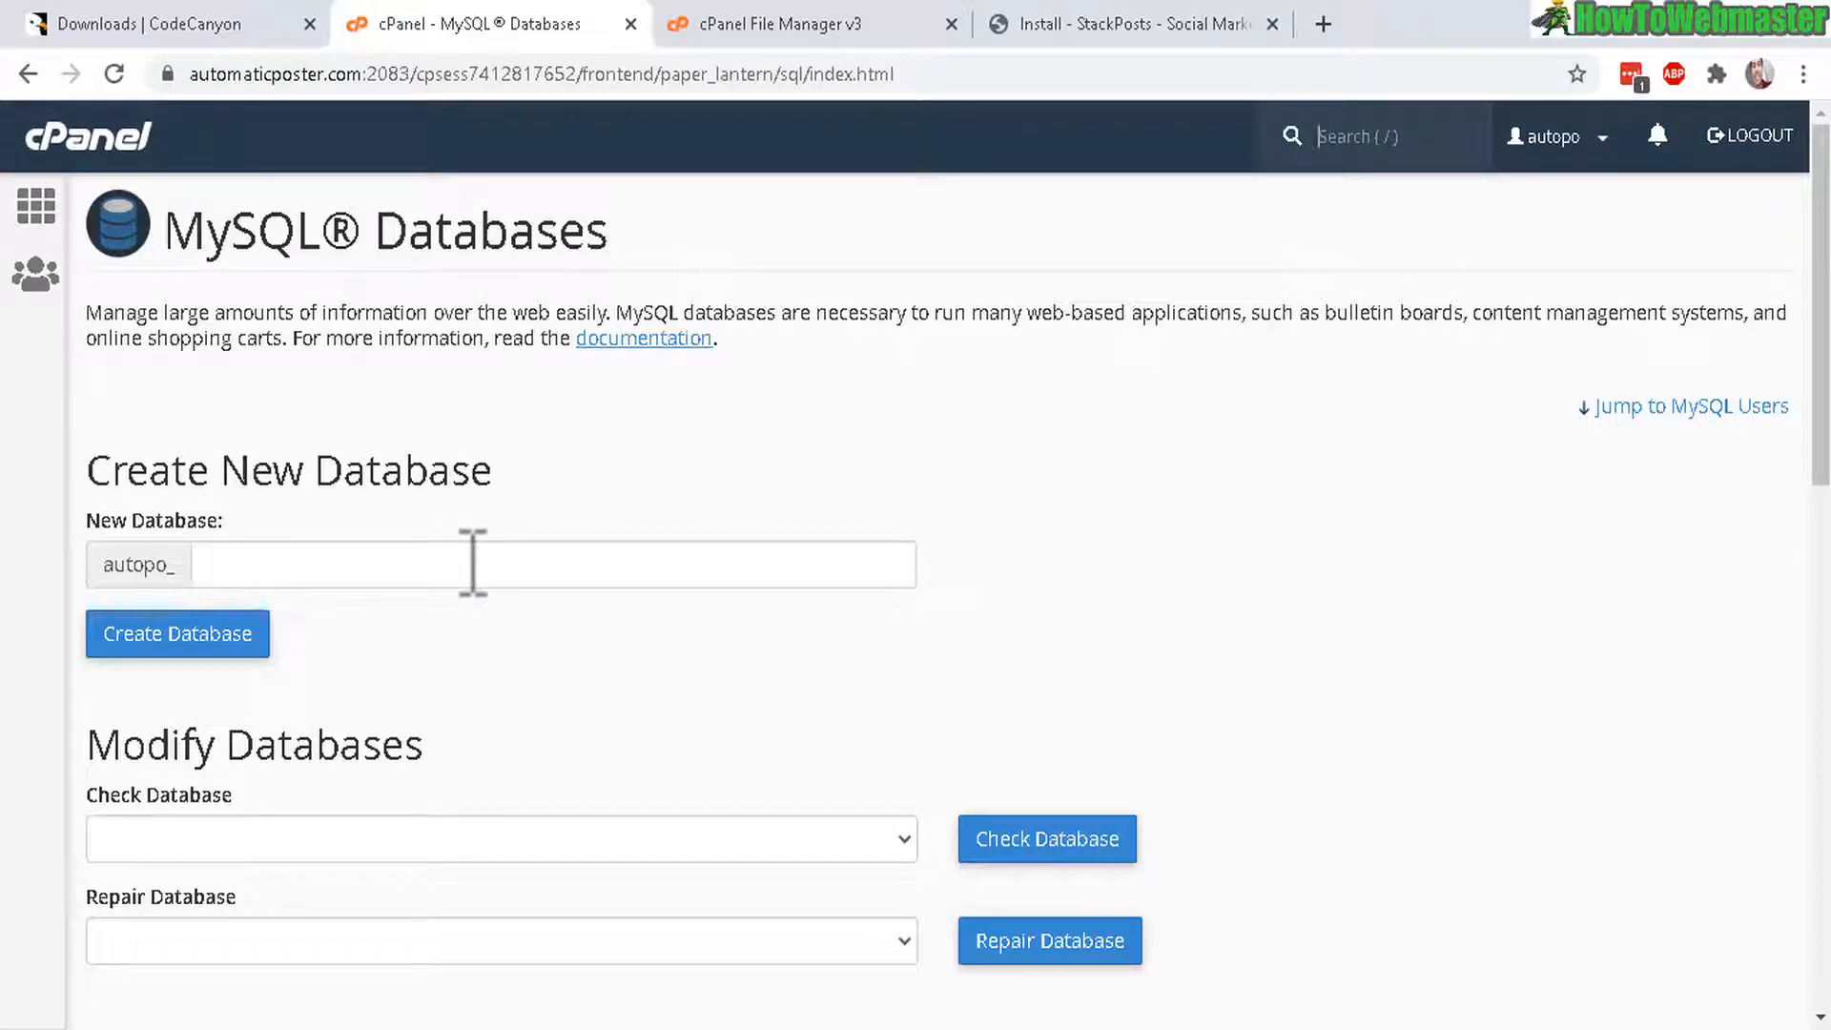
text(stackposts)
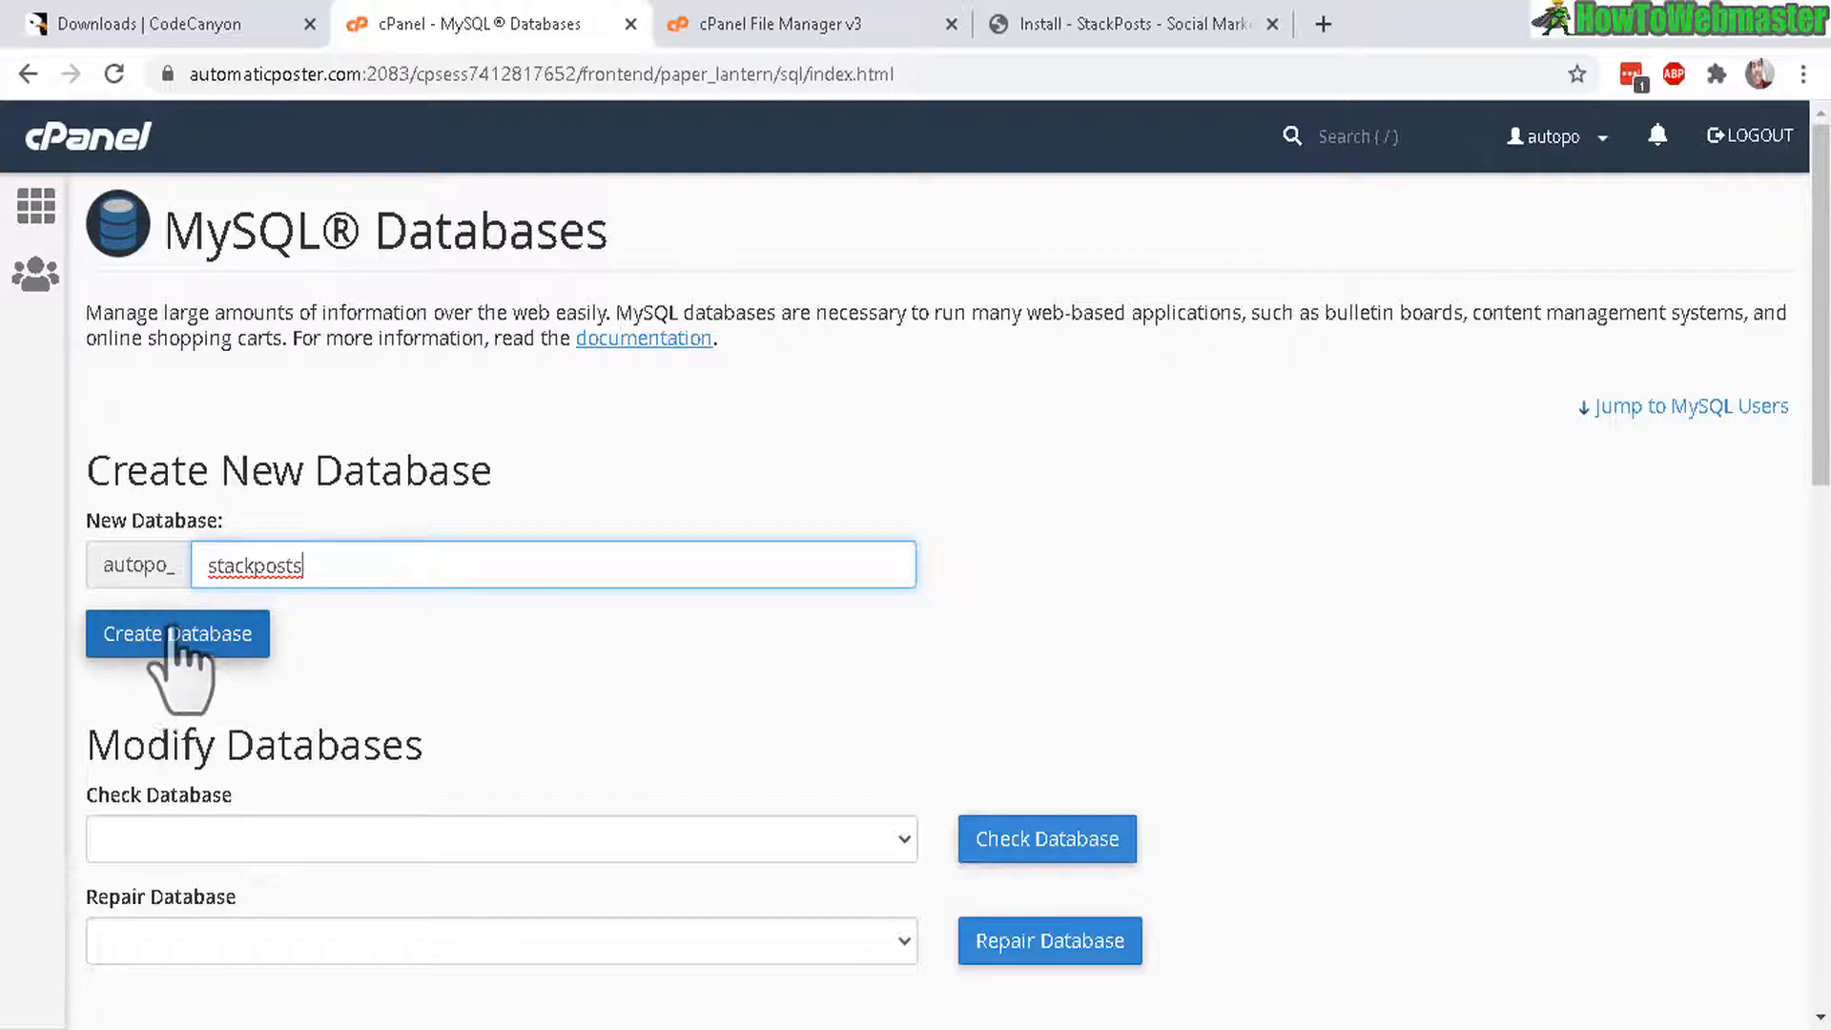
click(175, 636)
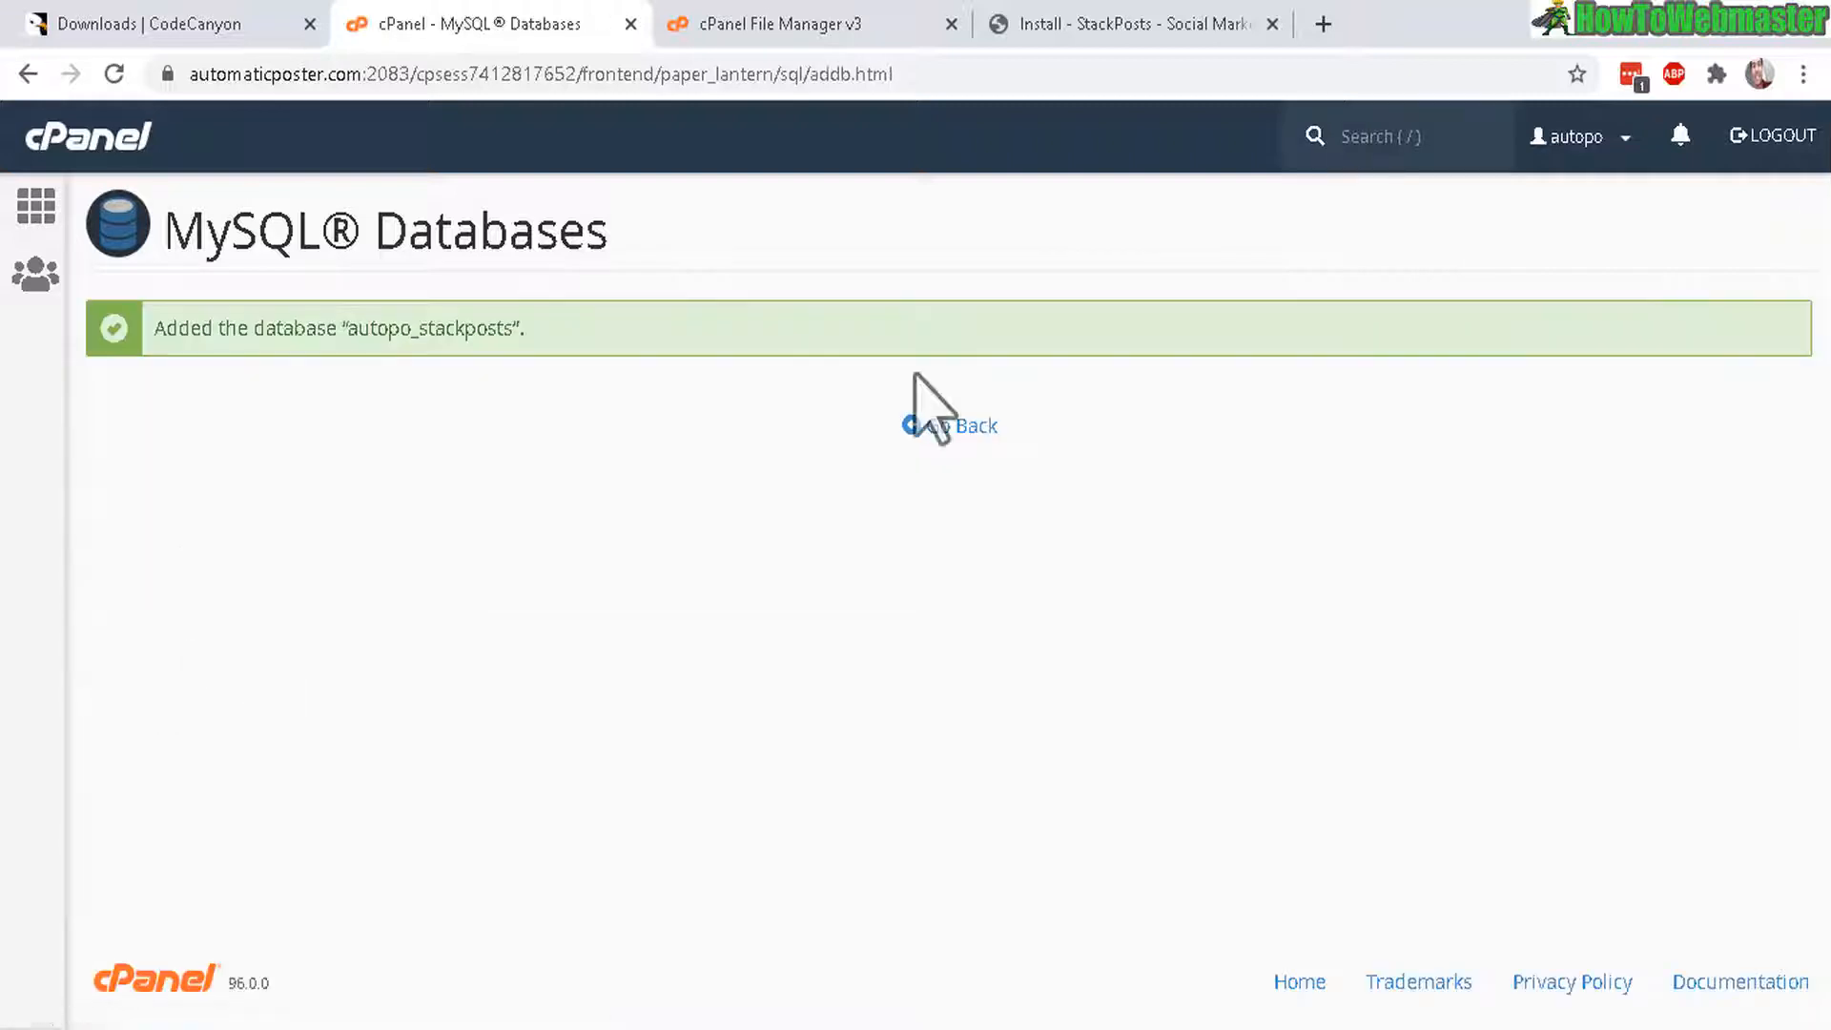
click(955, 428)
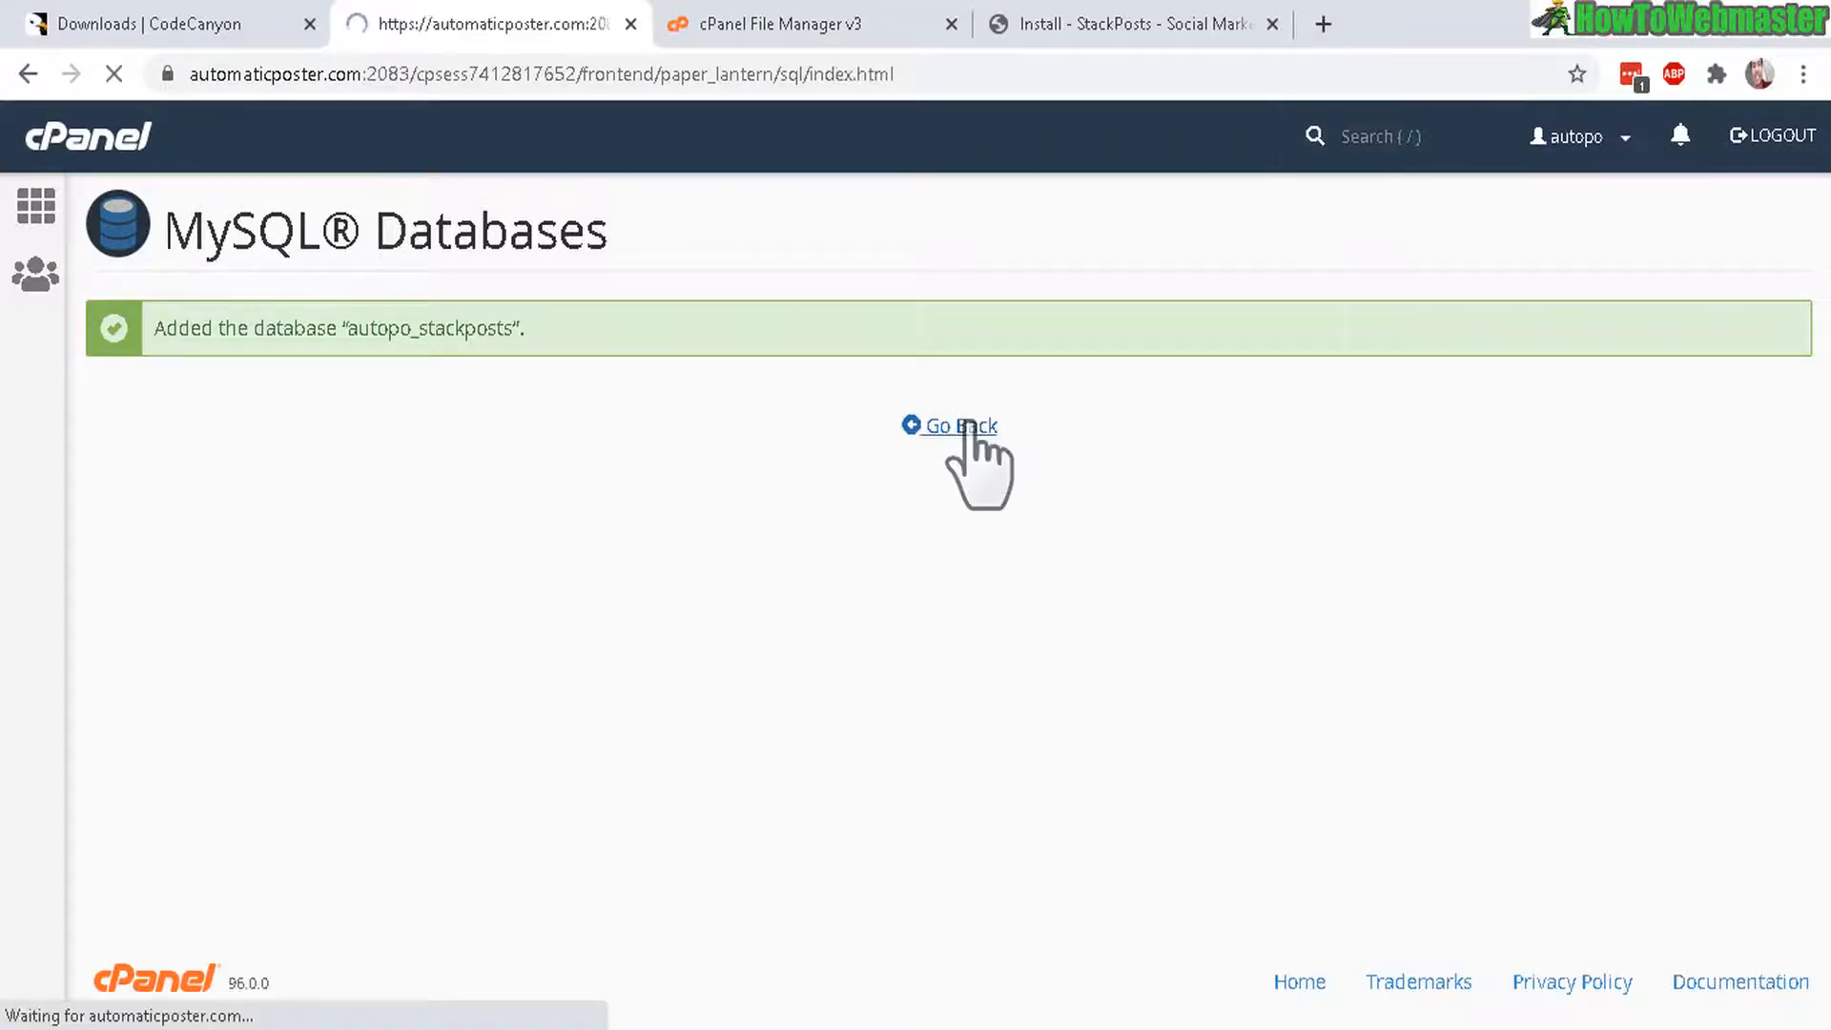
click(958, 428)
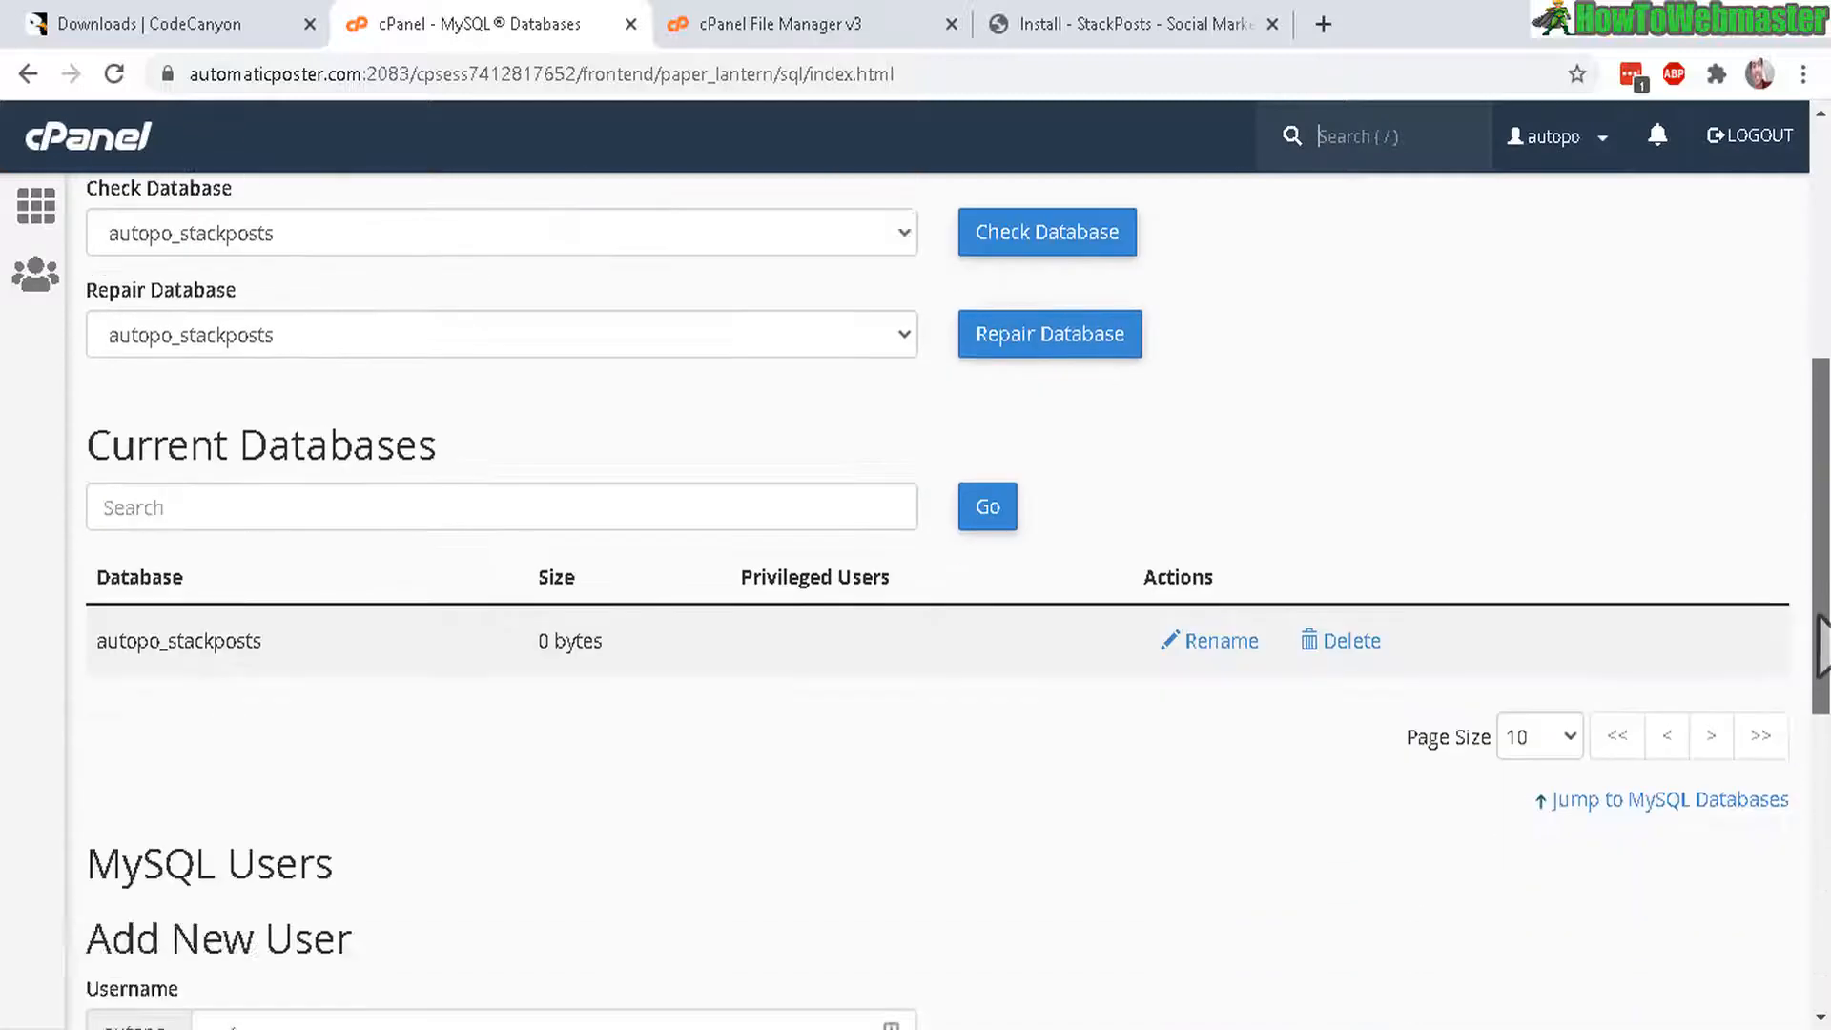
Add MySQL user autopo_spadmin with a very strong password
scroll(down, 3)
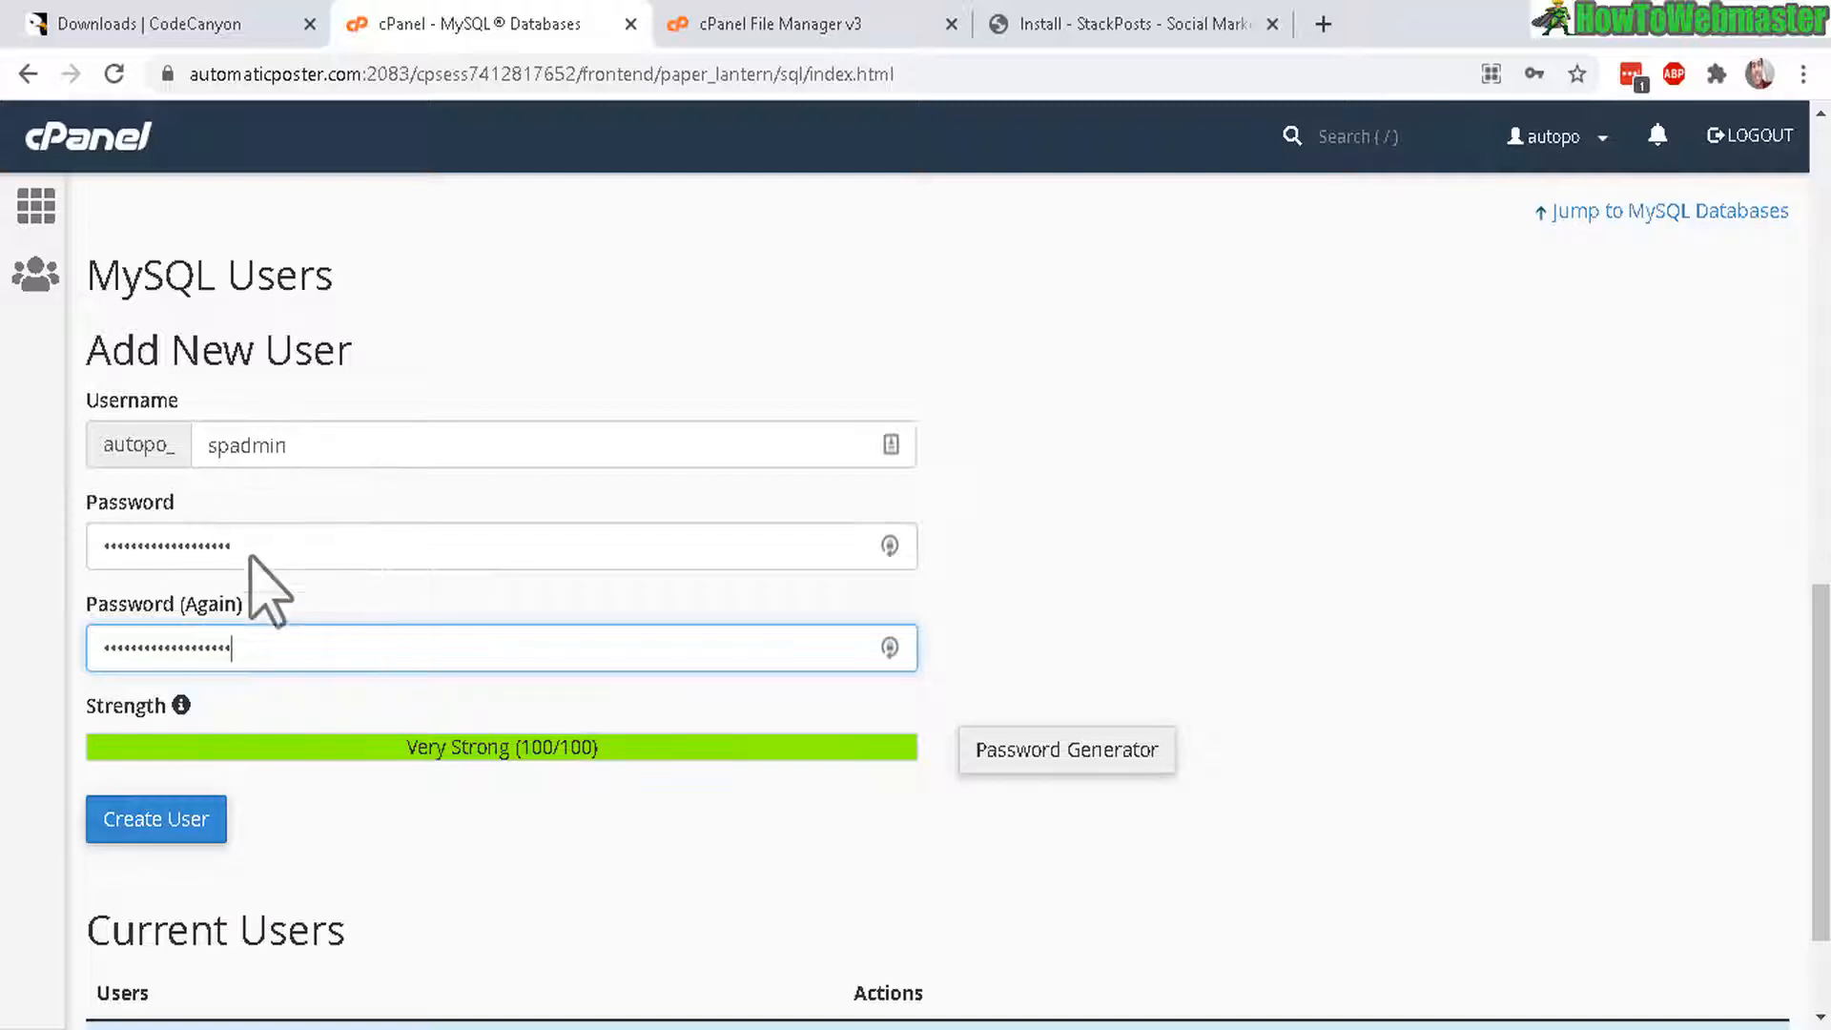
click(156, 820)
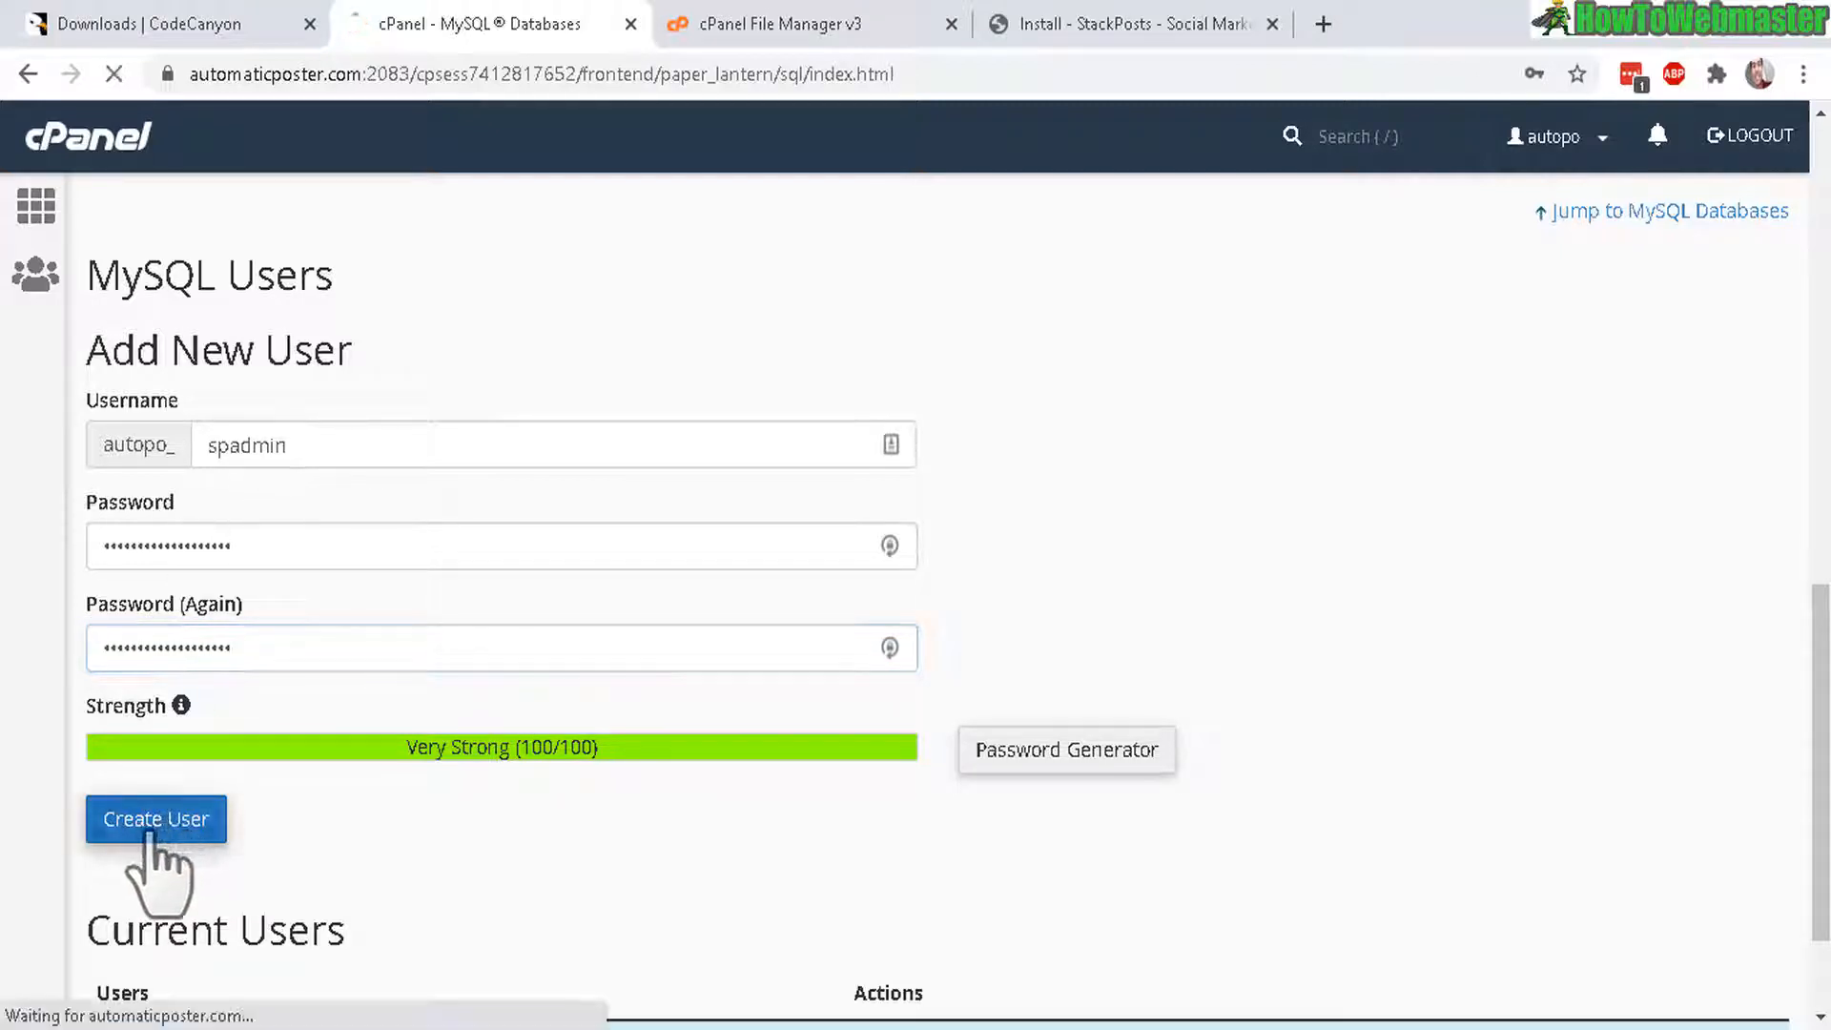
click(156, 818)
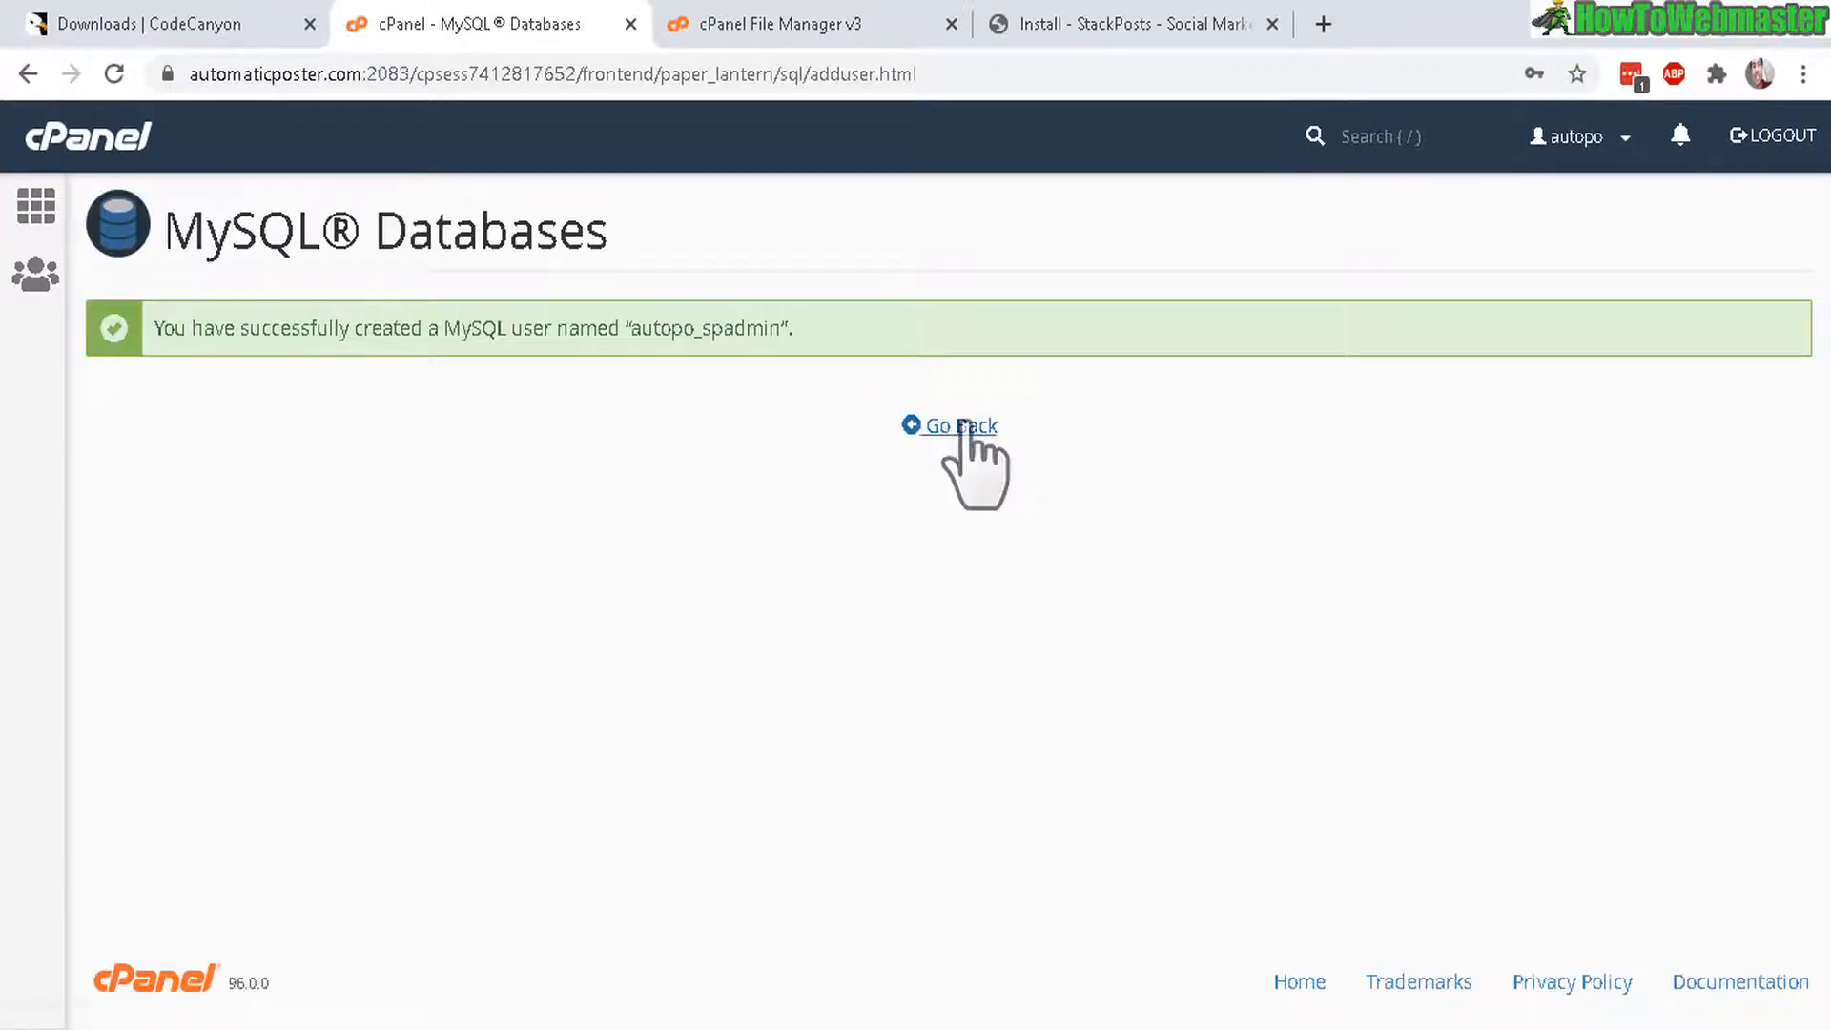
click(960, 425)
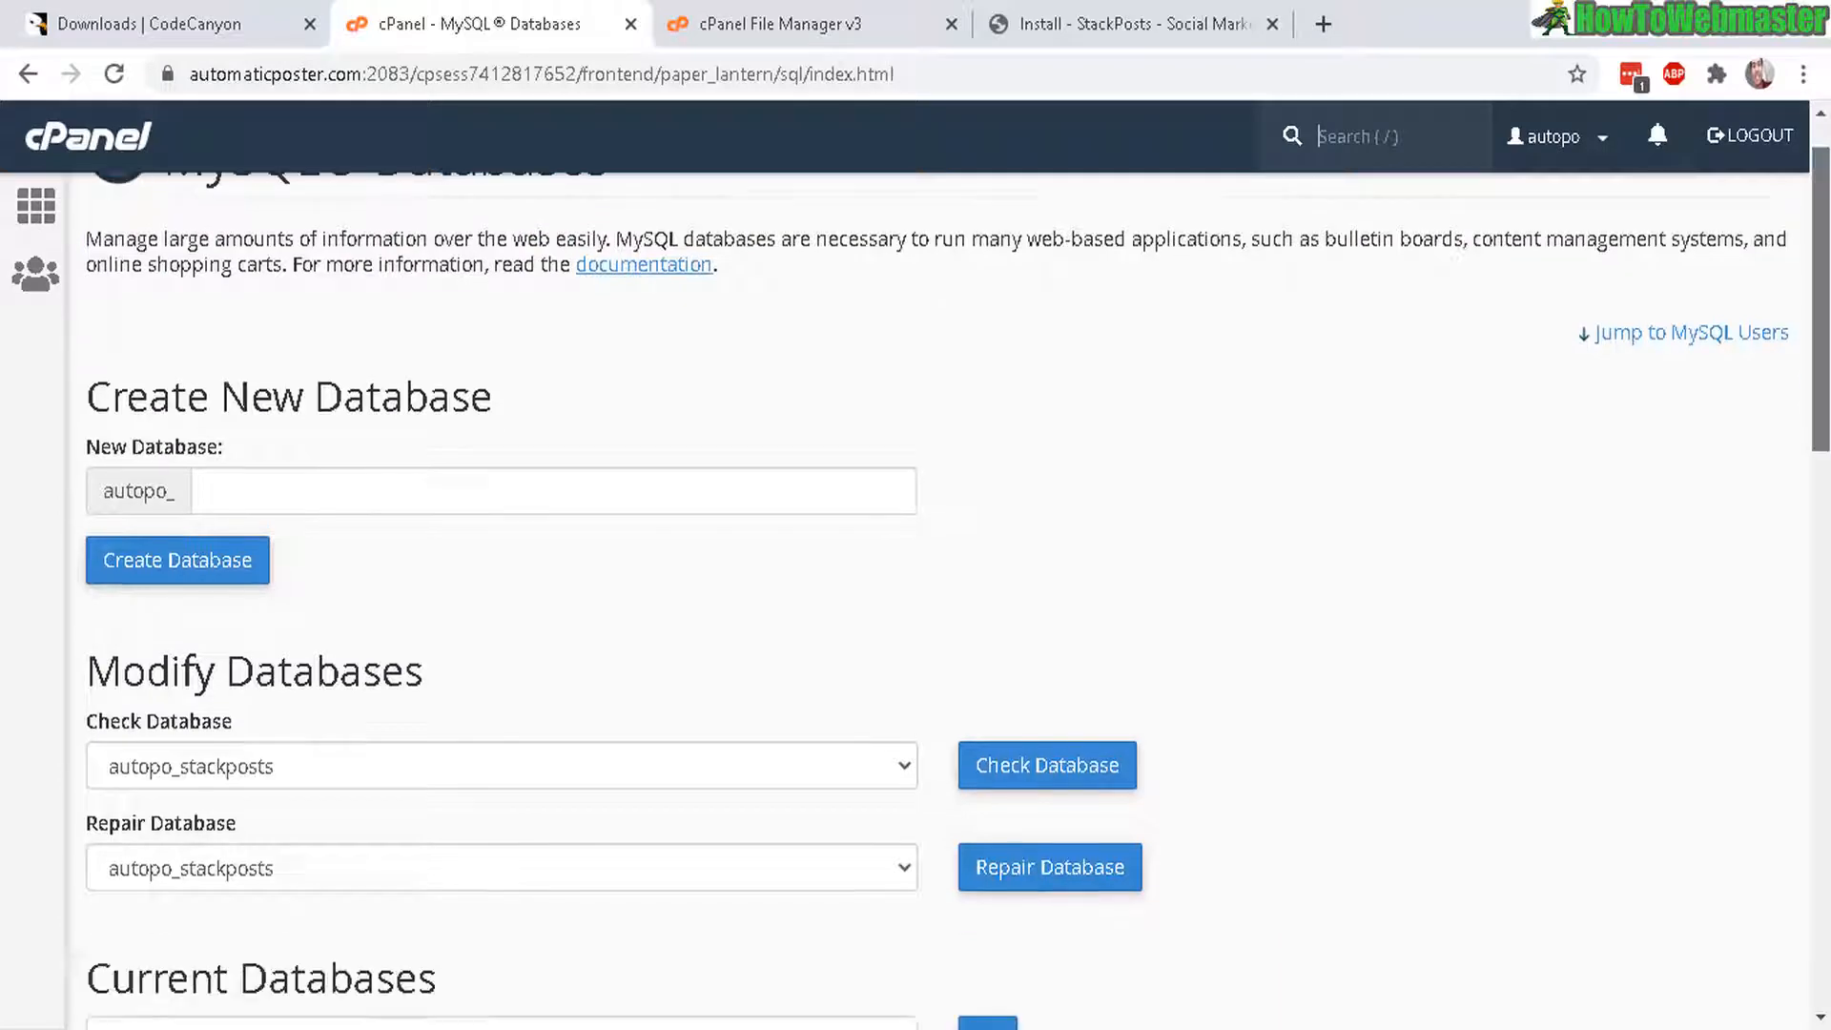
Grant autopo_spadmin ALL PRIVILEGES on the autopo_stackposts database and apply the change
scroll(down, 3)
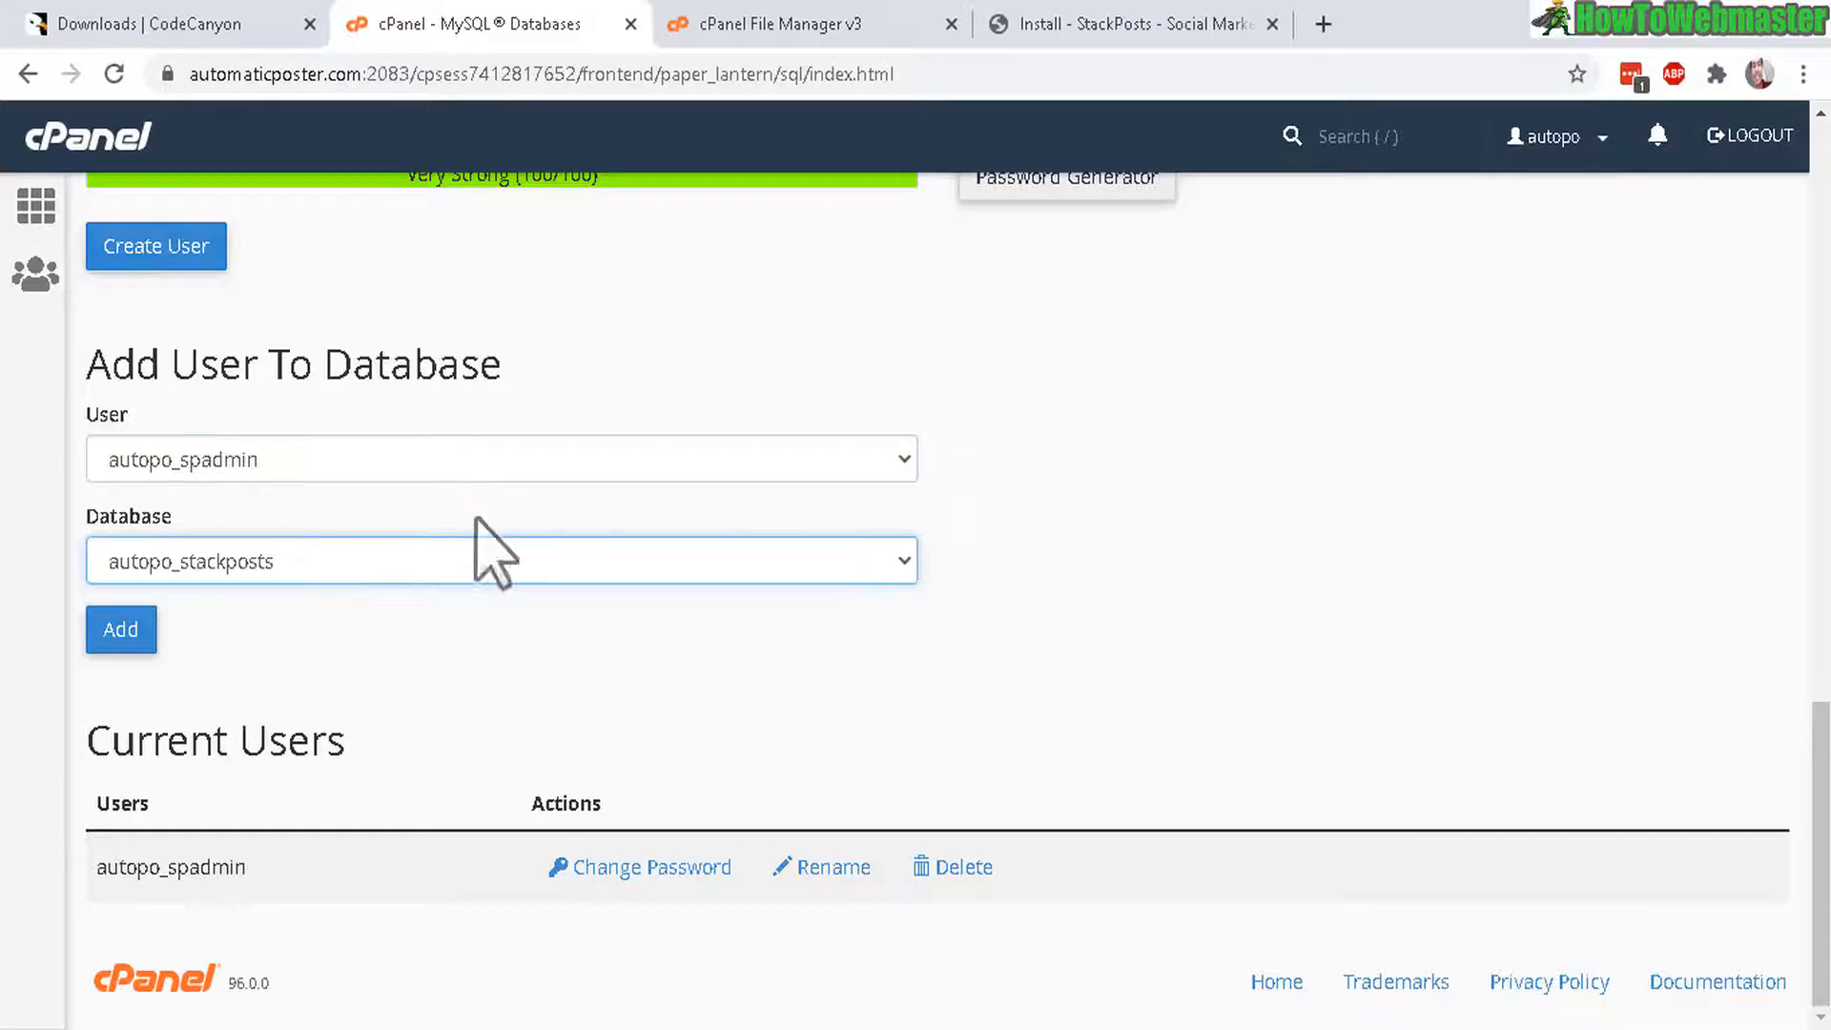
click(122, 629)
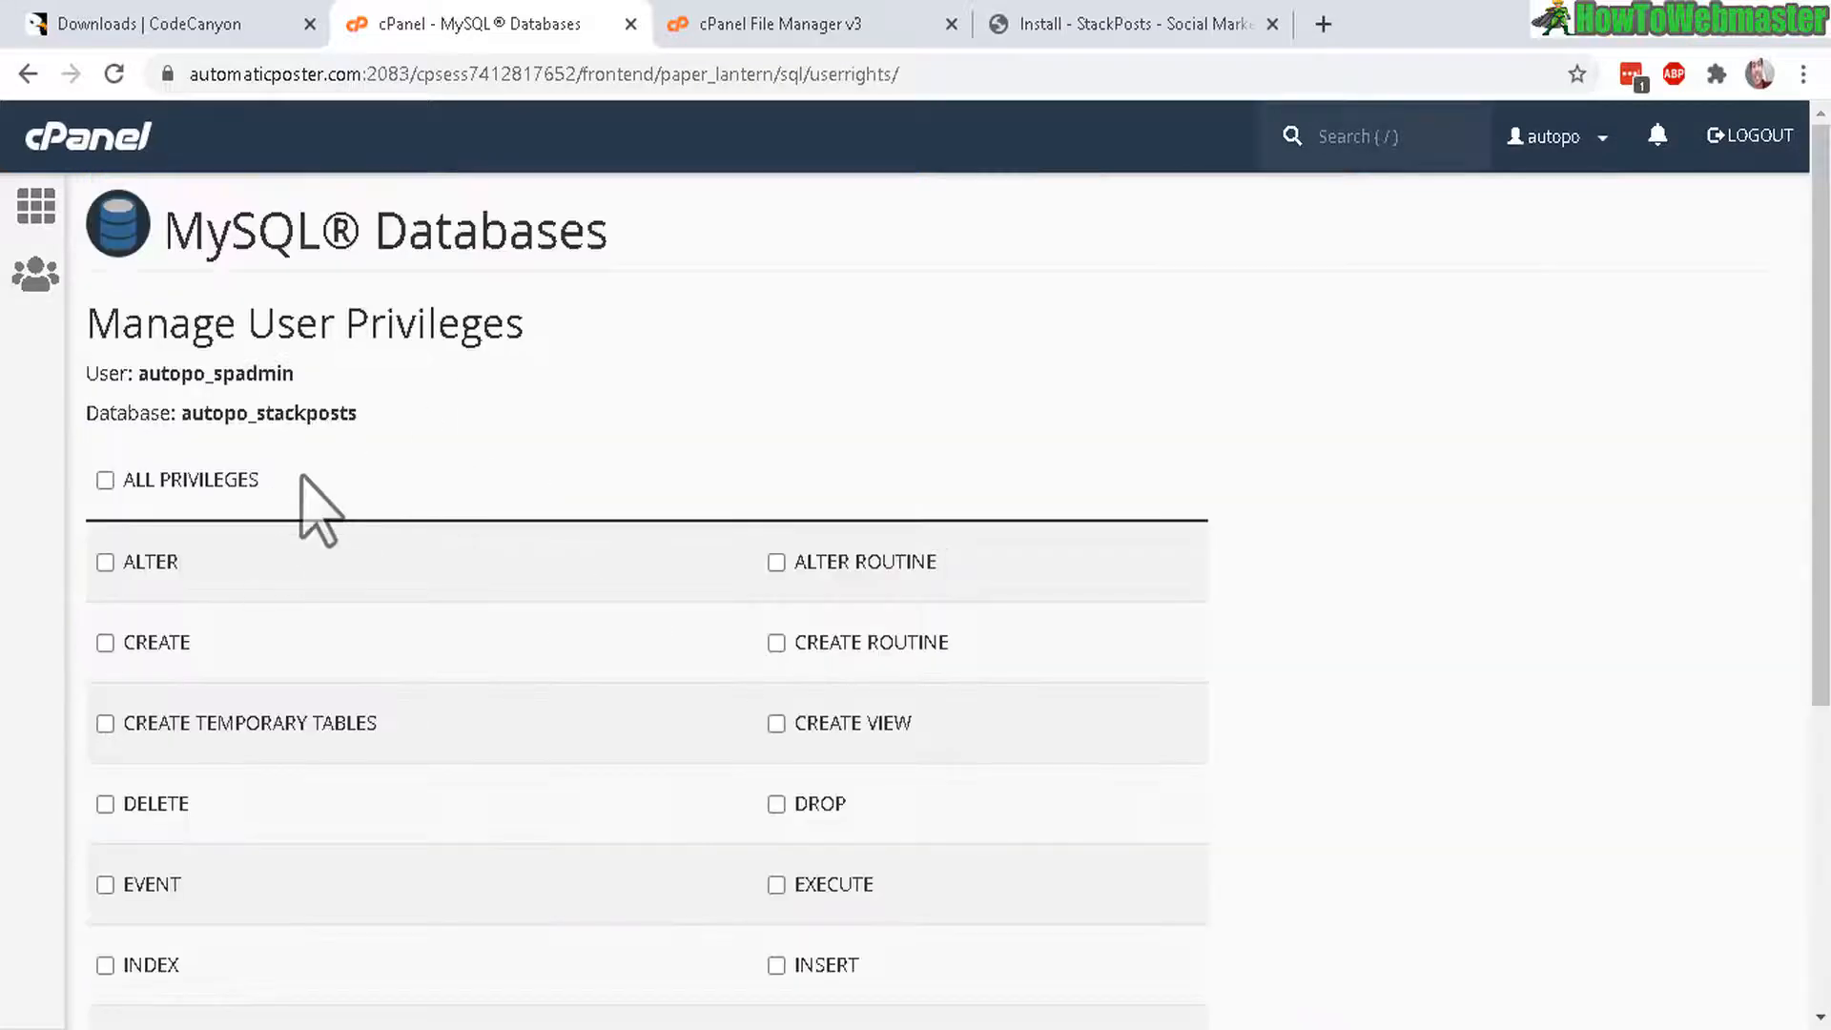
click(103, 481)
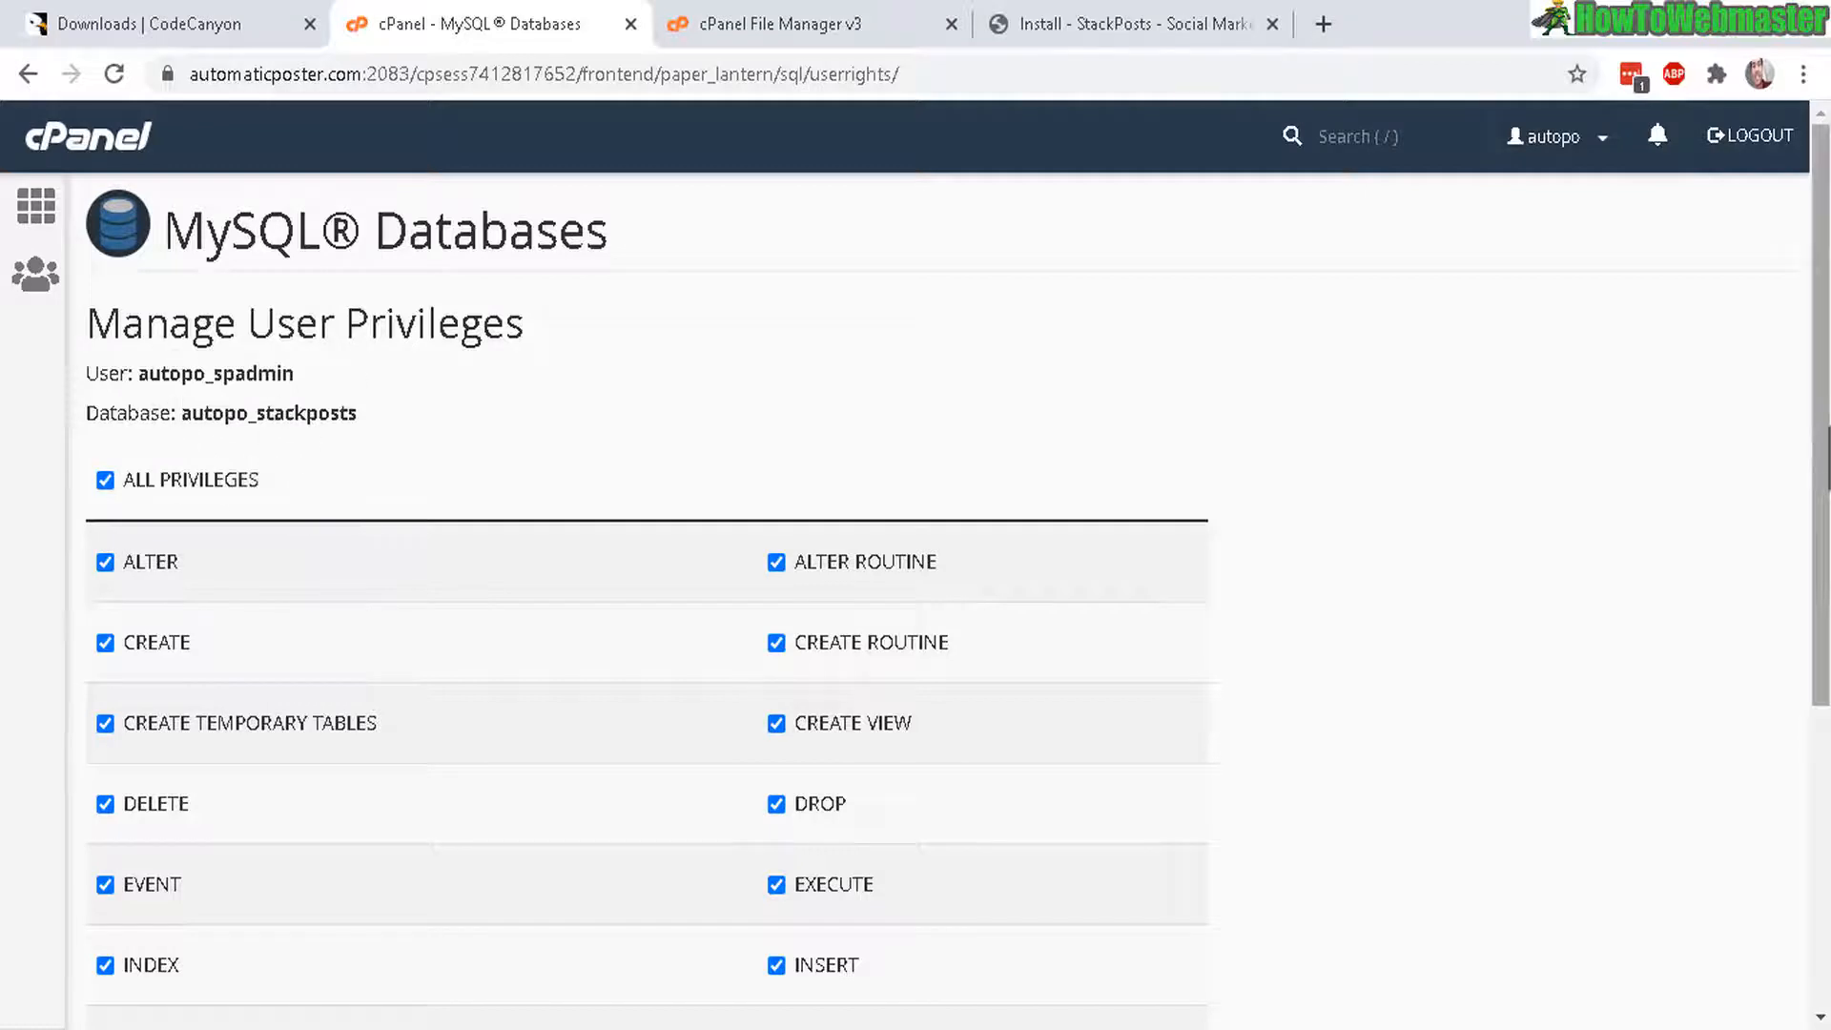
click(168, 888)
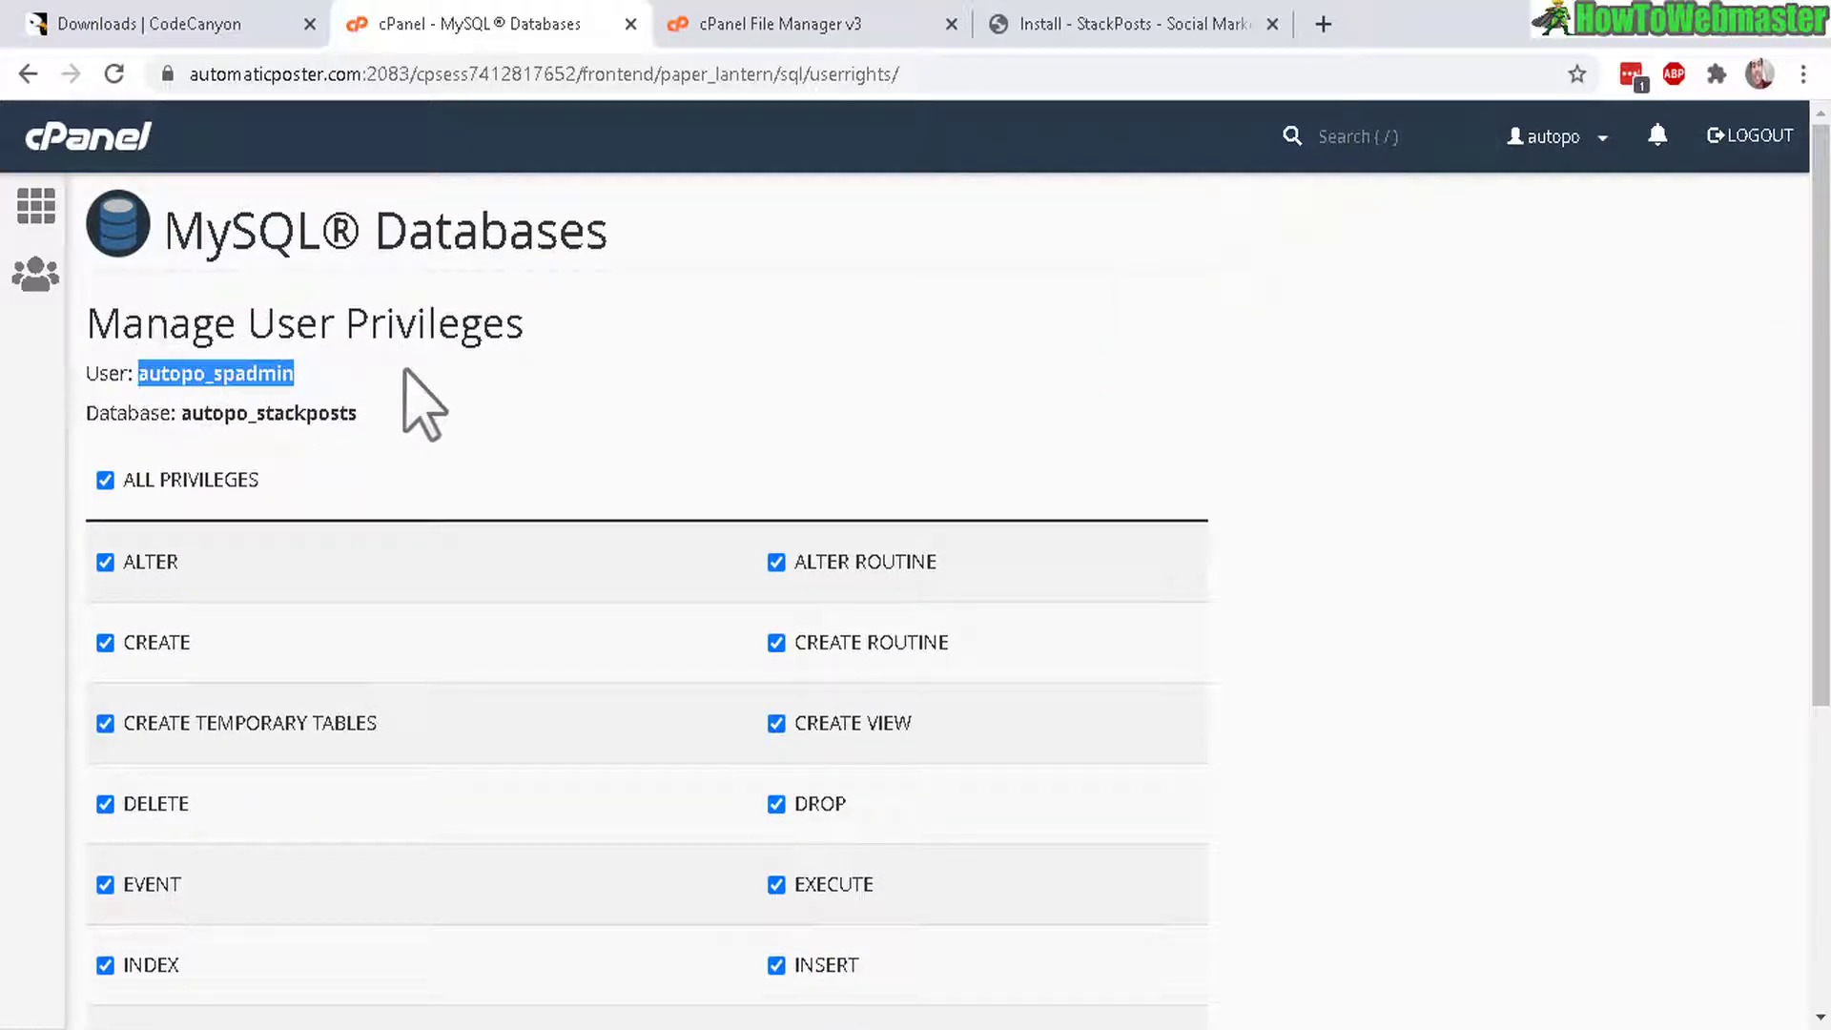
Enter localhost, autopo_stackposts and autopo_spadmin with its password in the installer's database section
click(1129, 25)
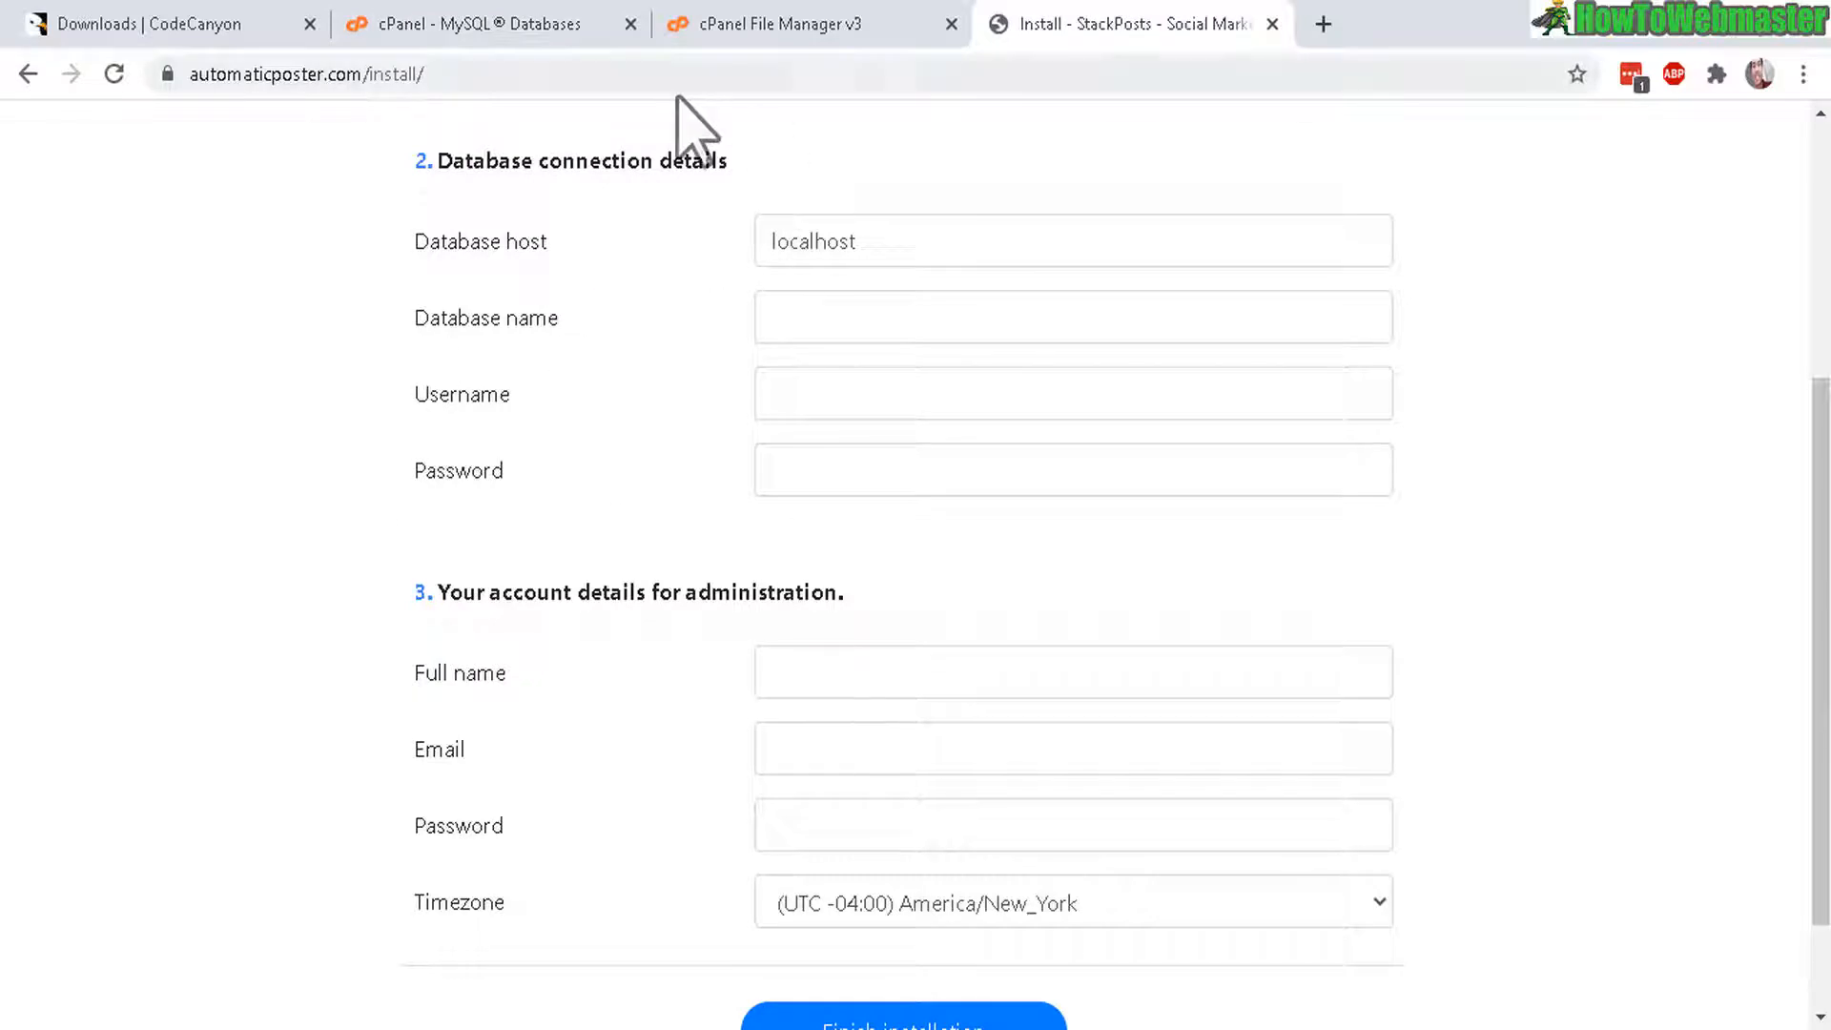
click(1072, 393)
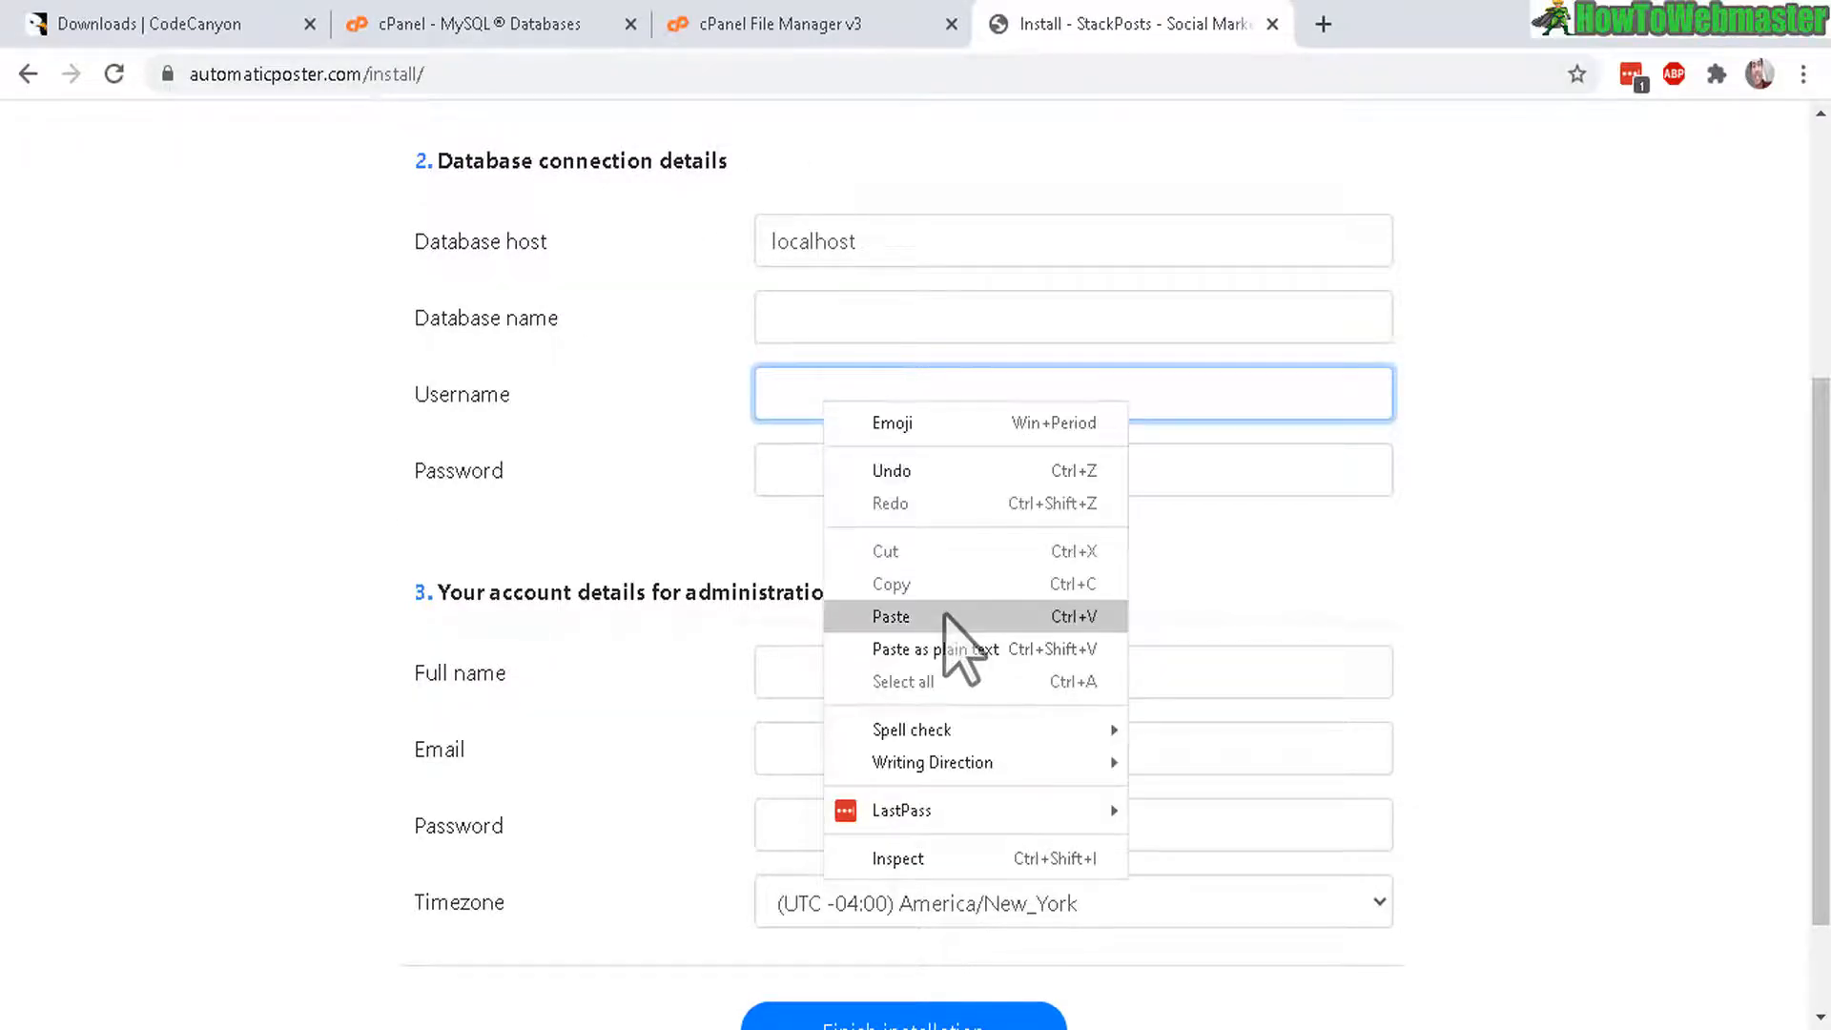
click(499, 25)
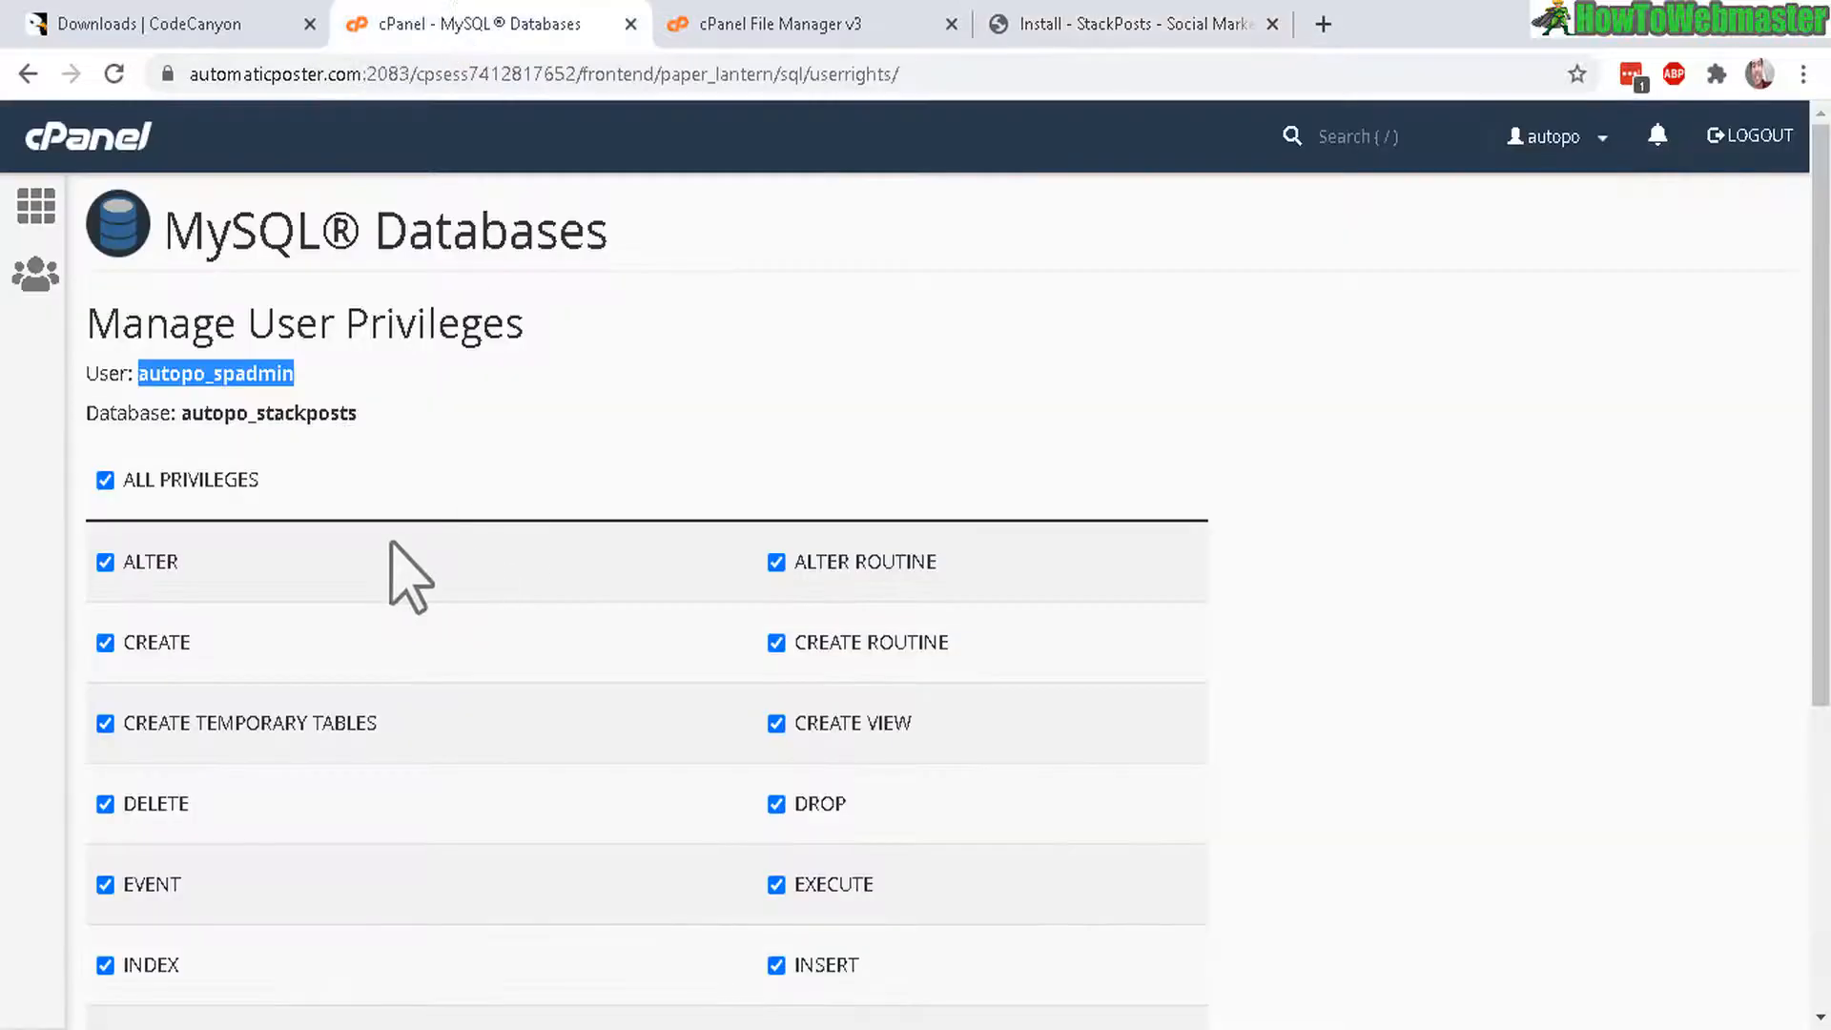
click(1129, 24)
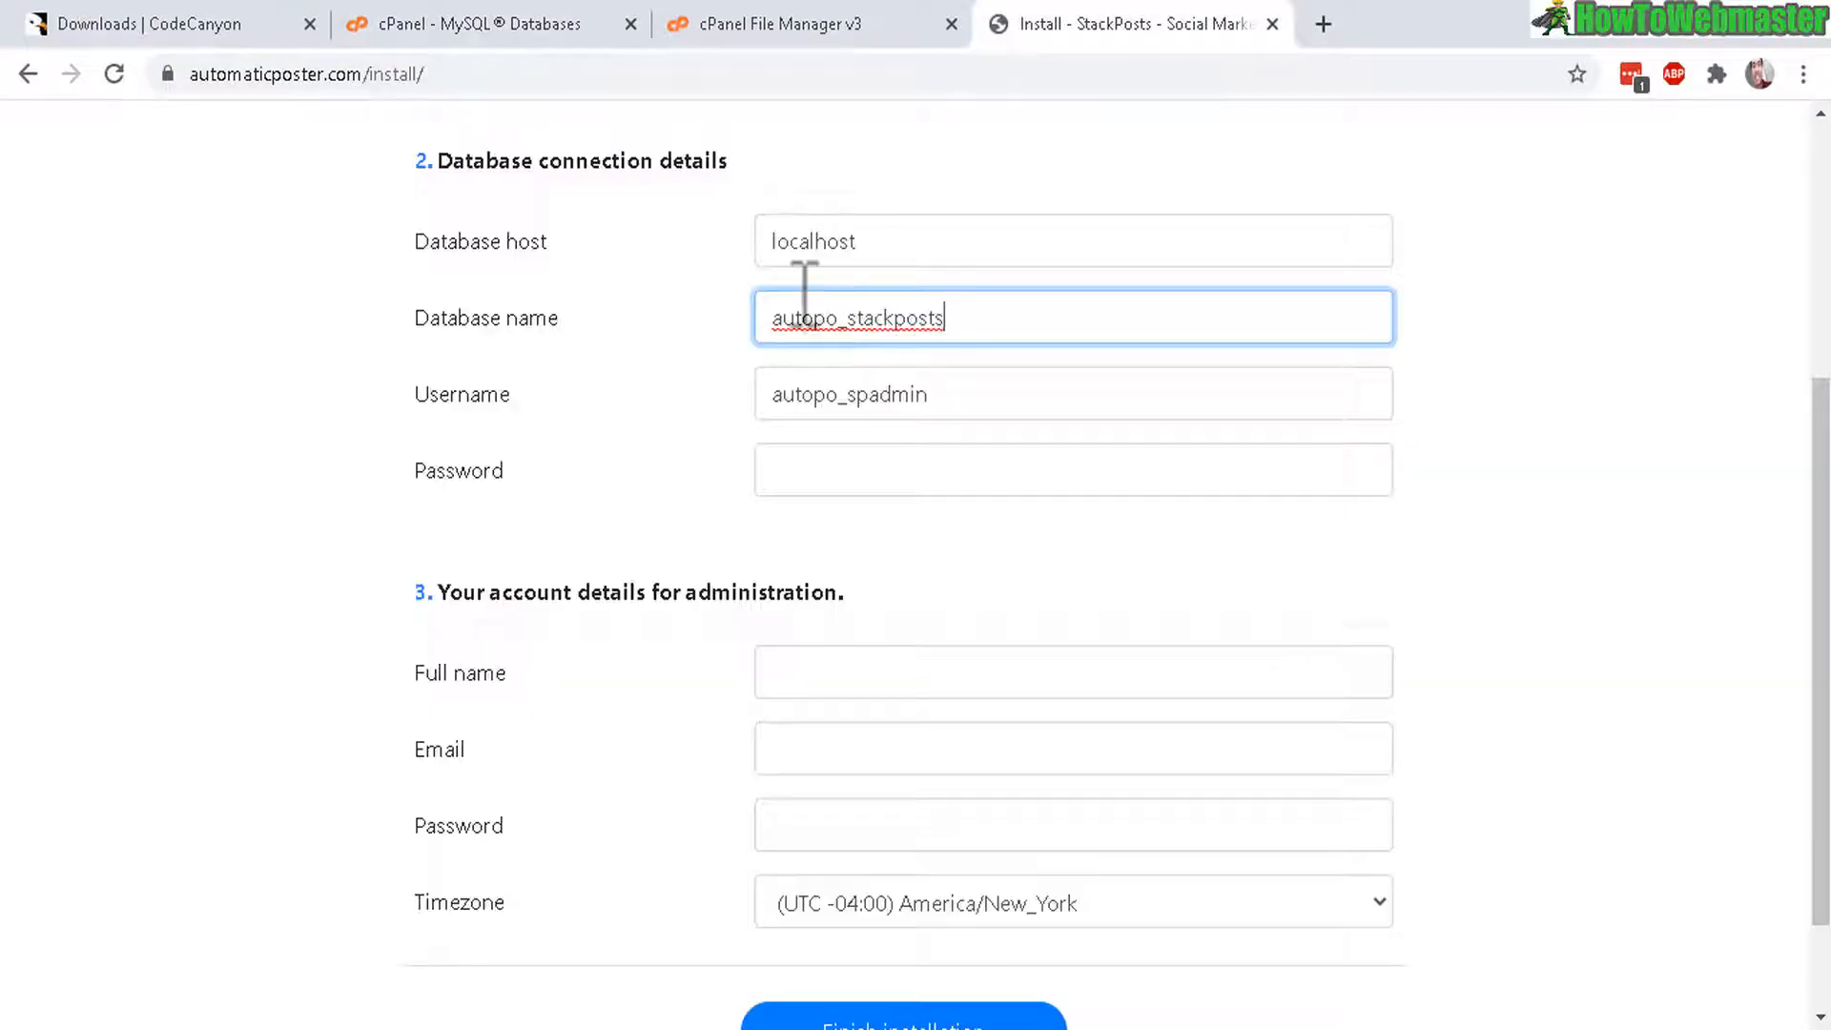
mouse_move(961, 244)
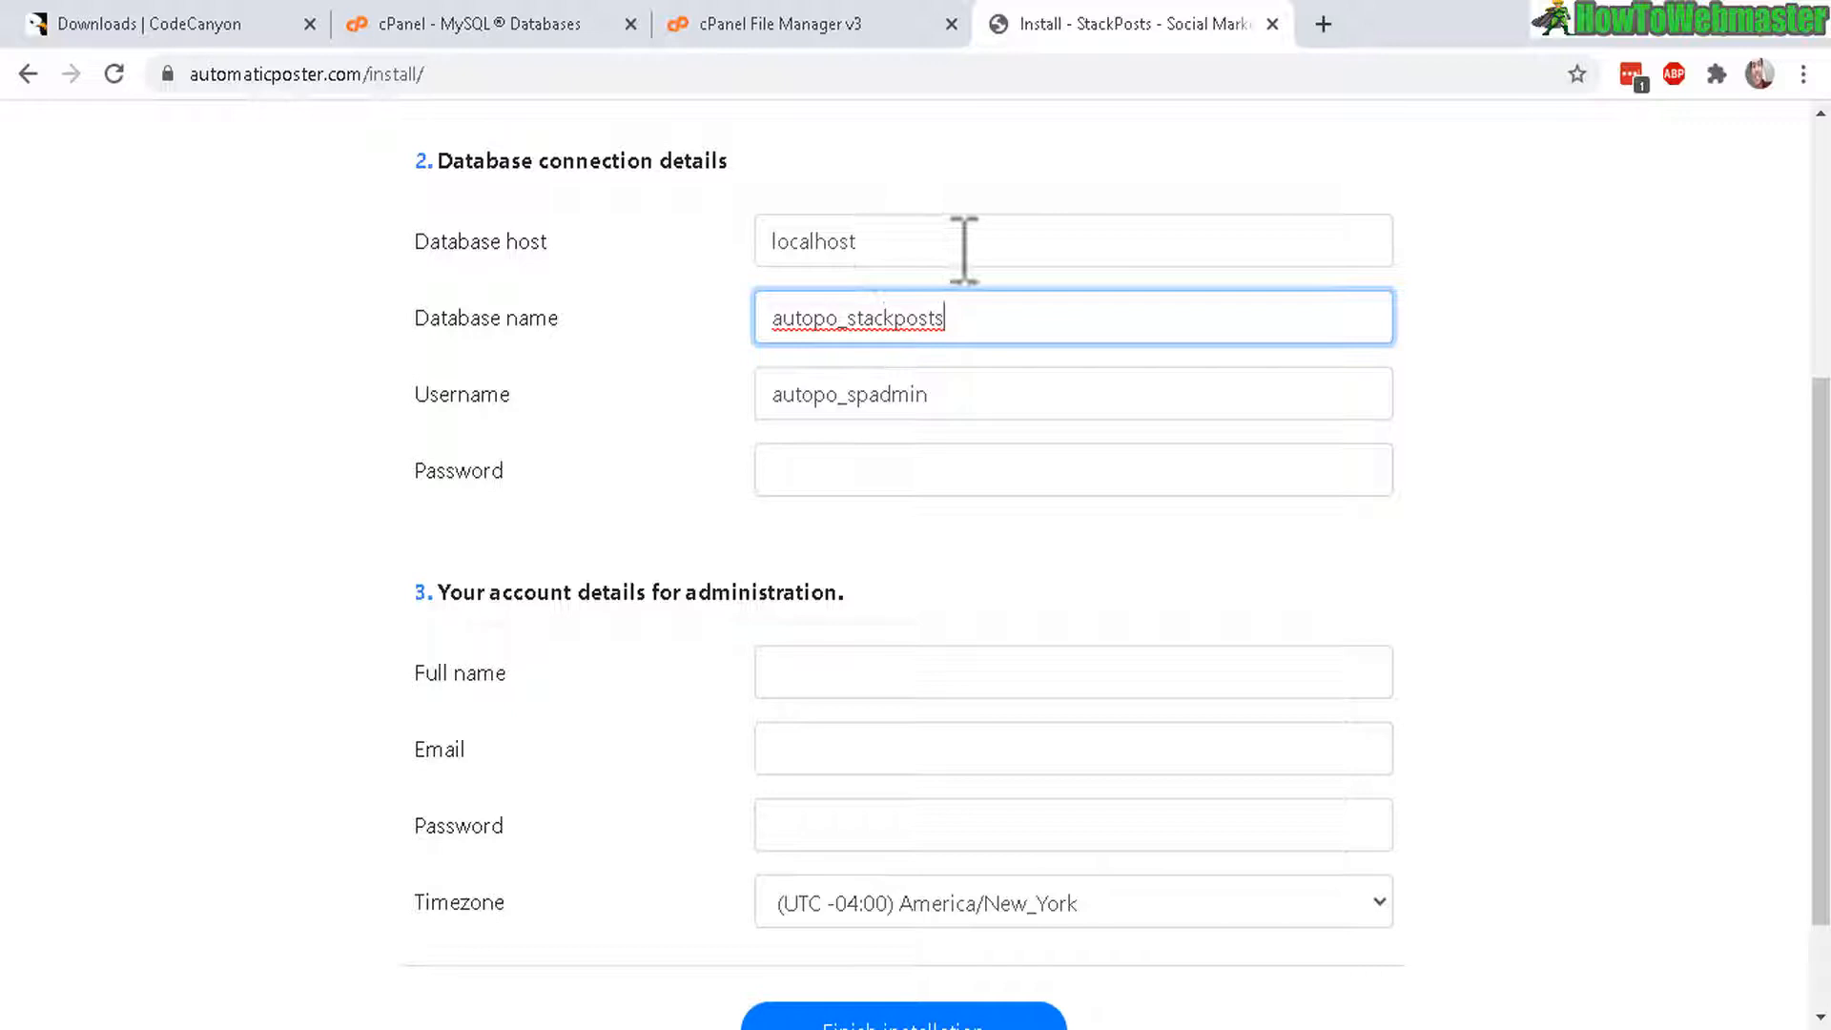
mouse_move(503, 267)
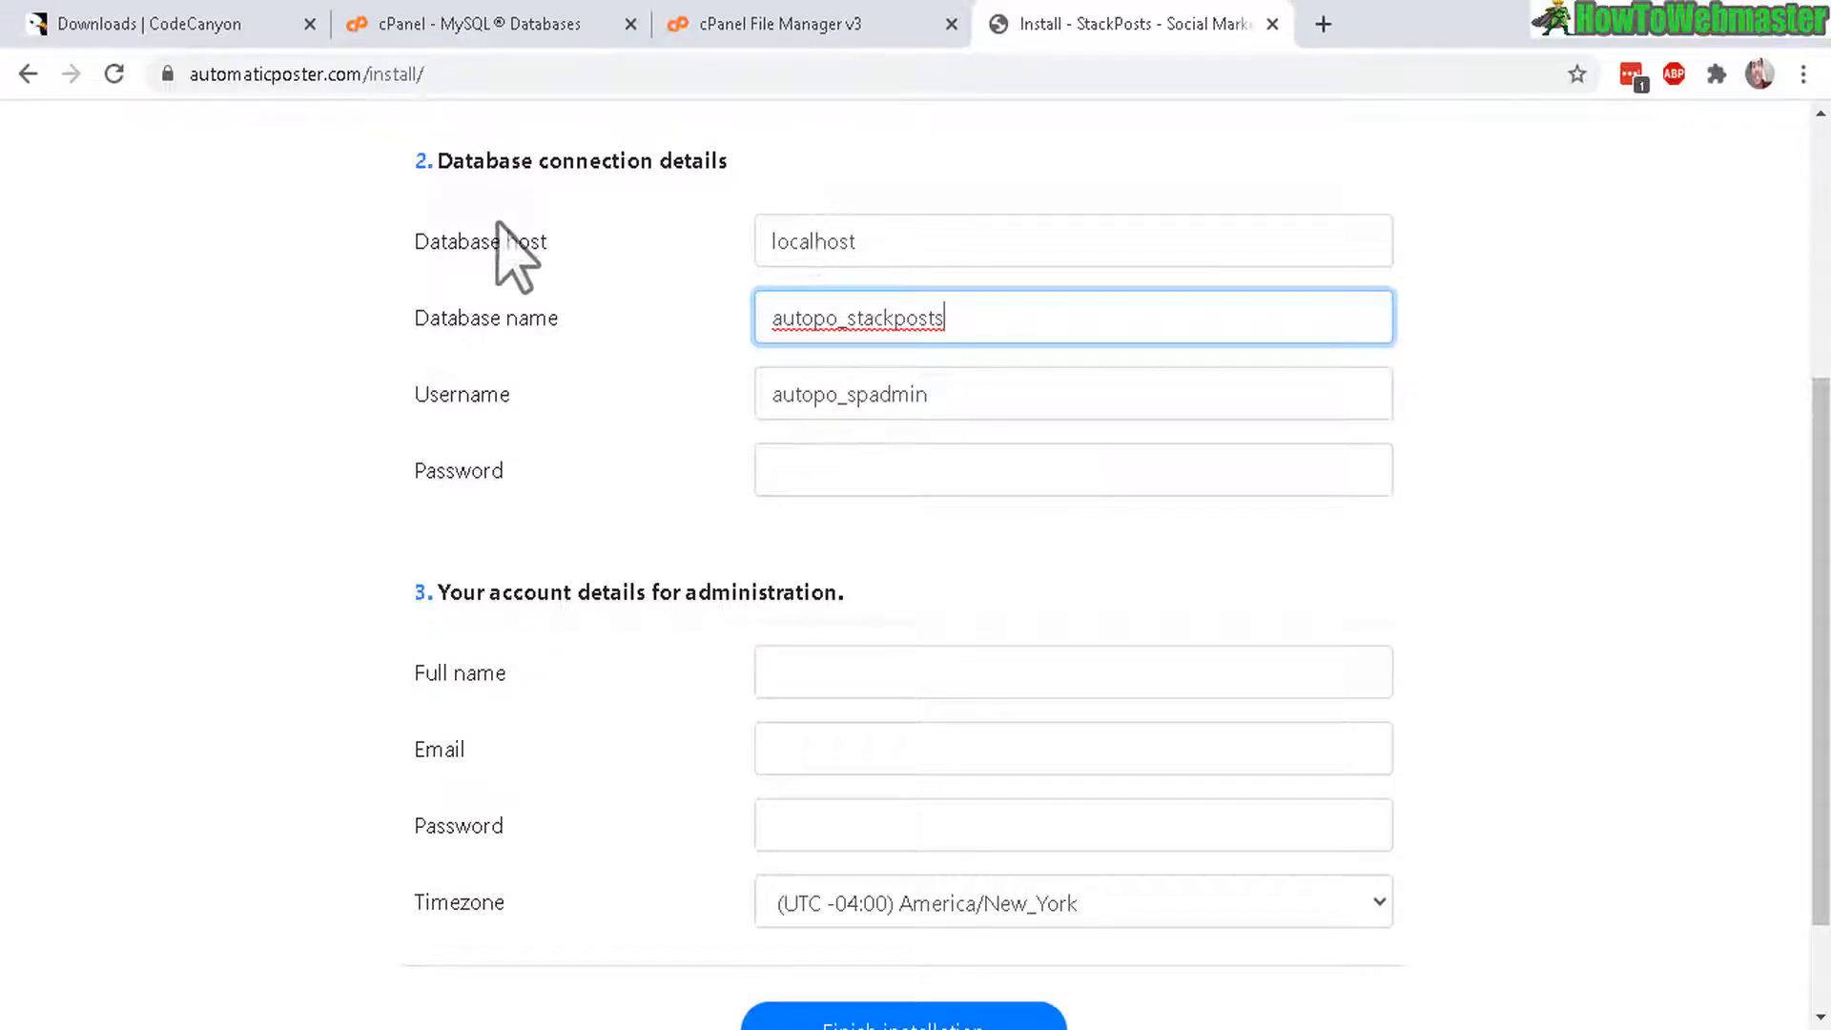
mouse_move(857, 244)
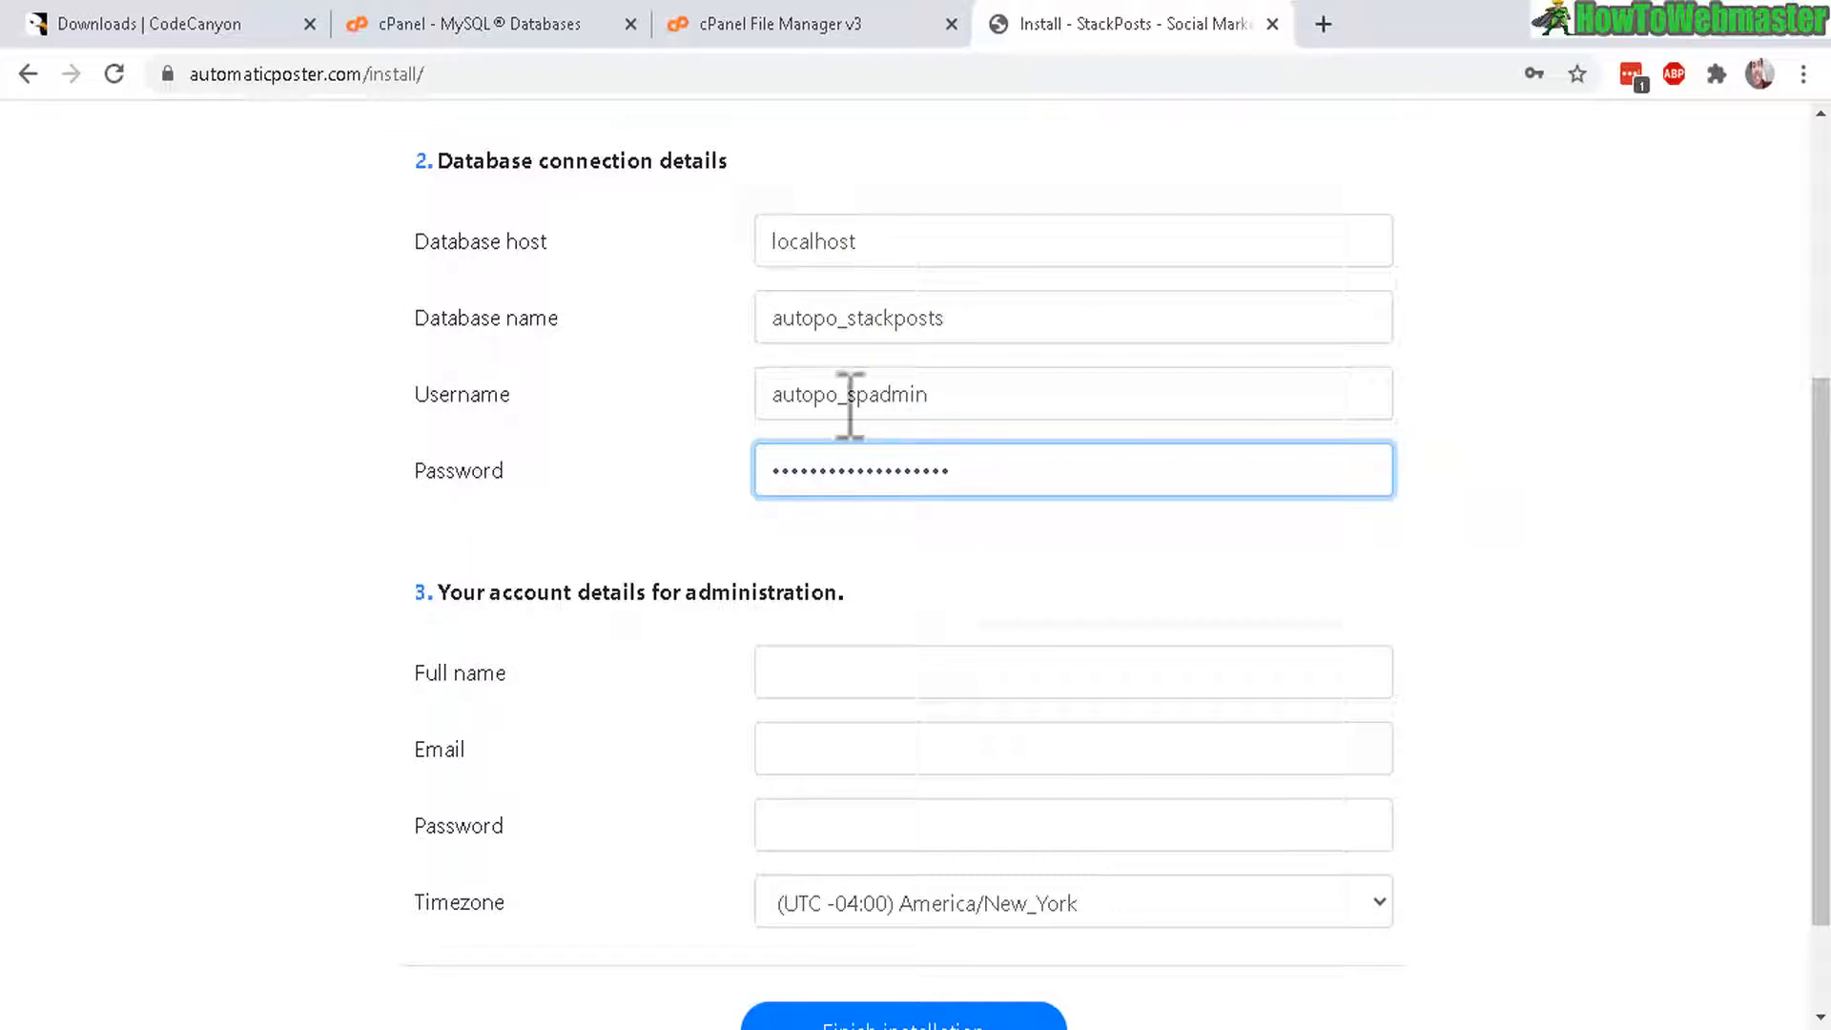
double_click(809, 317)
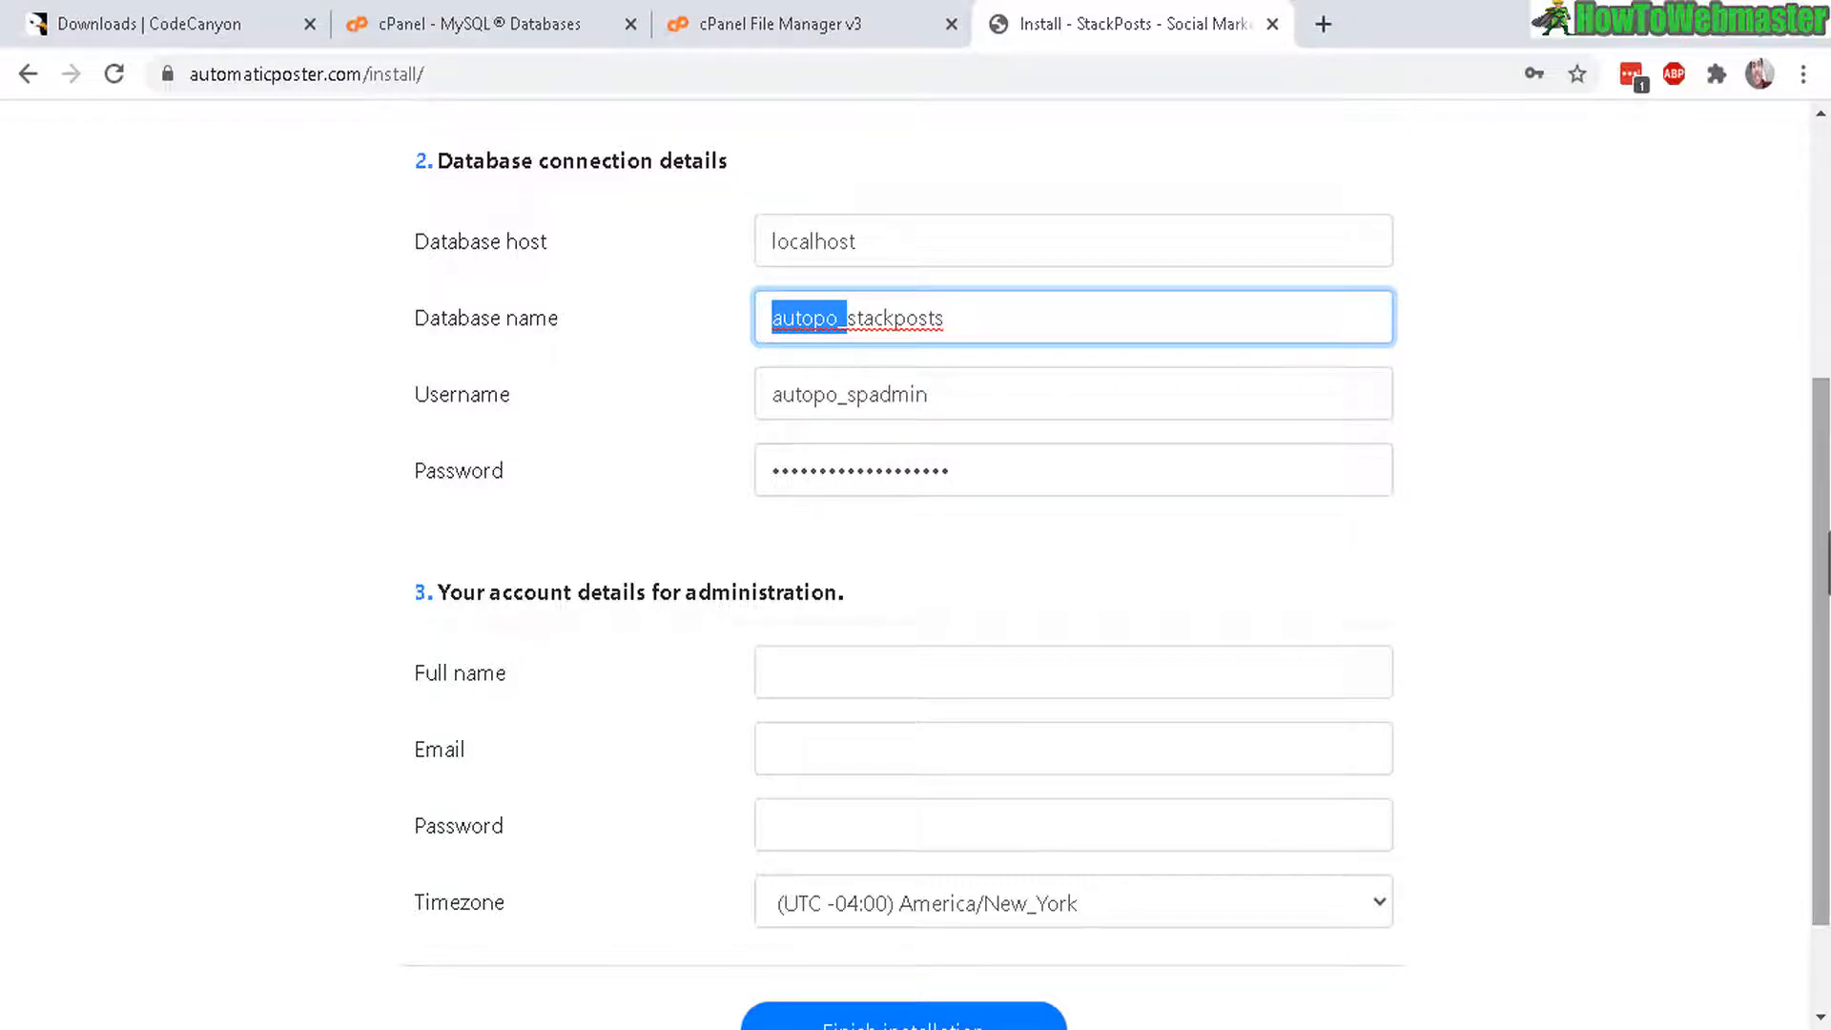
scroll(down, 3)
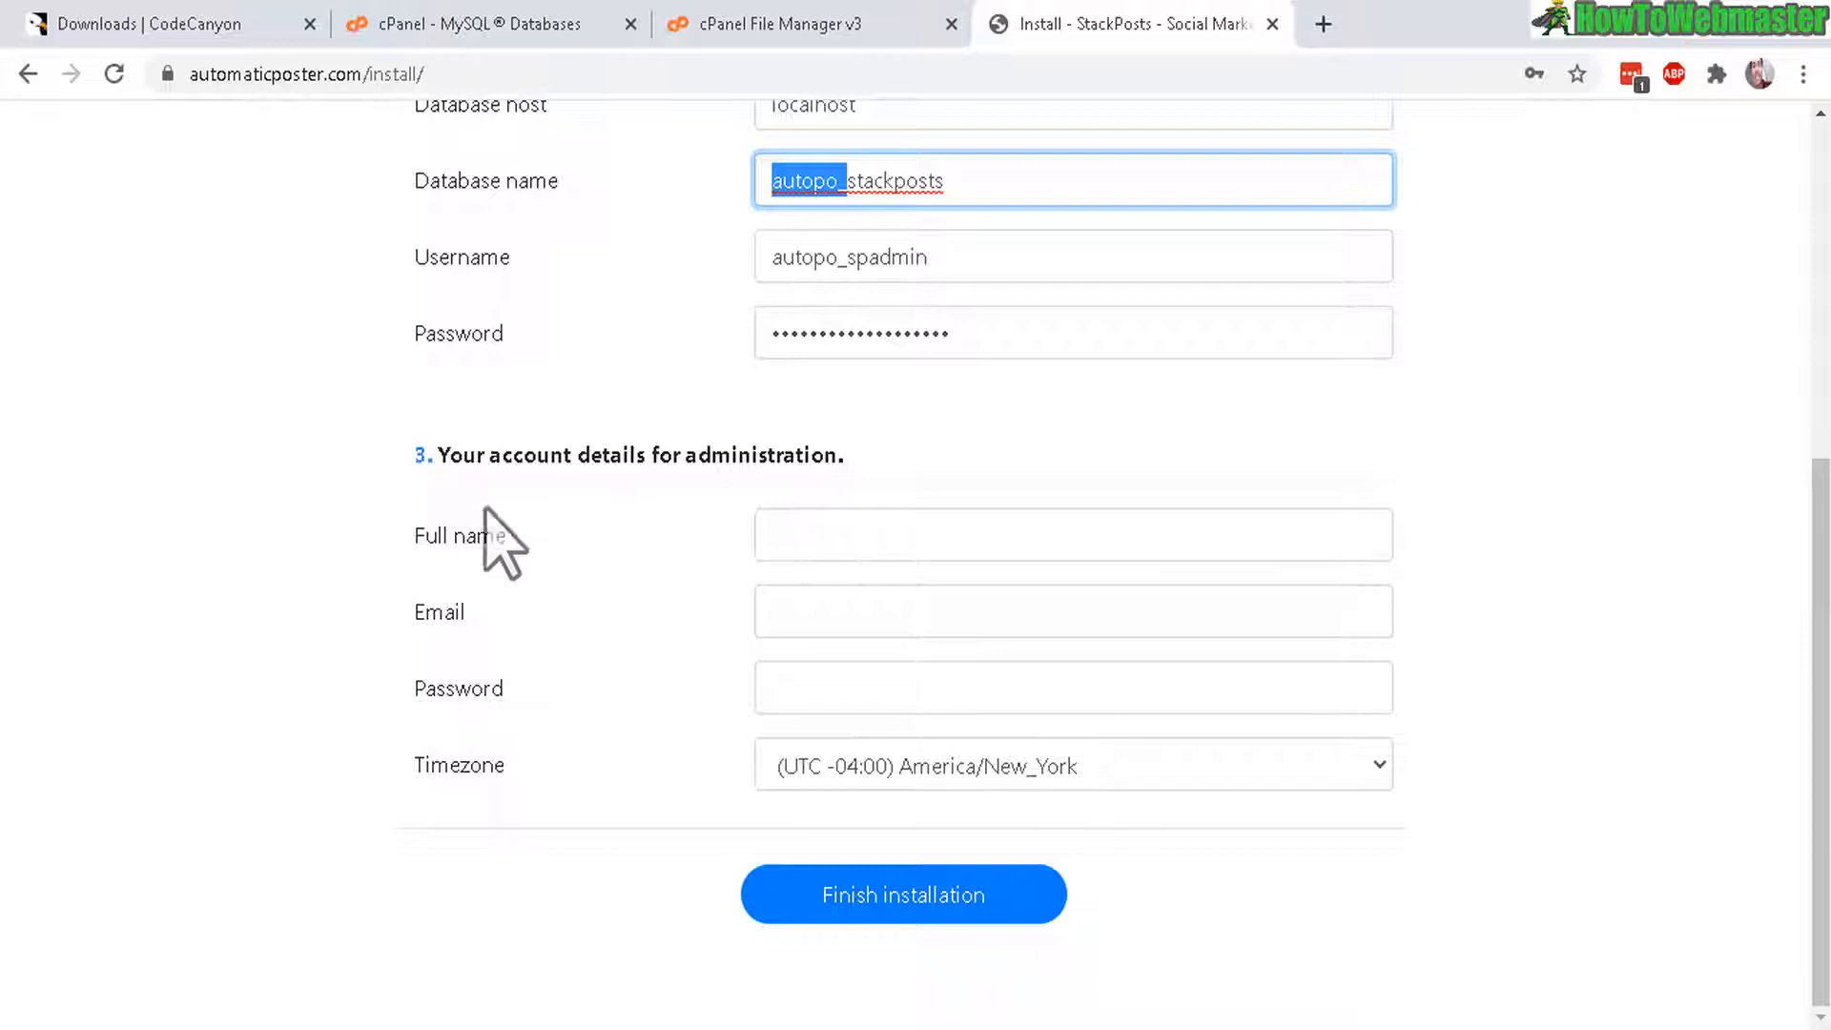
mouse_move(565, 606)
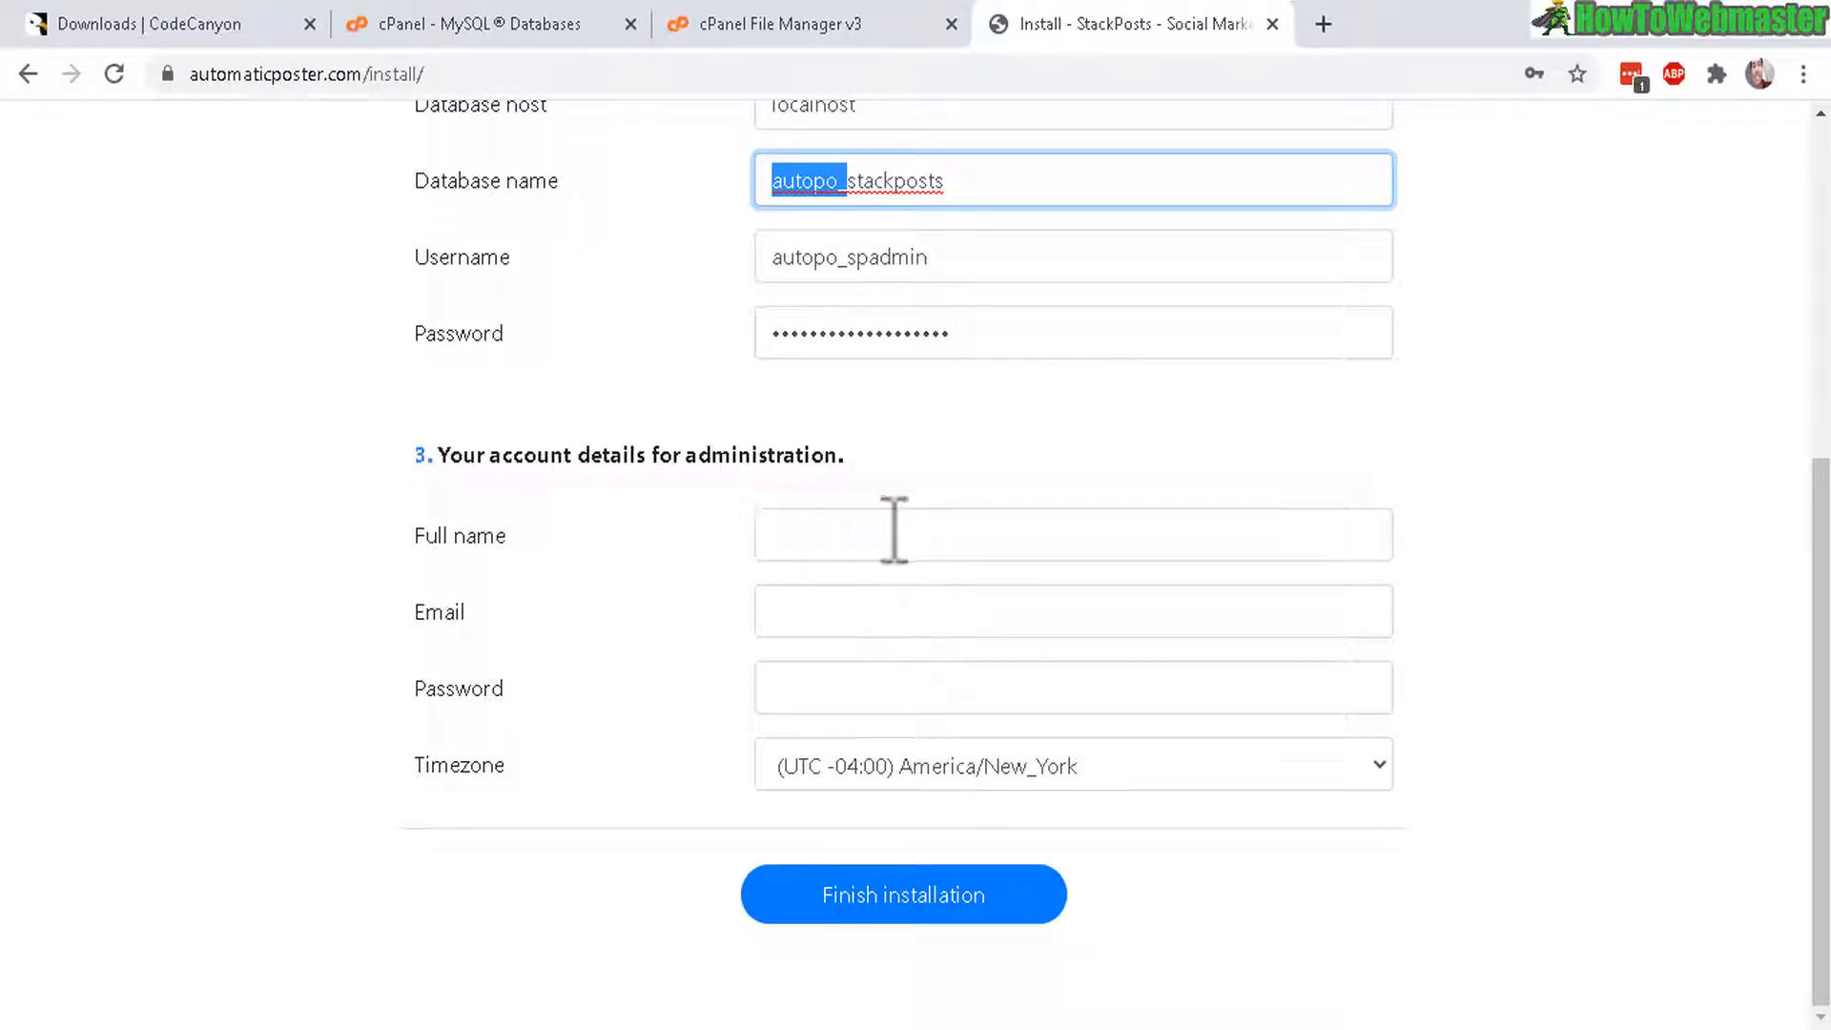
mouse_move(1118, 782)
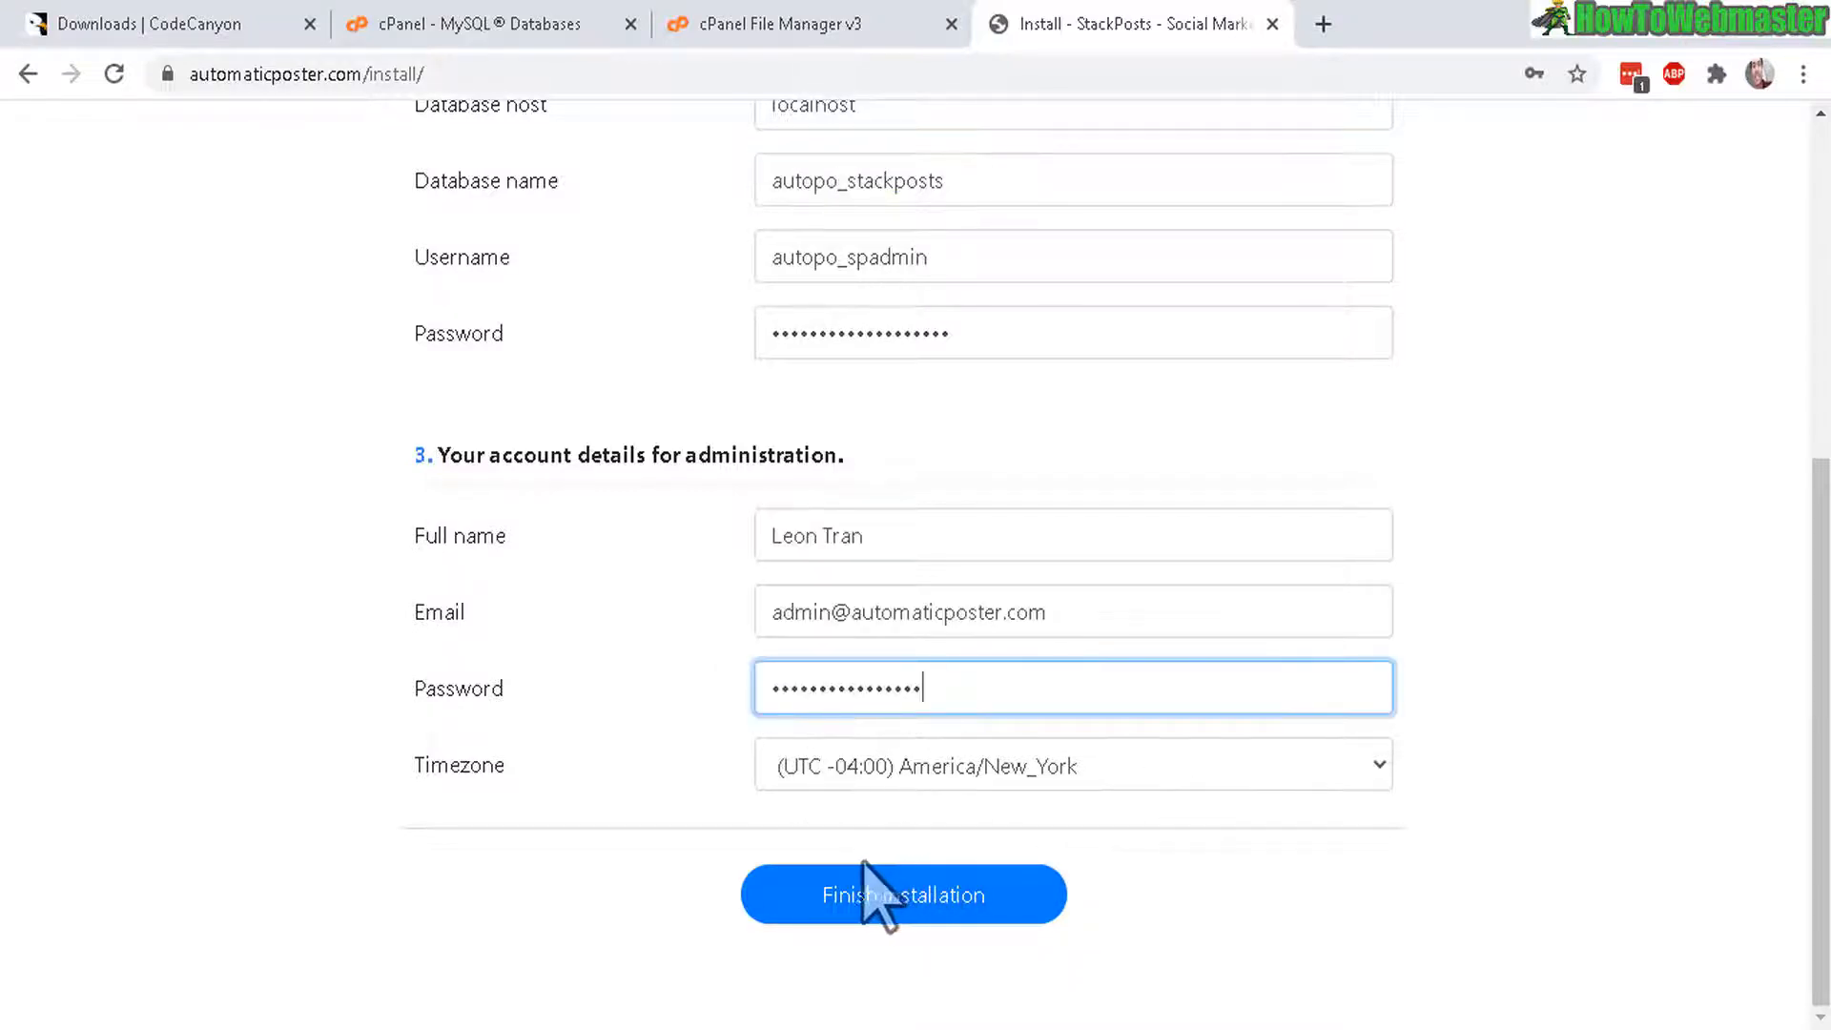
Finish the installation, verify the install folder in File Manager, and launch the new site via Start now
click(904, 895)
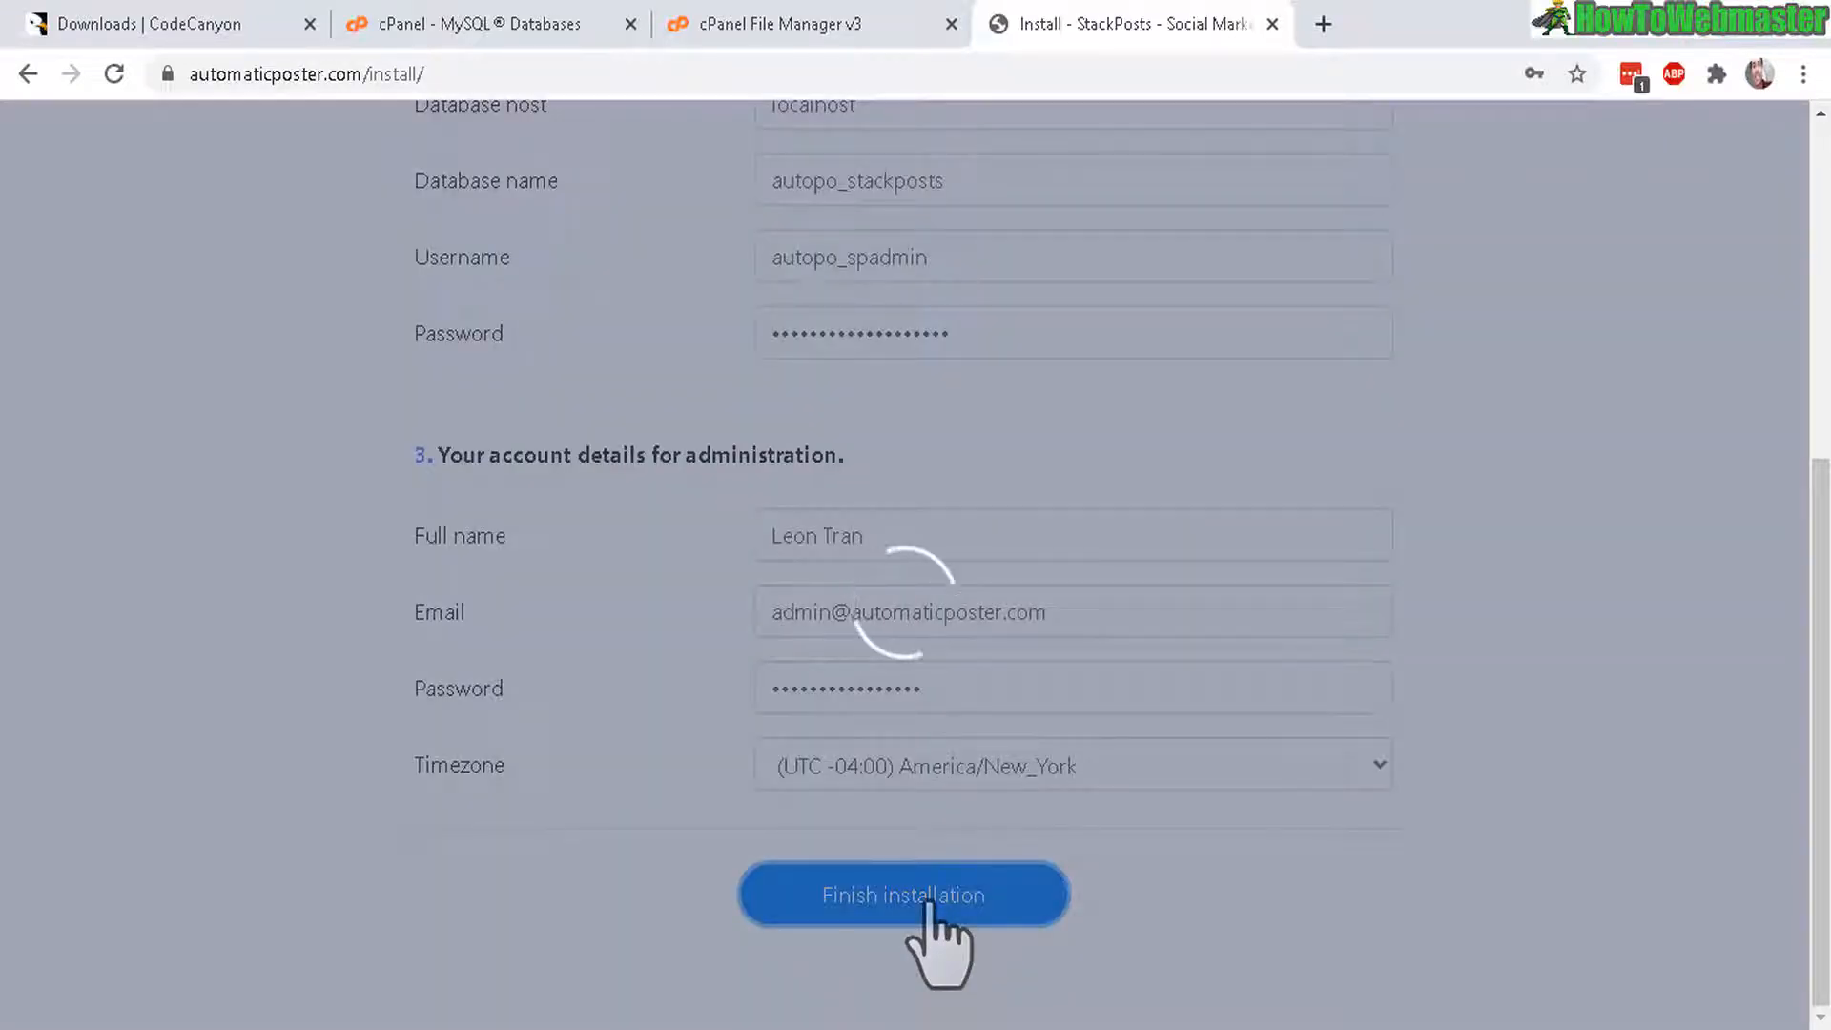
click(904, 897)
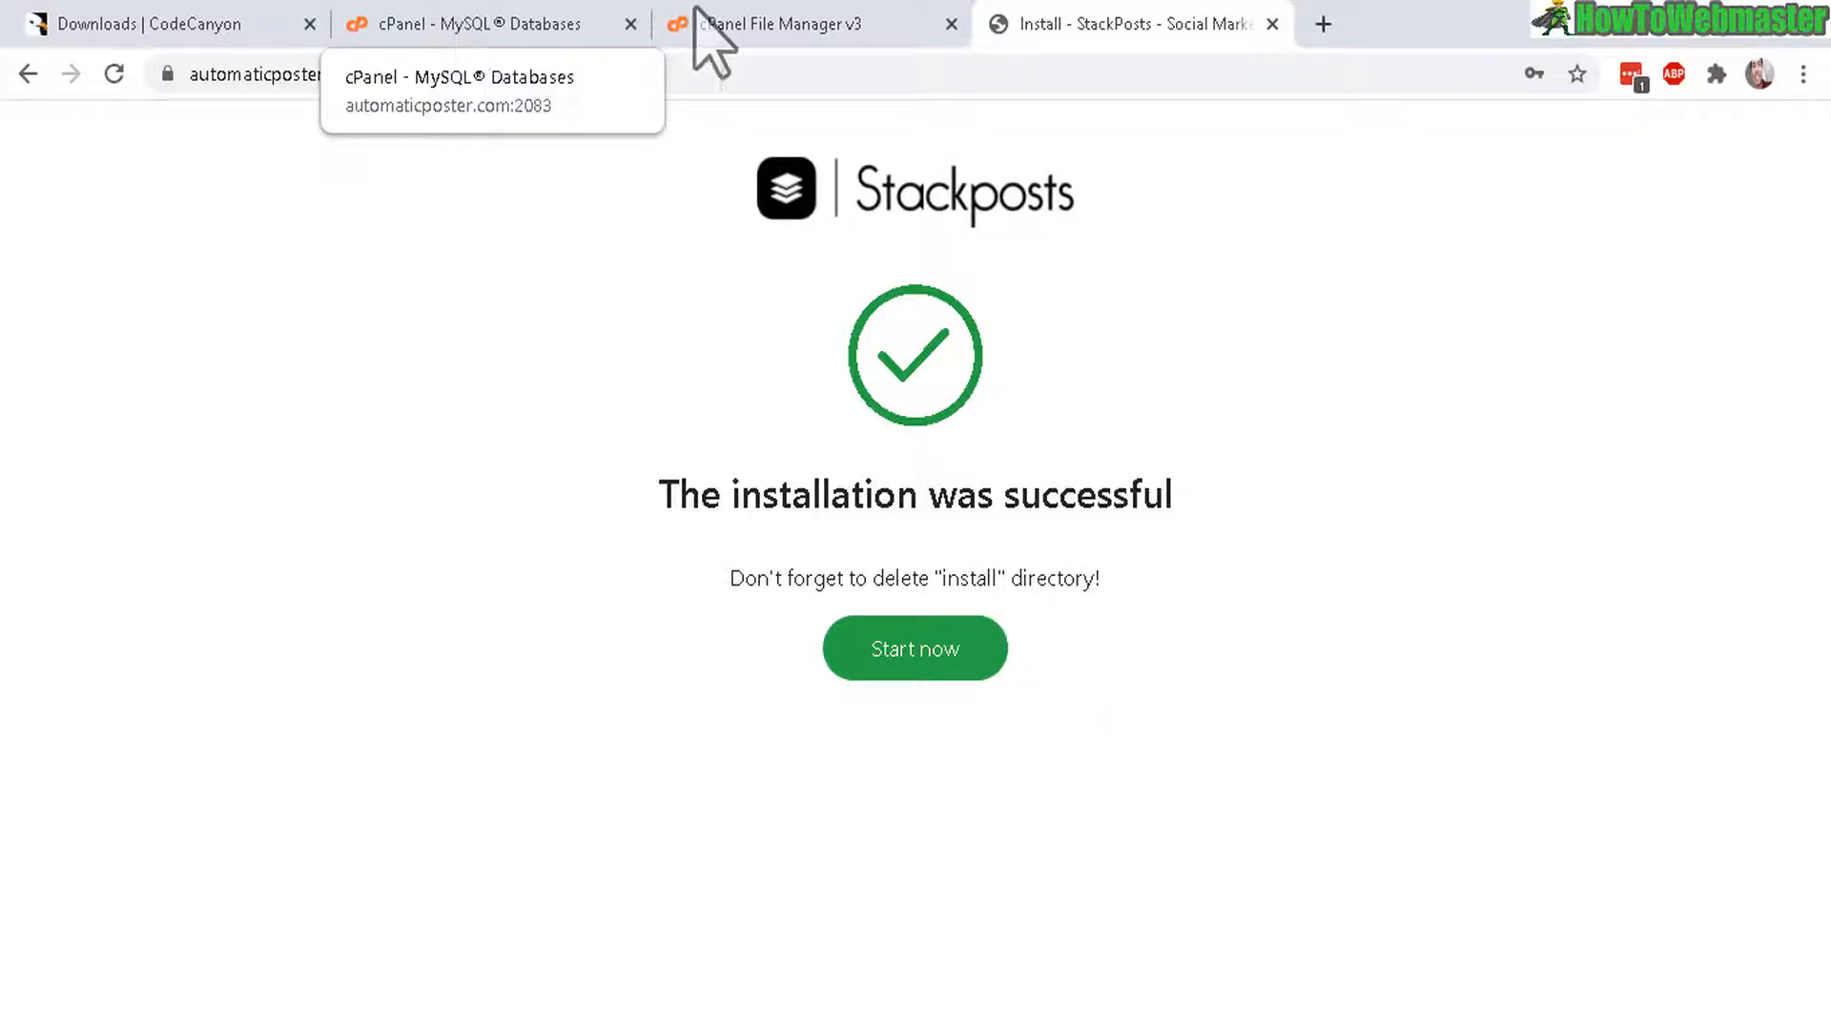
click(777, 23)
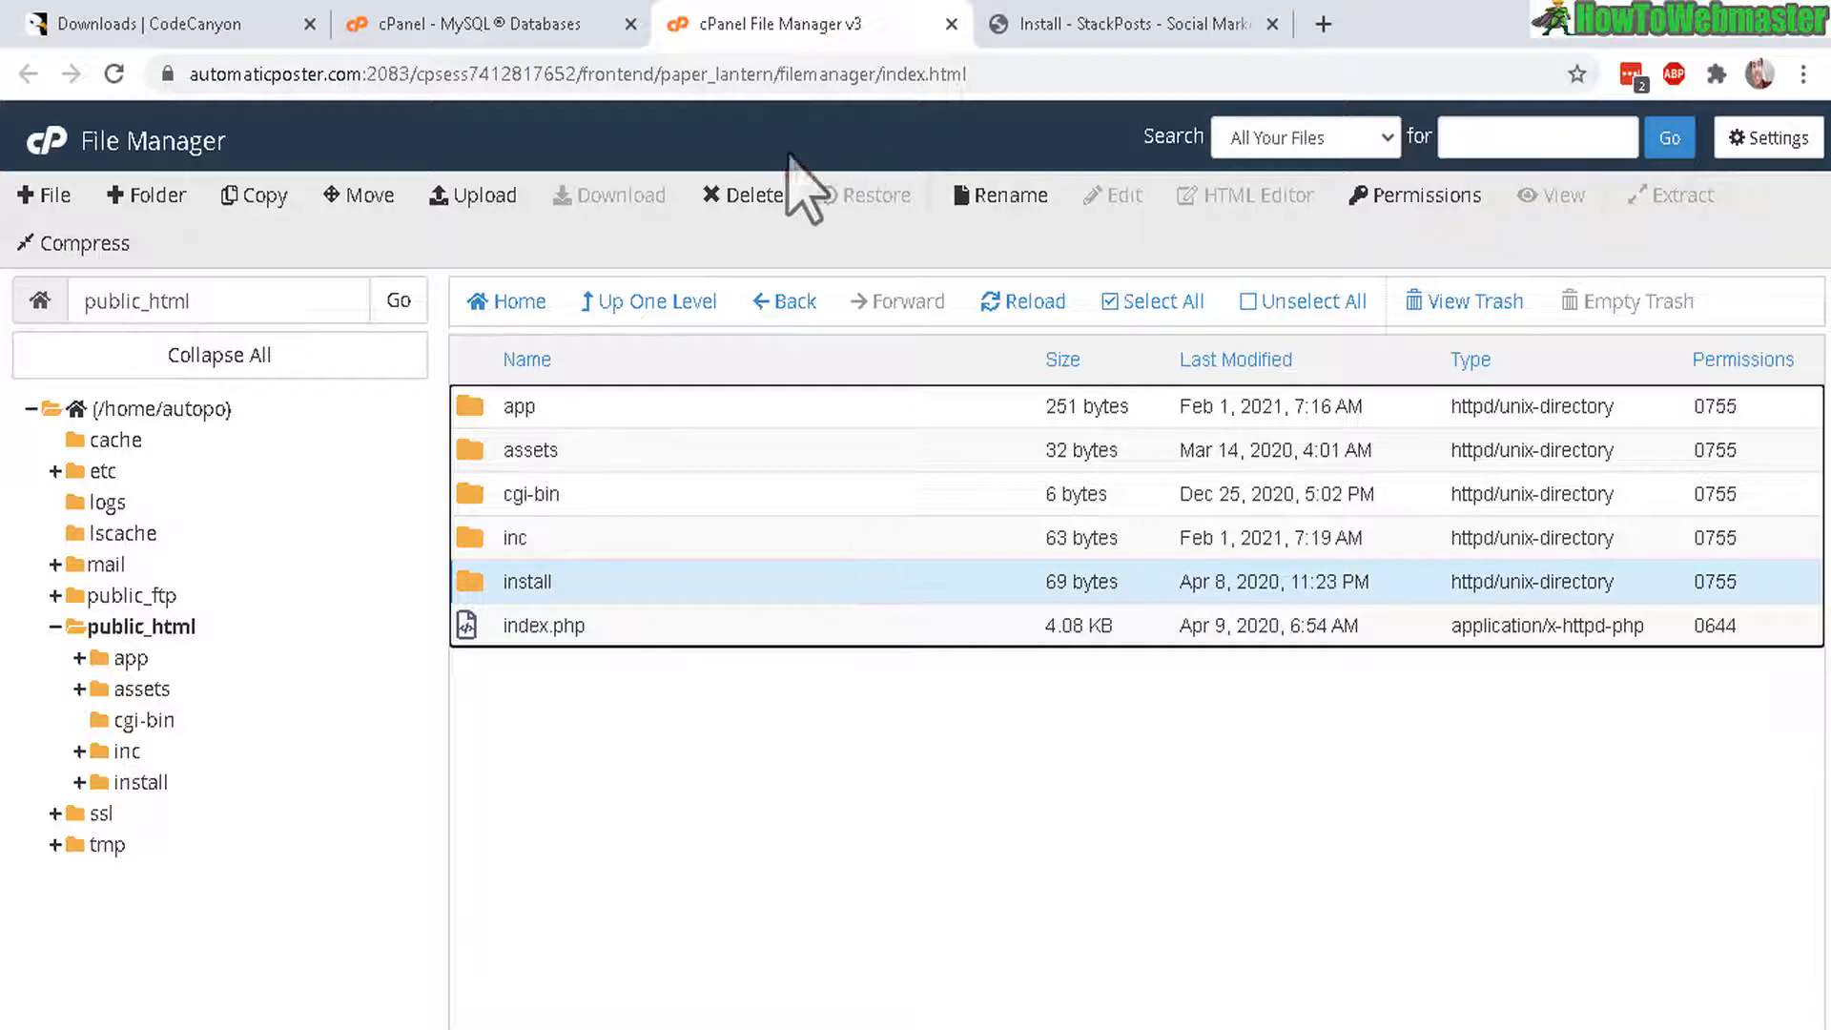
click(751, 195)
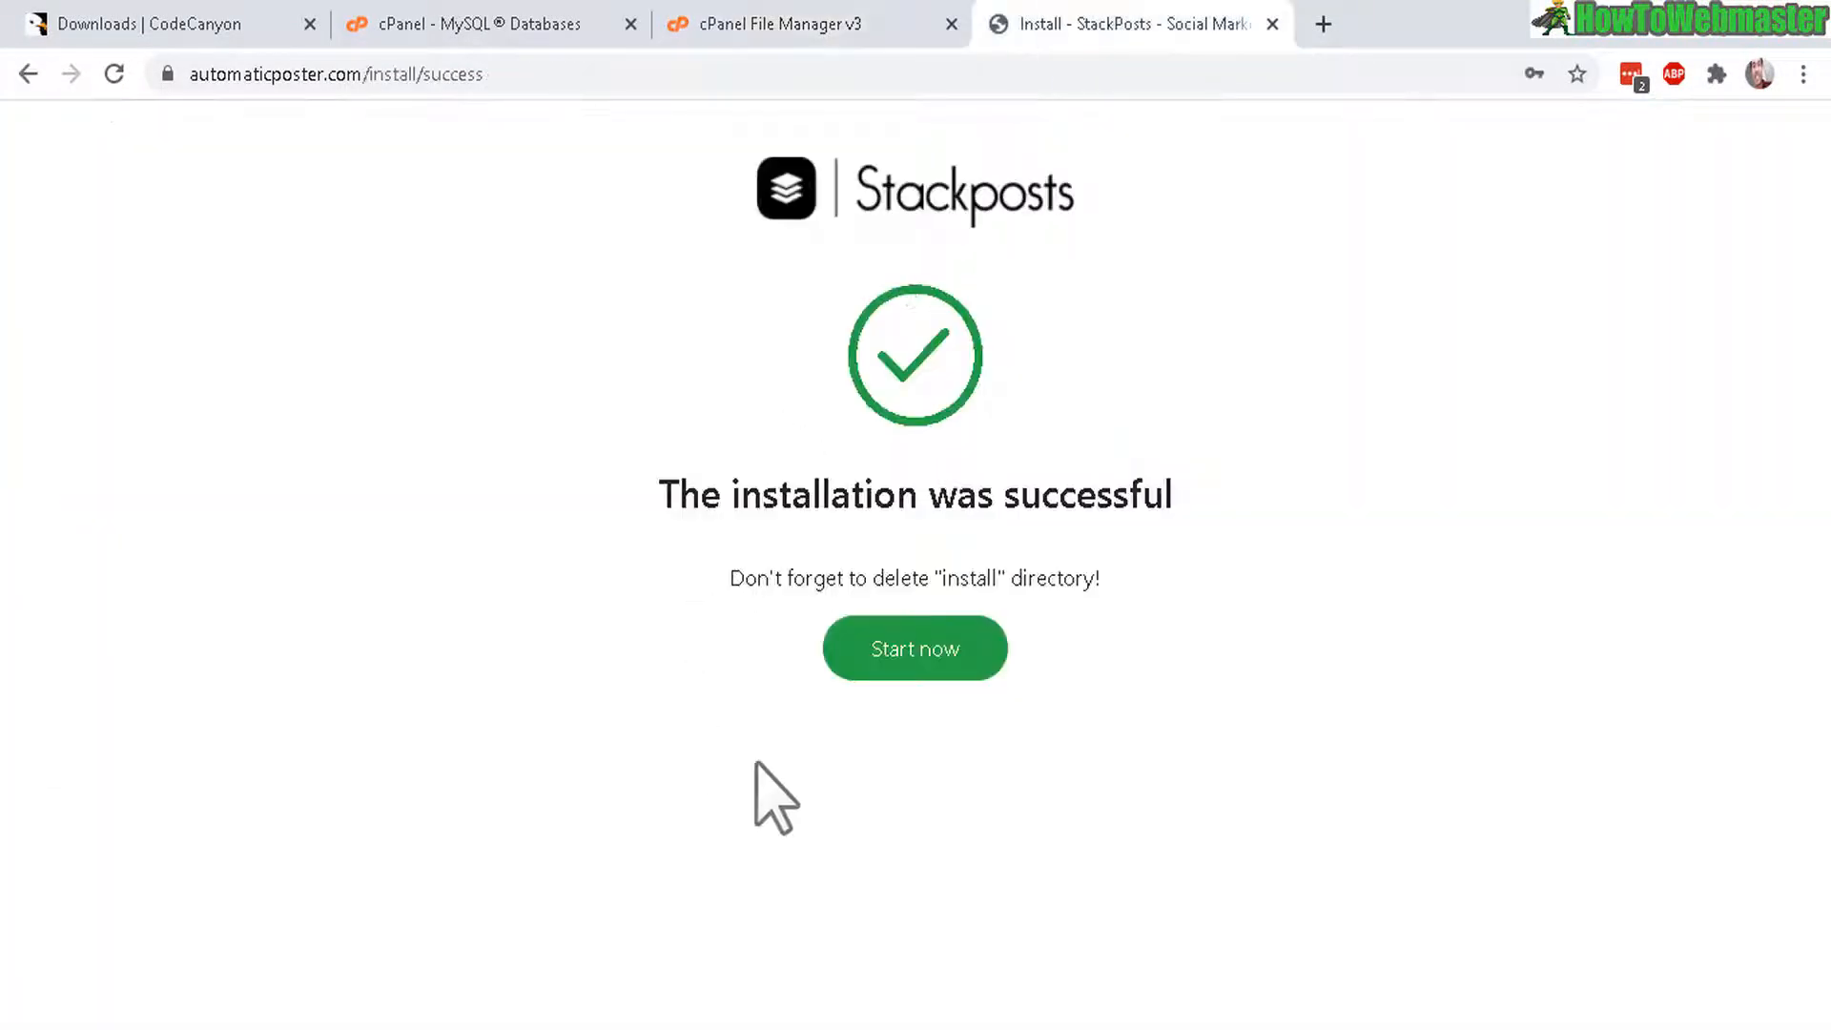
click(915, 648)
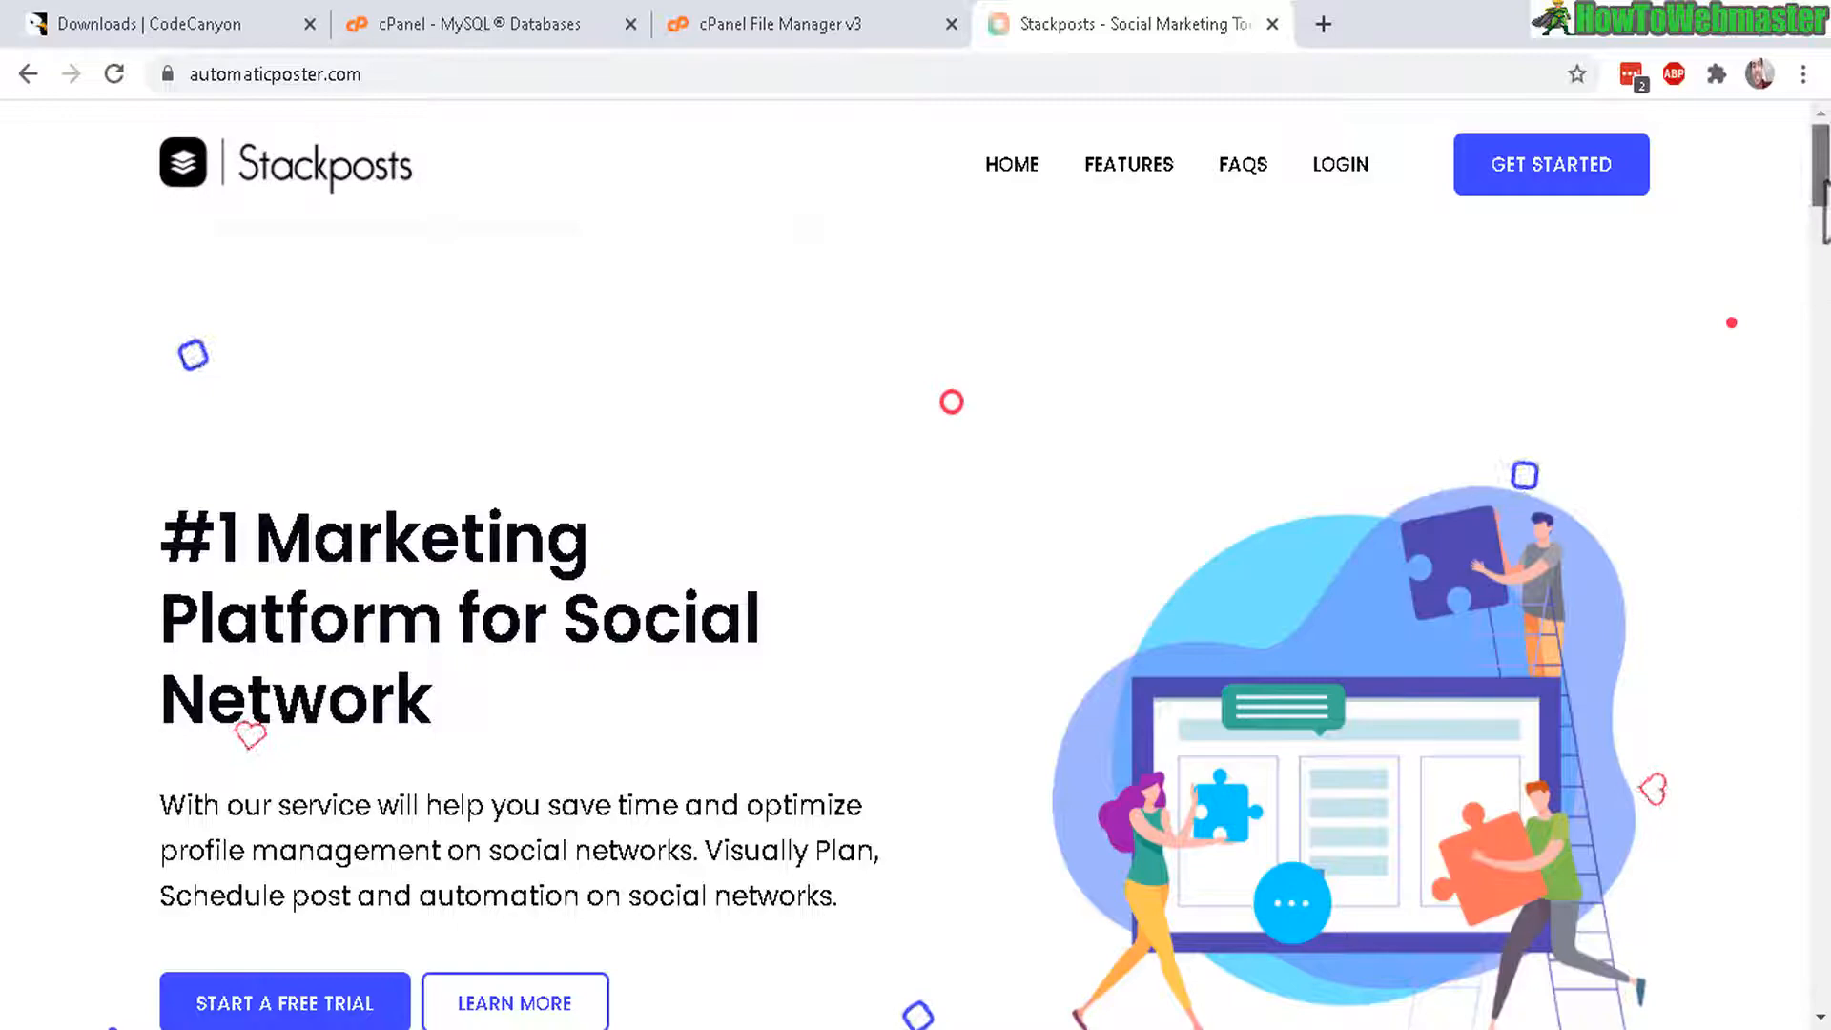
scroll(down, 3)
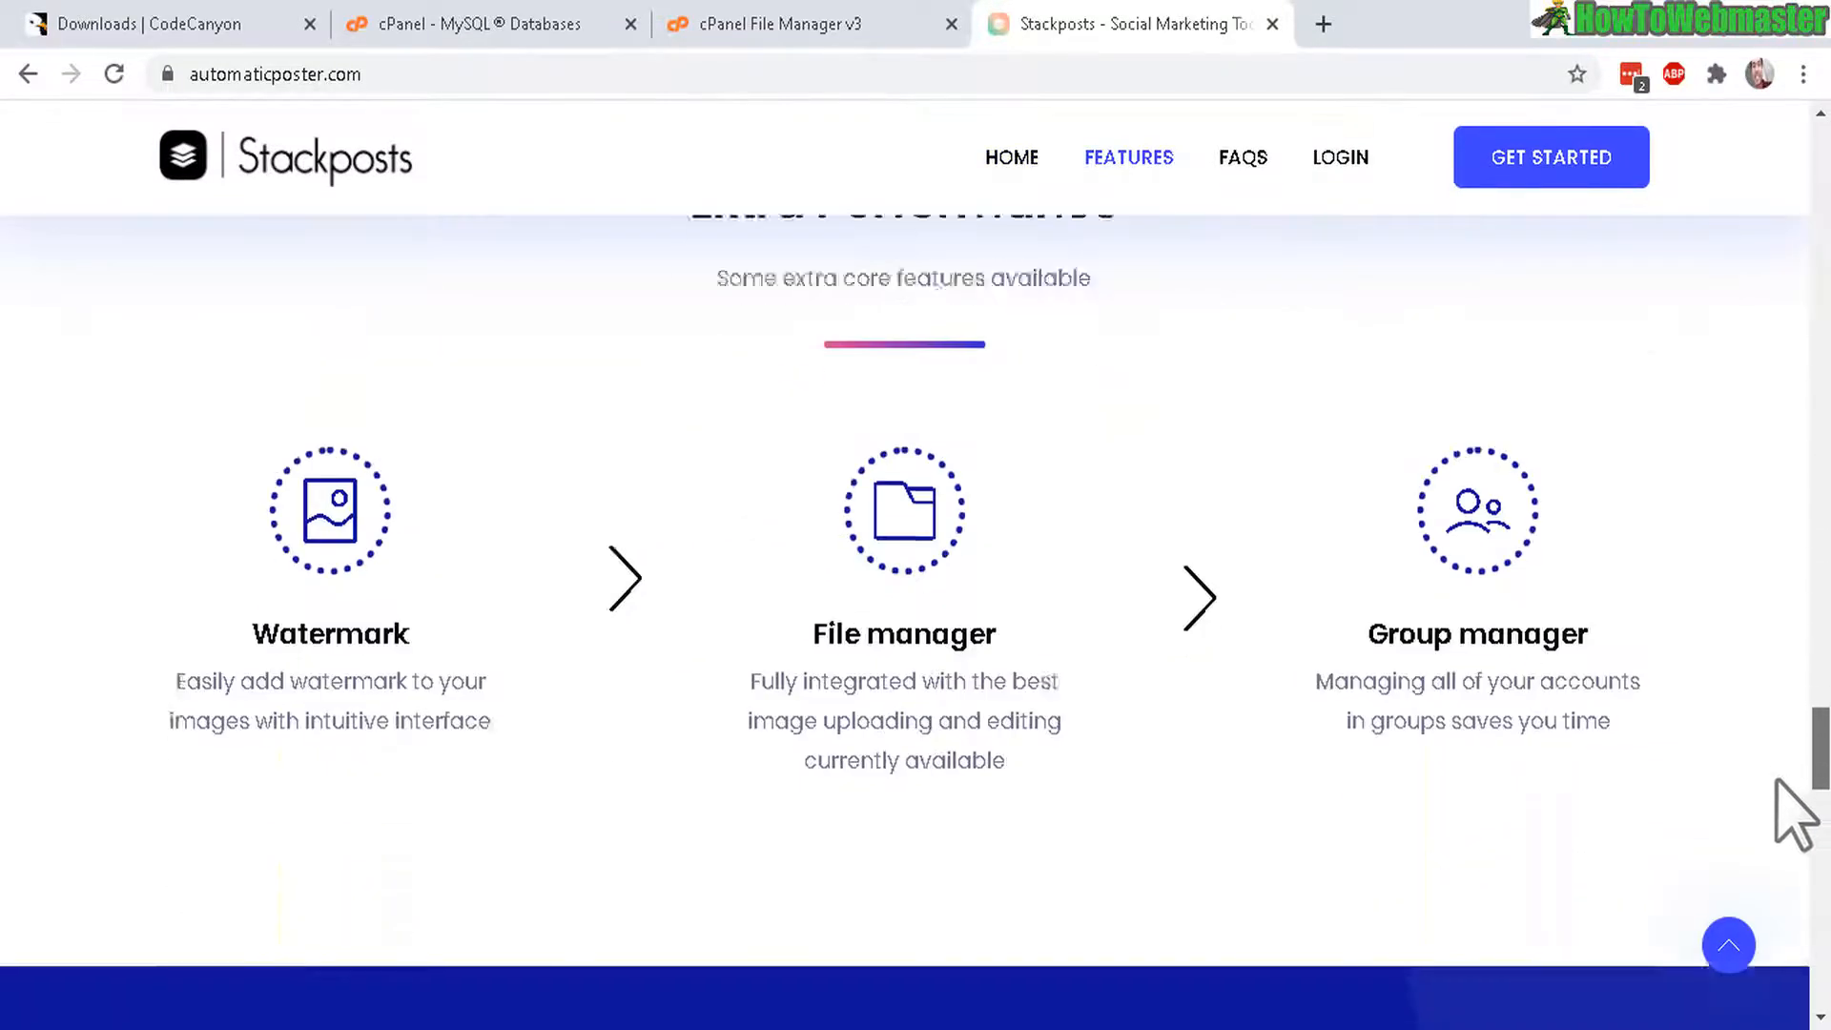
scroll(up, 3)
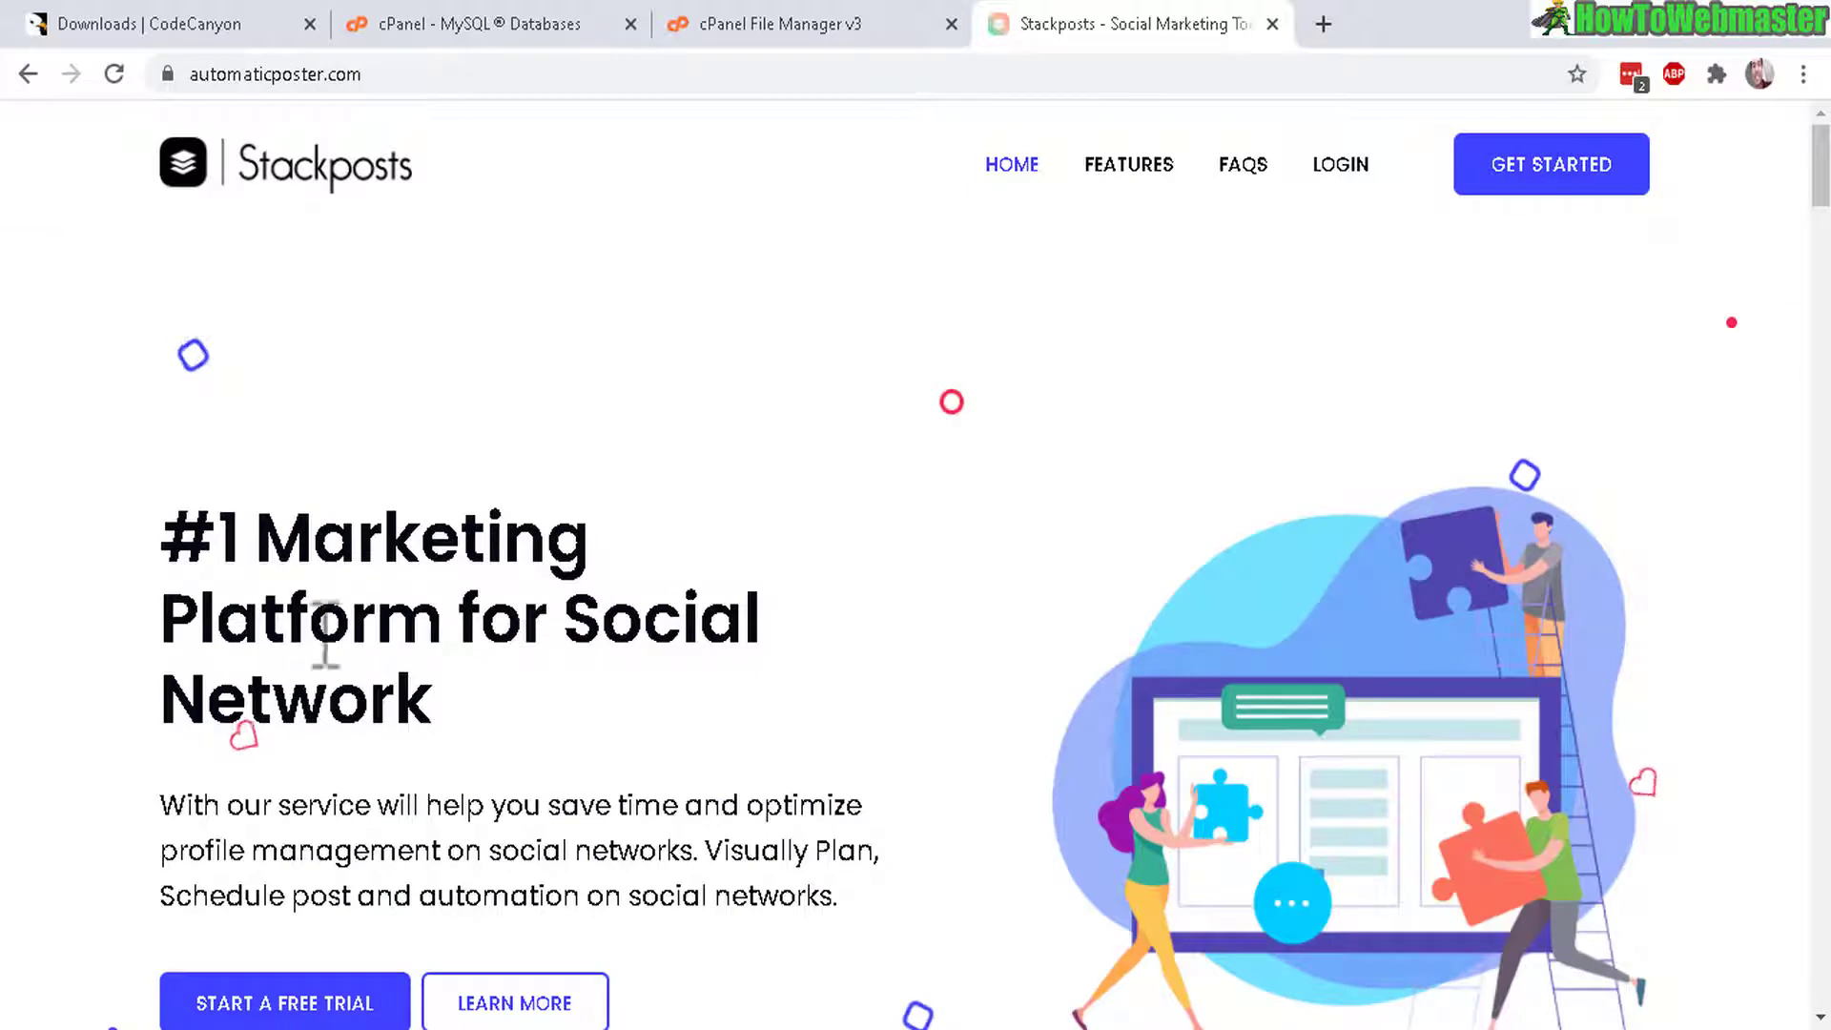
mouse_move(617, 206)
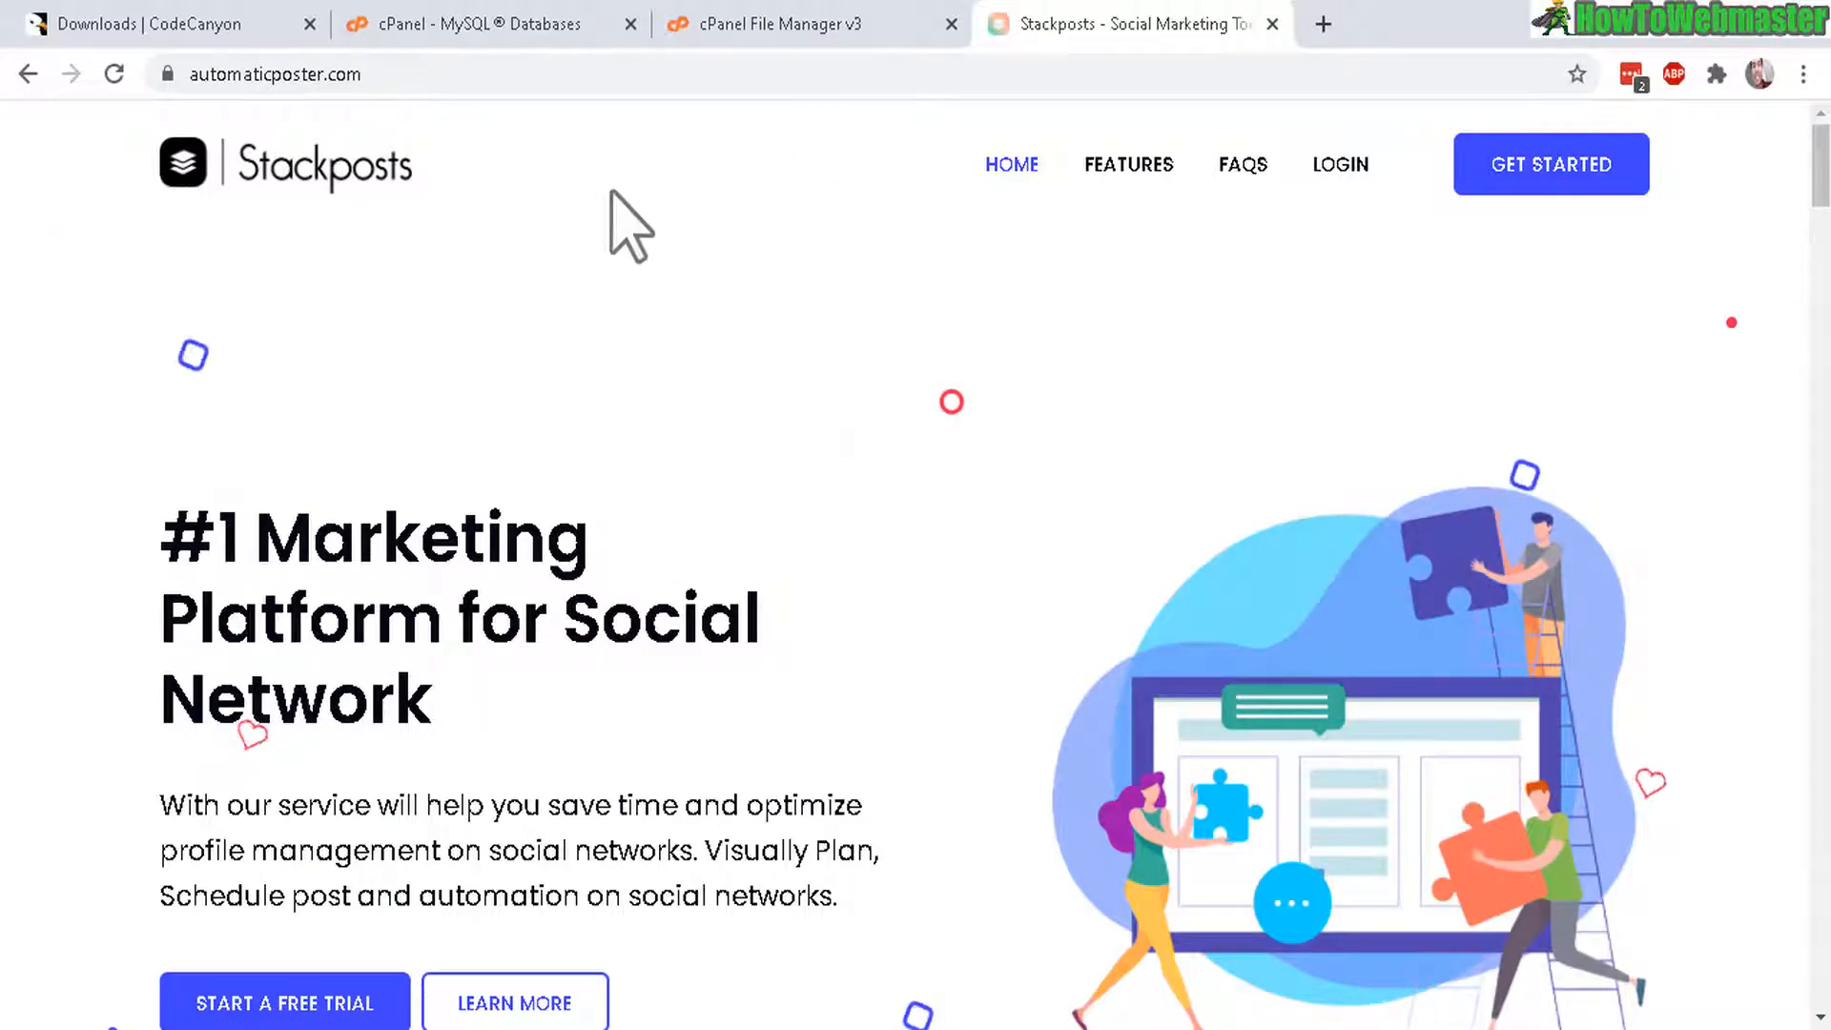
mouse_move(416, 712)
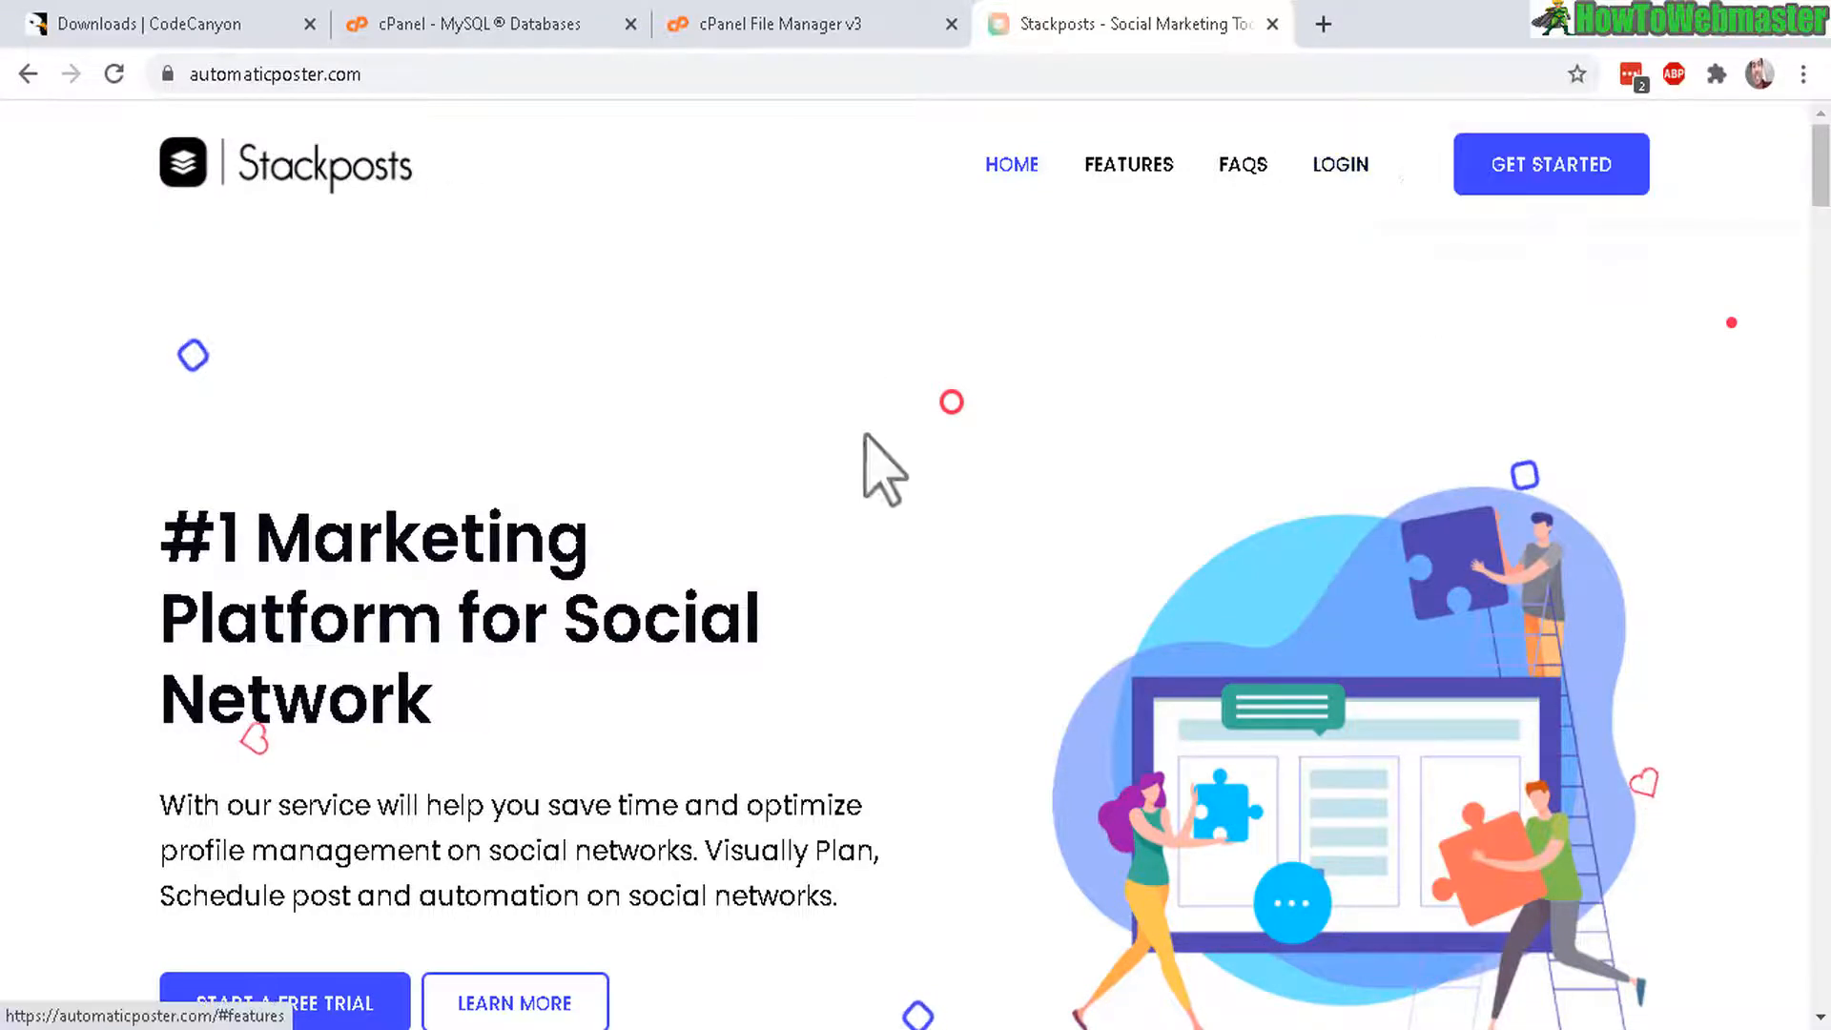
mouse_move(1217, 439)
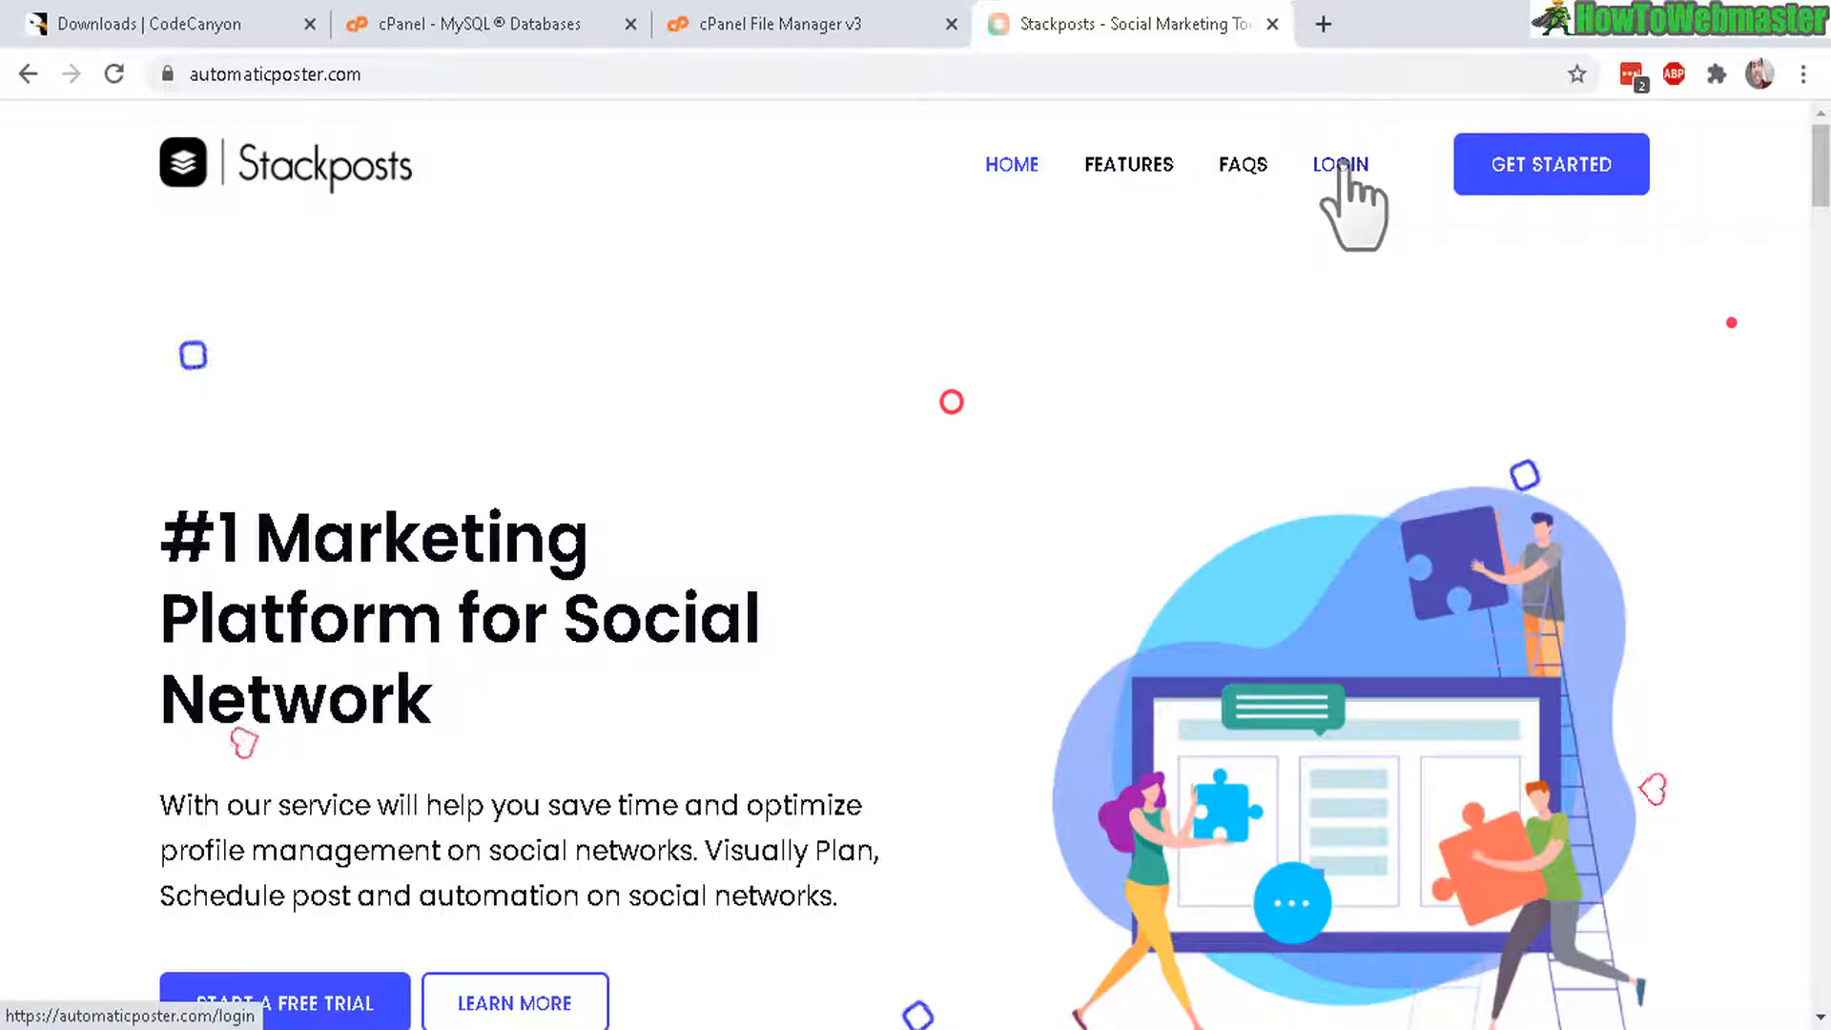
Sign in to Stackposts with the administrator account and reach the dashboard
click(1339, 164)
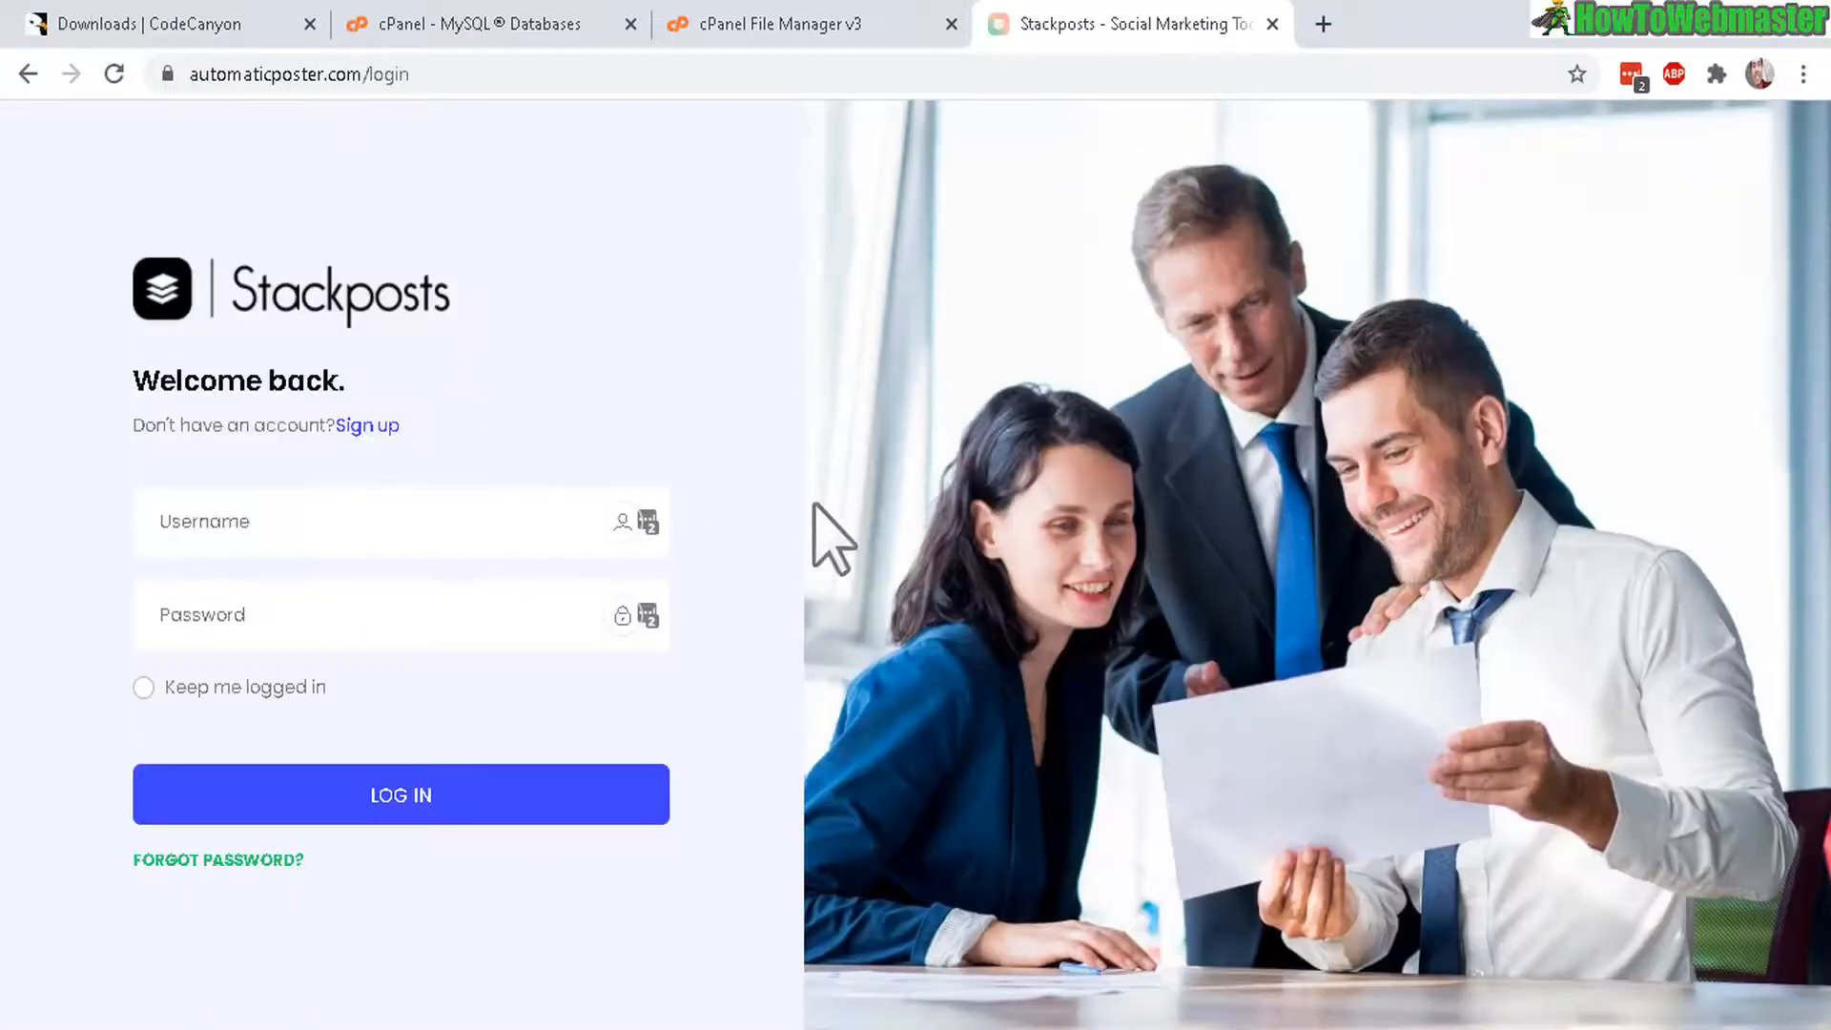
mouse_move(560, 606)
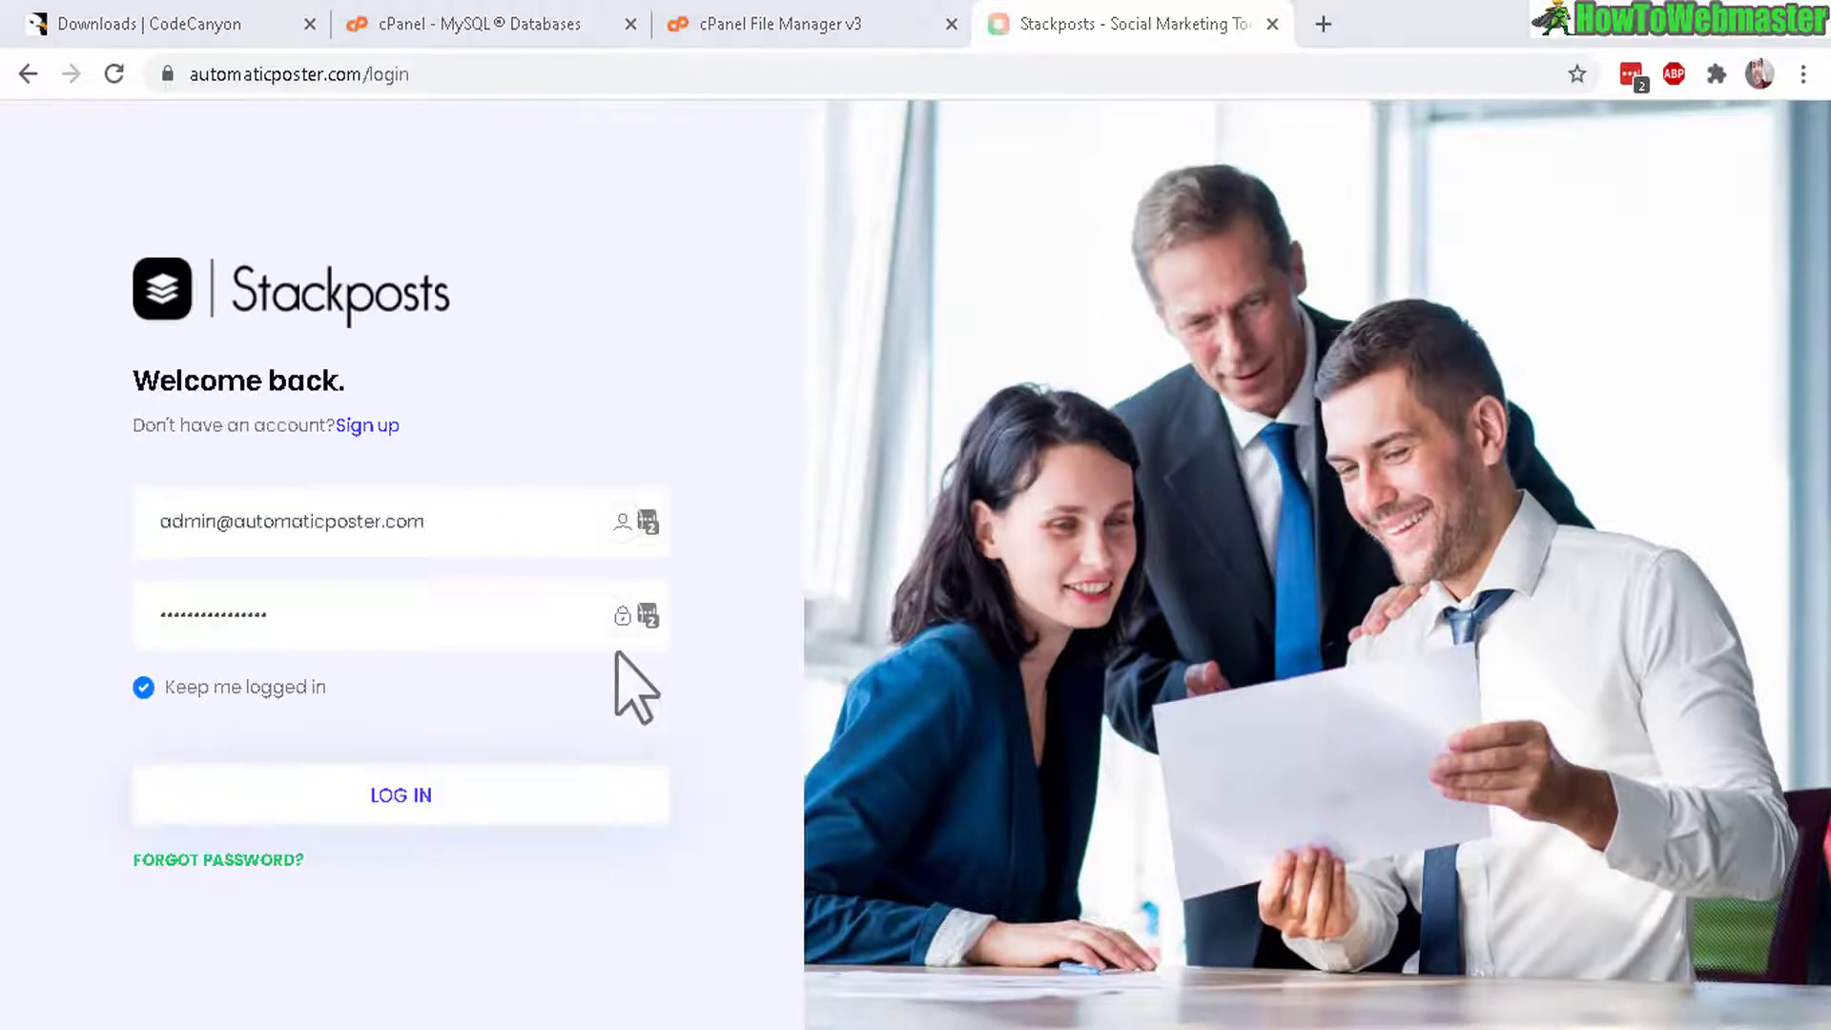
click(400, 795)
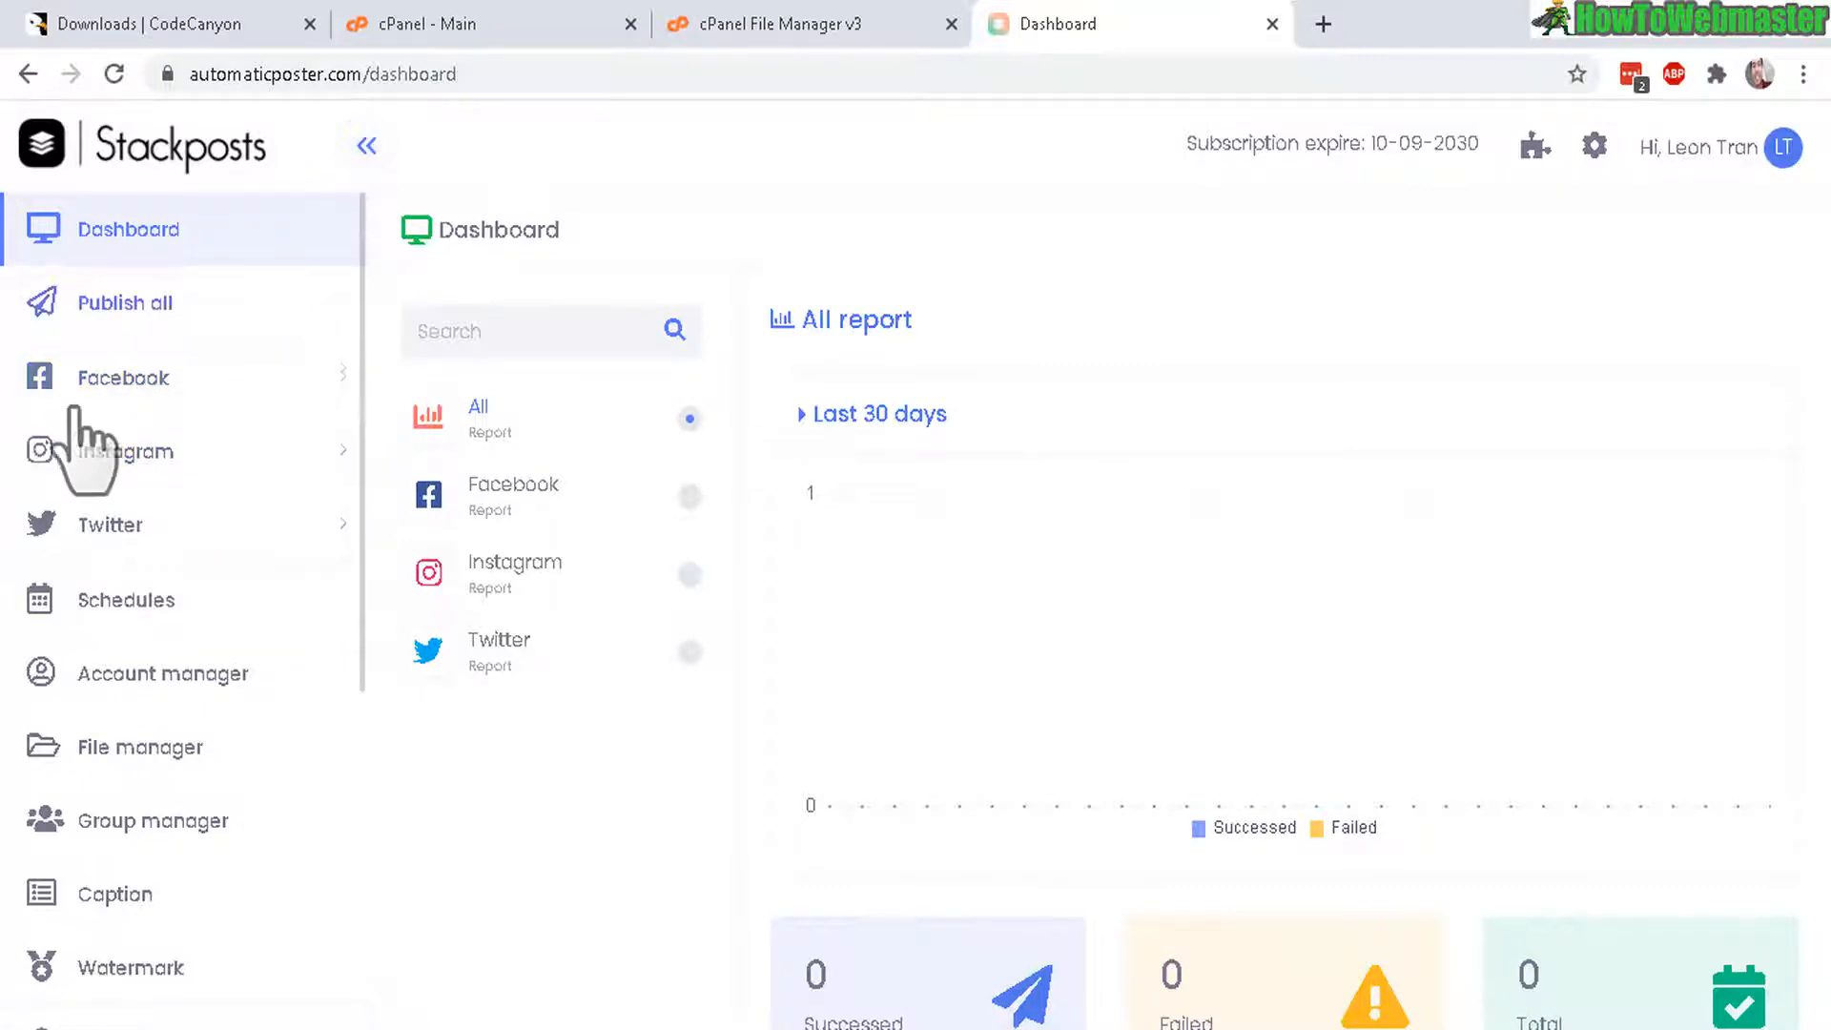
click(366, 145)
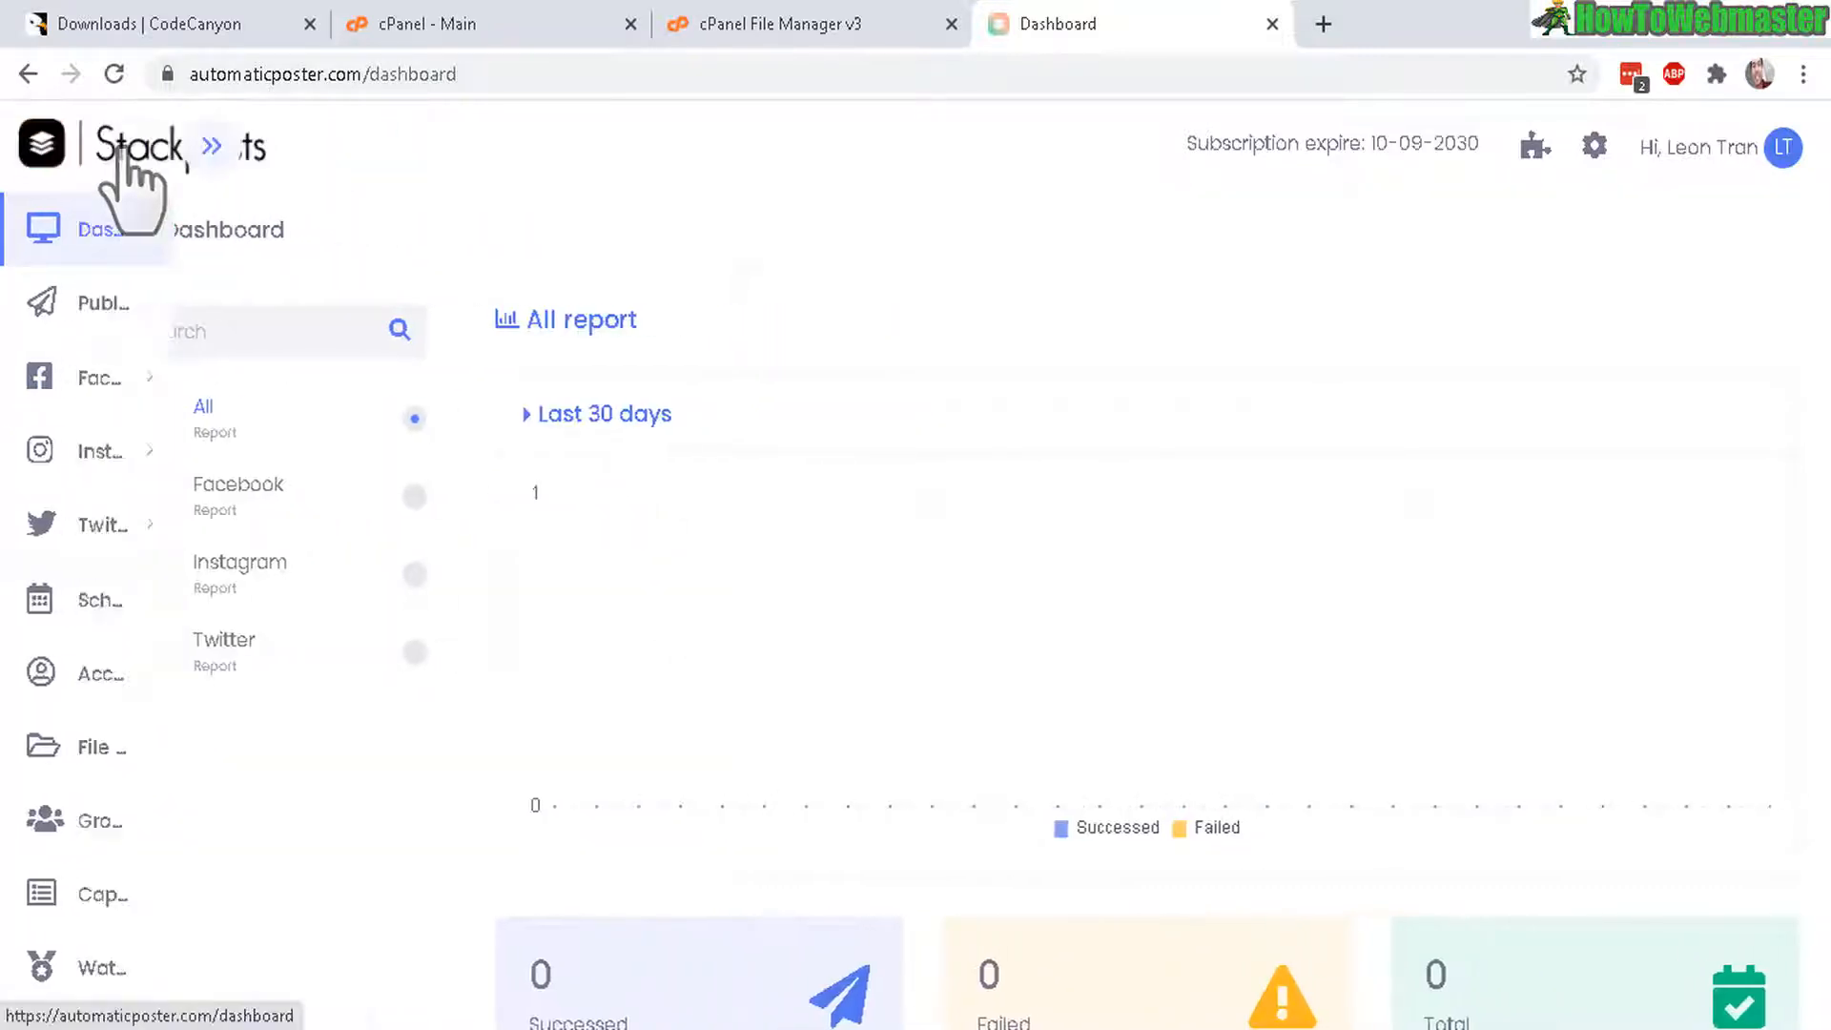
click(212, 145)
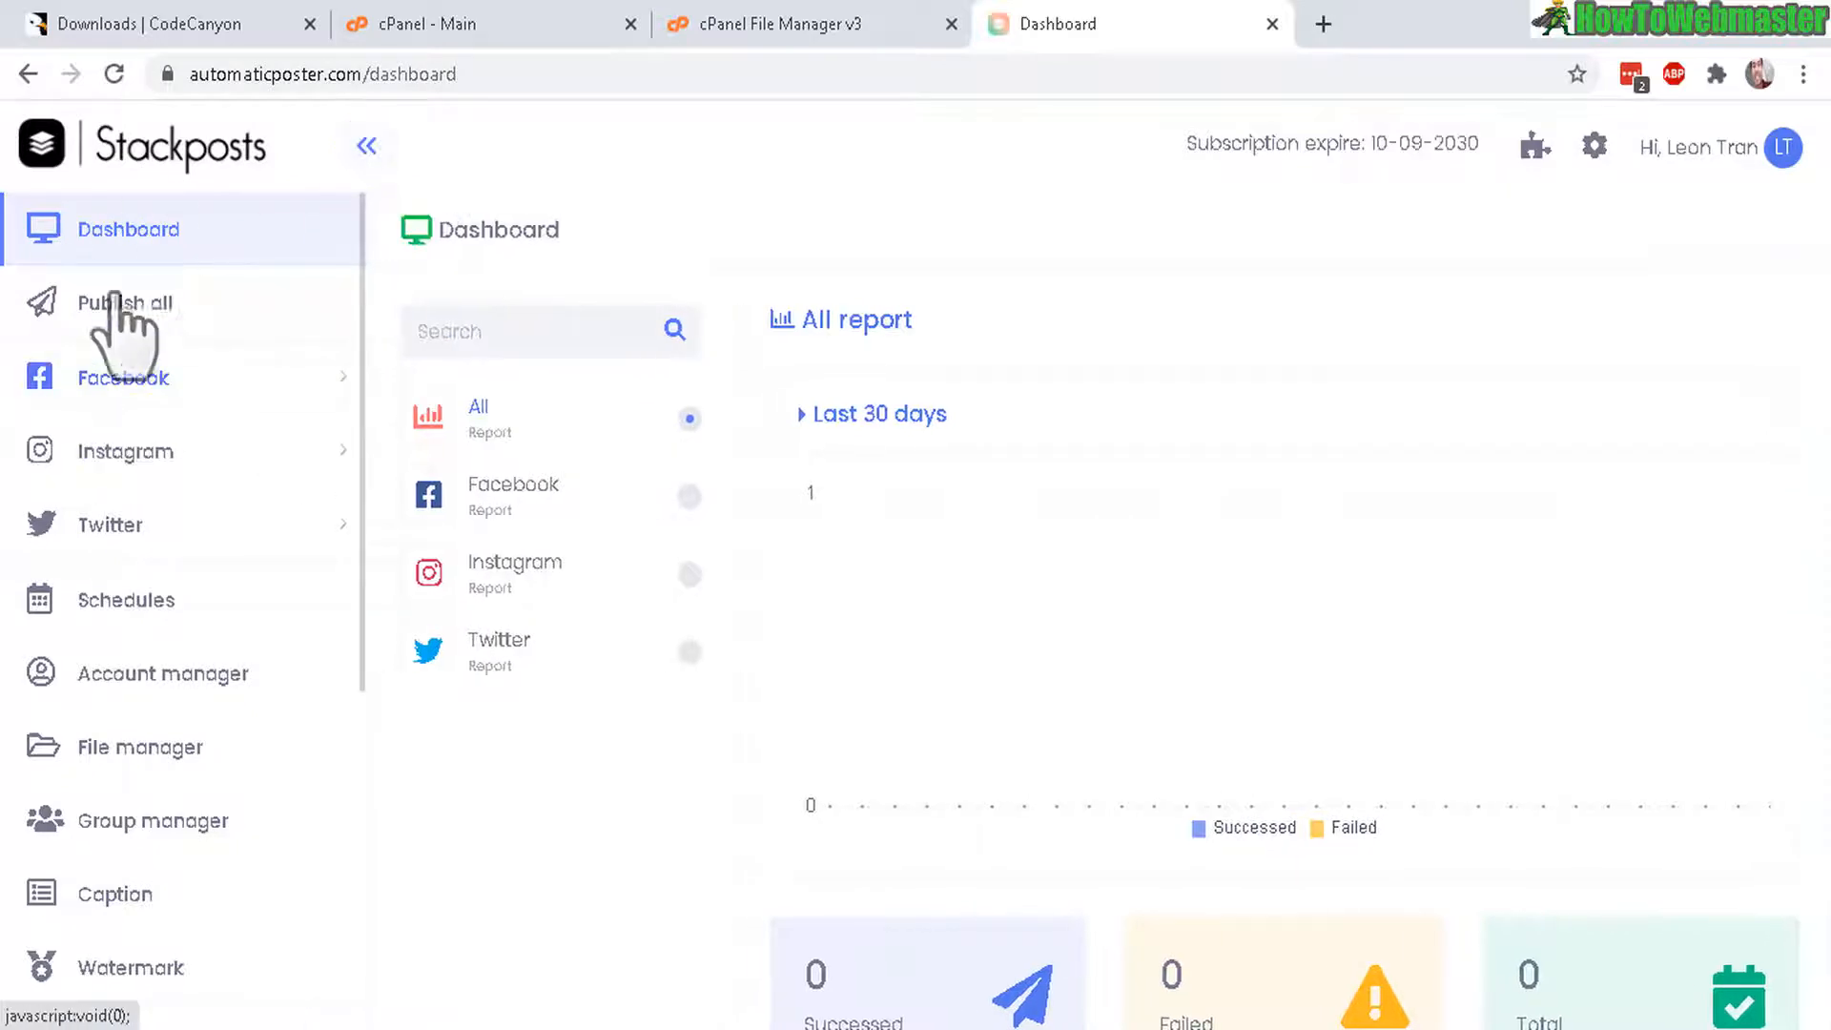
scroll(down, 3)
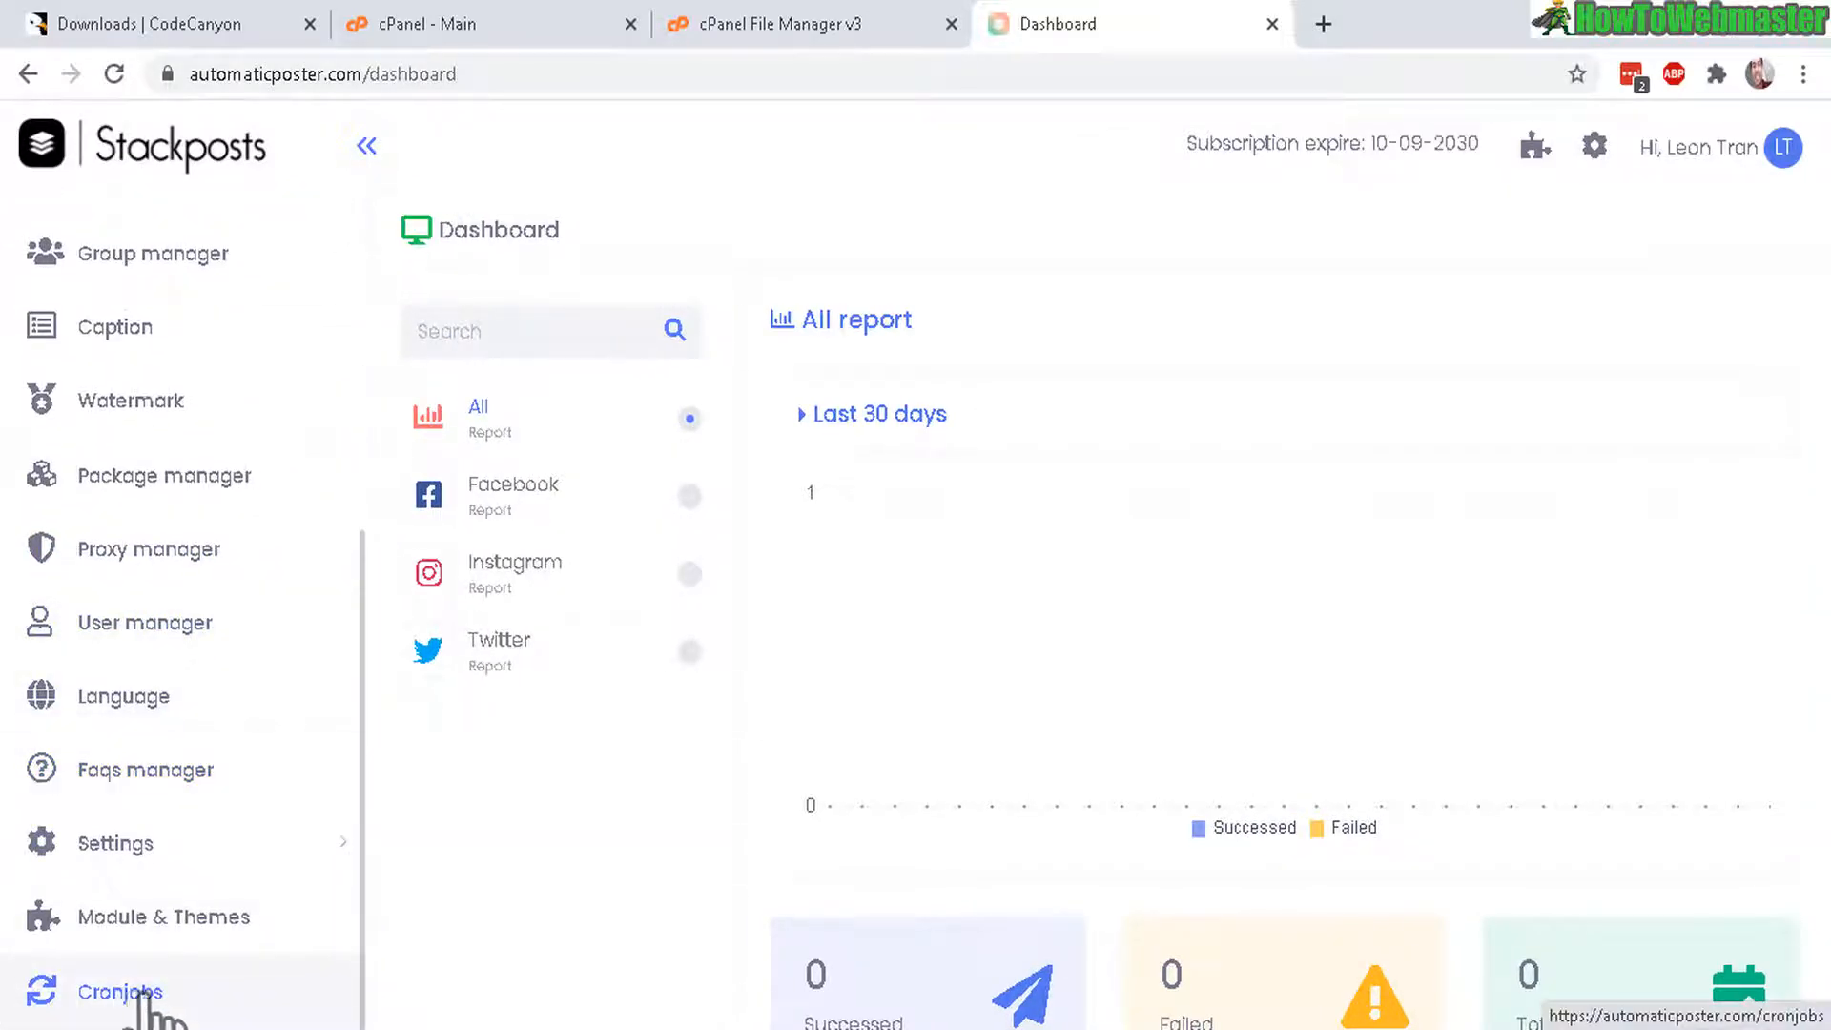
Copy the Post & Schedules curl command from the Cronjobs page and switch to cPanel
click(122, 992)
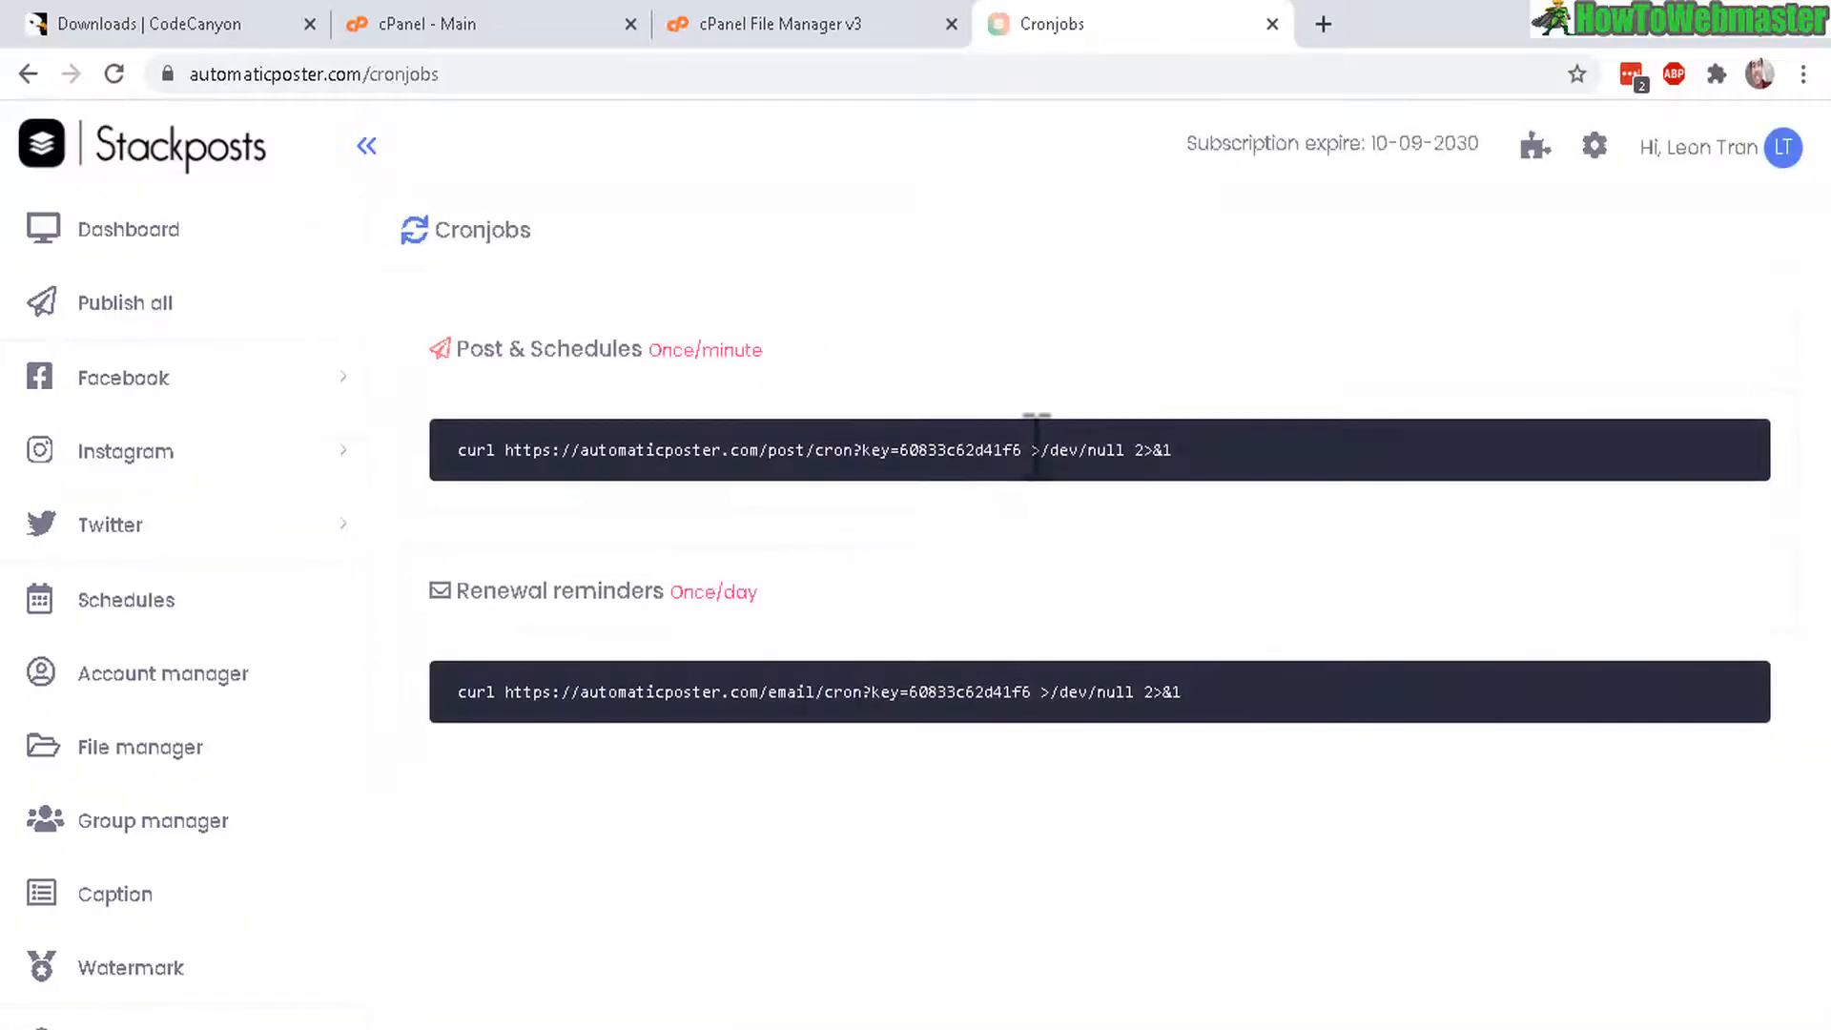
mouse_move(538, 438)
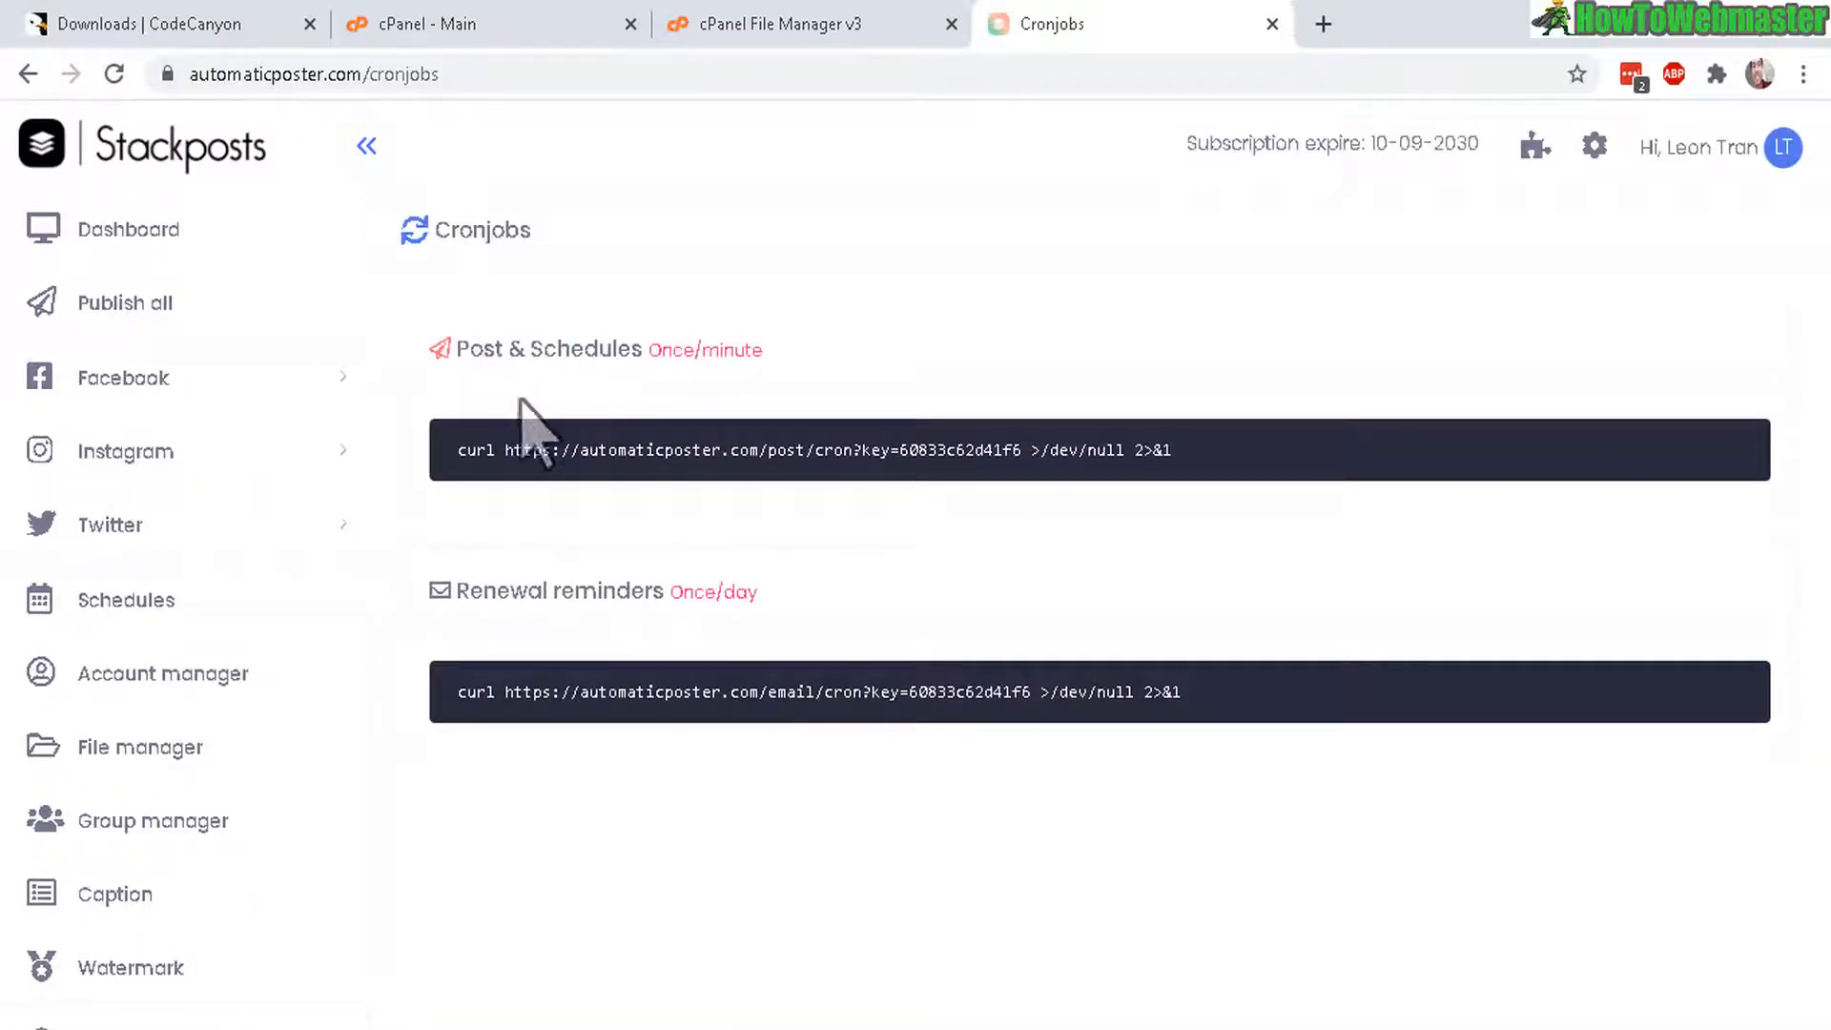
double_click(832, 451)
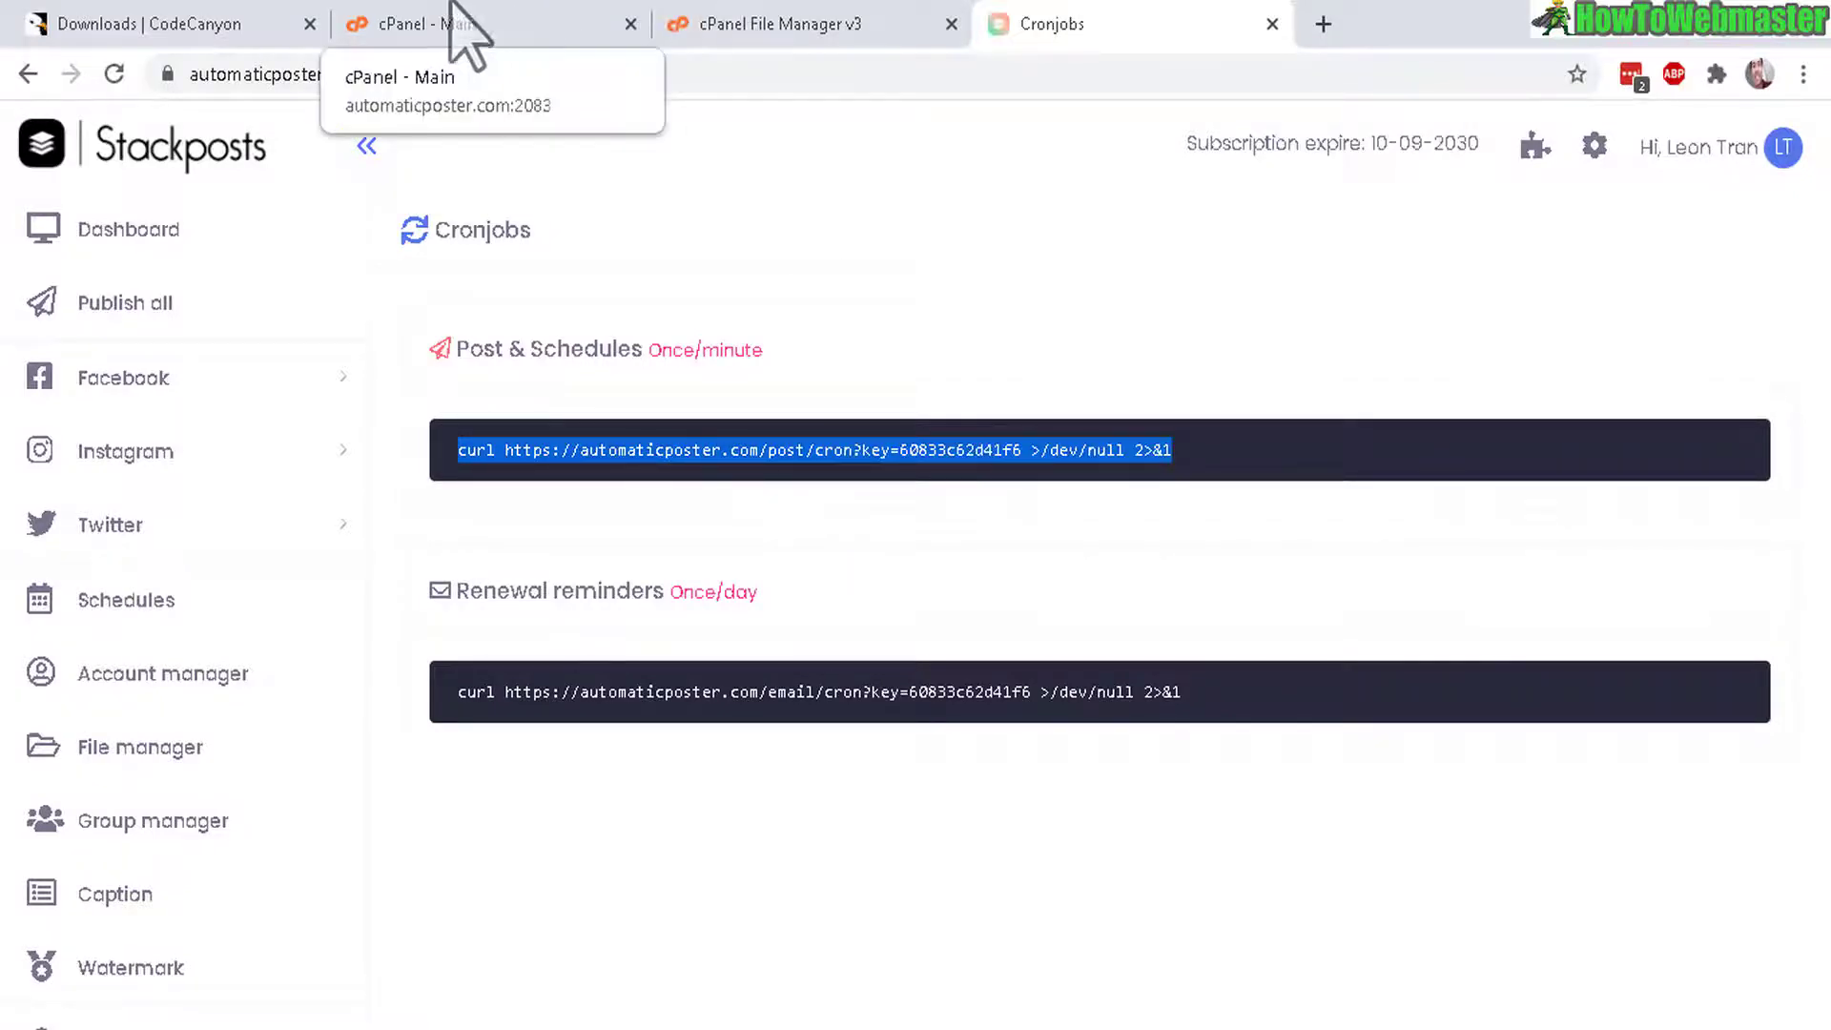
click(437, 25)
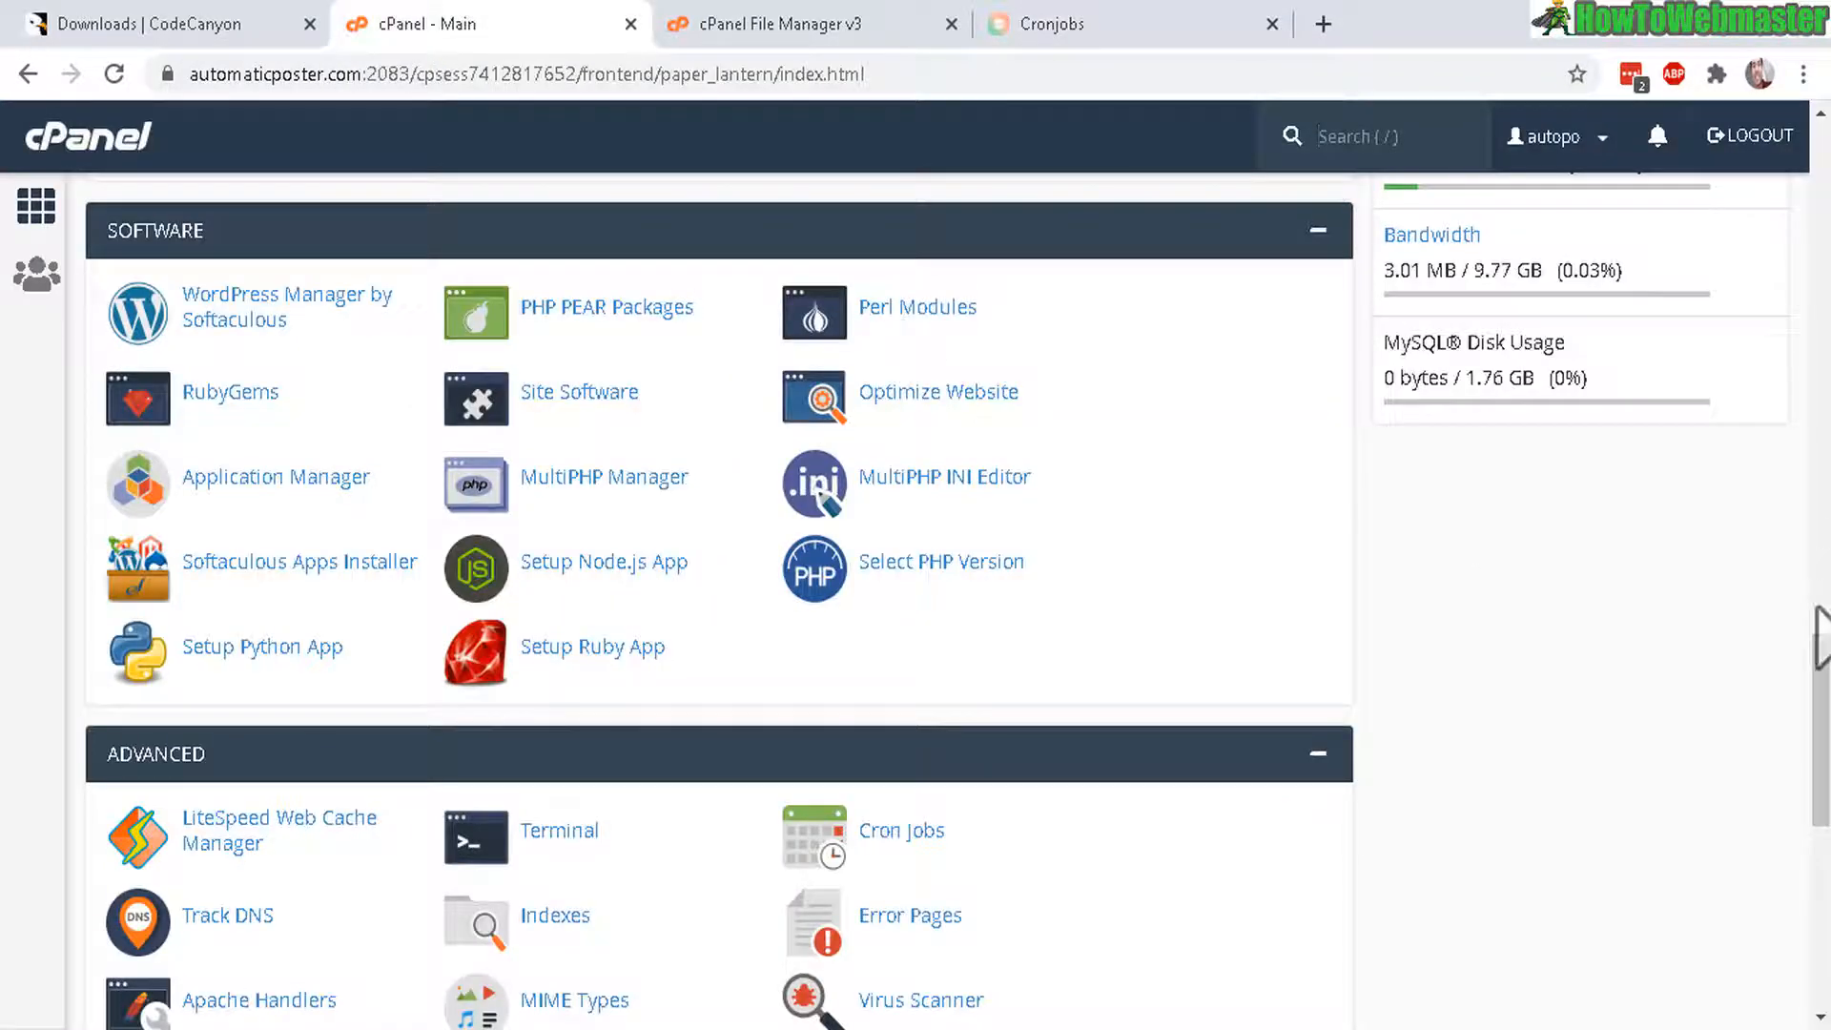
scroll(down, 3)
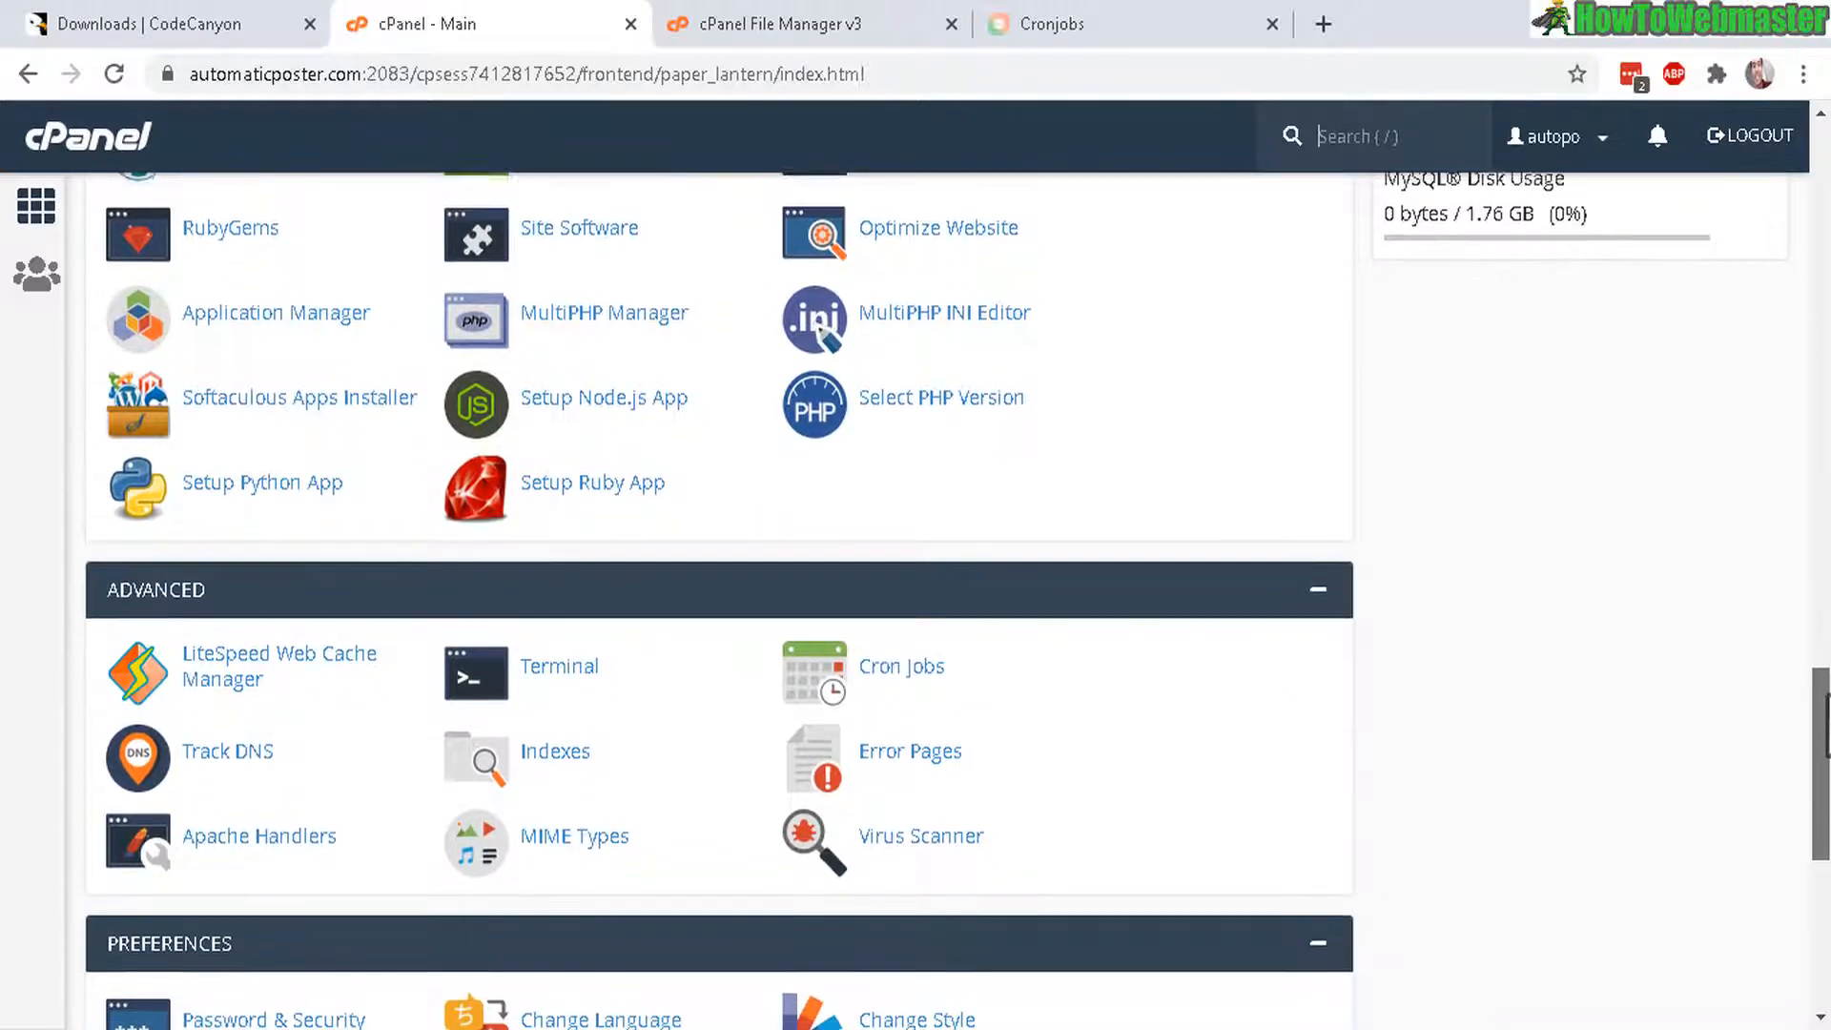
scroll(down, 3)
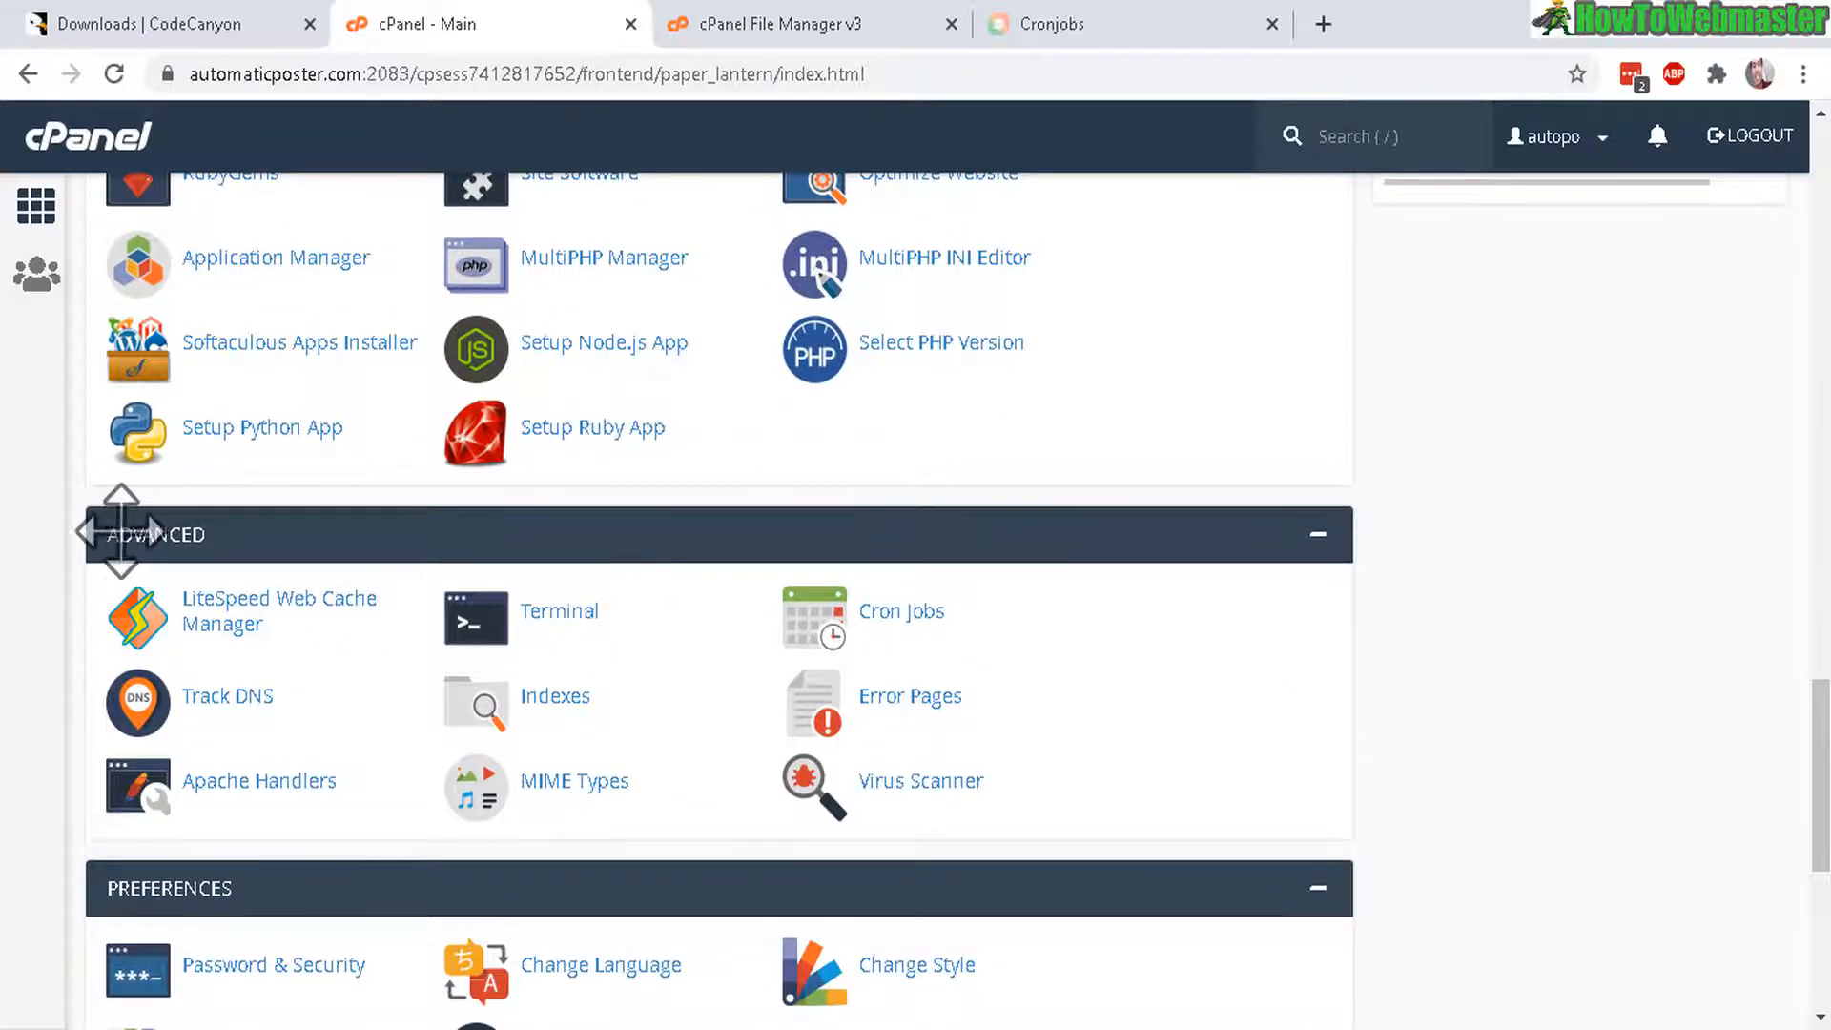
click(902, 610)
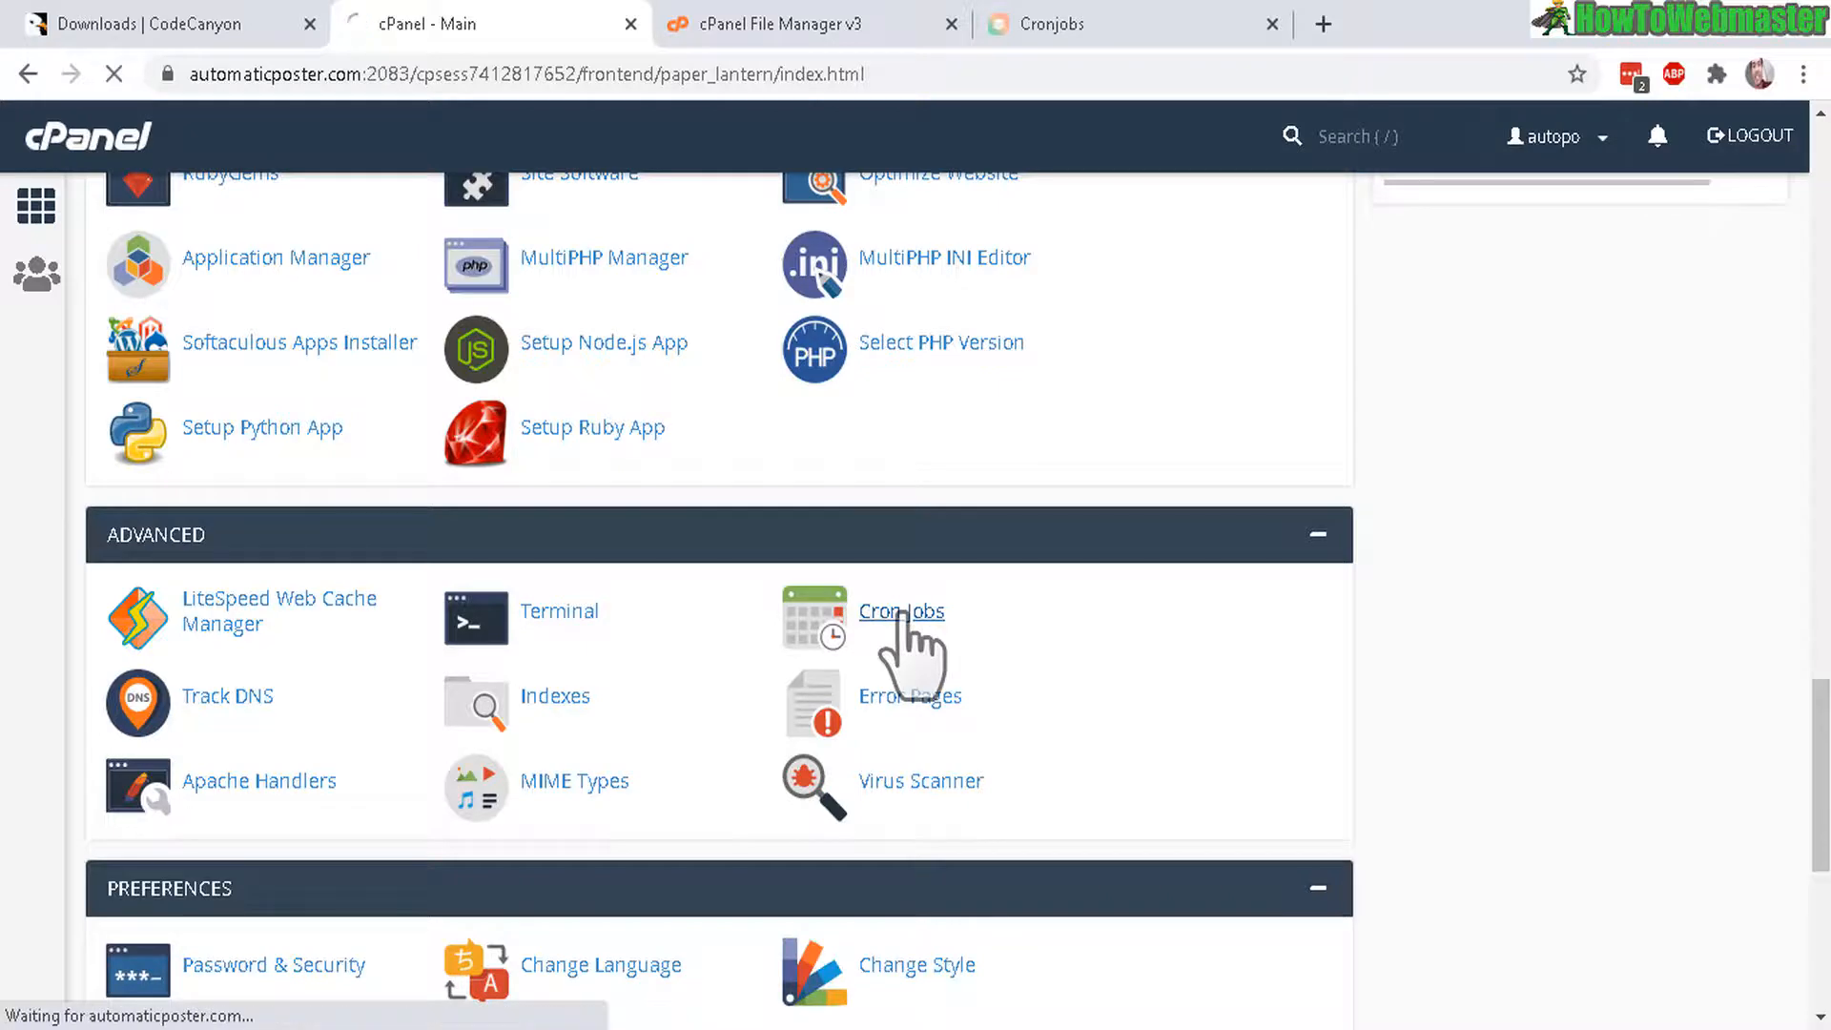
click(901, 610)
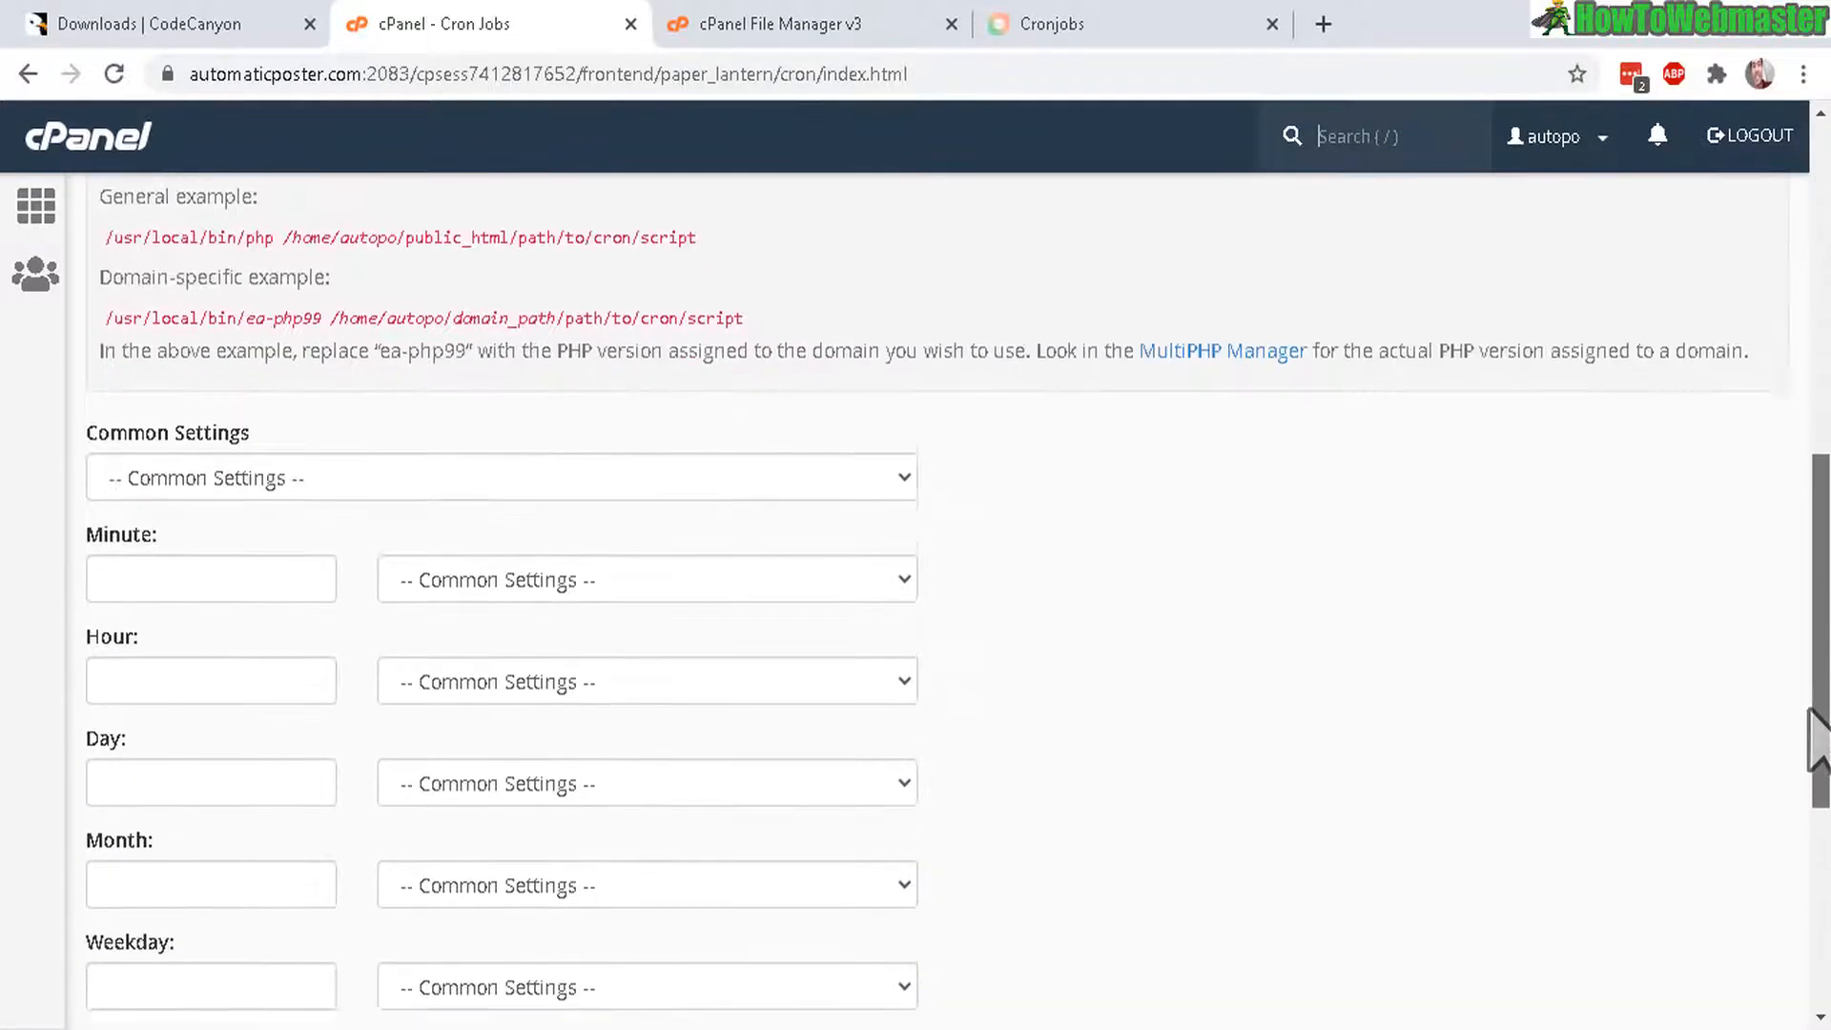
scroll(down, 3)
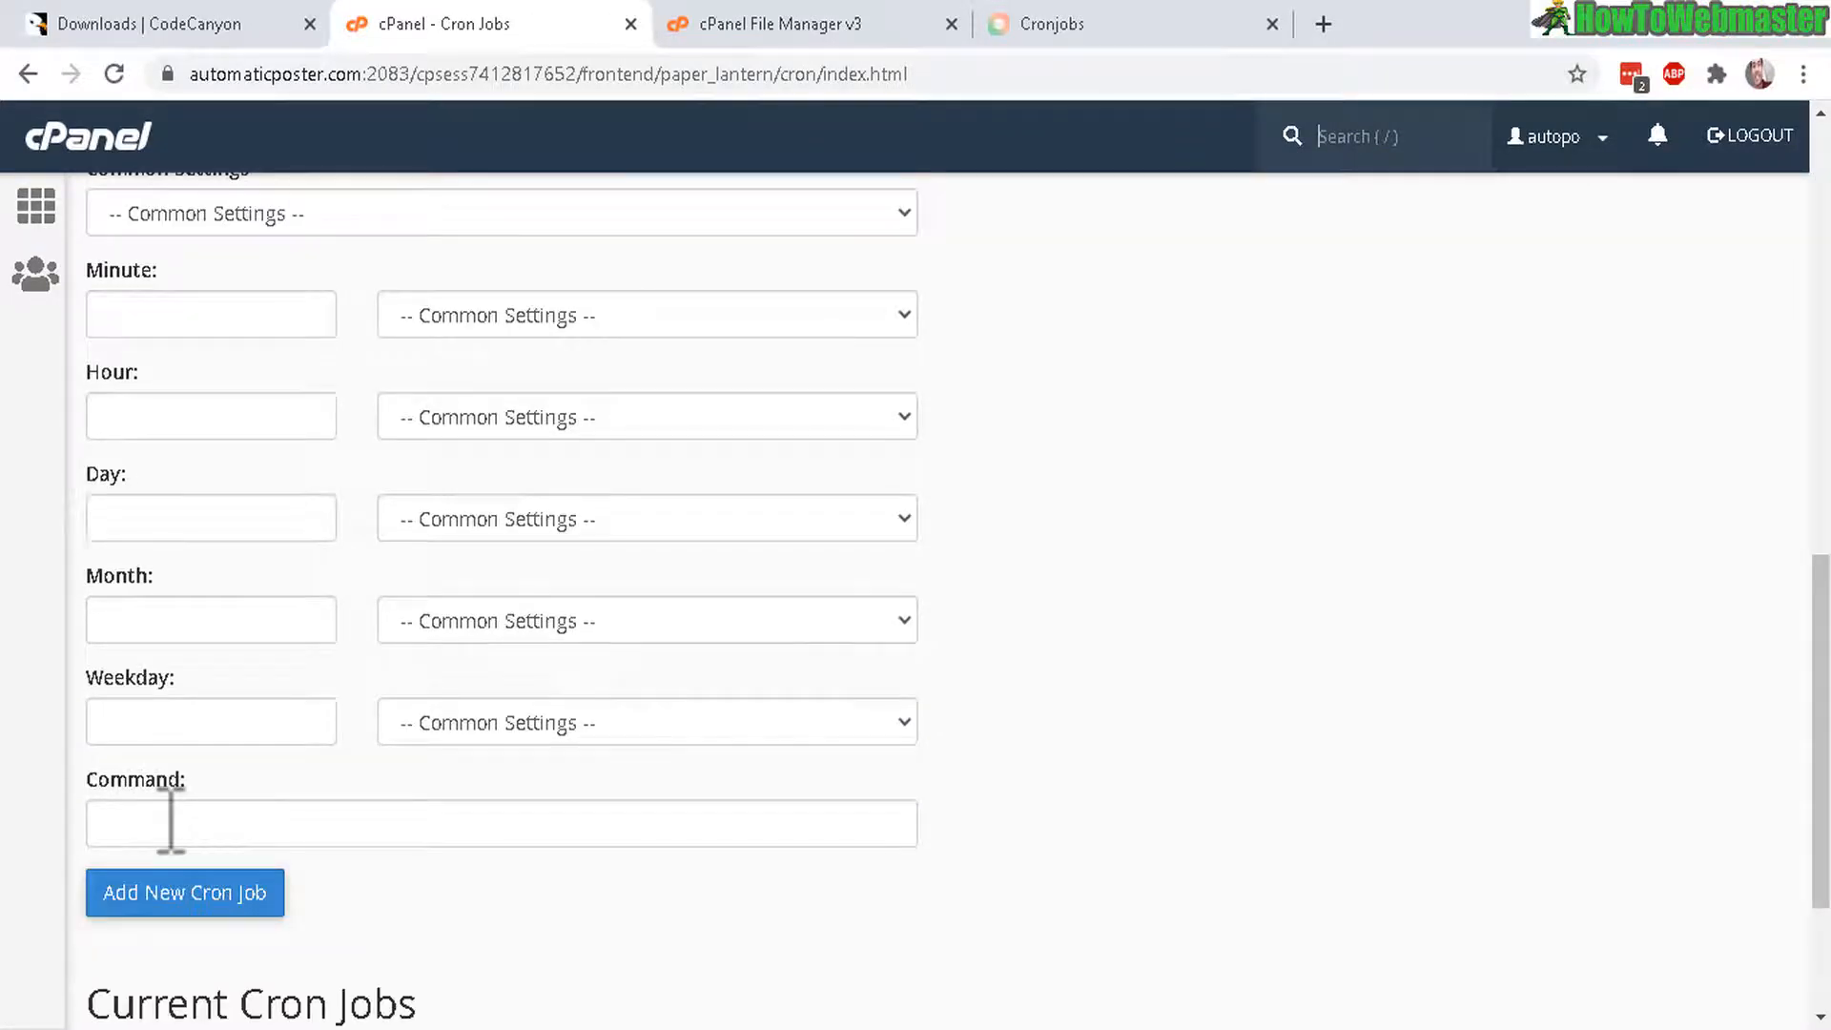
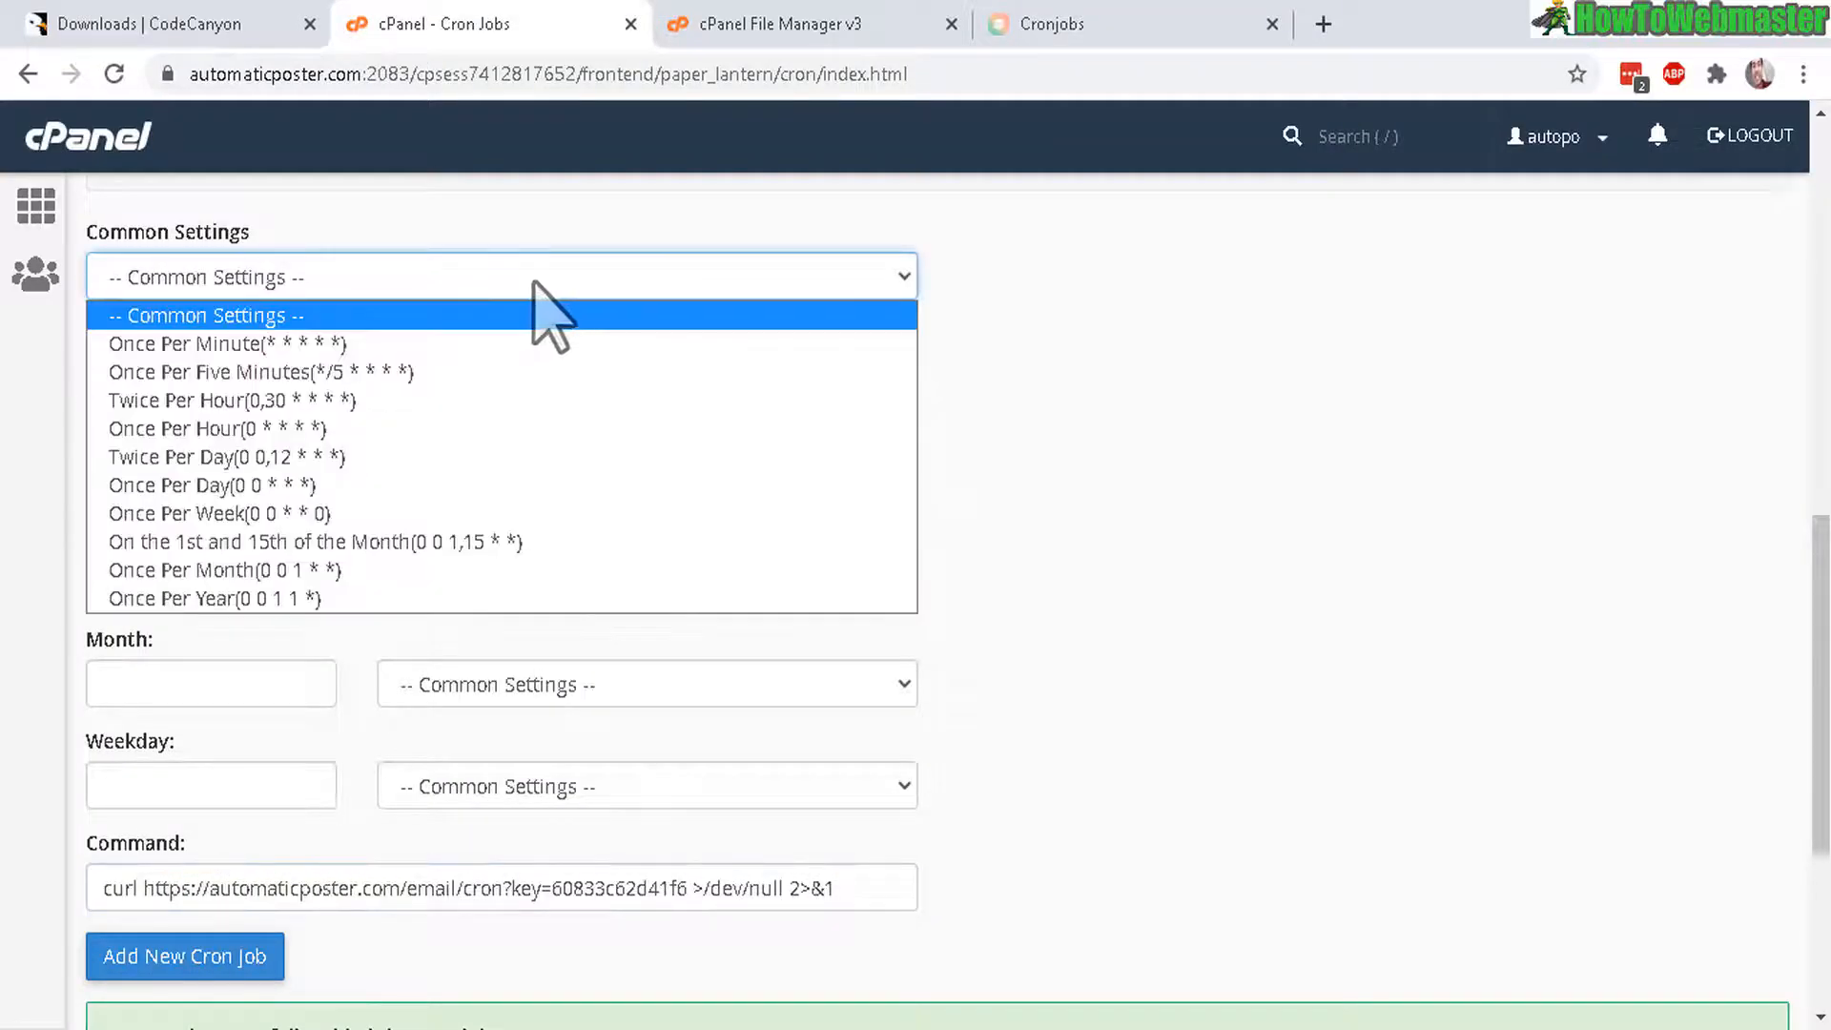
mouse_move(229, 518)
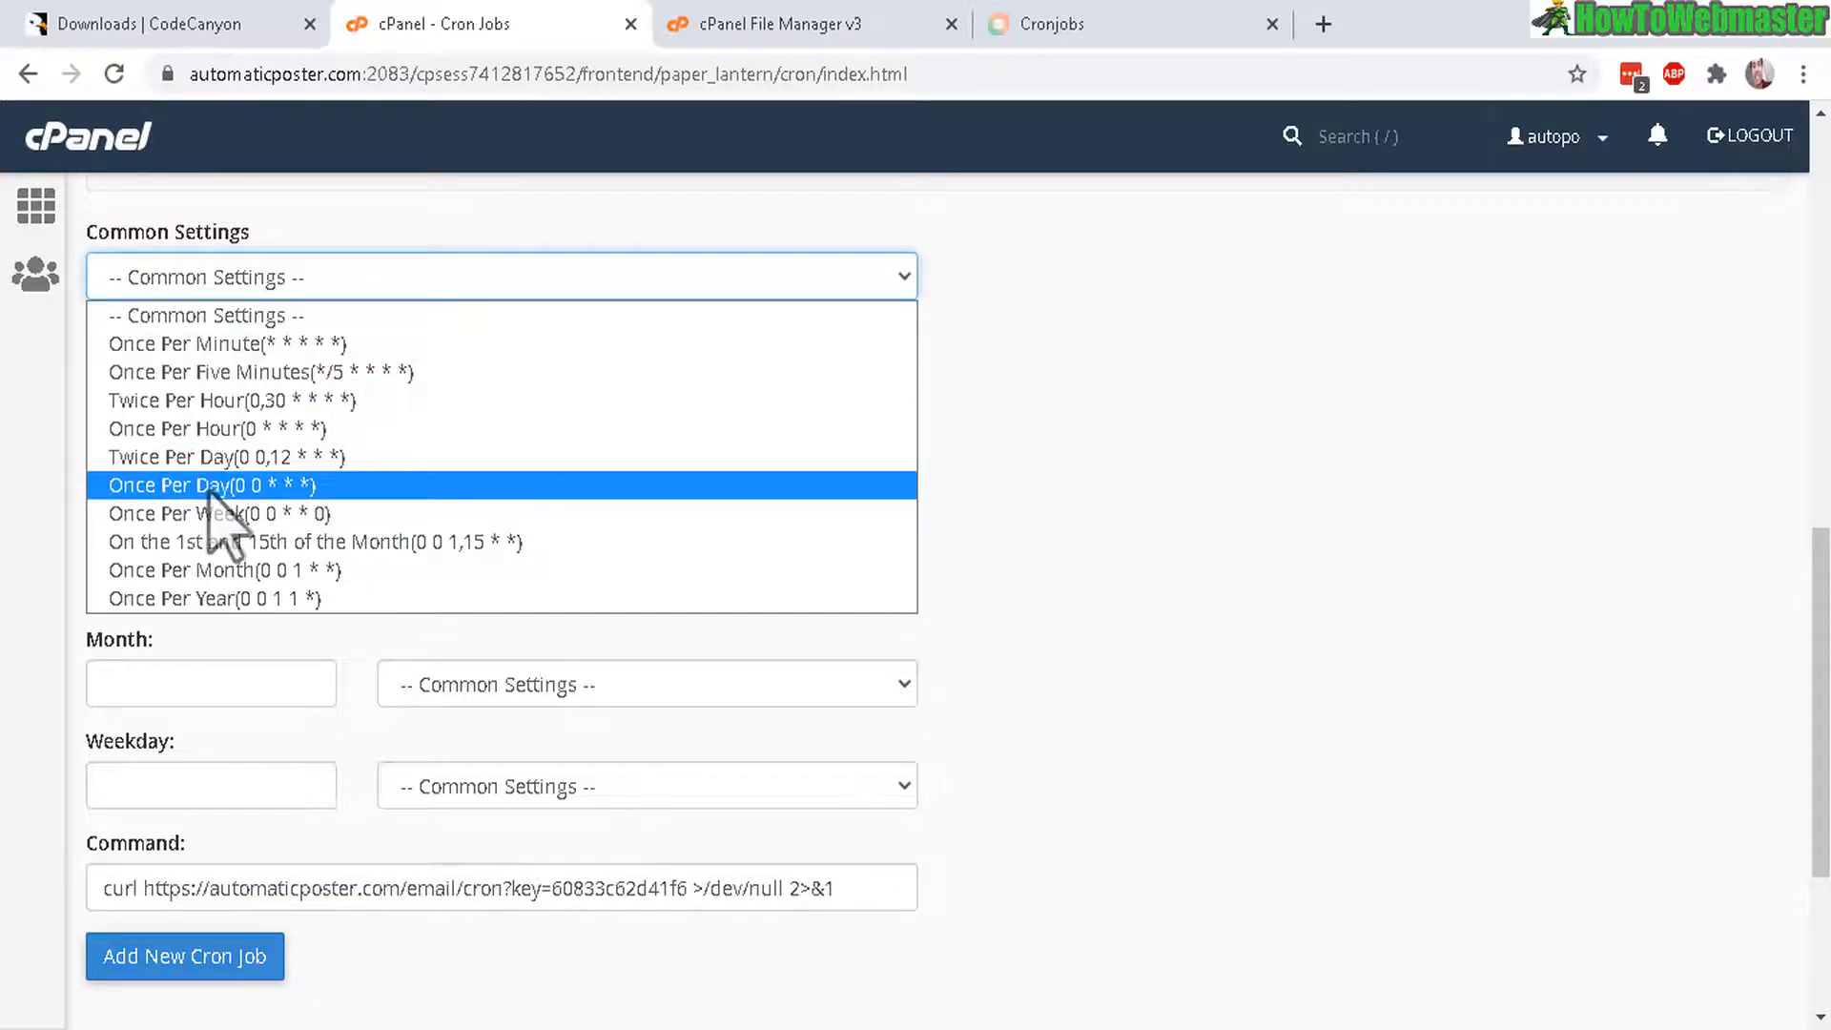
click(211, 486)
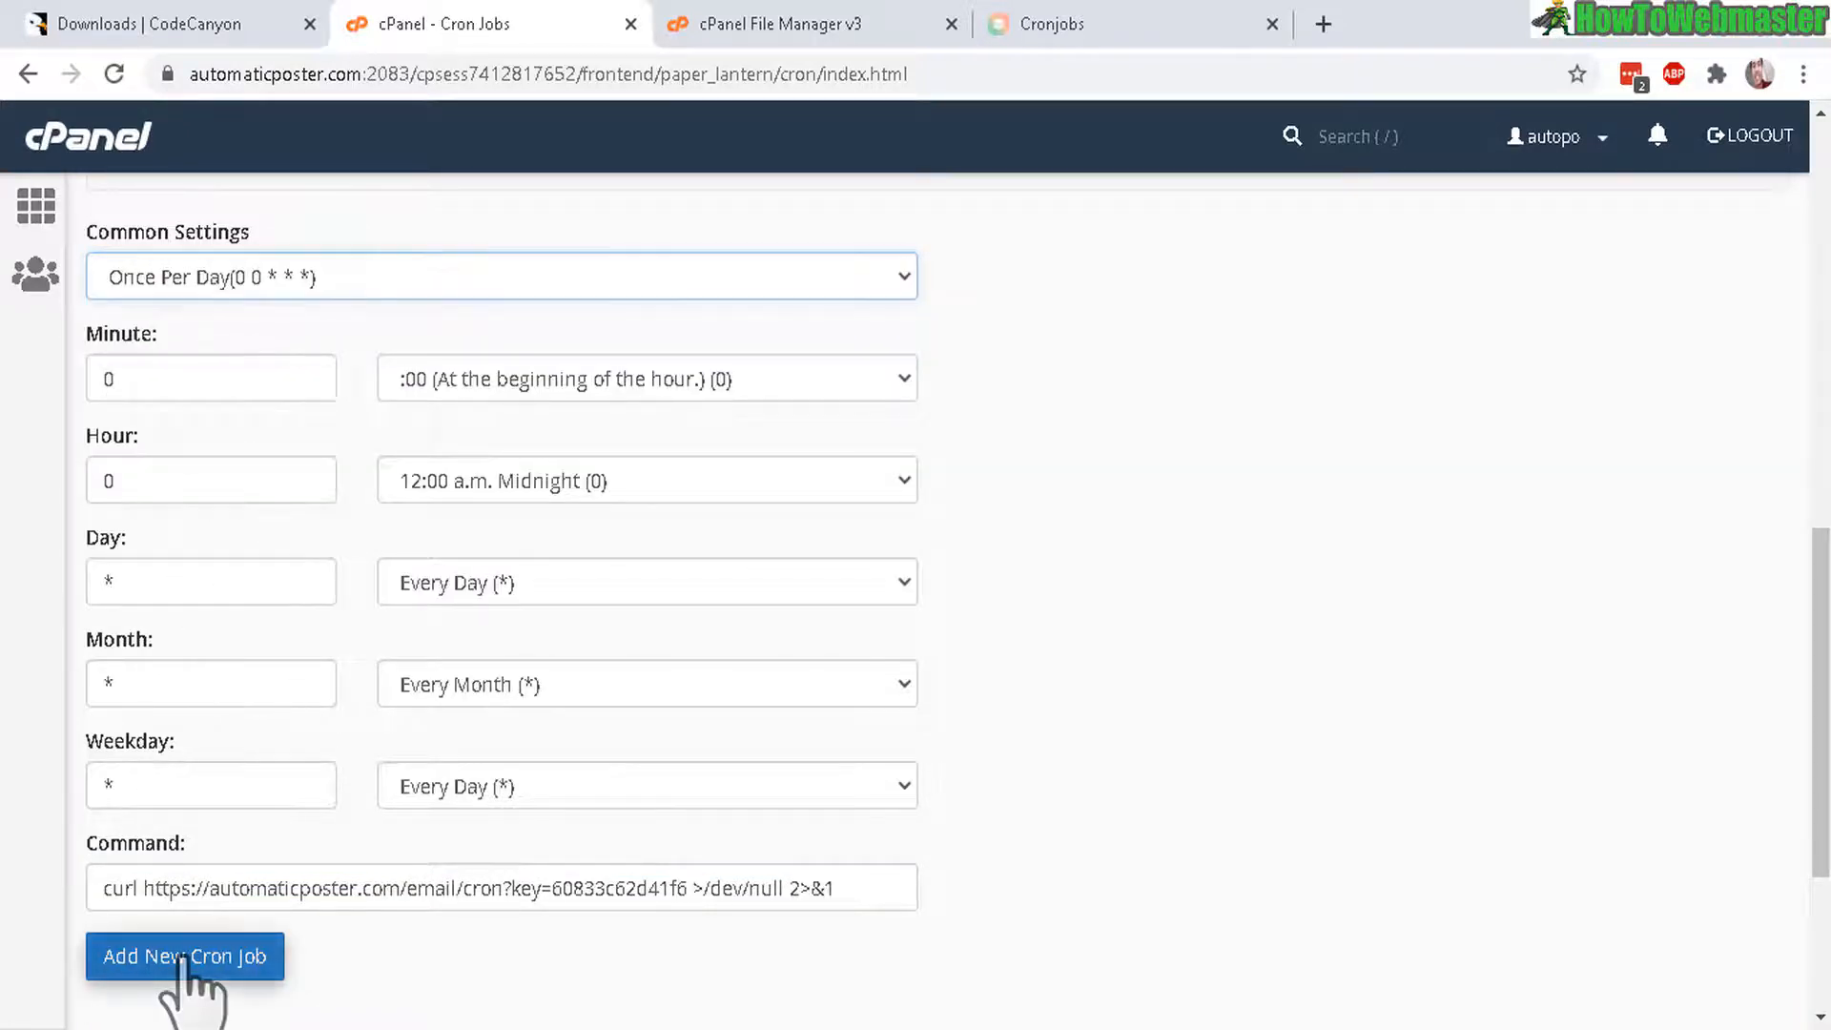
click(183, 956)
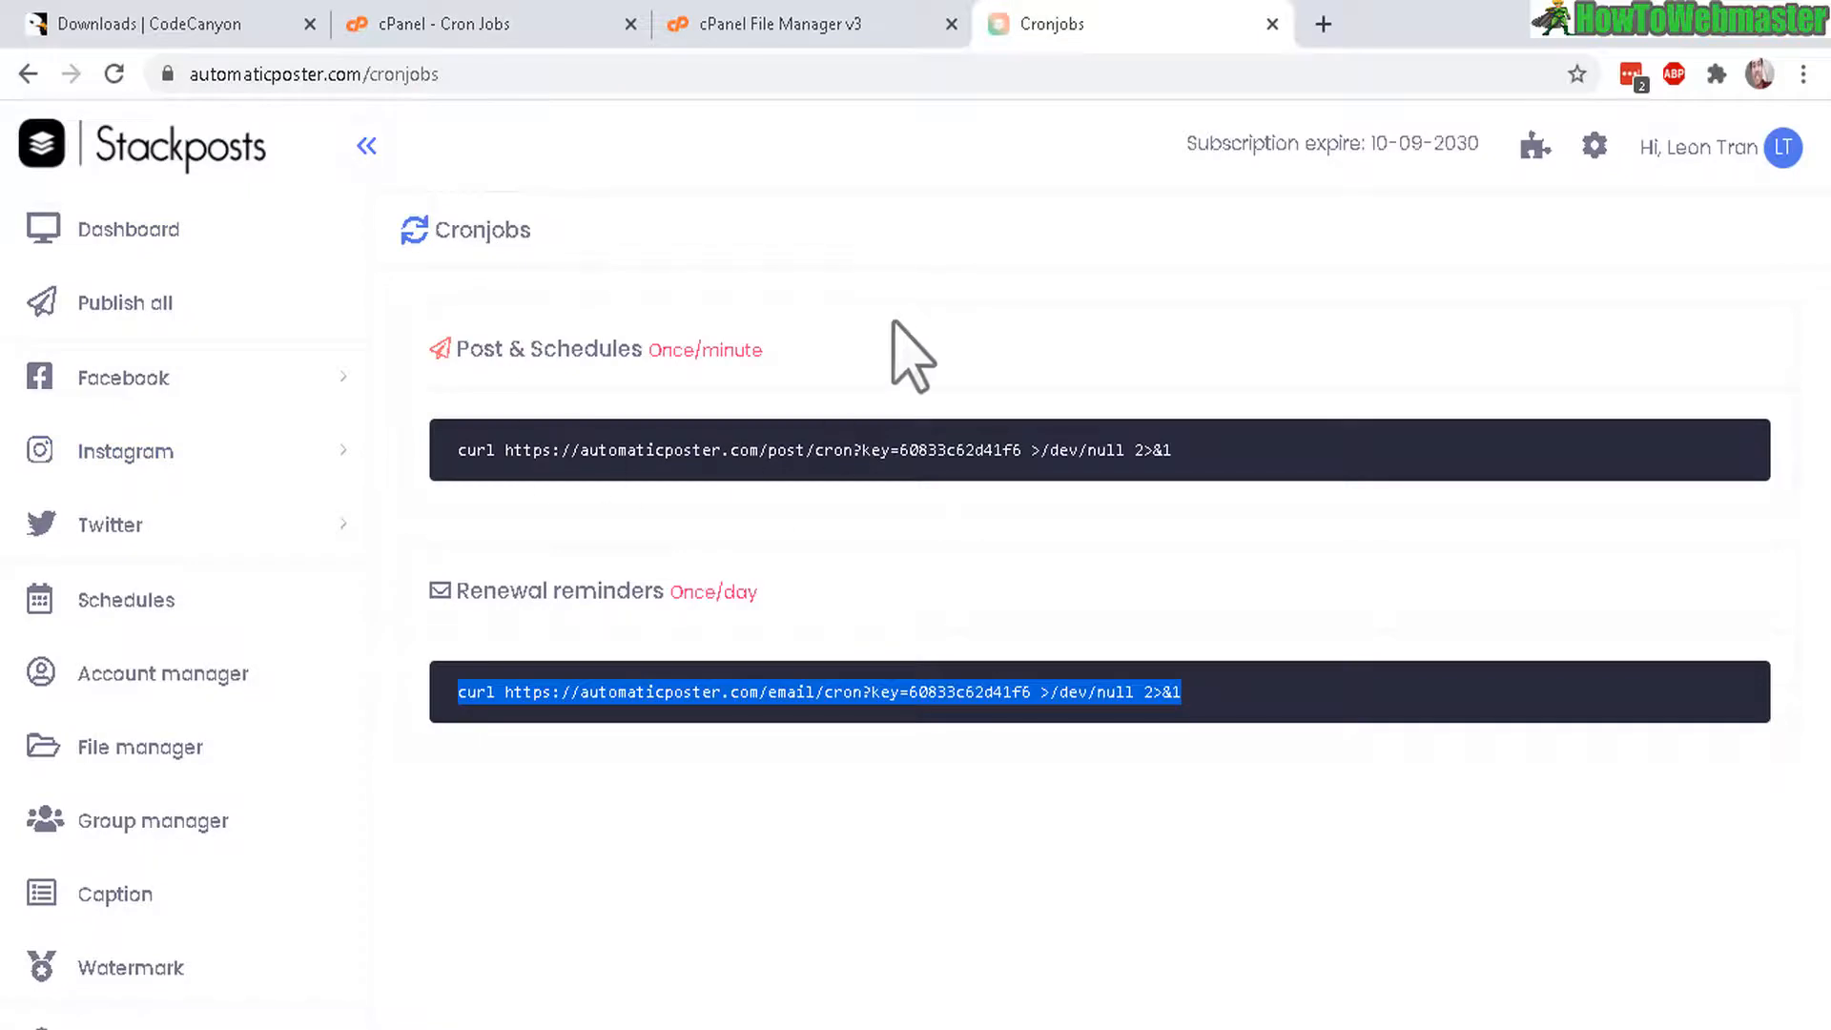
mouse_move(507, 513)
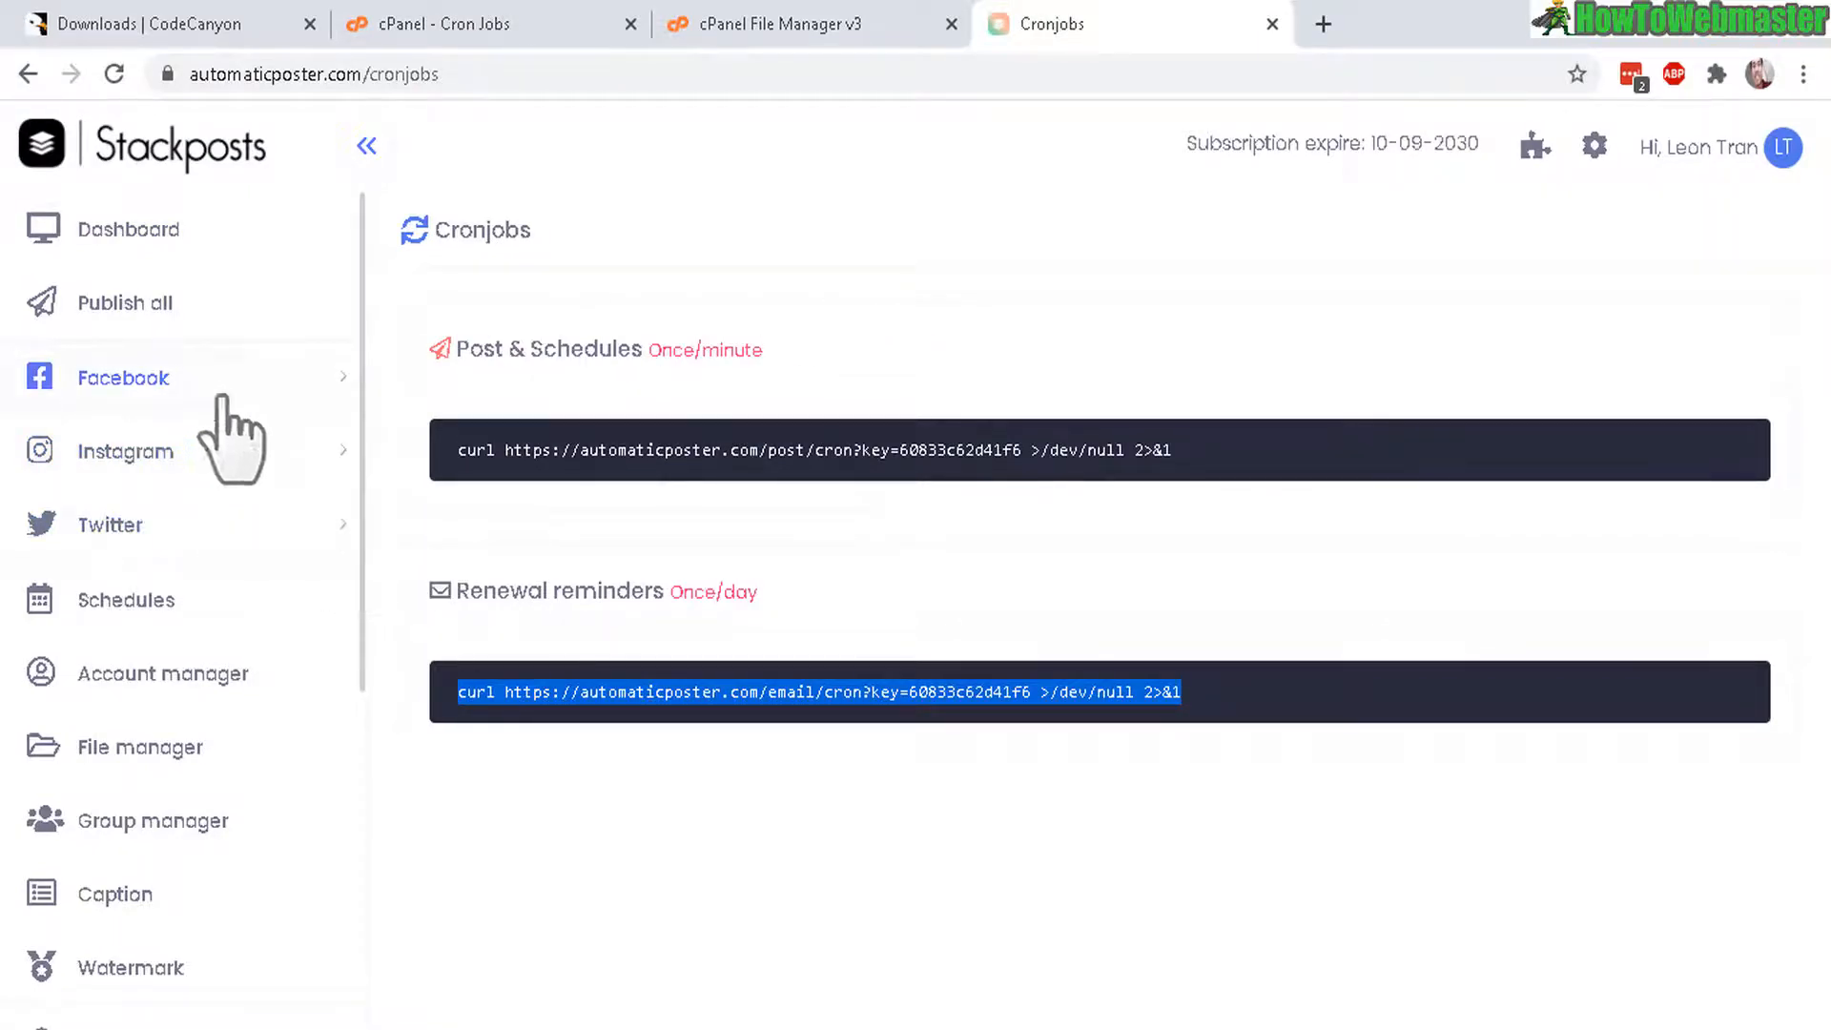
mouse_move(459, 500)
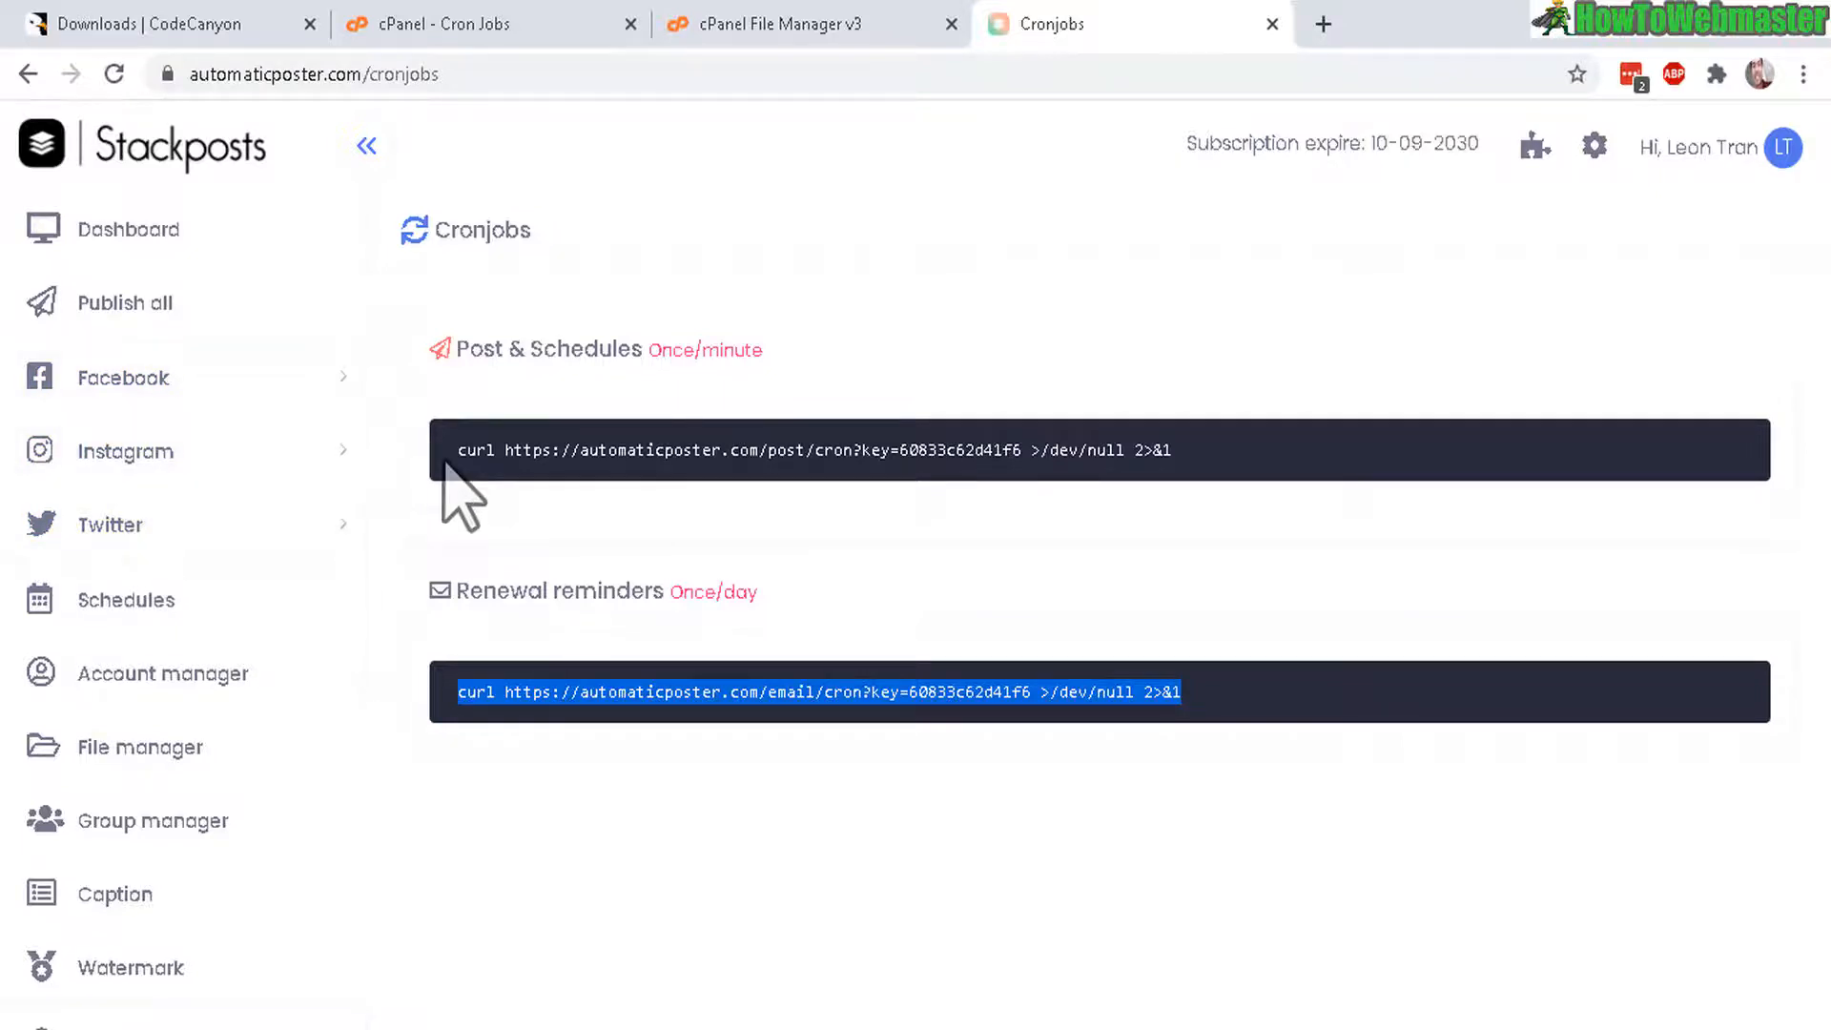
mouse_move(602, 561)
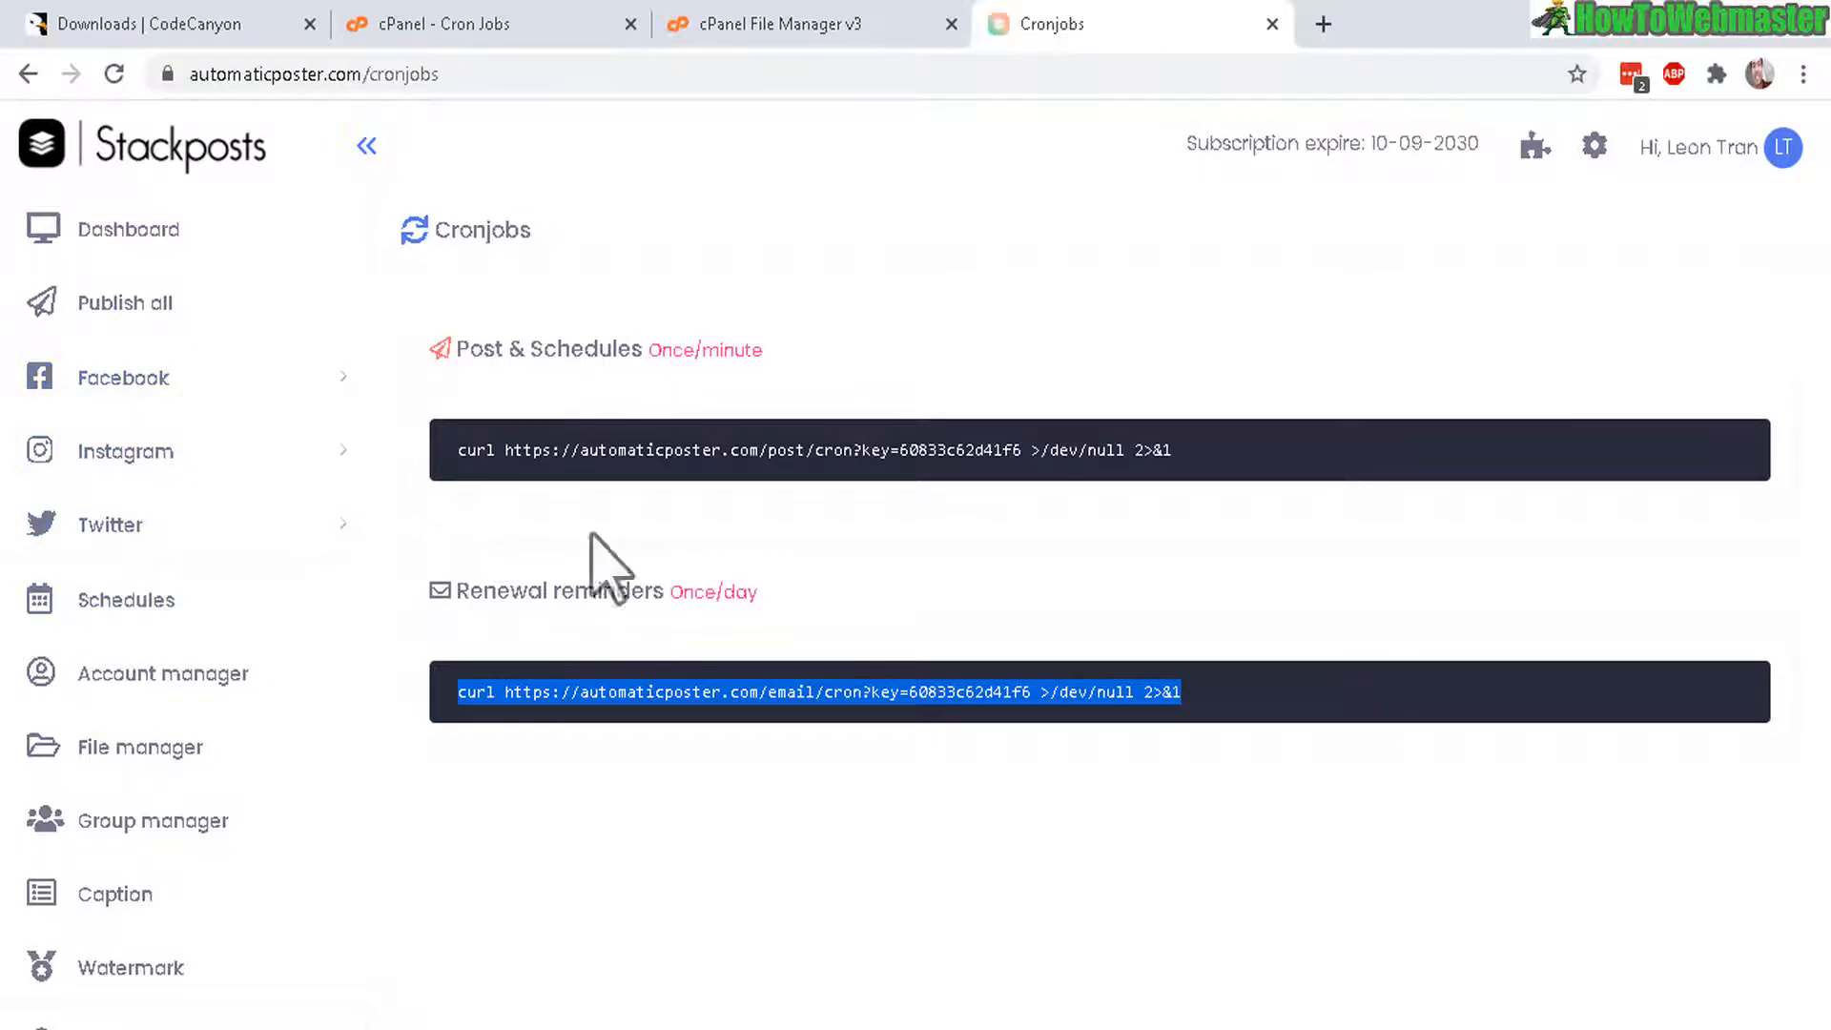
mouse_move(393, 187)
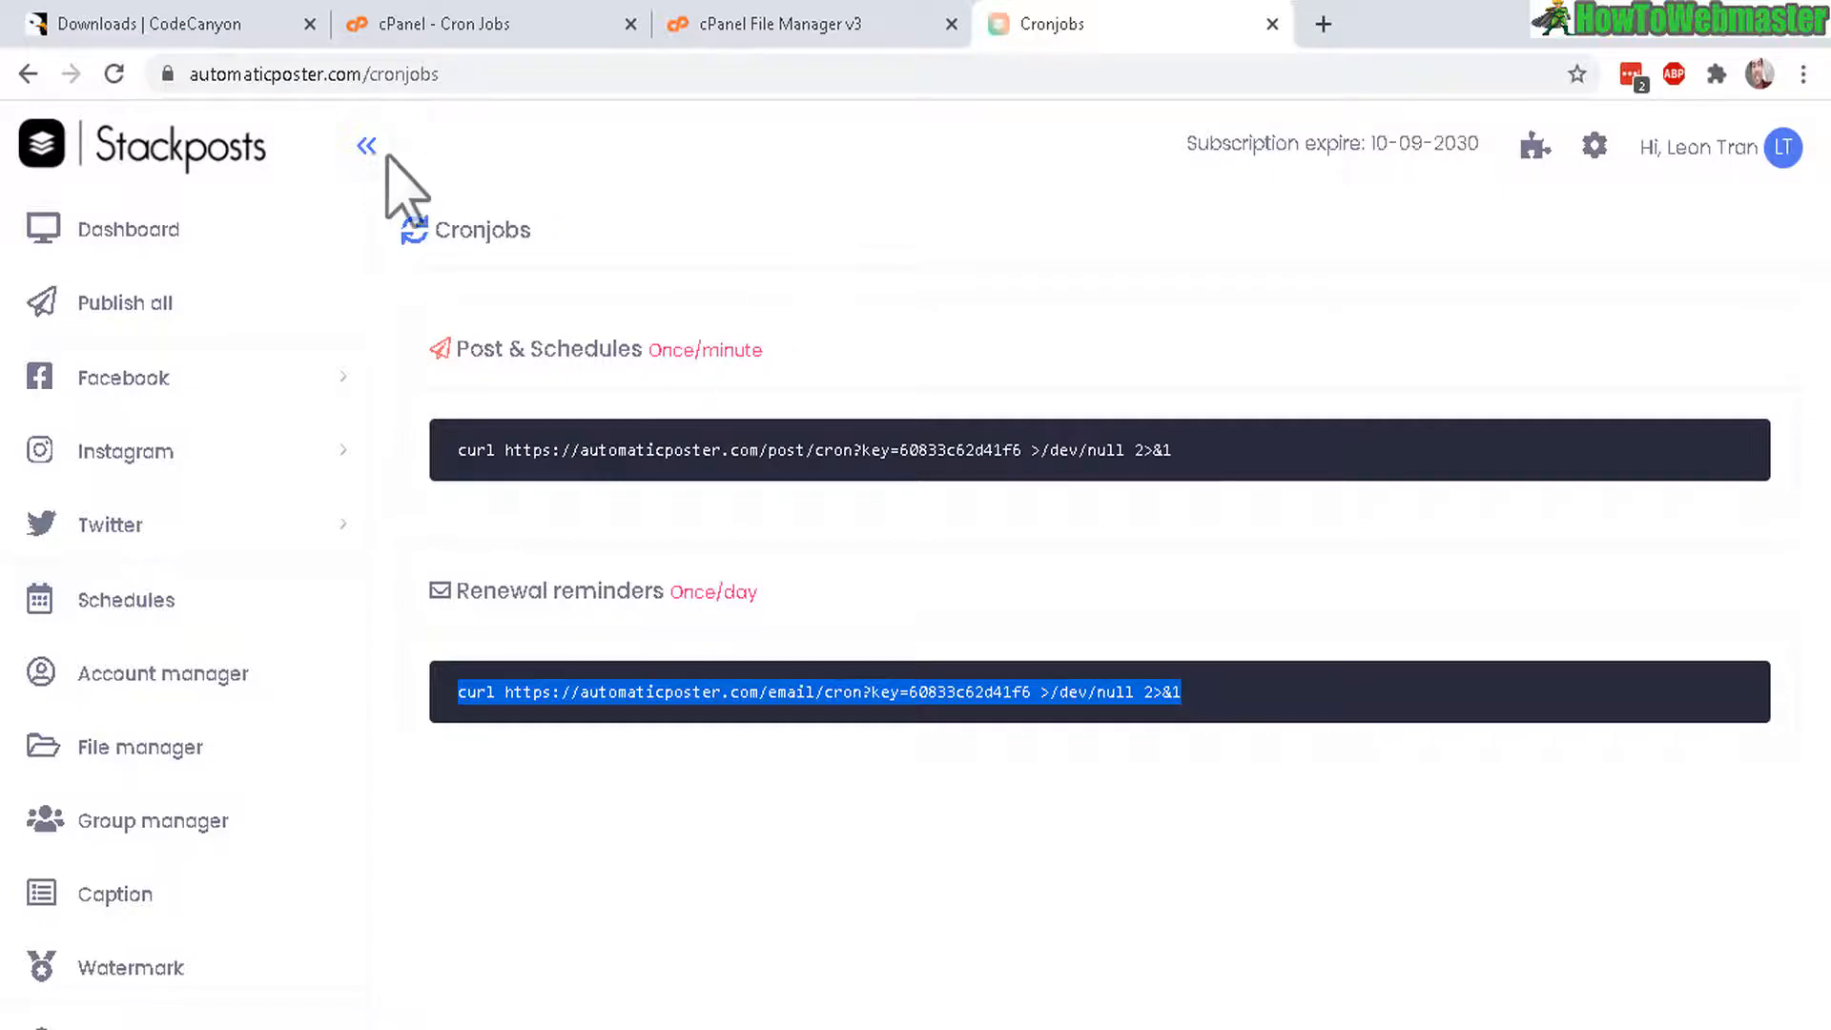
Return to the Stackposts Cronjobs page listing the post and renewal reminder commands
click(481, 25)
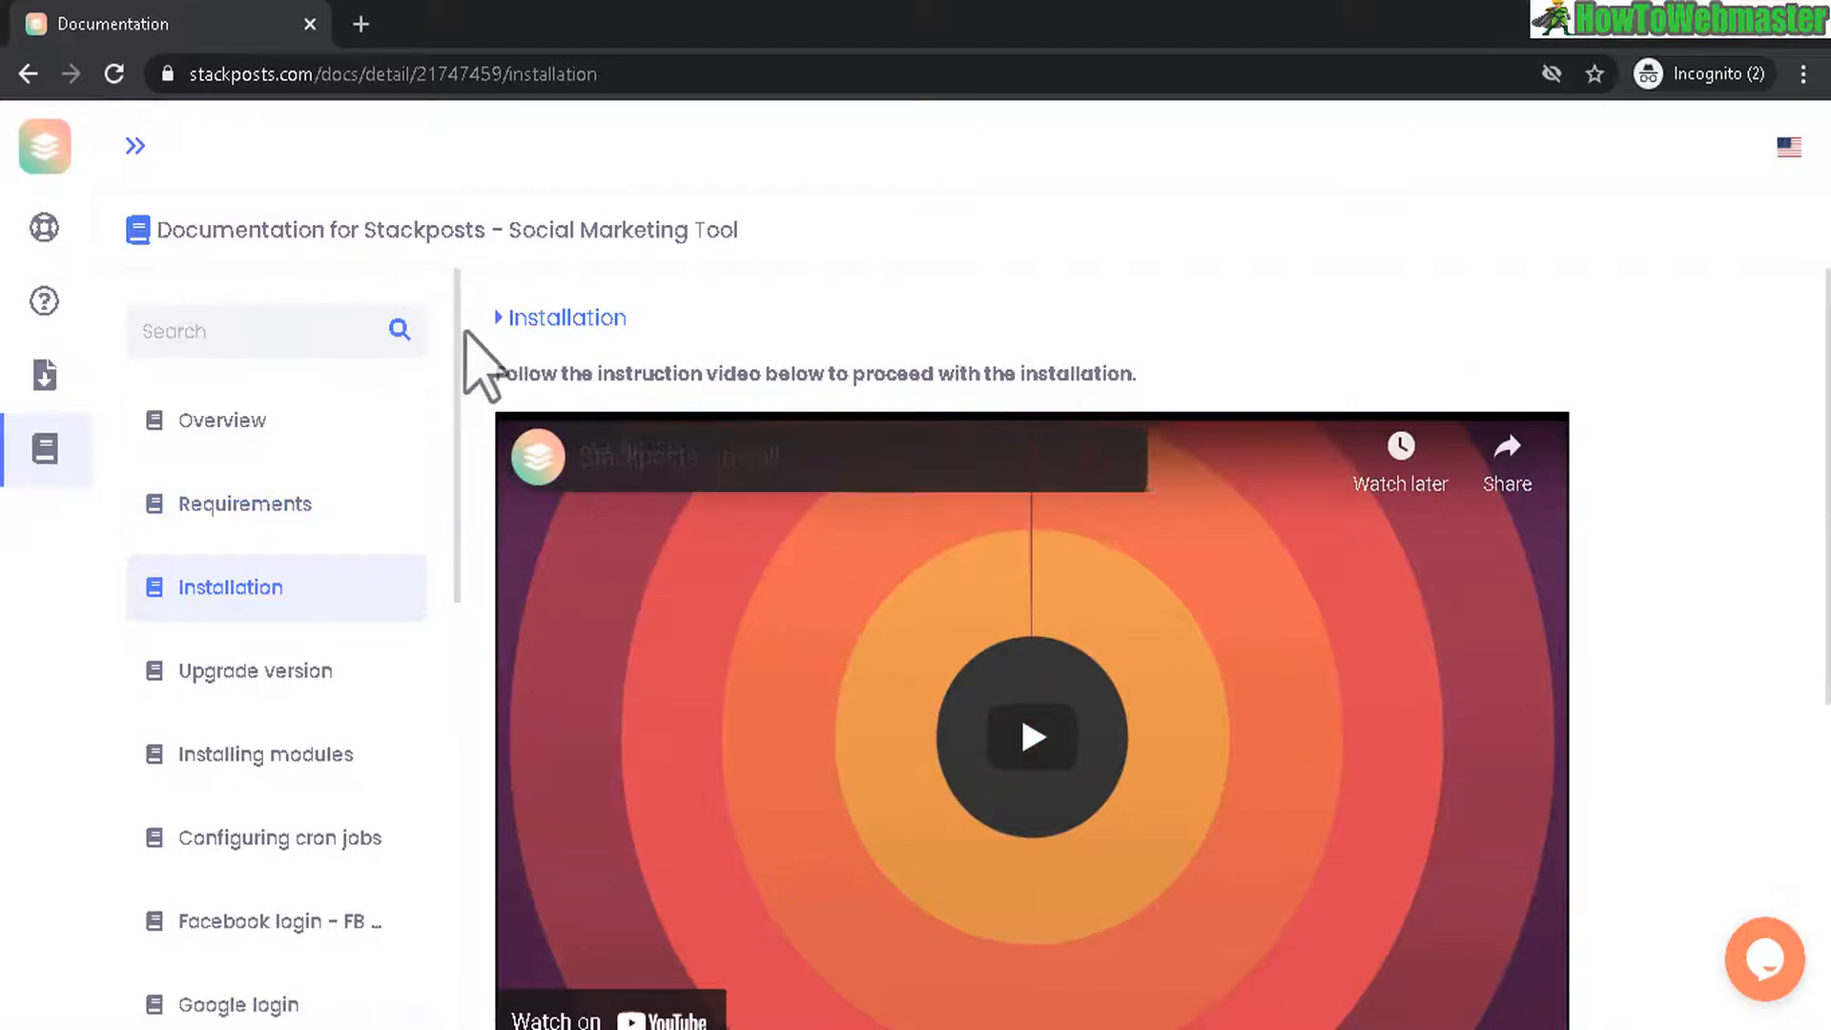
Scroll the Installation guide in the Stackposts documentation to its instruction video
scroll(down, 3)
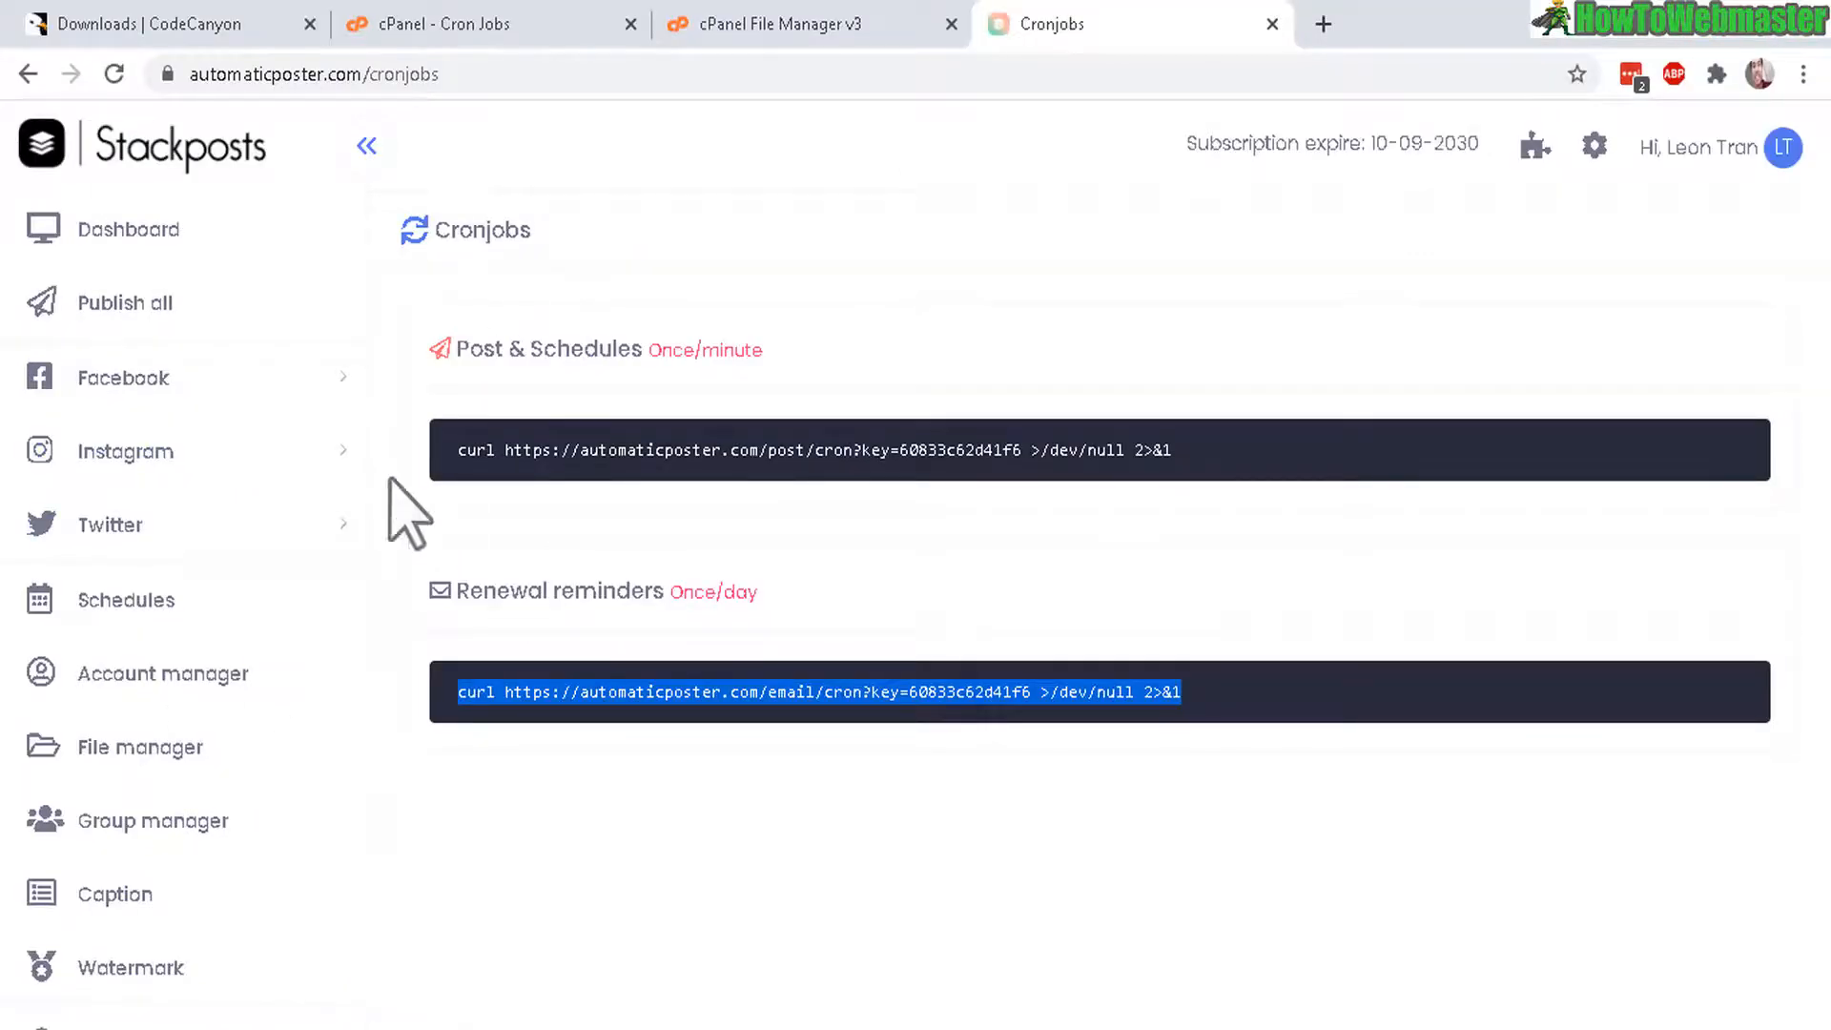
mouse_move(143, 538)
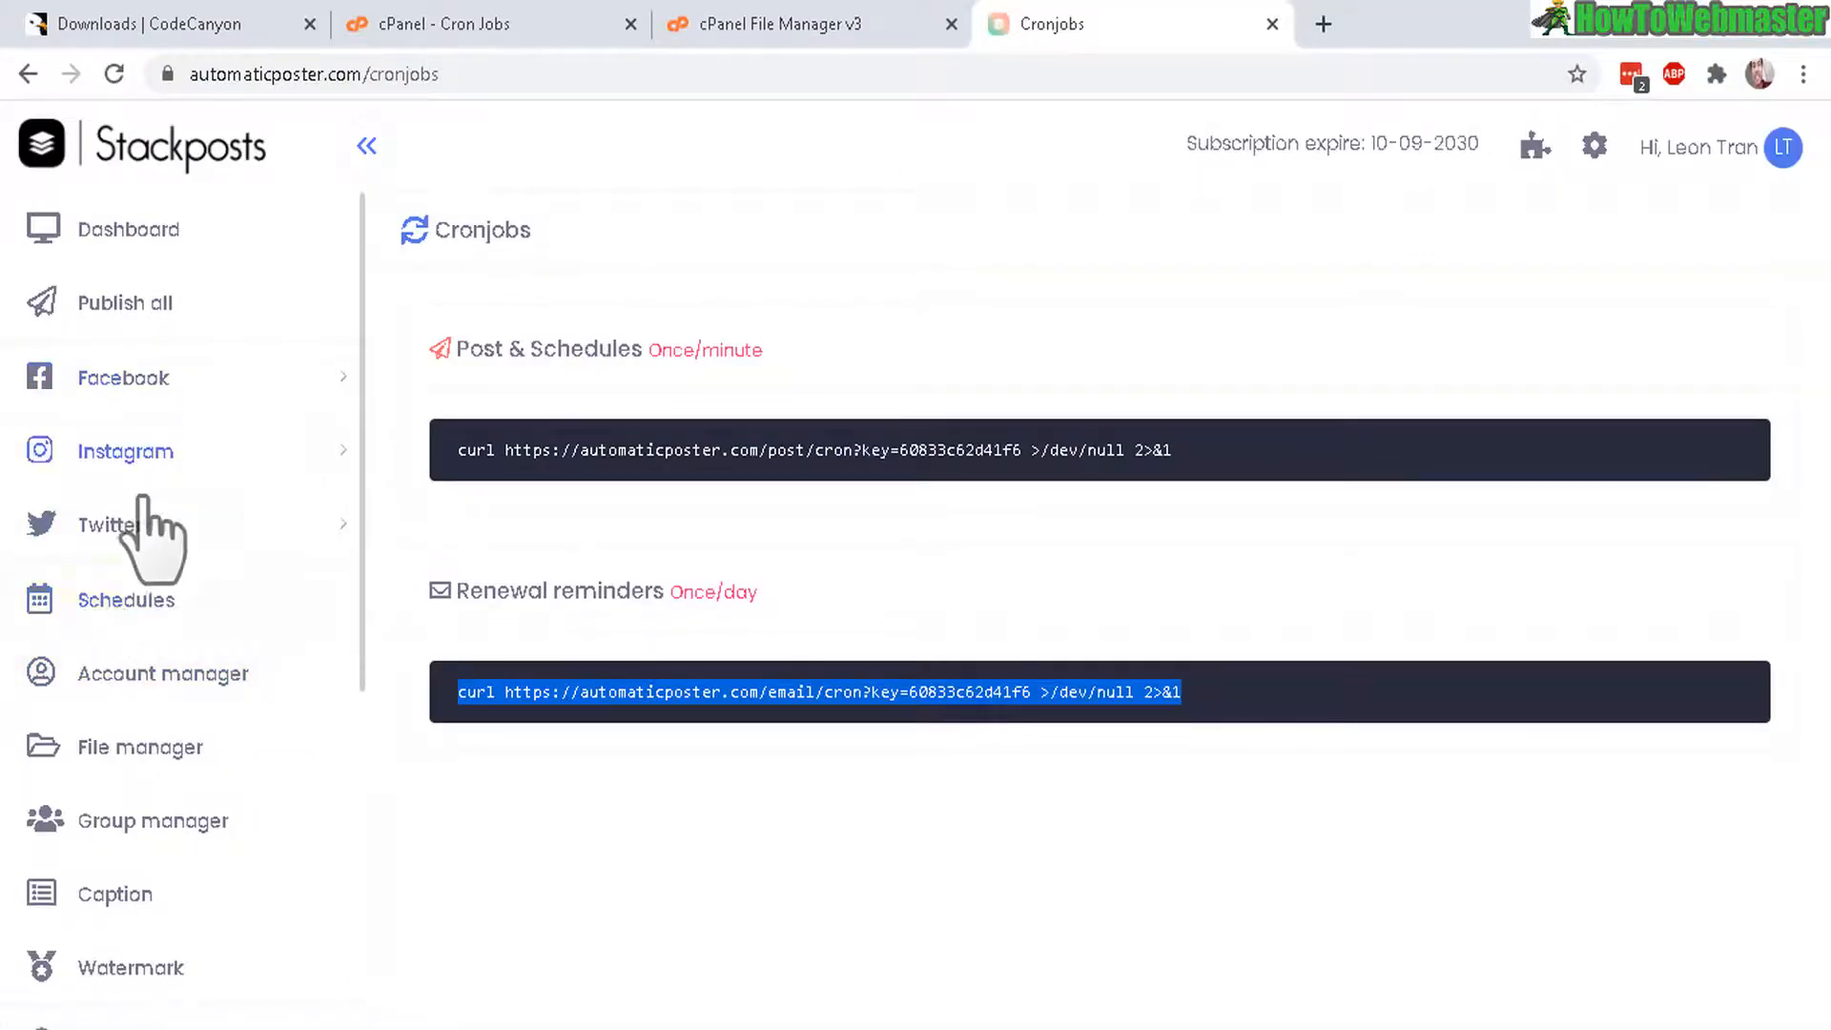
mouse_move(191, 681)
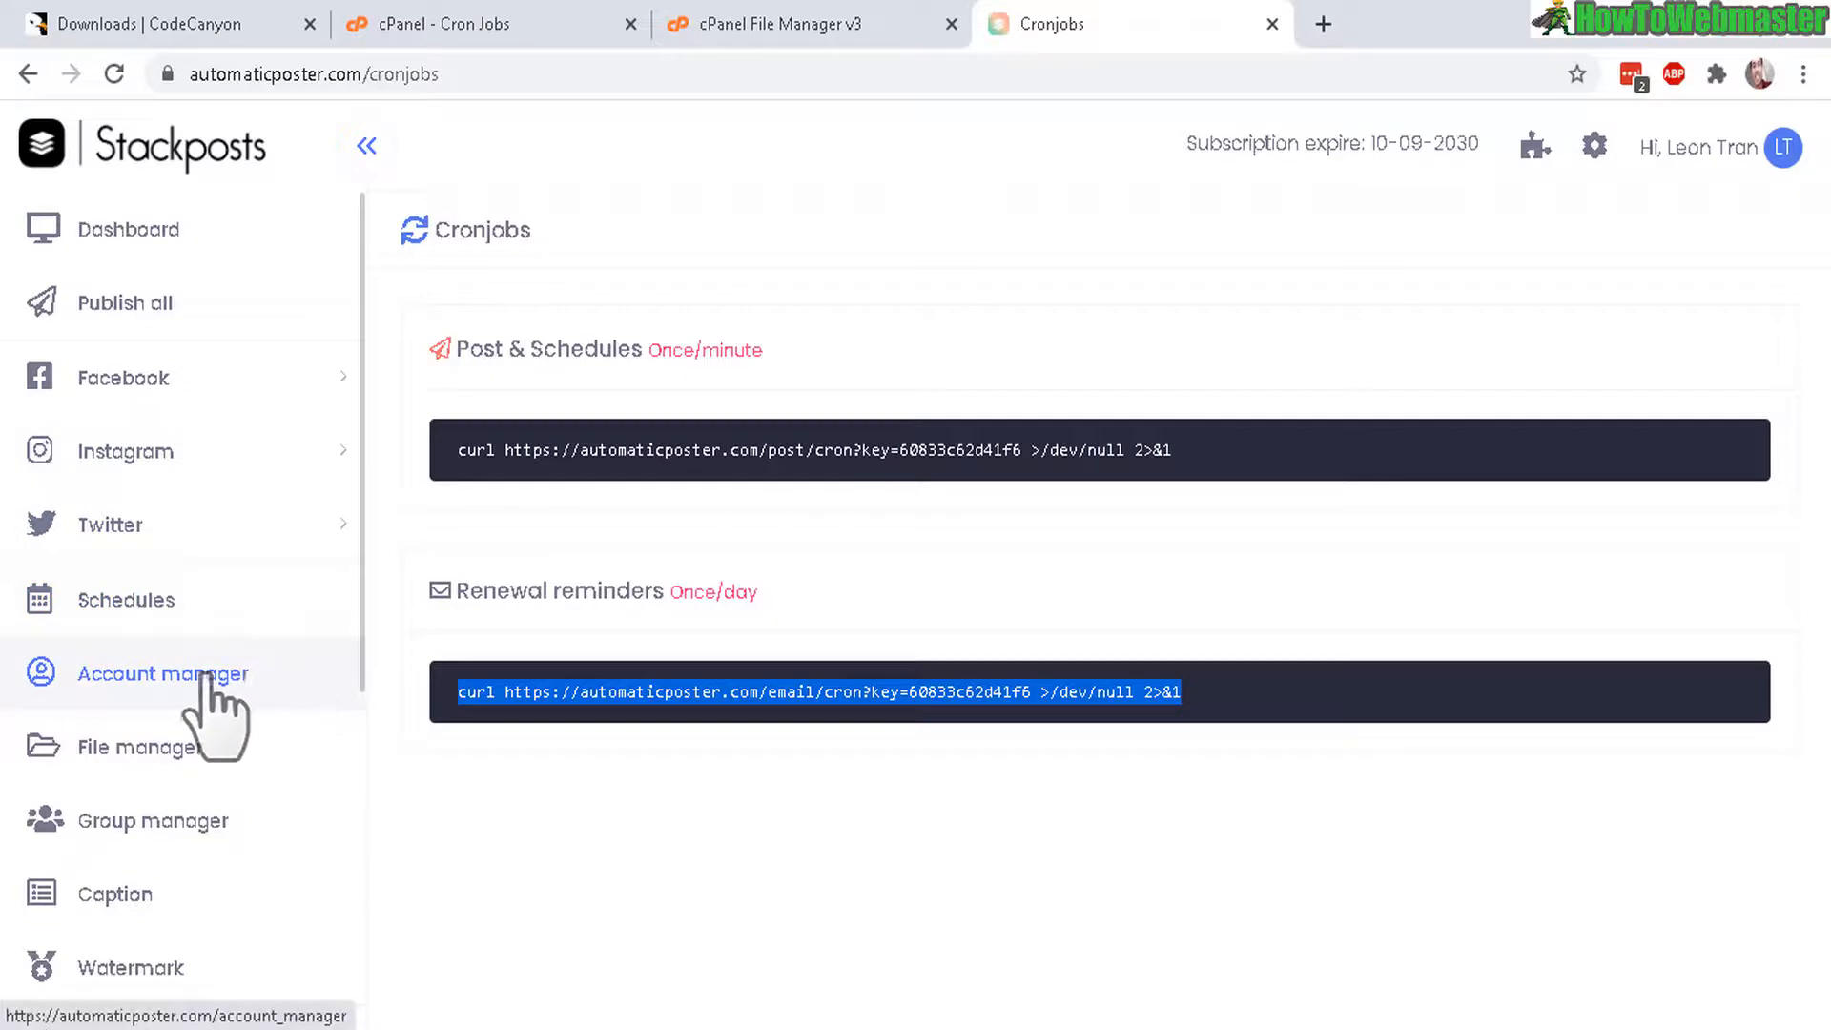
Go to the Account manager page for adding Facebook, Instagram and Twitter profiles
click(162, 676)
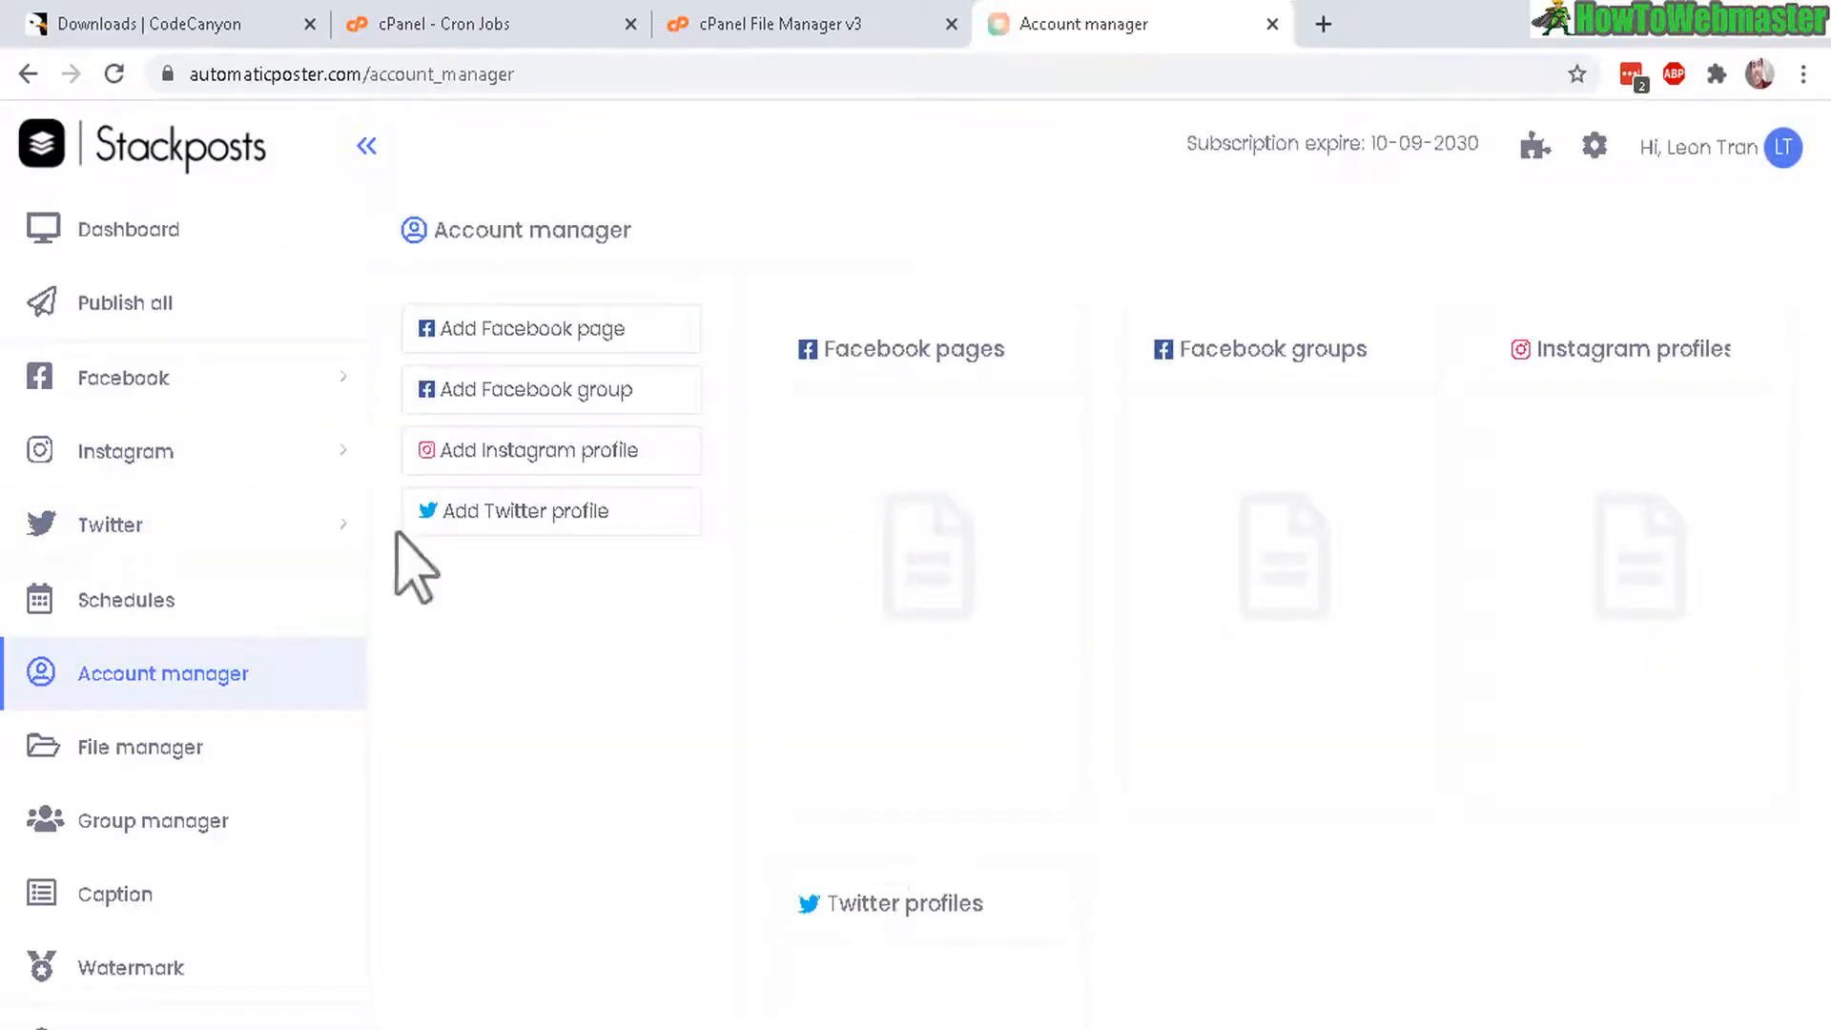
click(545, 511)
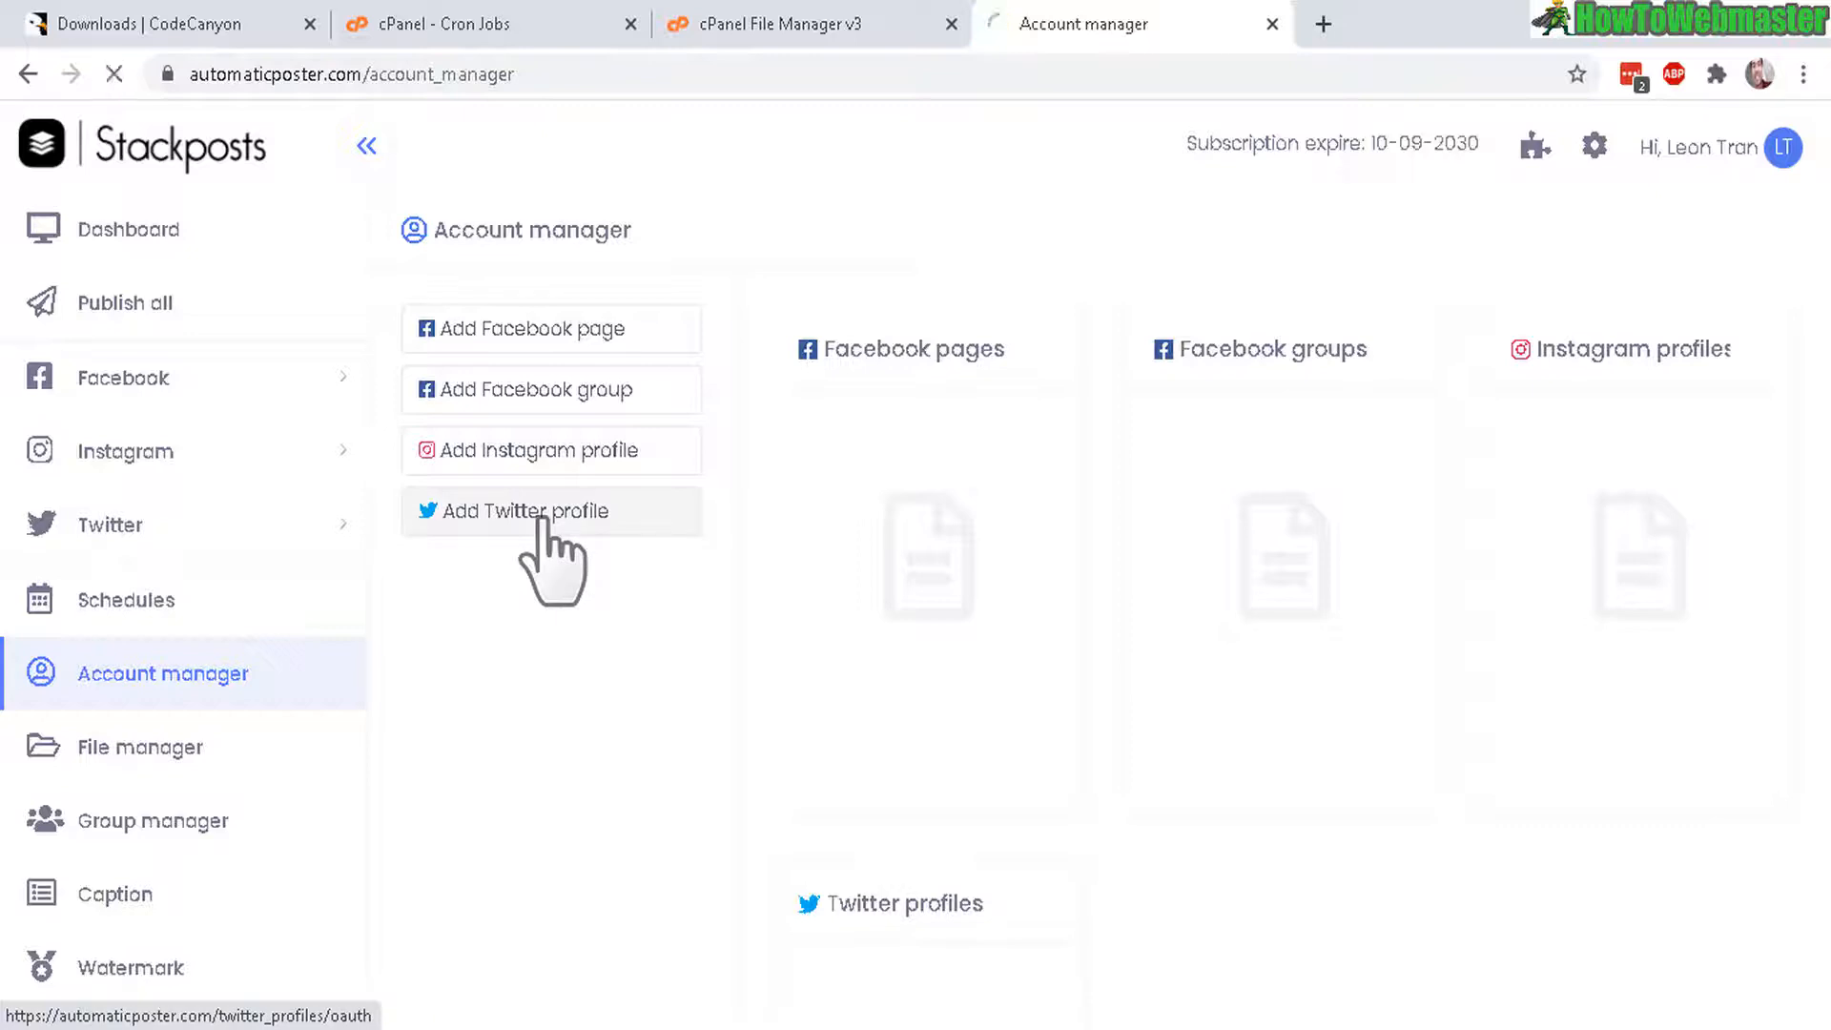
click(526, 511)
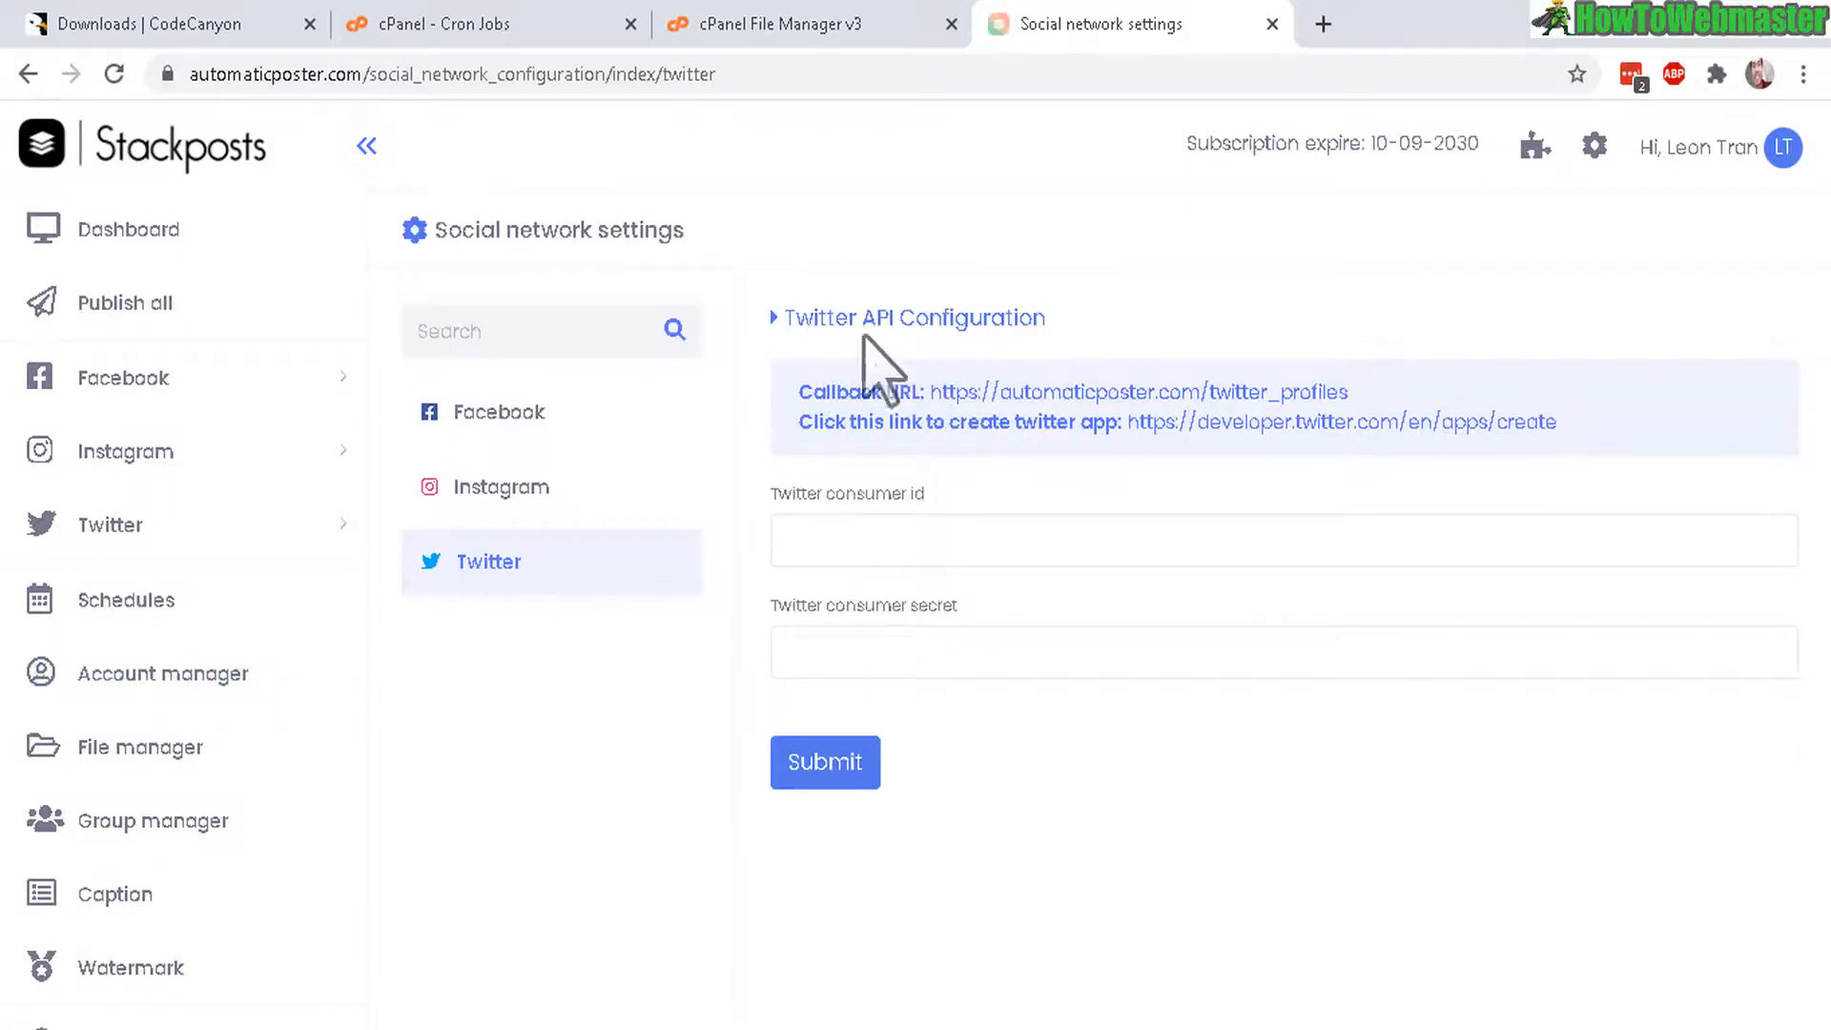
mouse_move(967, 461)
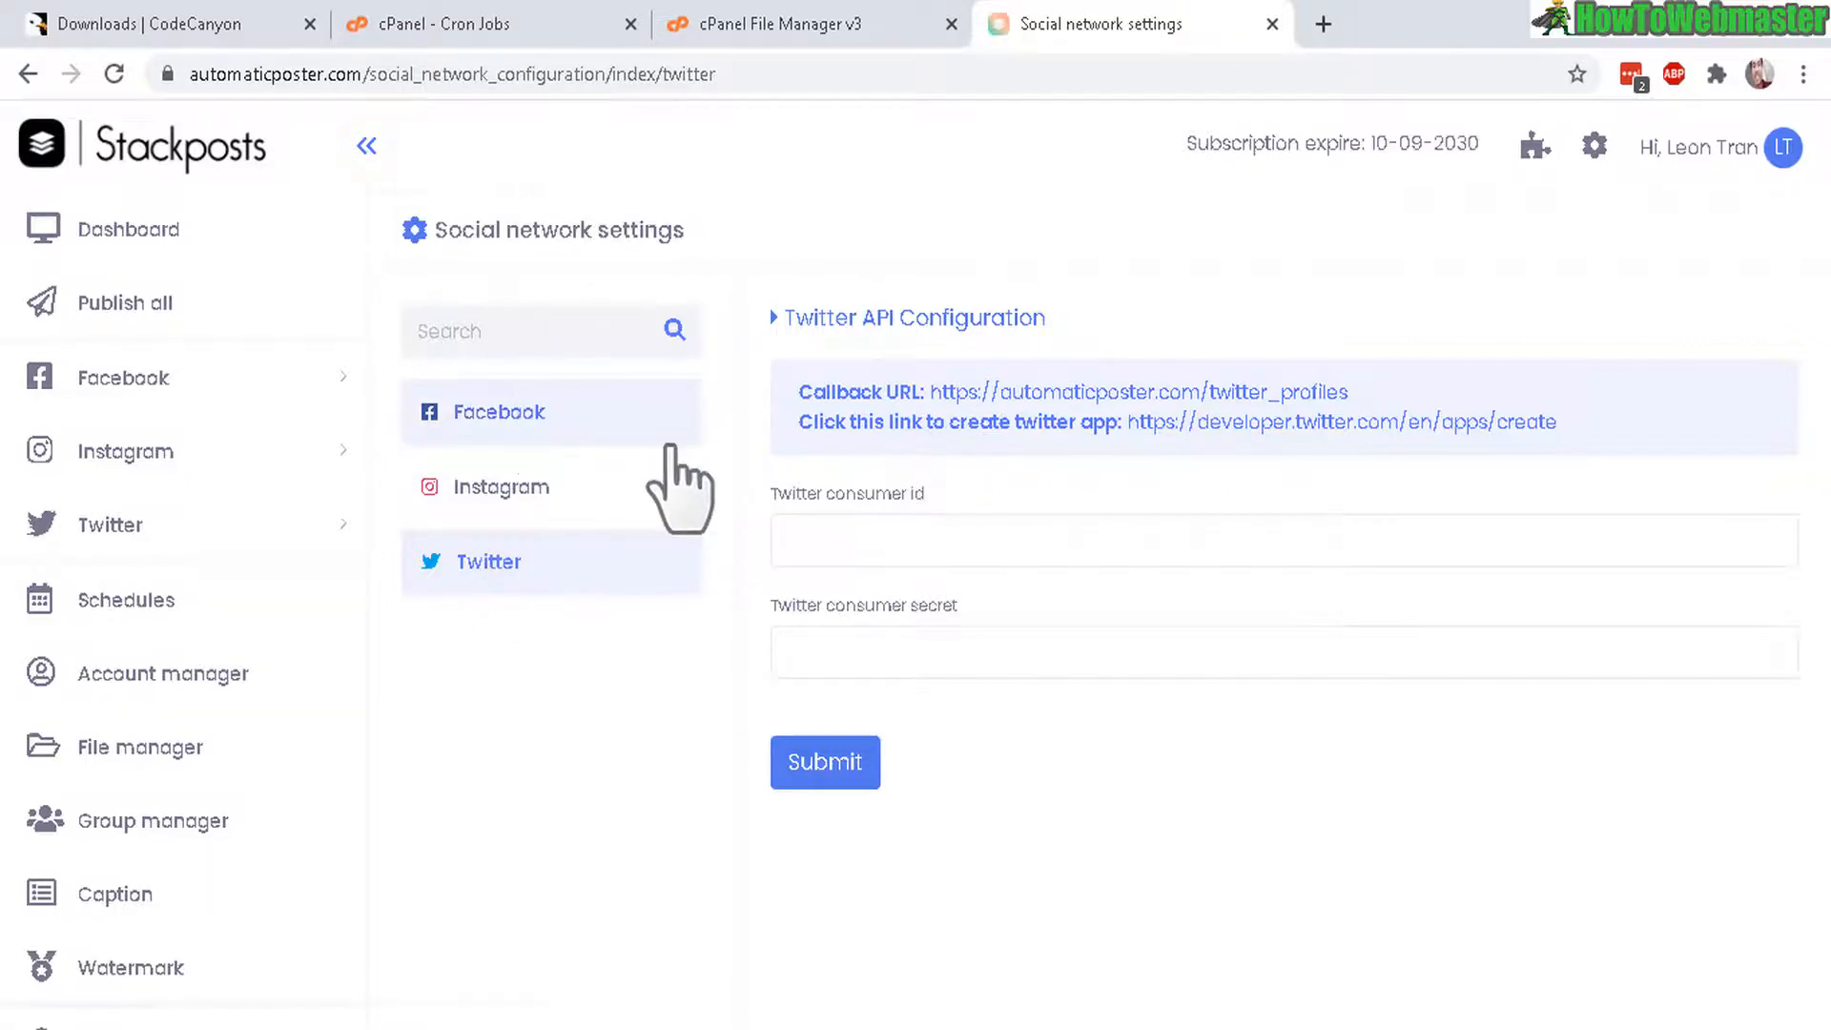
mouse_move(513, 429)
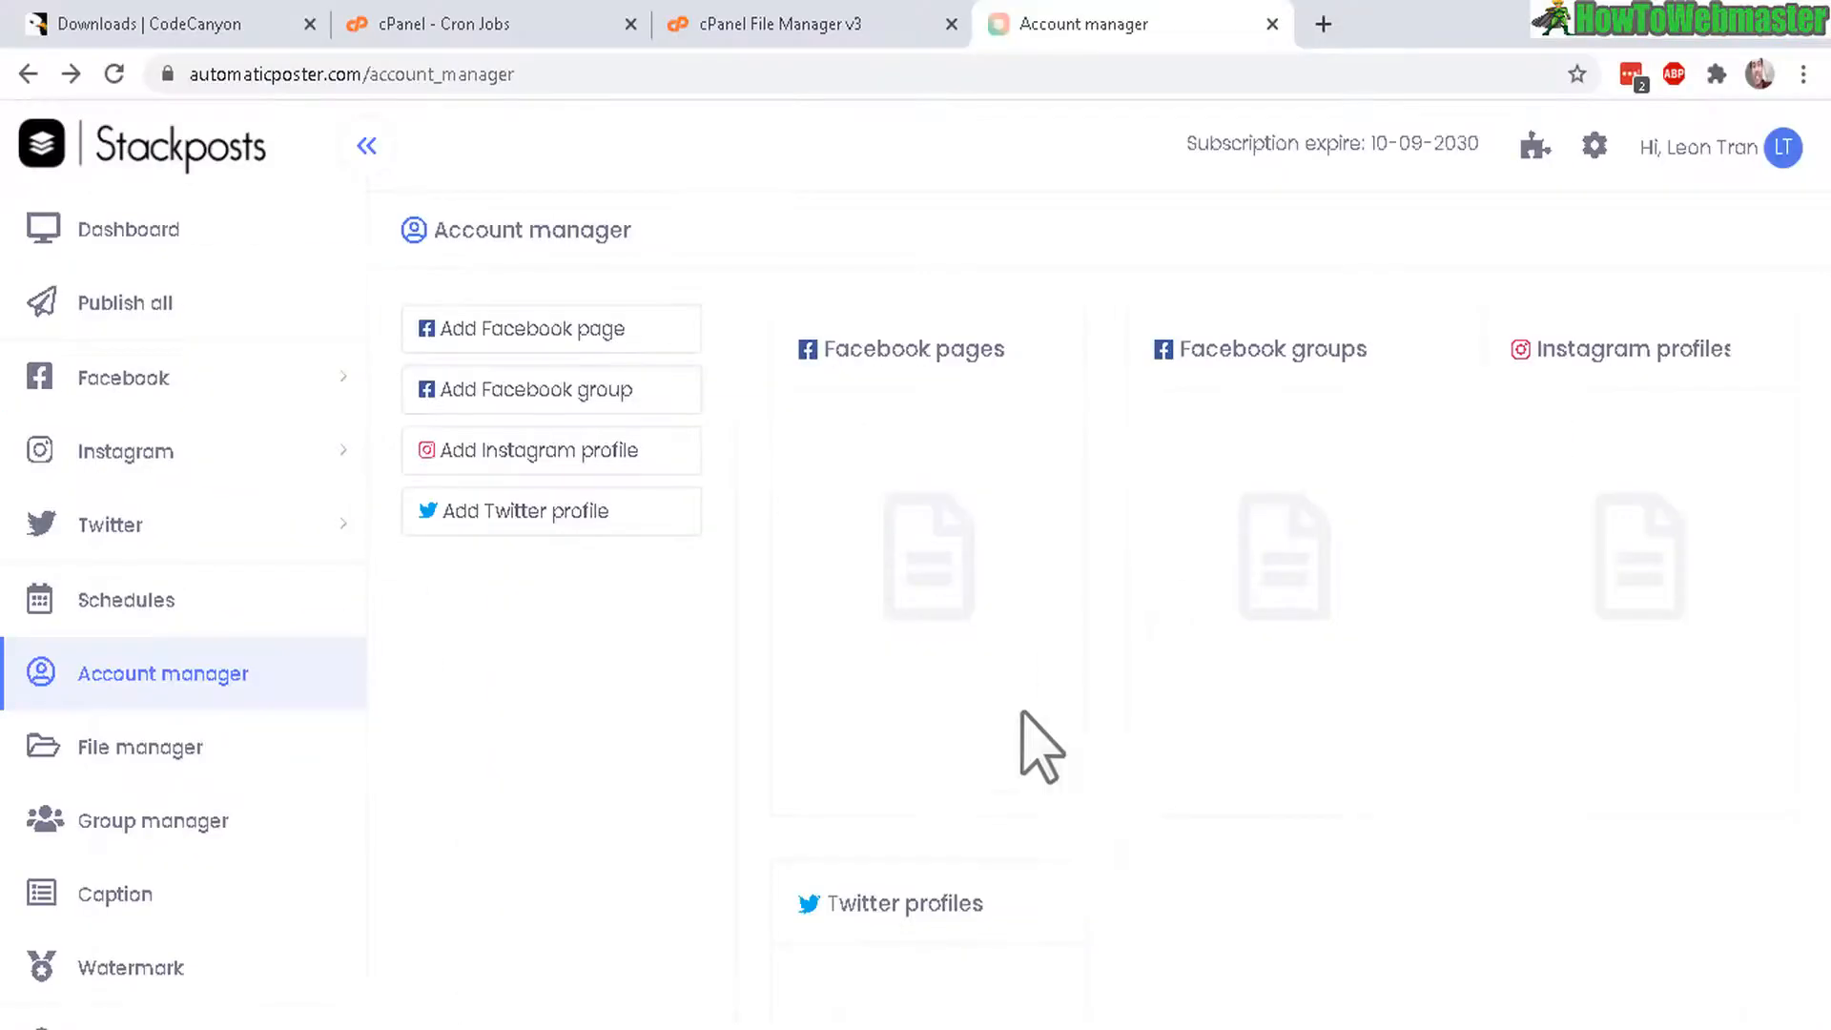
mouse_move(1112, 453)
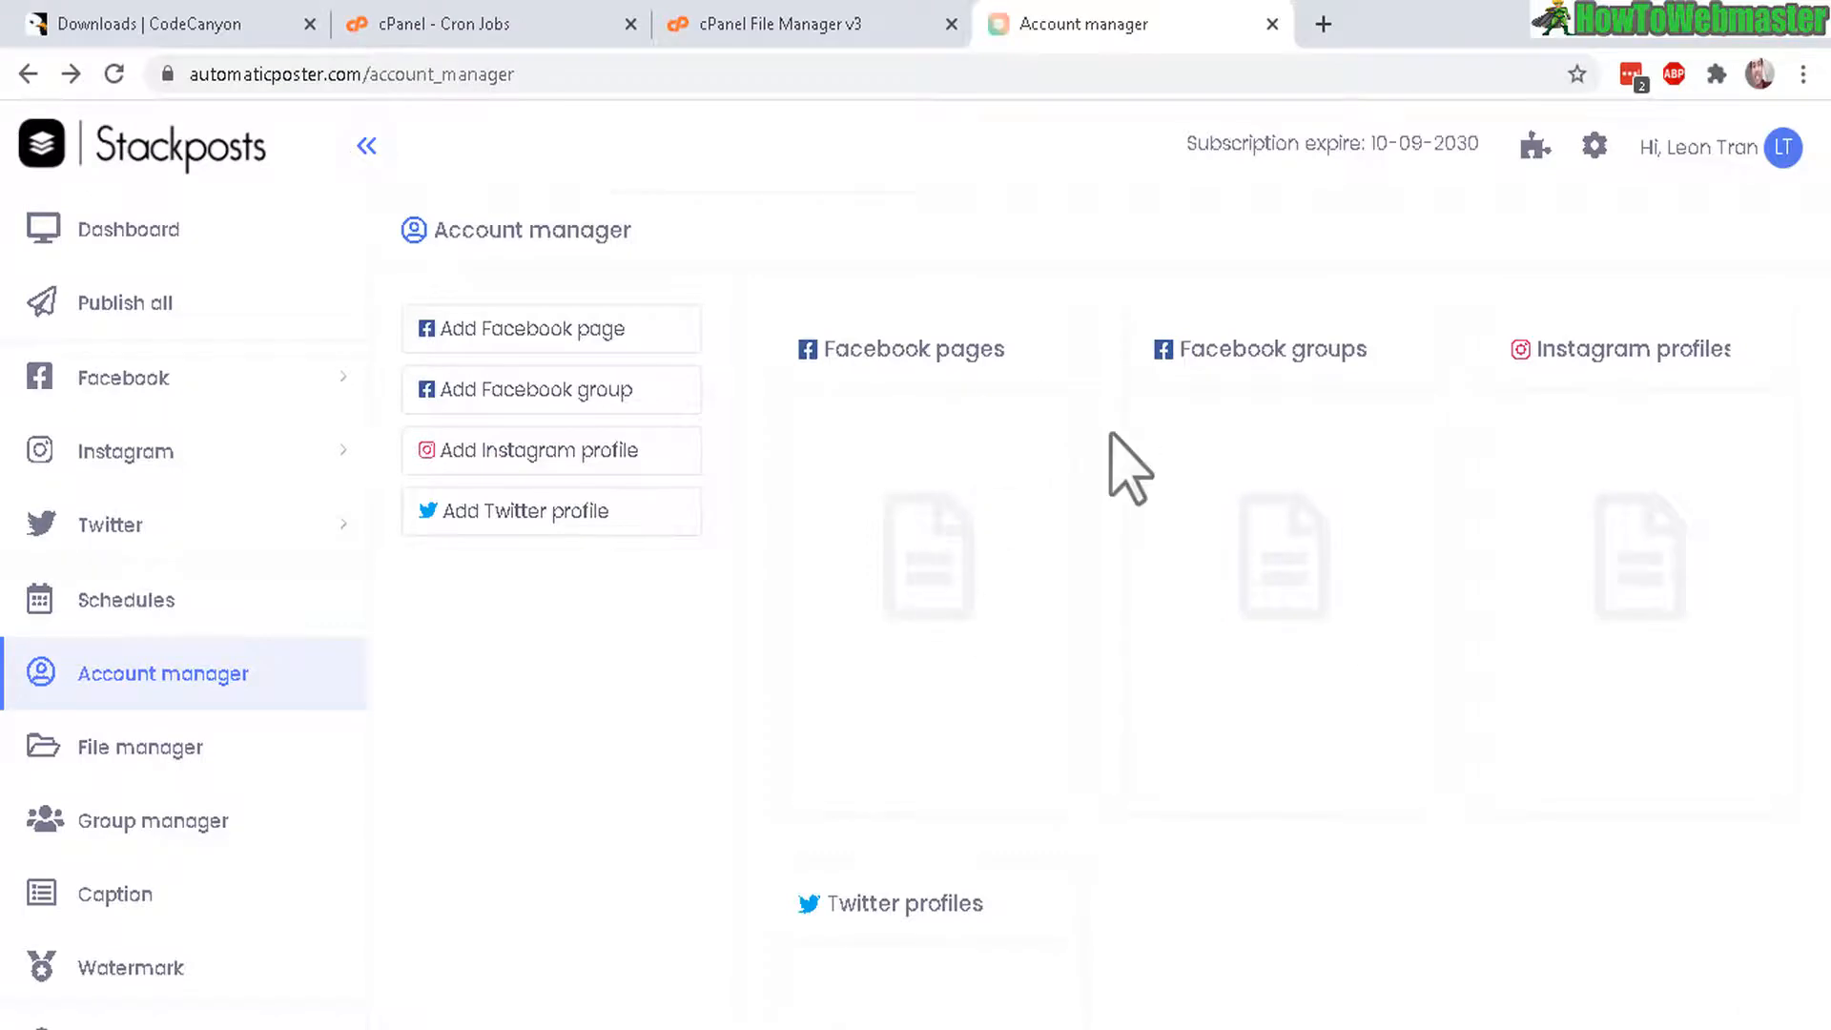
mouse_move(517, 515)
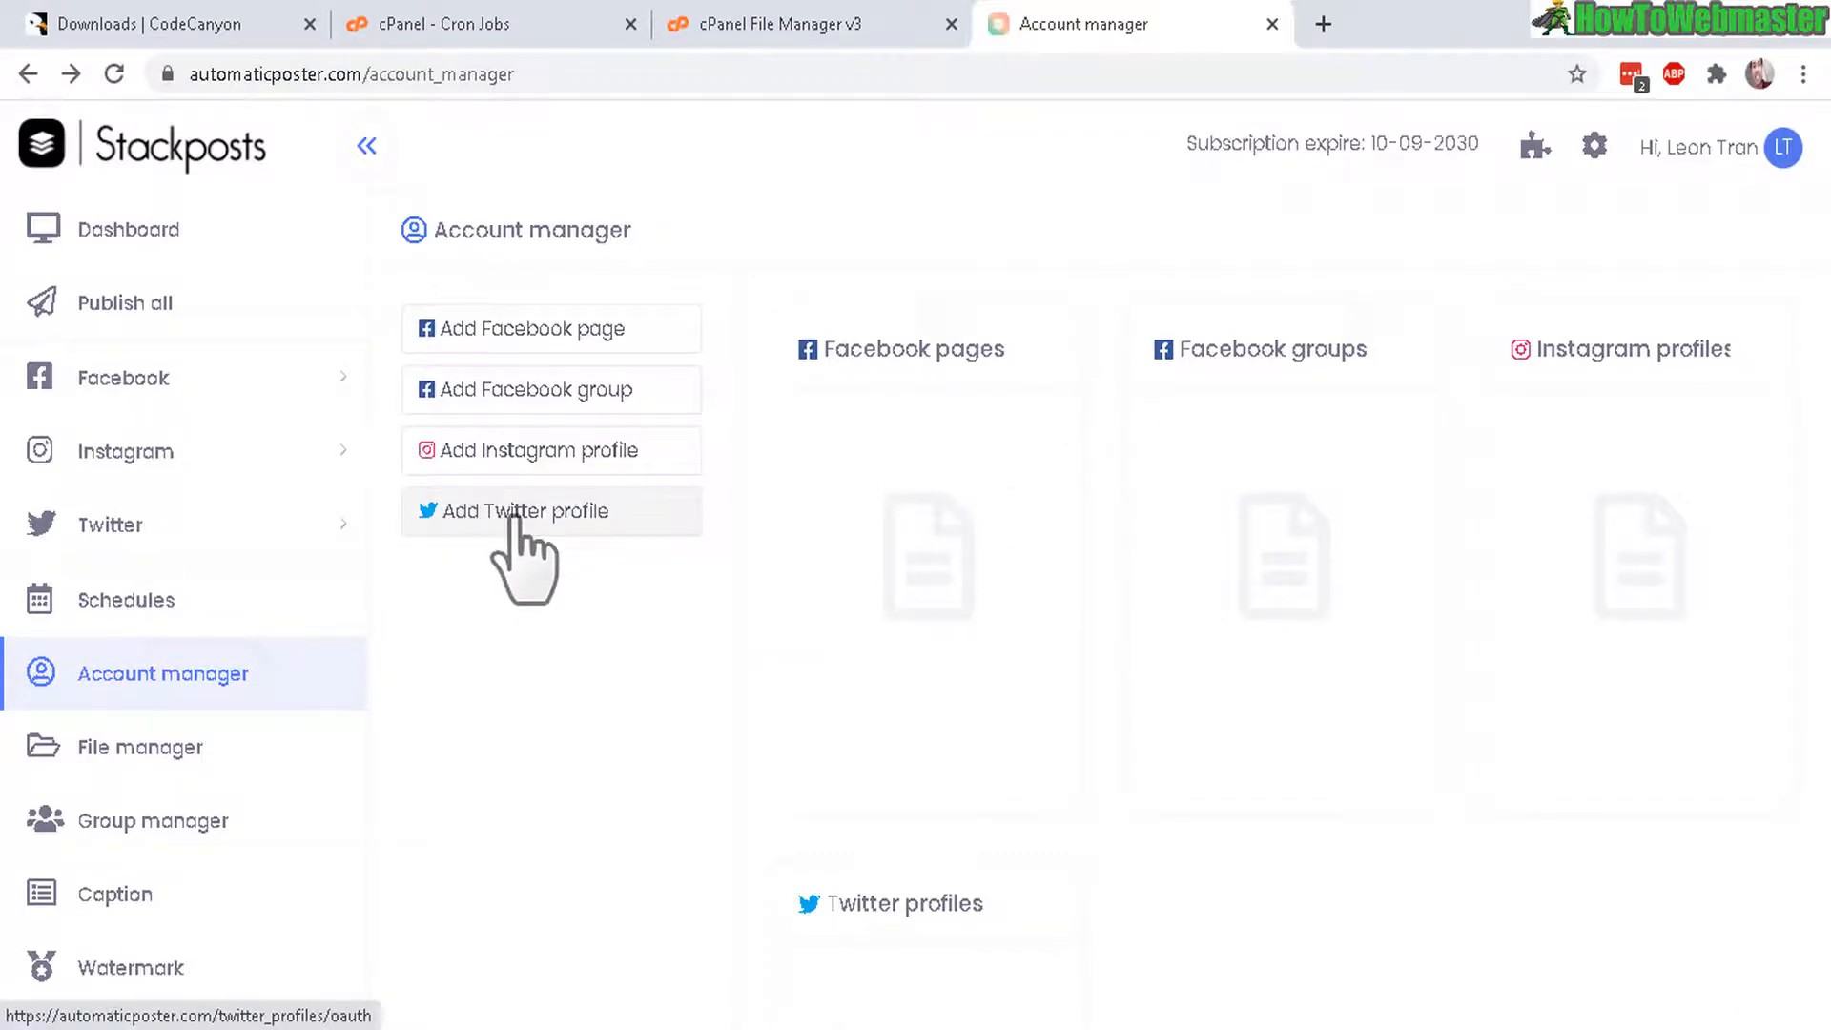
click(523, 511)
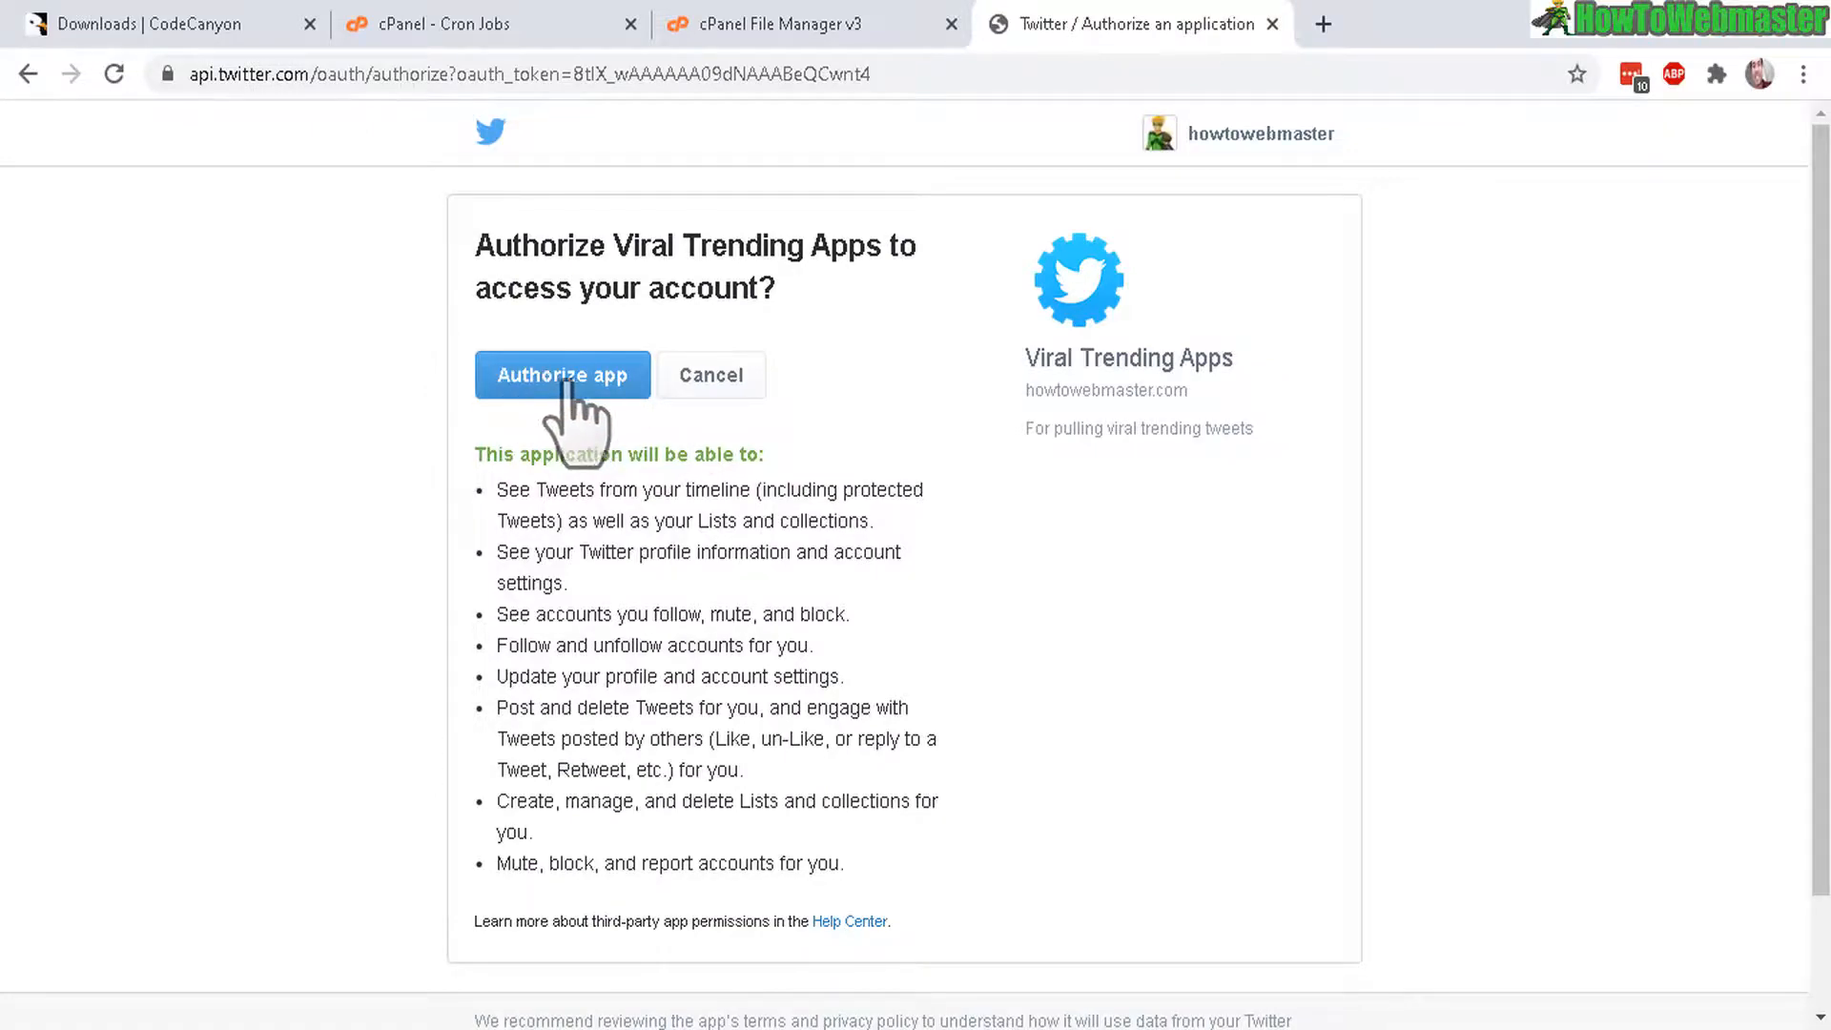
click(563, 373)
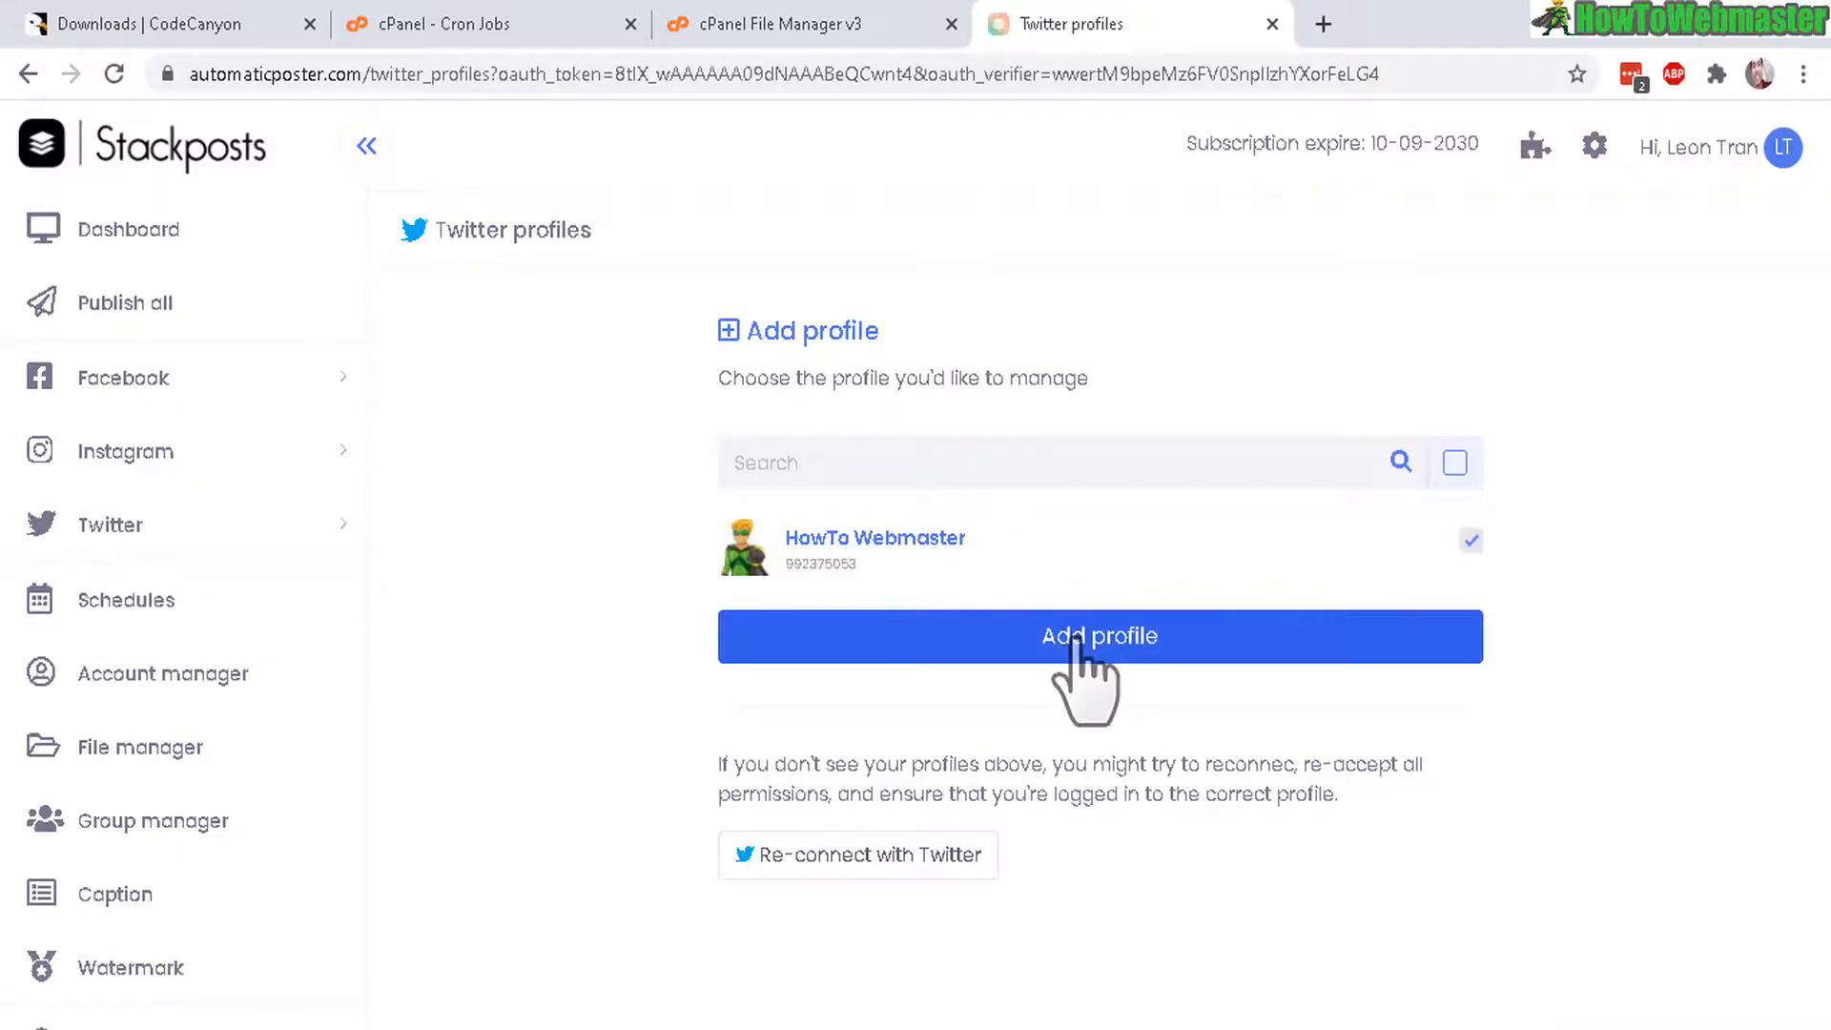
click(1098, 637)
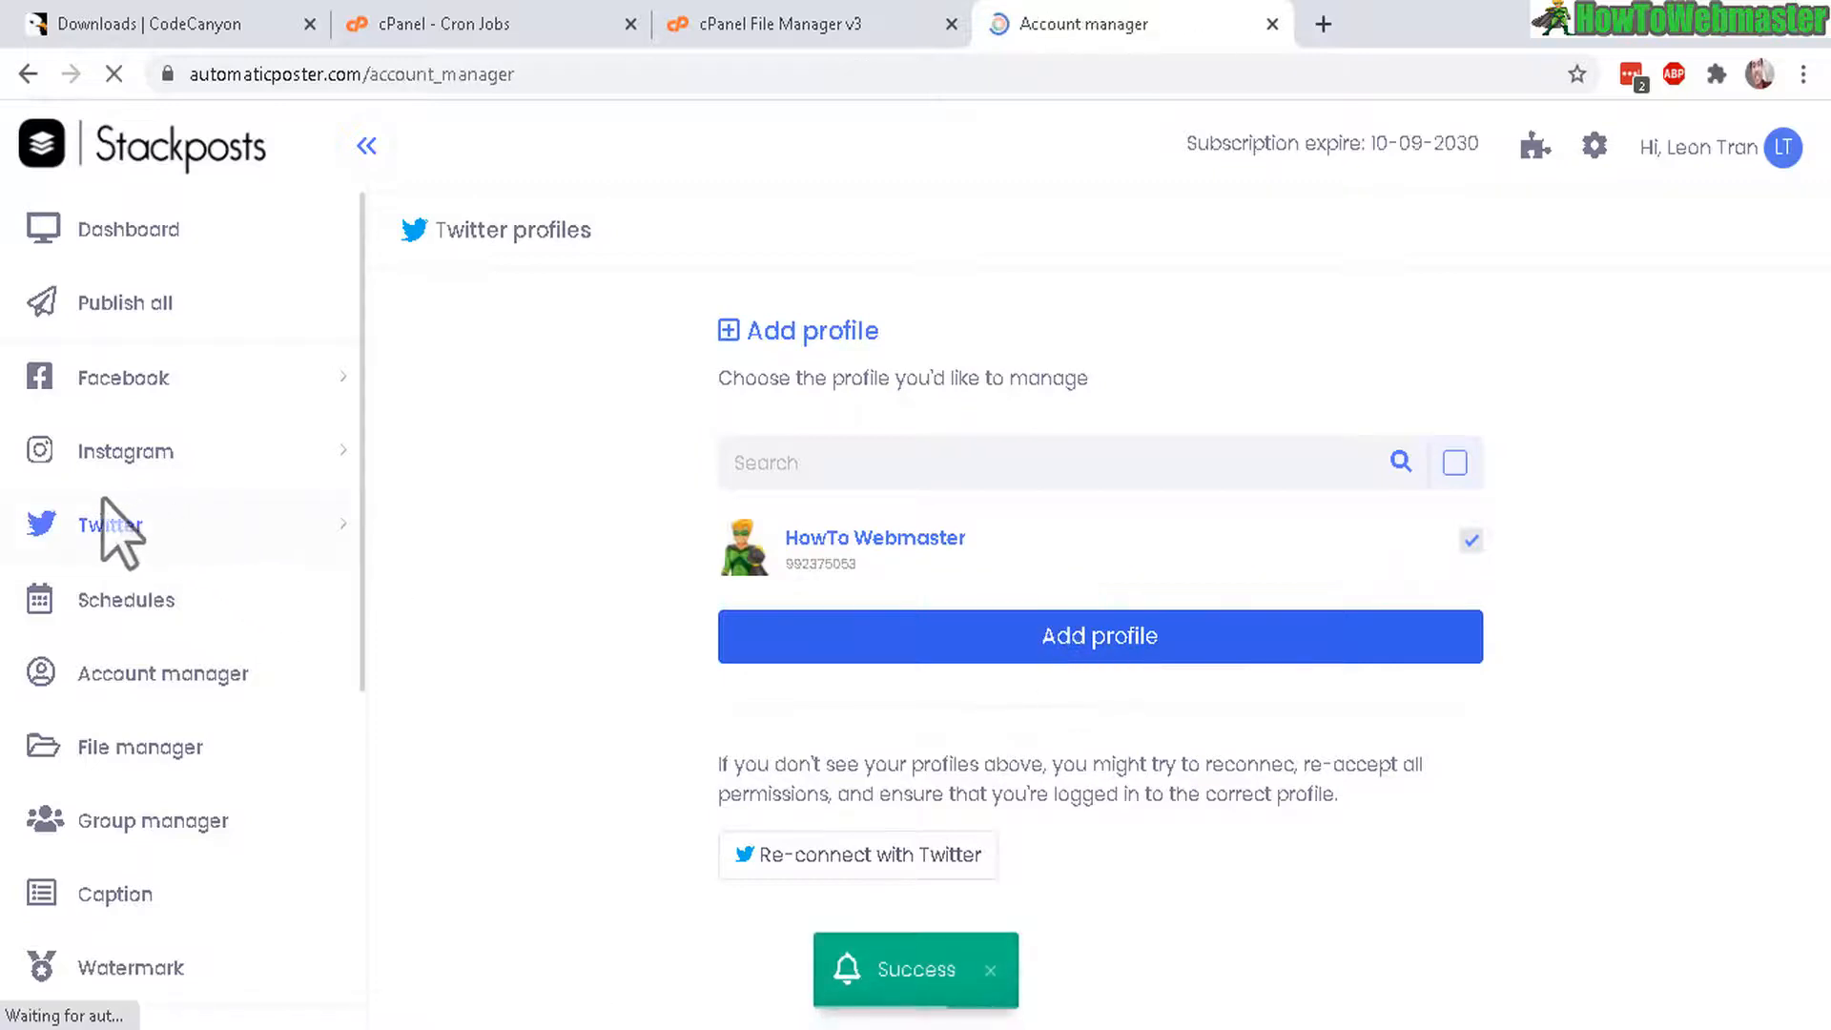
click(164, 673)
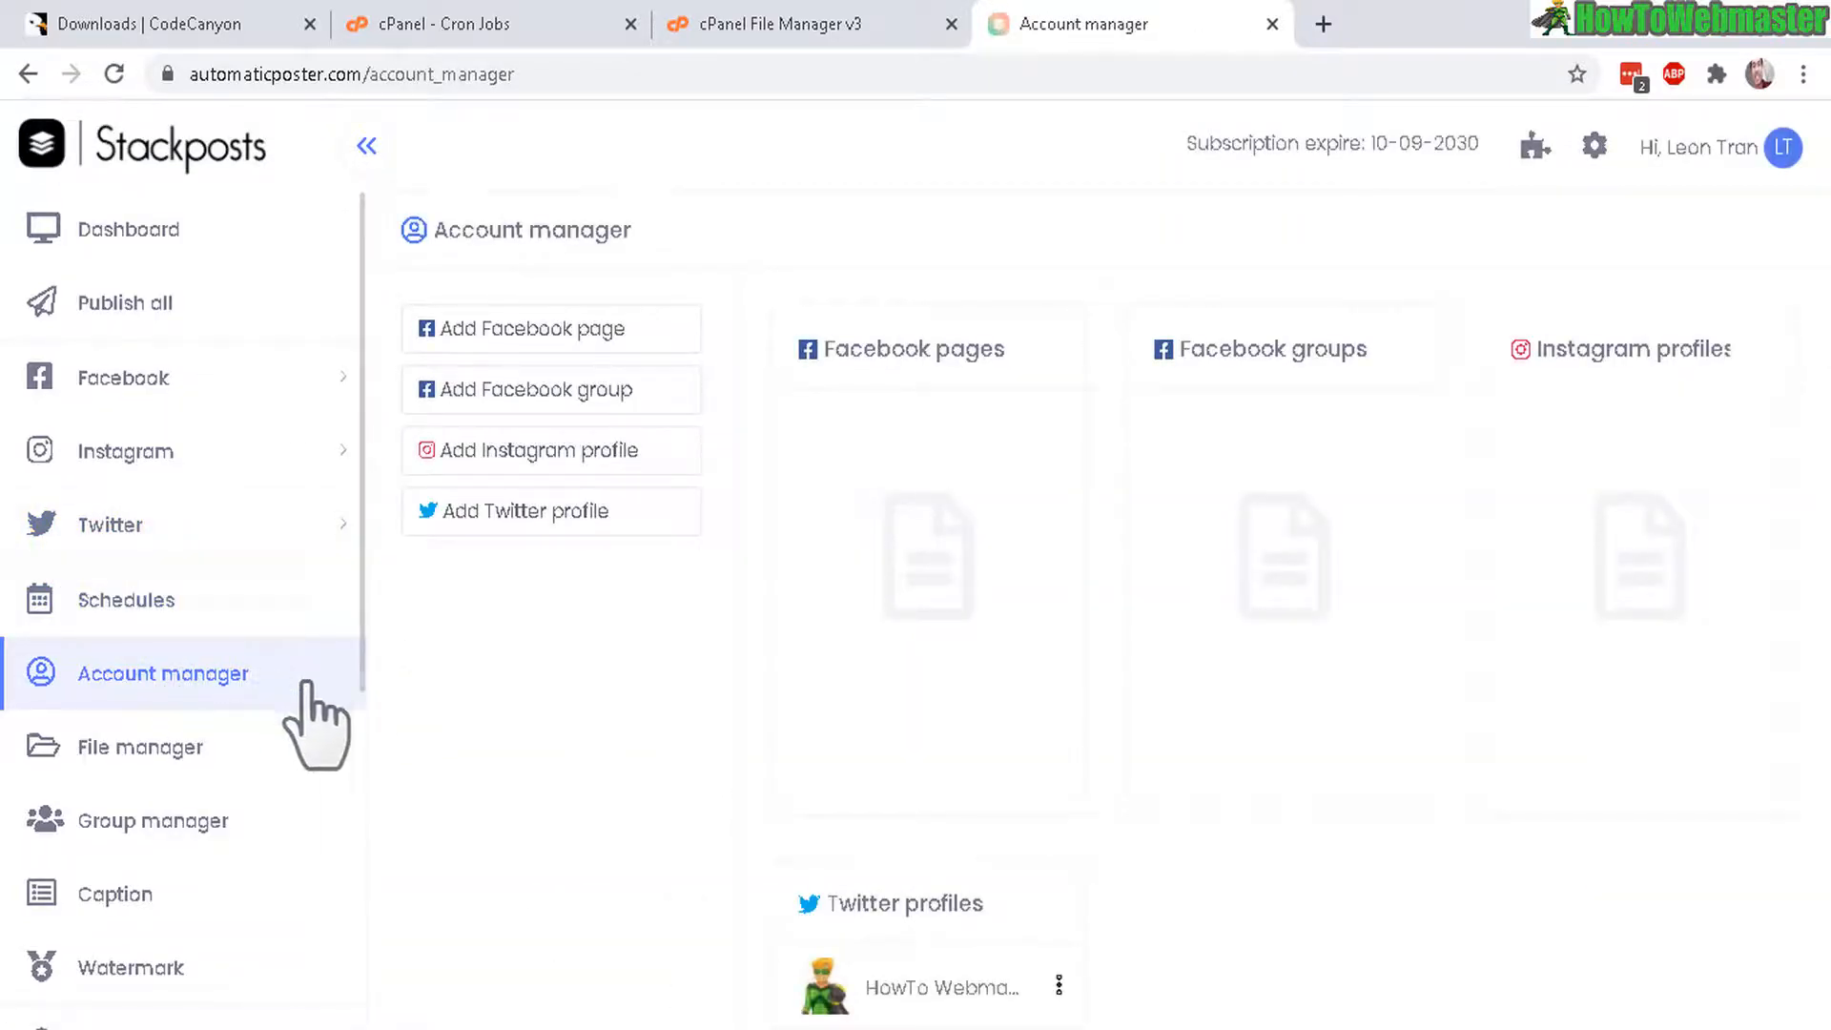
scroll(down, 3)
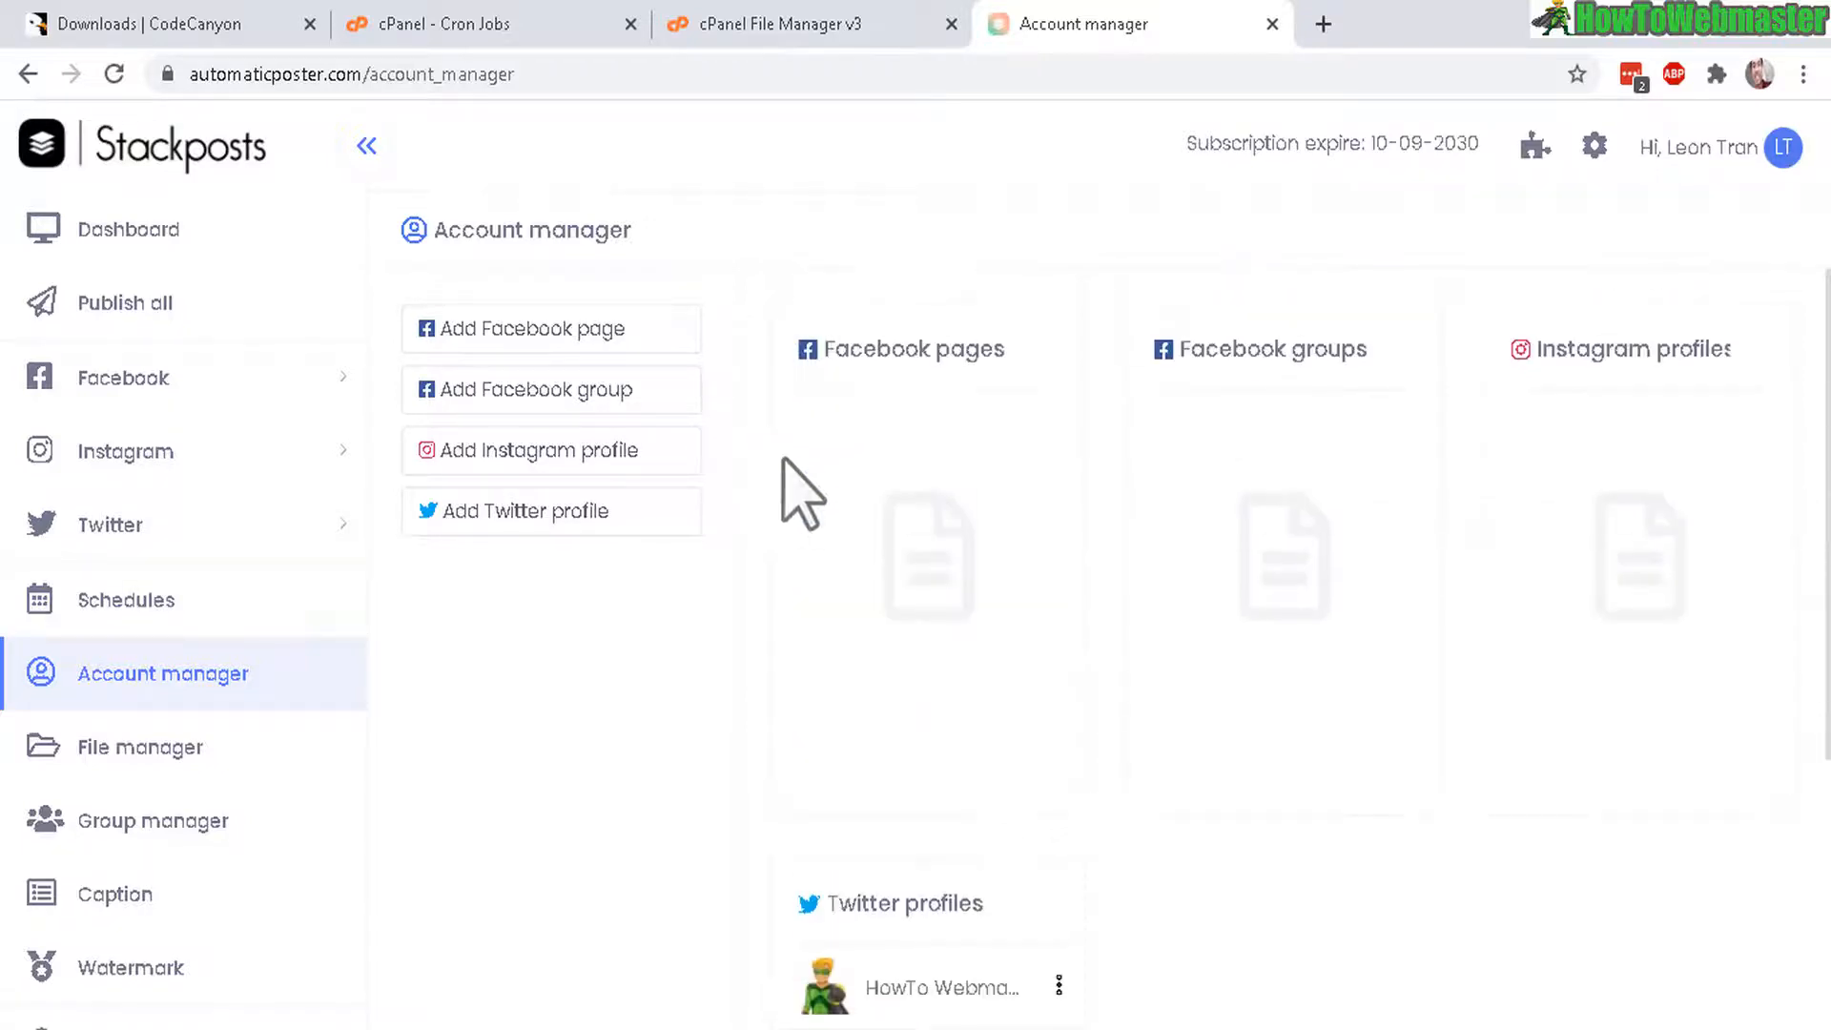
mouse_move(852, 427)
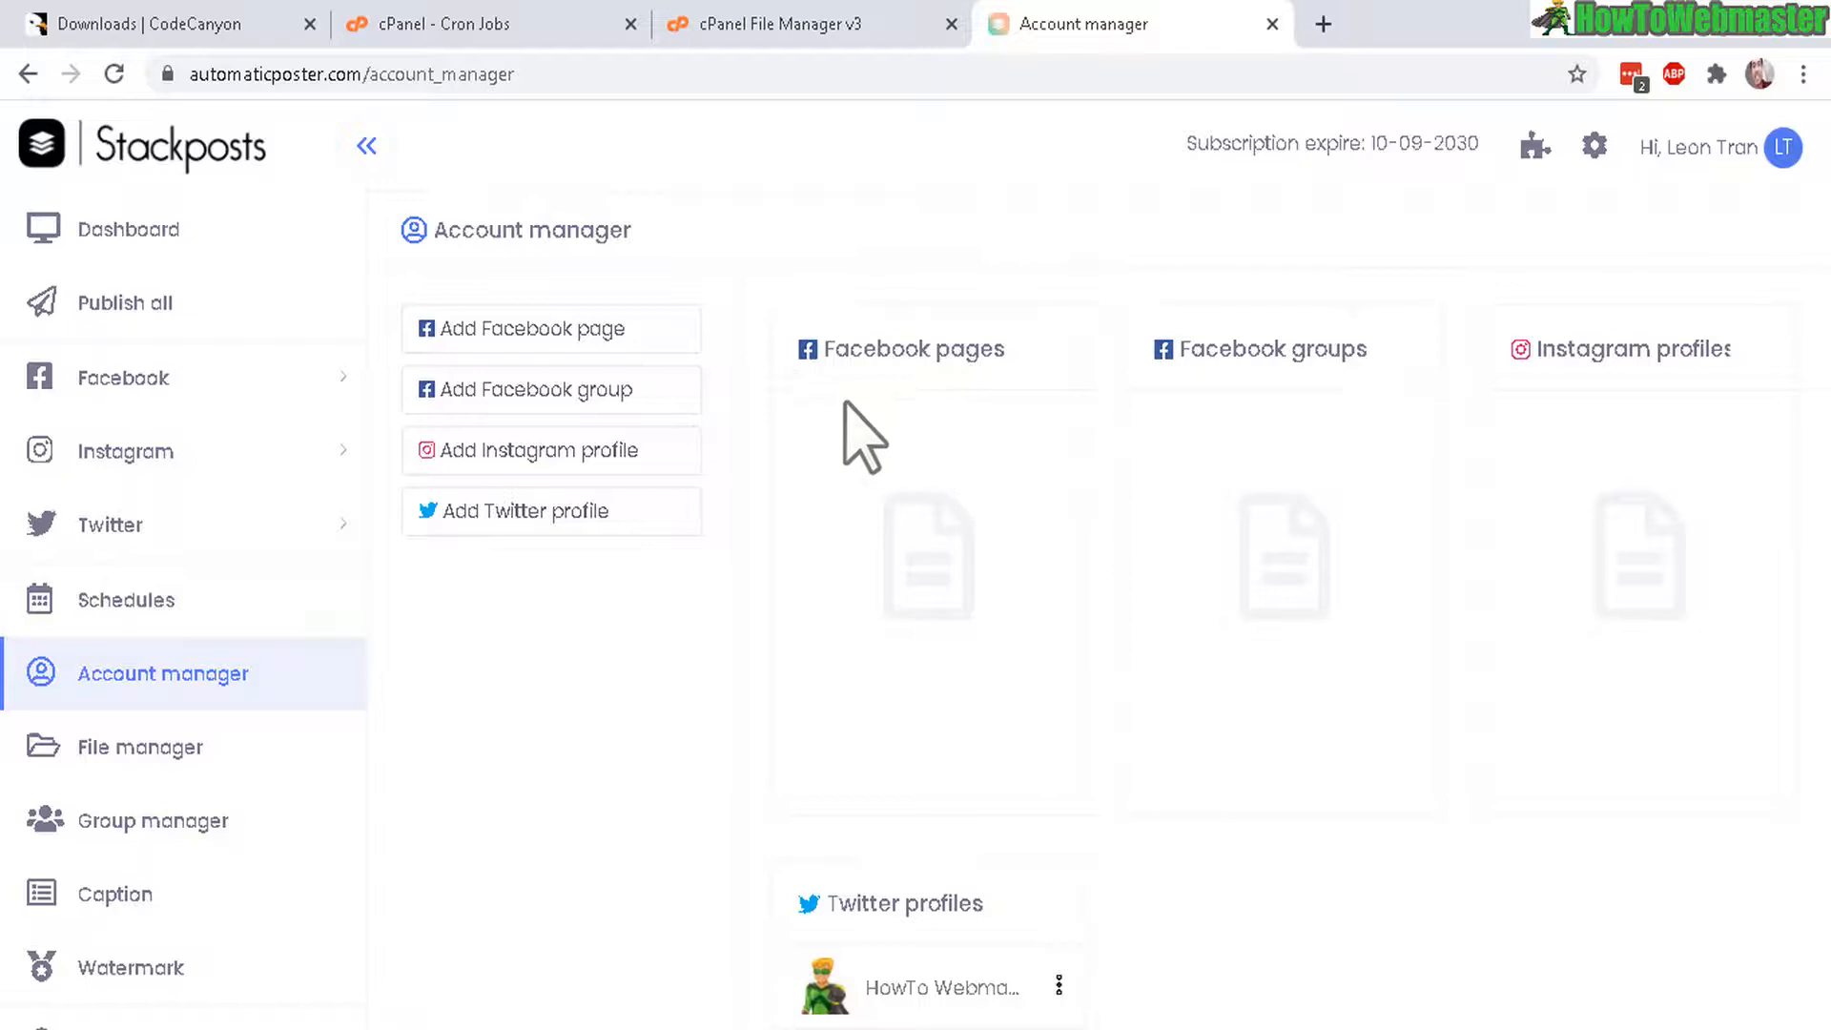
mouse_move(1694, 473)
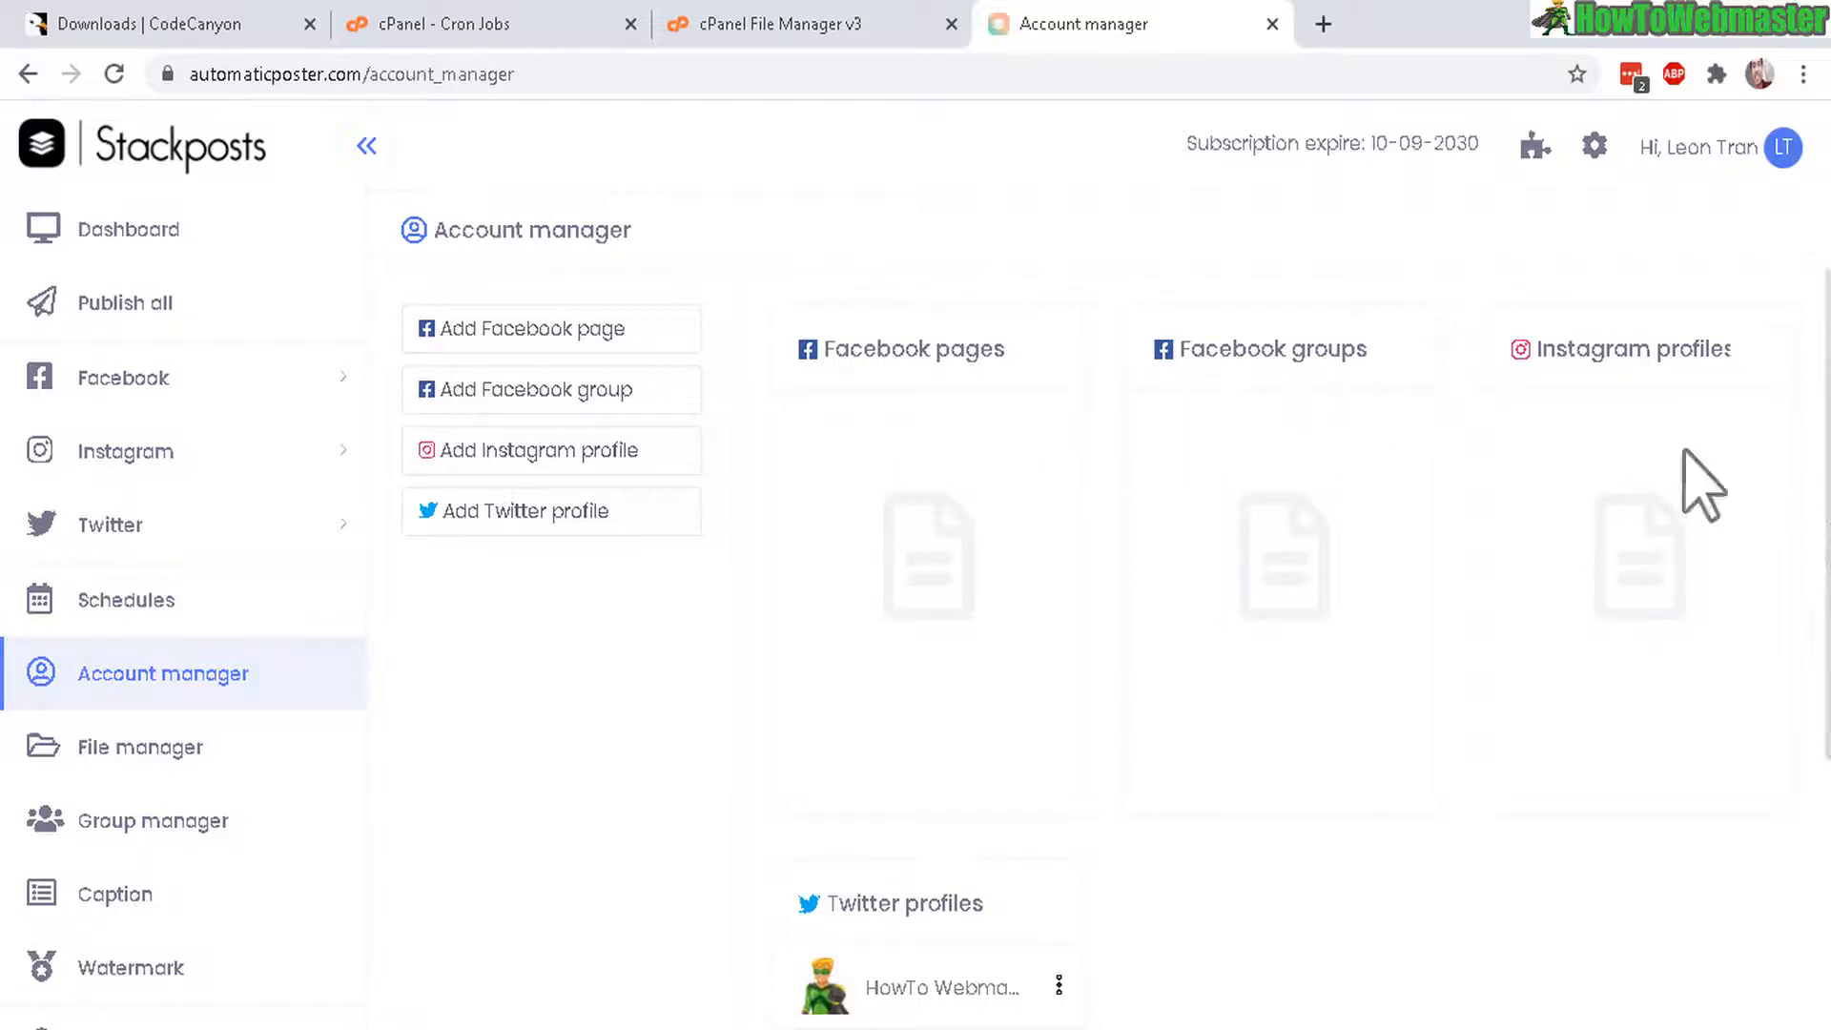
mouse_move(1060, 445)
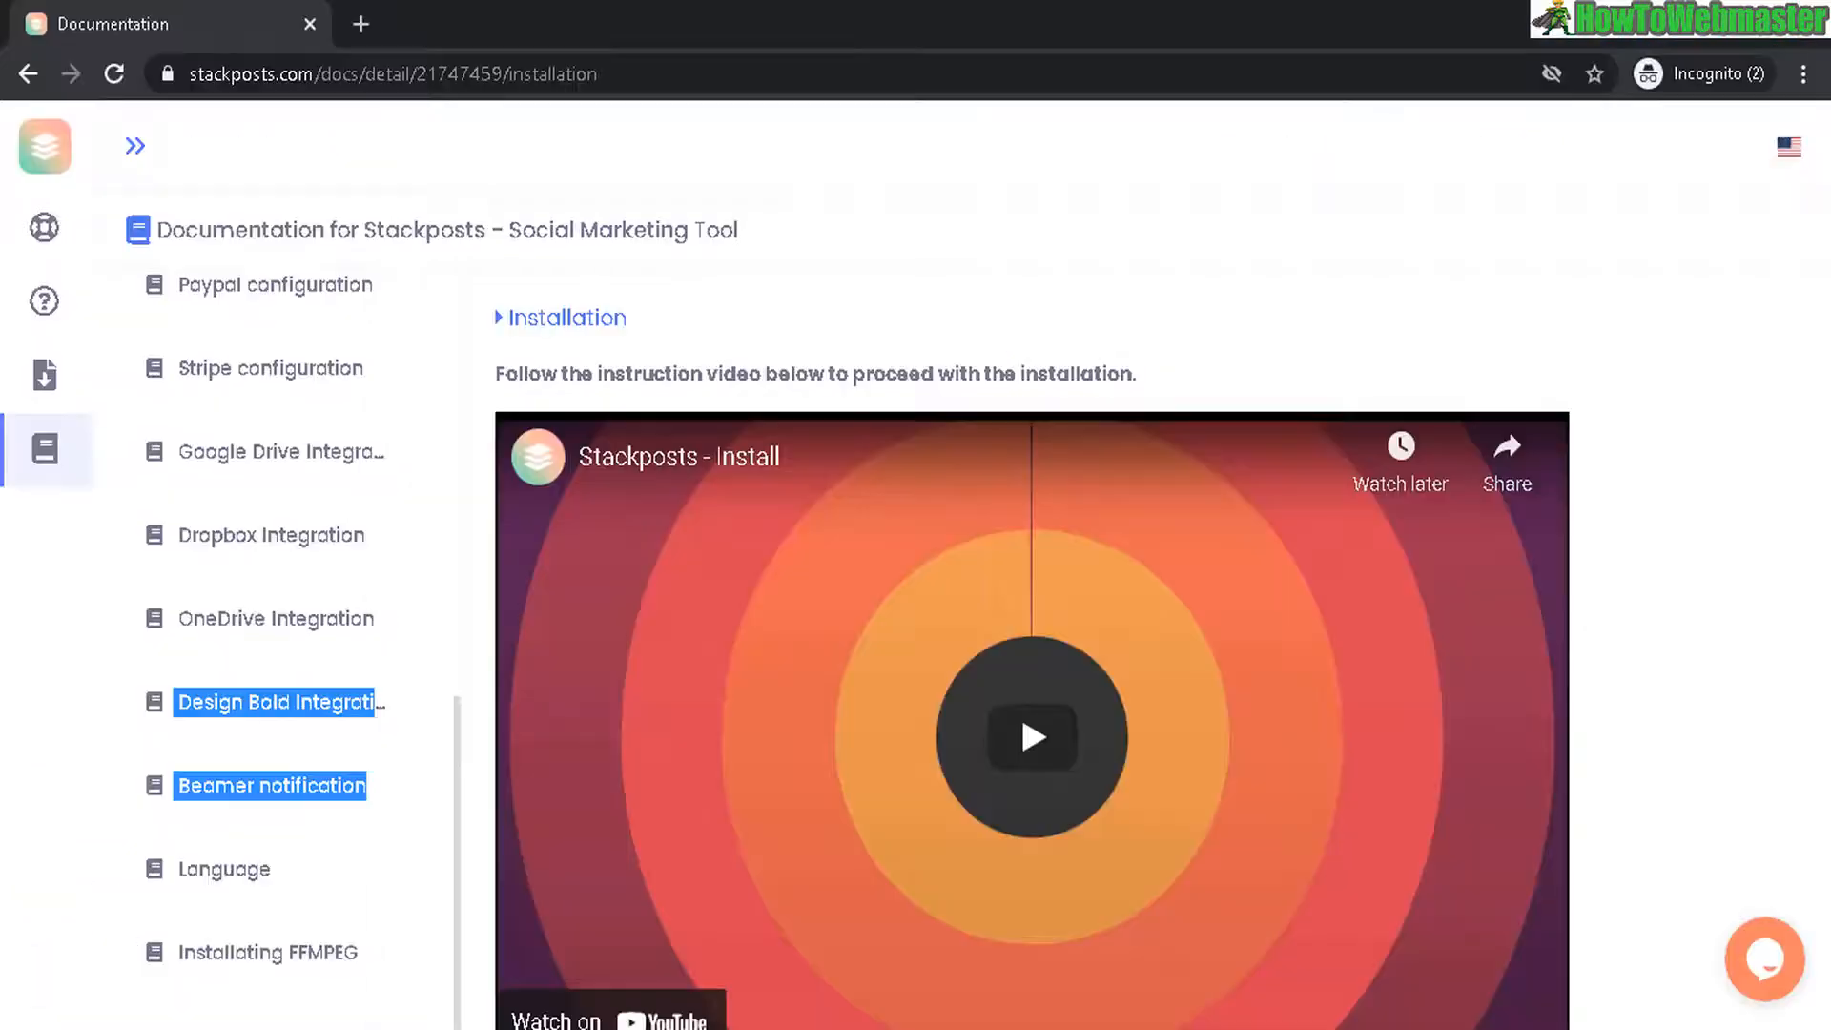
mouse_move(334, 621)
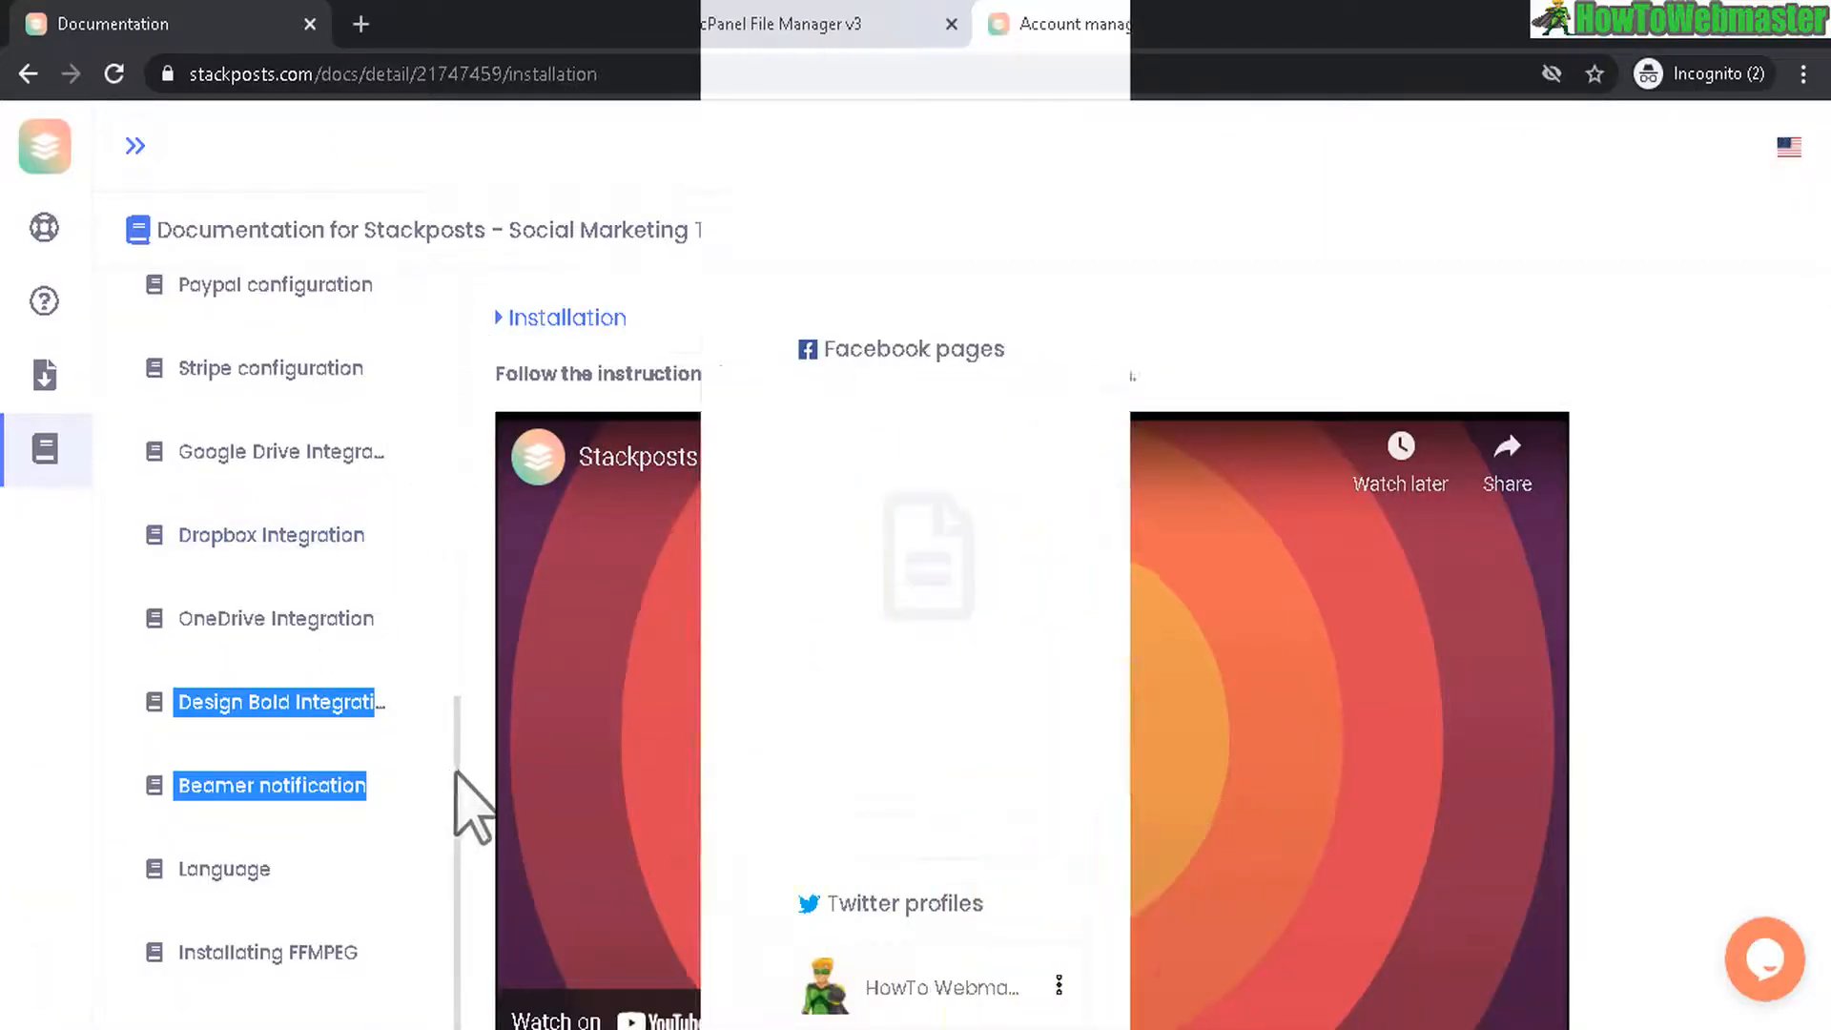
Go to Twitter > Post and choose the Text post type
click(1080, 25)
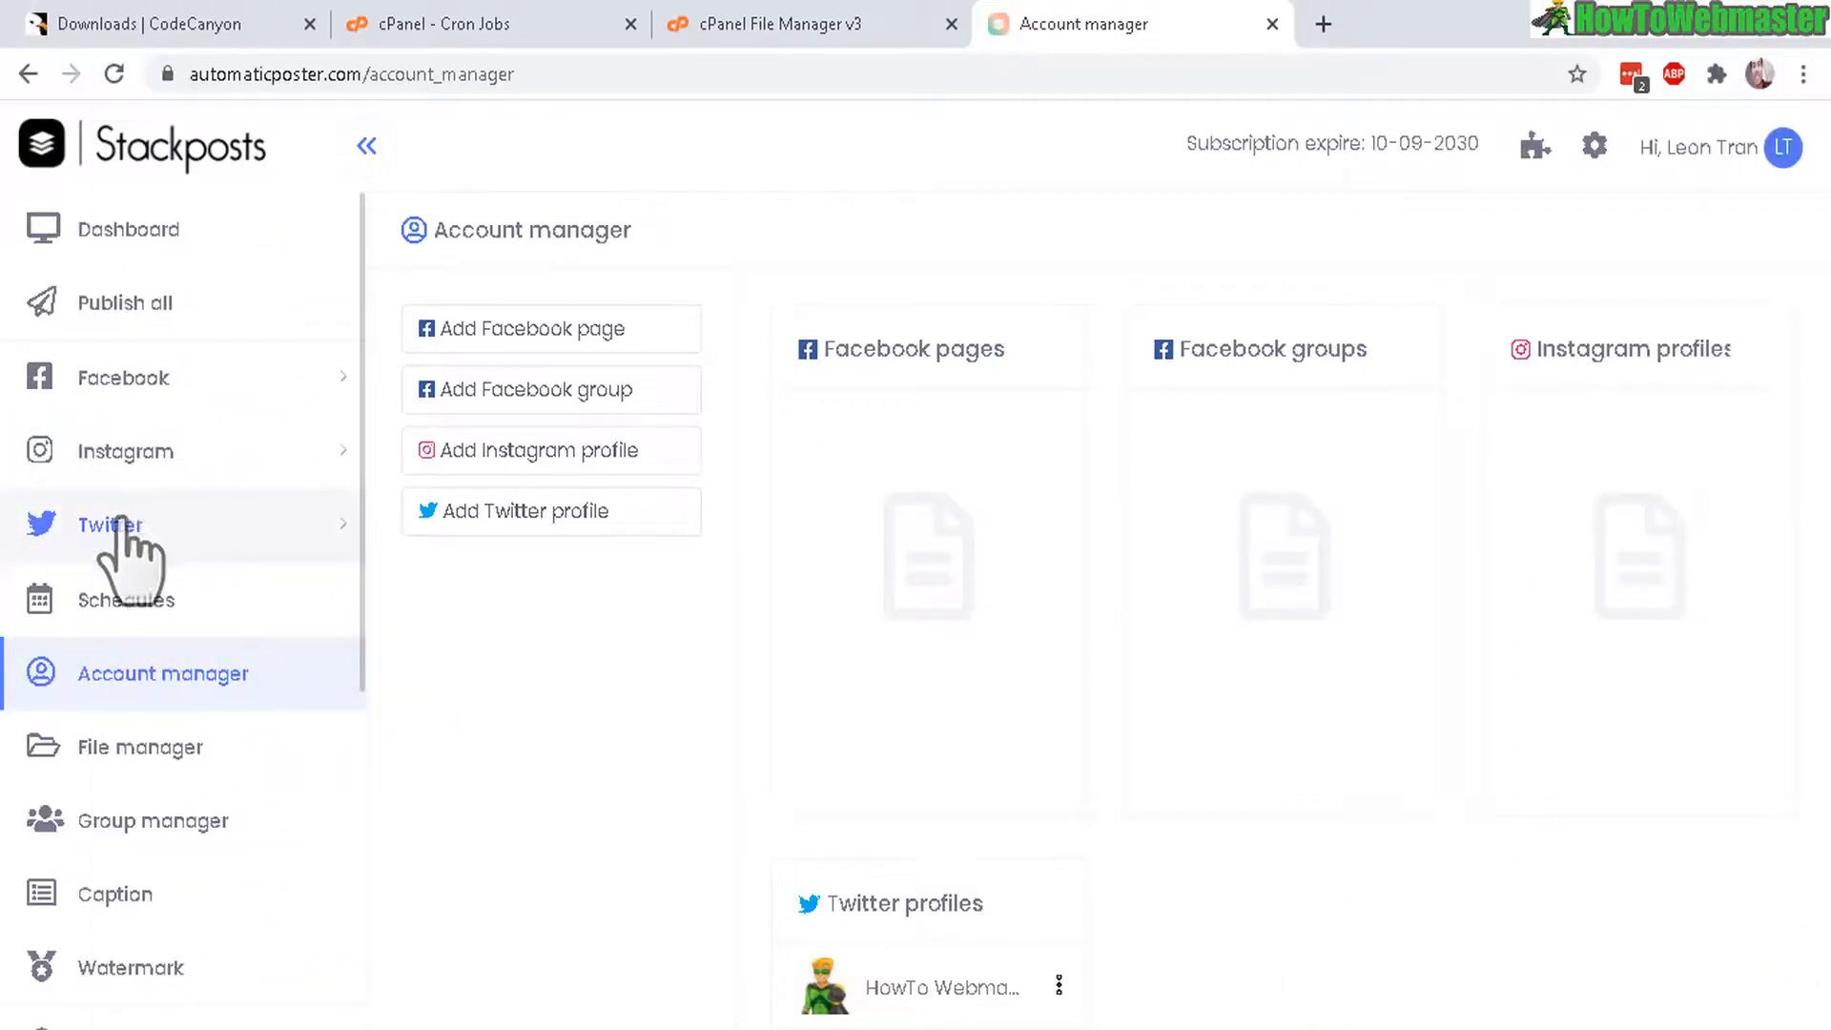
click(111, 526)
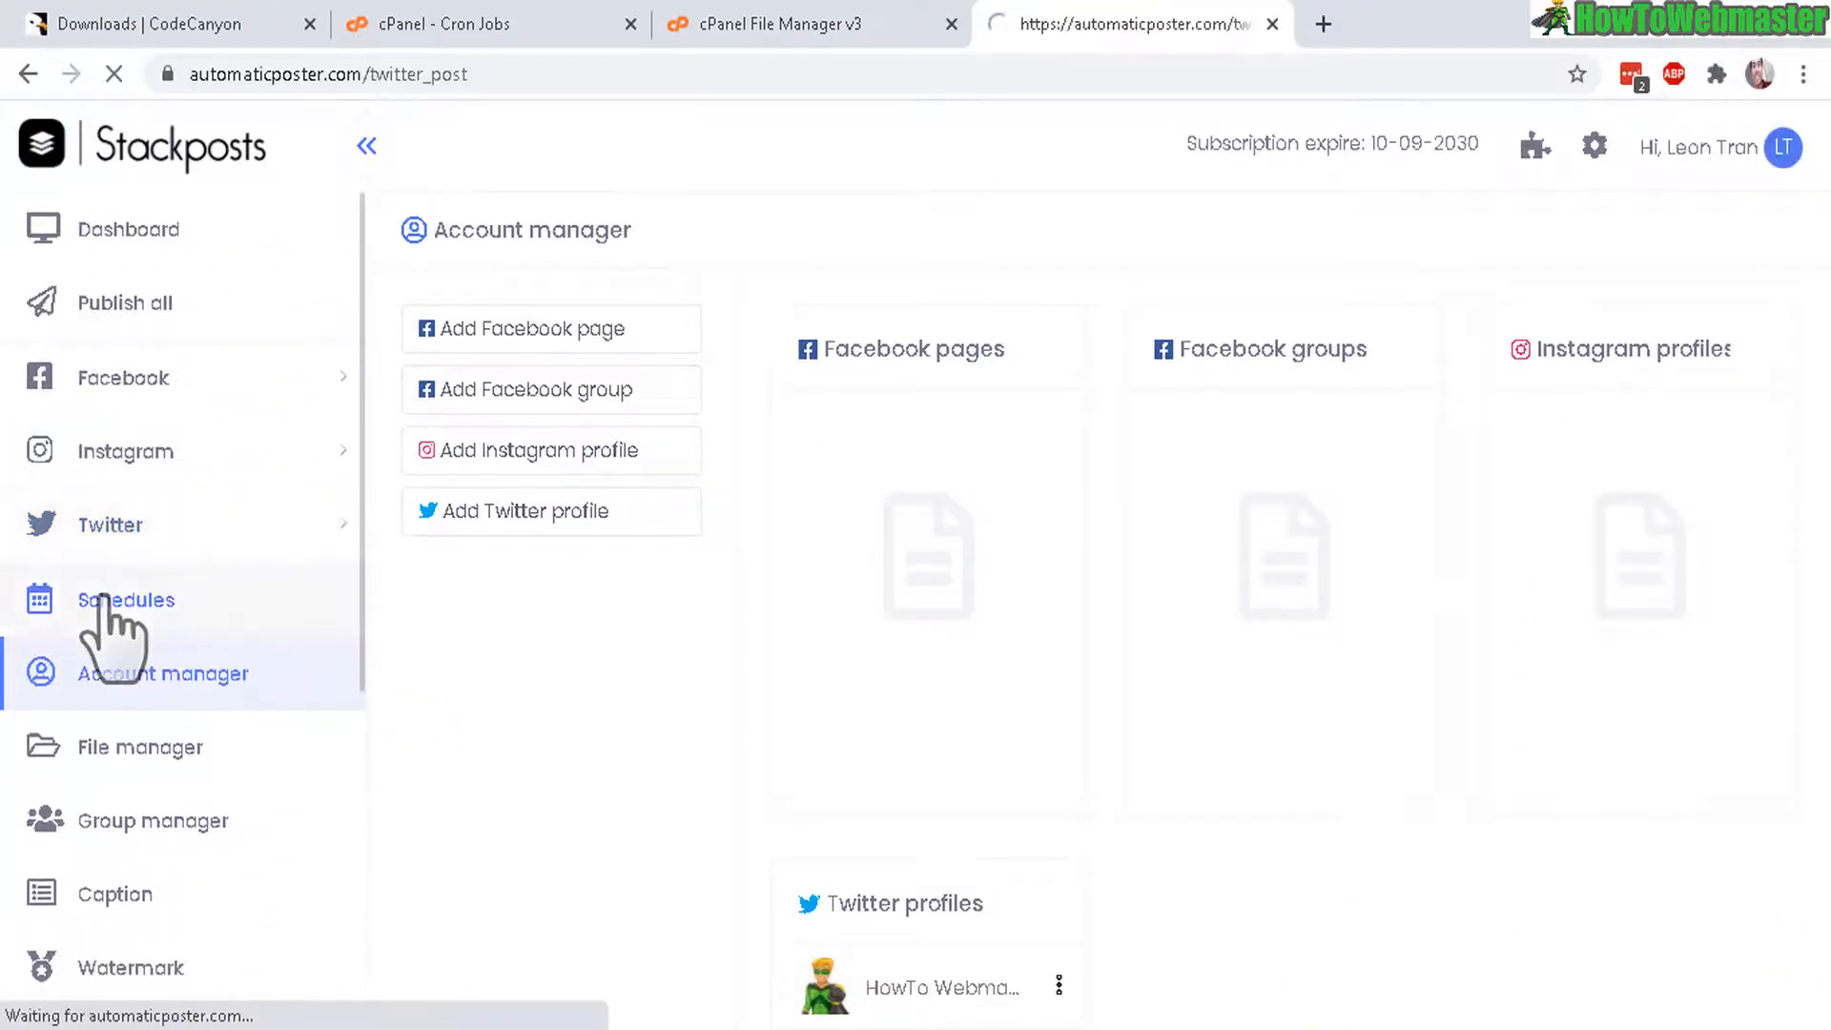
click(110, 524)
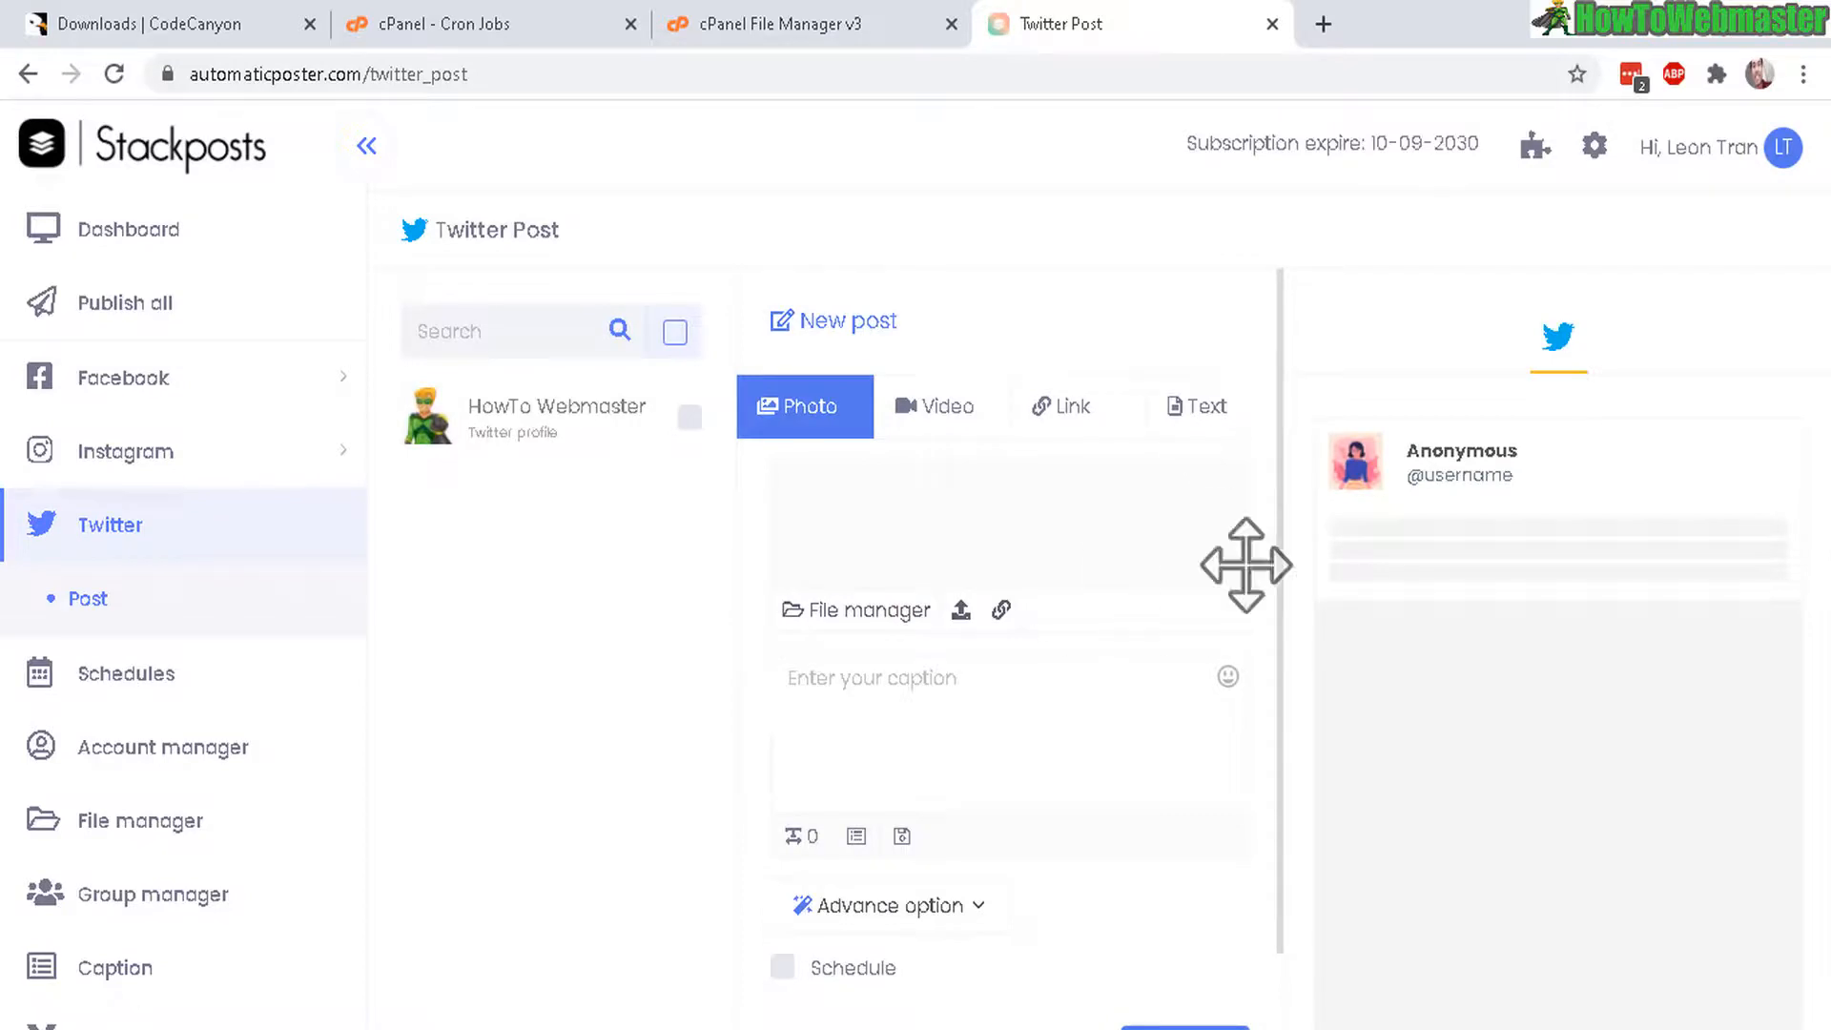
mouse_move(480, 461)
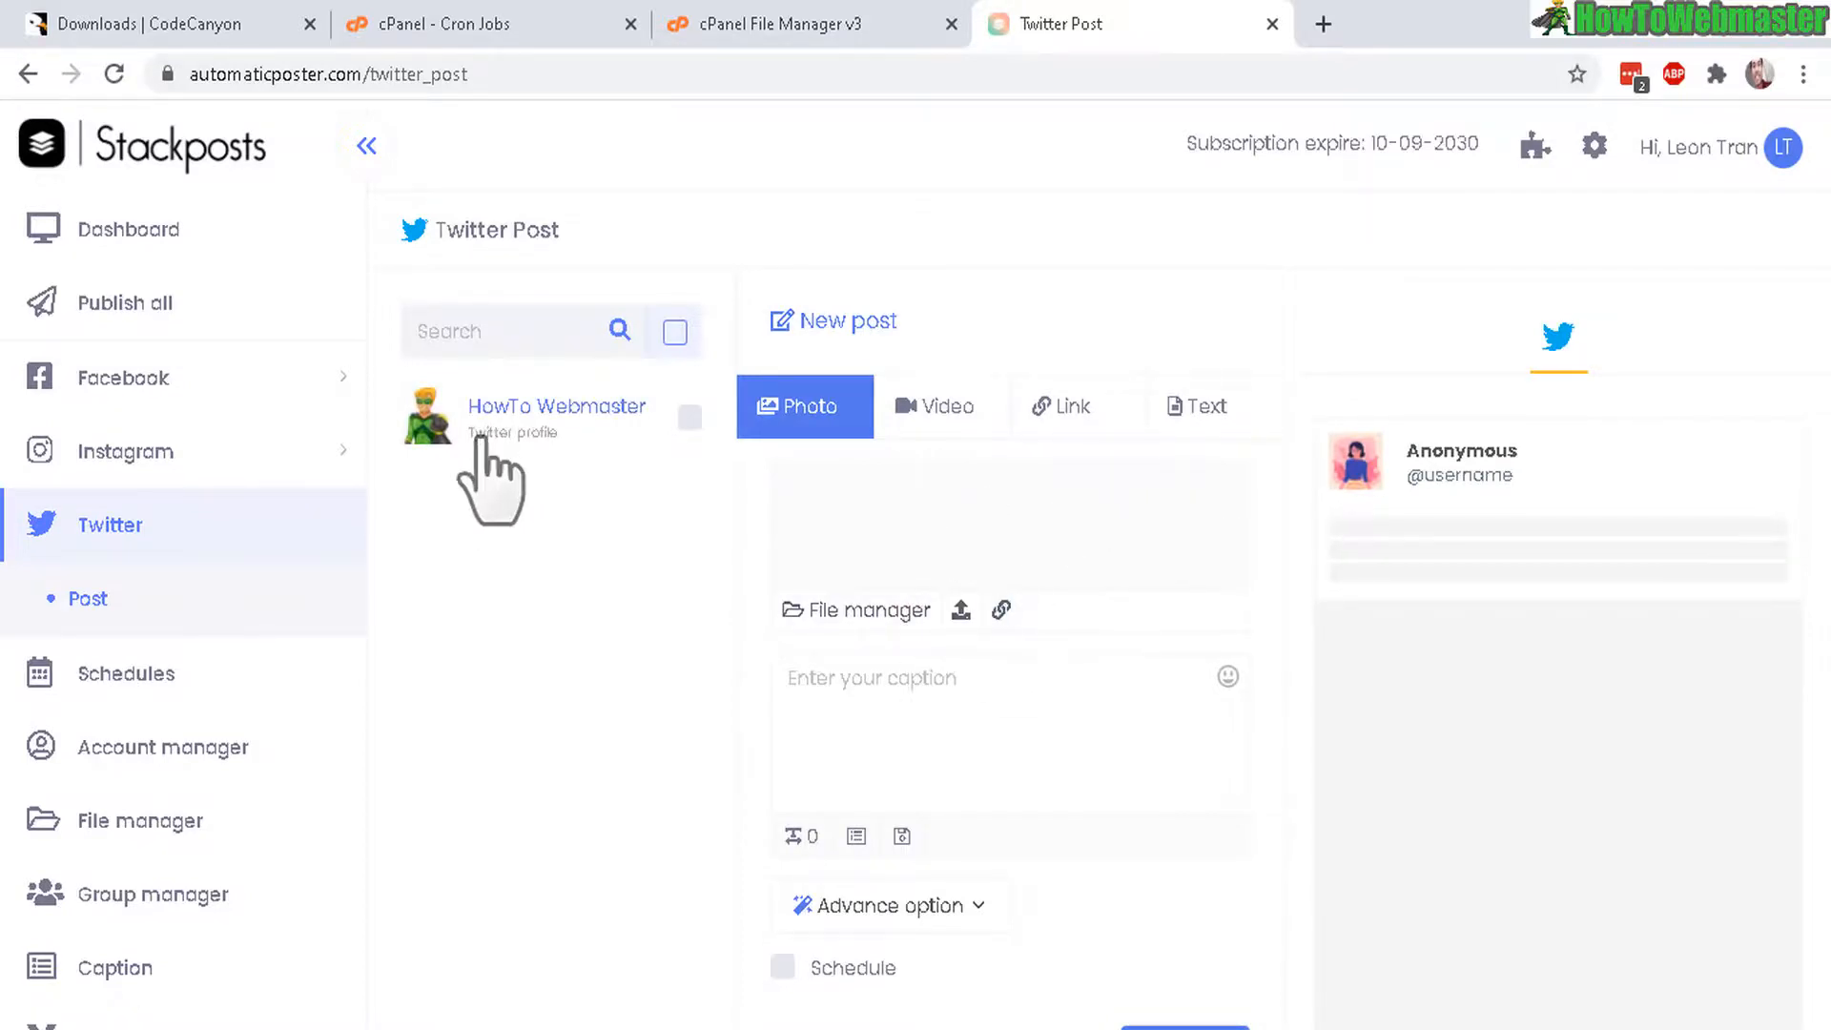
mouse_move(816, 415)
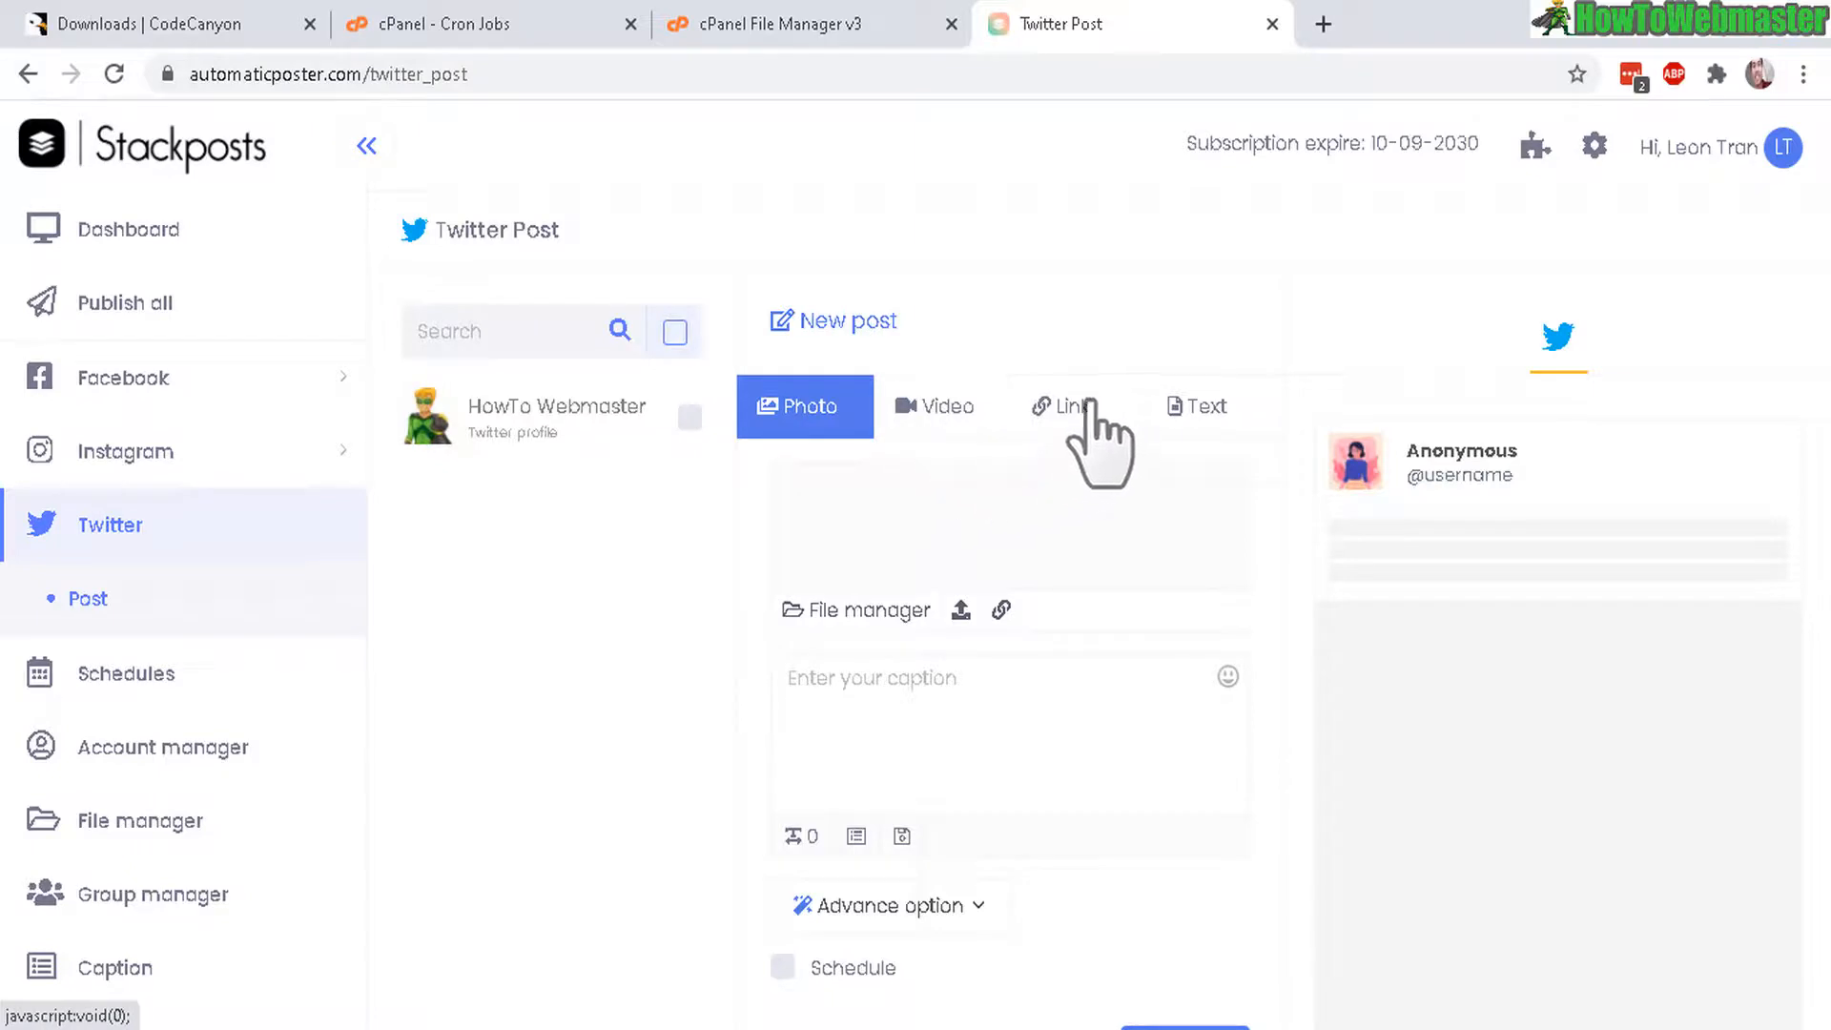
click(1206, 404)
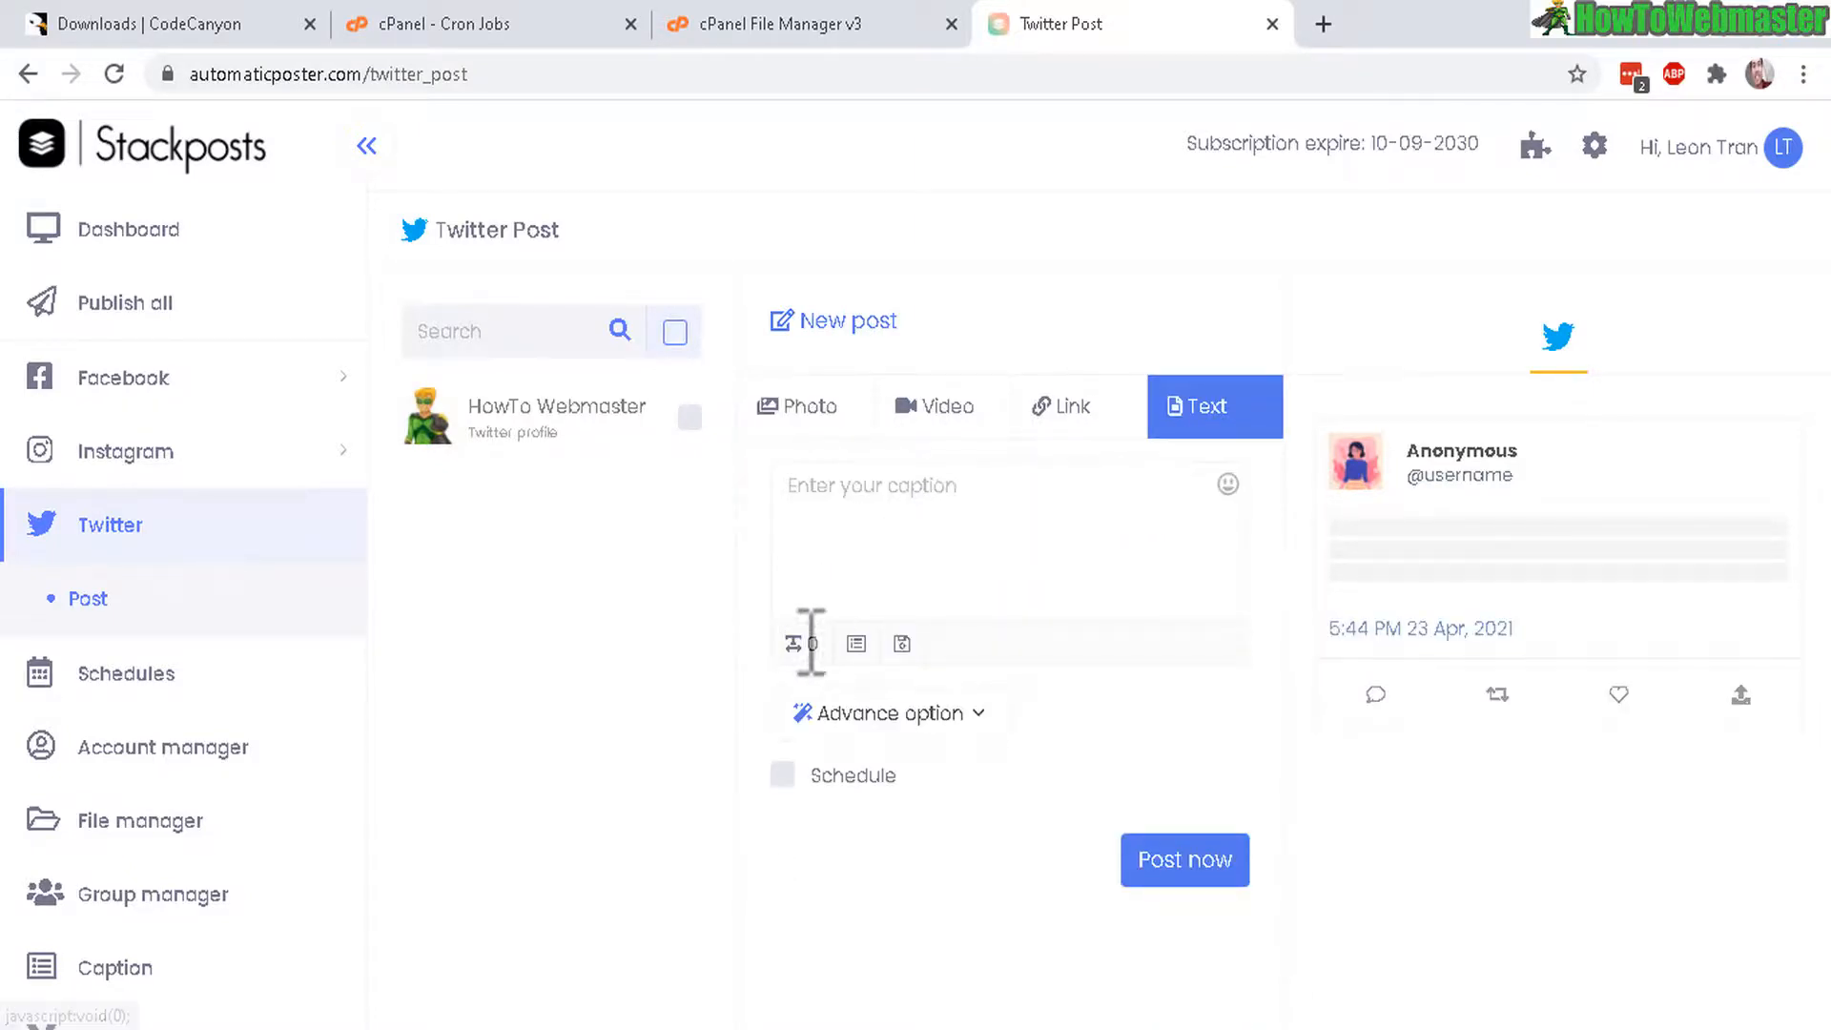
Toggle Schedule on to view its options, leave it off, and focus the caption box
click(782, 774)
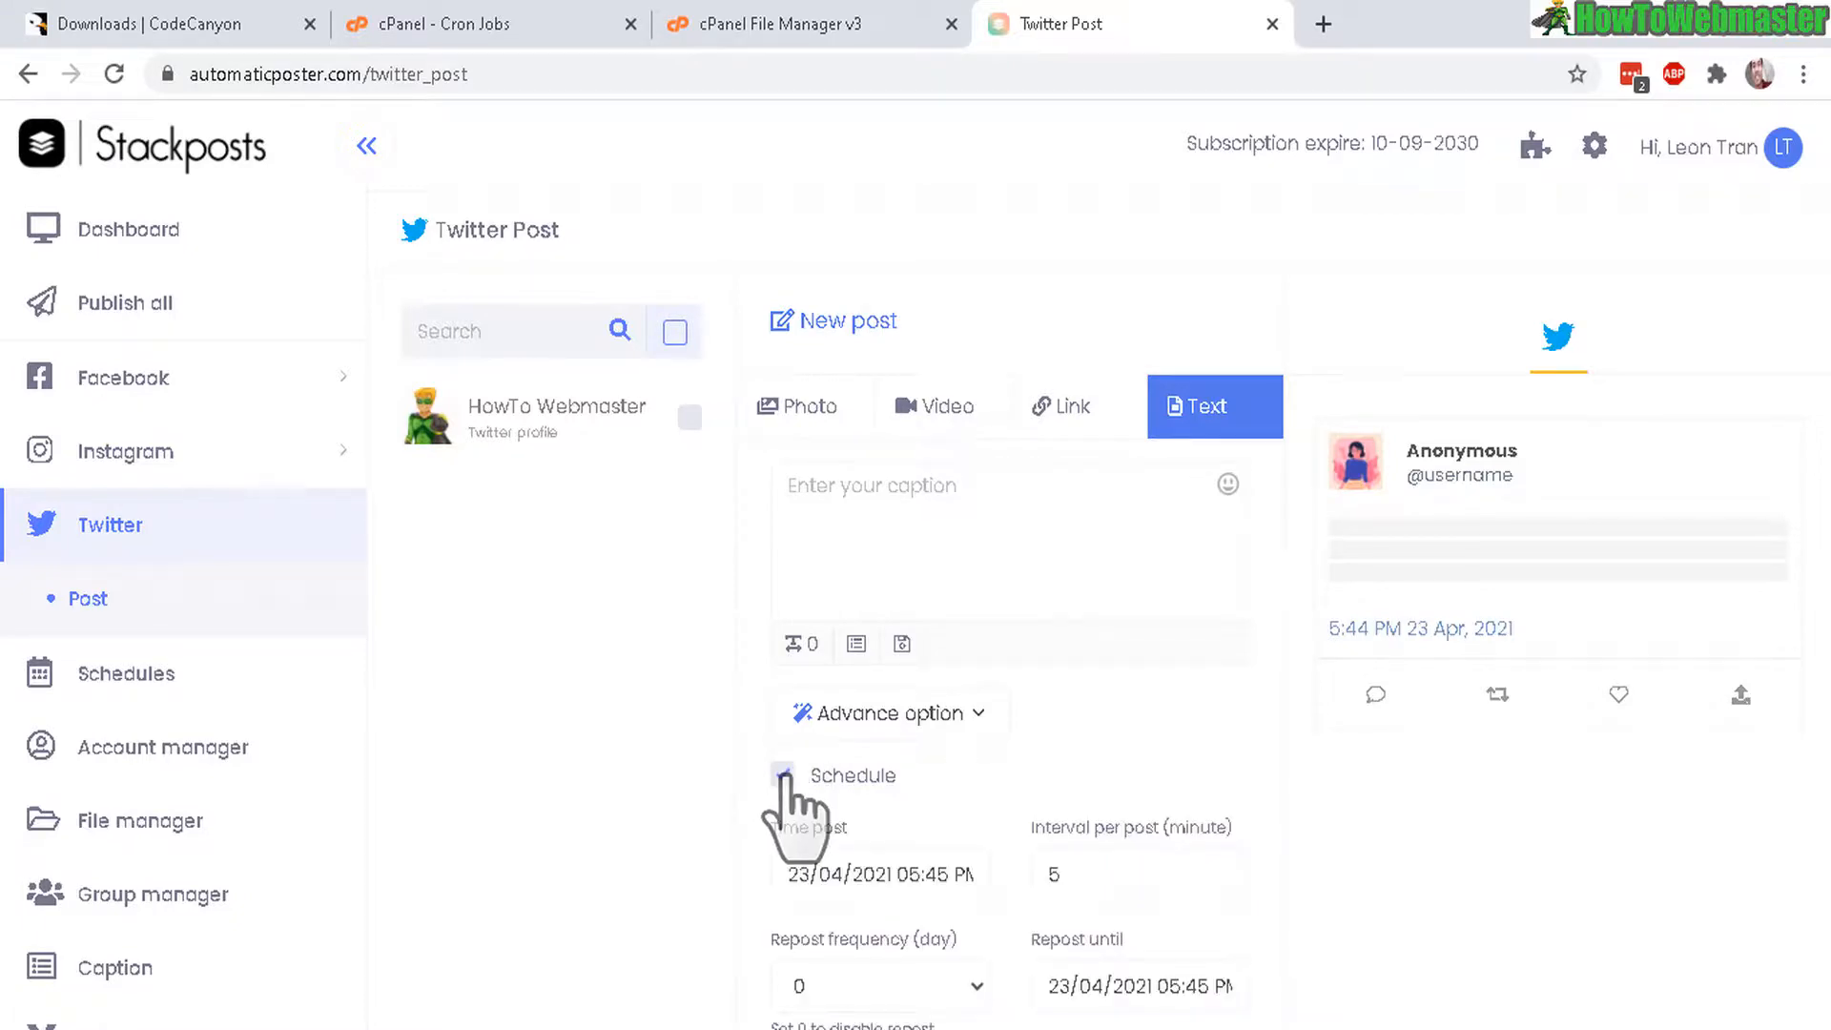
click(782, 774)
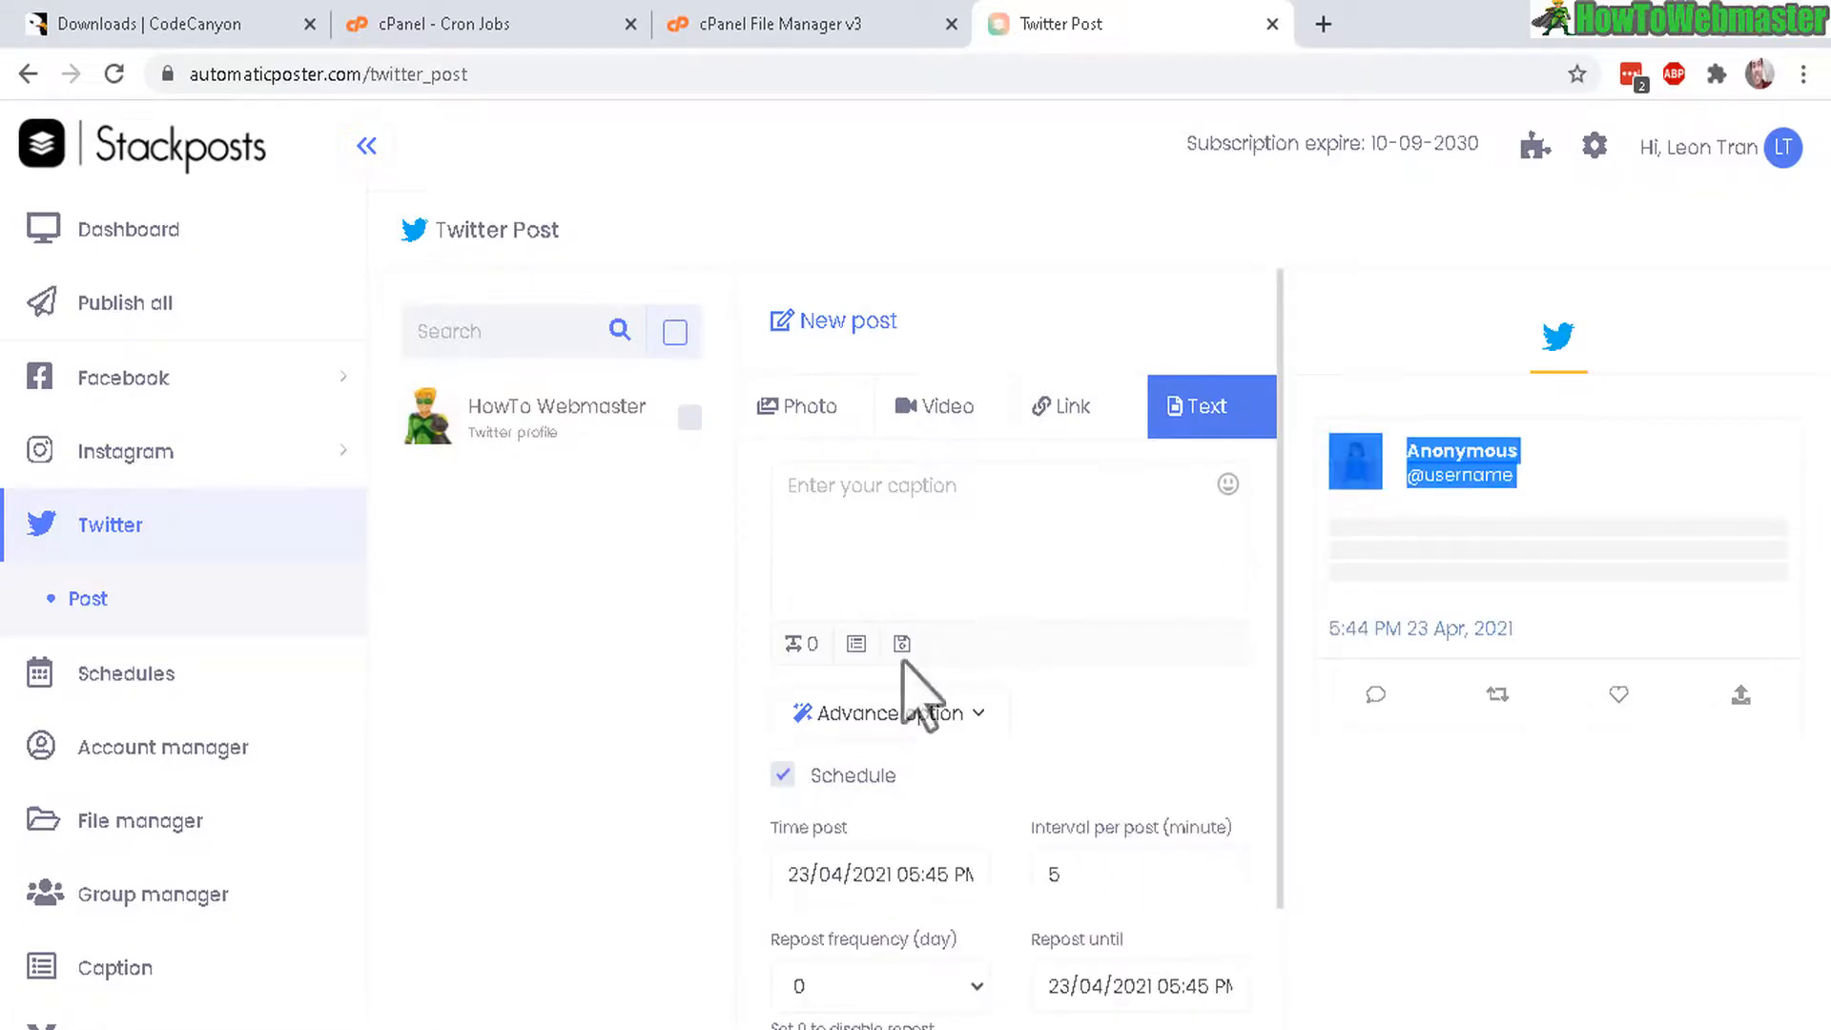
click(782, 774)
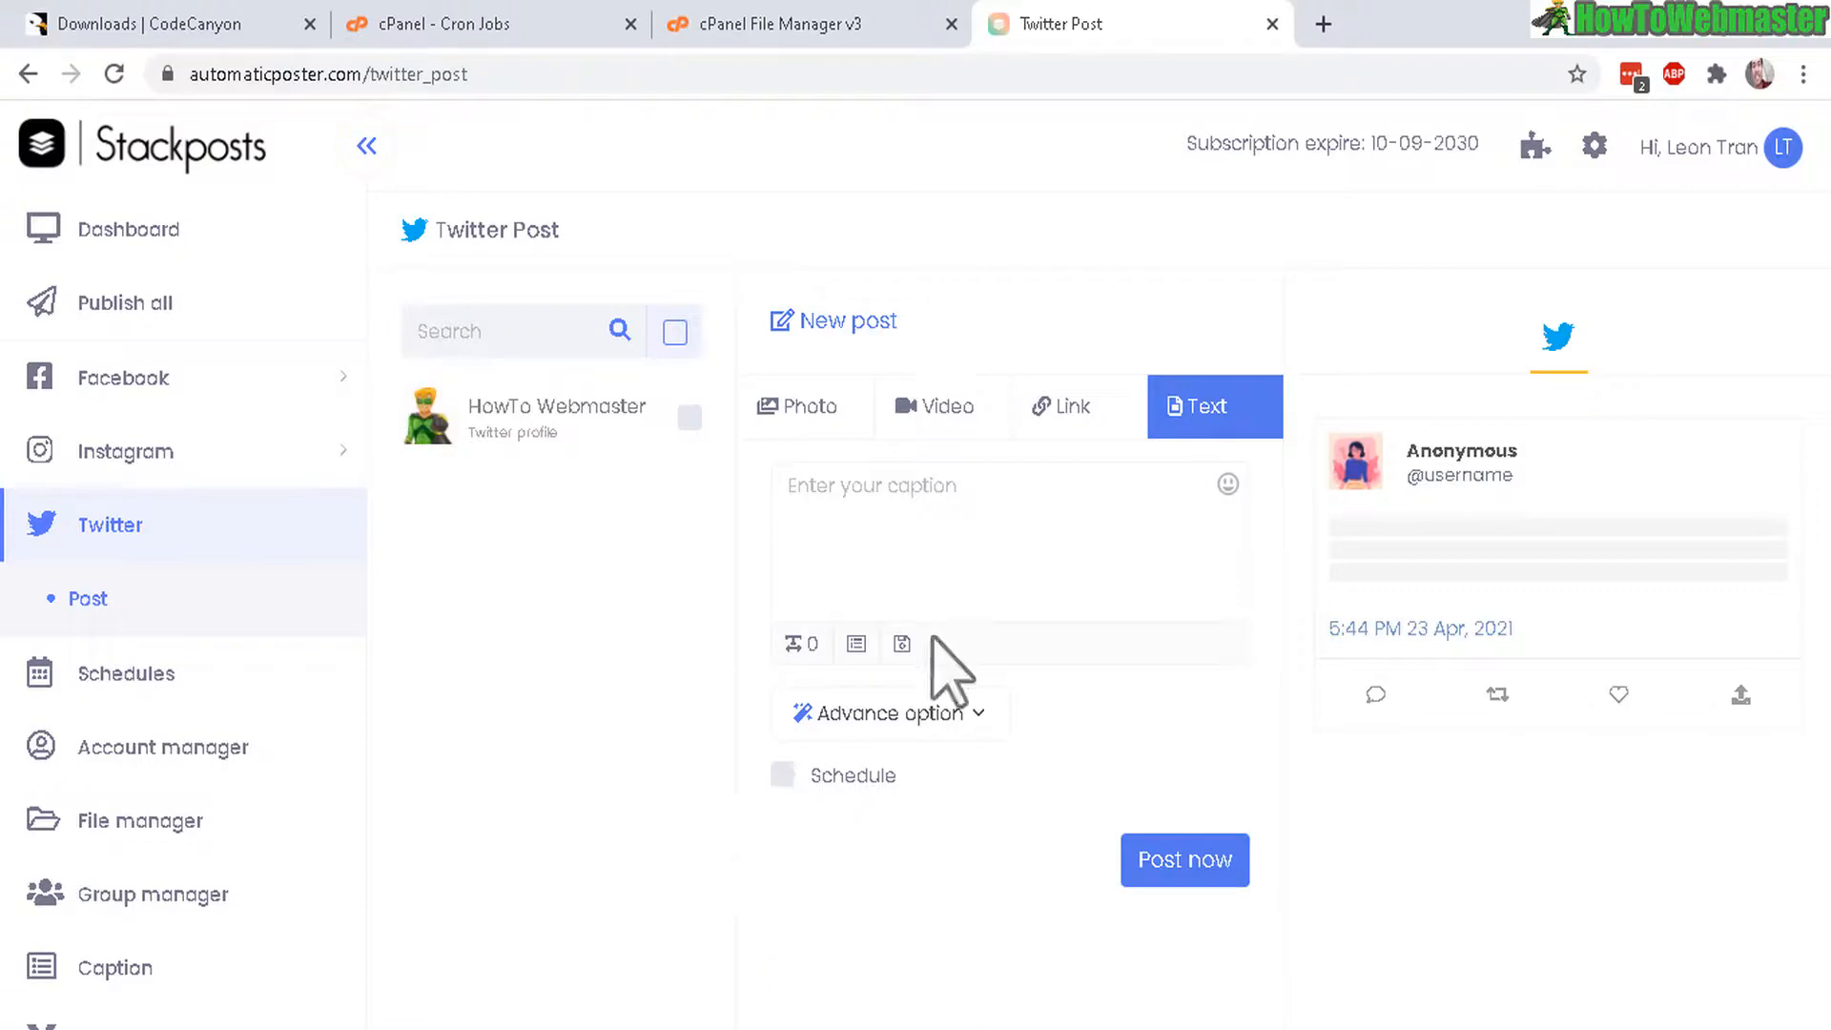
click(959, 541)
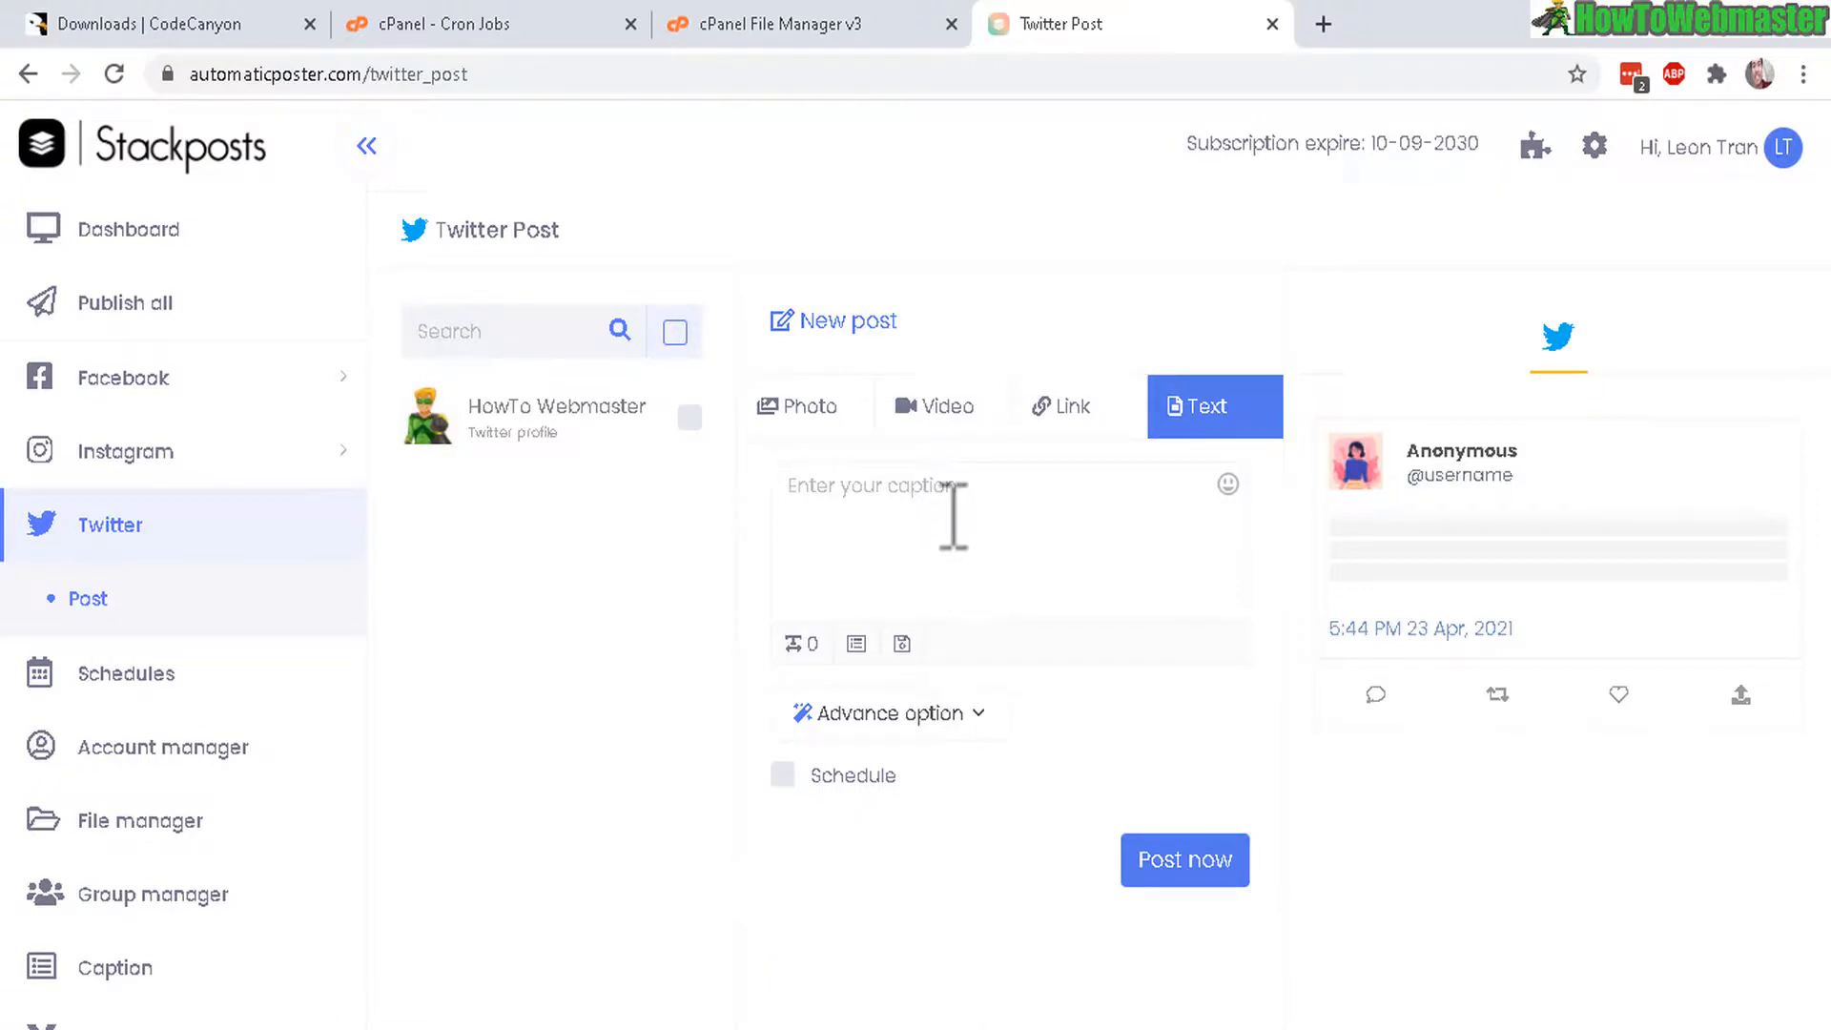
Post "Hello everyone. HAPPY FRIDAY!!!! #tgif" now to the HowTo Webmaster Twitter profile
text(Hello everyone. HAPPY FRIDAY!!!! #tgif)
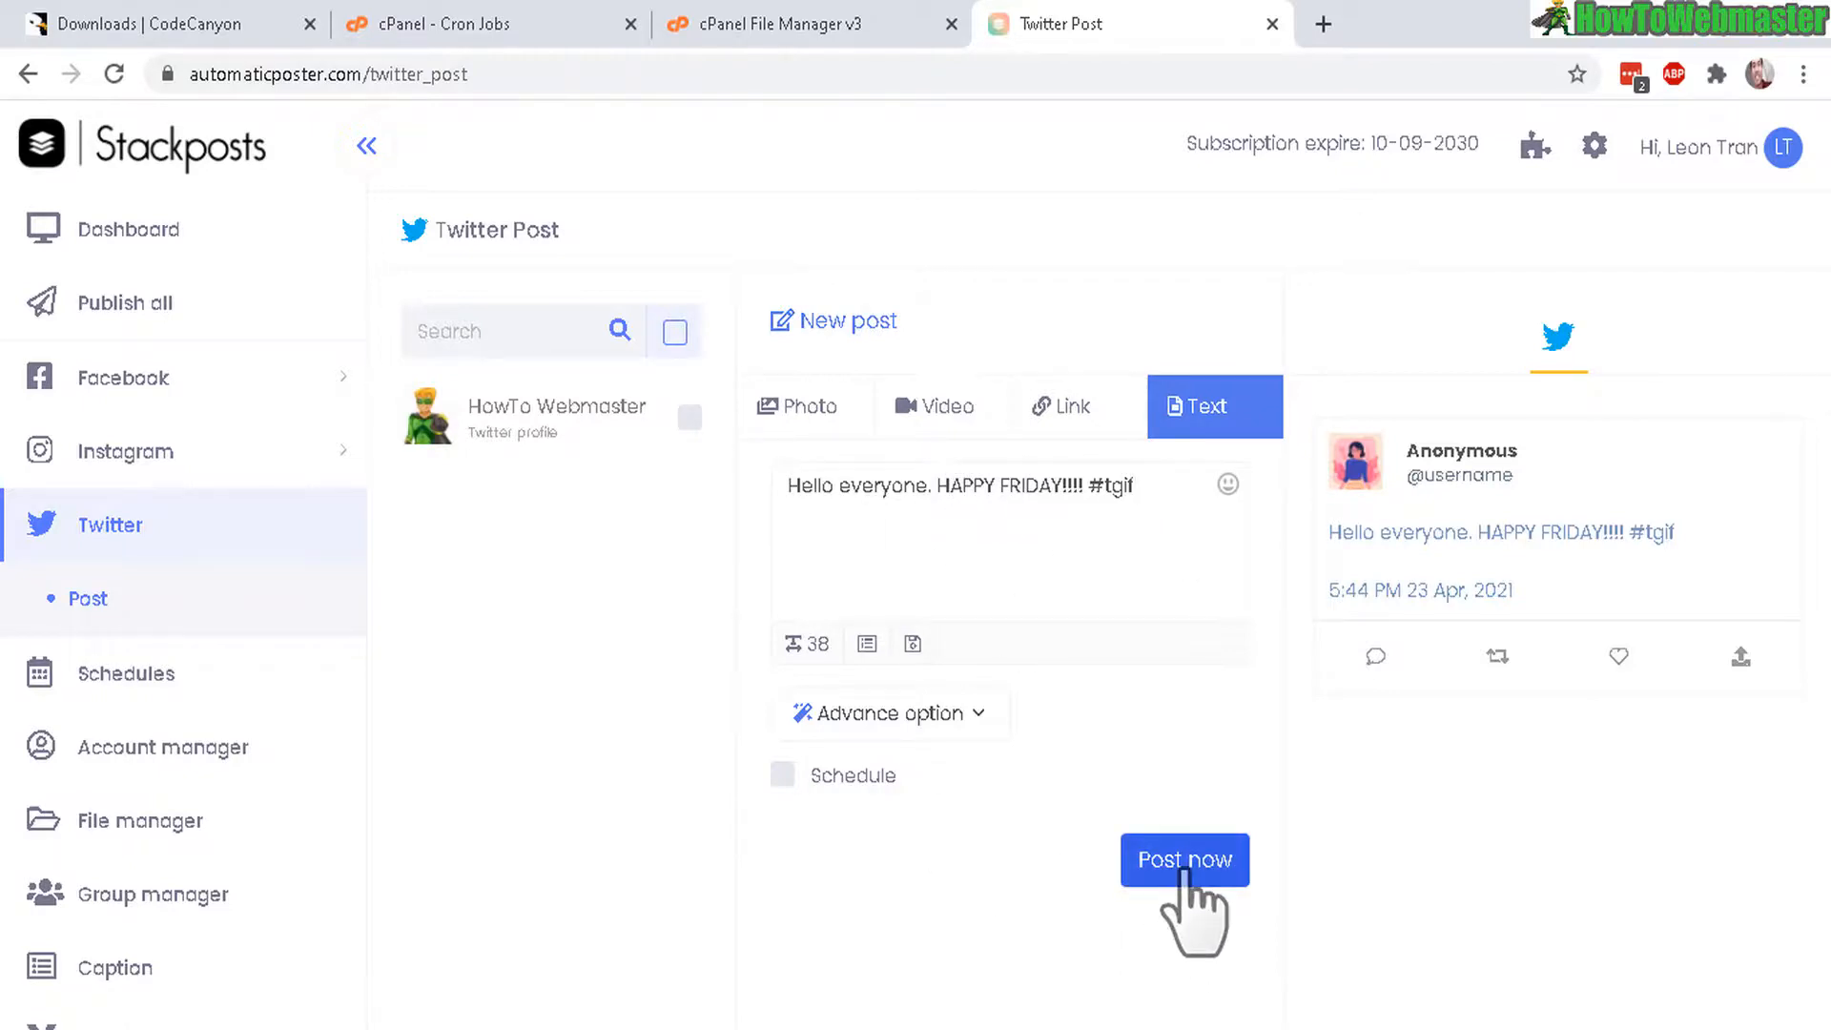
click(1185, 860)
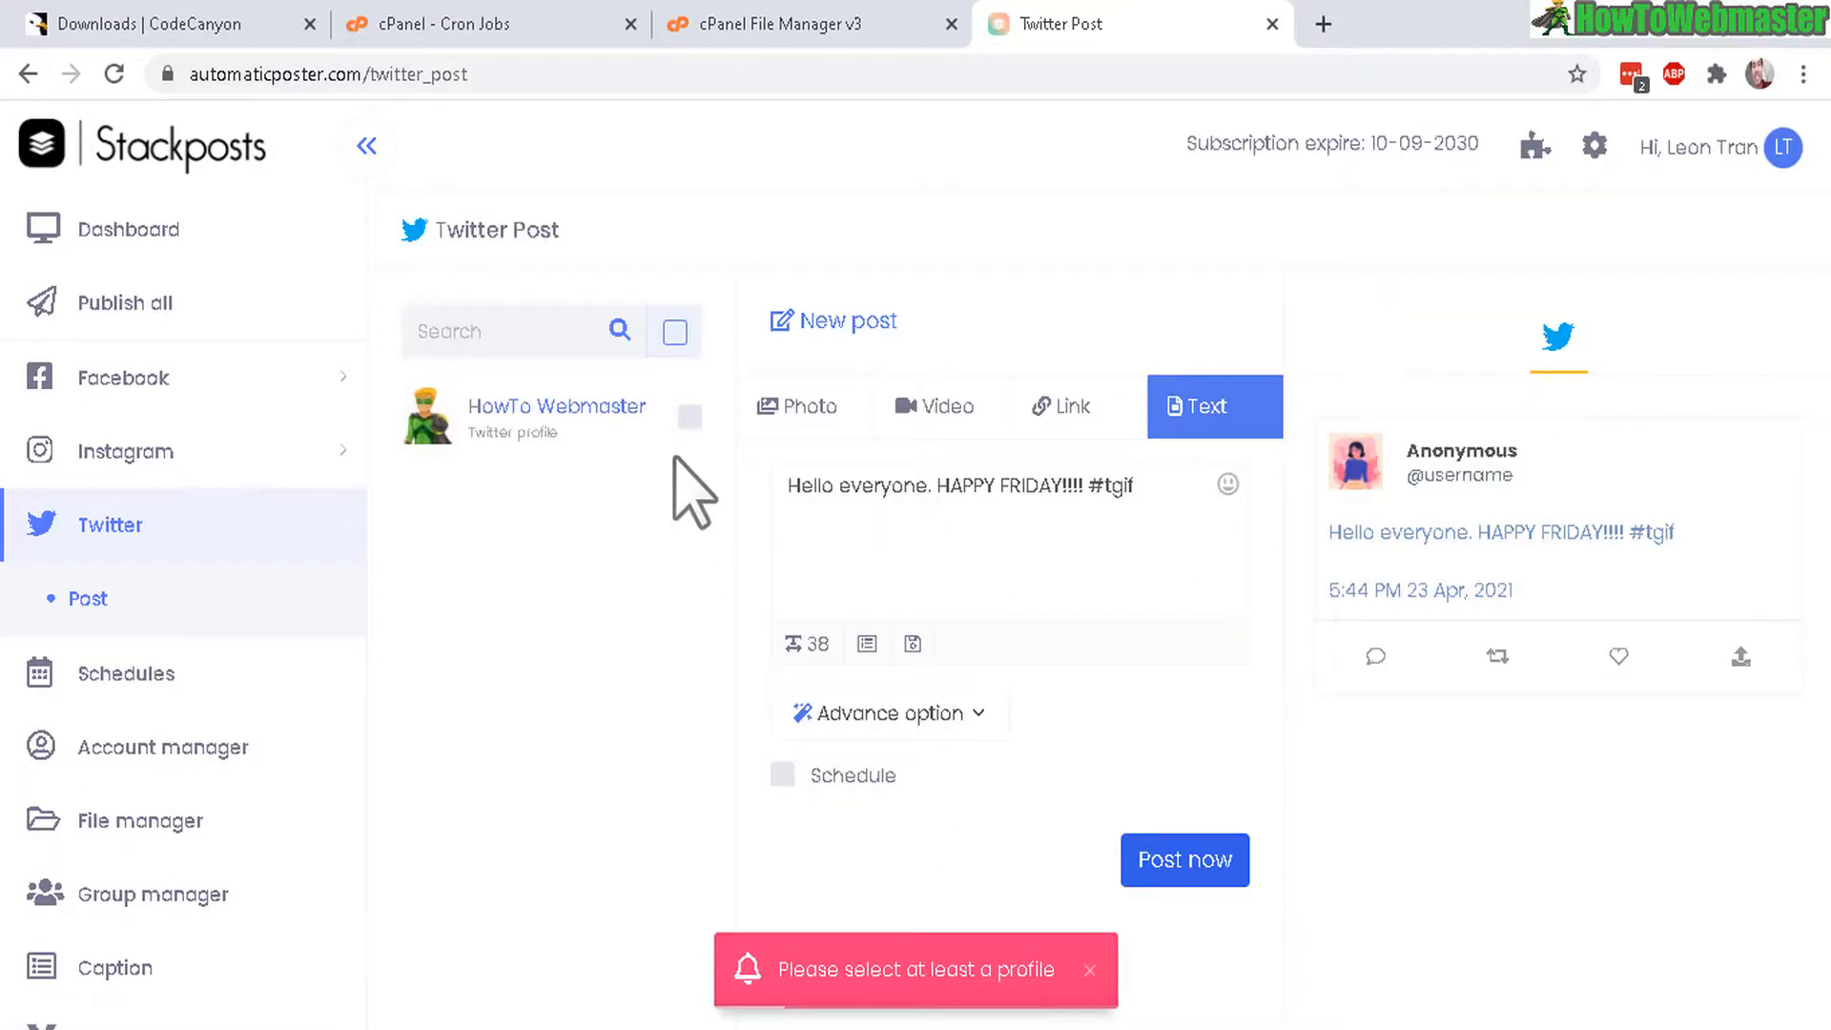
click(689, 416)
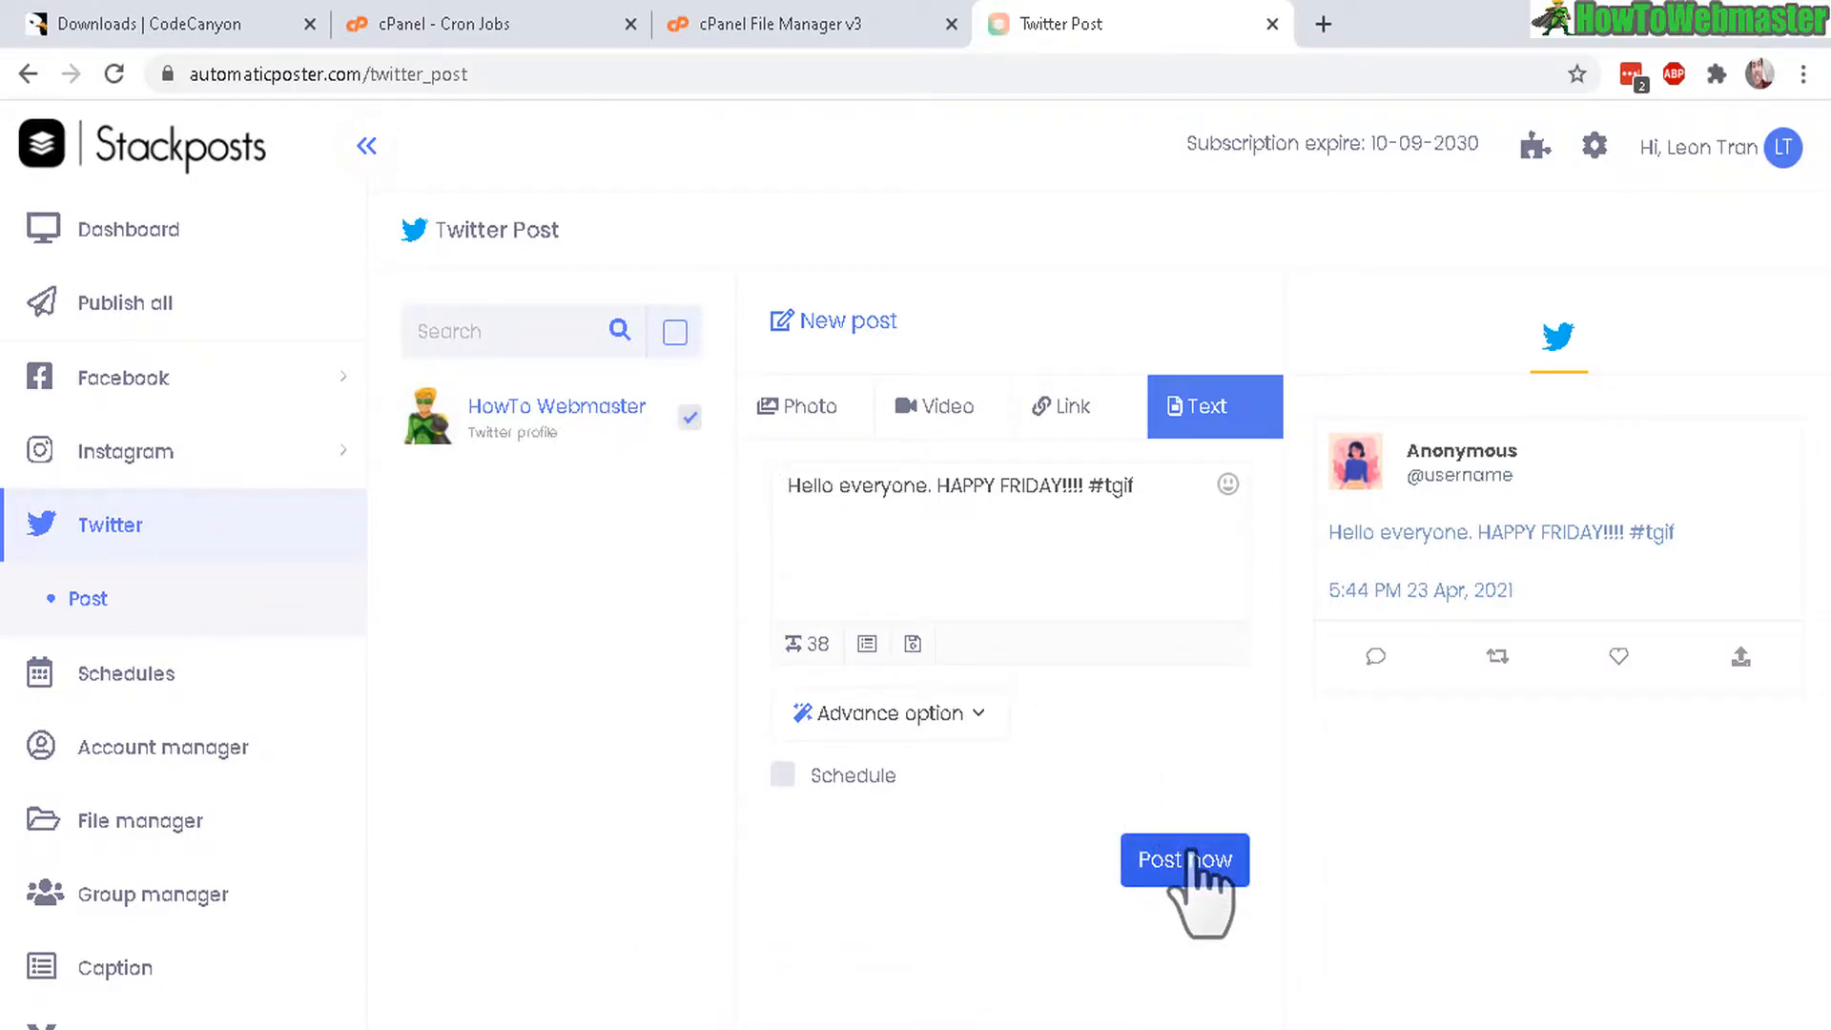
click(1185, 861)
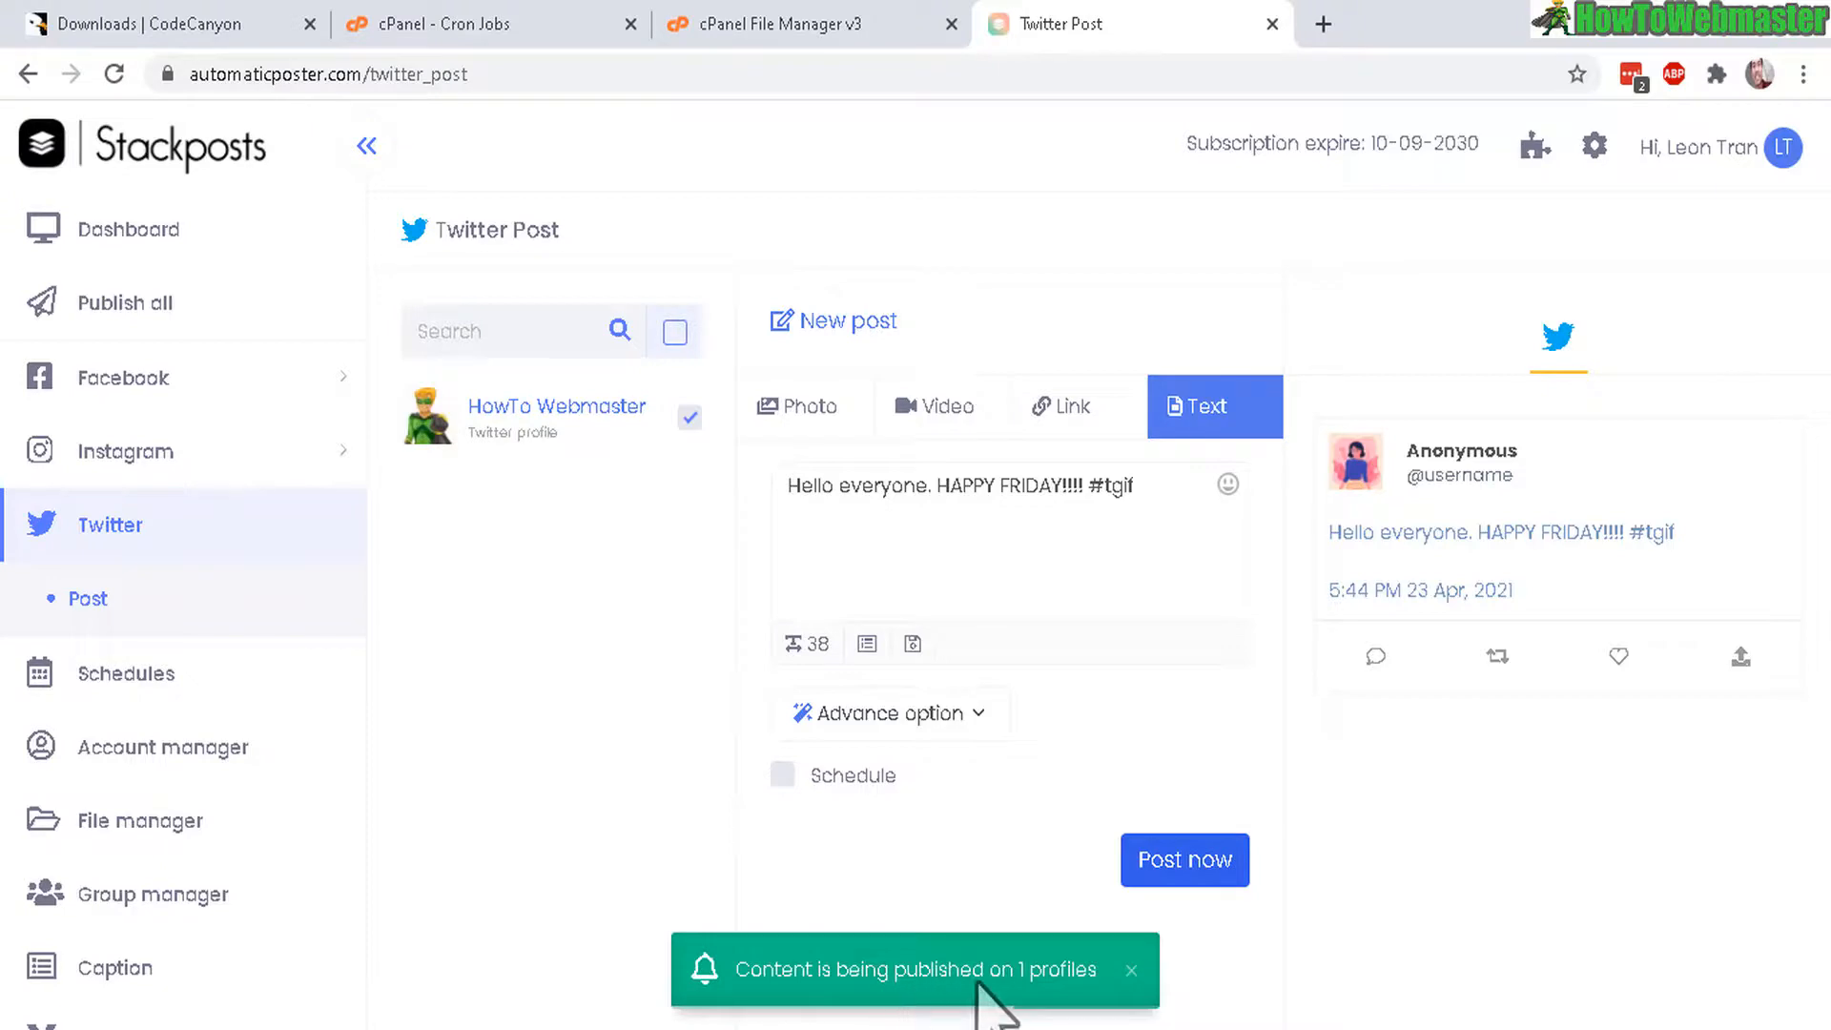
mouse_move(1108, 484)
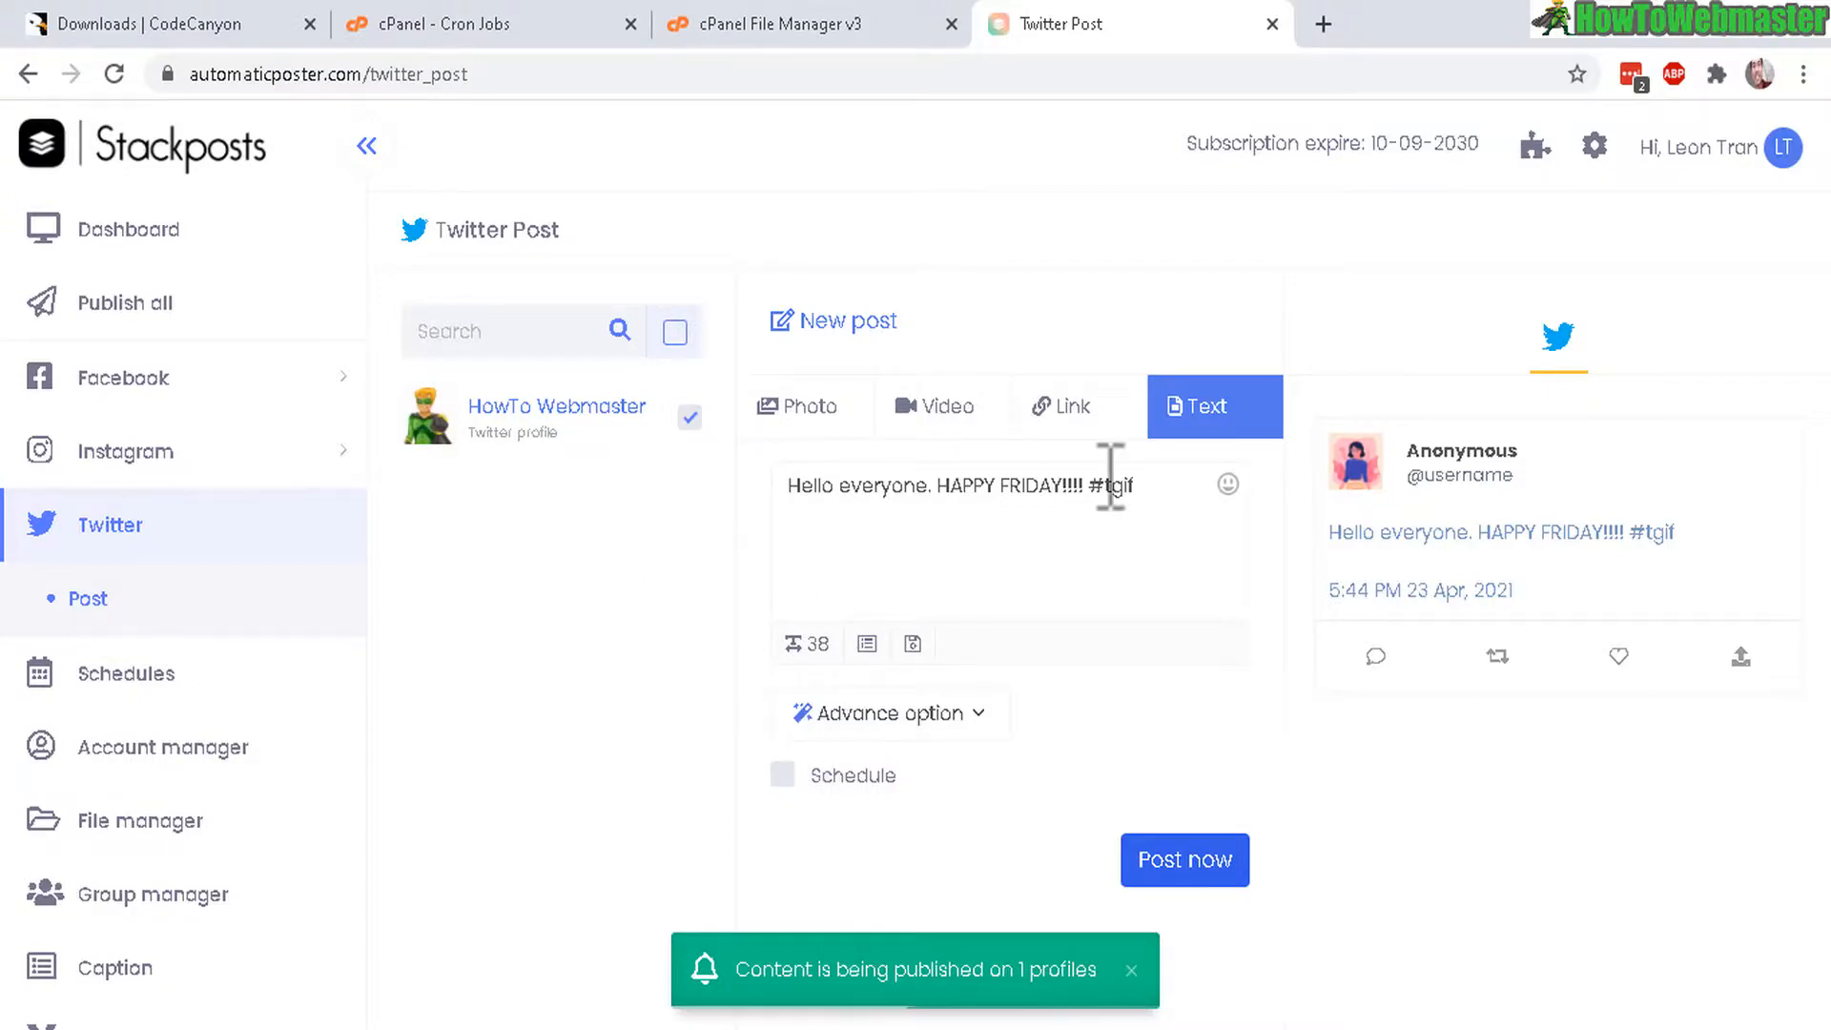
Review cPanel's current cron jobs including the every-minute post command, then return to the Twitter Post composer
click(472, 25)
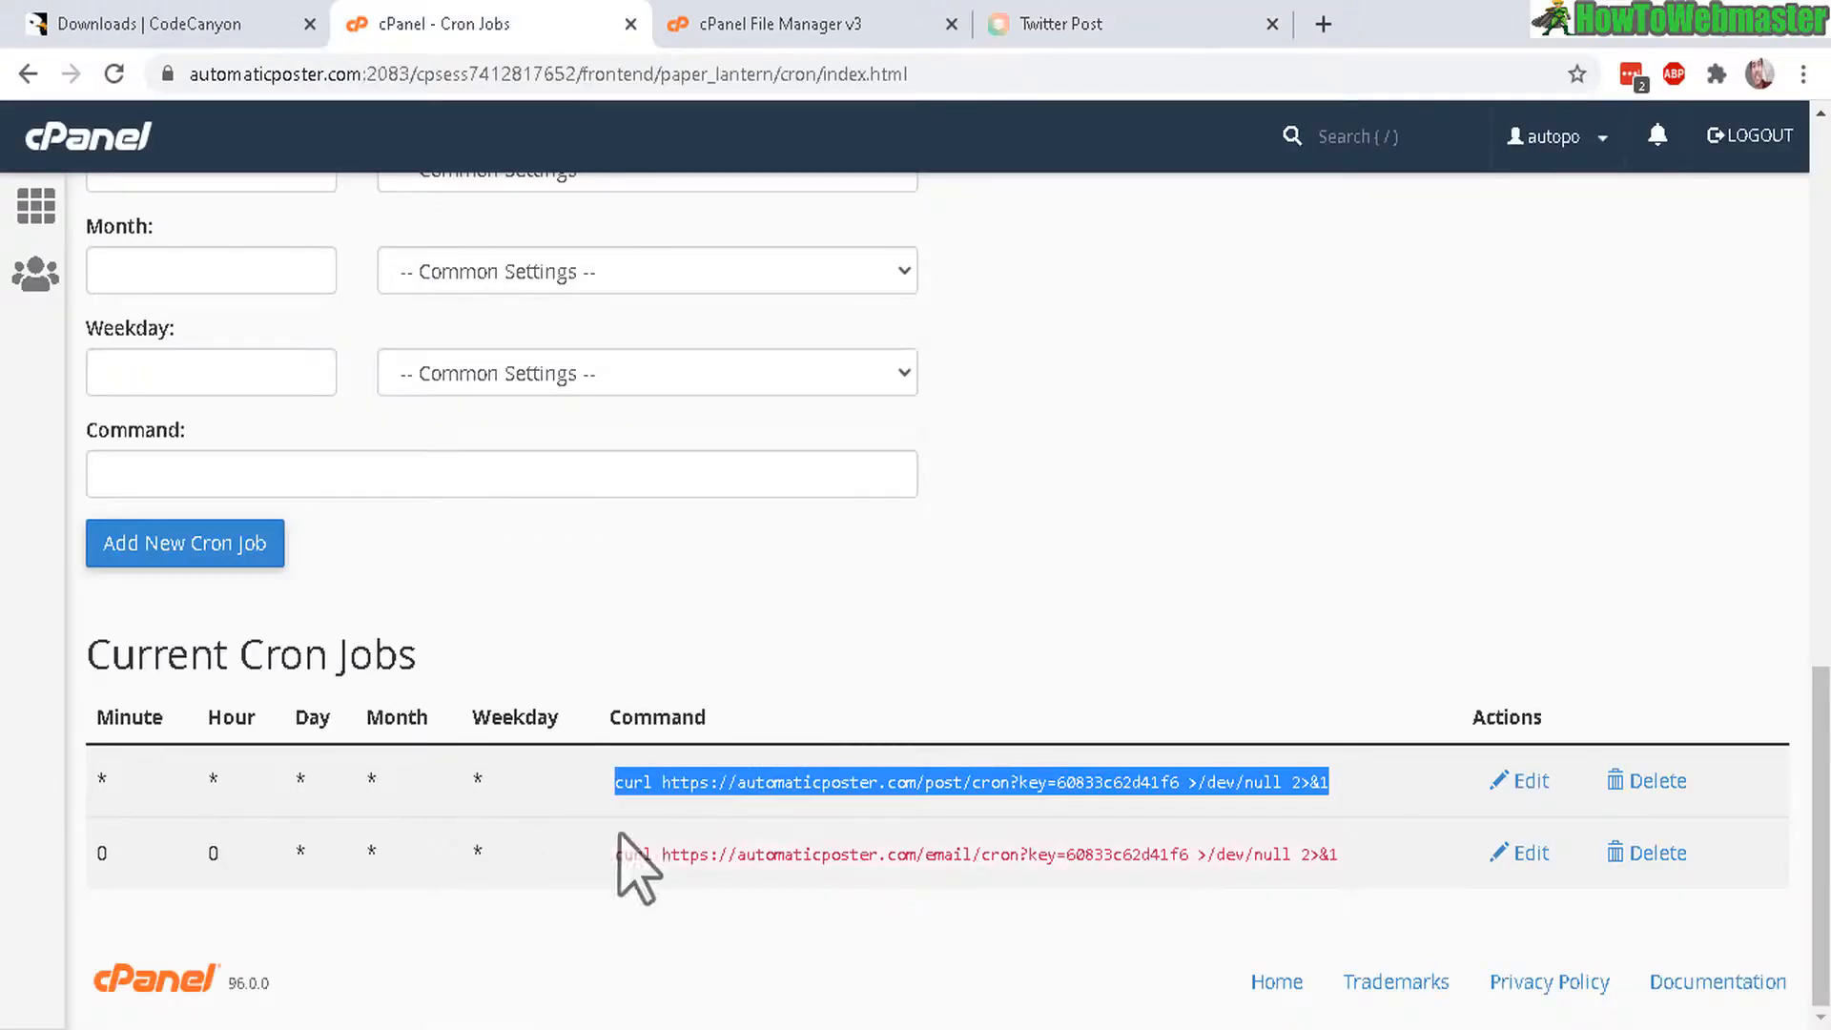
mouse_move(816, 34)
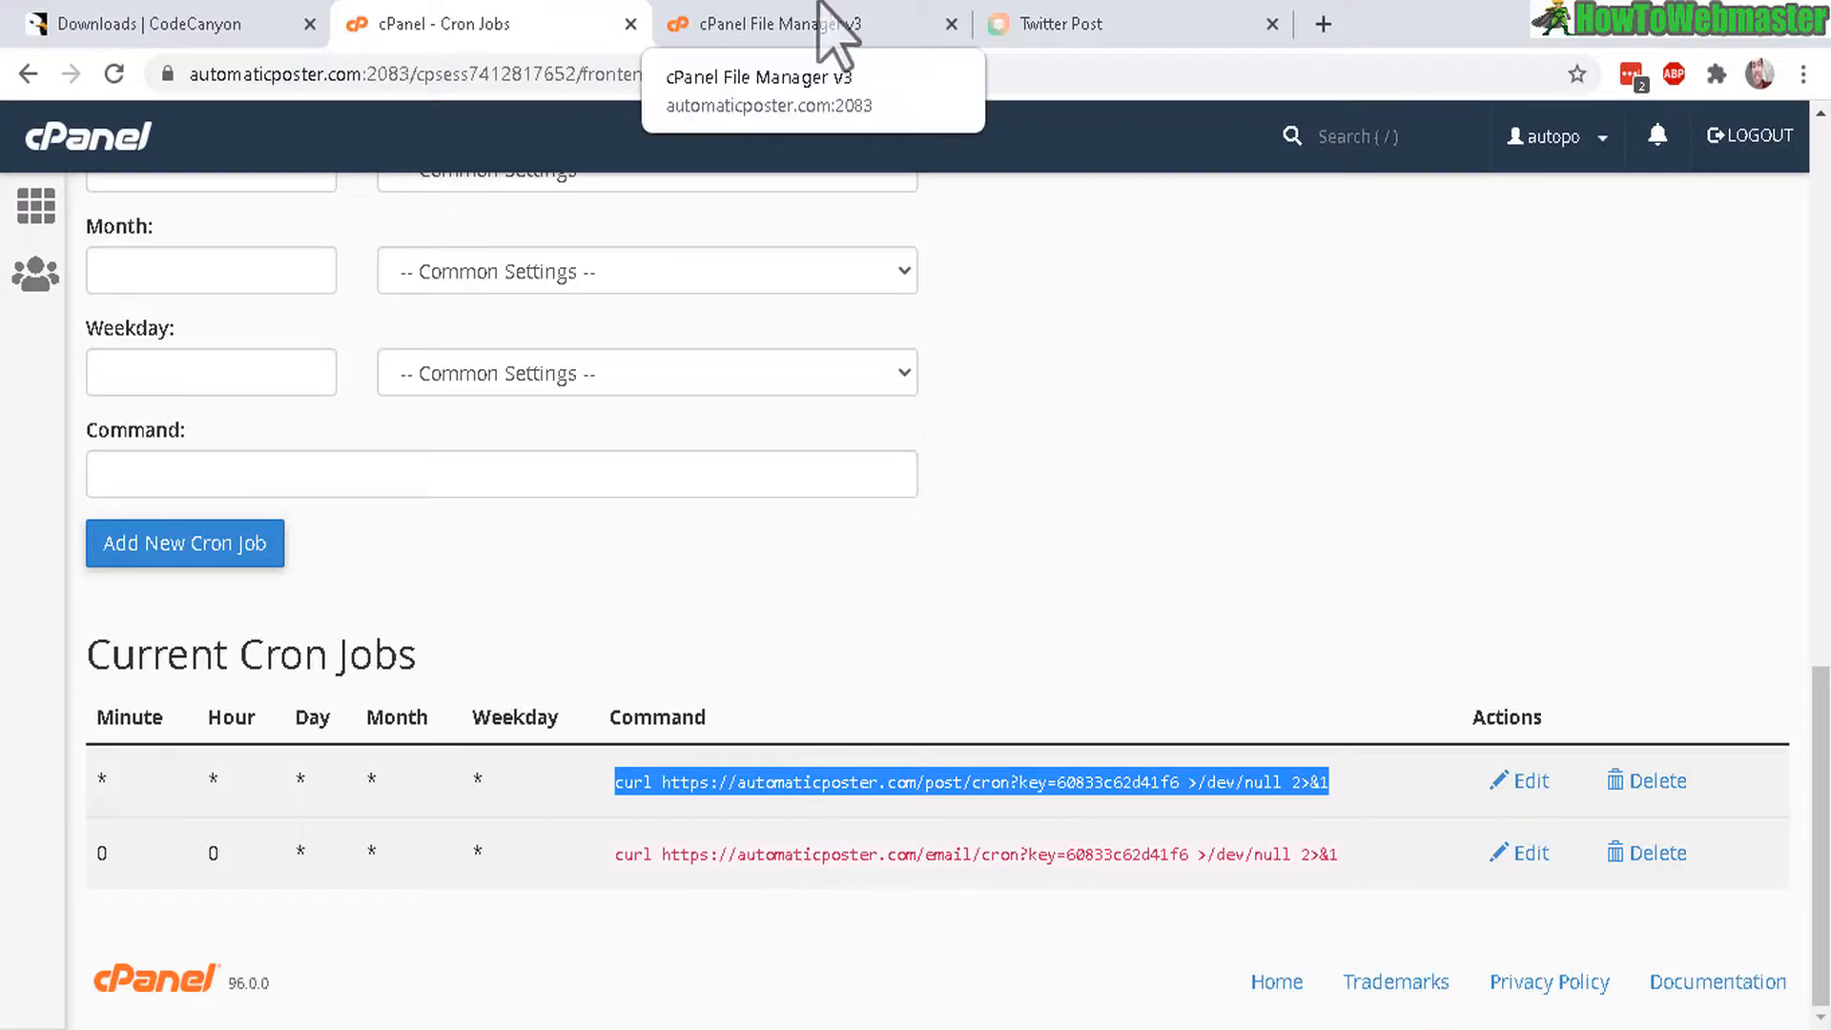
click(1089, 23)
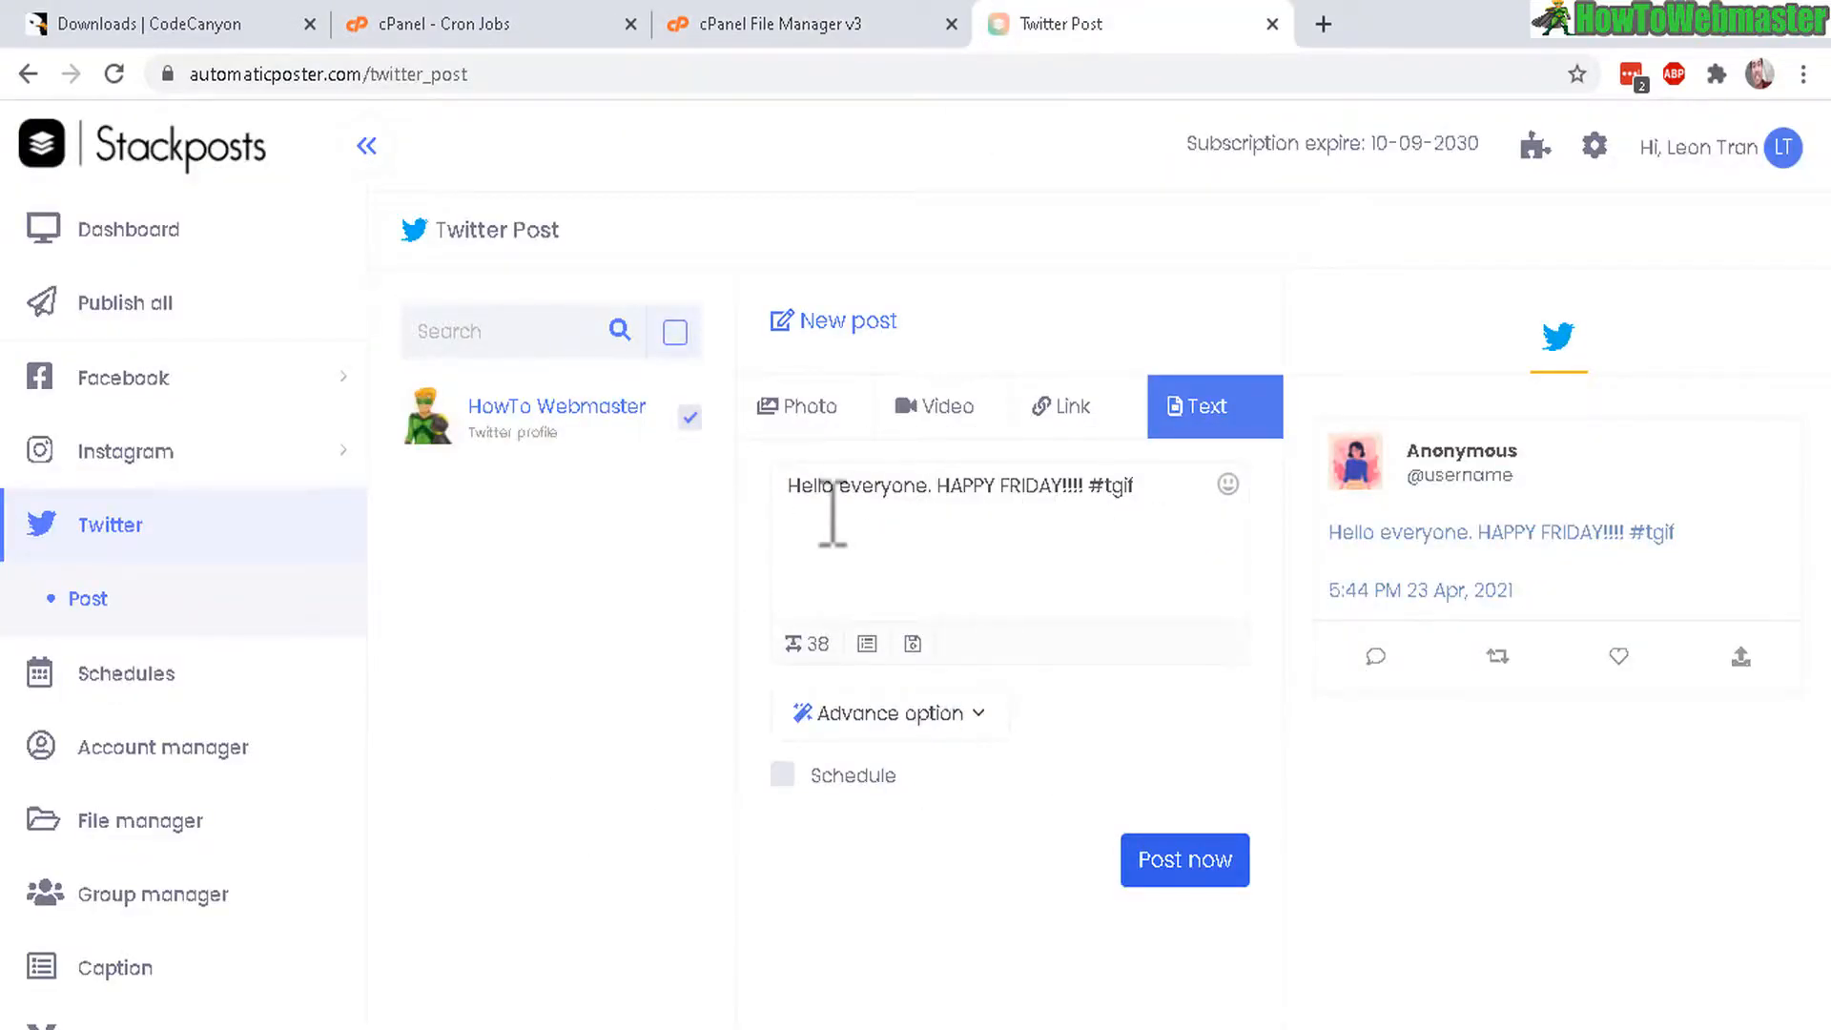
mouse_move(1112, 563)
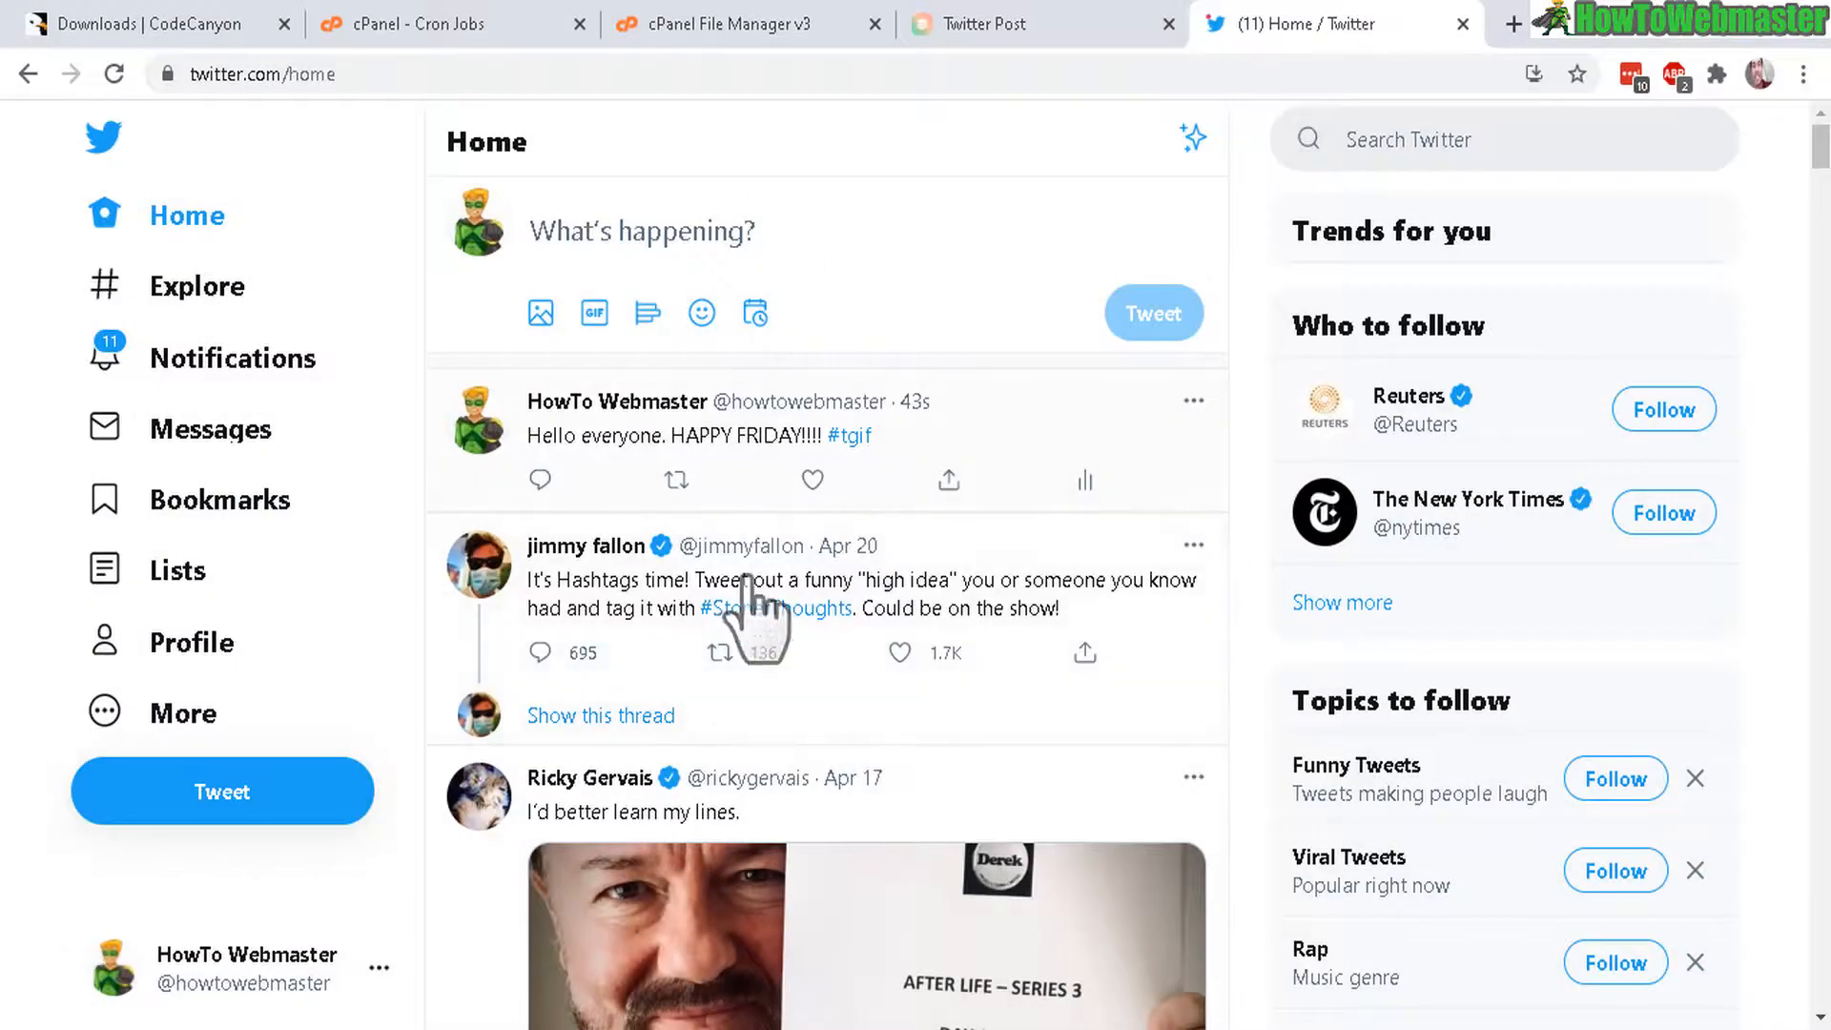
mouse_move(835, 496)
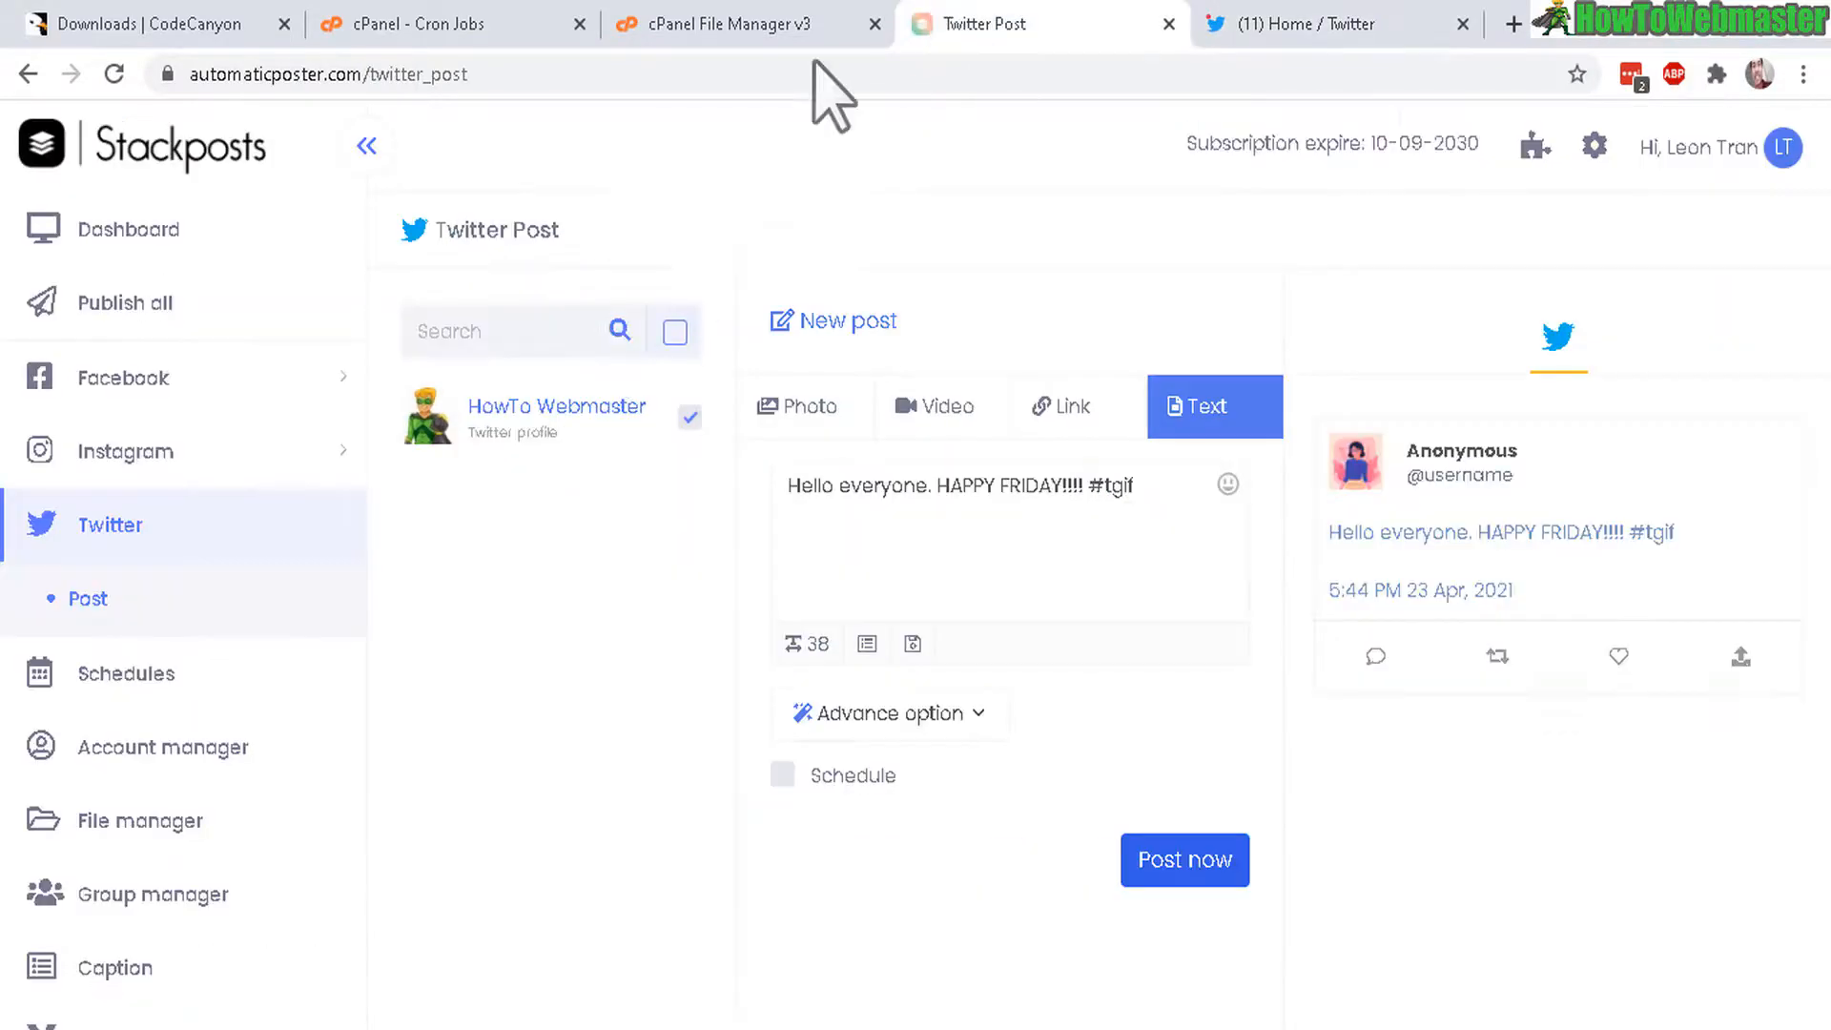
mouse_move(1099, 658)
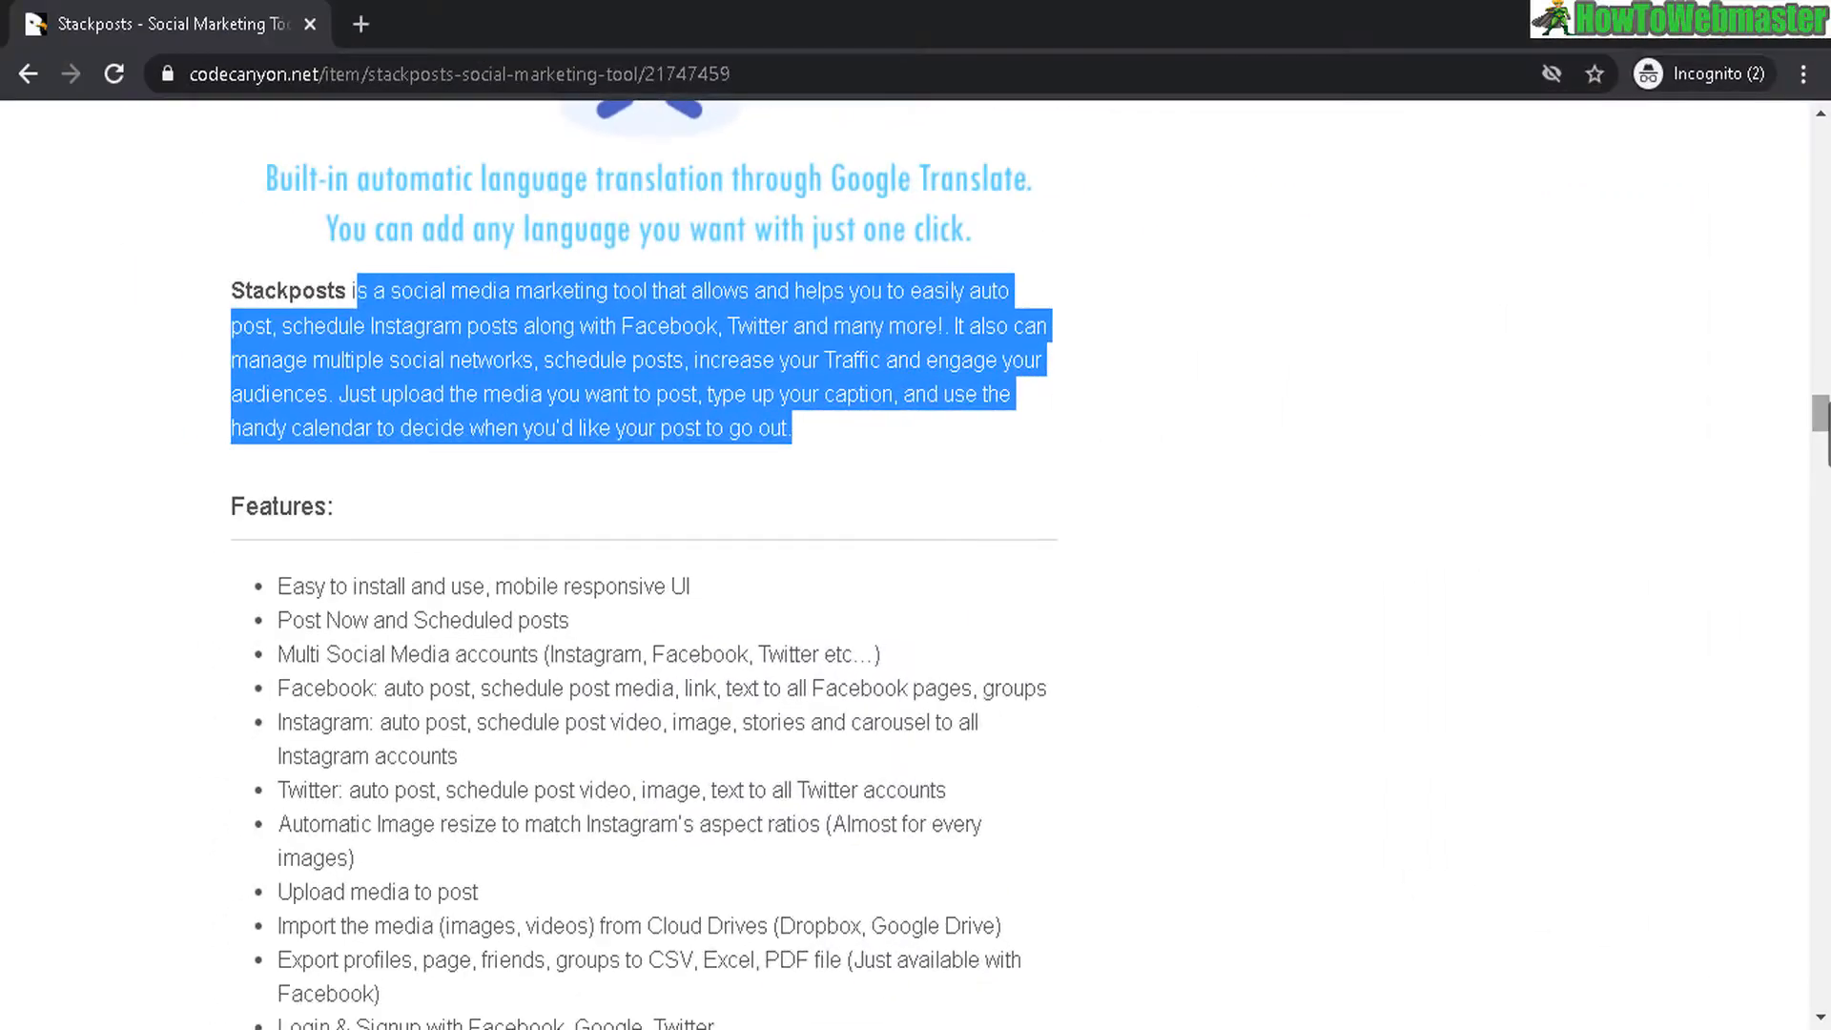
scroll(up, 3)
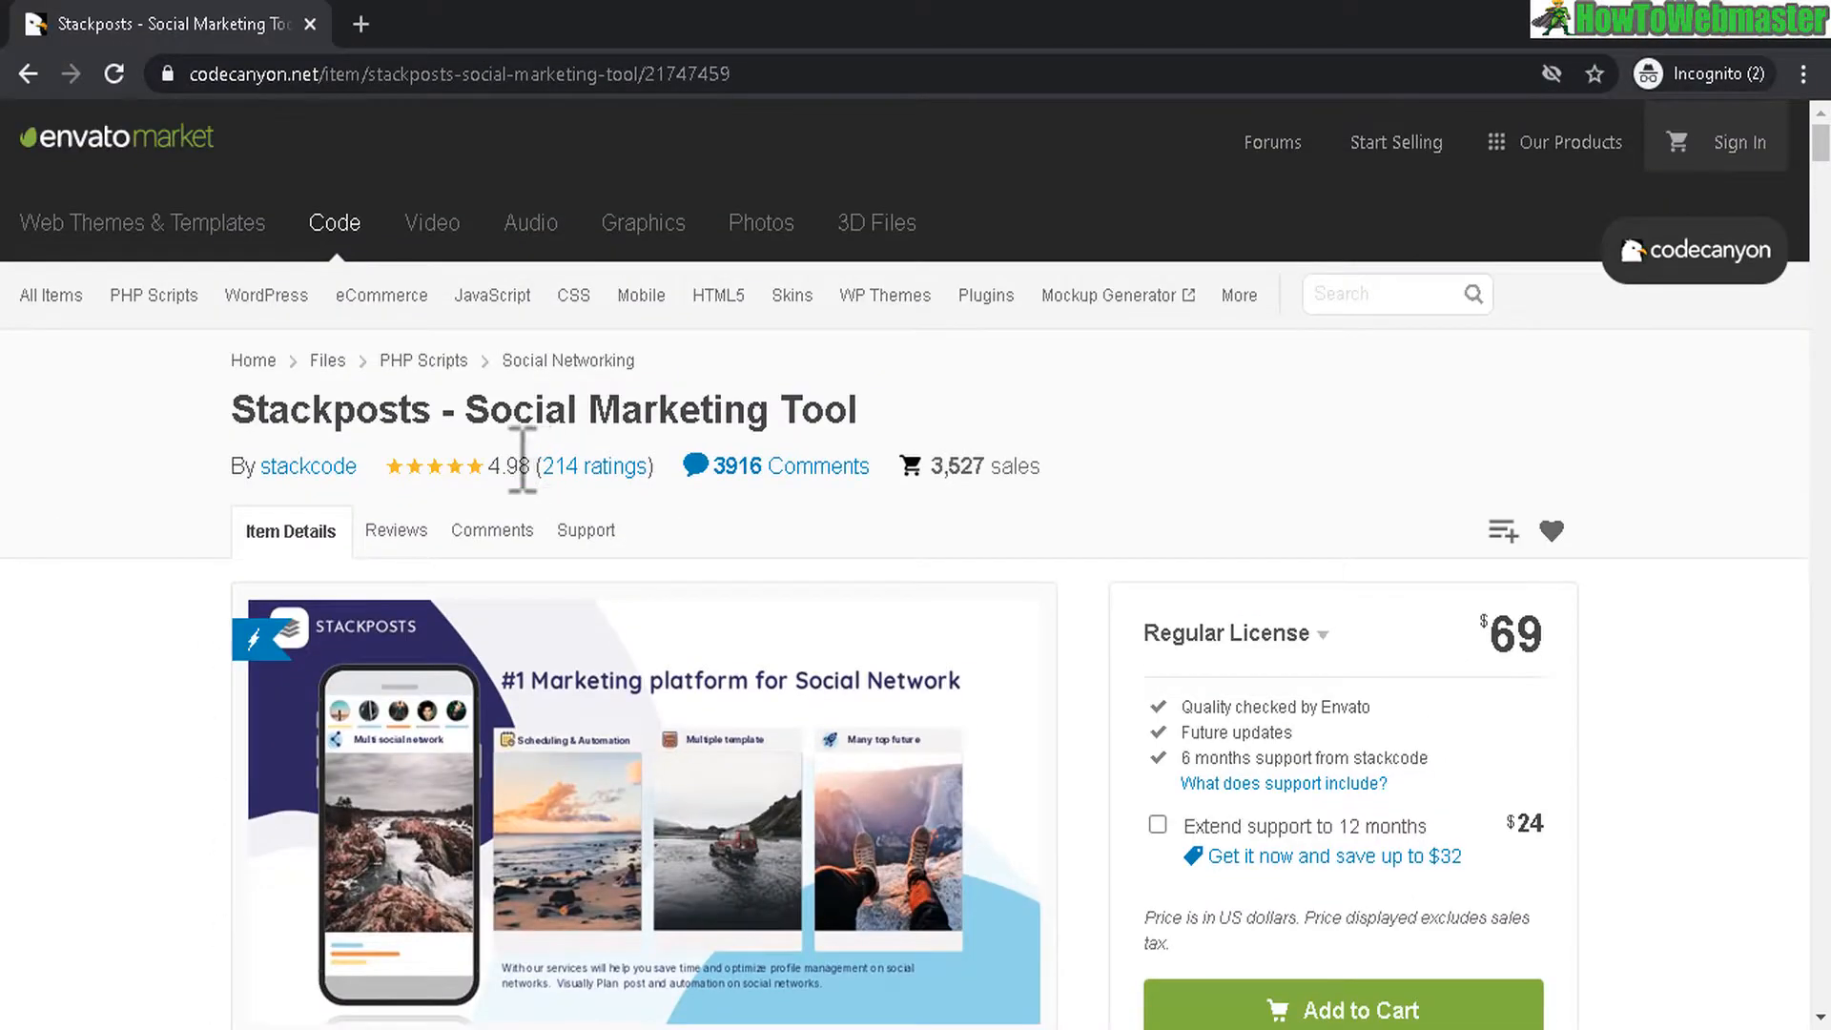
double_click(509, 465)
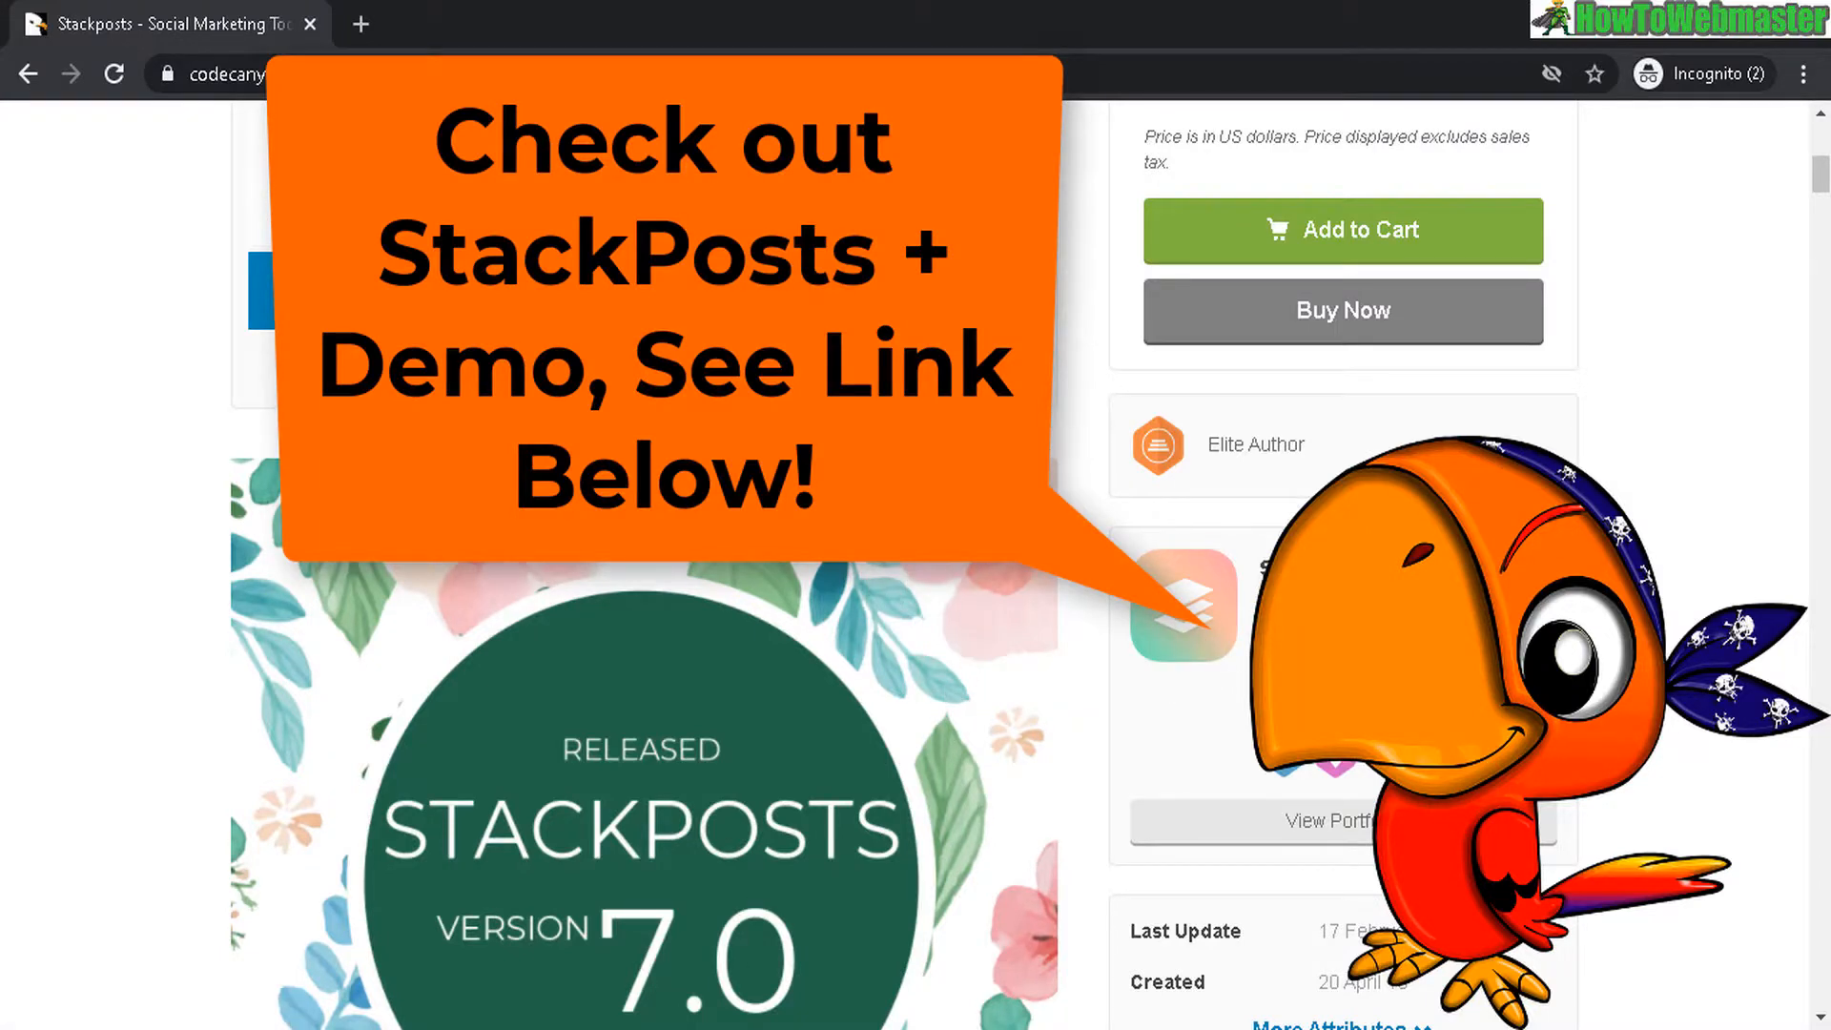
mouse_move(1155, 522)
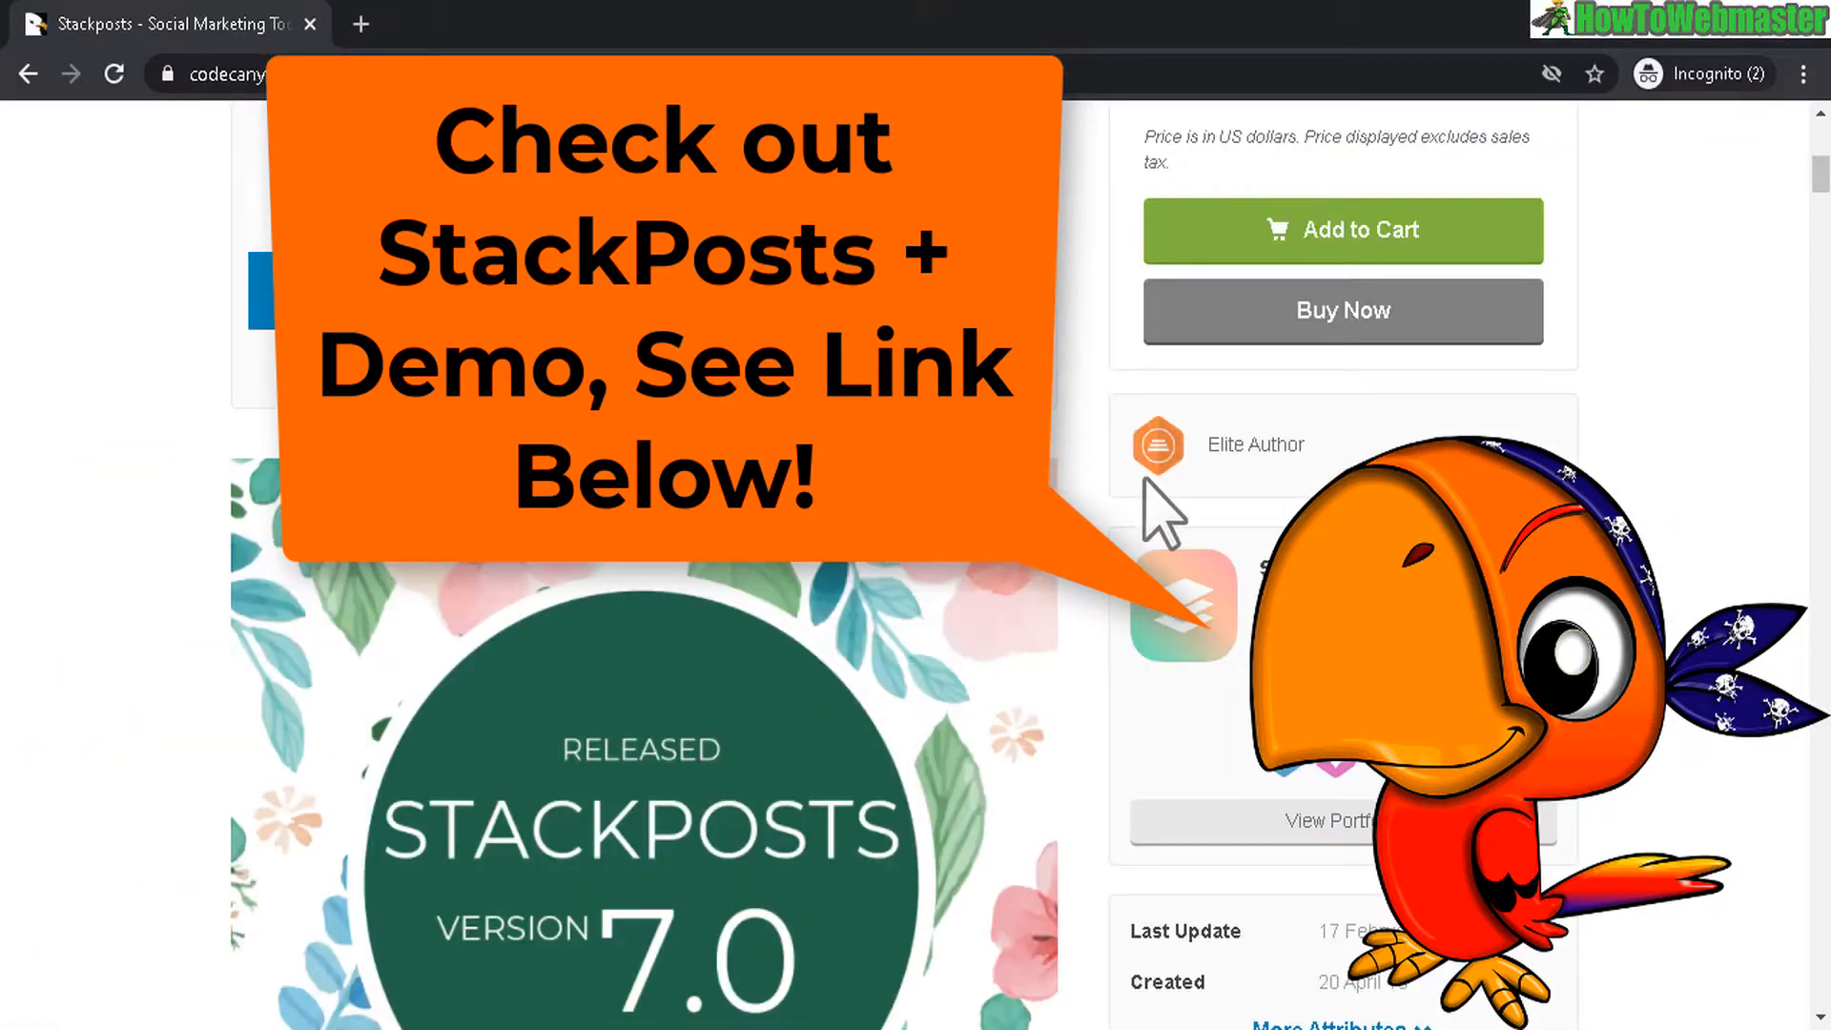
scroll(down, 3)
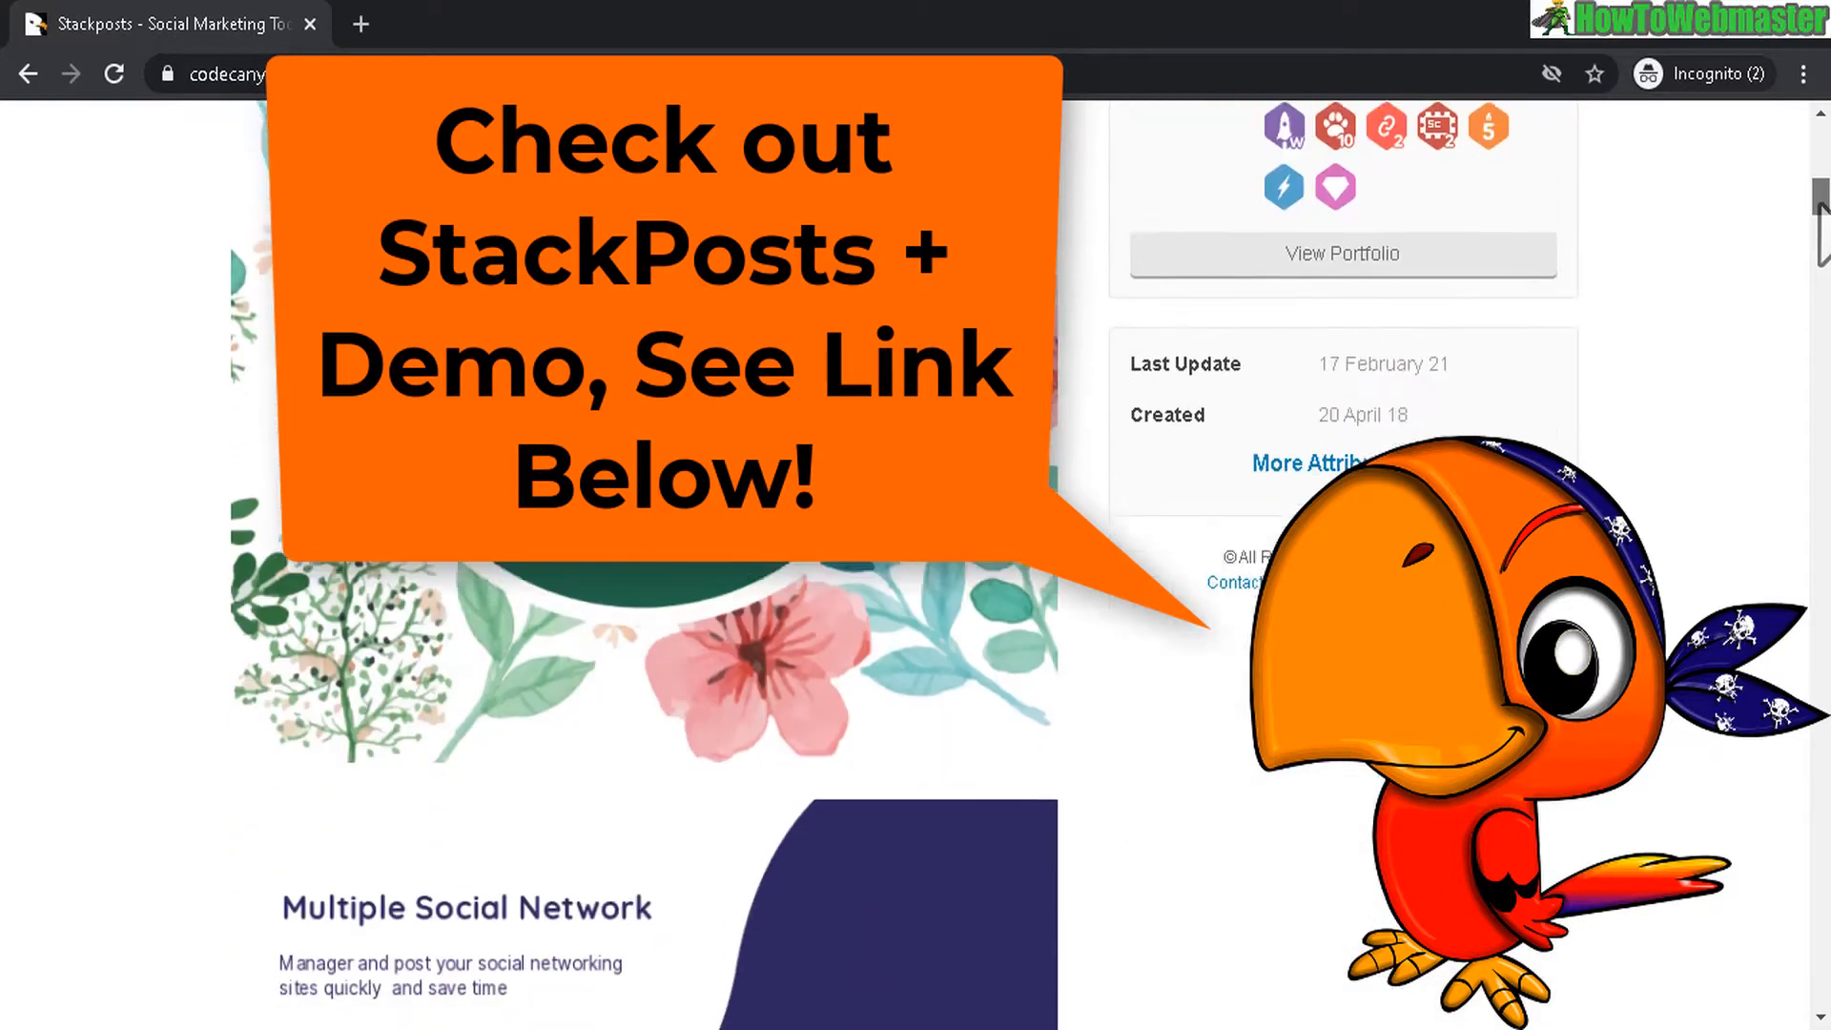